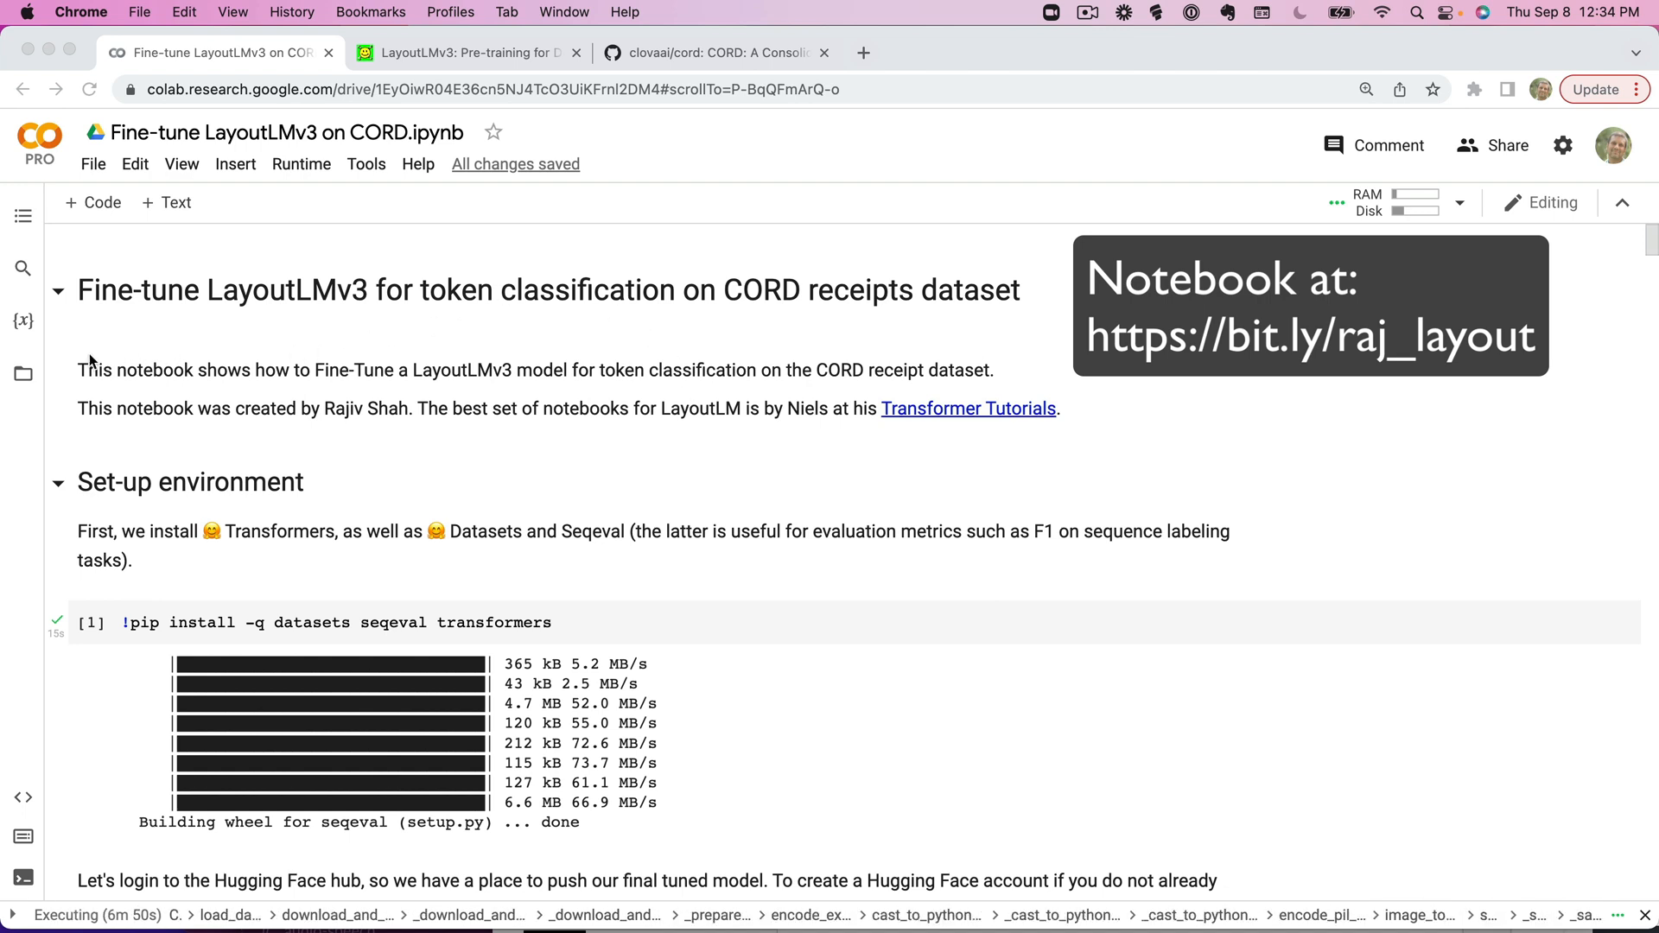
Show the notebook's table of contents in the left sidebar.
{"action": "left_click", "coordinate": [24, 374]}
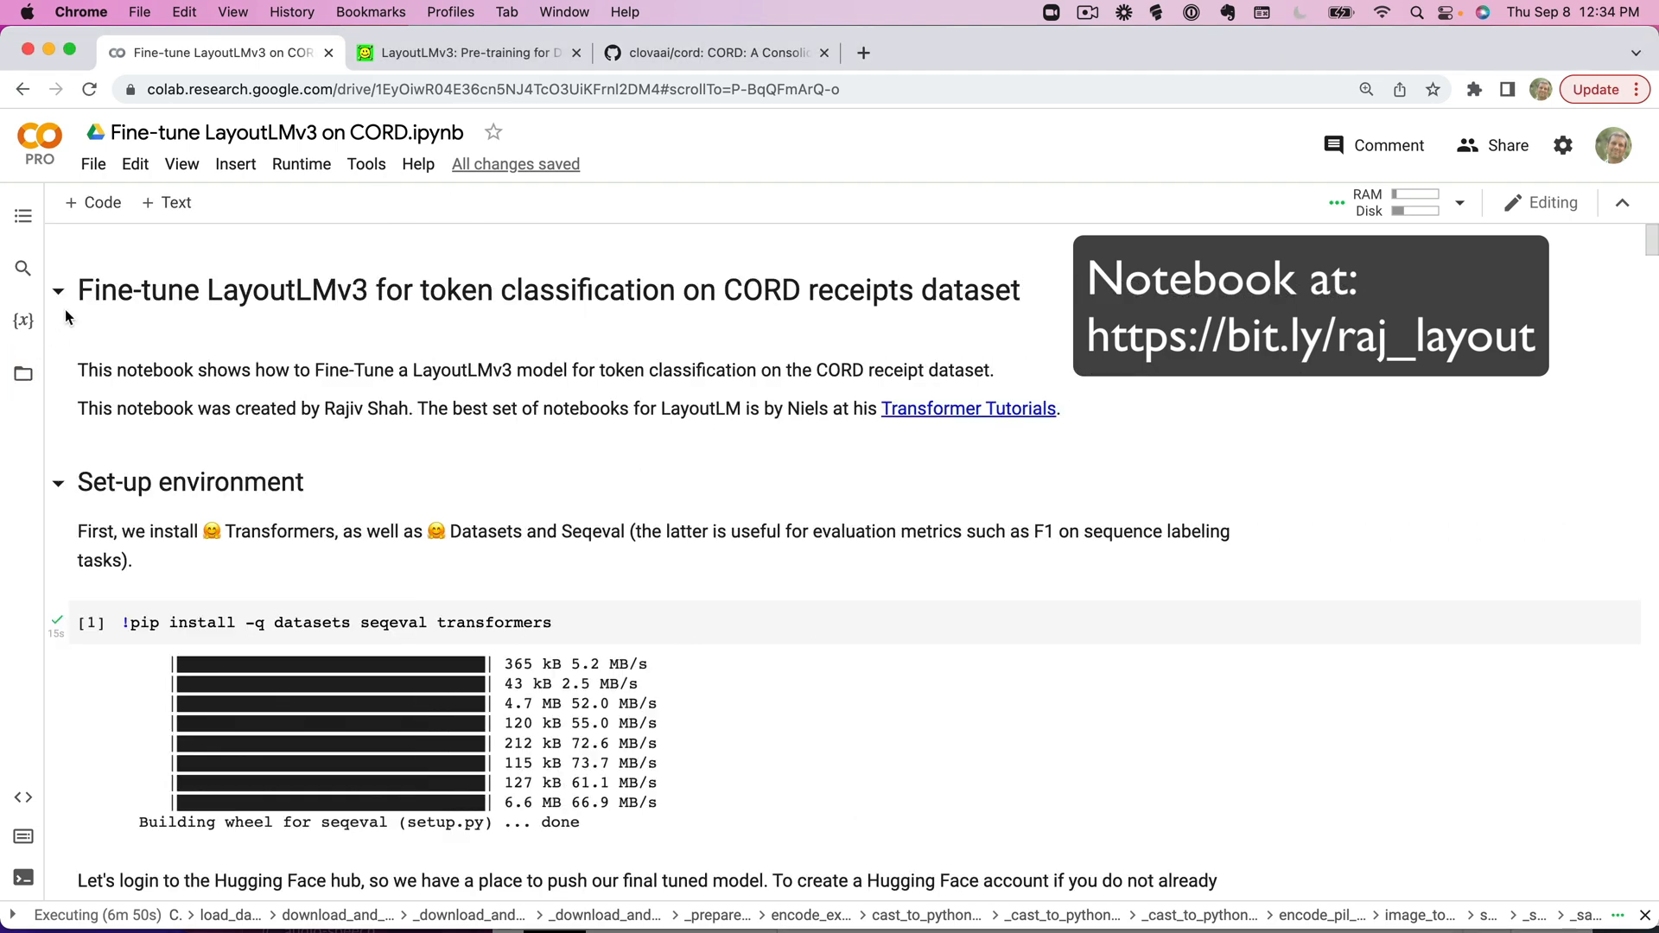
{"action": "left_click", "coordinate": [23, 216]}
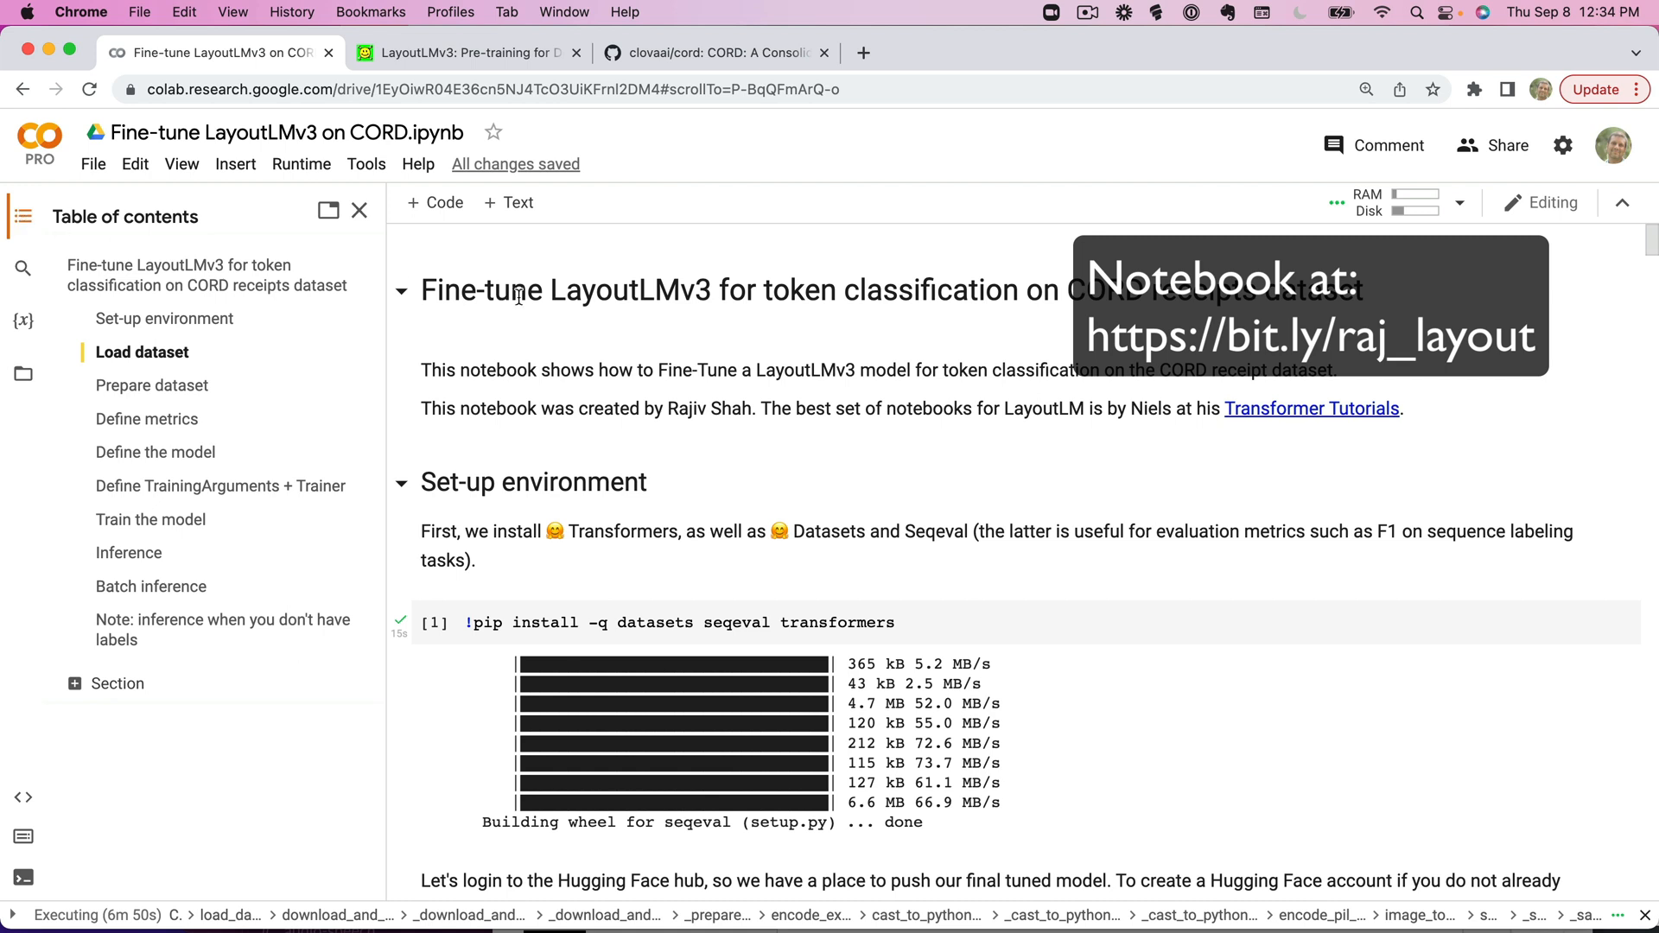
{"action": "mouse_move", "coordinate": [542, 362]}
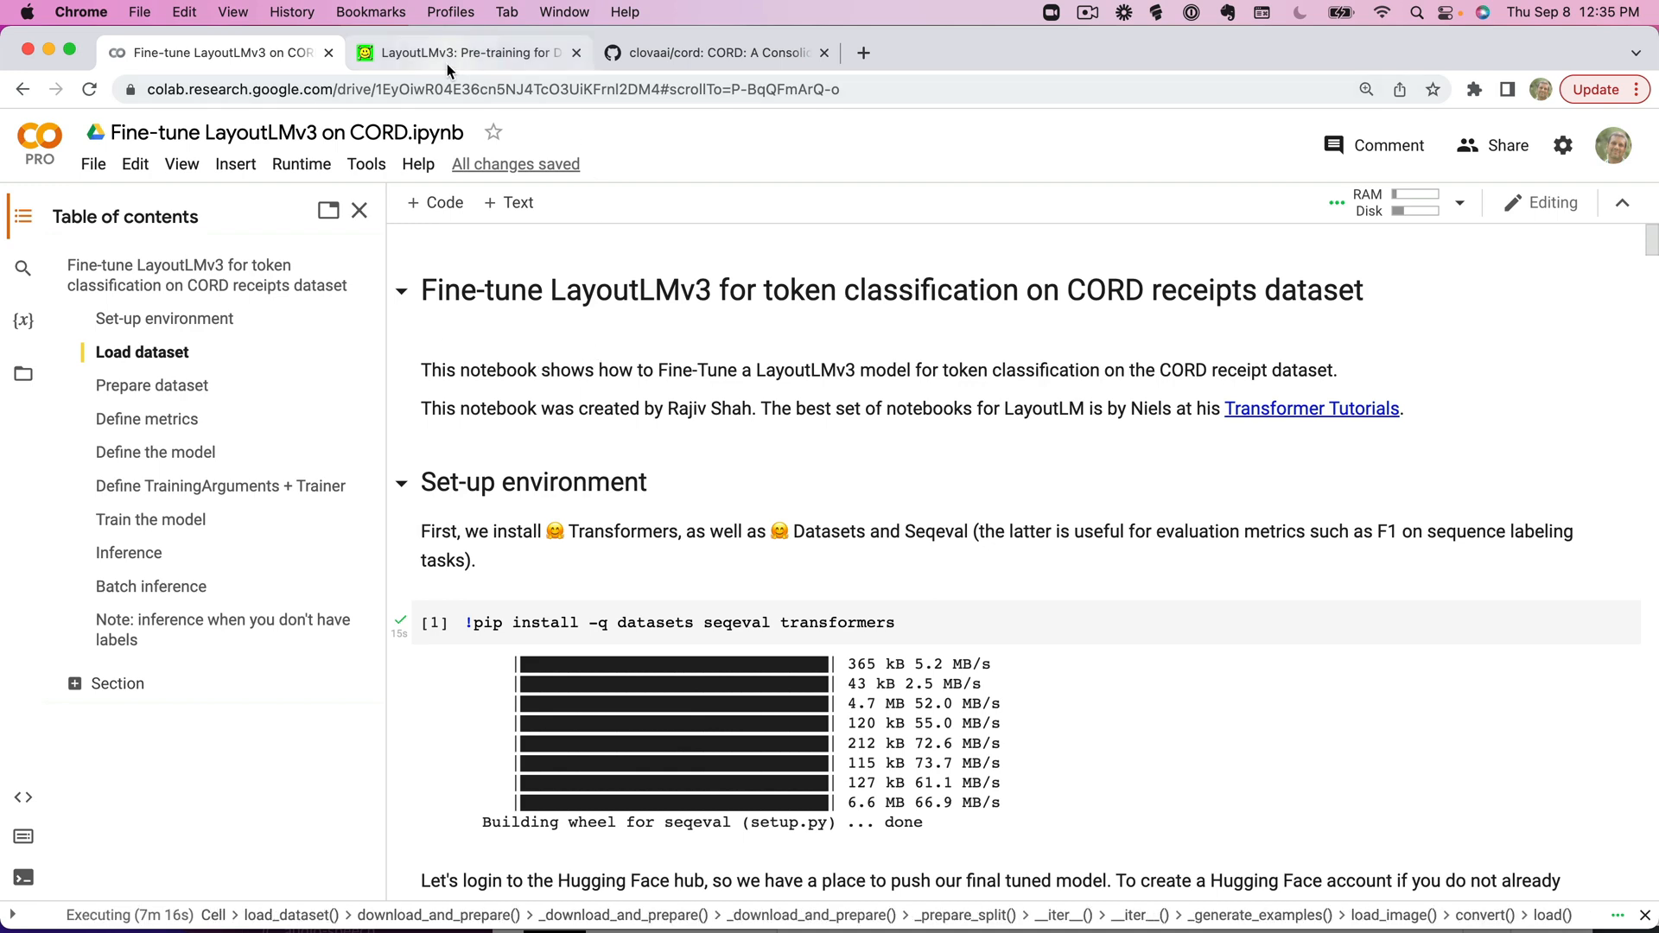
Switch to the LayoutLMv3 arXiv paper in the PDF viewer.
{"action": "left_click", "coordinate": [471, 52]}
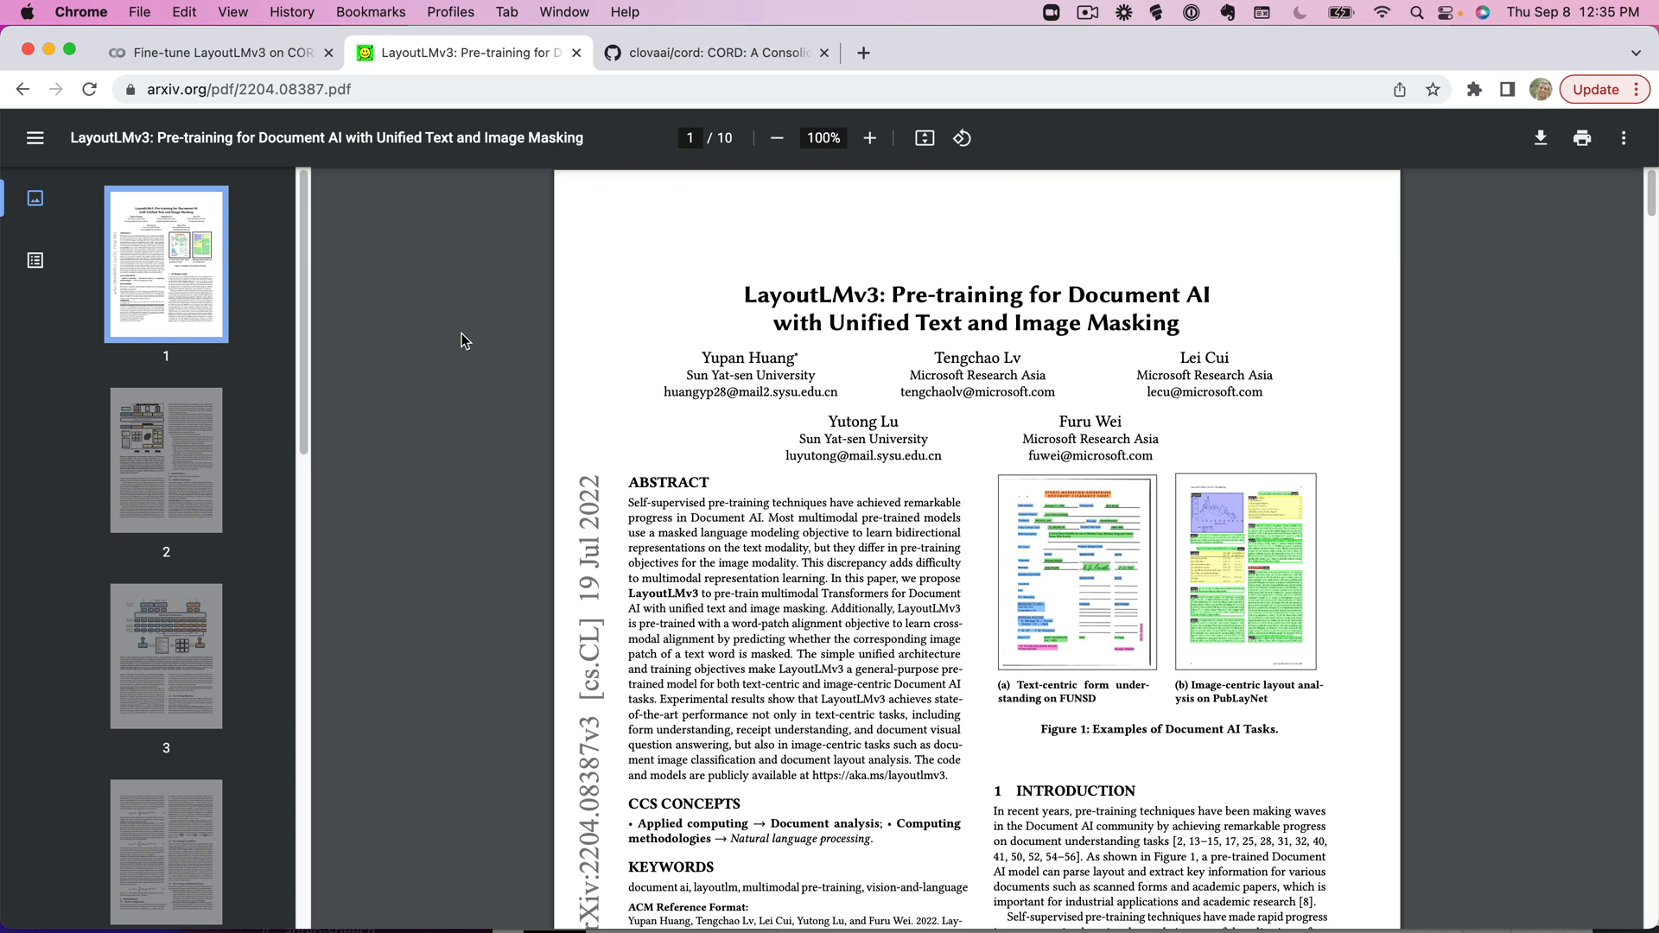
{"action": "mouse_move", "coordinate": [698, 112]}
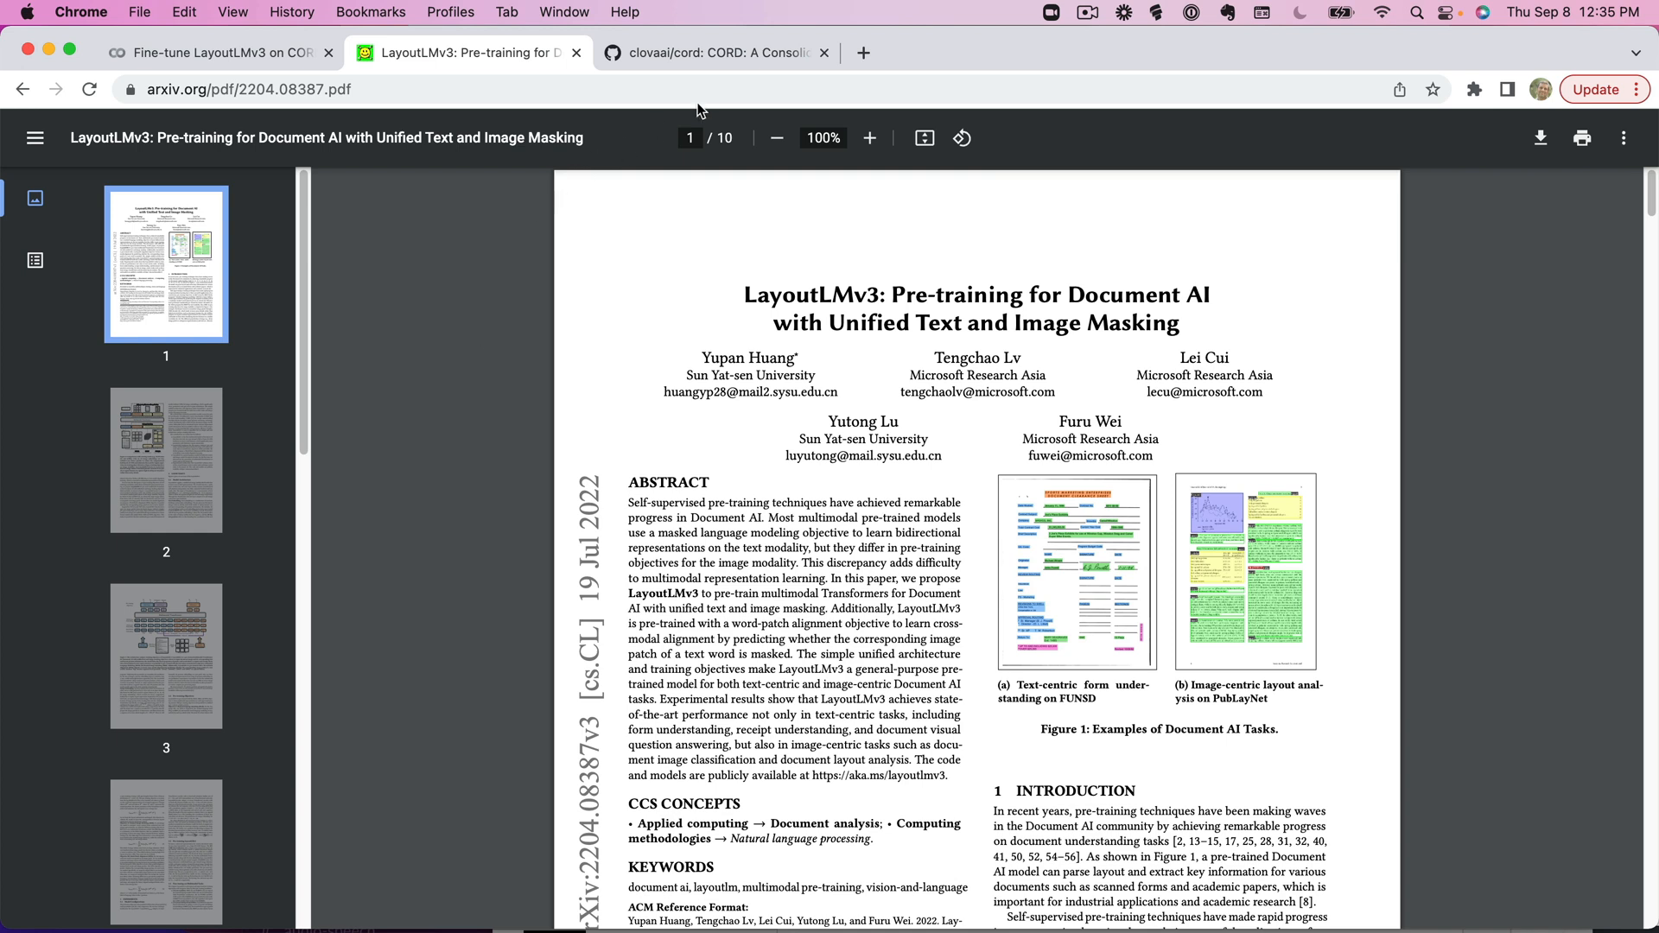
Switch to the clovaai/cord GitHub README page.
{"action": "left_click", "coordinate": [709, 53]}
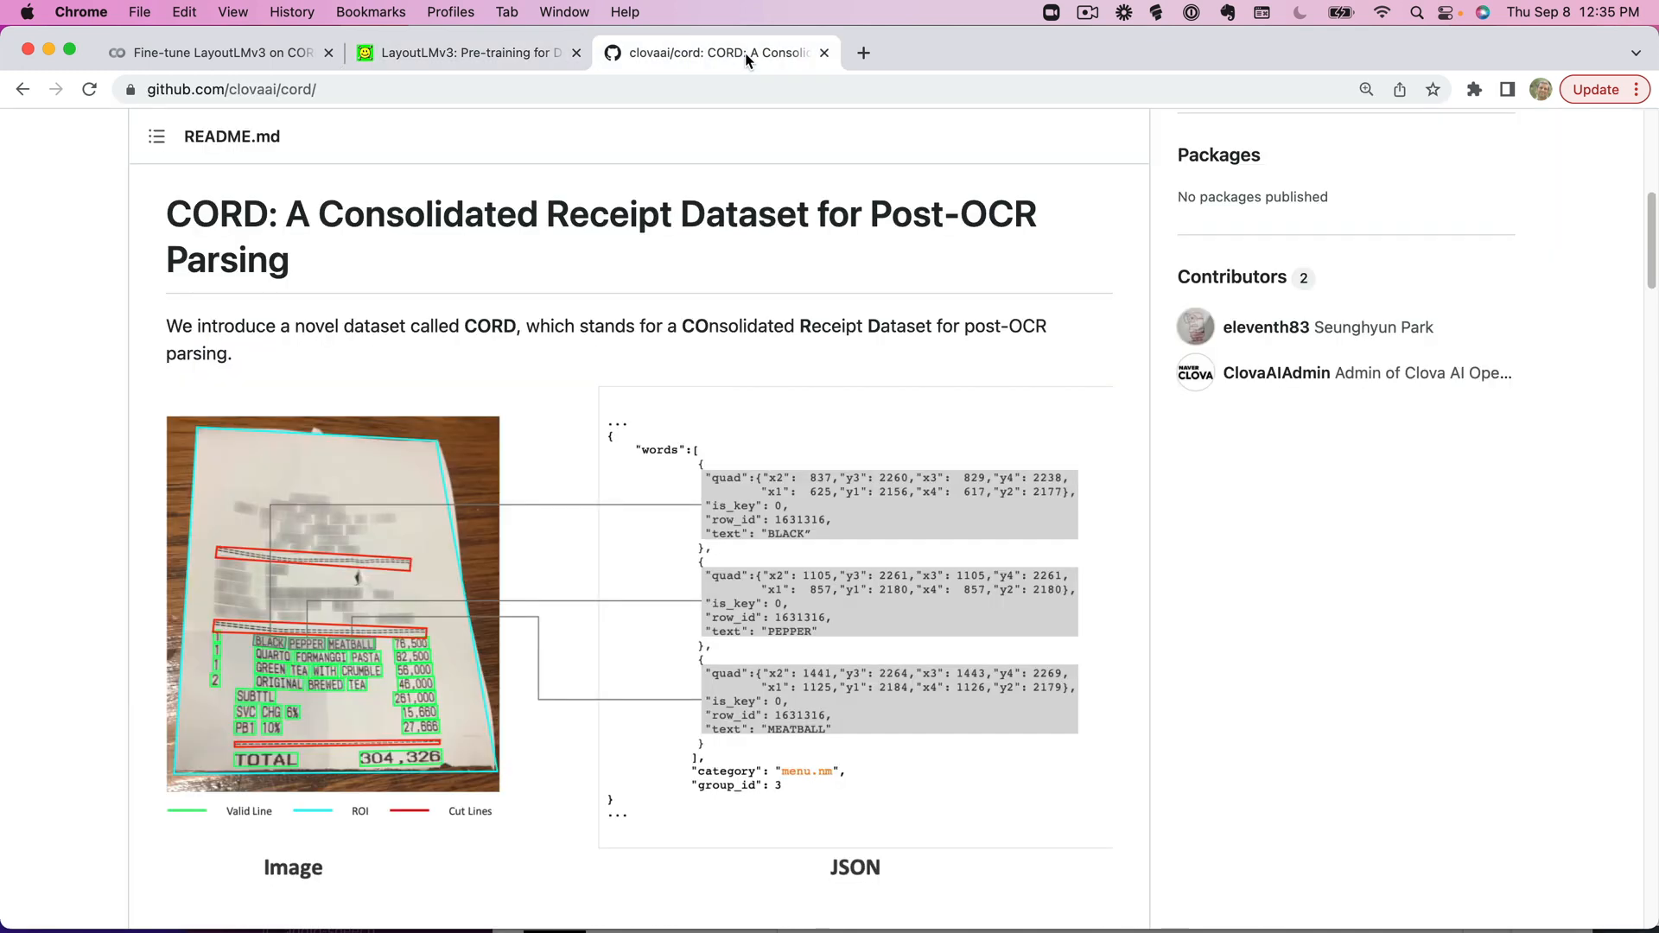
{"action": "mouse_move", "coordinate": [722, 270]}
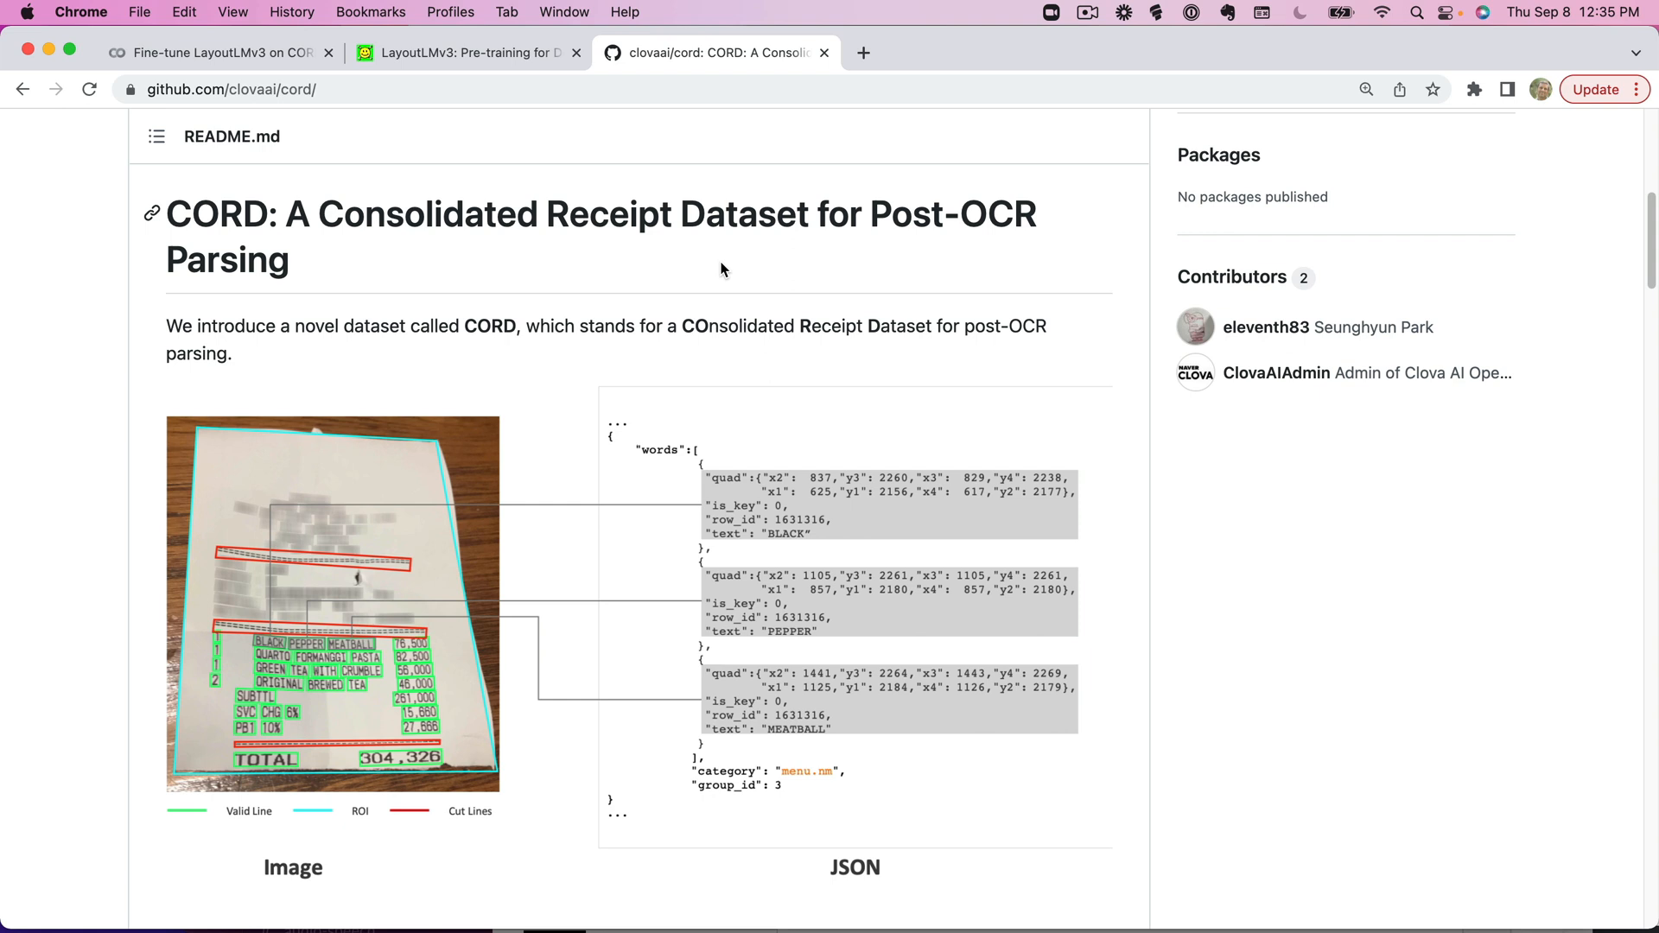
{"action": "mouse_move", "coordinate": [727, 244]}
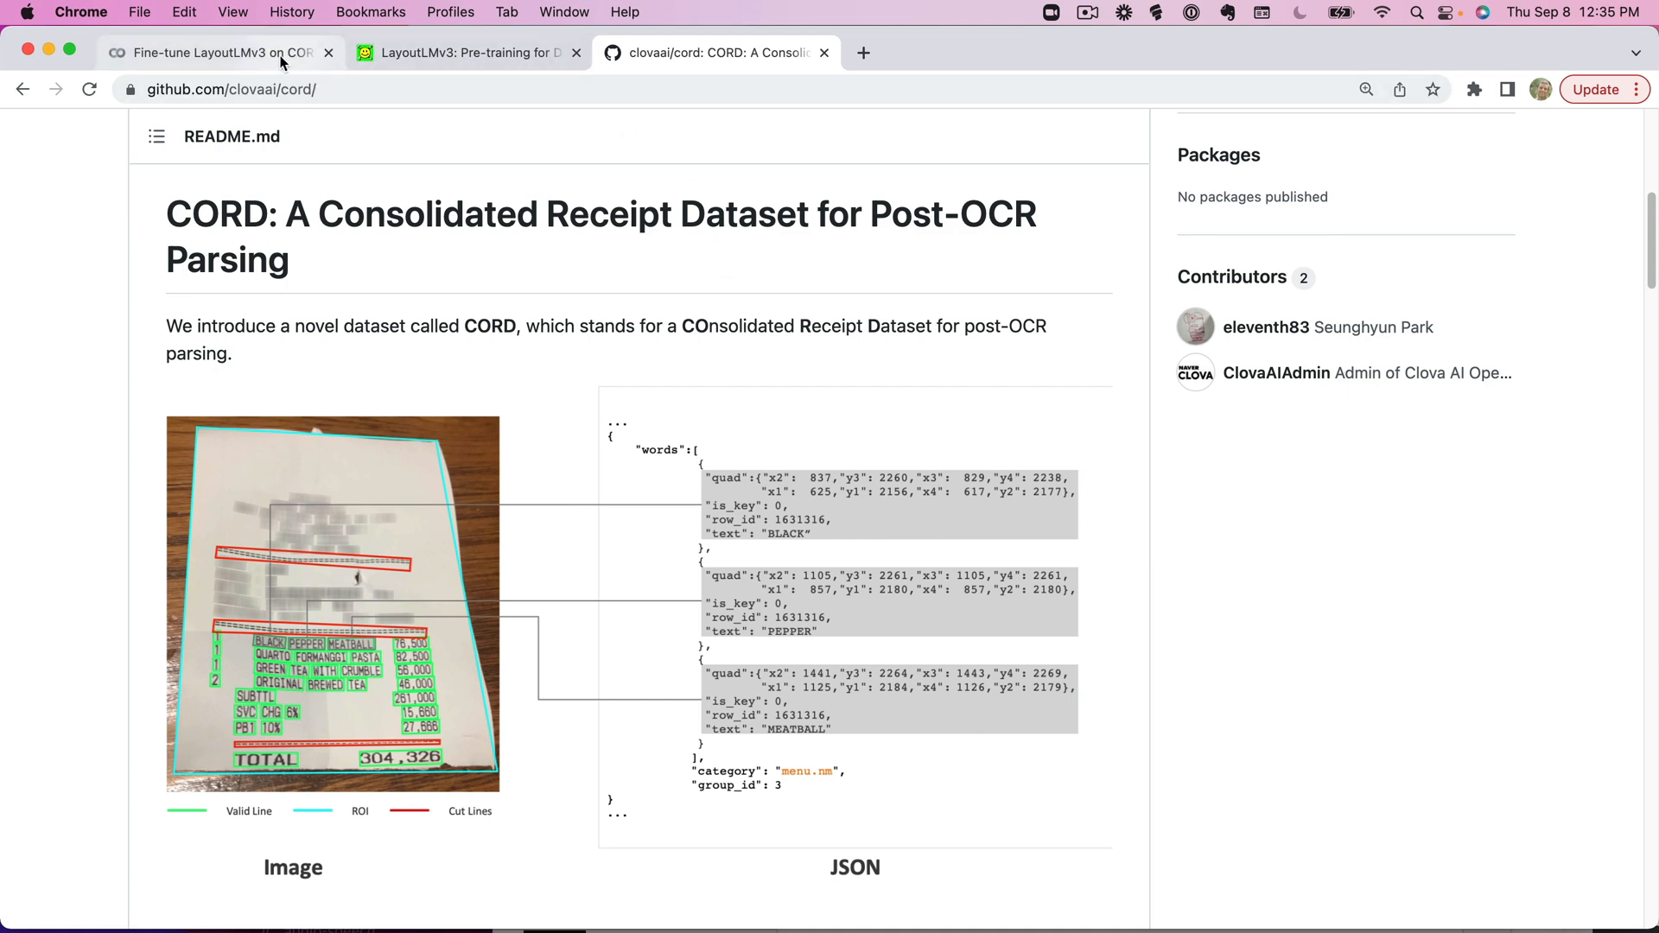
Return to the Colab notebook and scroll to the notebook_login cell.
{"action": "left_click", "coordinate": [217, 52]}
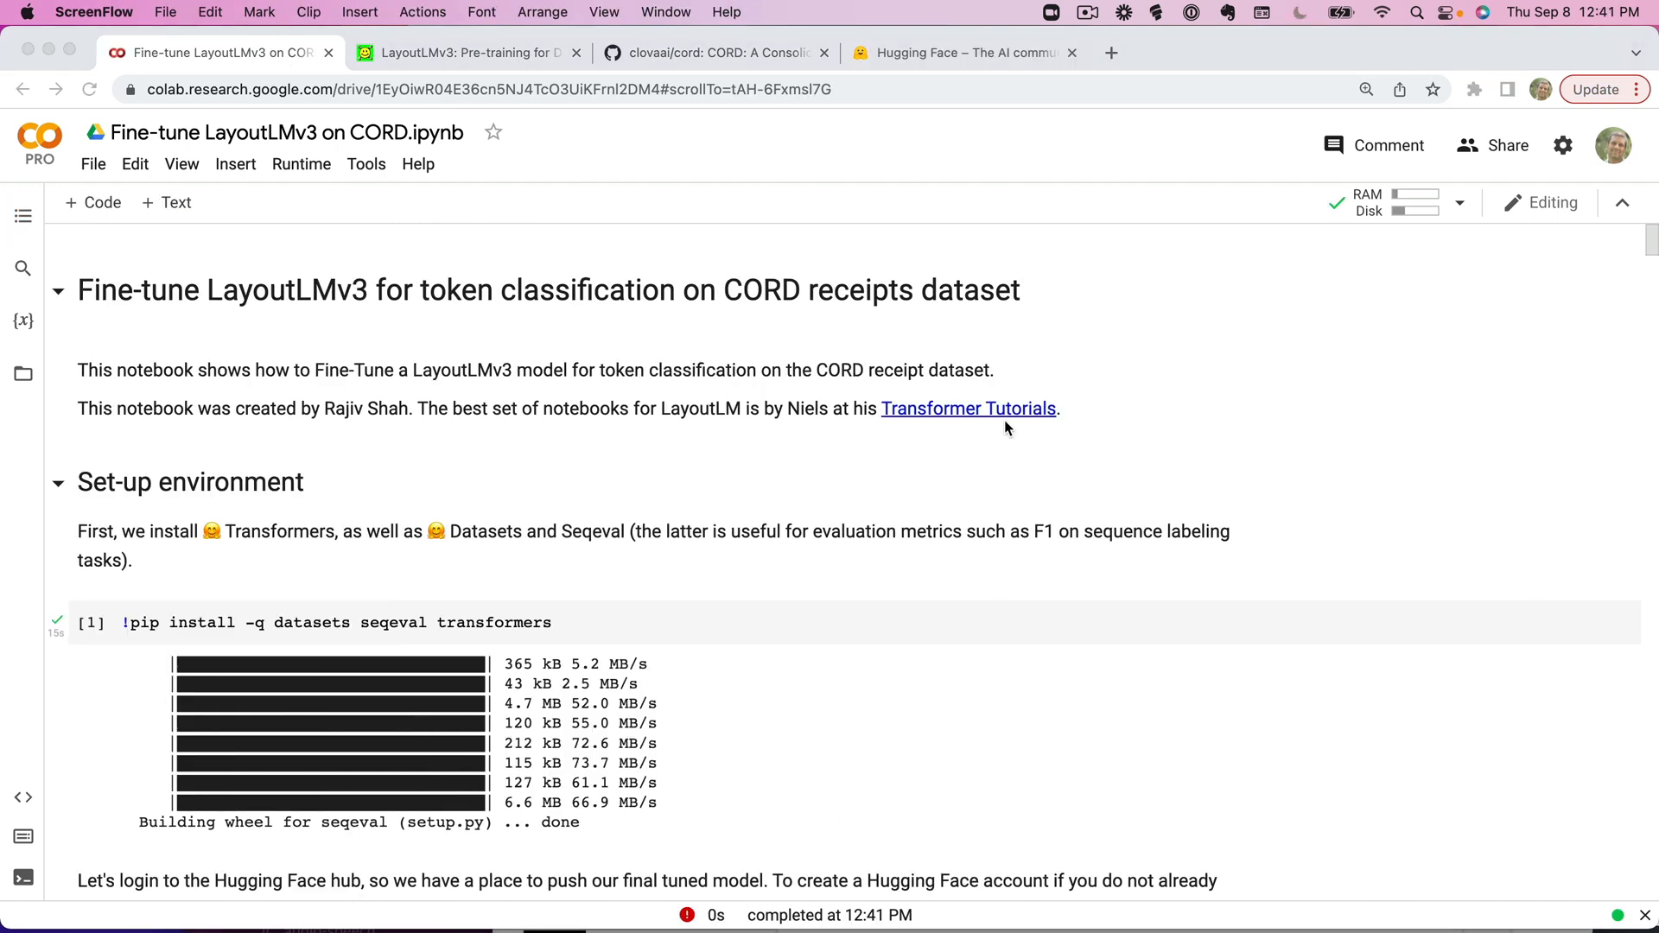
{"action": "mouse_move", "coordinate": [815, 443]}
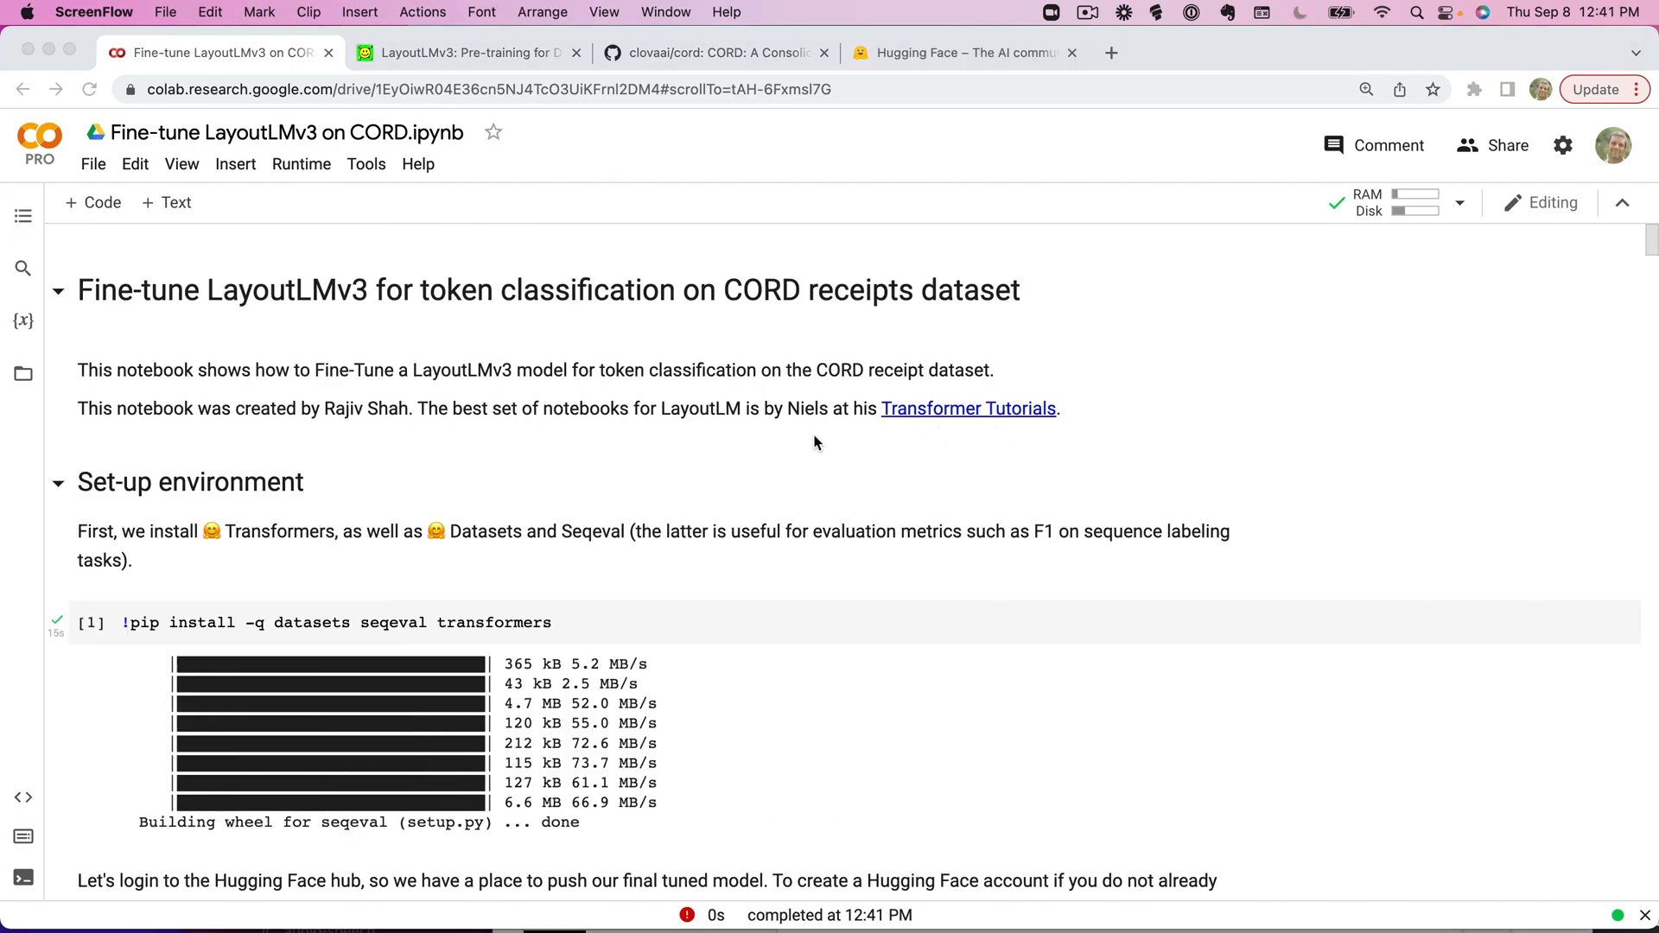
{"action": "mouse_move", "coordinate": [787, 461]}
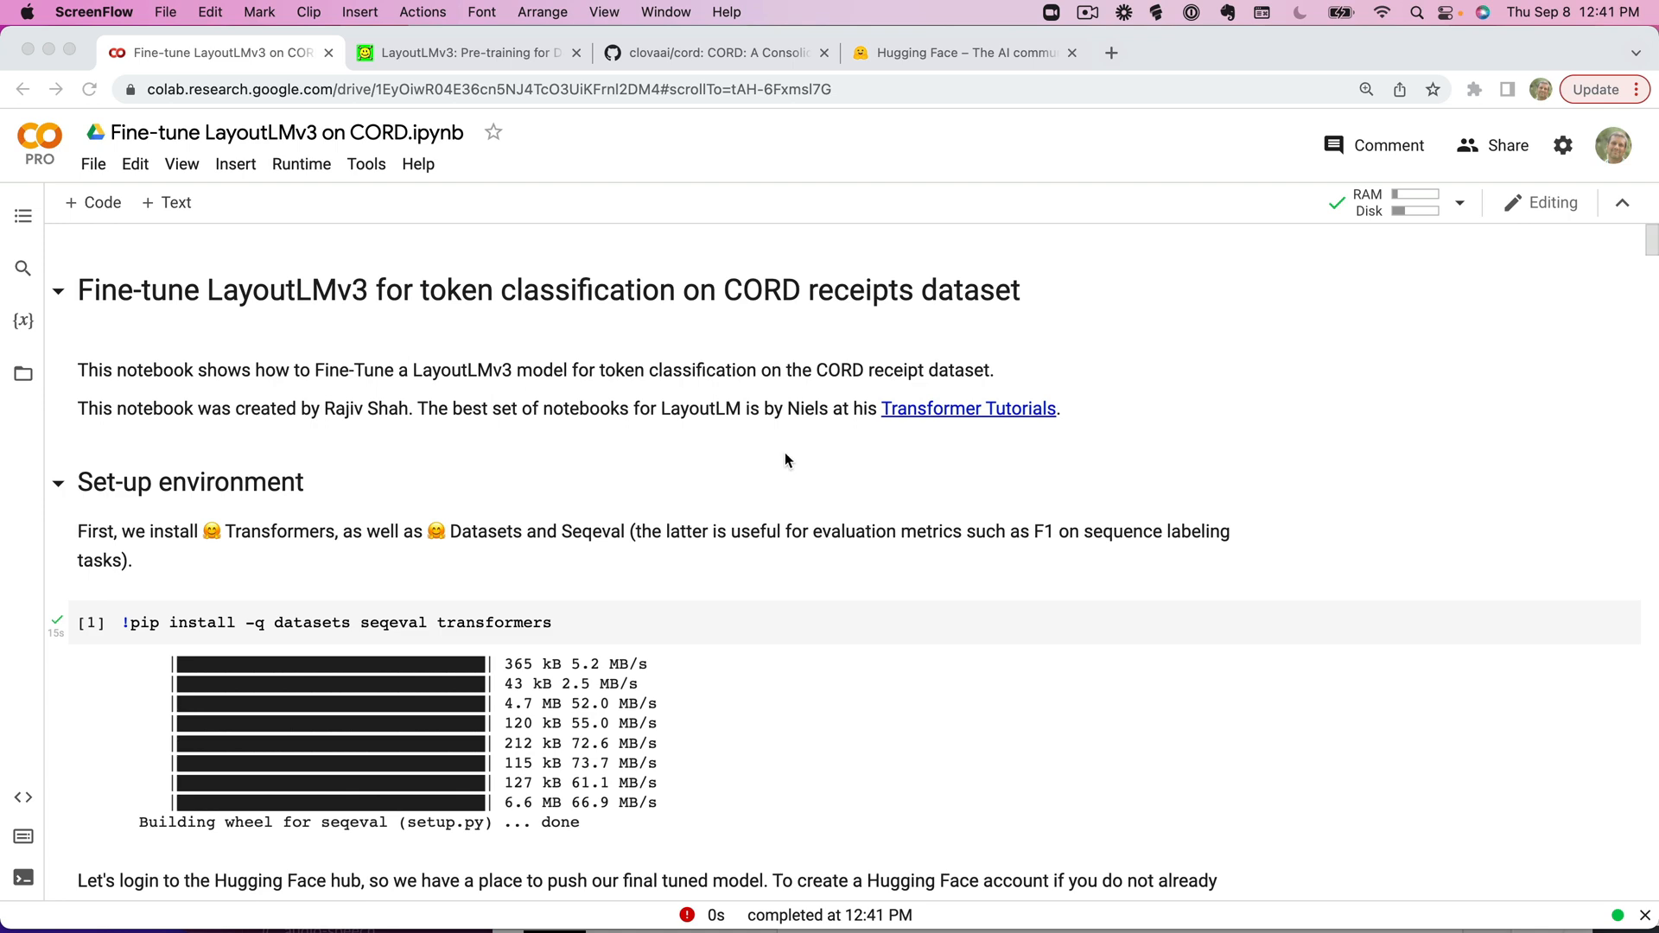
{"action": "scroll", "scroll_direction": "down", "scroll_amount": 3}
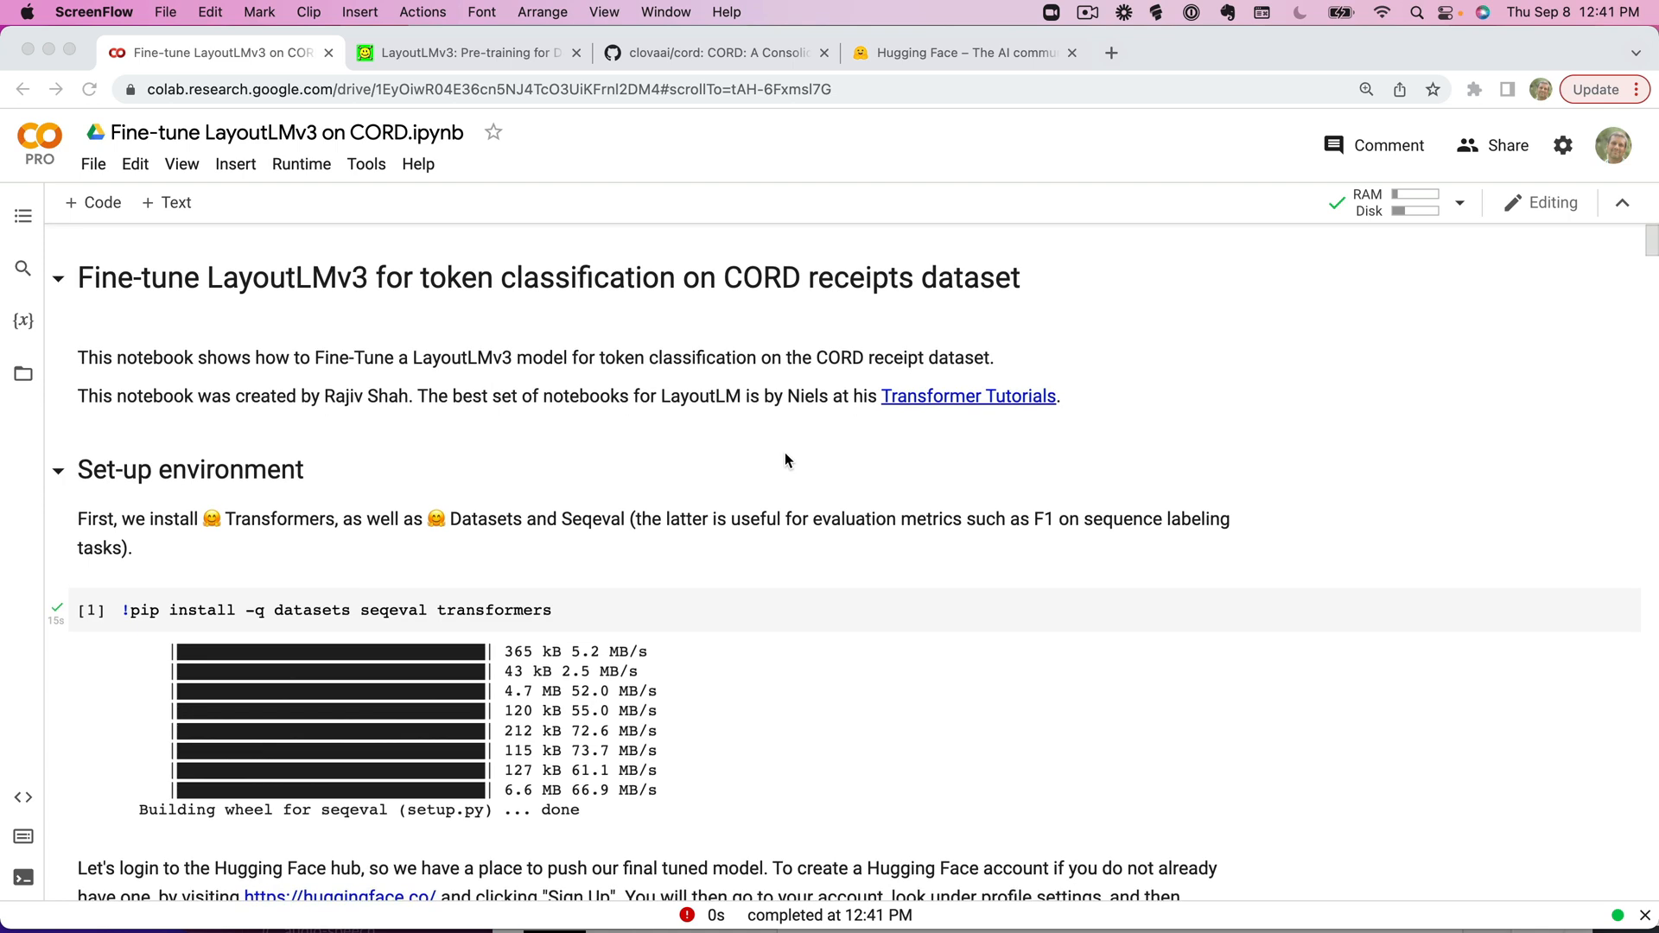
{"action": "scroll", "scroll_direction": "down", "scroll_amount": 3}
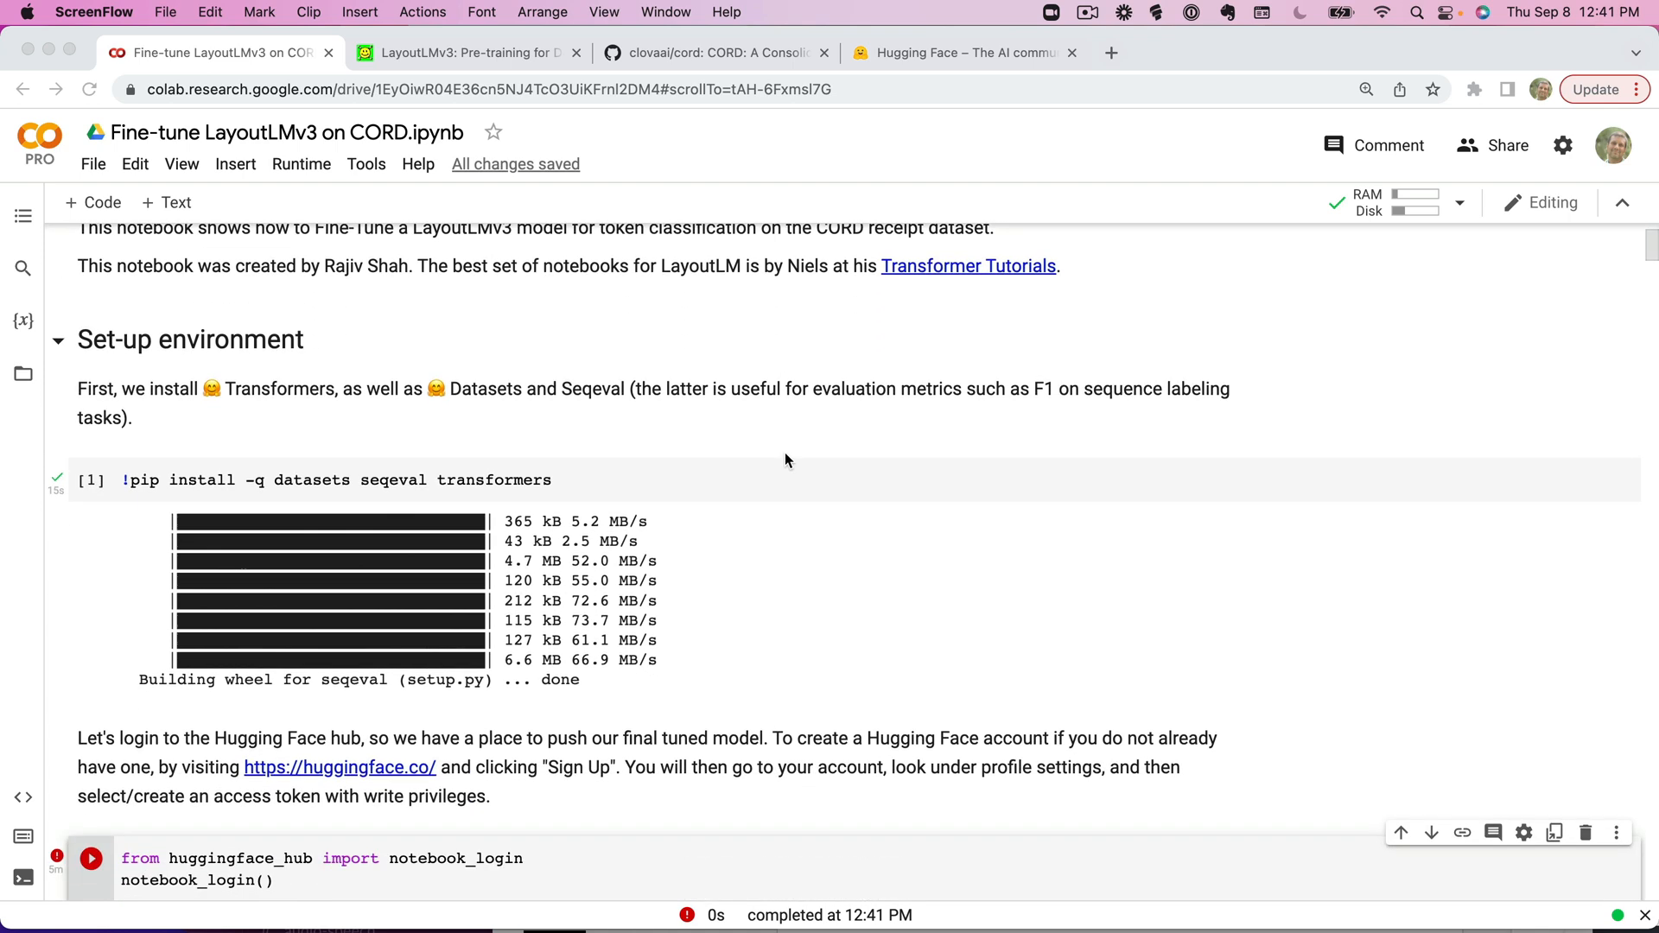
{"action": "scroll", "scroll_direction": "down", "scroll_amount": 3}
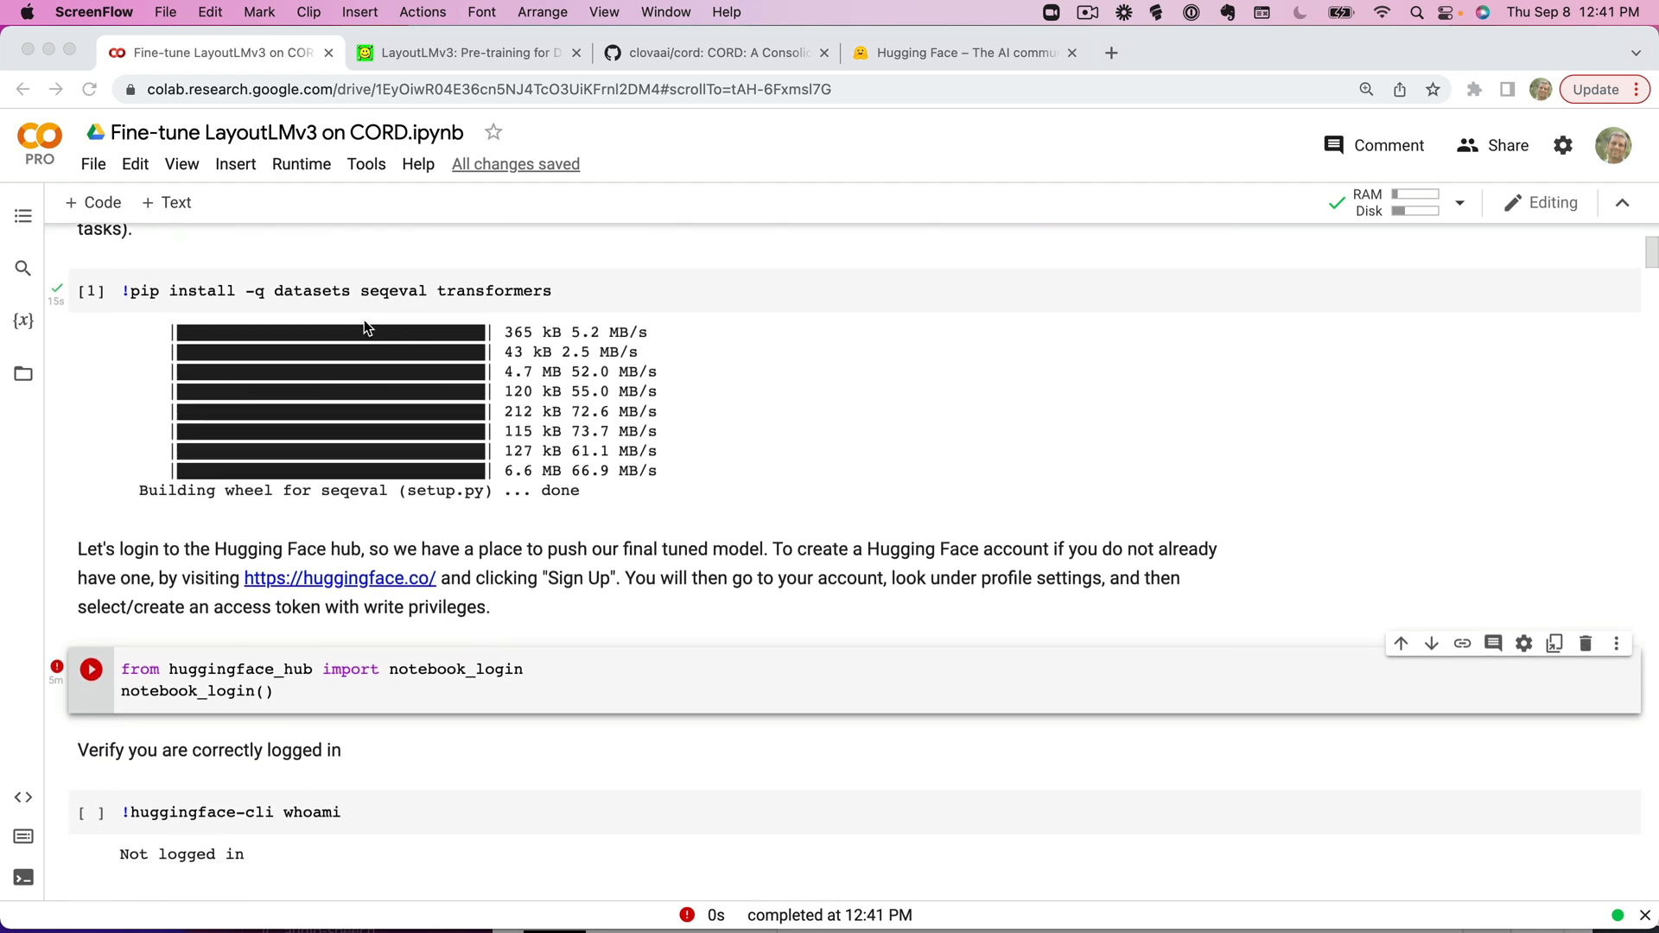
{"action": "scroll", "scroll_direction": "down", "scroll_amount": 3}
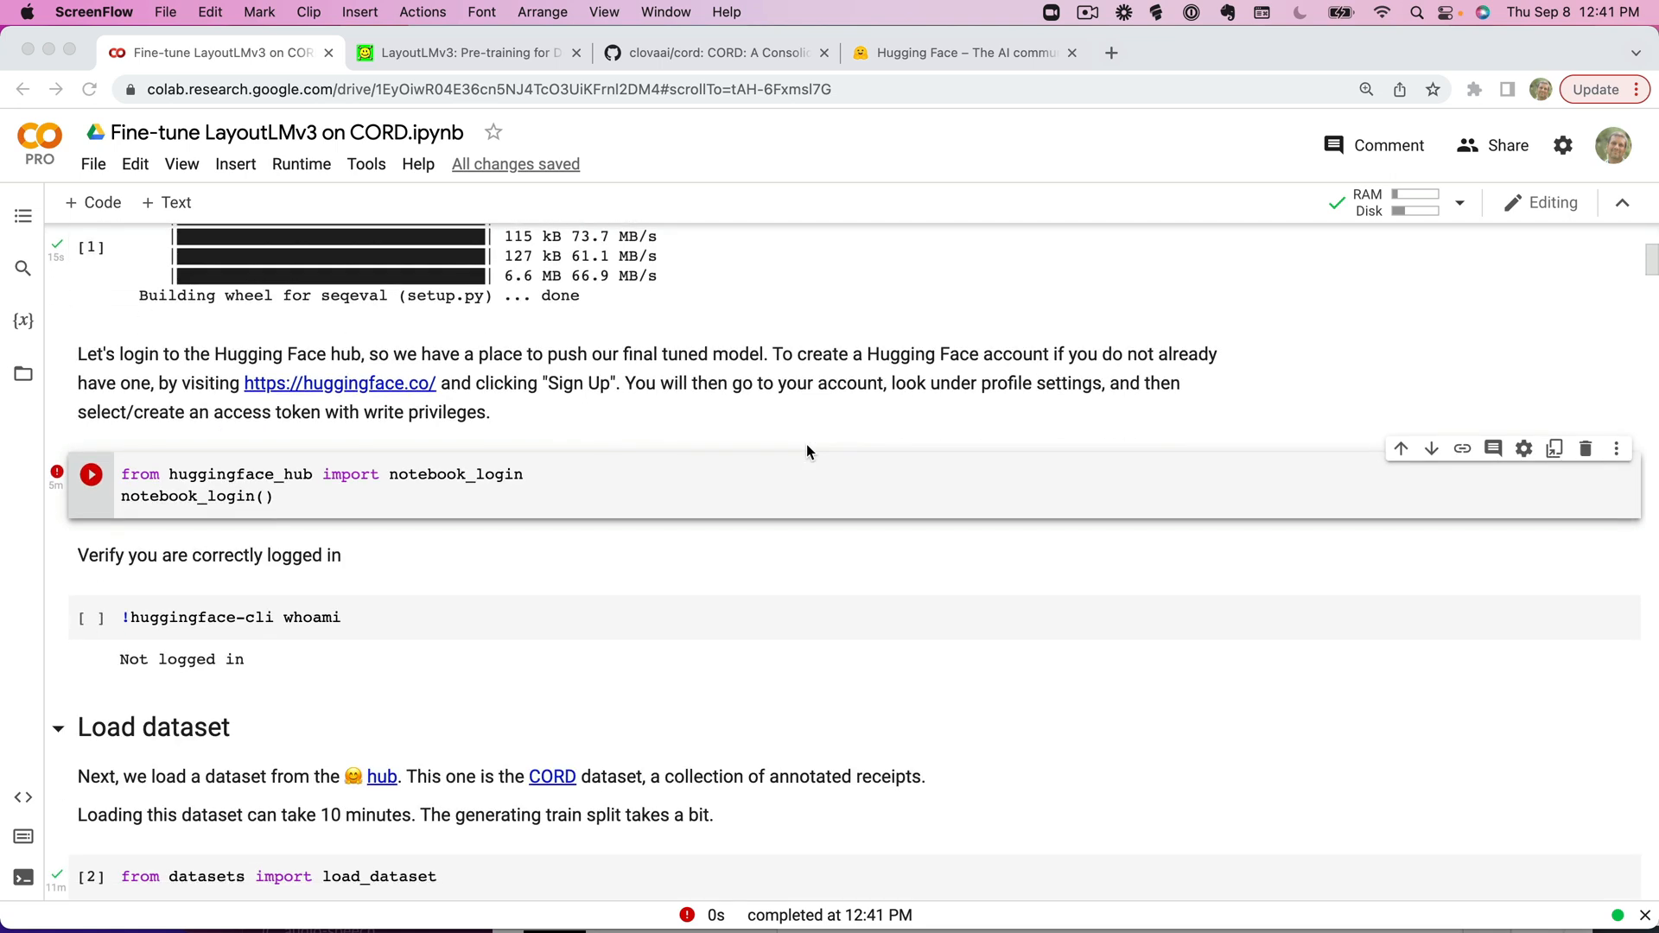
{"action": "scroll", "scroll_direction": "down", "scroll_amount": 3}
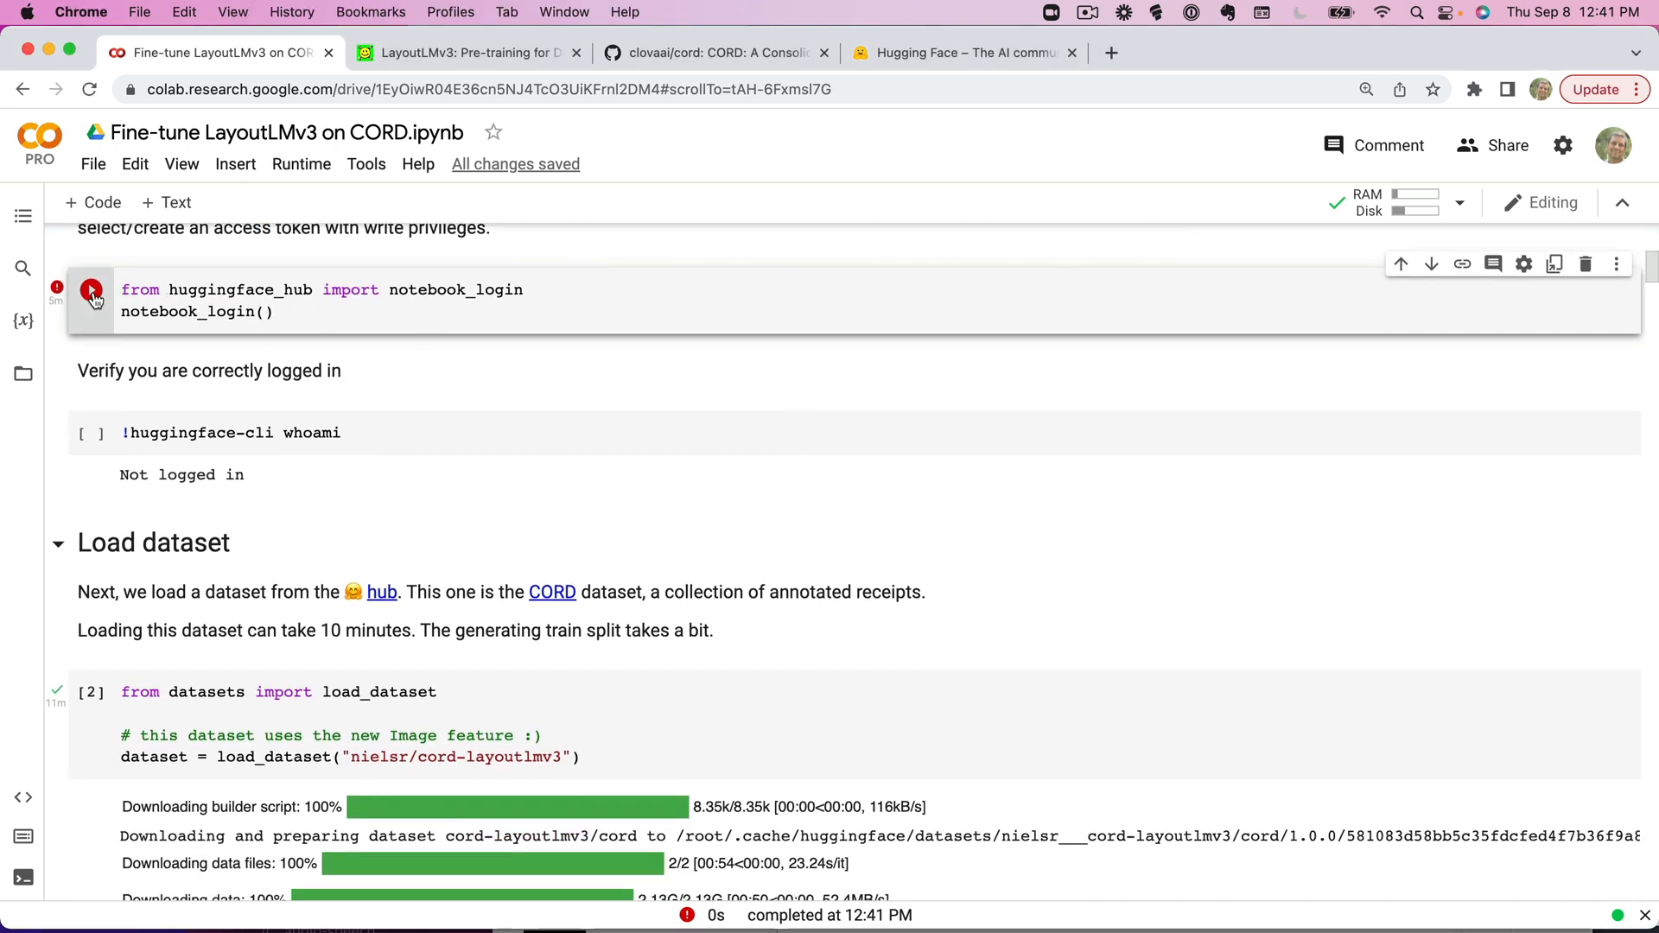
Run notebook_login and log in with a copied Hugging Face write token.
{"action": "left_click", "coordinate": [91, 290]}
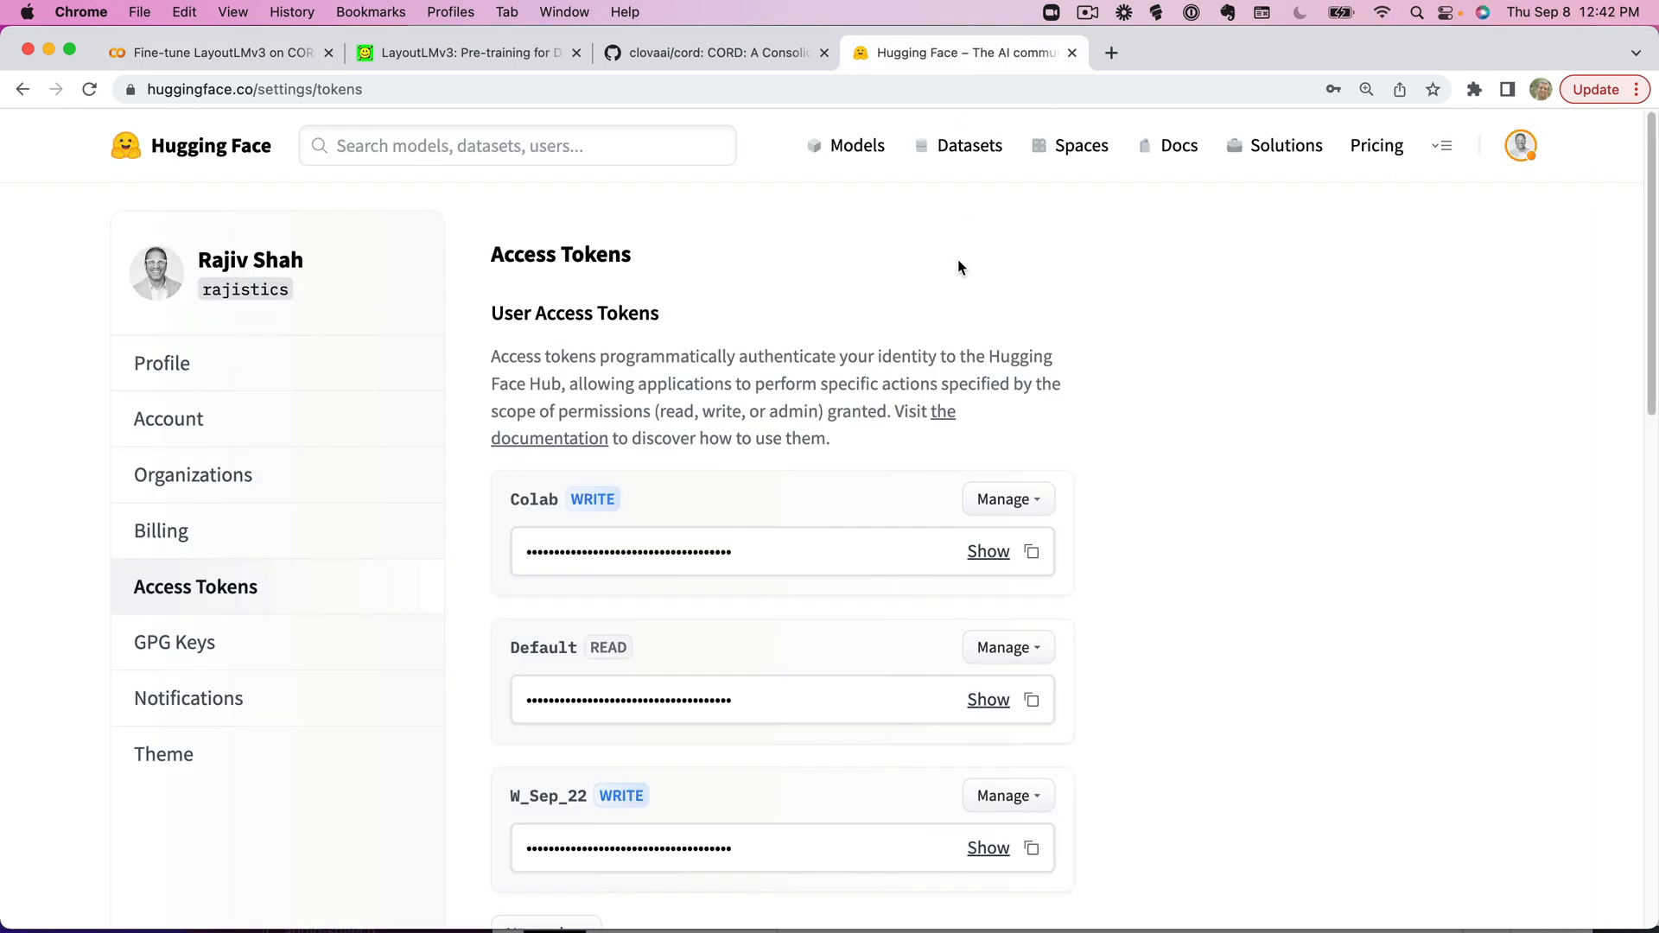
{"action": "left_click", "coordinate": [1031, 847]}
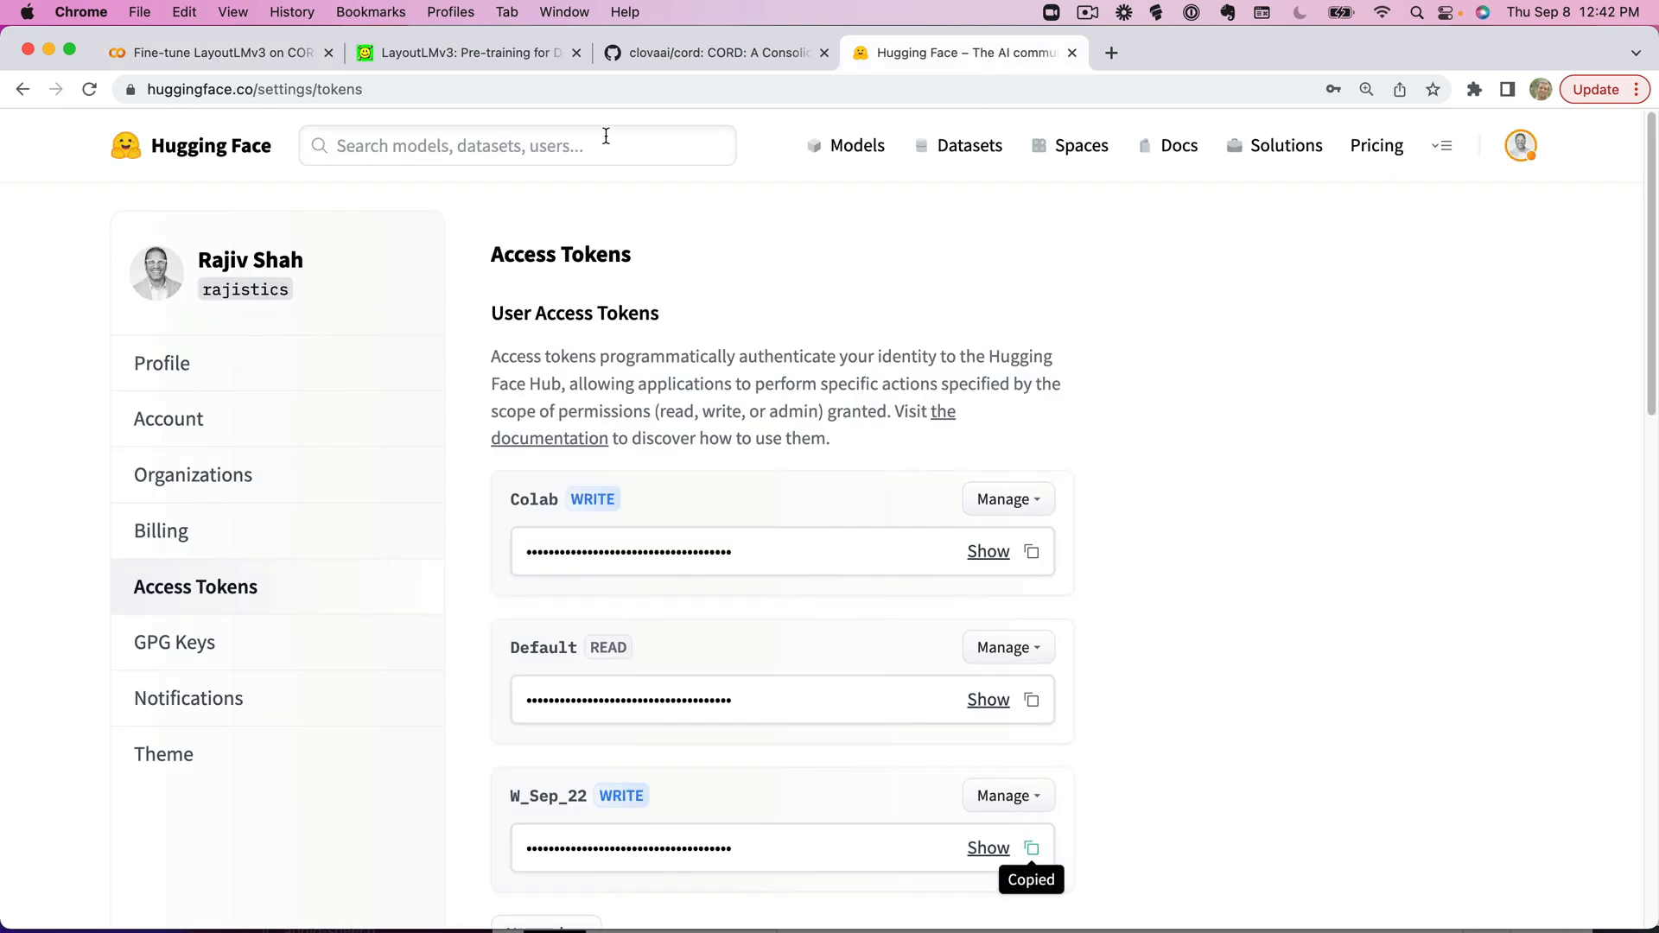
{"action": "left_click", "coordinate": [218, 52]}
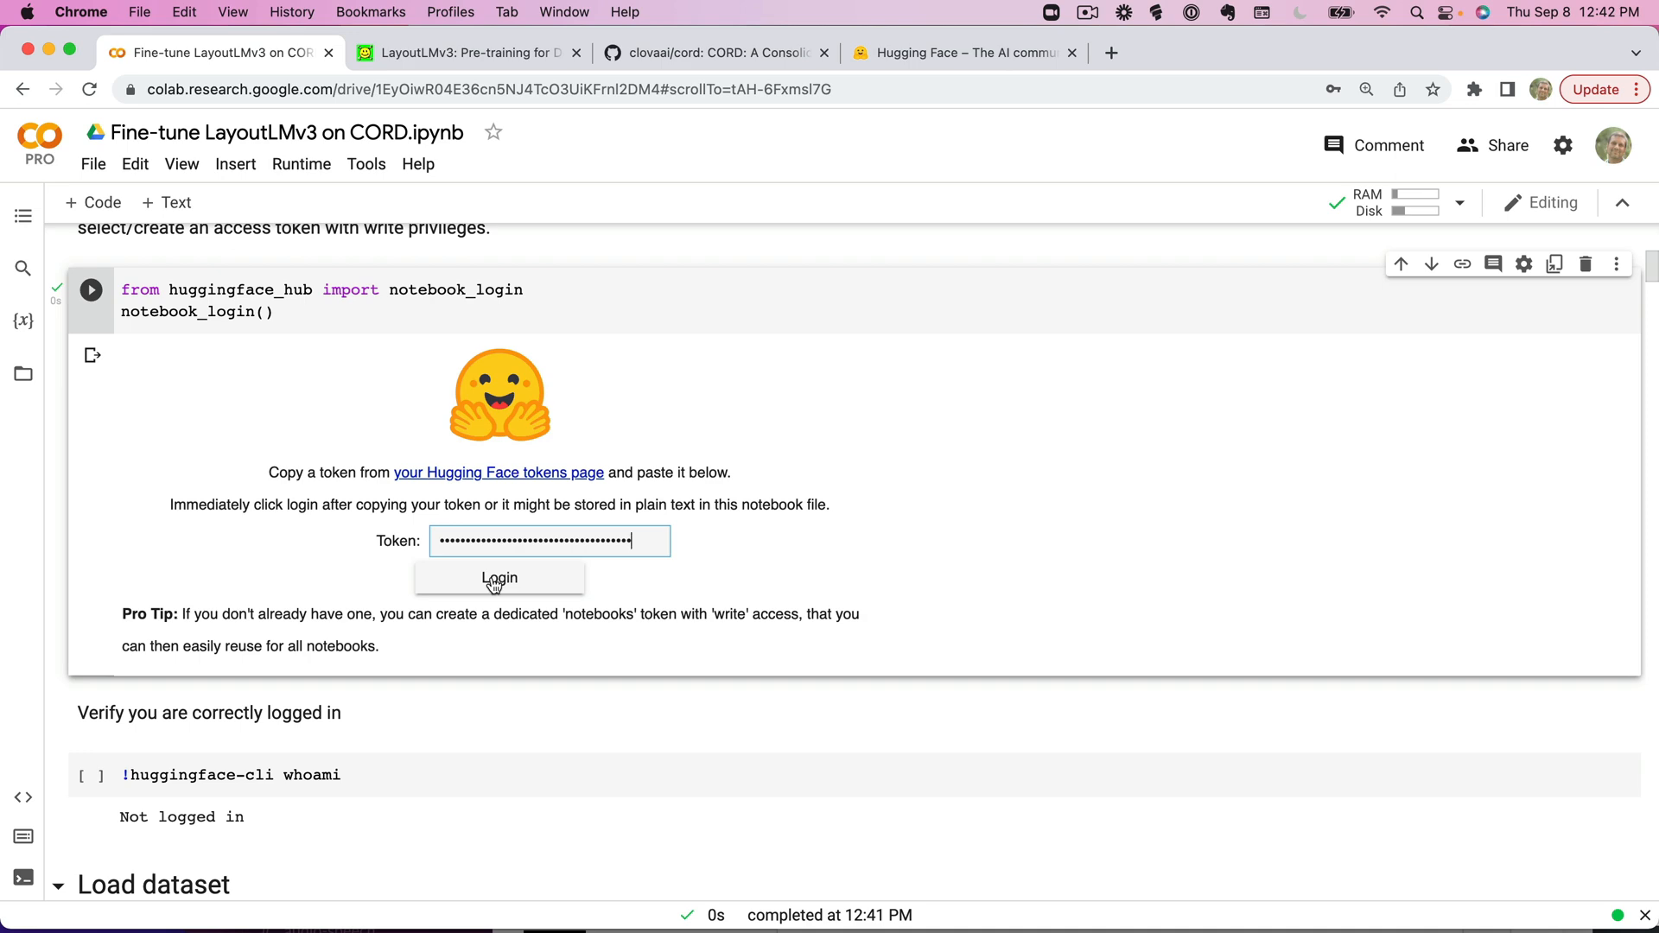
{"action": "left_click", "coordinate": [498, 578]}
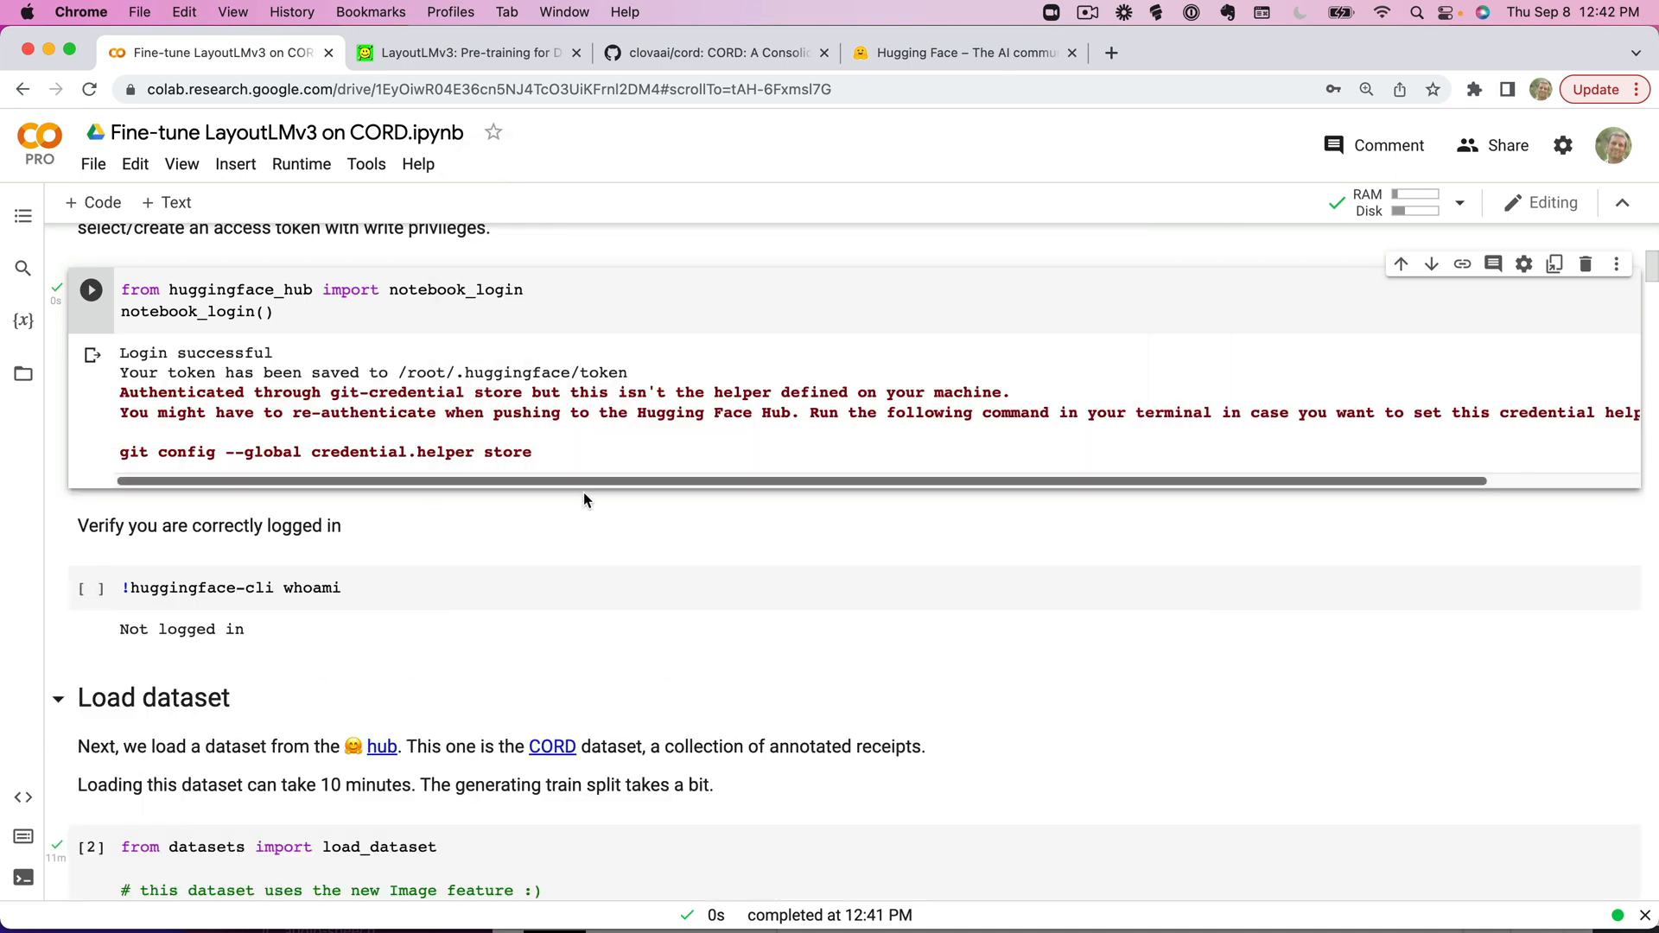
Run the huggingface-cli whoami cell to confirm the logged-in account.
{"action": "left_click", "coordinate": [93, 588]}
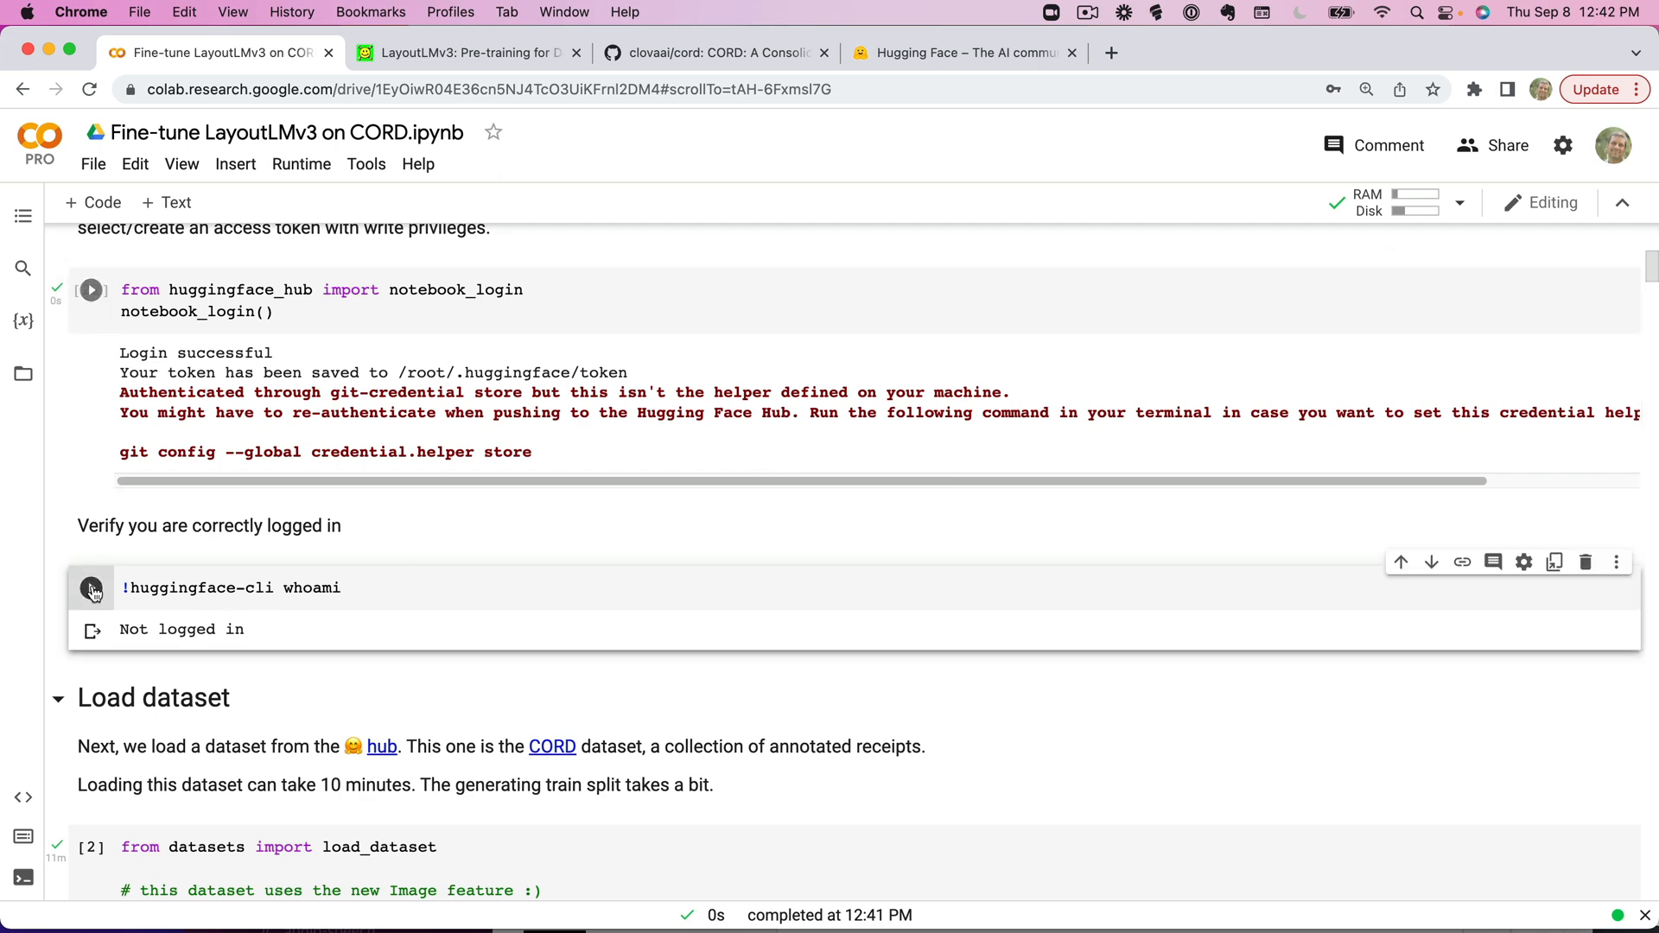
{"action": "left_click", "coordinate": [91, 587]}
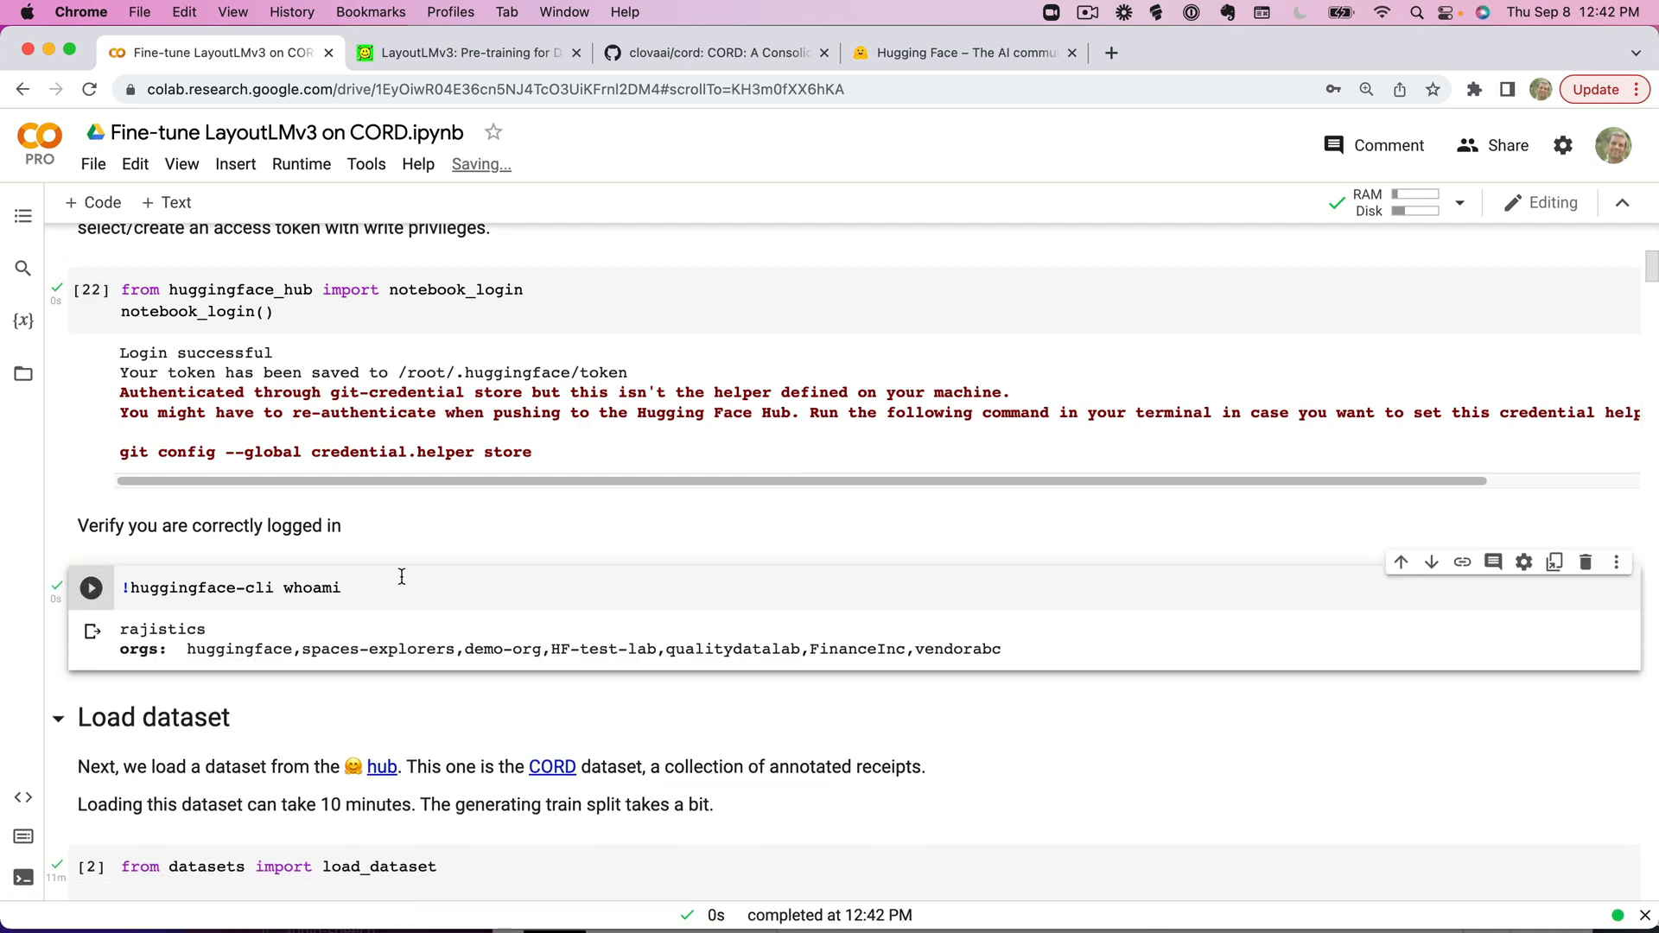
Scroll to the DatasetDict output showing 800/100/100 train, validation and test receipts.
{"action": "scroll", "scroll_direction": "down", "scroll_amount": 3}
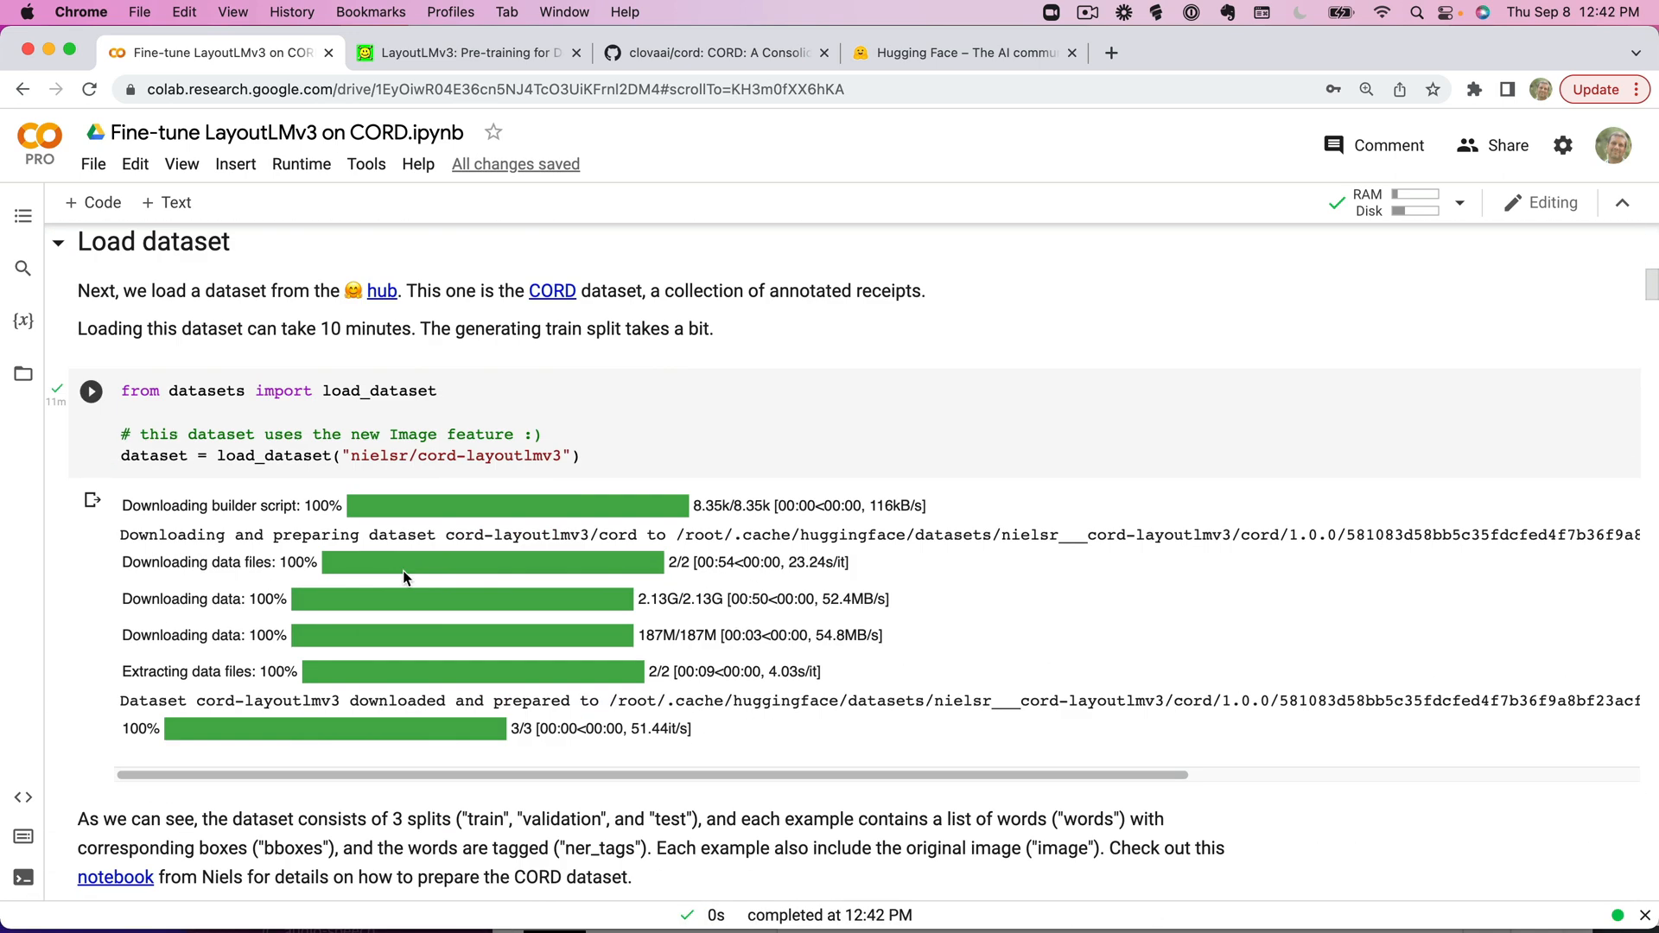
{"action": "mouse_move", "coordinate": [723, 584]}
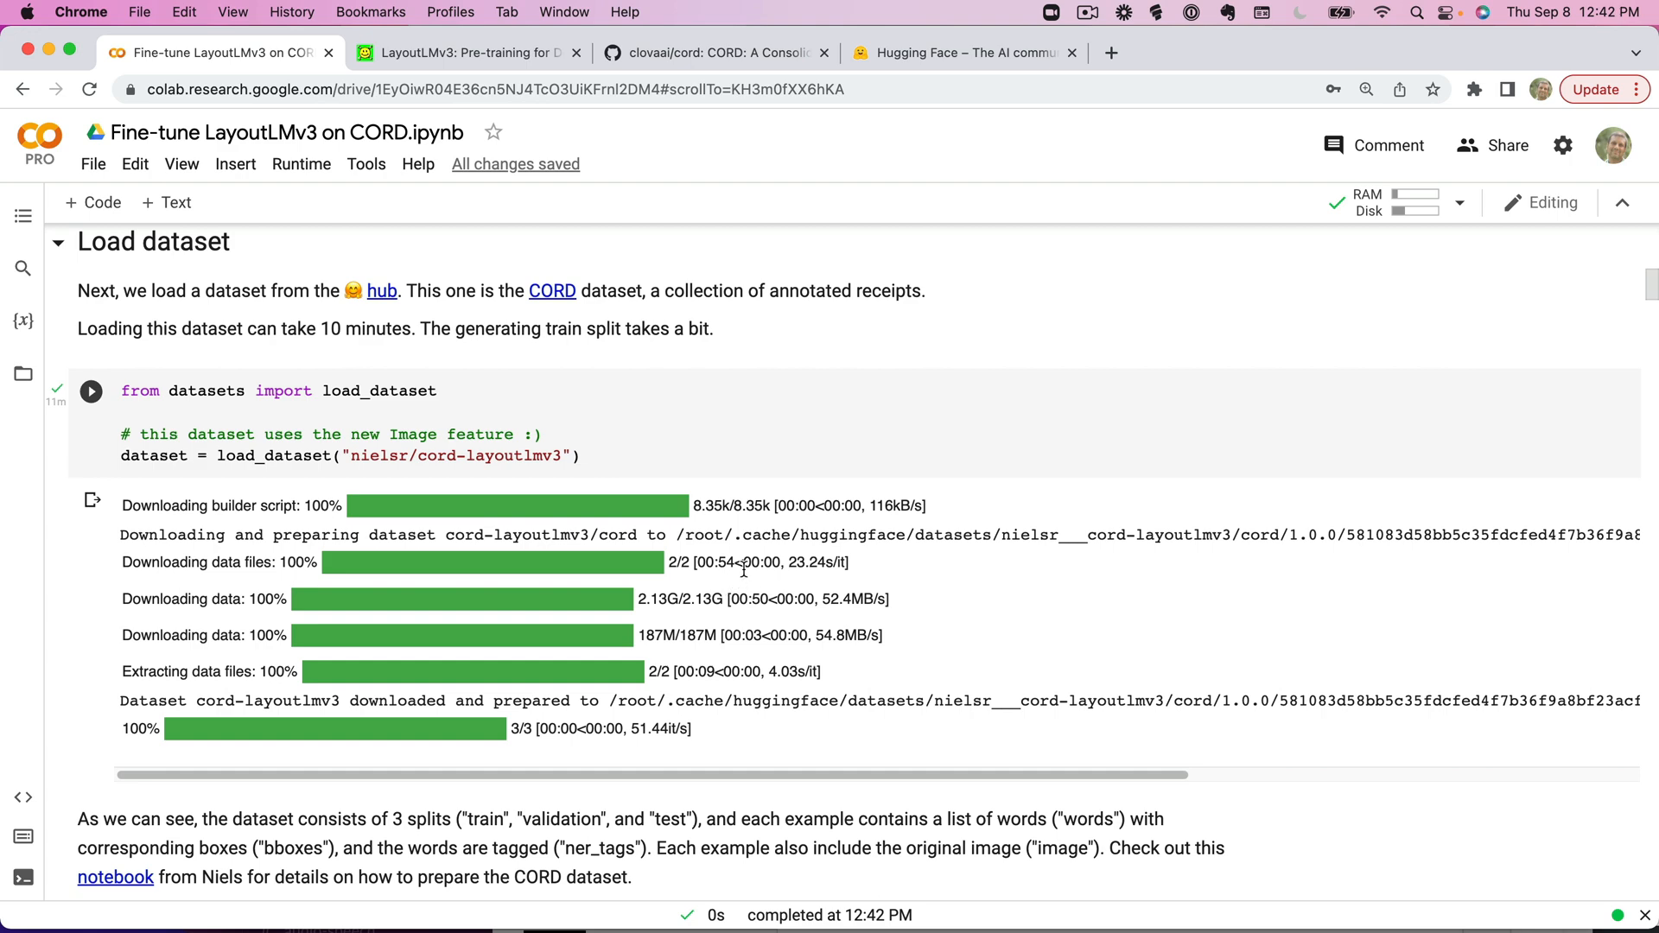
{"action": "scroll", "scroll_direction": "down", "scroll_amount": 3}
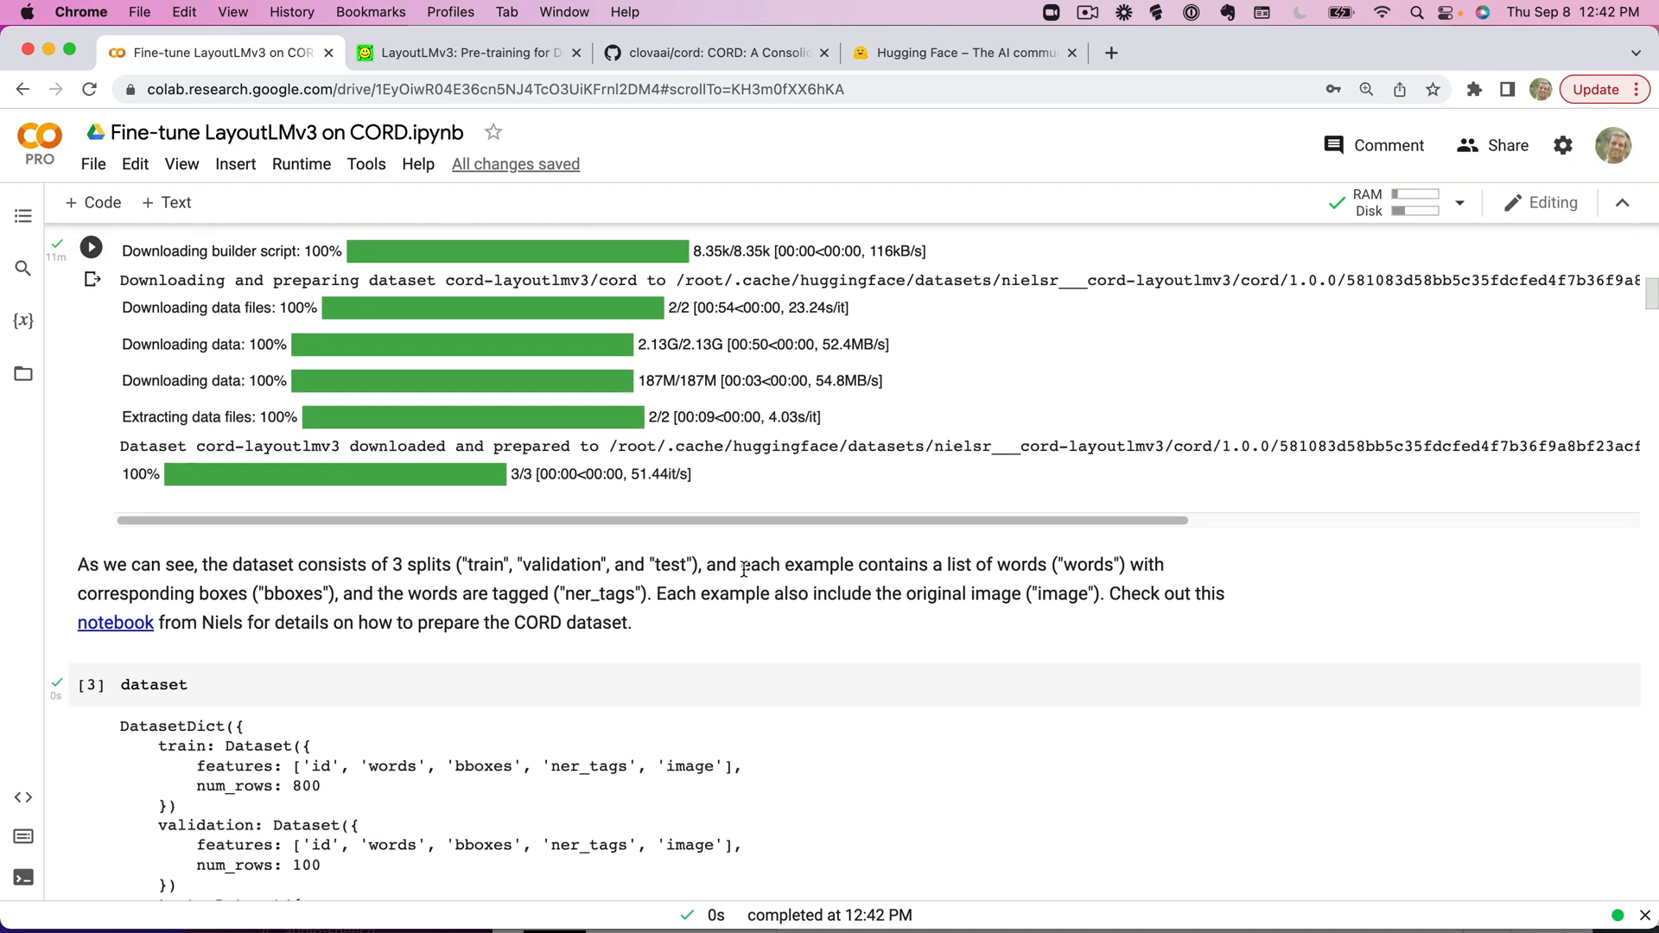
{"action": "scroll", "scroll_direction": "down", "scroll_amount": 3}
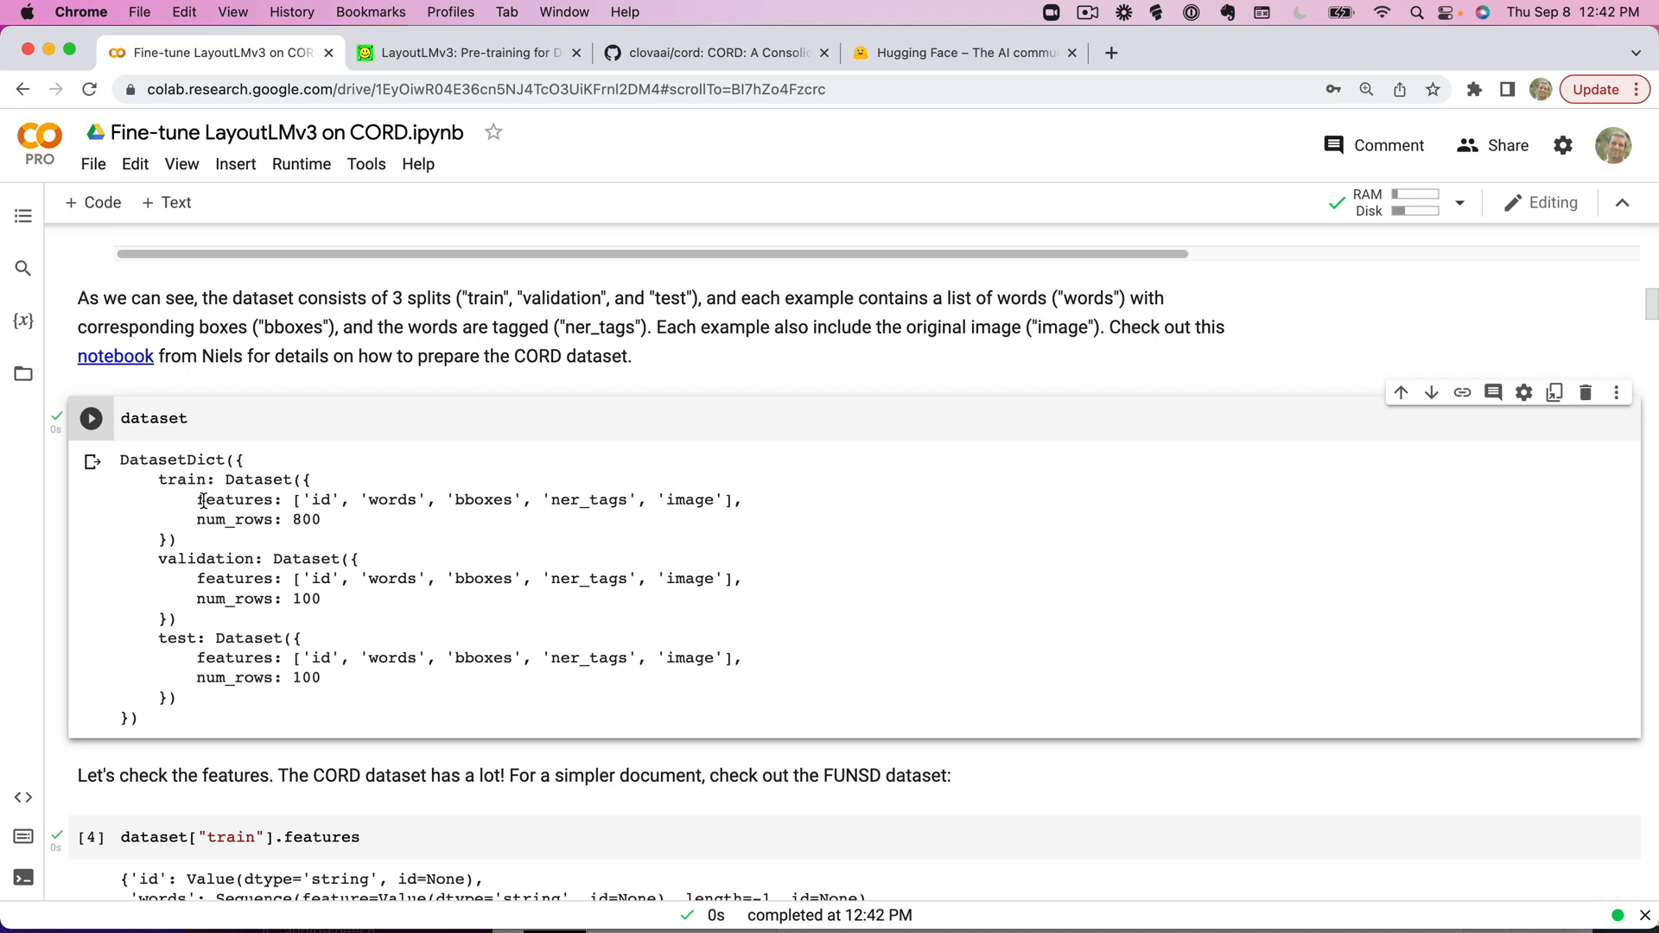
{"action": "mouse_move", "coordinate": [201, 561]}
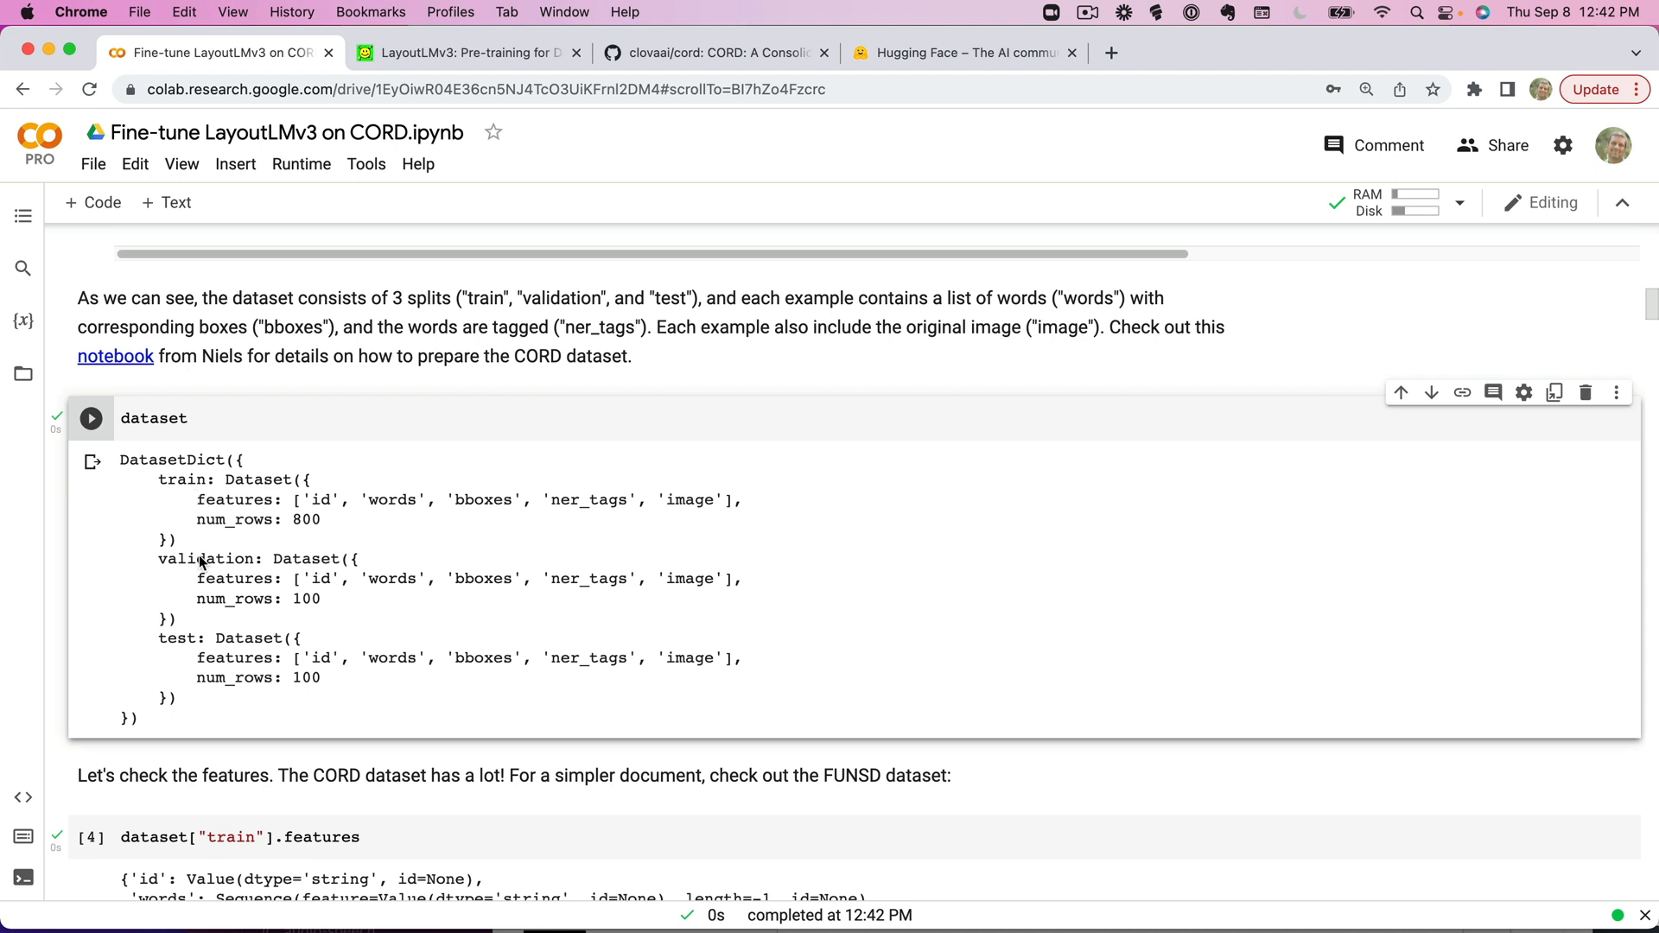
{"action": "mouse_move", "coordinate": [185, 643]}
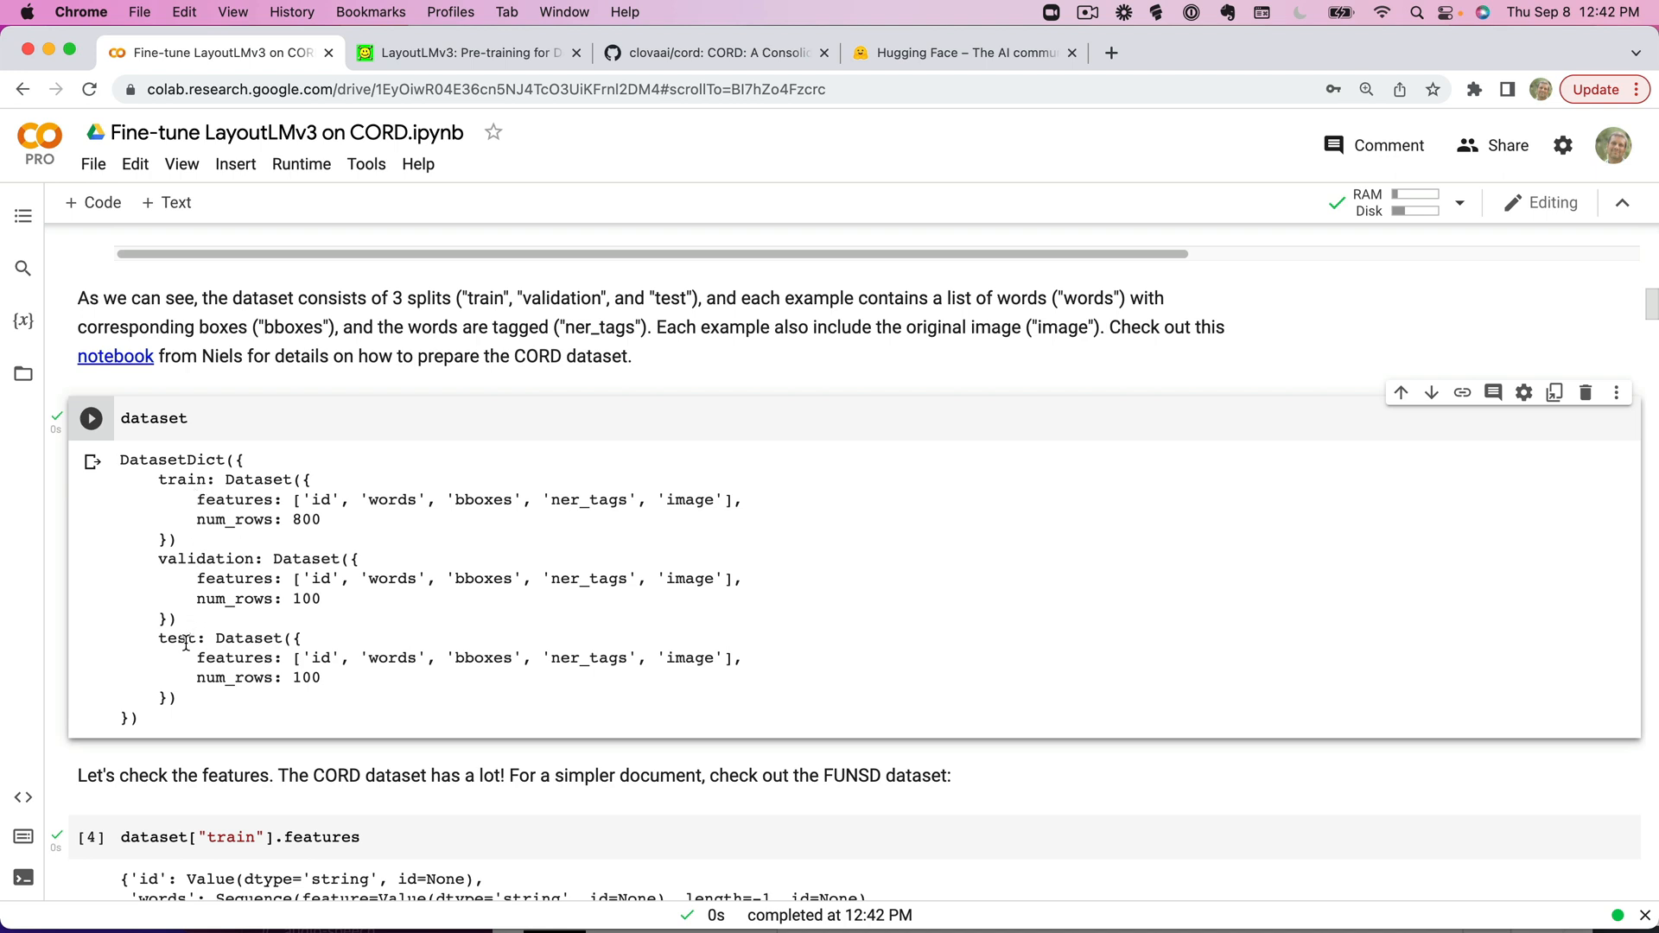
{"action": "mouse_move", "coordinate": [343, 519]}
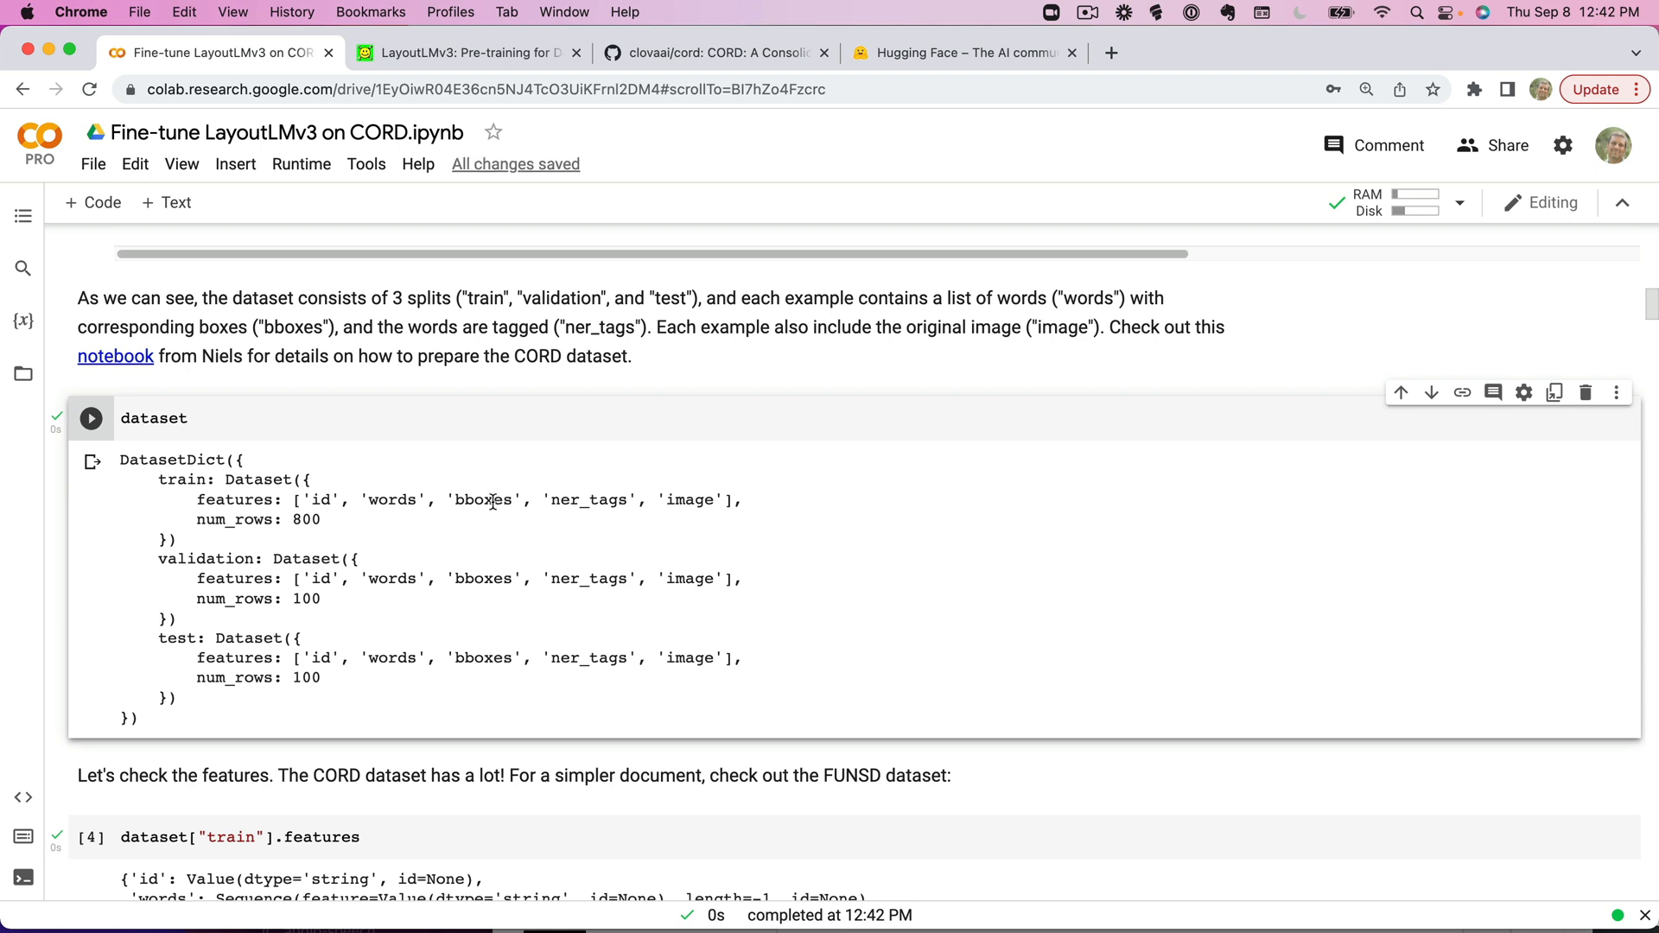
{"action": "mouse_move", "coordinate": [680, 499]}
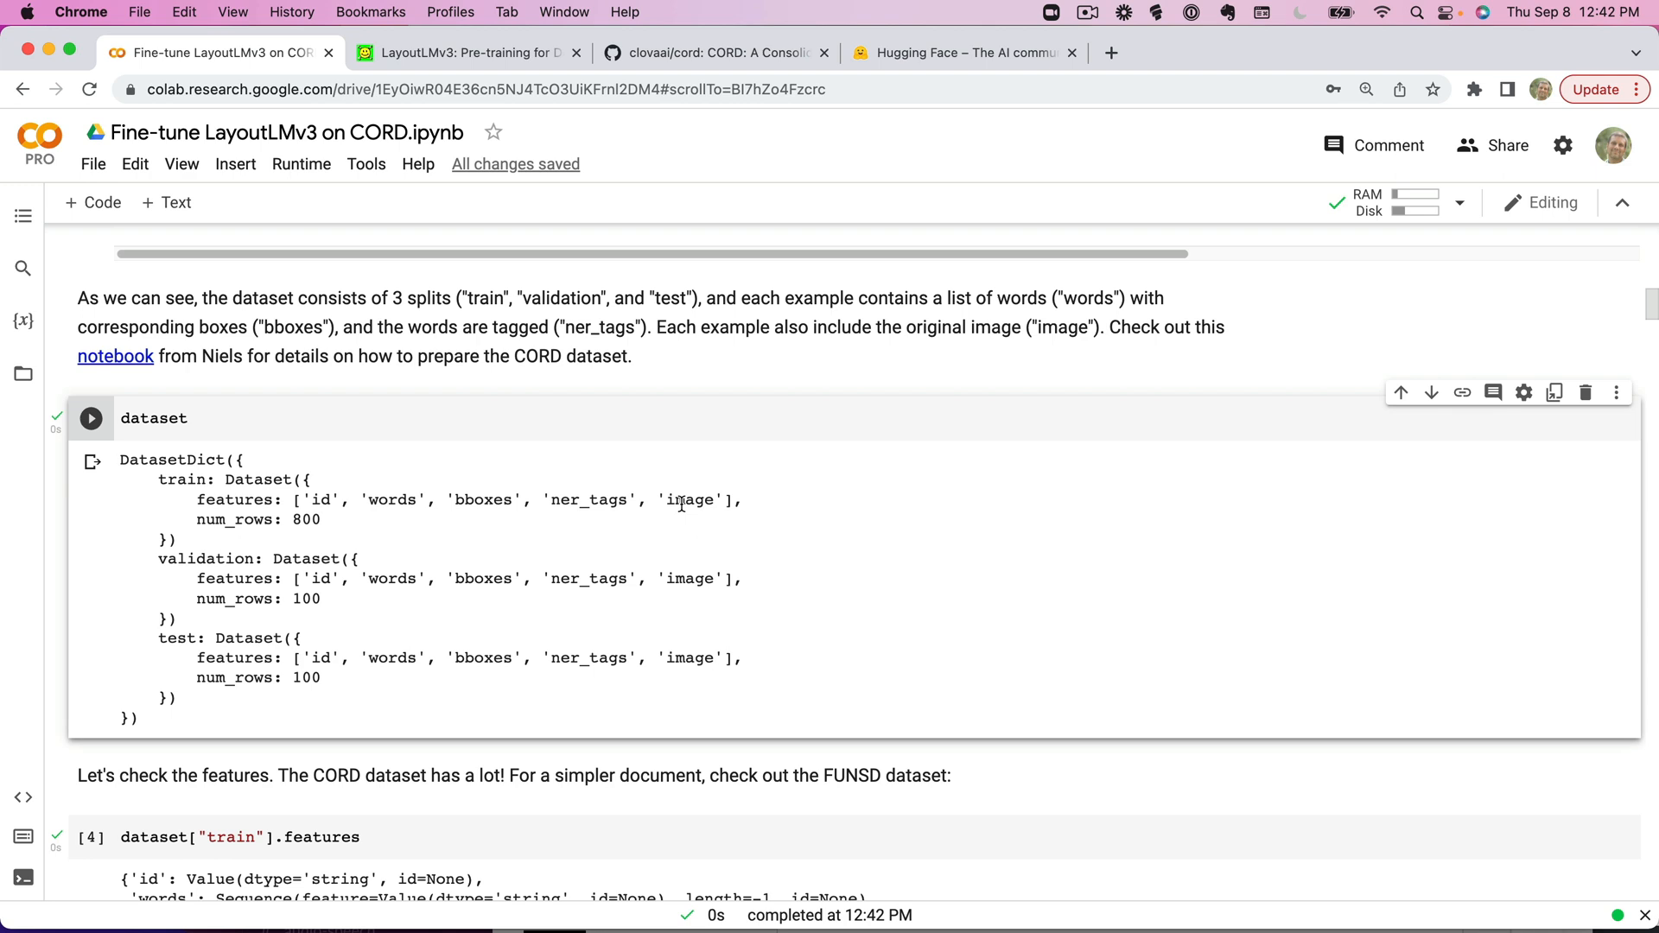
{"action": "mouse_move", "coordinate": [129, 372]}
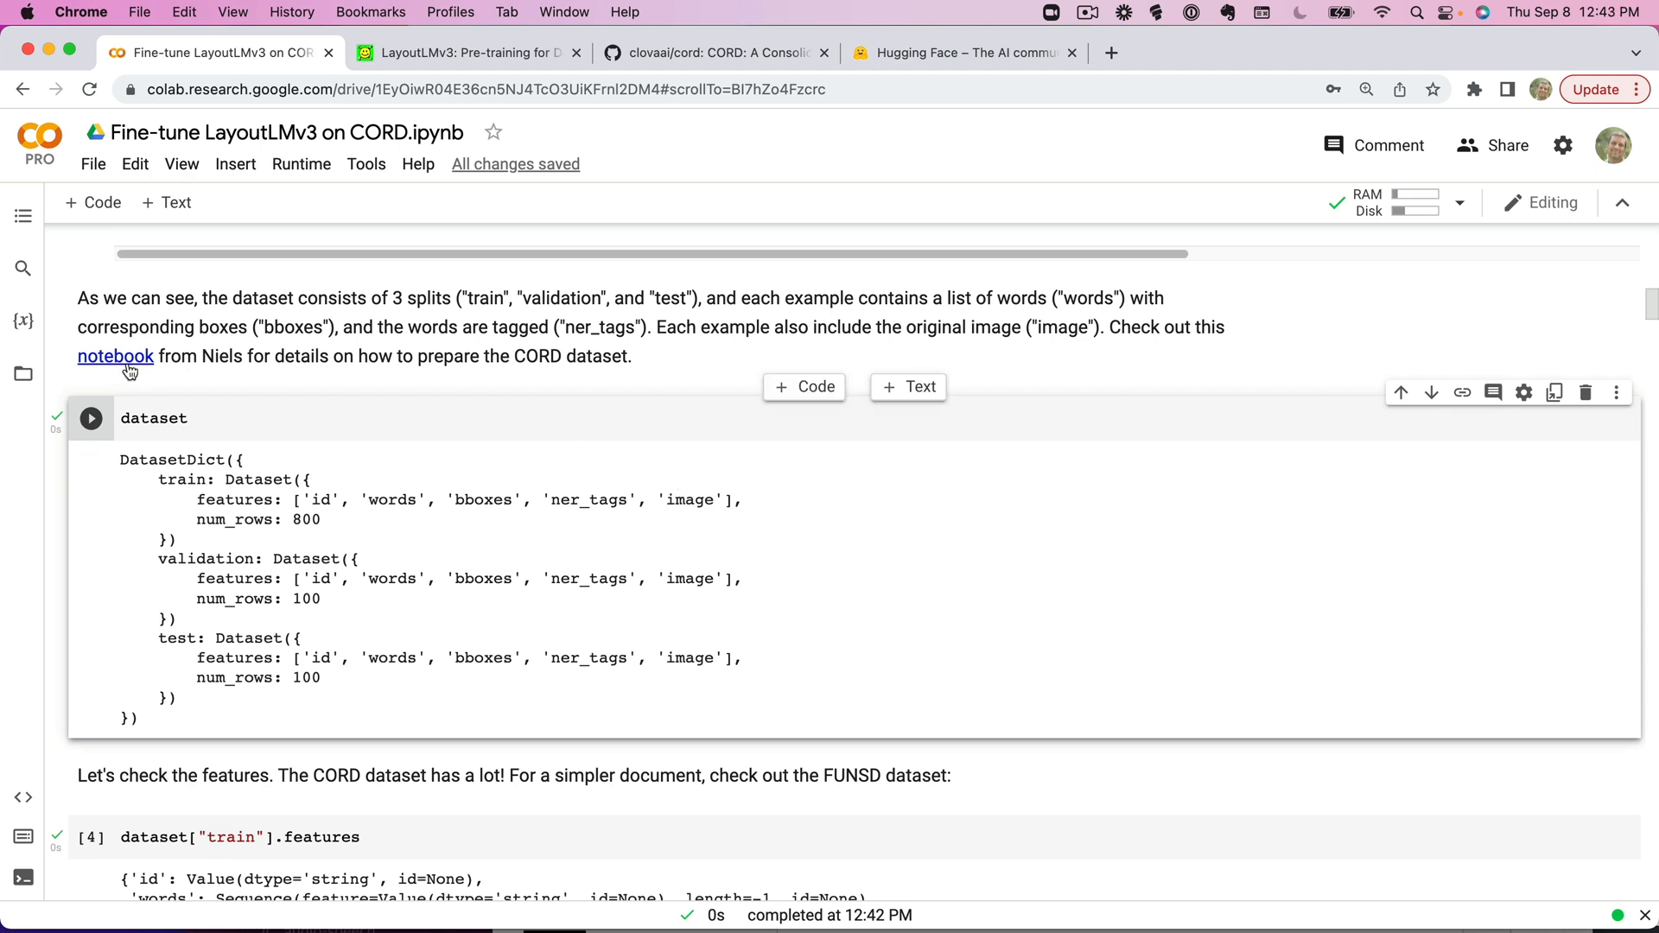
{"action": "mouse_move", "coordinate": [115, 357]}
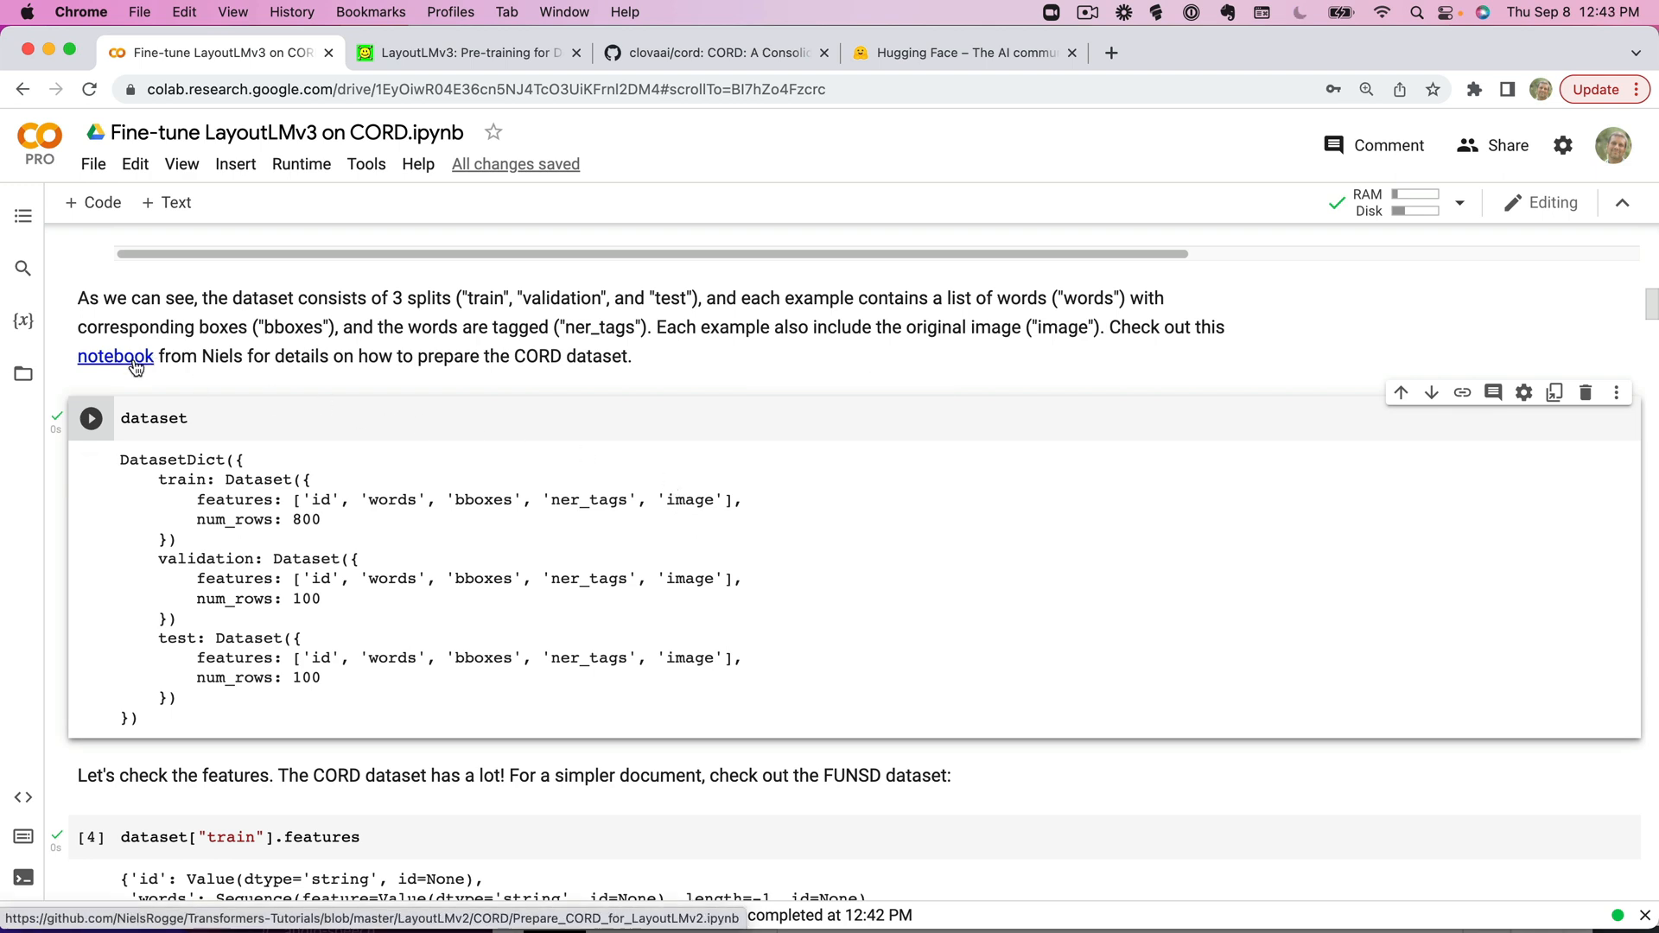
{"action": "mouse_move", "coordinate": [263, 405]}
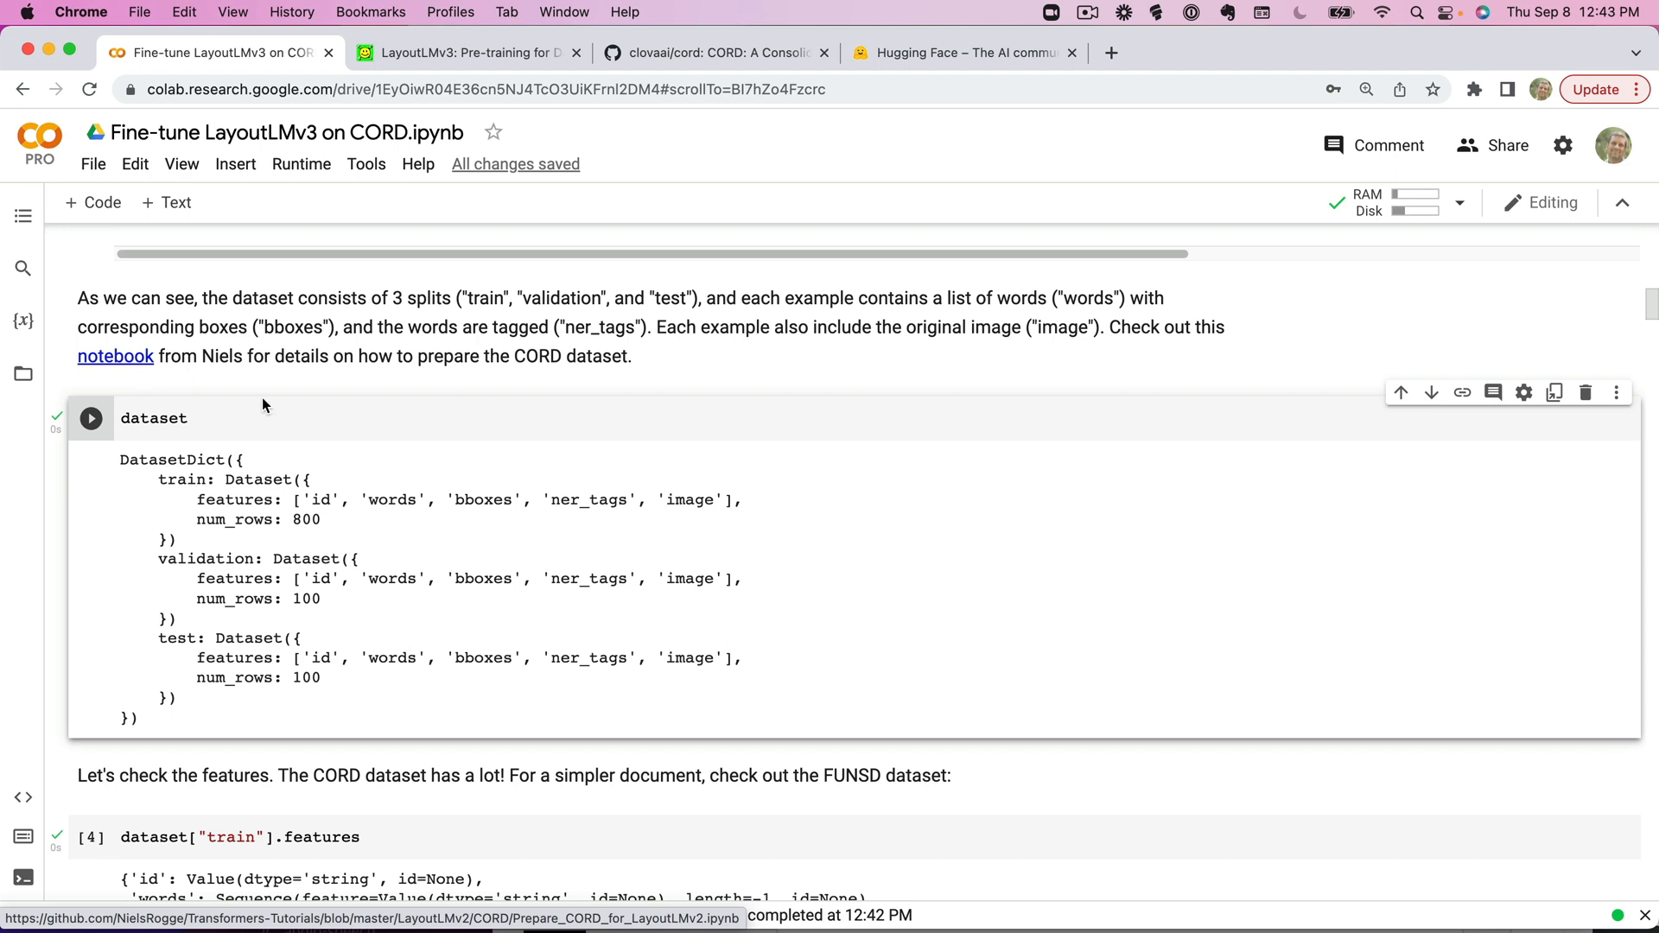
{"action": "mouse_move", "coordinate": [463, 438]}
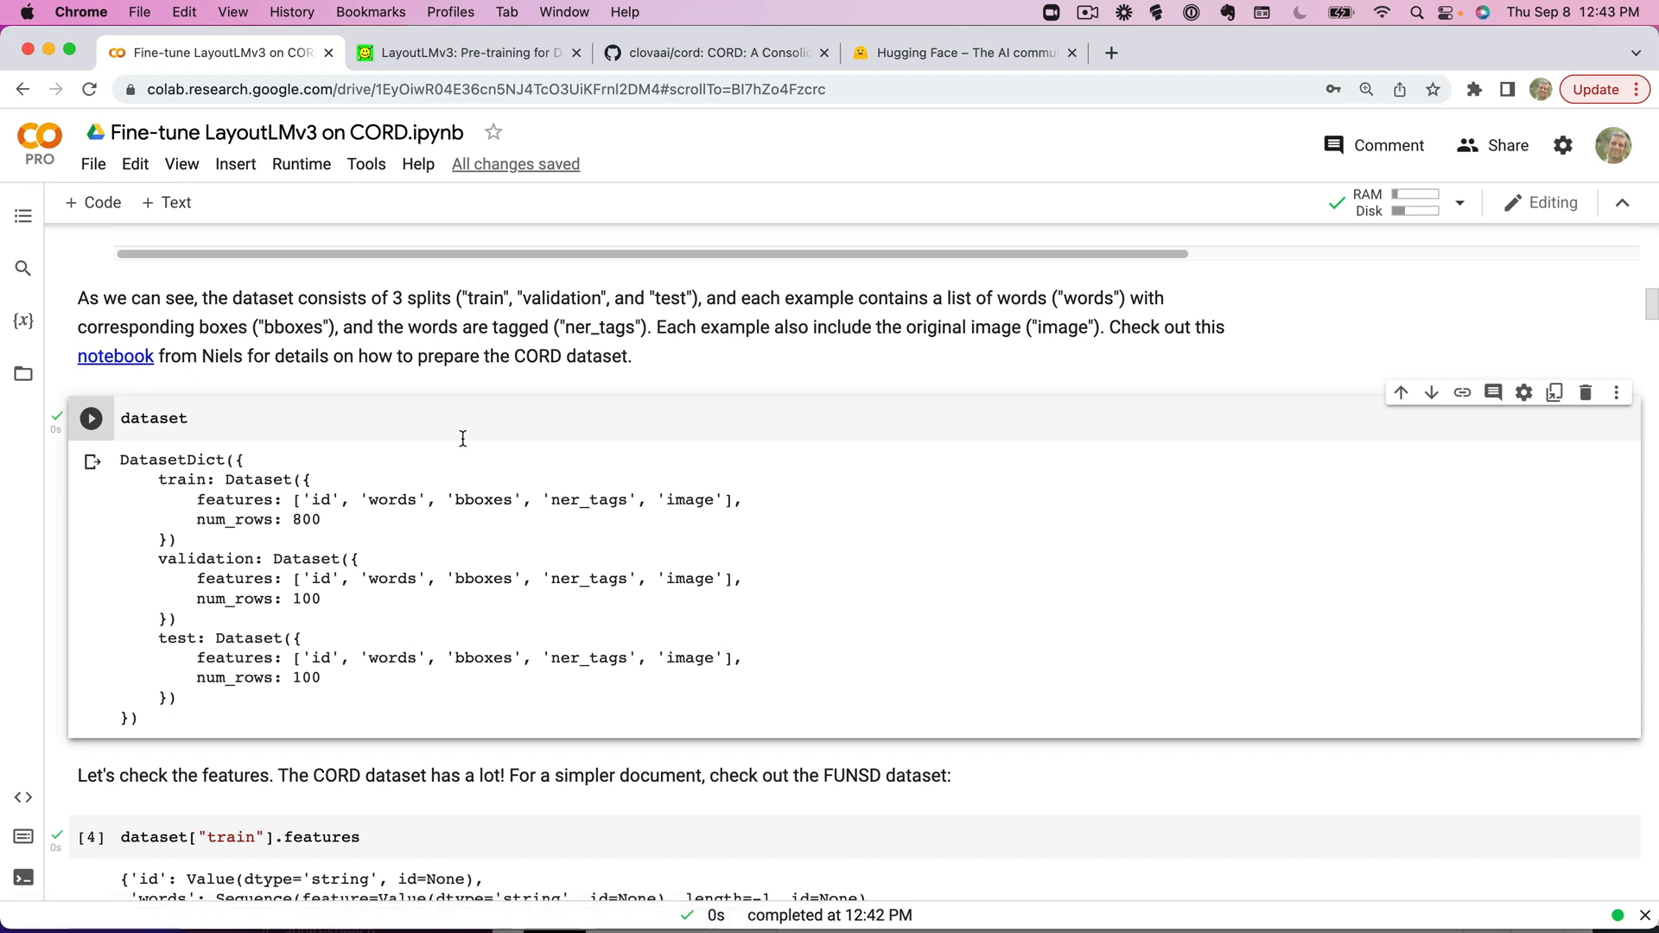
Rerun the dataset["train"].features cell listing the 61 NER tag classes.
{"action": "scroll", "scroll_direction": "down", "scroll_amount": 3}
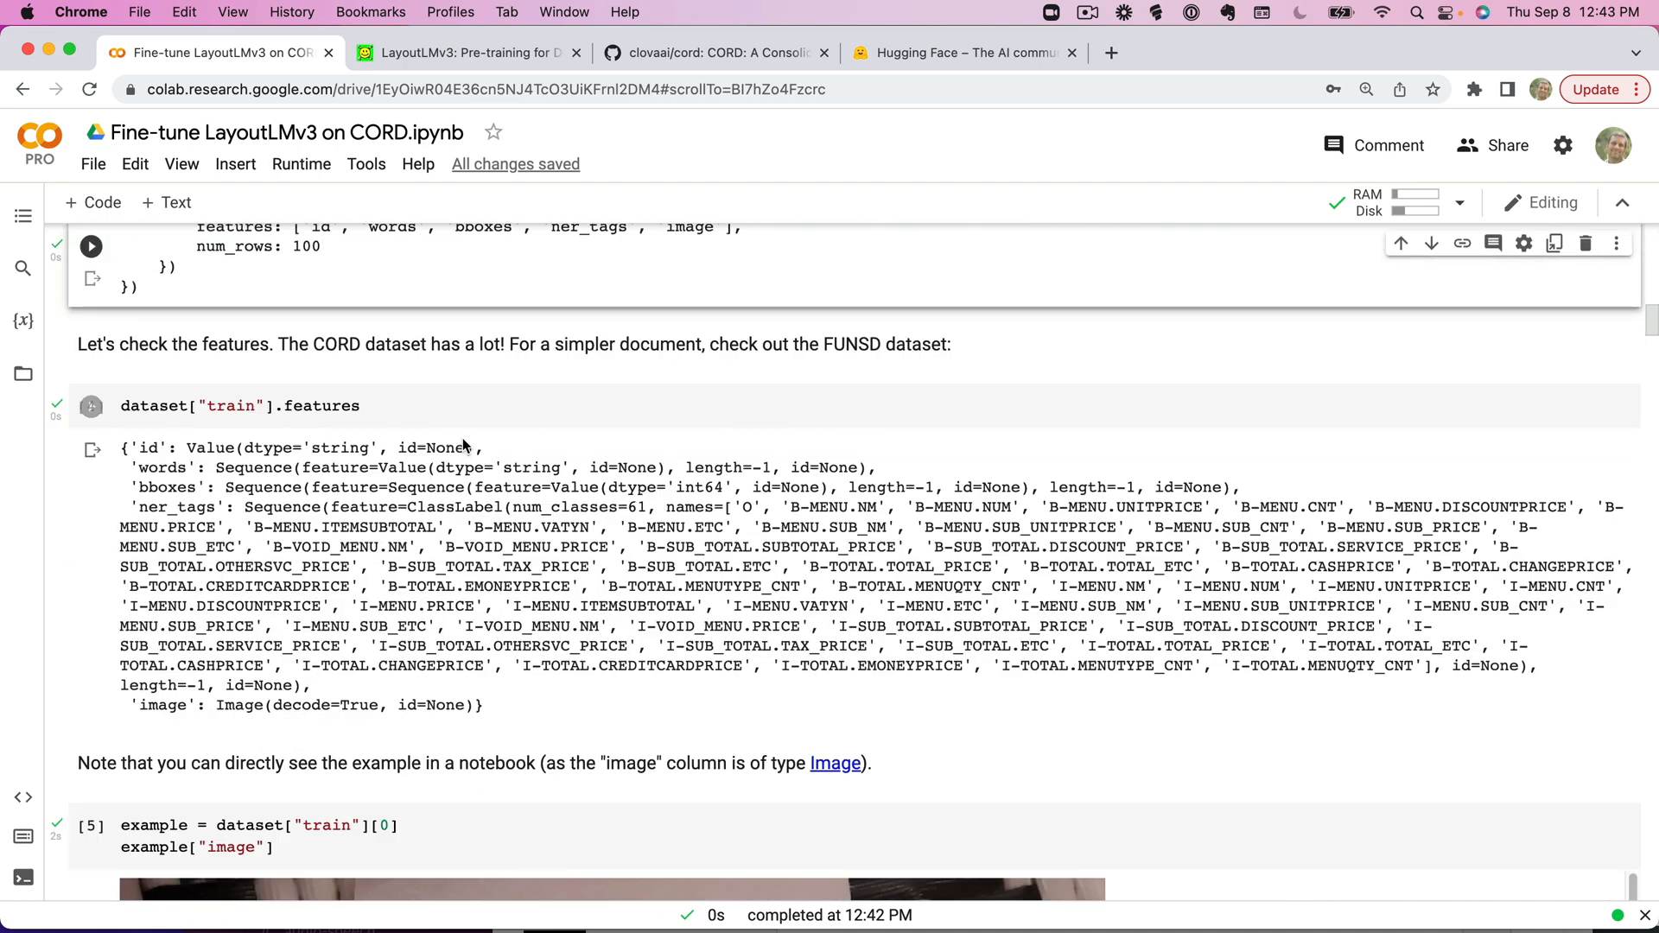
{"action": "left_click", "coordinate": [91, 406]}
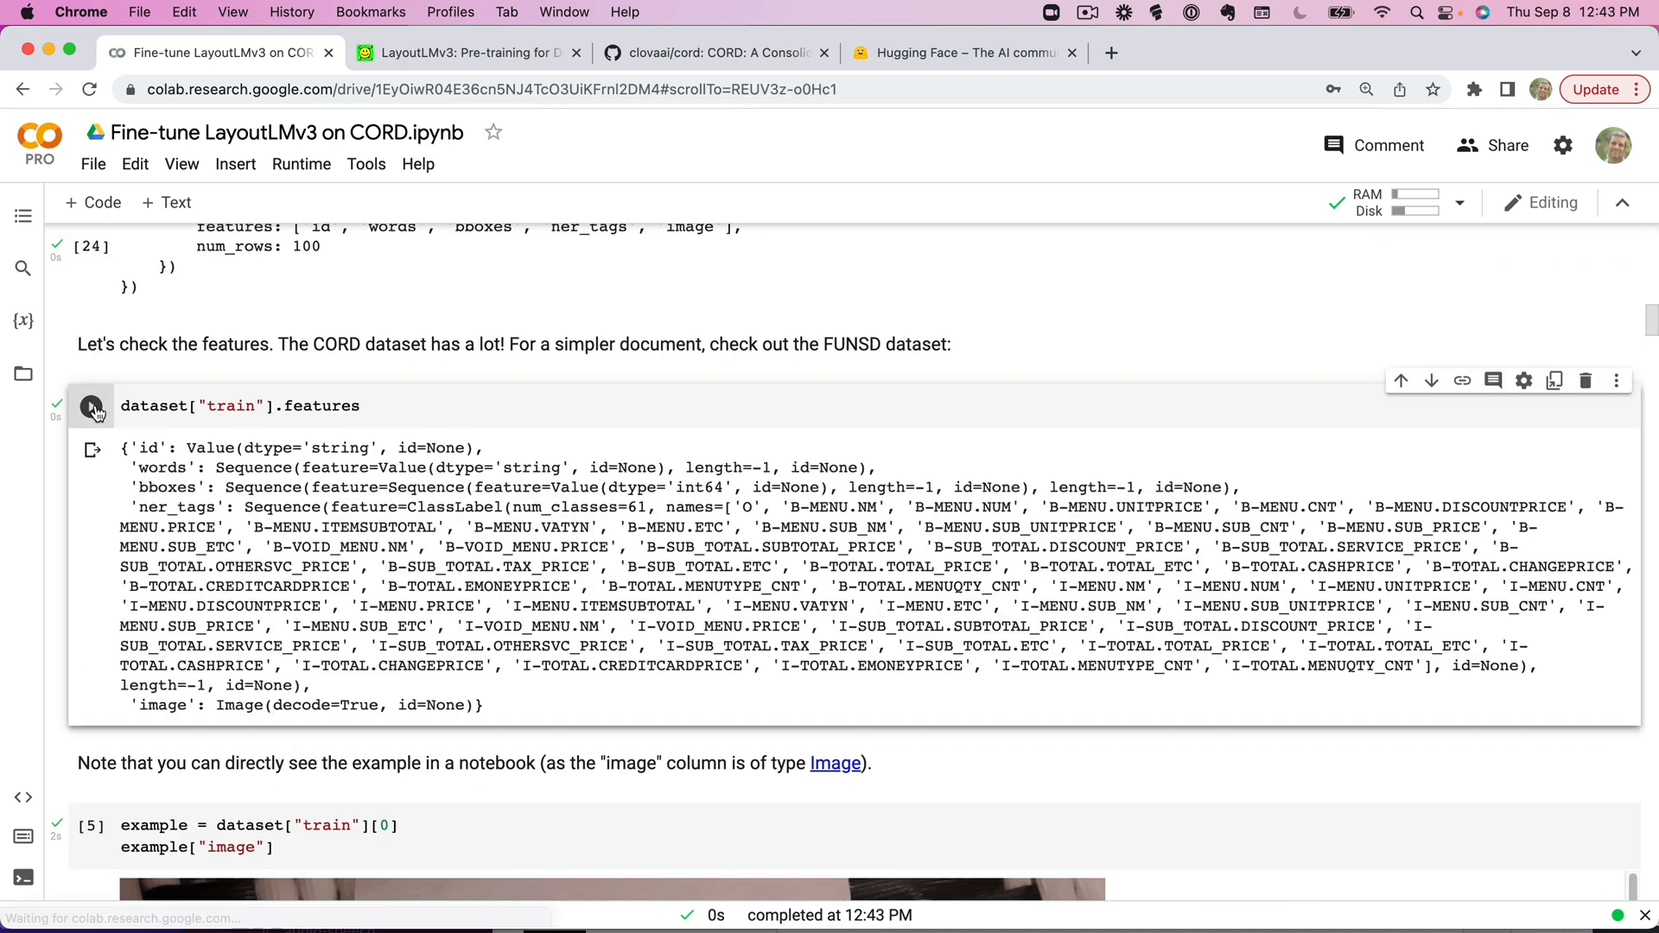
{"action": "scroll", "scroll_direction": "up", "scroll_amount": 3}
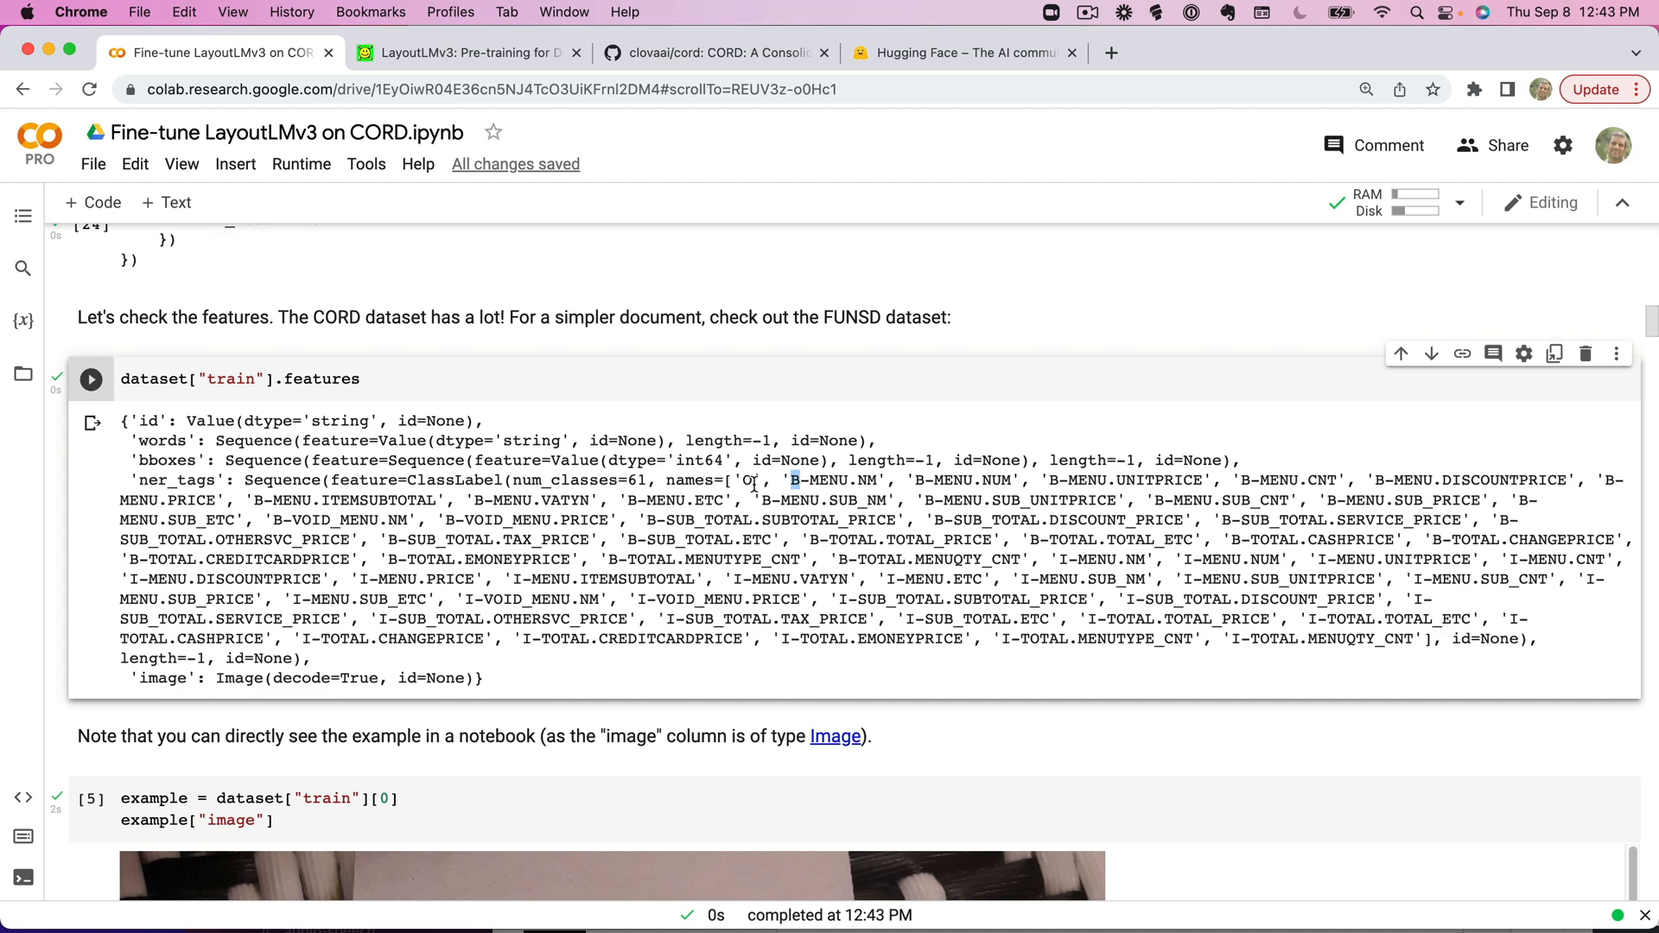
Rerun the dataset["train"][0] cell and scroll through the receipt image output.
{"action": "scroll", "scroll_direction": "down", "scroll_amount": 3}
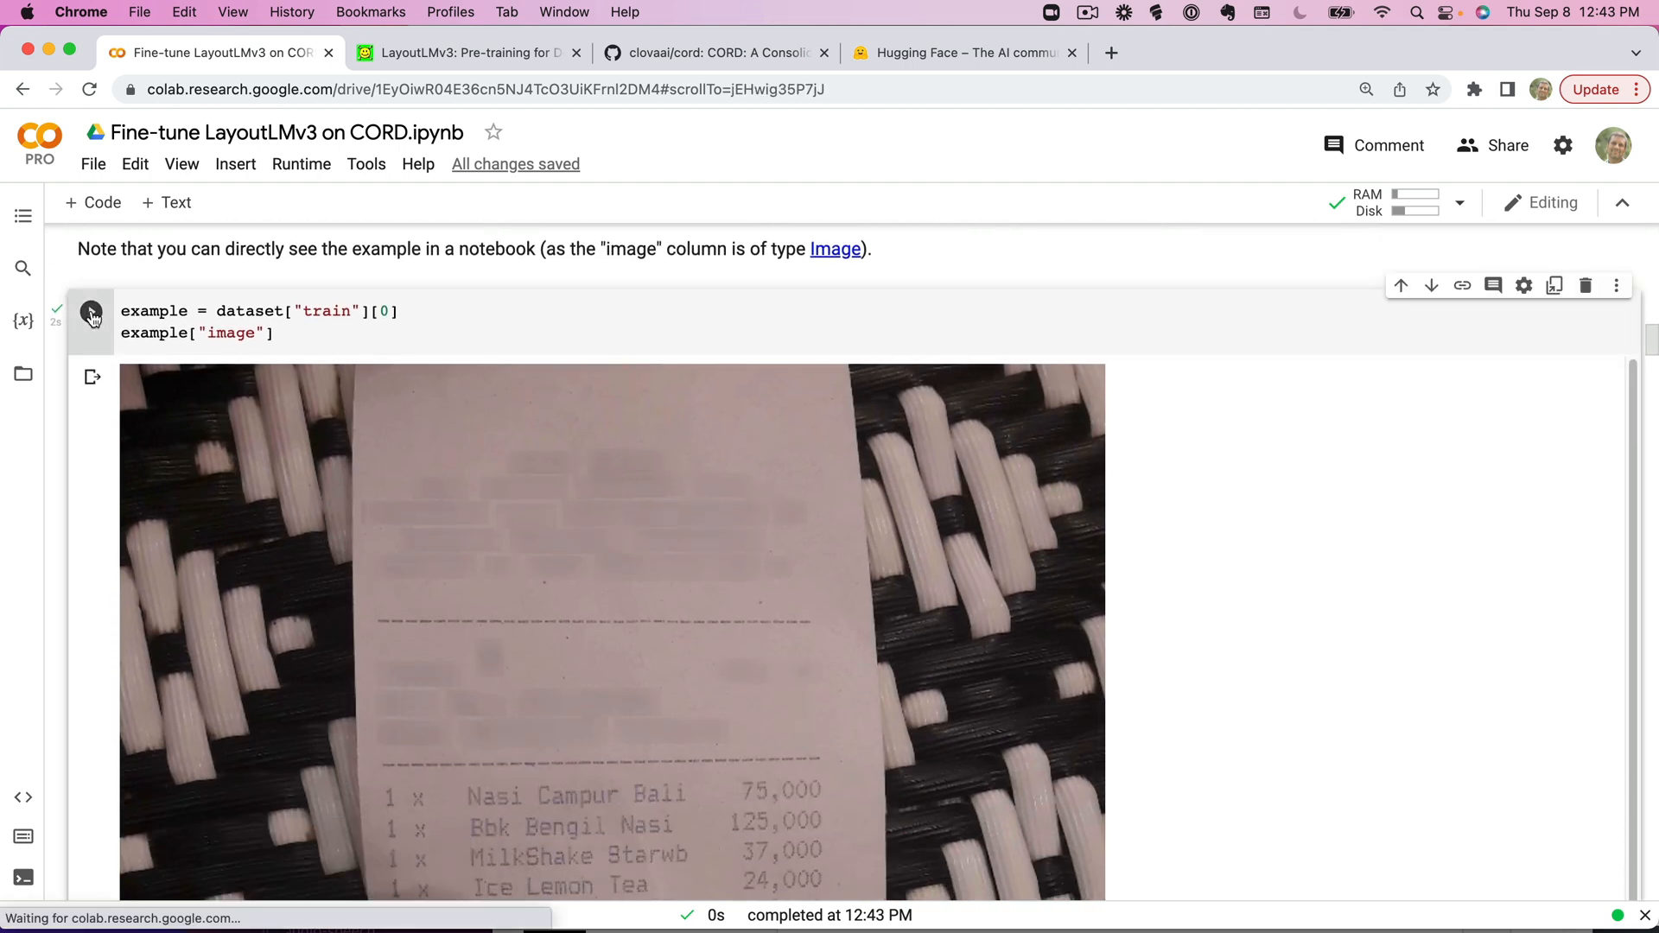
{"action": "left_click", "coordinate": [90, 311]}
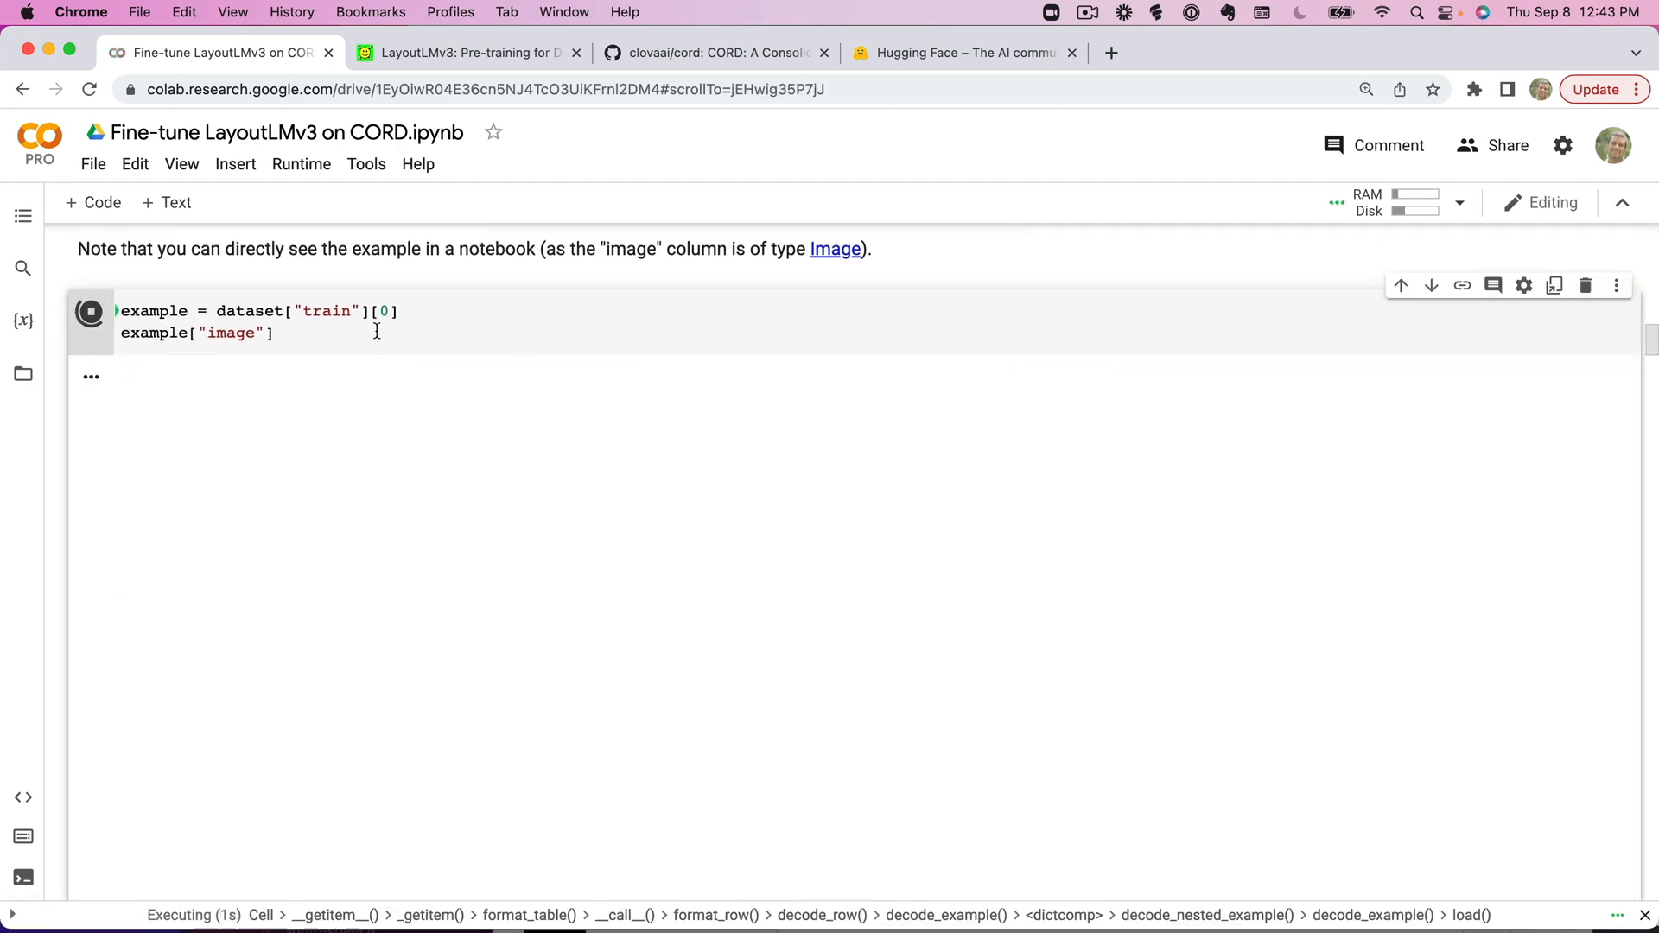
{"action": "left_click", "coordinate": [90, 311]}
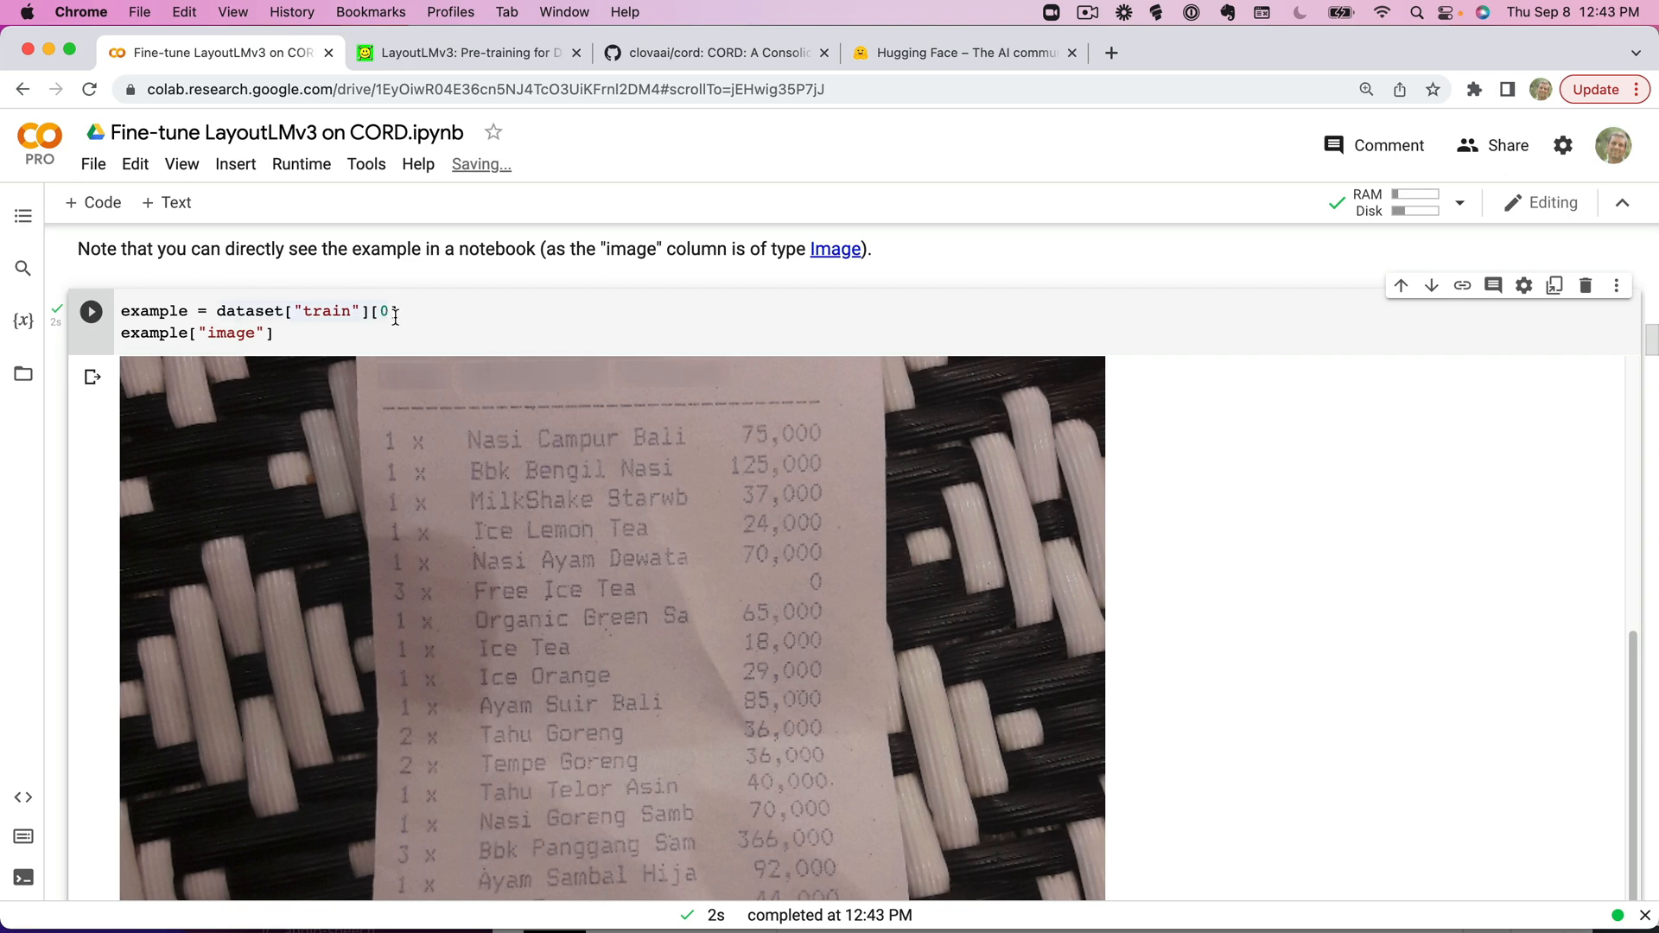
{"action": "mouse_move", "coordinate": [534, 310]}
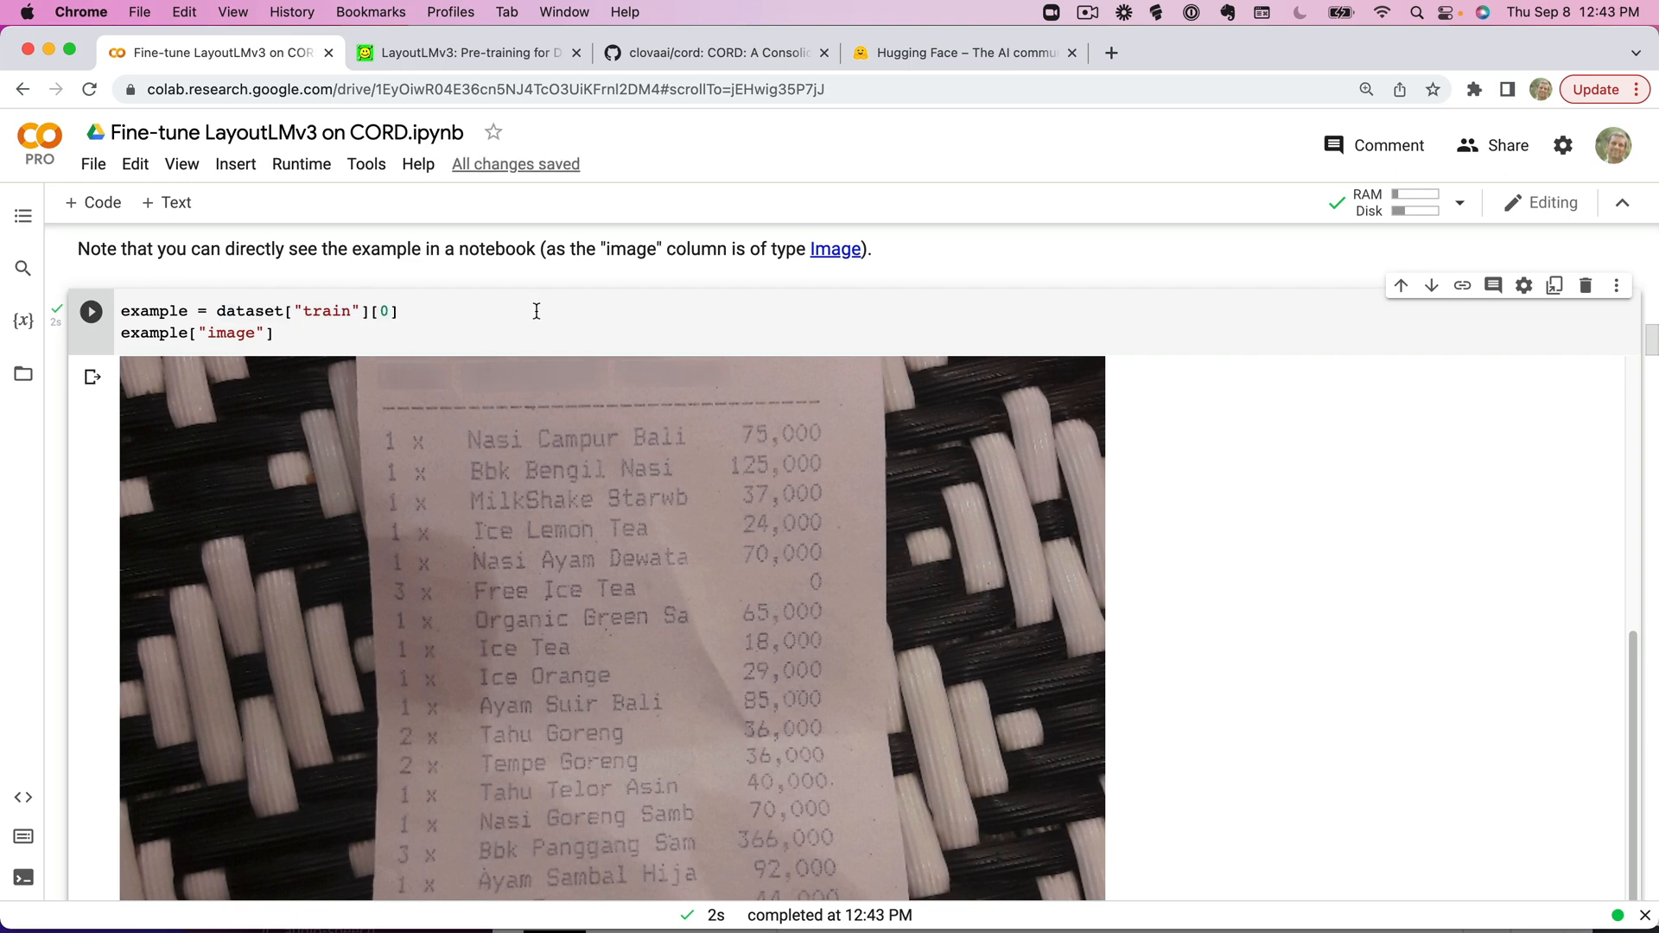
{"action": "mouse_move", "coordinate": [539, 310]}
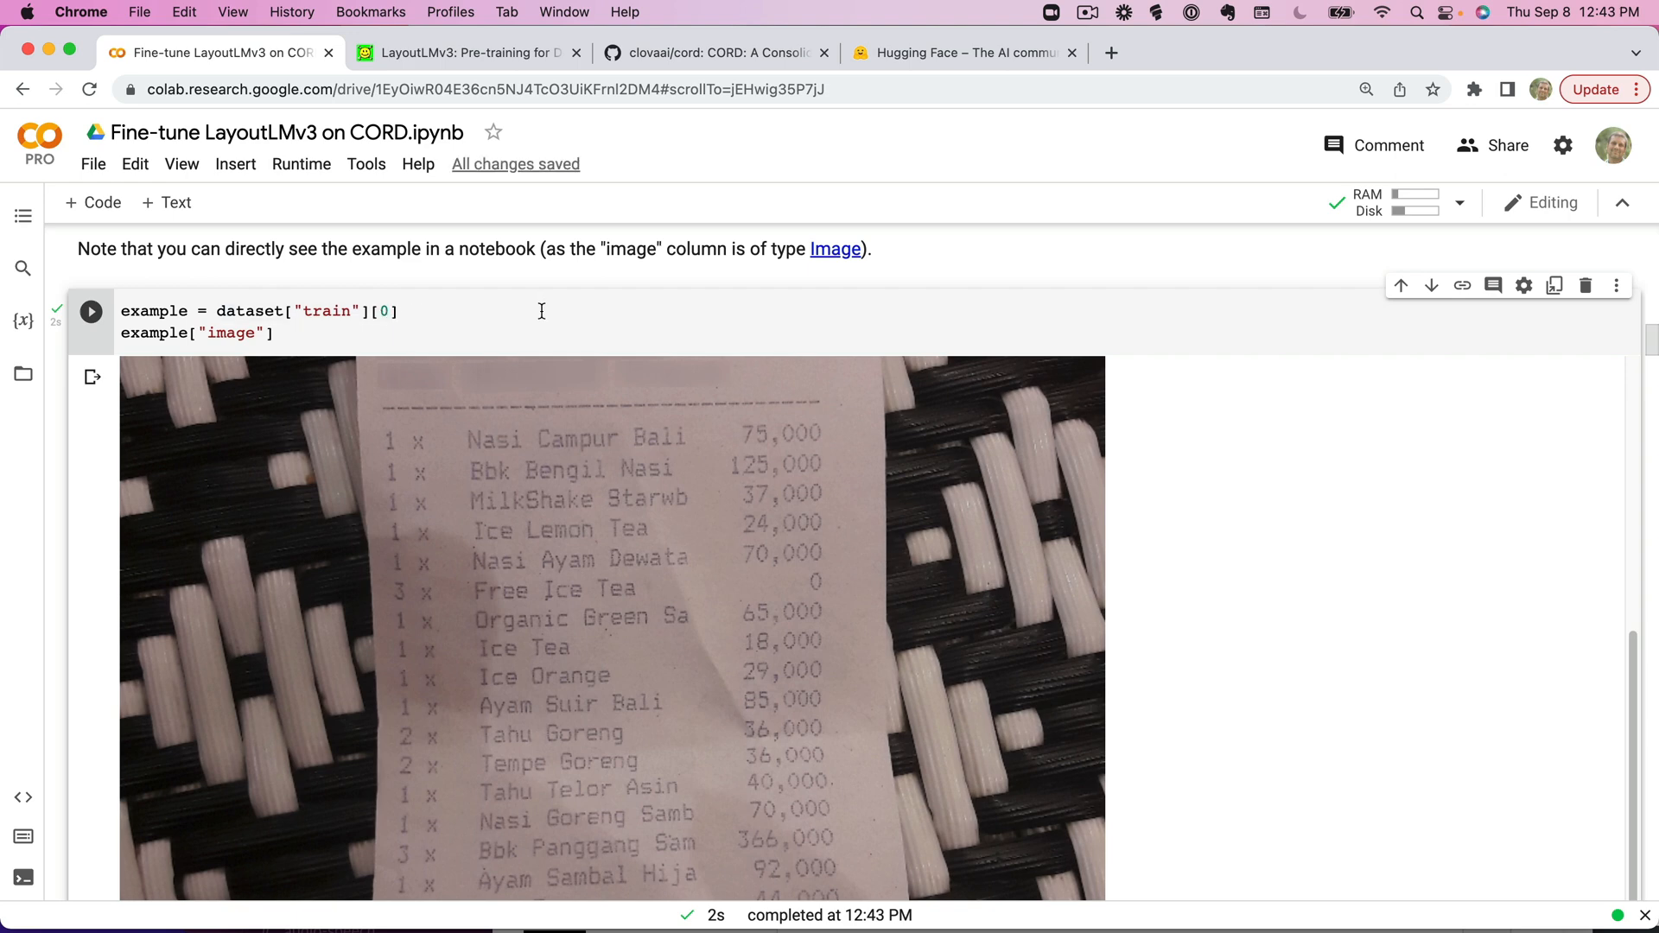
{"action": "scroll", "scroll_direction": "down", "scroll_amount": 3}
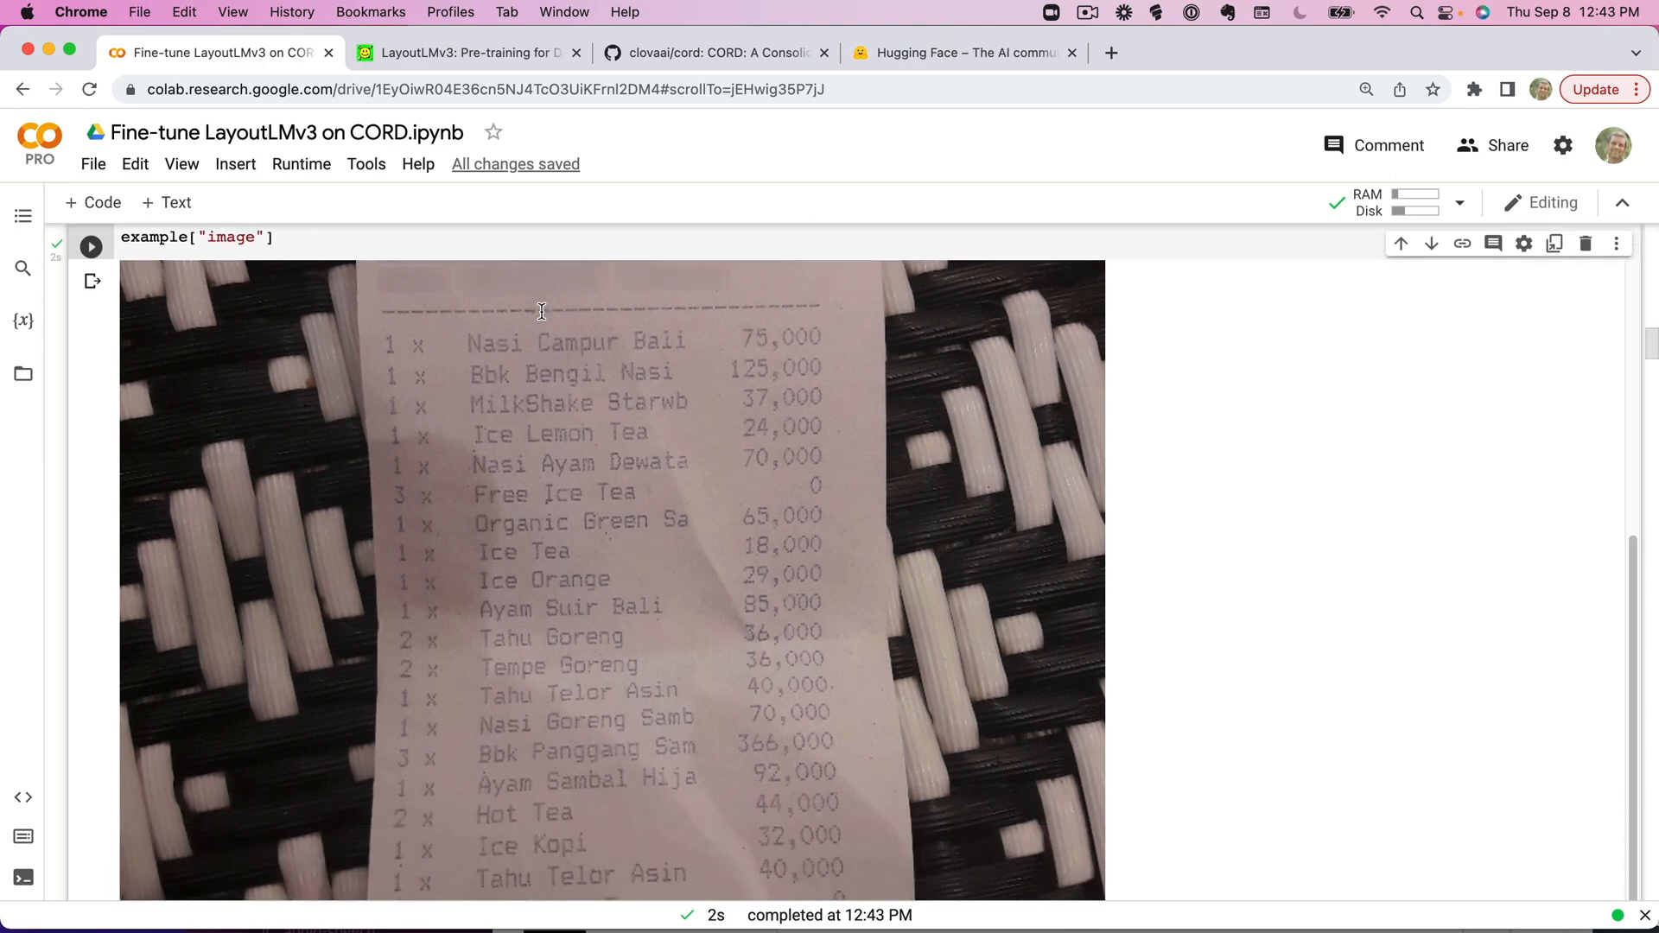
{"action": "scroll", "scroll_direction": "down", "scroll_amount": 3}
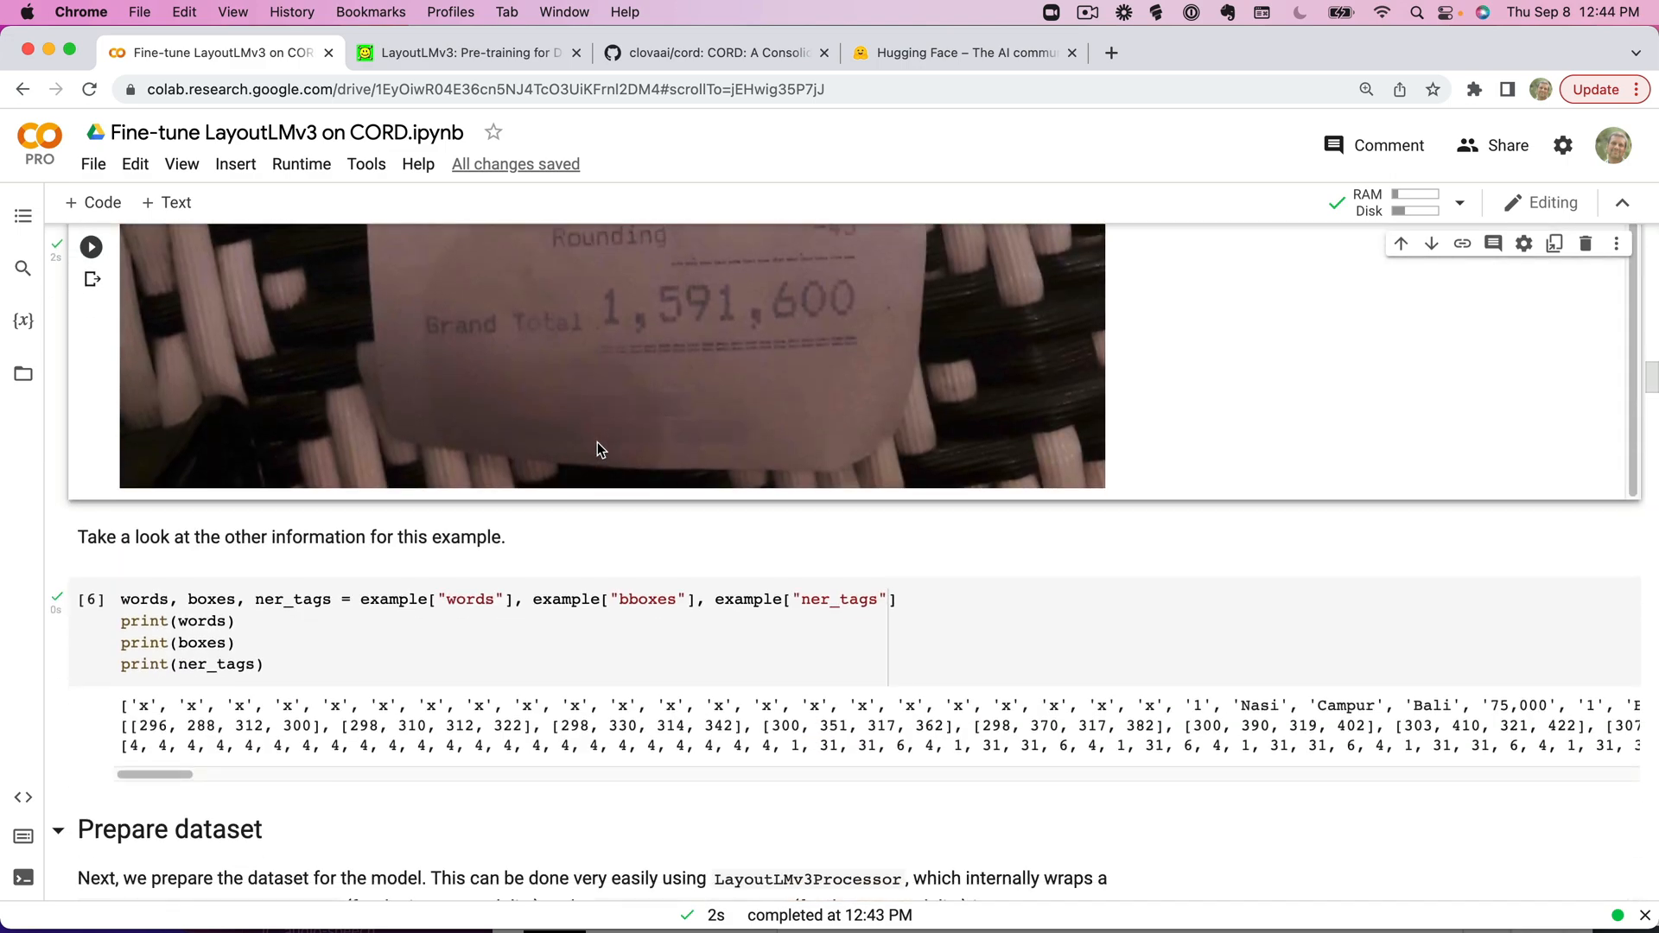
Rerun the words, boxes, ner_tags print cell and inspect its output.
{"action": "left_click", "coordinate": [91, 494]}
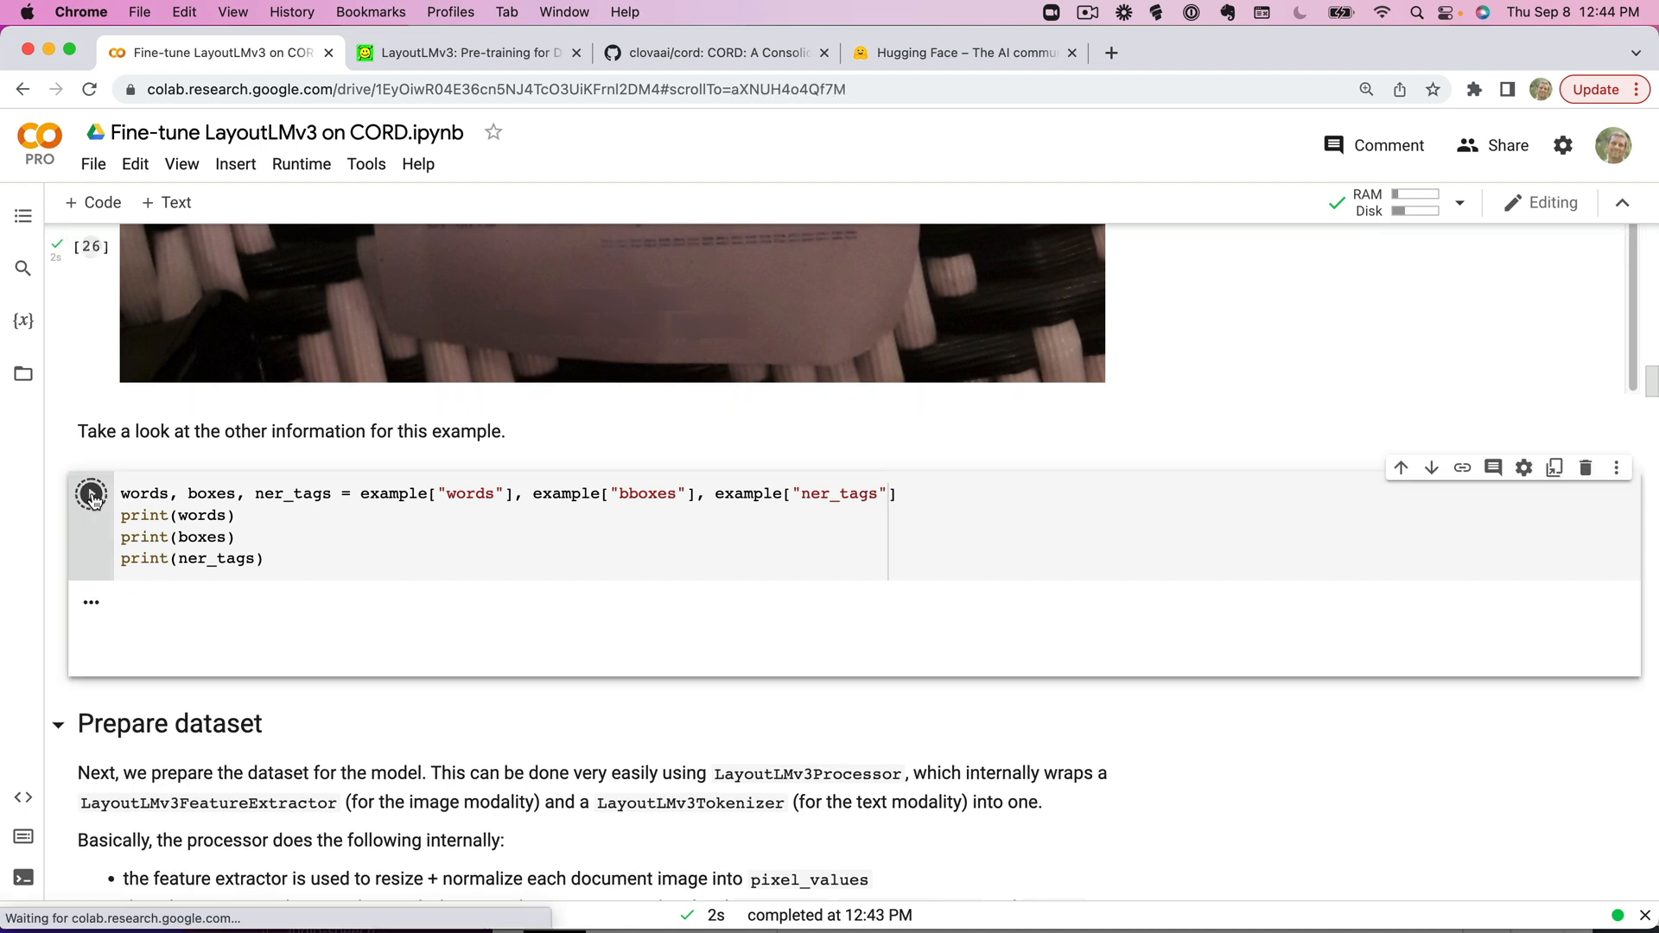
{"action": "left_click", "coordinate": [91, 493]}
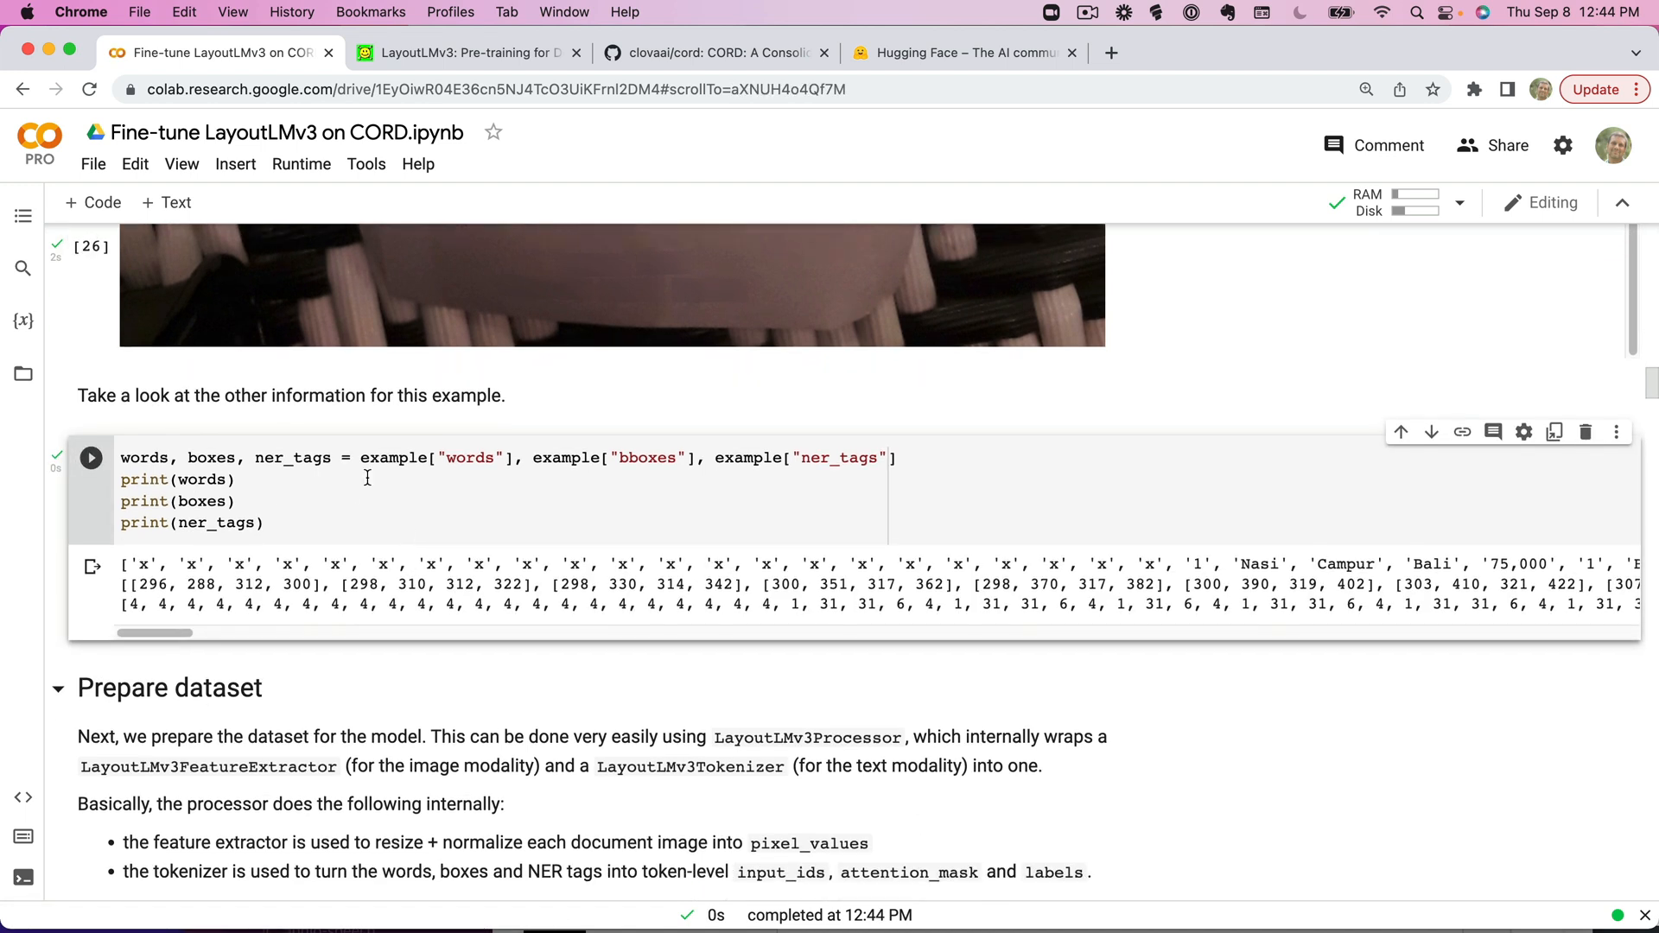
{"action": "mouse_move", "coordinate": [486, 477]}
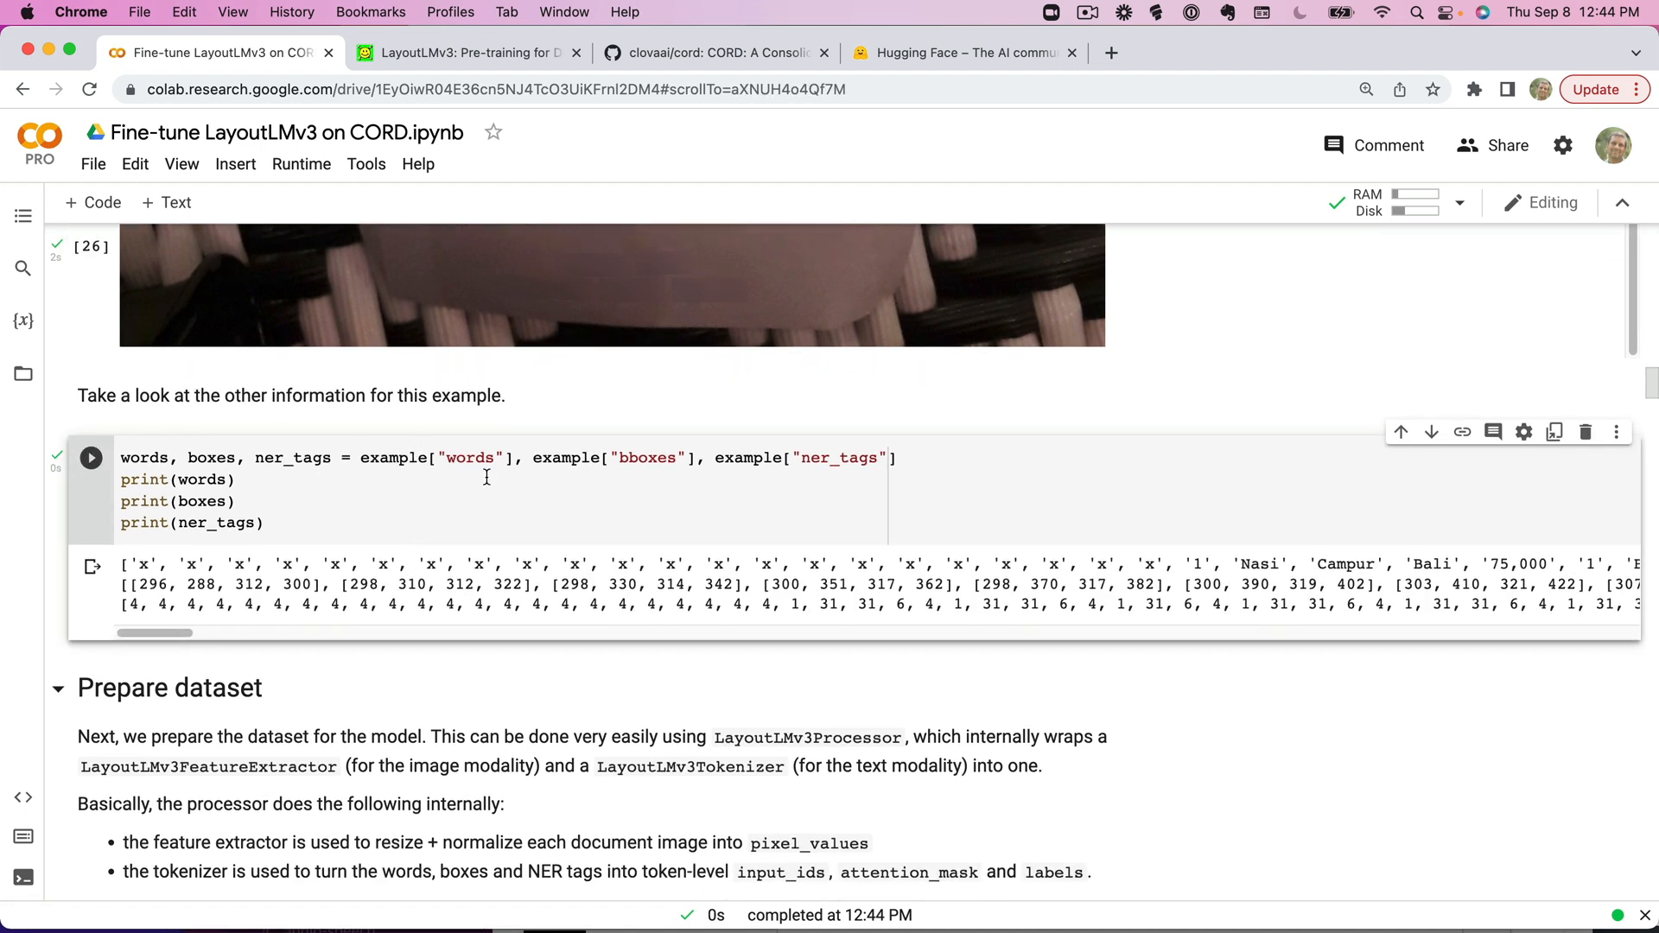
{"action": "mouse_move", "coordinate": [442, 561]}
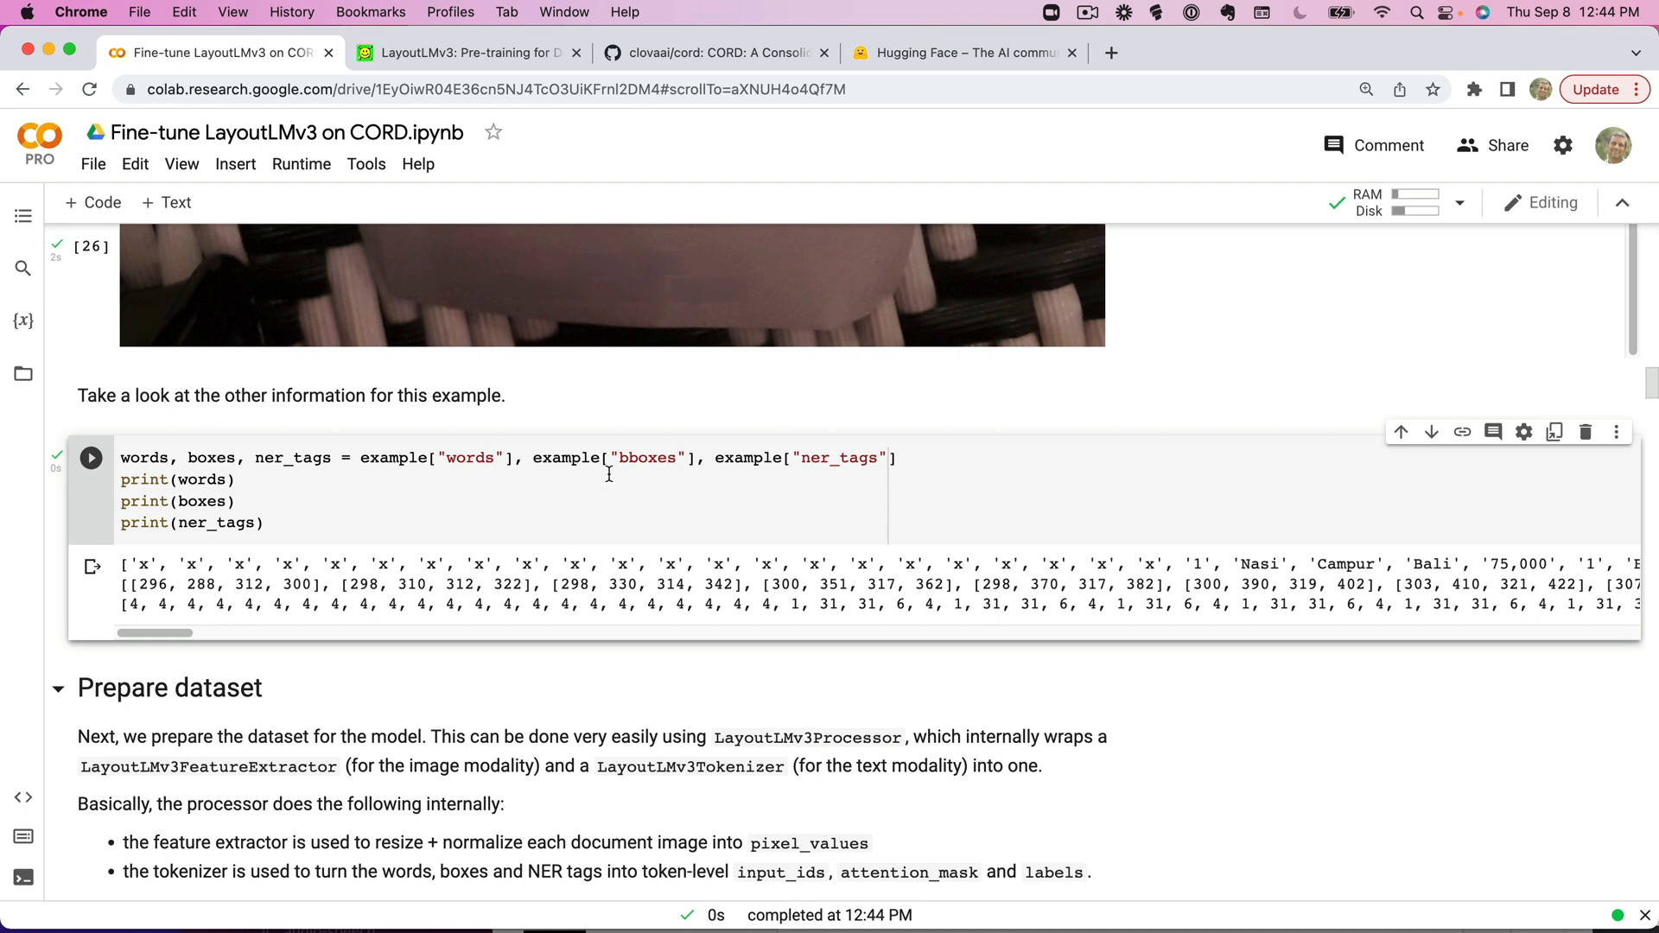
{"action": "mouse_move", "coordinate": [557, 591]}
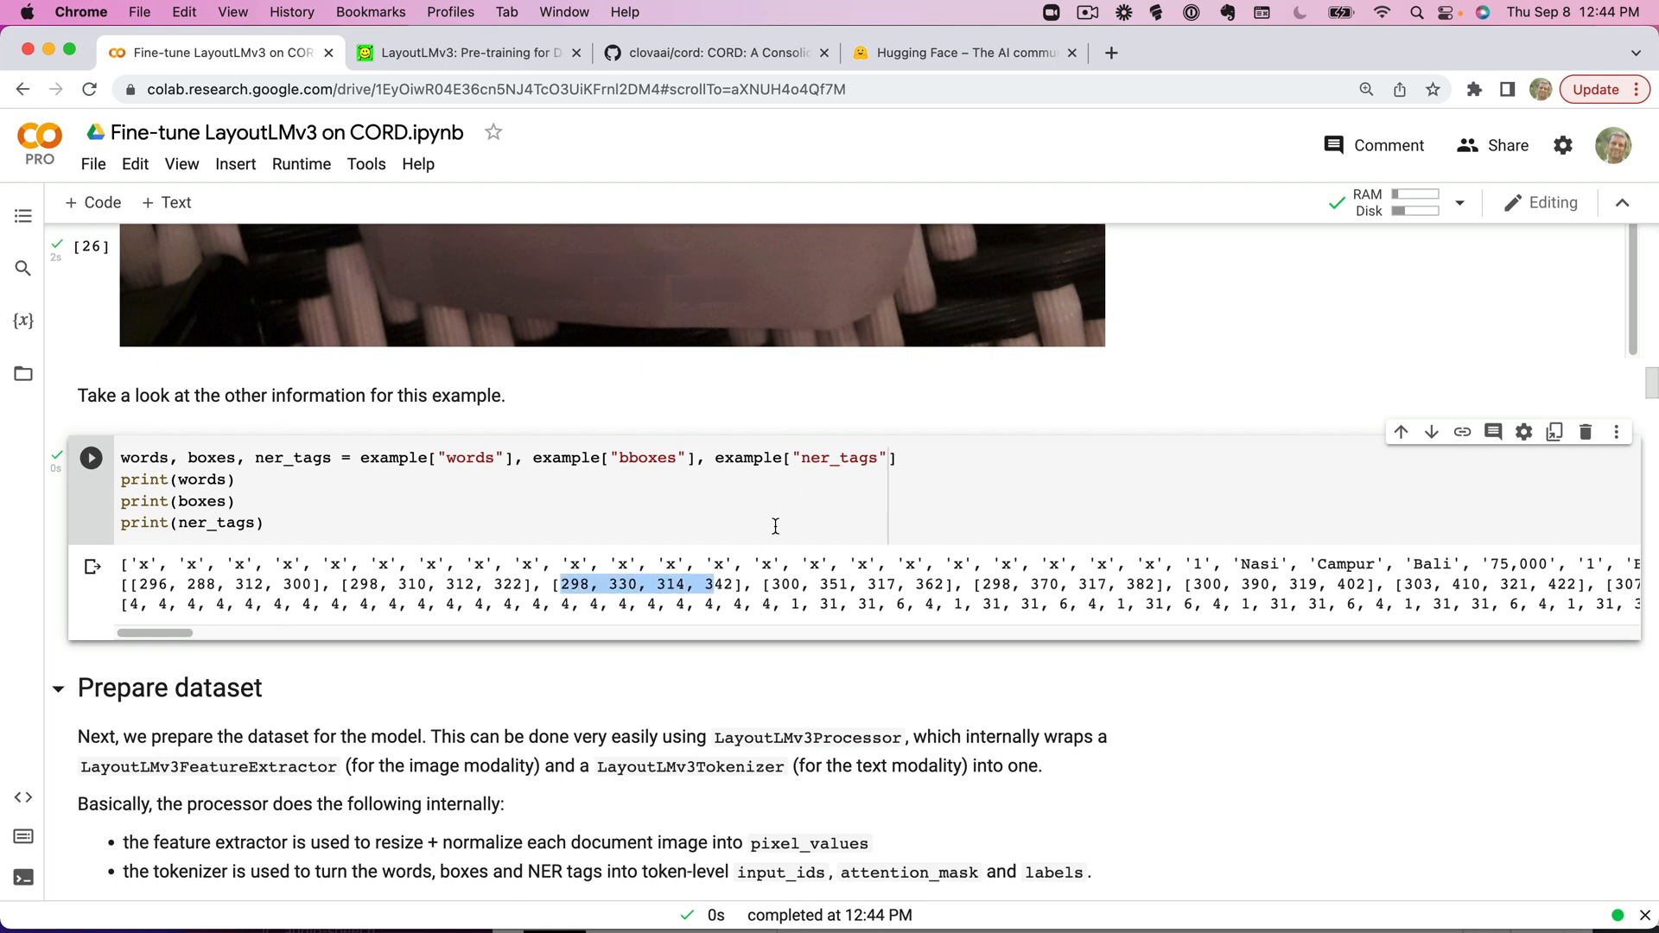
{"action": "left_click", "coordinate": [509, 603]}
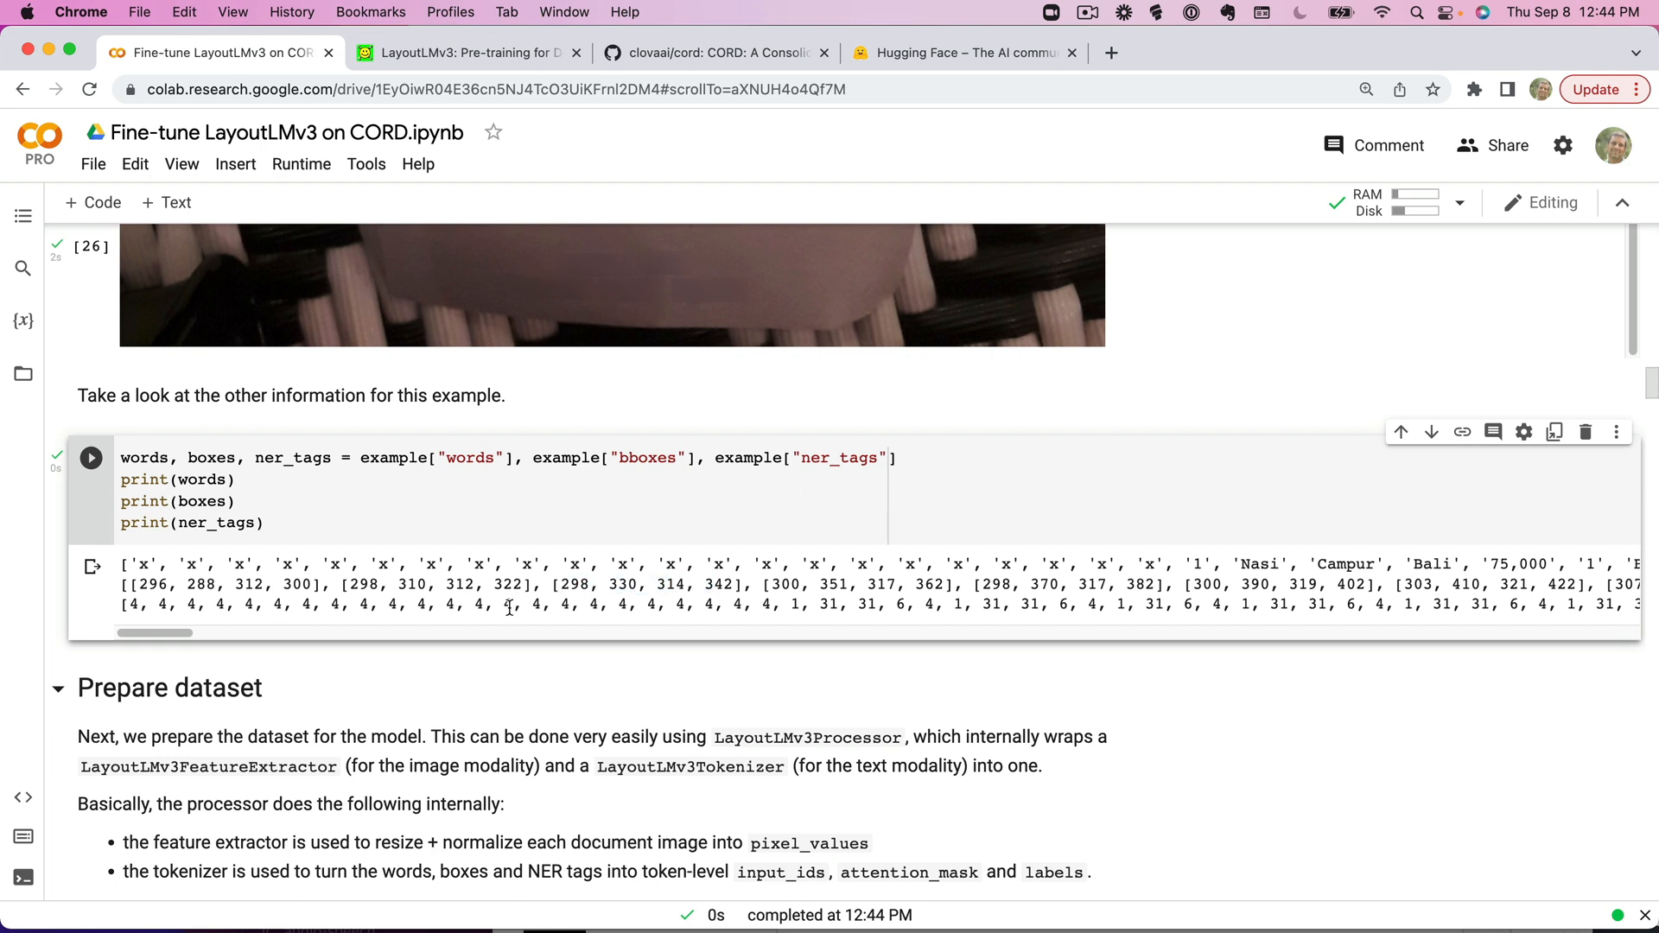
Scroll past the microsoft/layoutlmv3-base AutoProcessor cell to the ClassLabel mapping code.
{"action": "scroll", "scroll_direction": "down", "scroll_amount": 3}
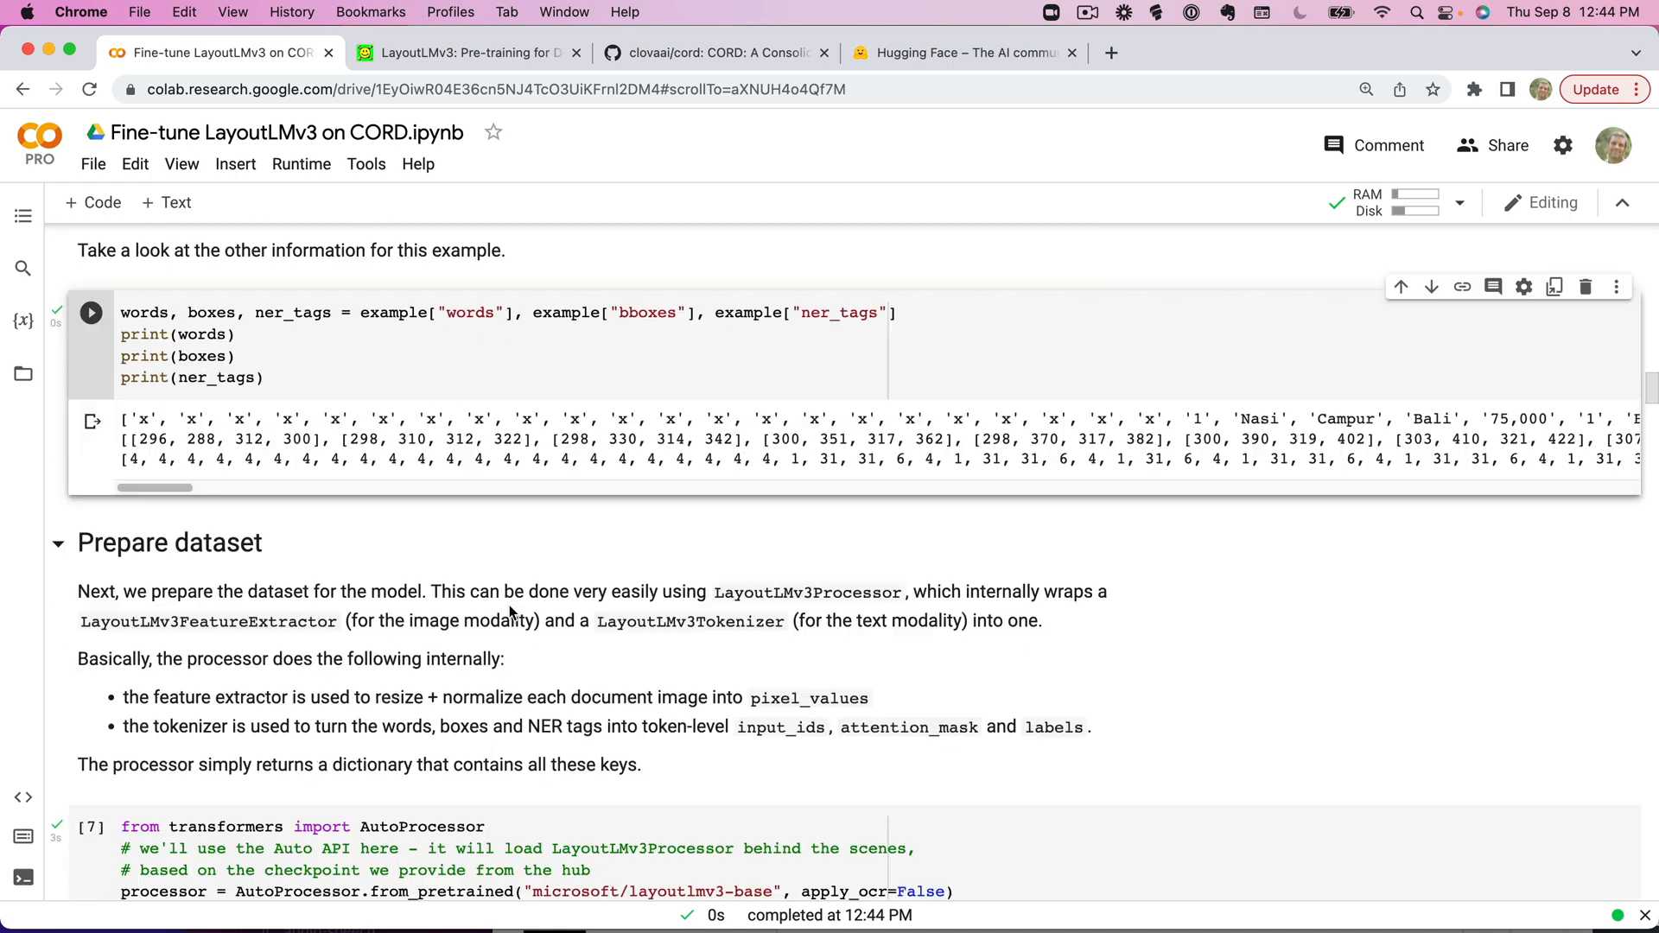
{"action": "scroll", "scroll_direction": "down", "scroll_amount": 3}
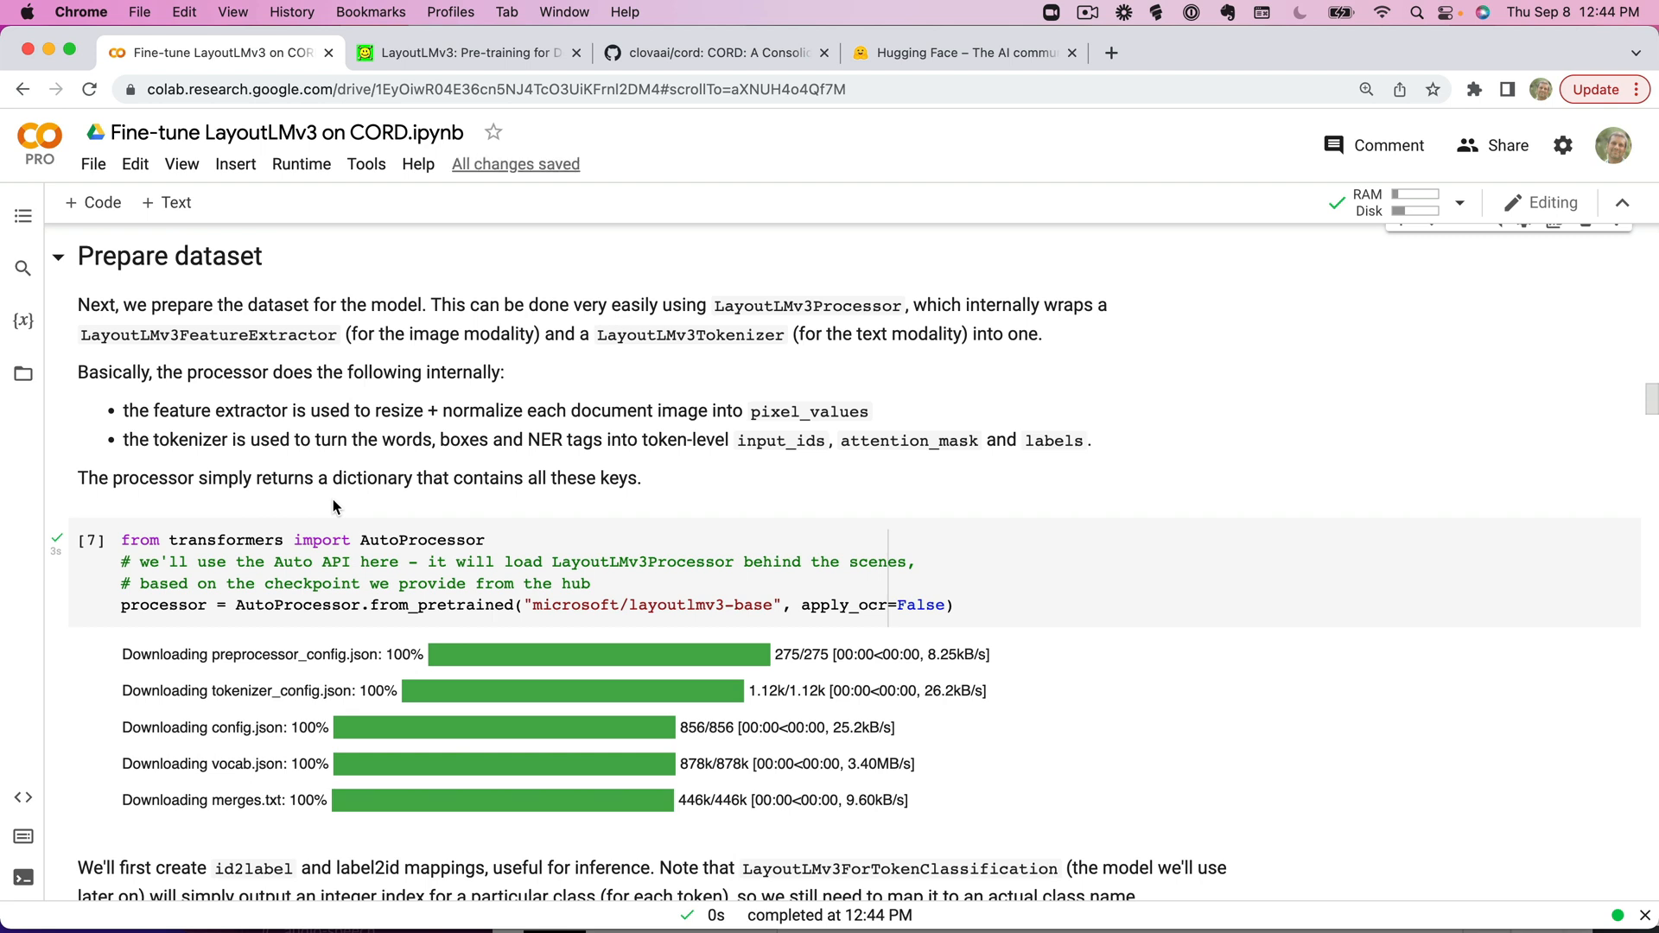
{"action": "mouse_move", "coordinate": [714, 363]}
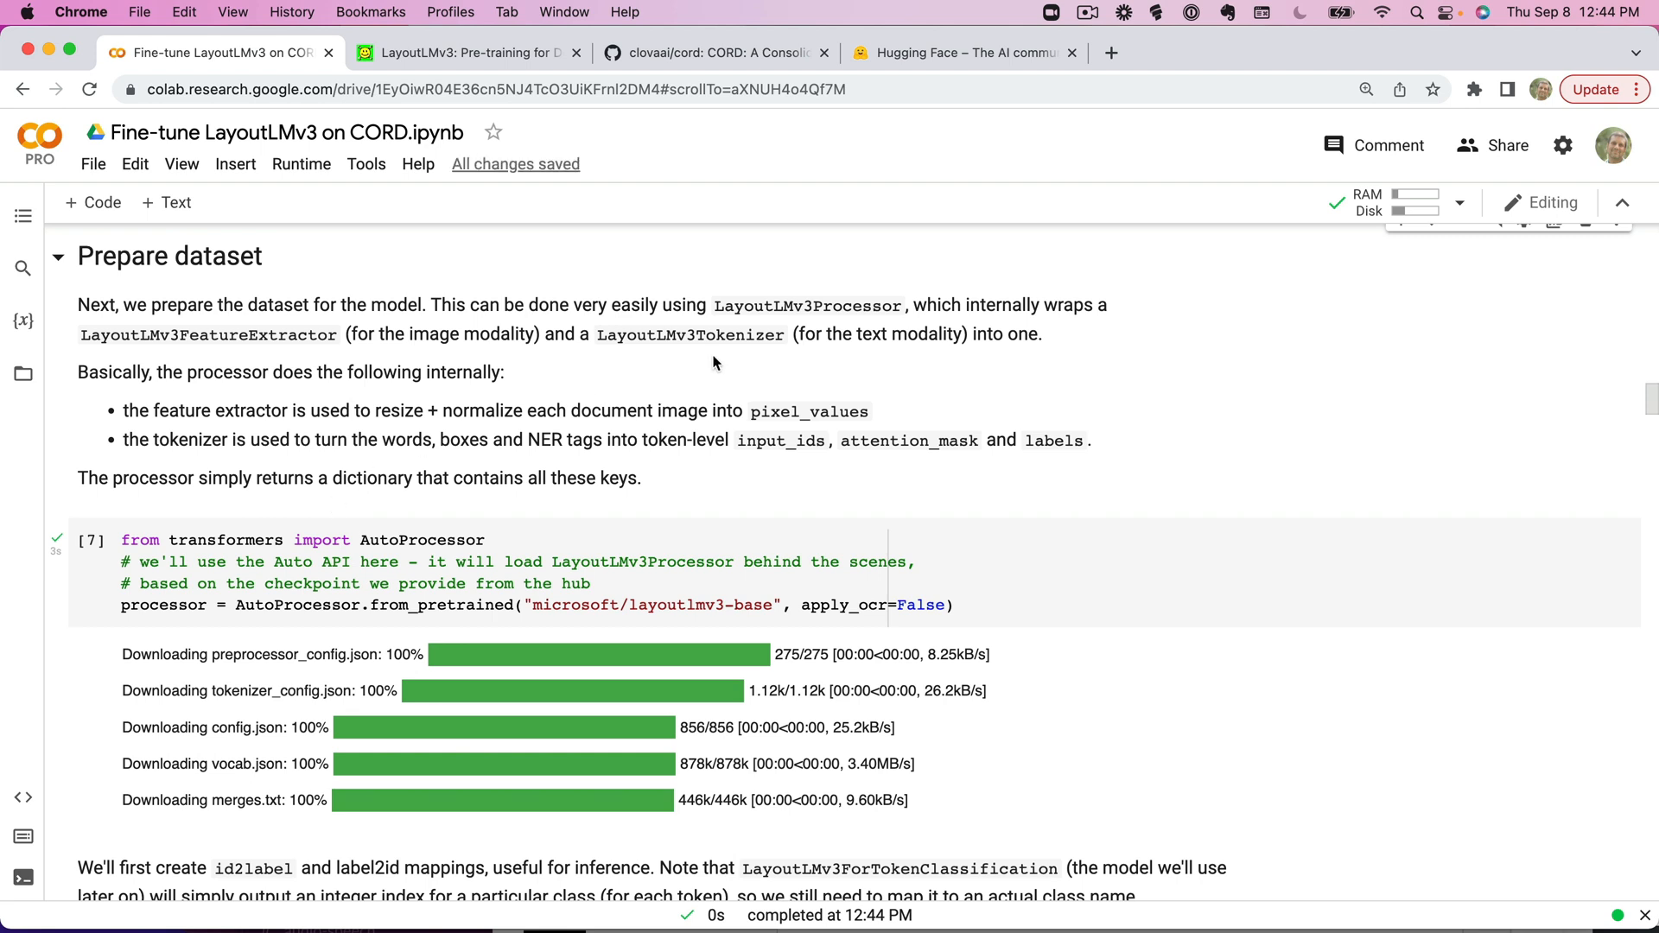
{"action": "mouse_move", "coordinate": [643, 429]}
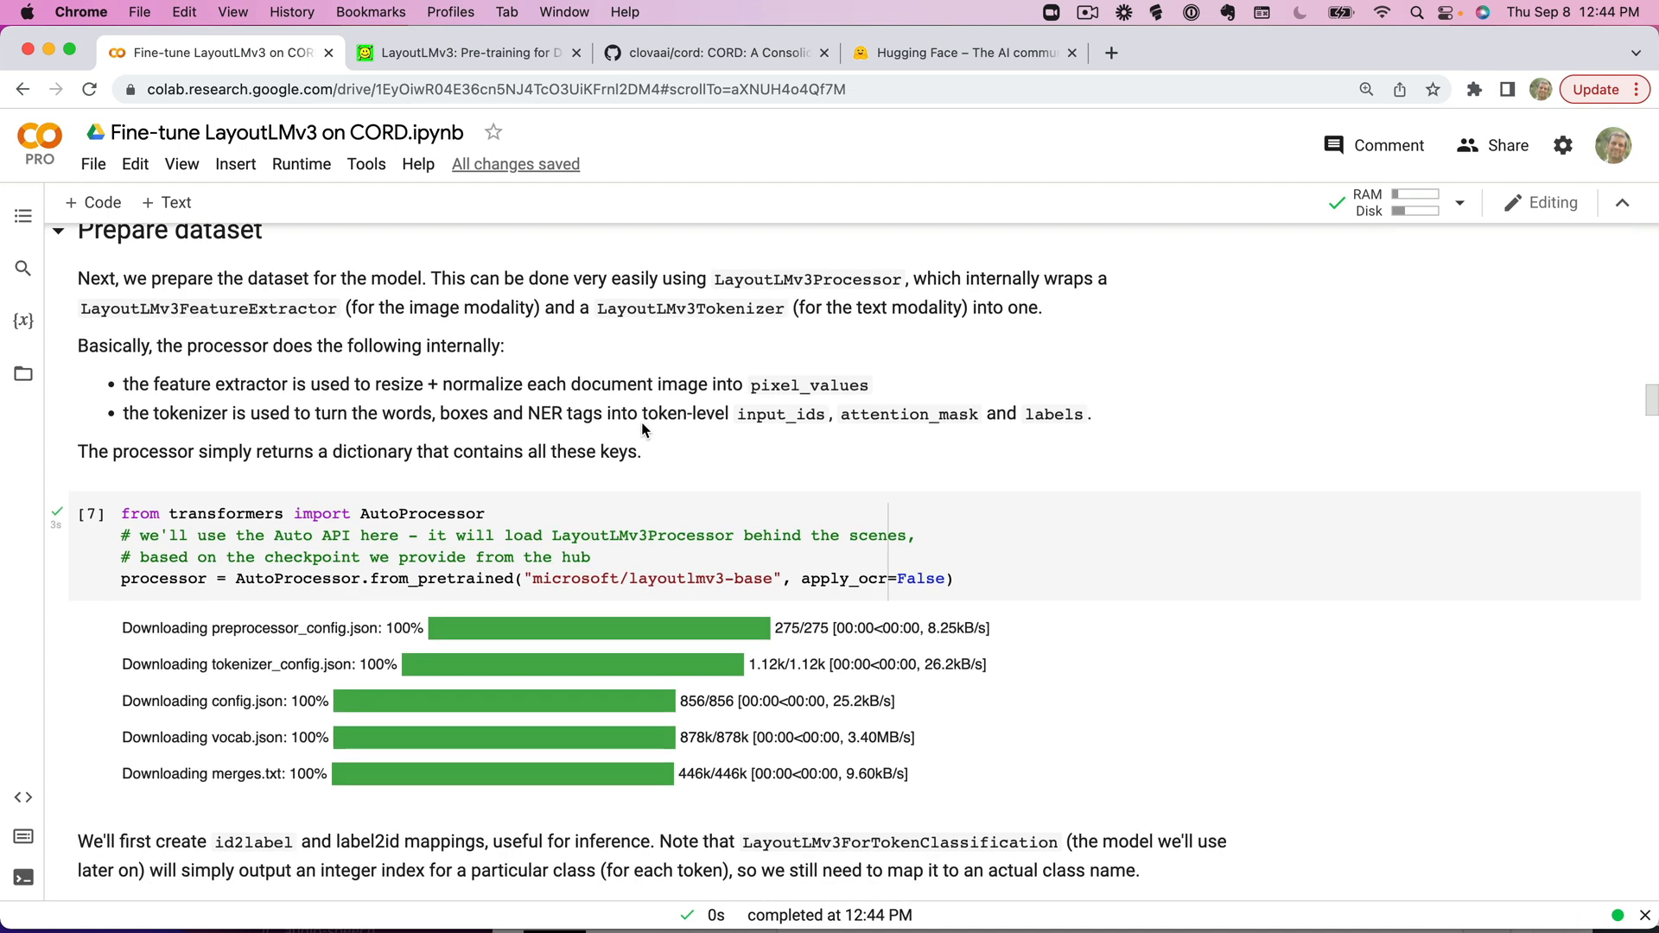
{"action": "scroll", "scroll_direction": "down", "scroll_amount": 3}
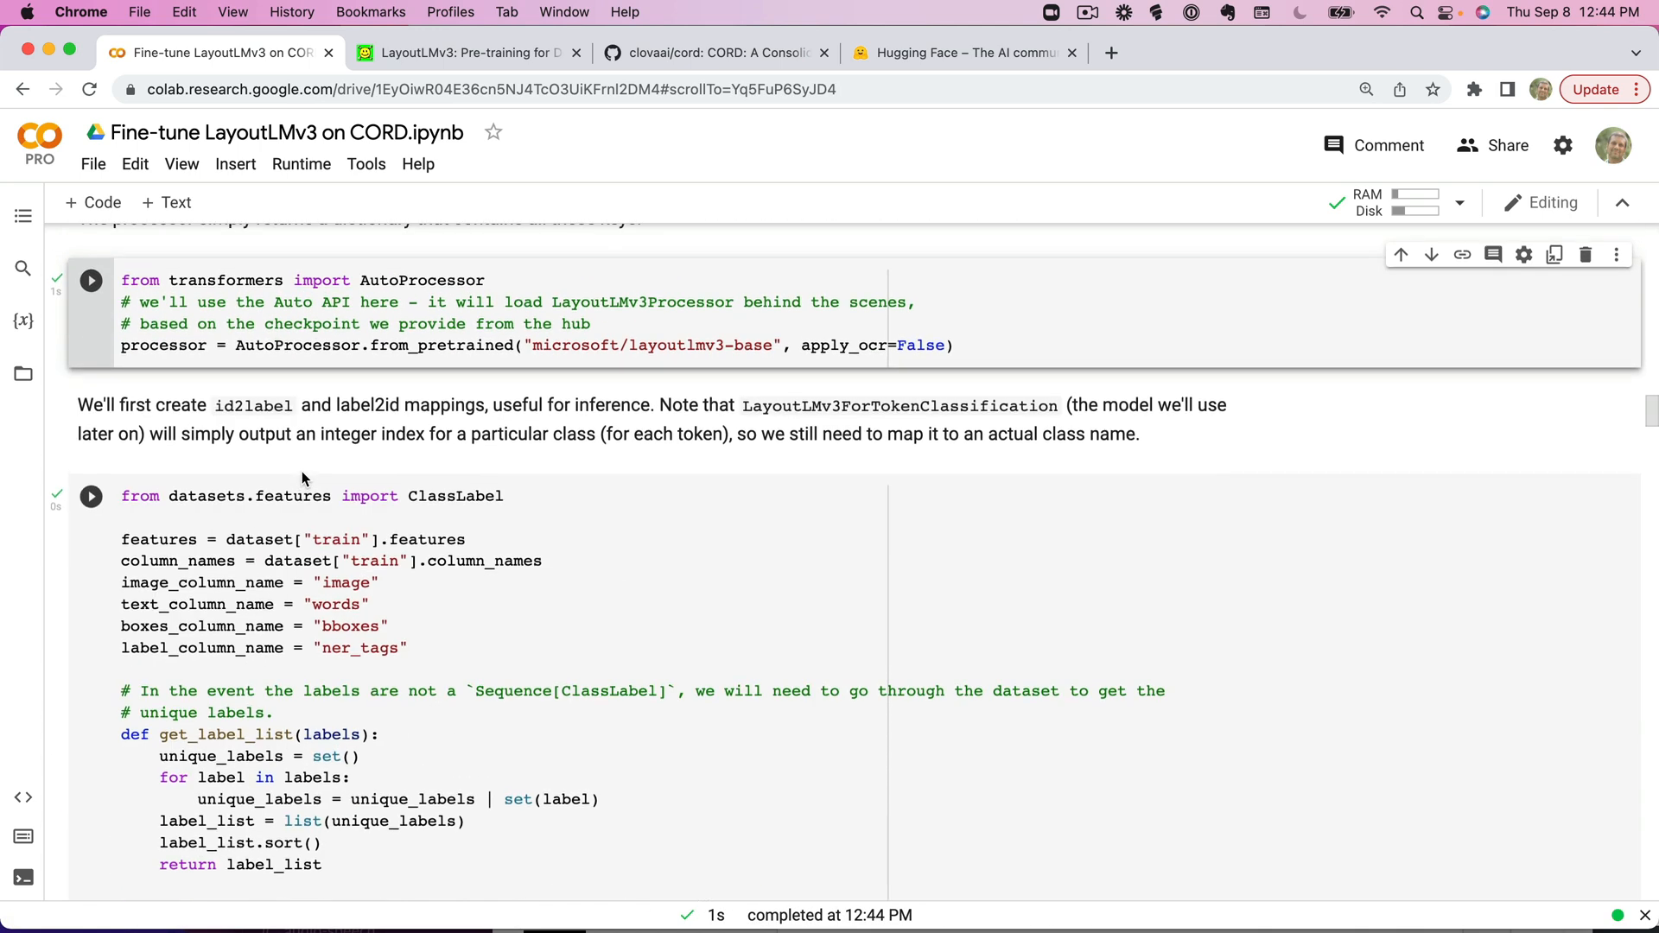
Rerun the cell building the sorted label list, id2label, label2id and num_labels.
{"action": "left_click", "coordinate": [90, 498]}
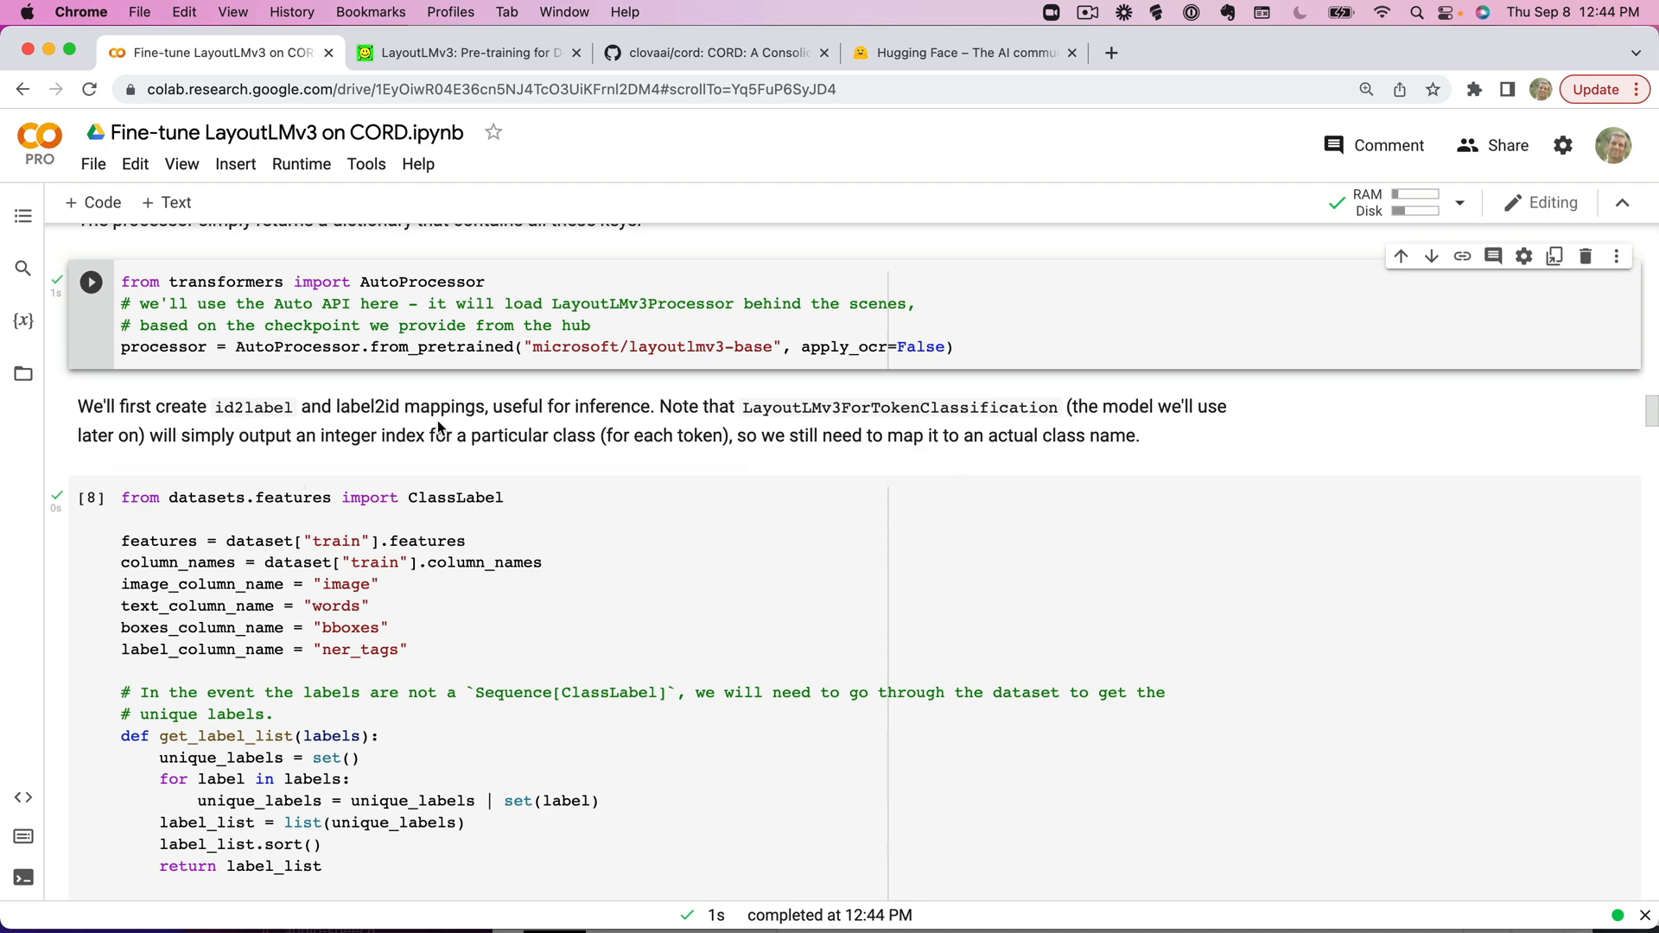
{"action": "left_click", "coordinate": [91, 499]}
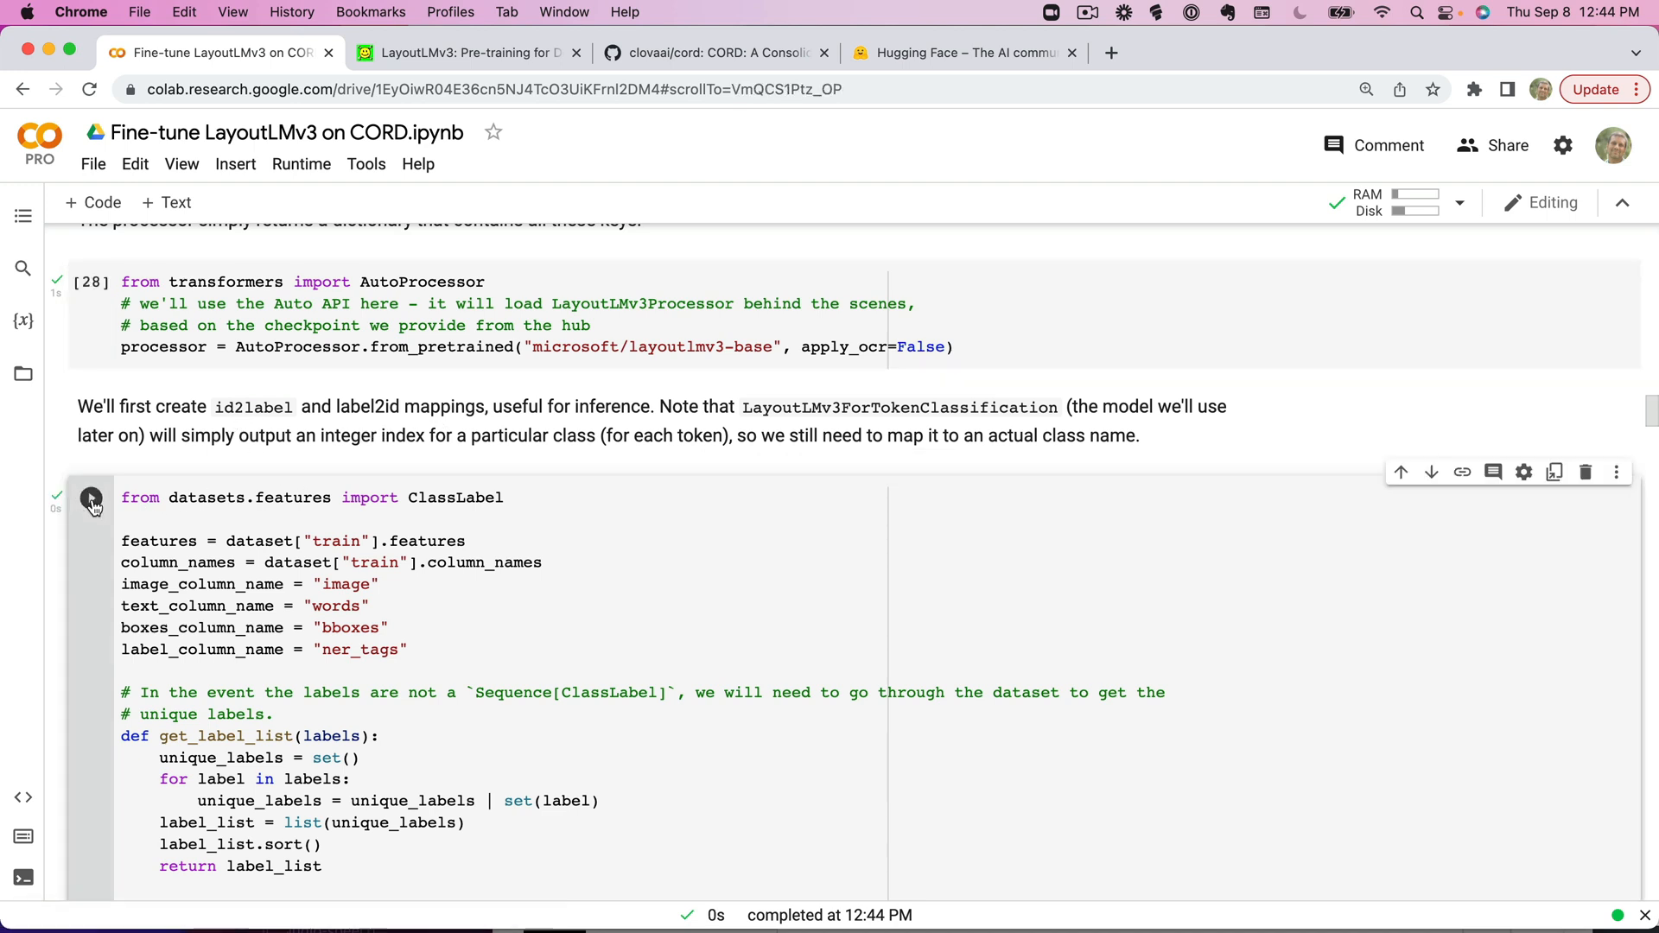
{"action": "mouse_move", "coordinate": [391, 540]}
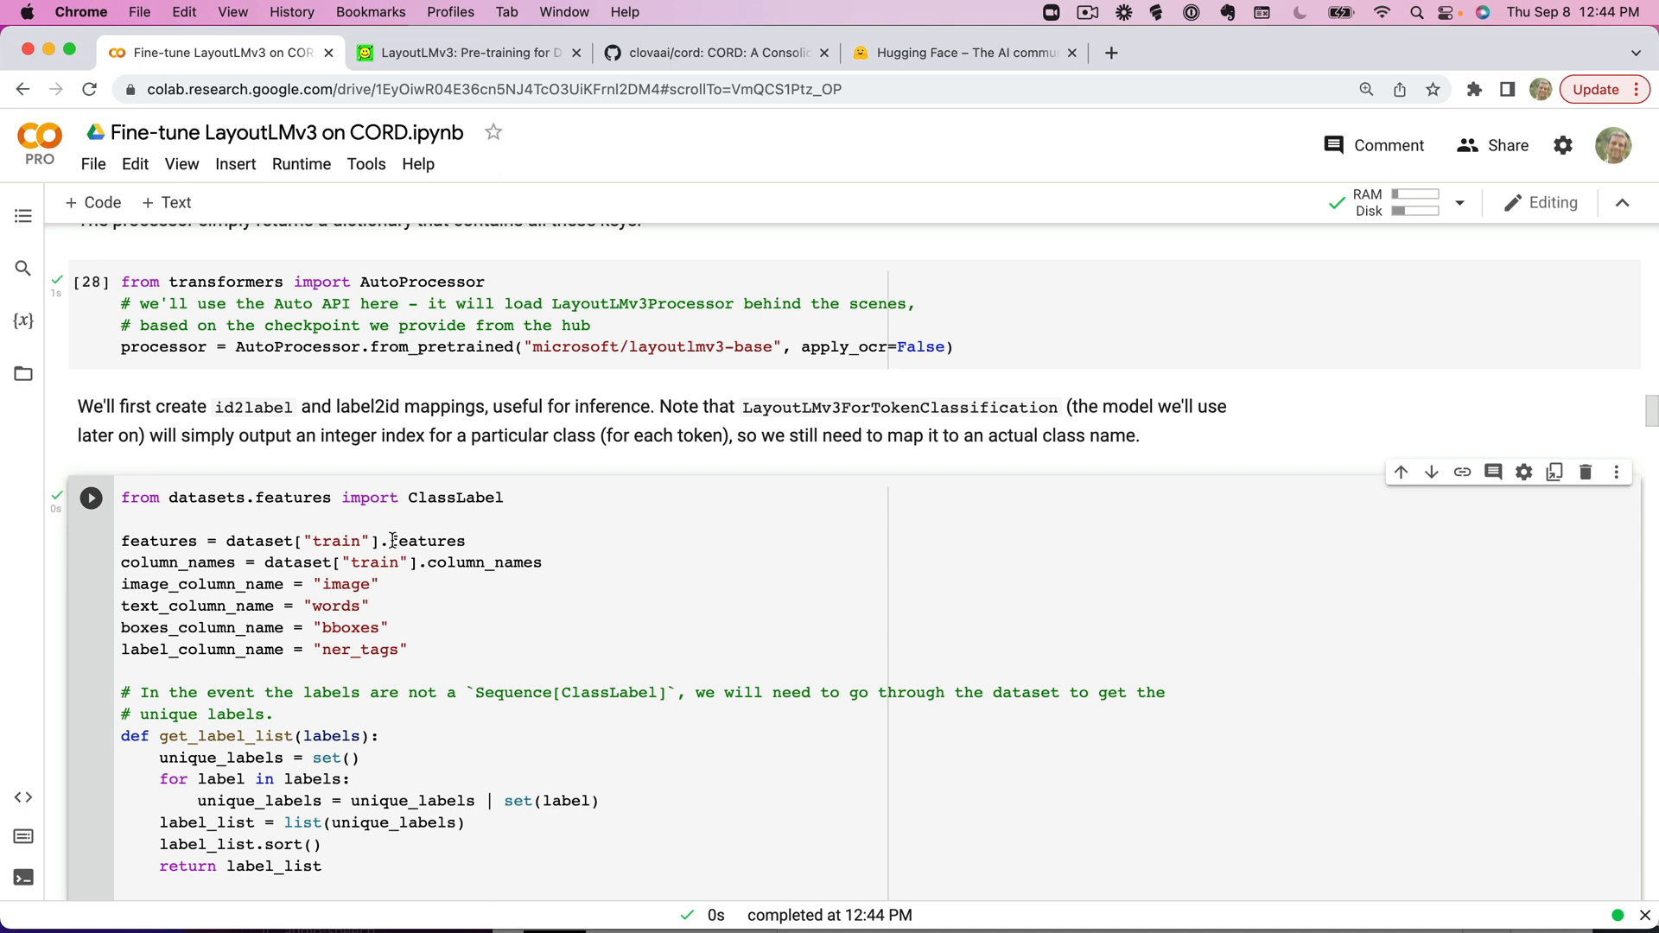
{"action": "mouse_move", "coordinate": [519, 615]}
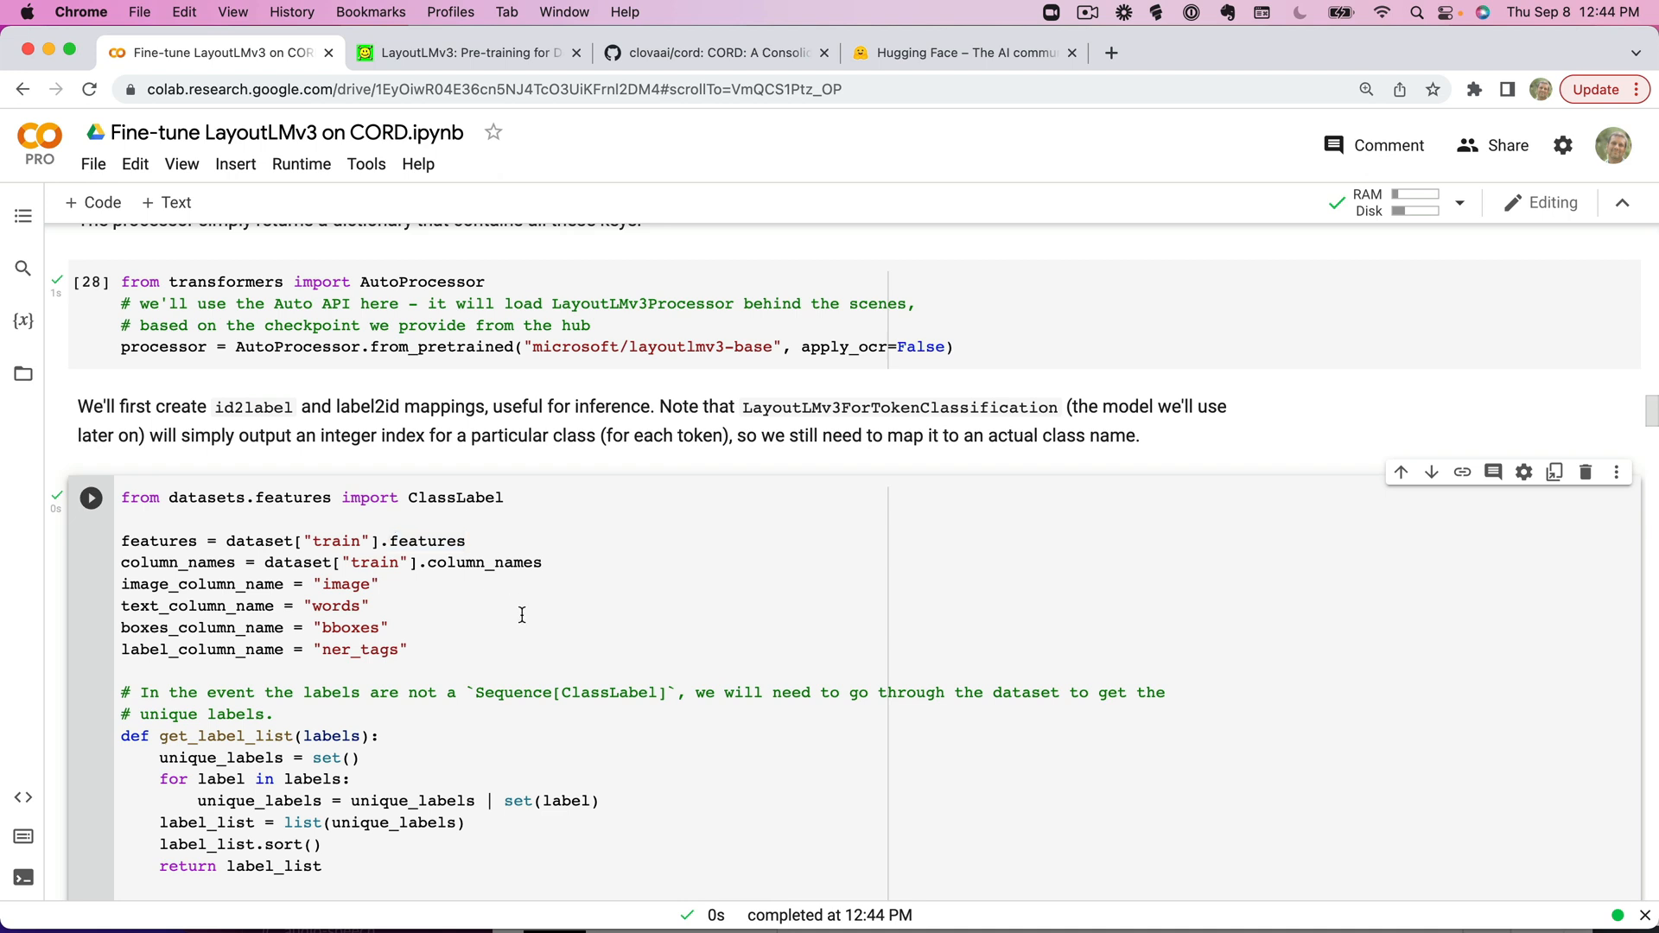
{"action": "mouse_move", "coordinate": [145, 585]}
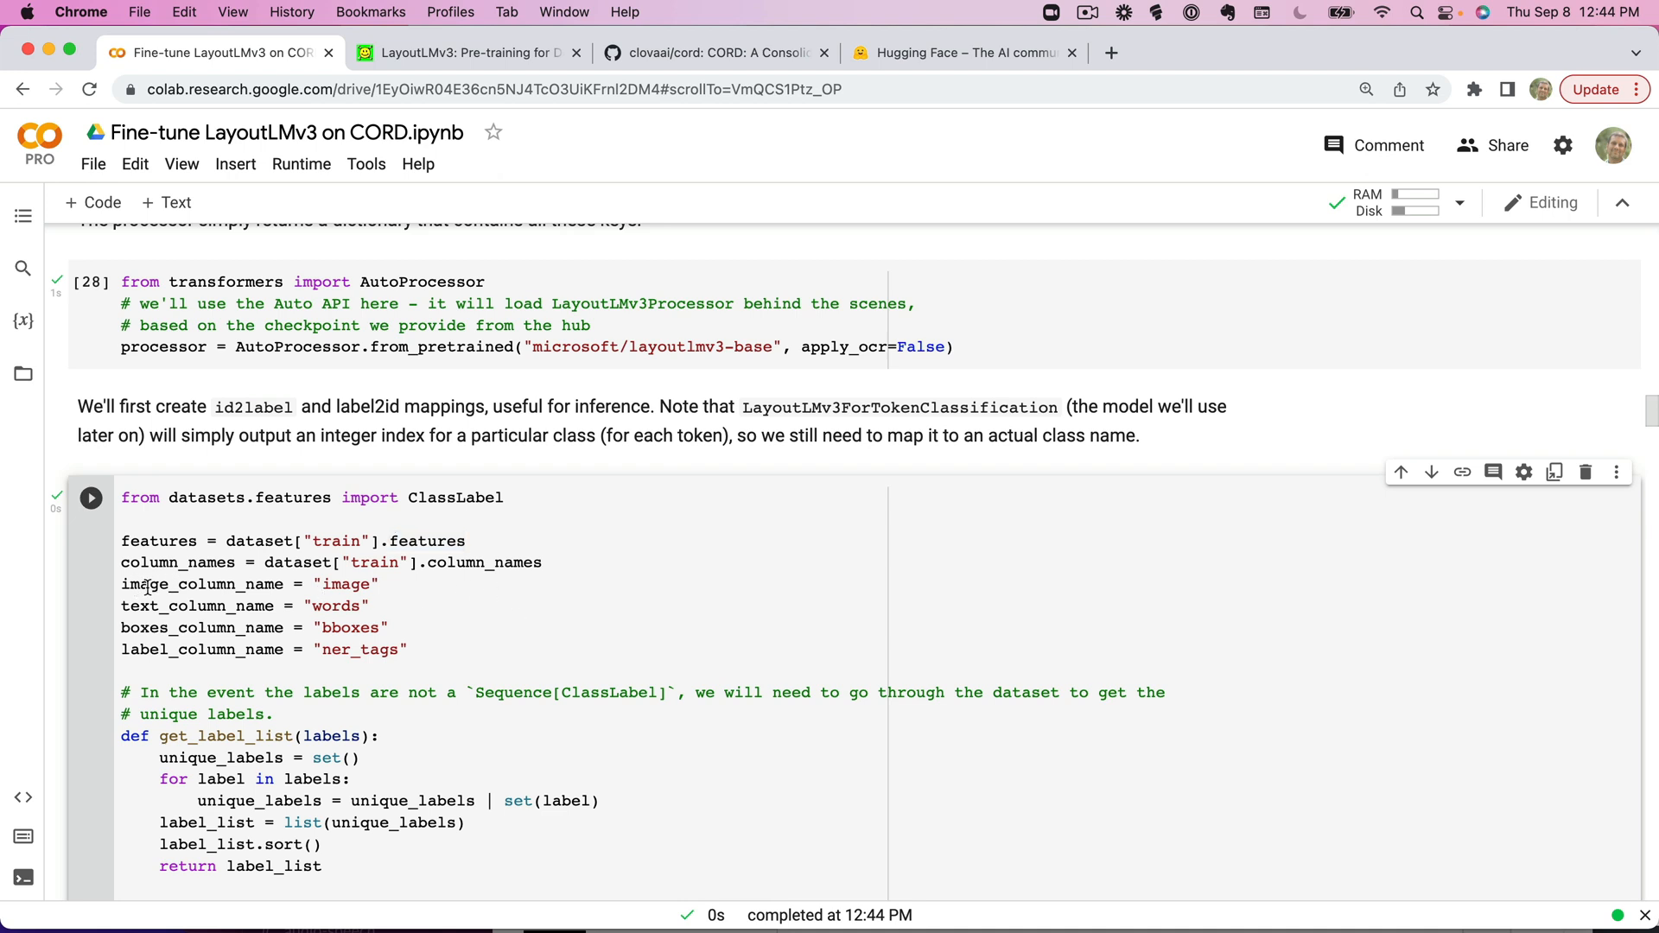
{"action": "mouse_move", "coordinate": [145, 627]}
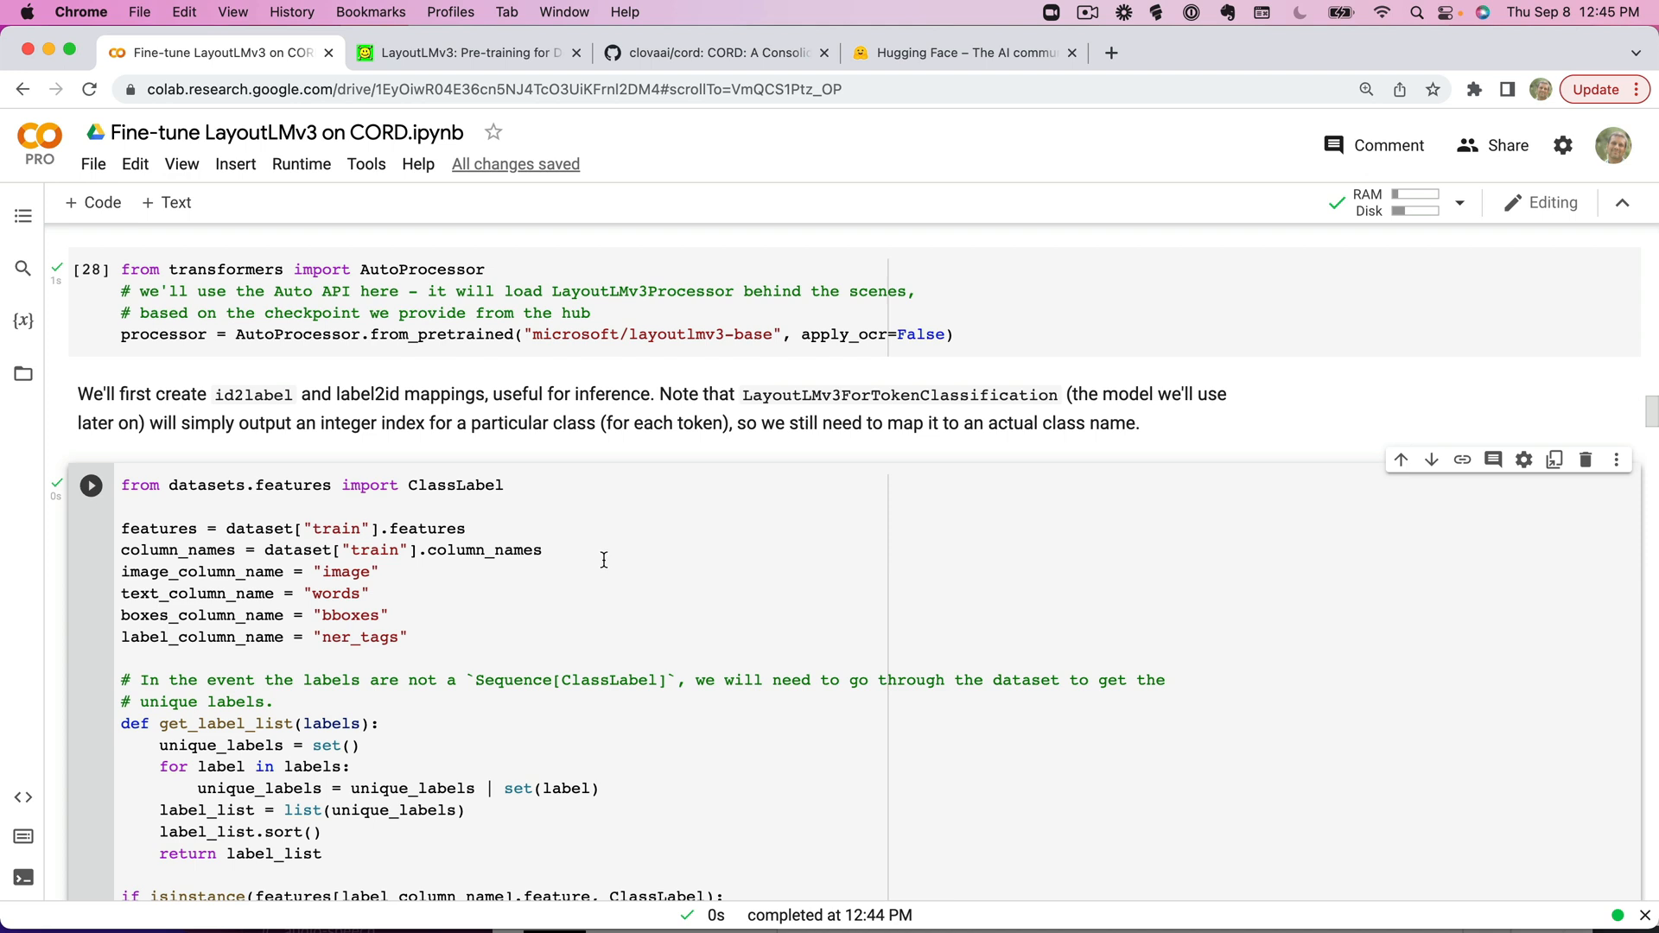
{"action": "mouse_move", "coordinate": [377, 567]}
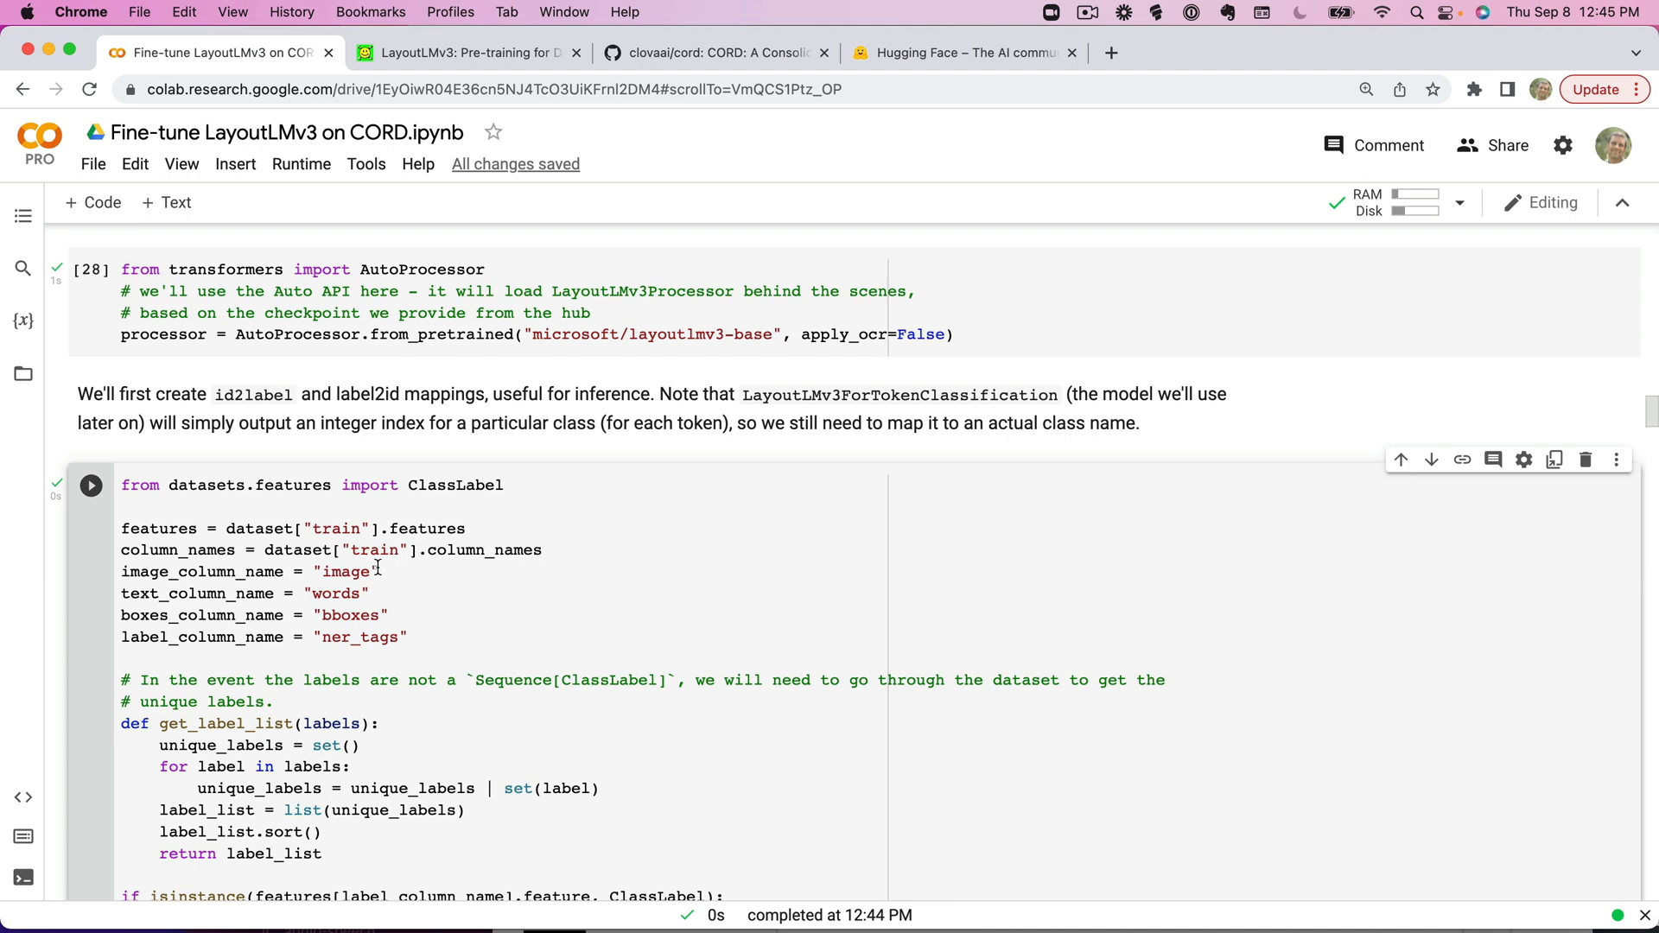
{"action": "scroll", "scroll_direction": "down", "scroll_amount": 3}
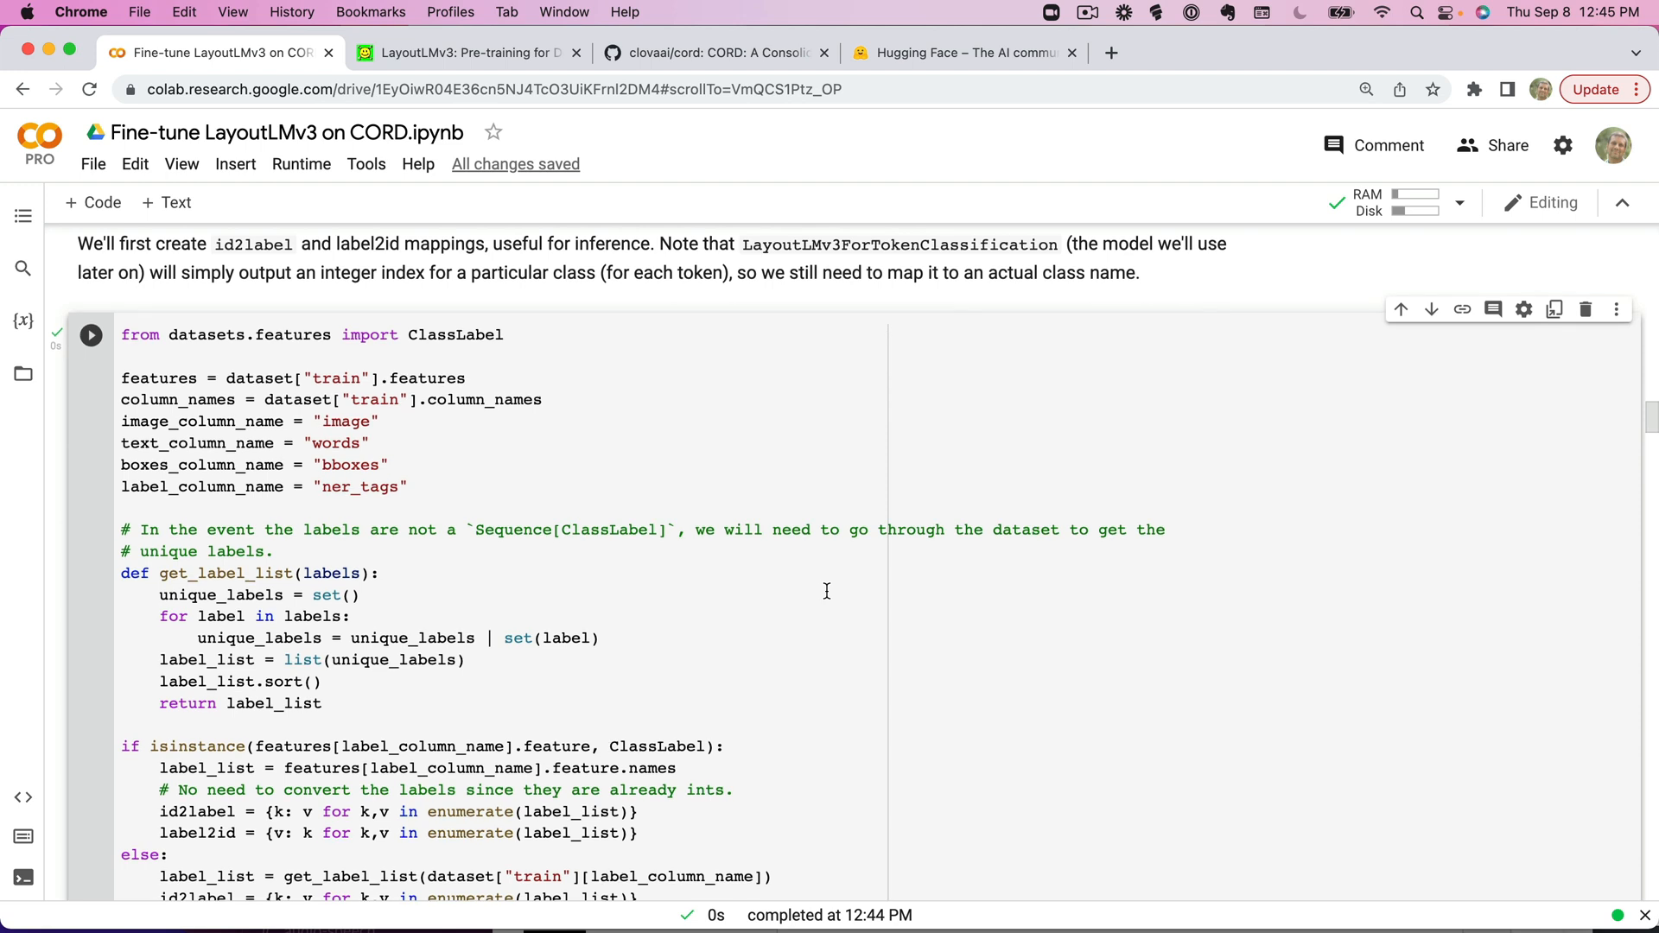
{"action": "scroll", "scroll_direction": "down", "scroll_amount": 3}
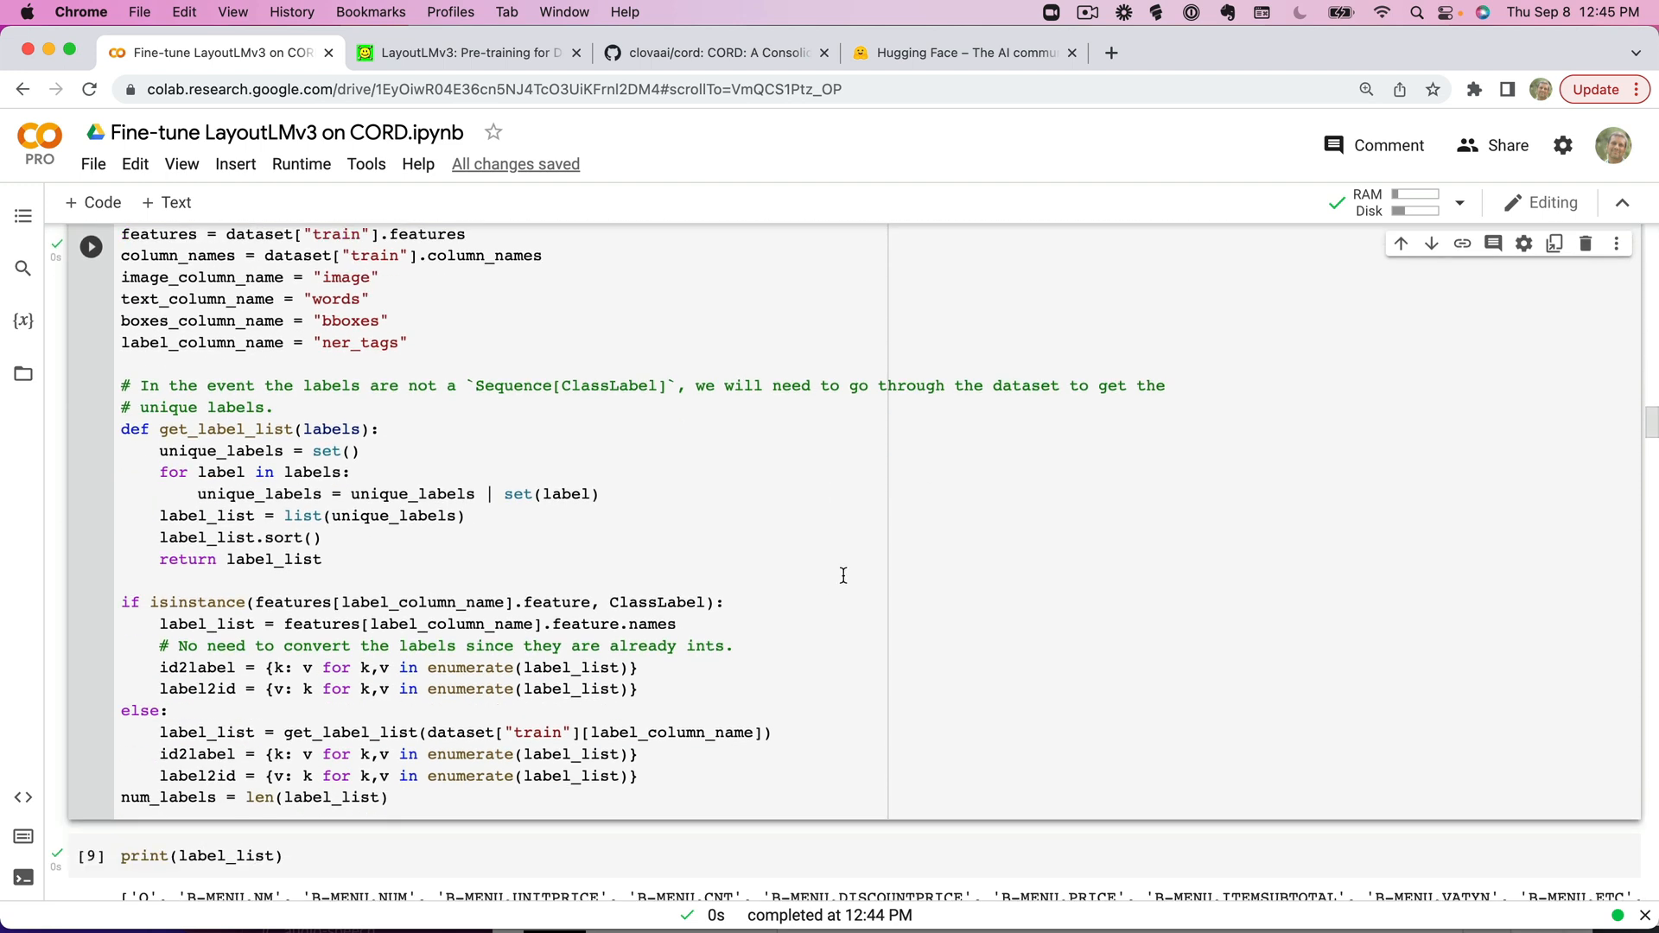
{"action": "mouse_move", "coordinate": [504, 683]}
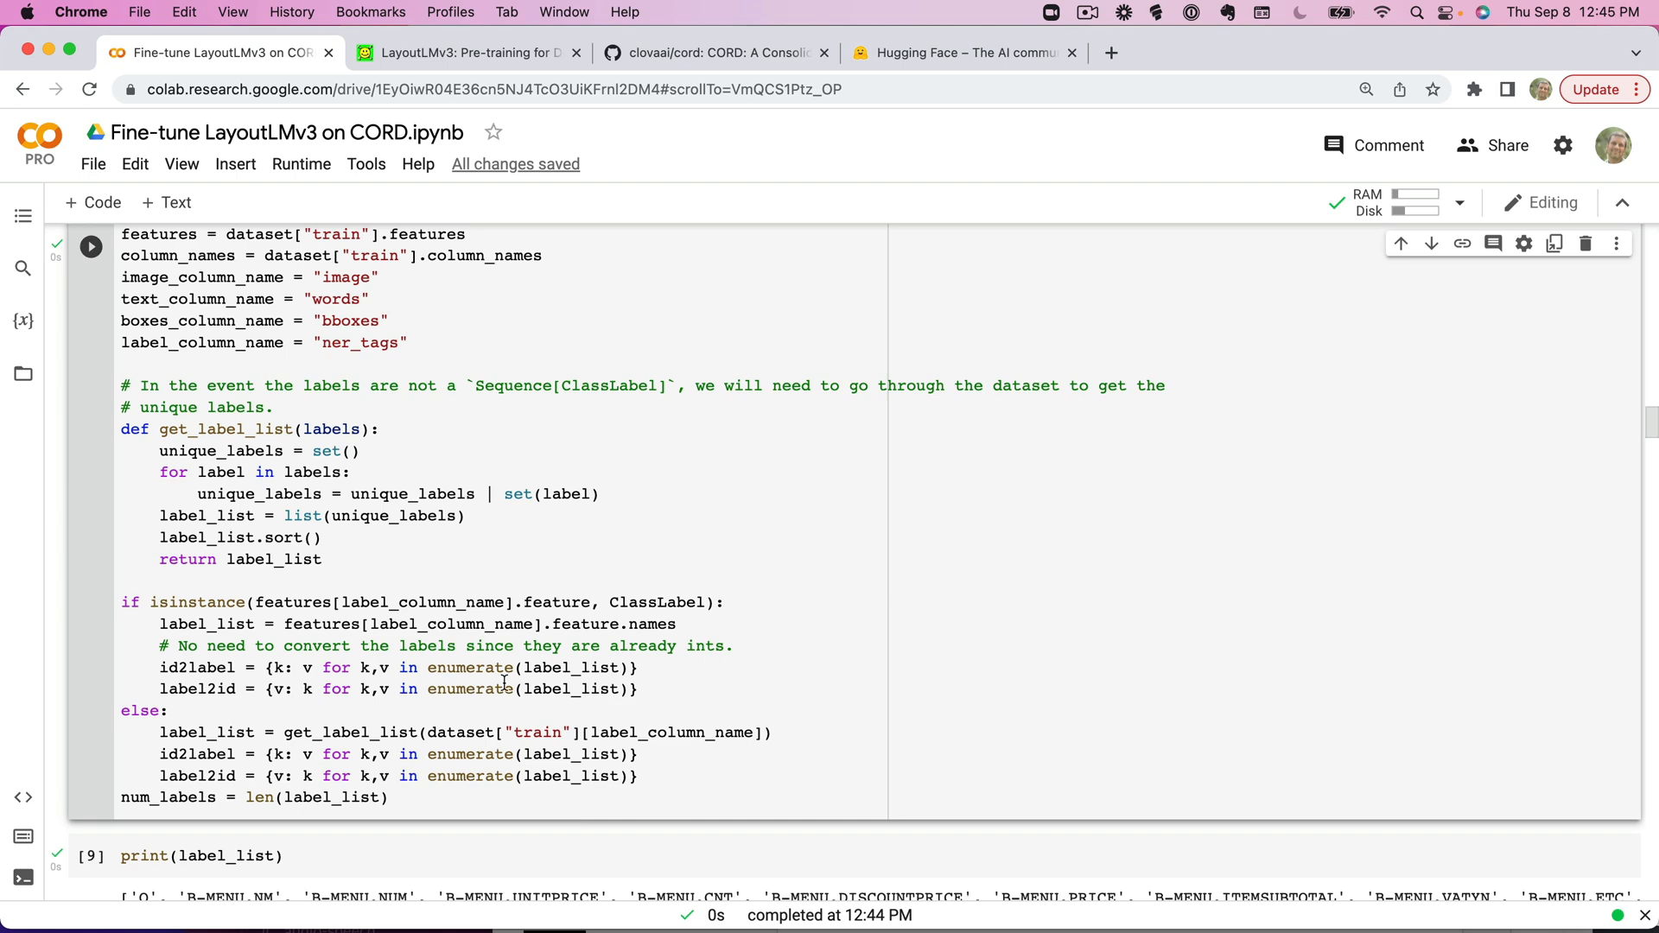
{"action": "scroll", "scroll_direction": "down", "scroll_amount": 3}
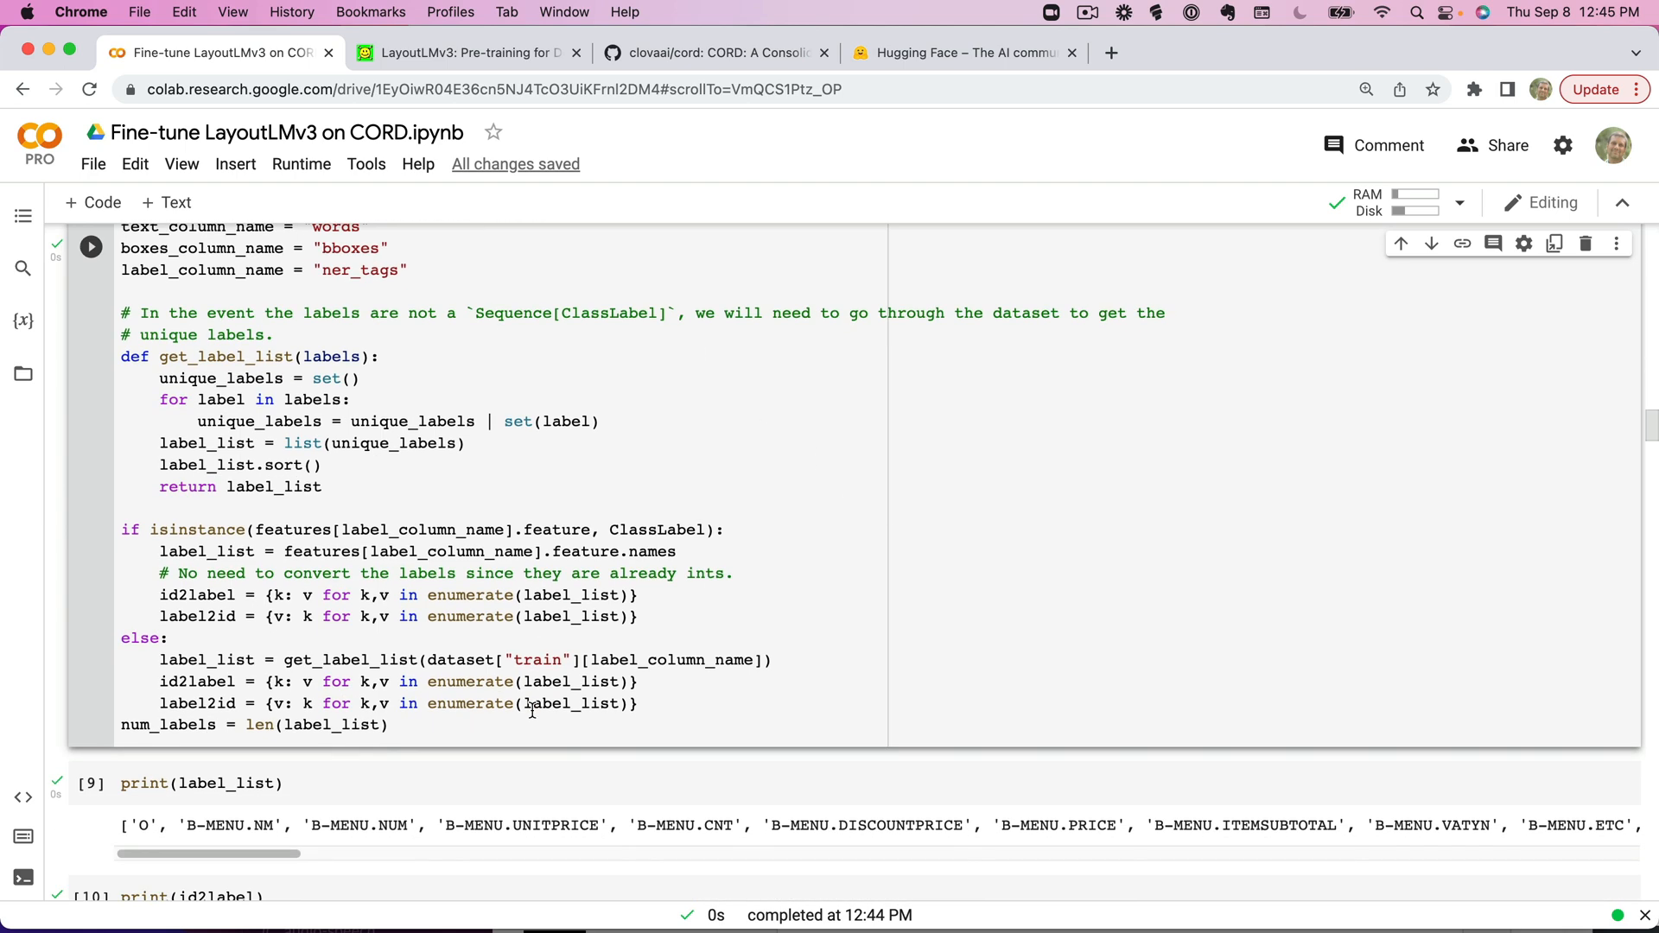
{"action": "scroll", "scroll_direction": "down", "scroll_amount": 3}
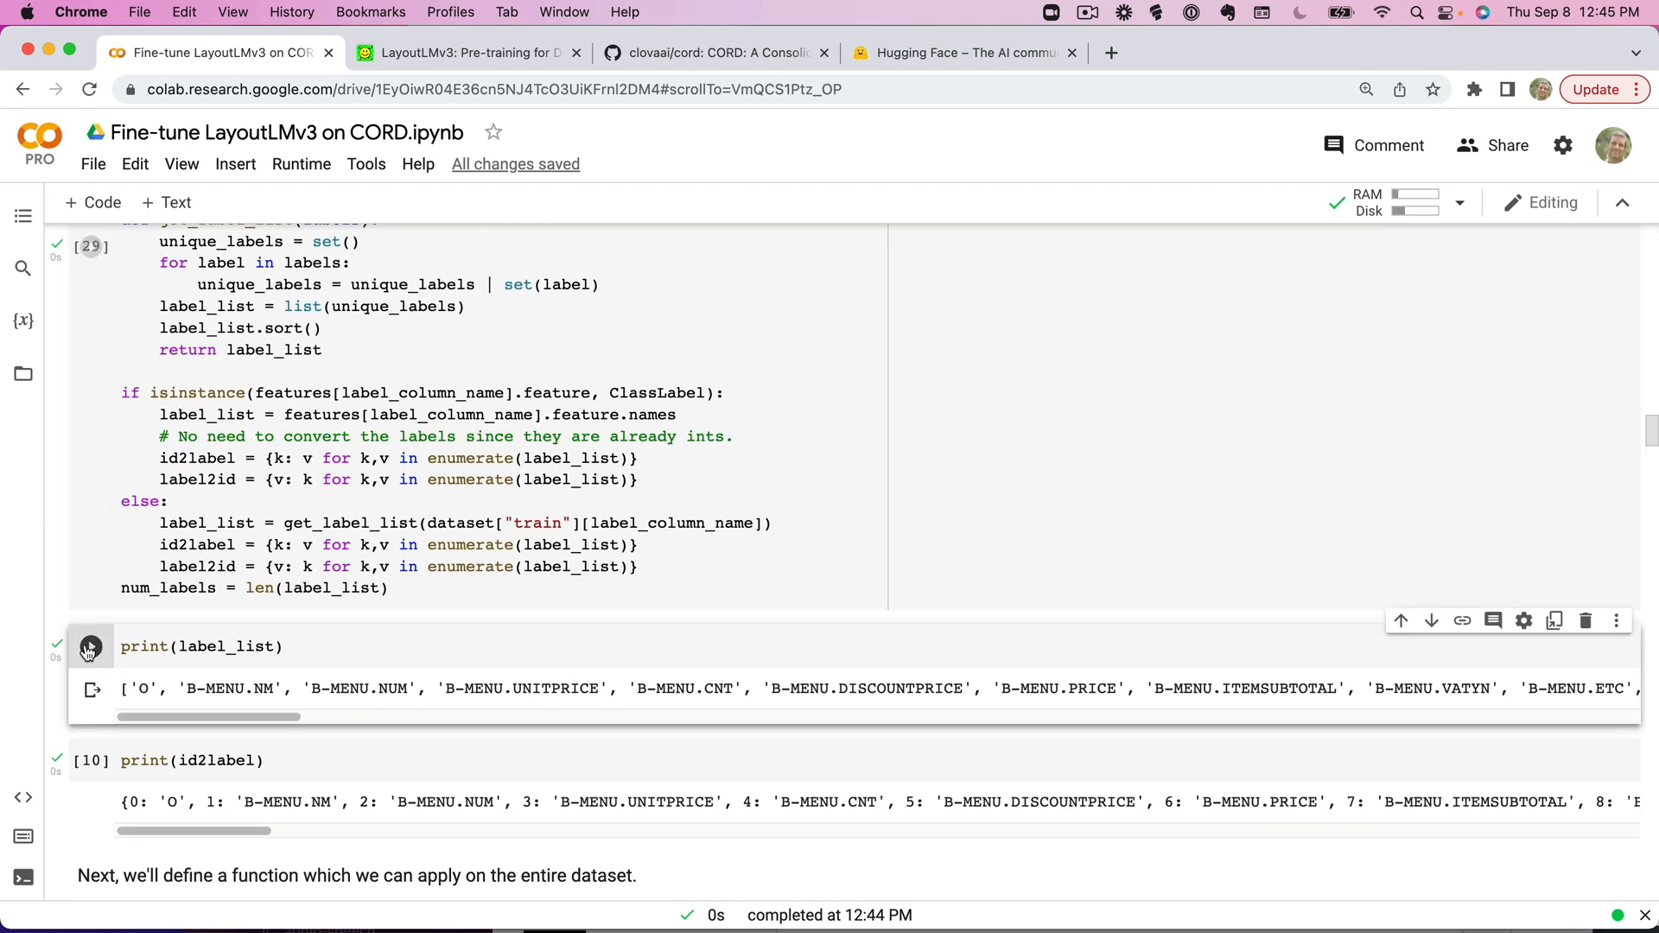
Rerun the print(label_list) and print(id2label) cells, then move down to prepare_examples.
{"action": "left_click", "coordinate": [90, 760]}
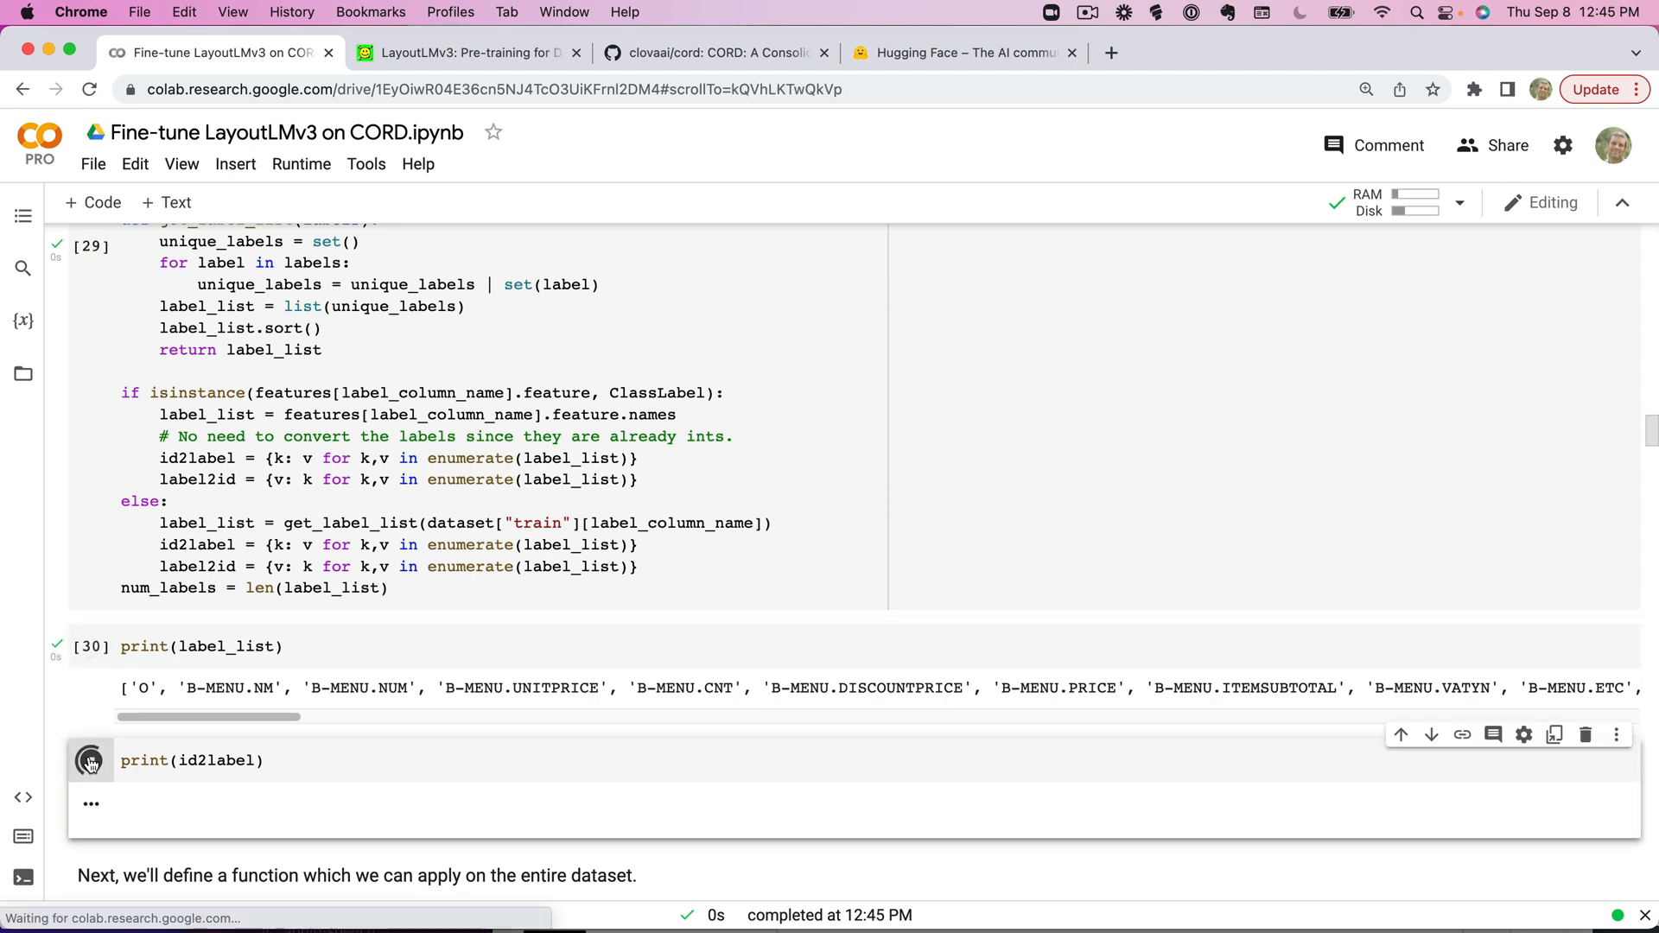
{"action": "left_click", "coordinate": [90, 760]}
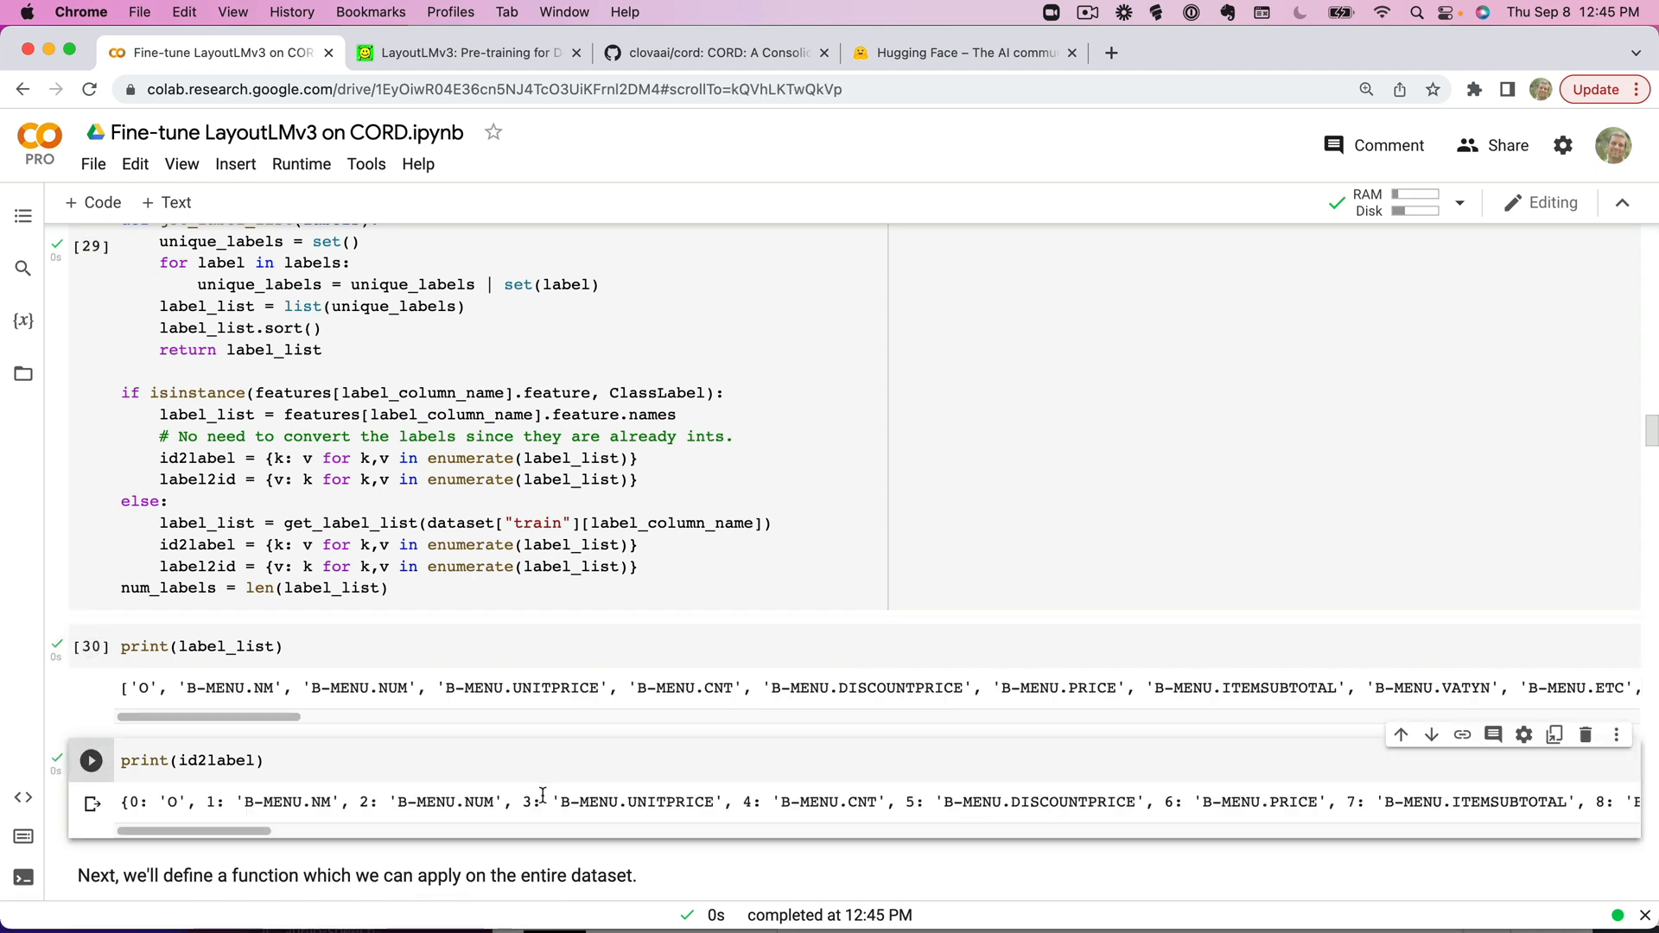
{"action": "scroll", "scroll_direction": "down", "scroll_amount": 3}
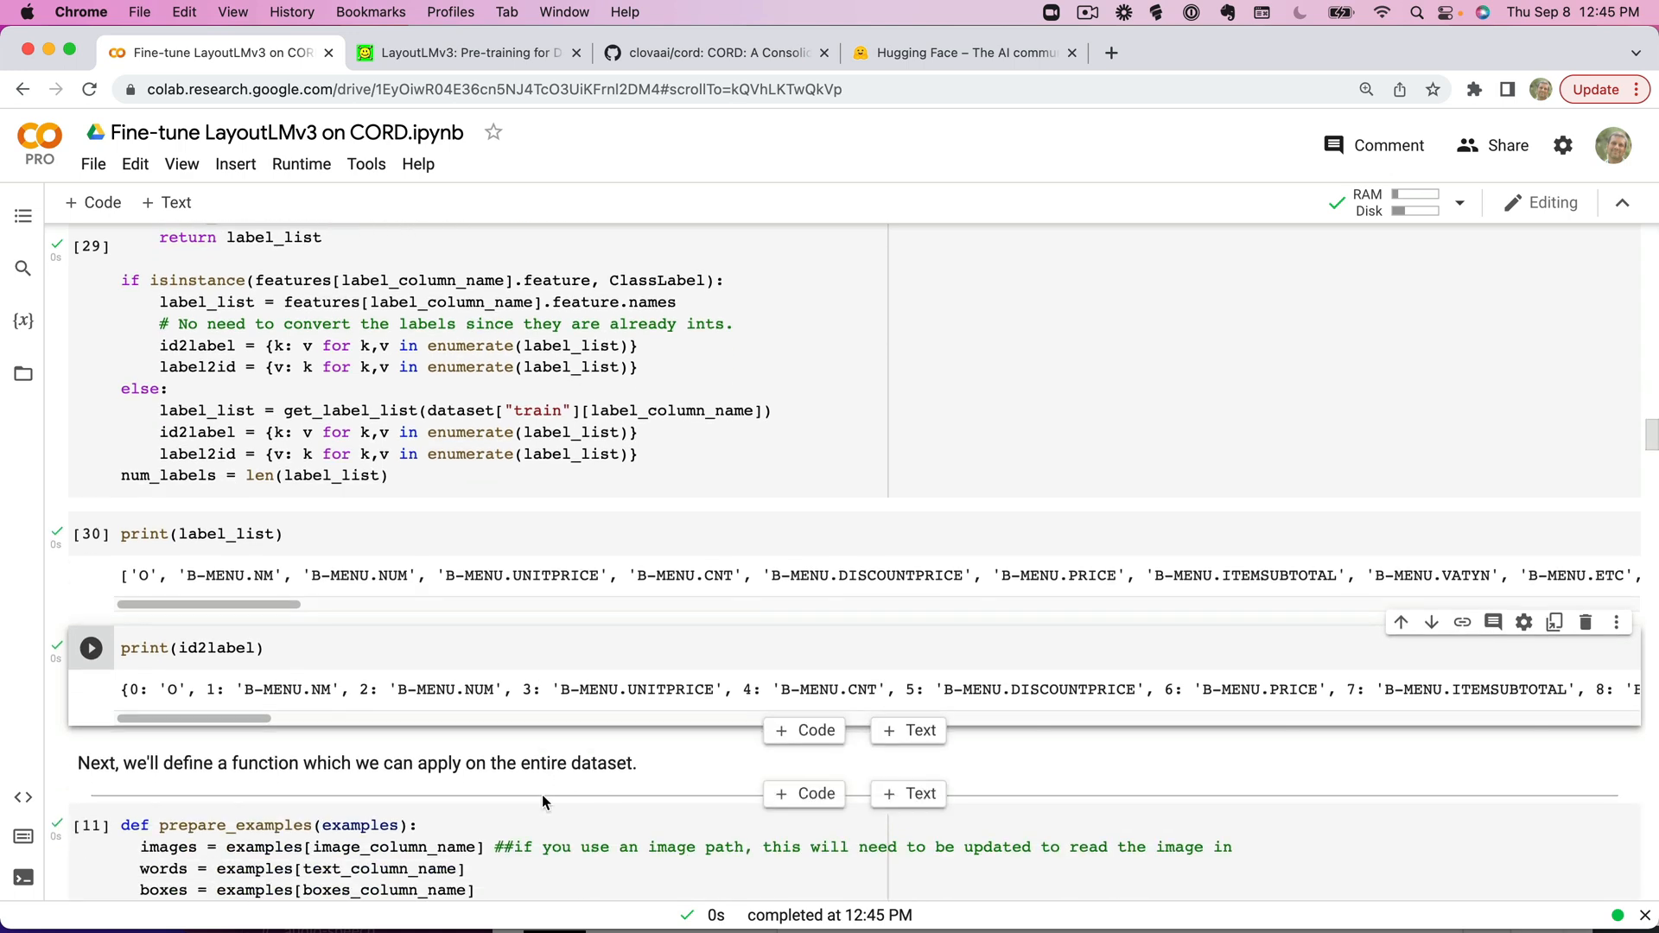
{"action": "scroll", "scroll_direction": "down", "scroll_amount": 3}
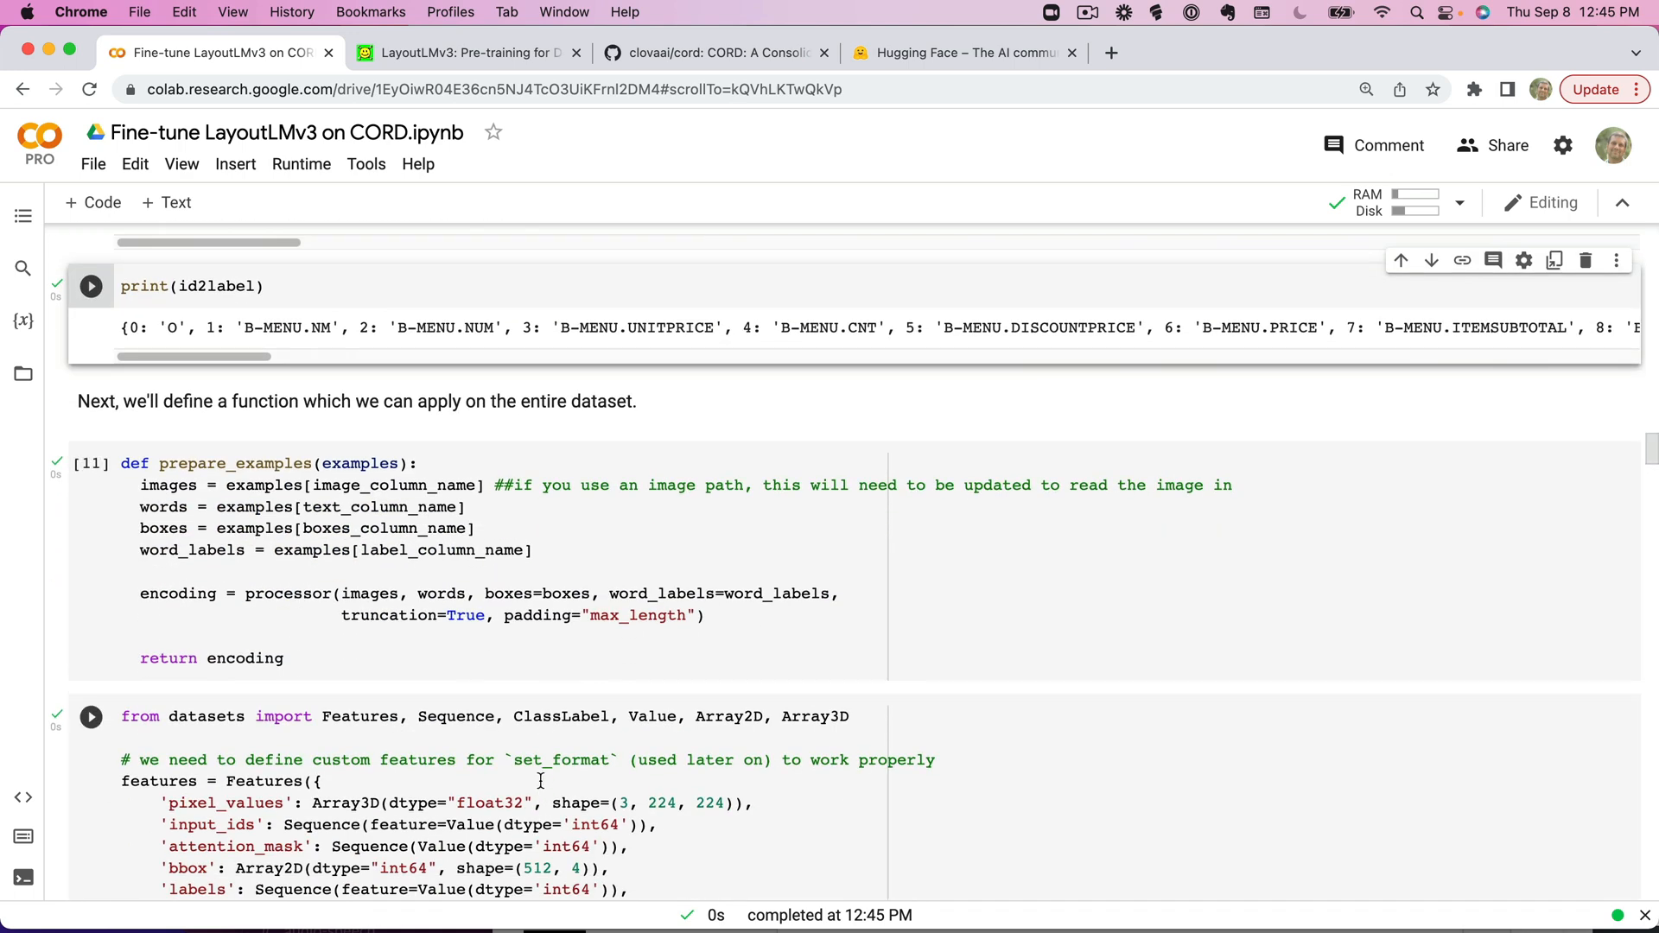
{"action": "scroll", "scroll_direction": "down", "scroll_amount": 3}
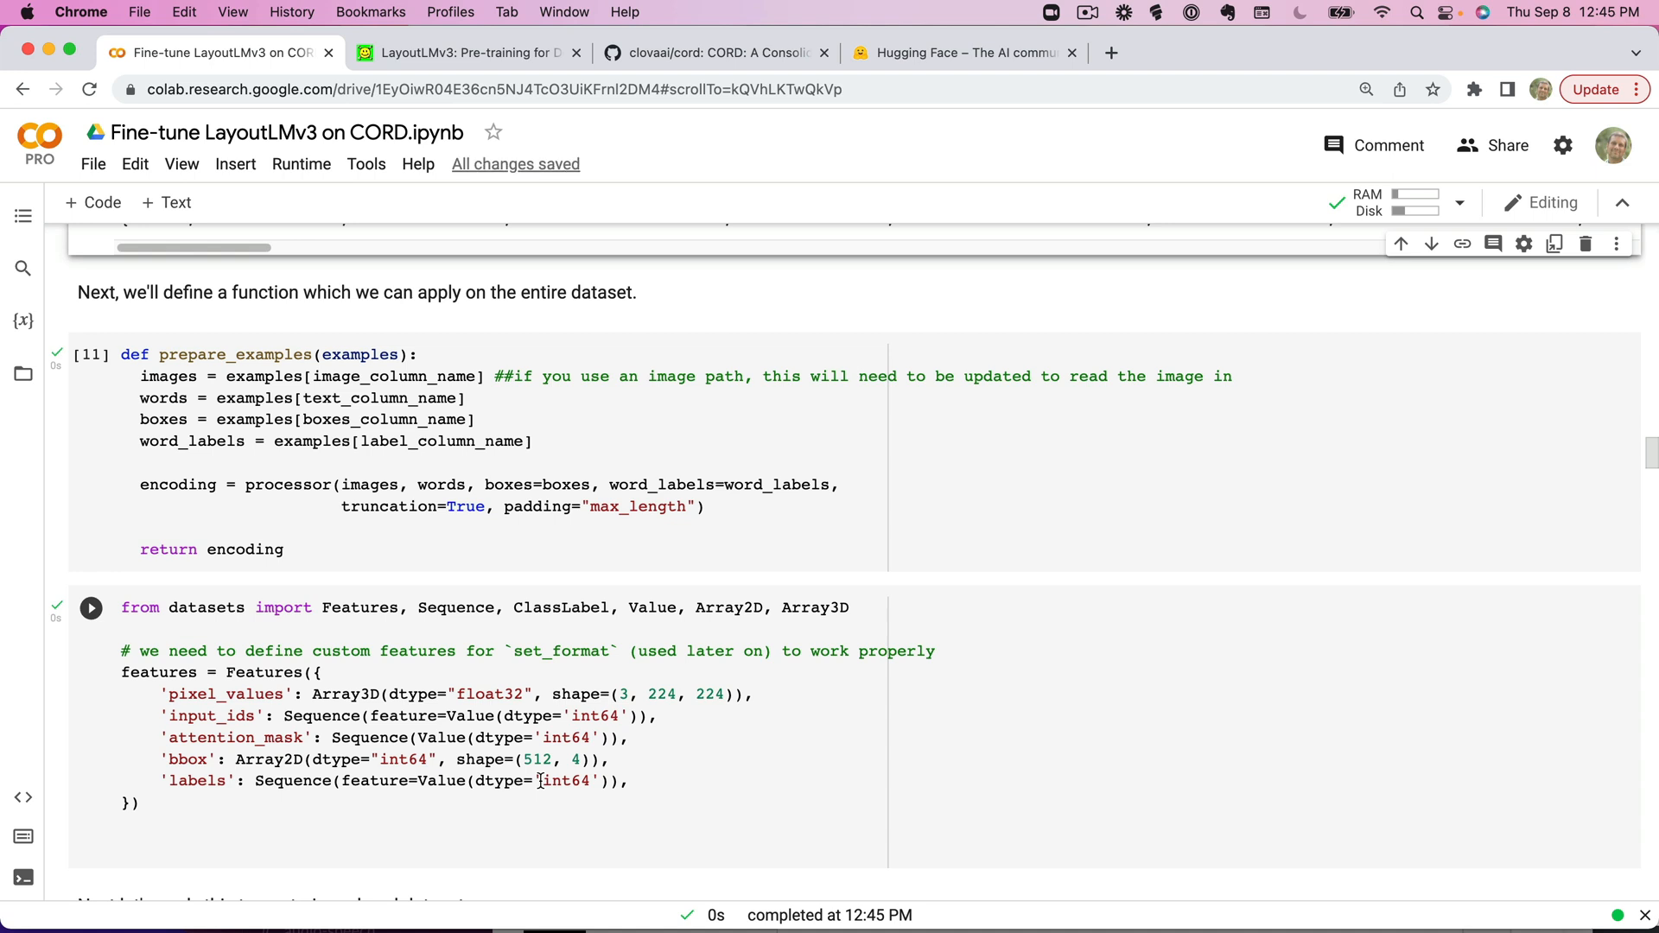
Rerun the prepare_examples encoding function and the custom Features schema cells.
{"action": "left_click", "coordinate": [91, 607]}
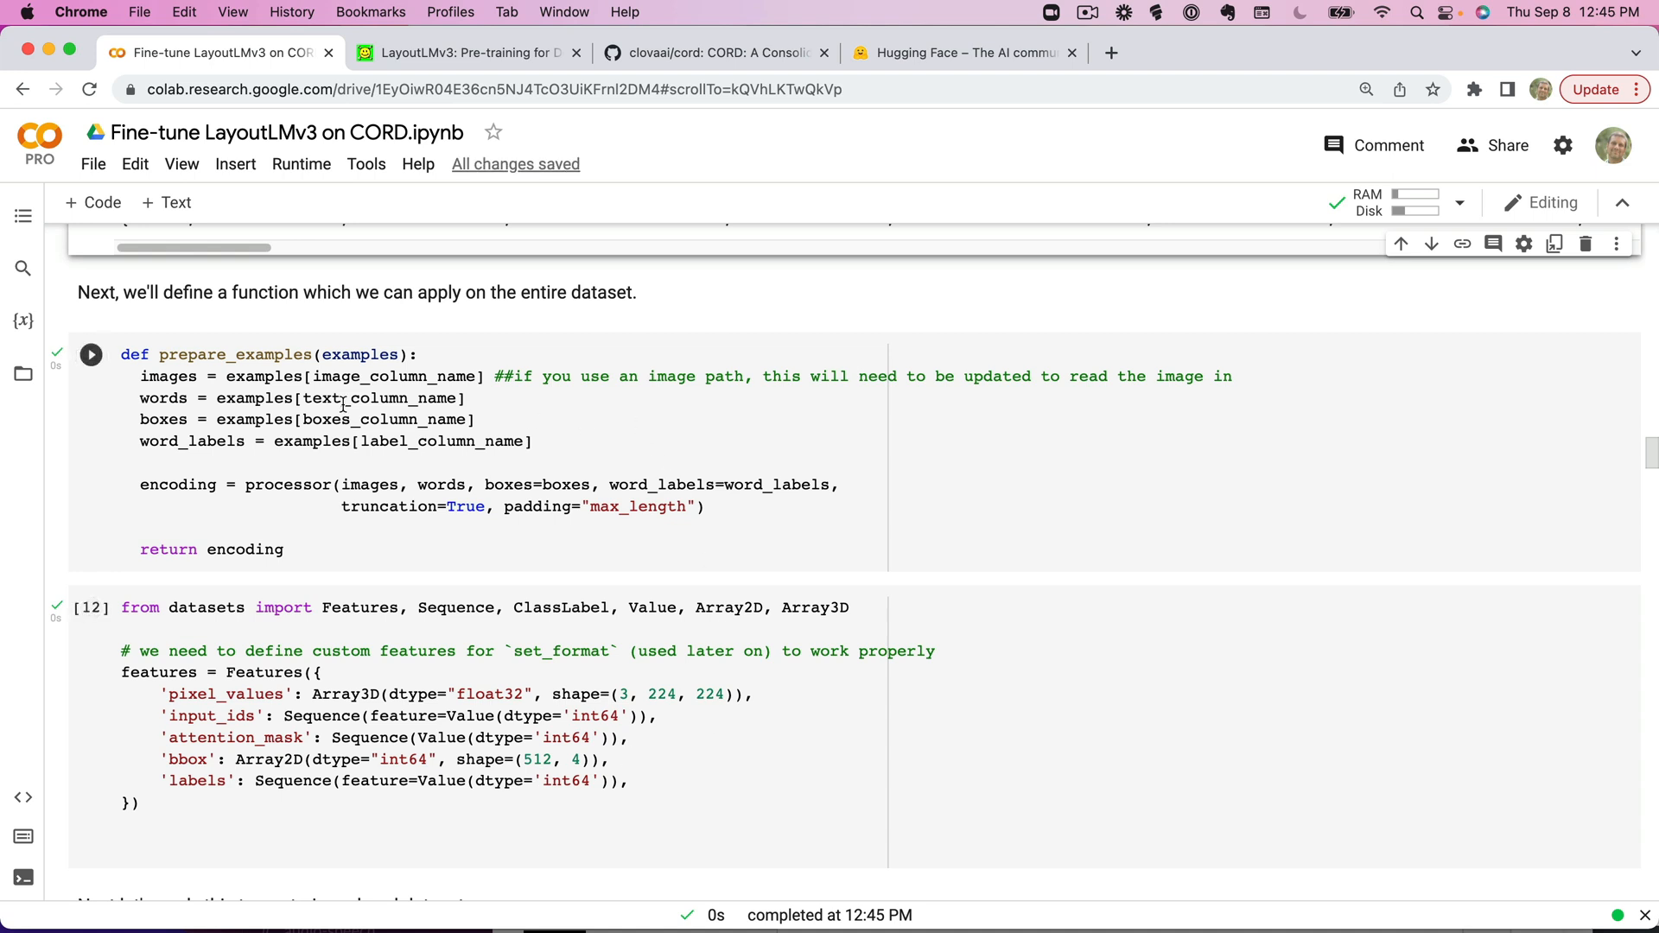
{"action": "left_click", "coordinate": [90, 354]}
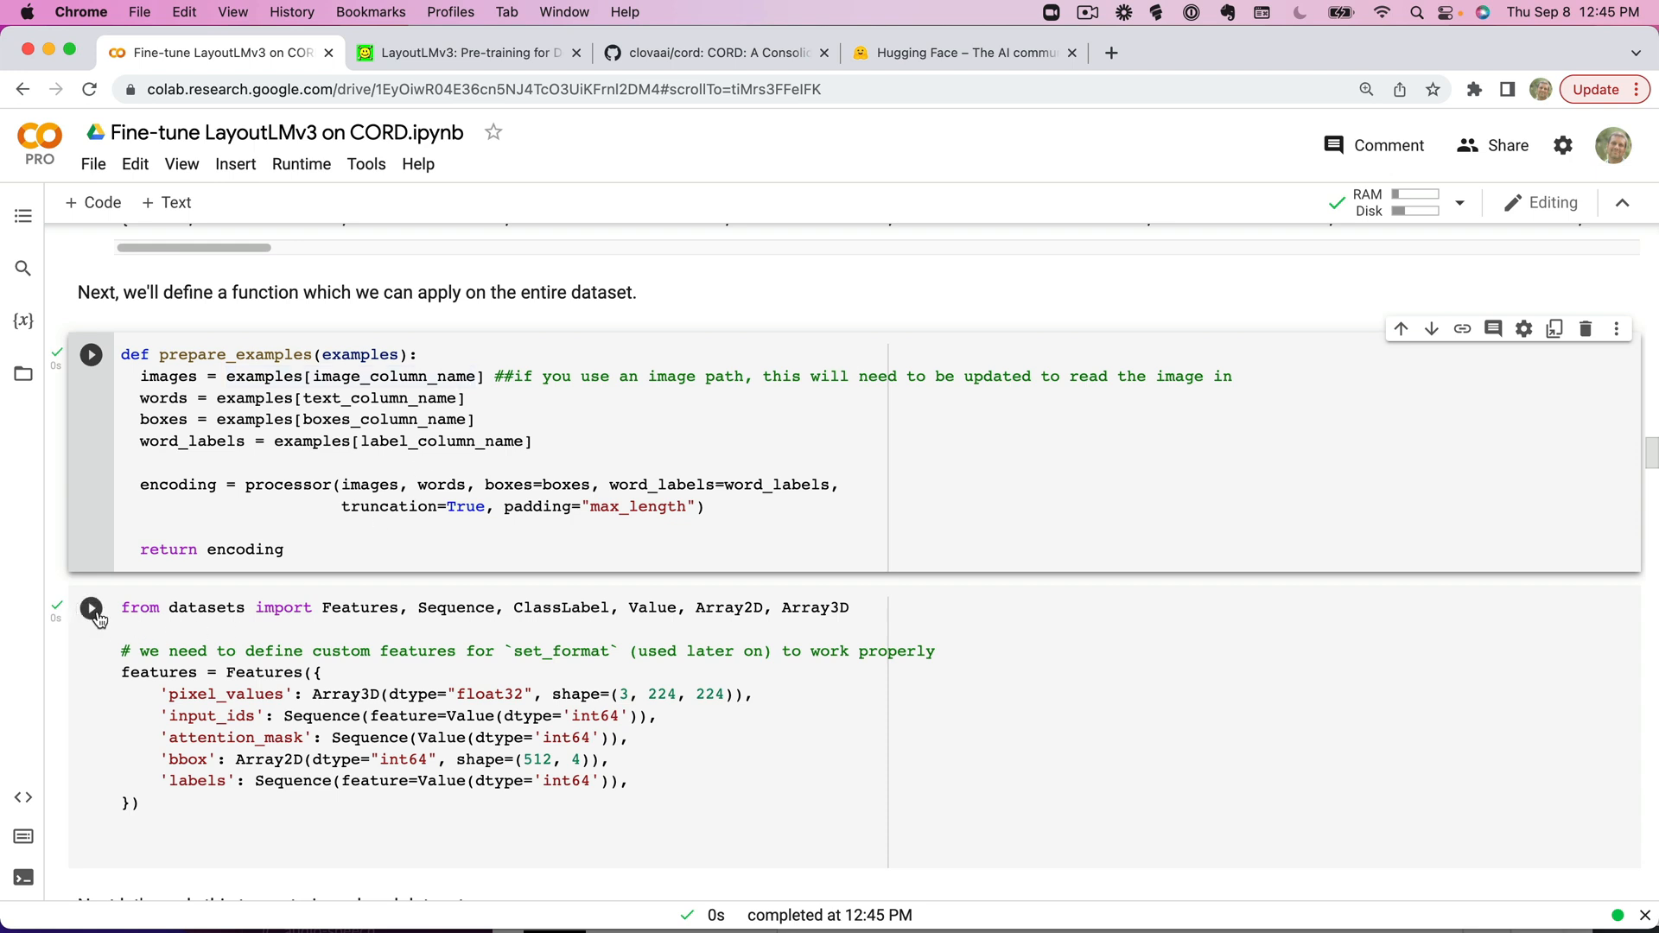
{"action": "left_click", "coordinate": [90, 607]}
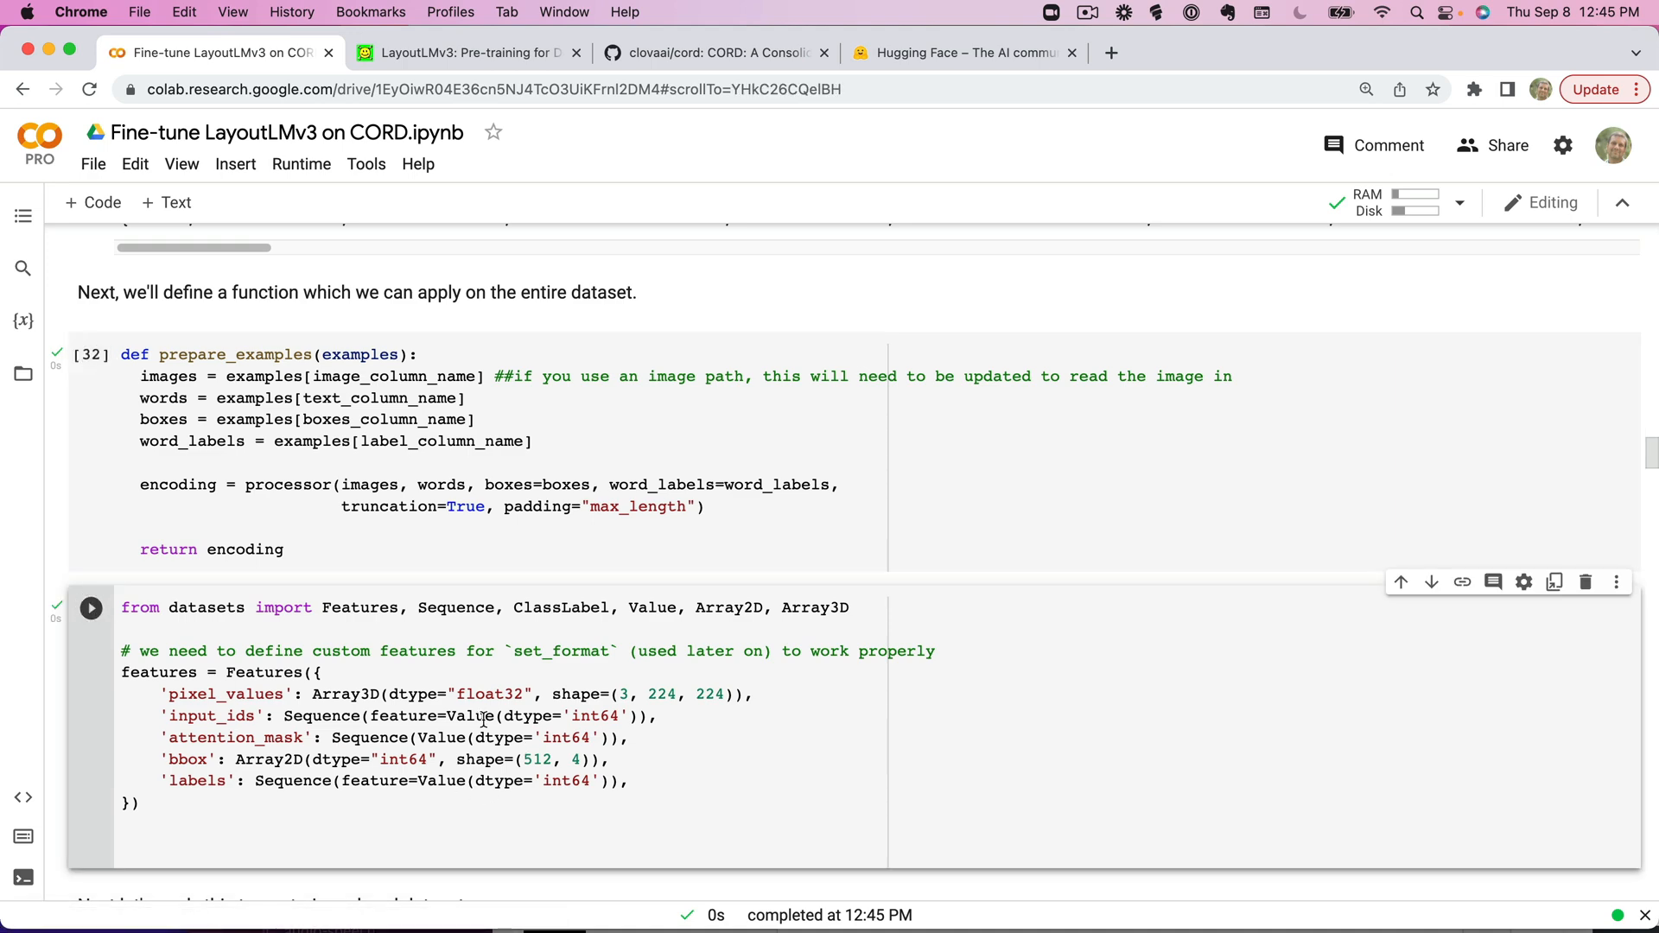
Map prepare_examples over the train and test datasets, encoding both from cache.
{"action": "scroll", "scroll_direction": "down", "scroll_amount": 3}
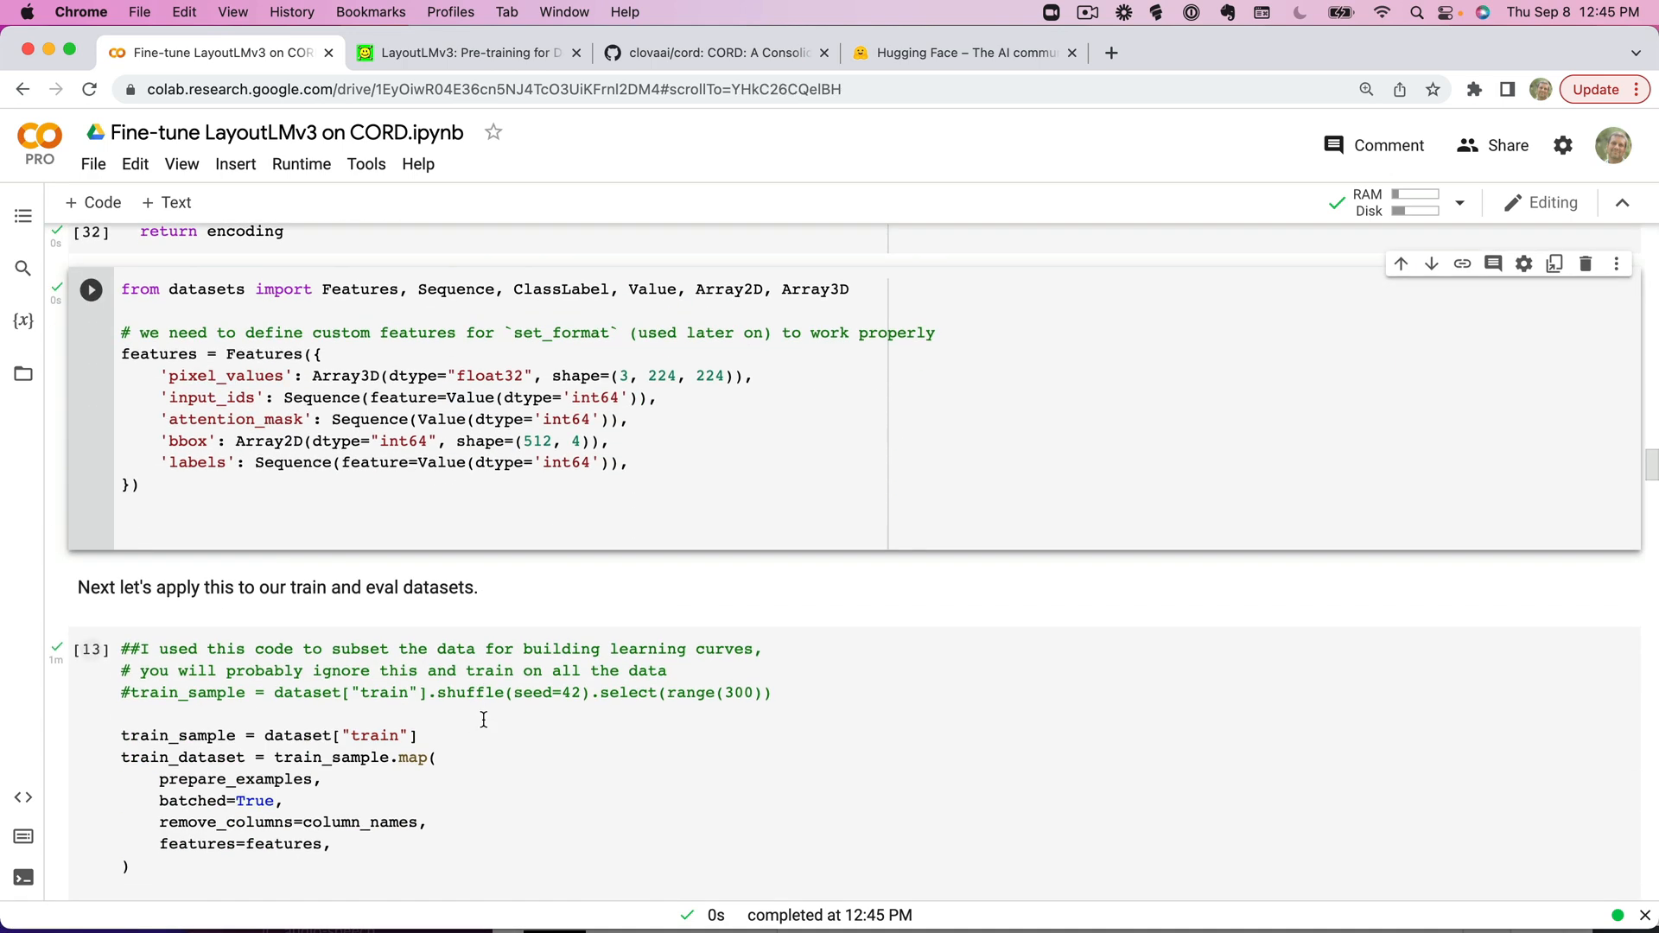
{"action": "scroll", "scroll_direction": "down", "scroll_amount": 3}
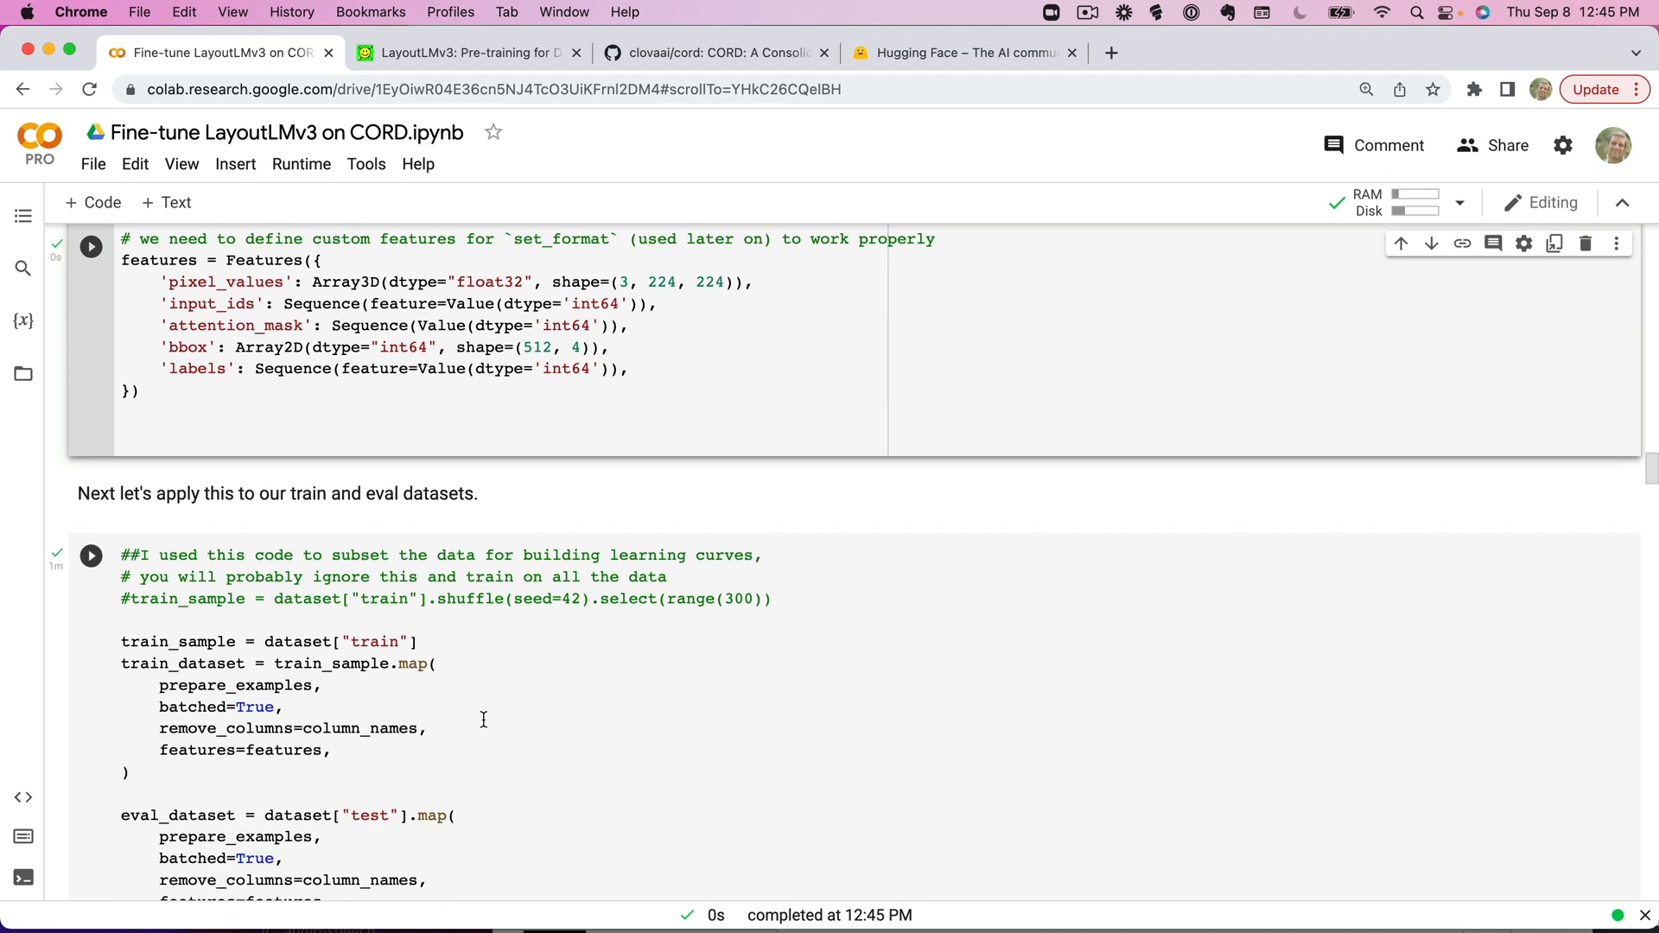
{"action": "scroll", "scroll_direction": "down", "scroll_amount": 3}
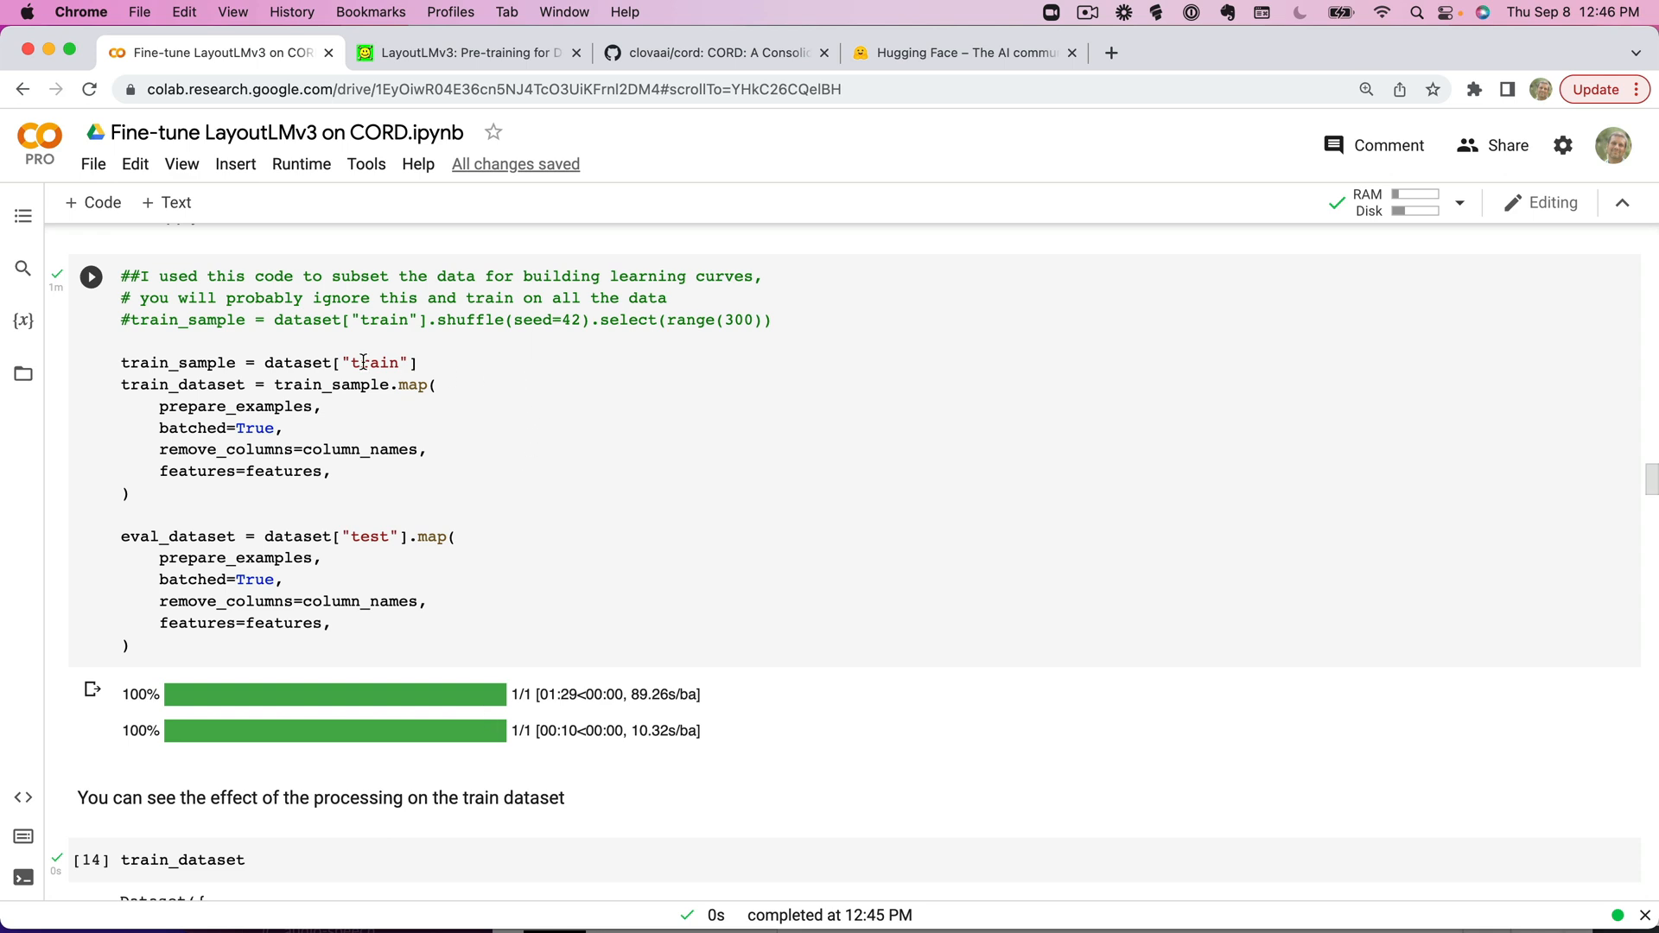
{"action": "mouse_move", "coordinate": [357, 506]}
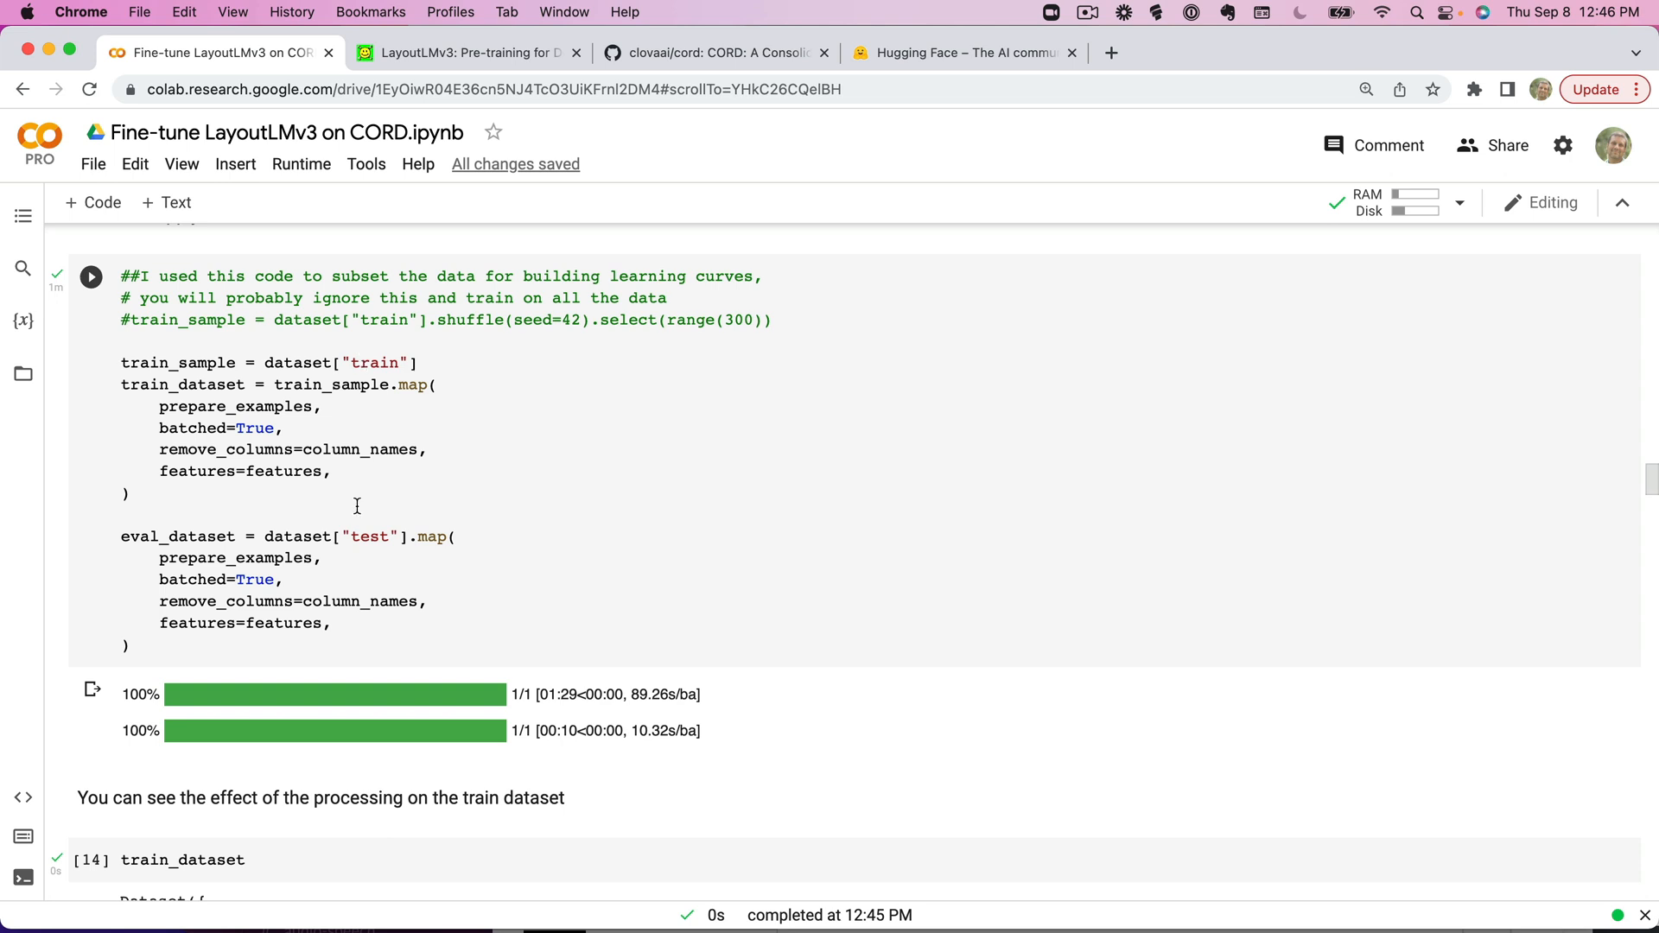
{"action": "left_click", "coordinate": [90, 276]}
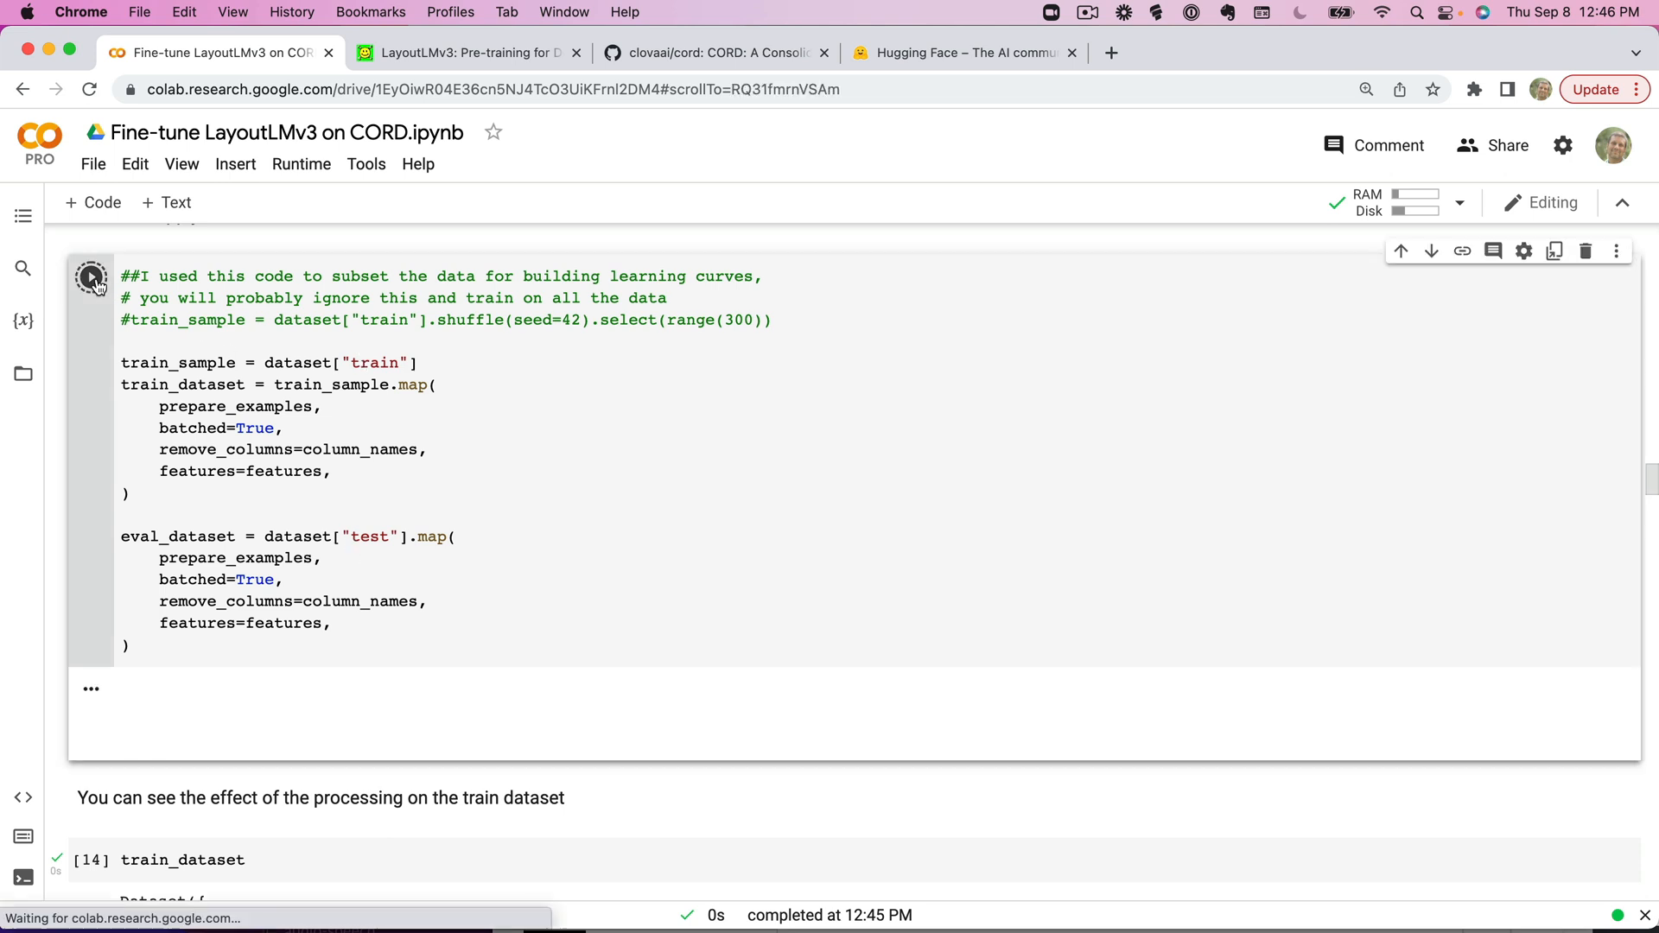
{"action": "left_click", "coordinate": [90, 277]}
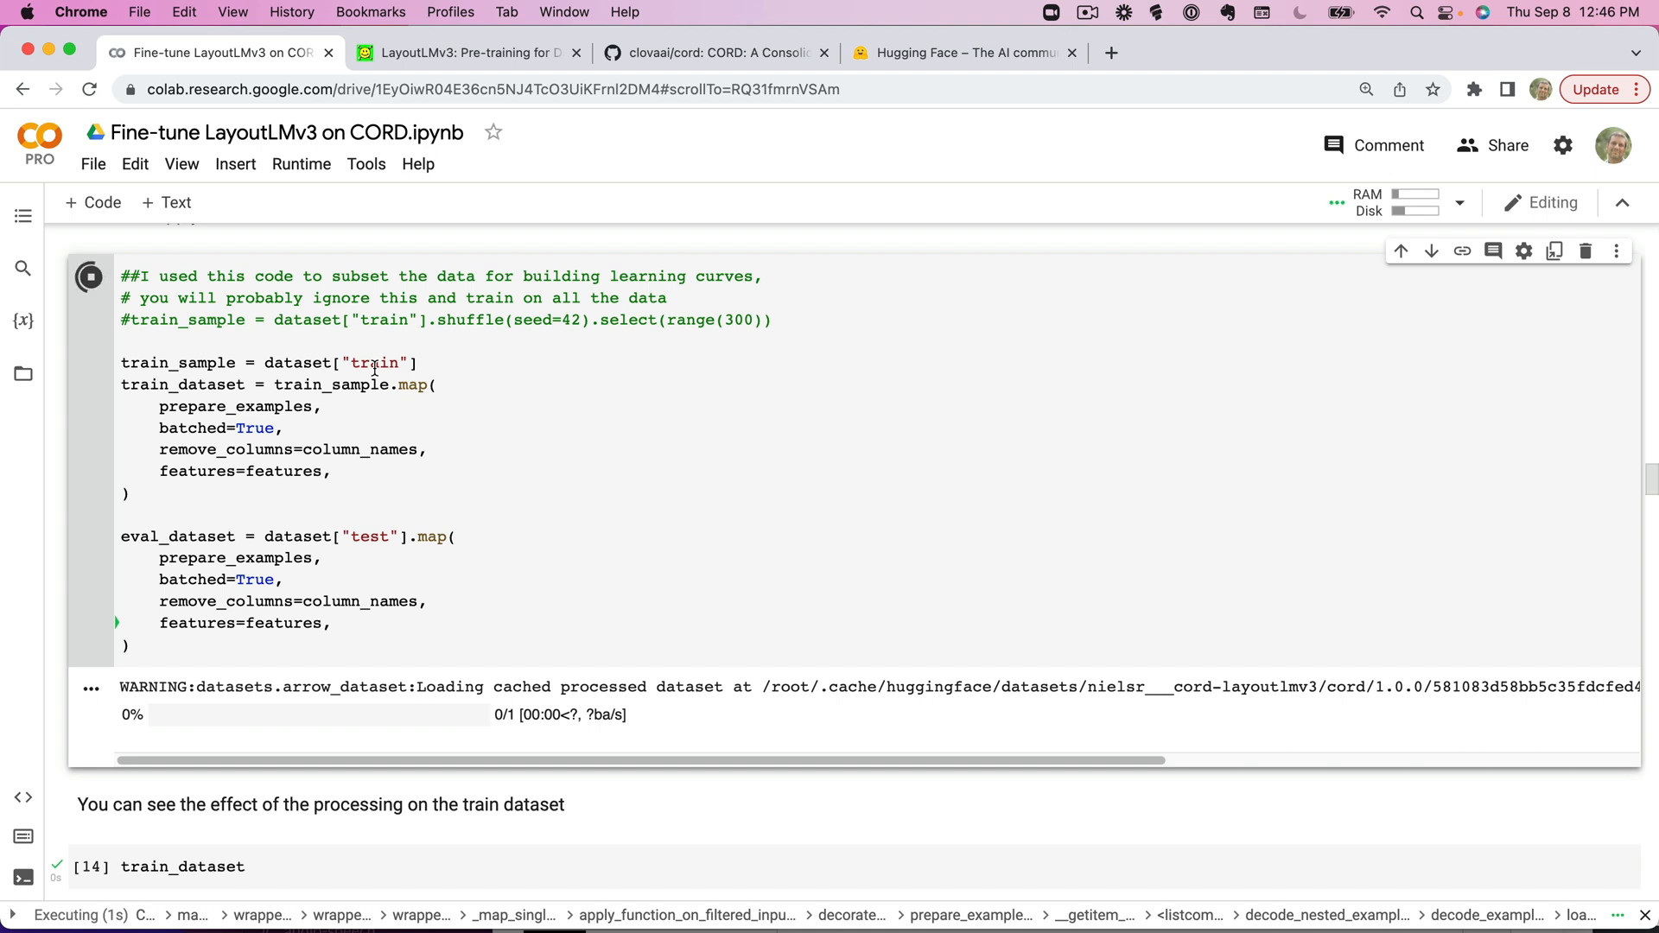
{"action": "mouse_move", "coordinate": [472, 349]}
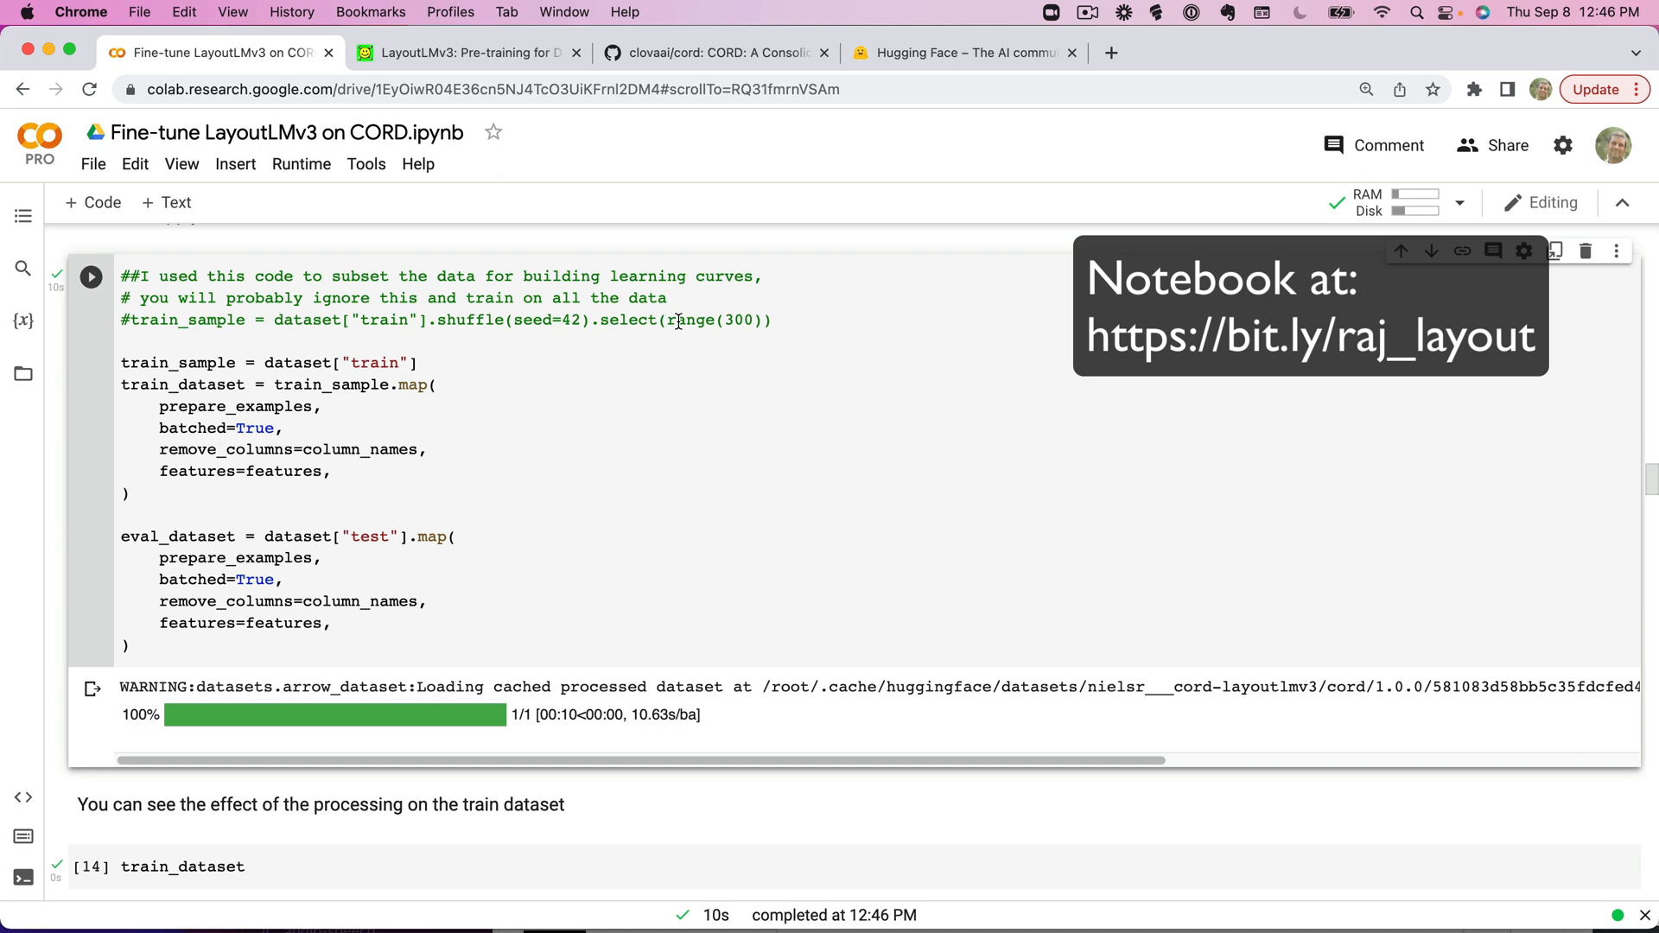
{"action": "scroll", "scroll_direction": "down", "scroll_amount": 3}
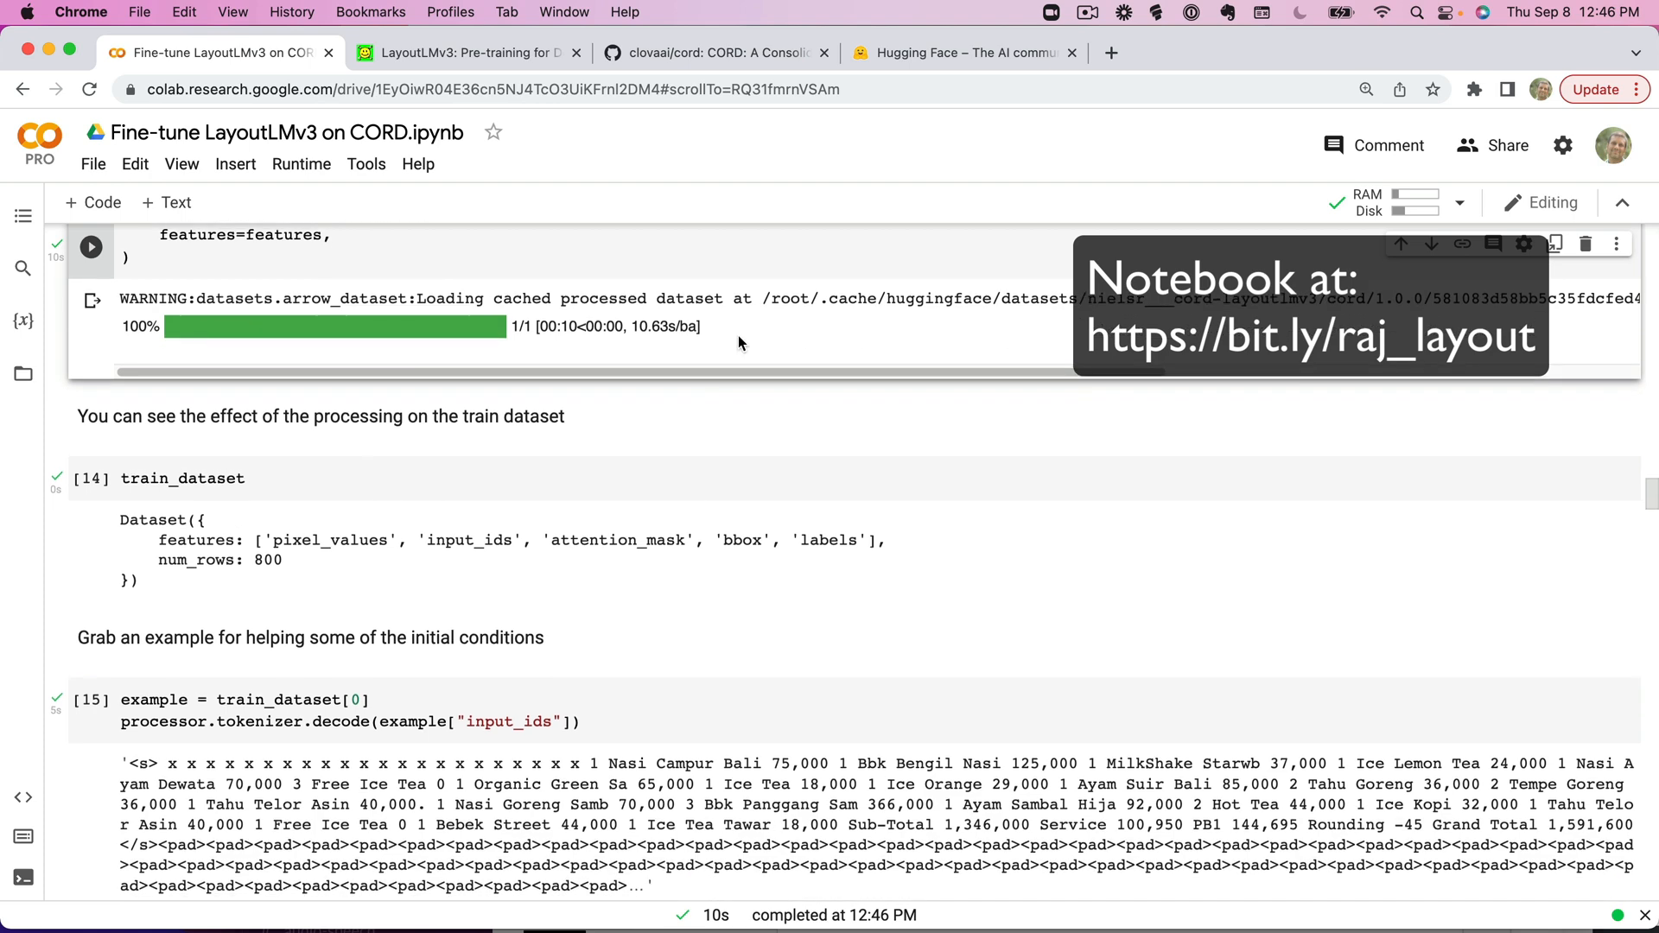
Show the processed train_dataset summary (800 rows, five features) and the decoded first example.
{"action": "scroll", "scroll_direction": "down", "scroll_amount": 3}
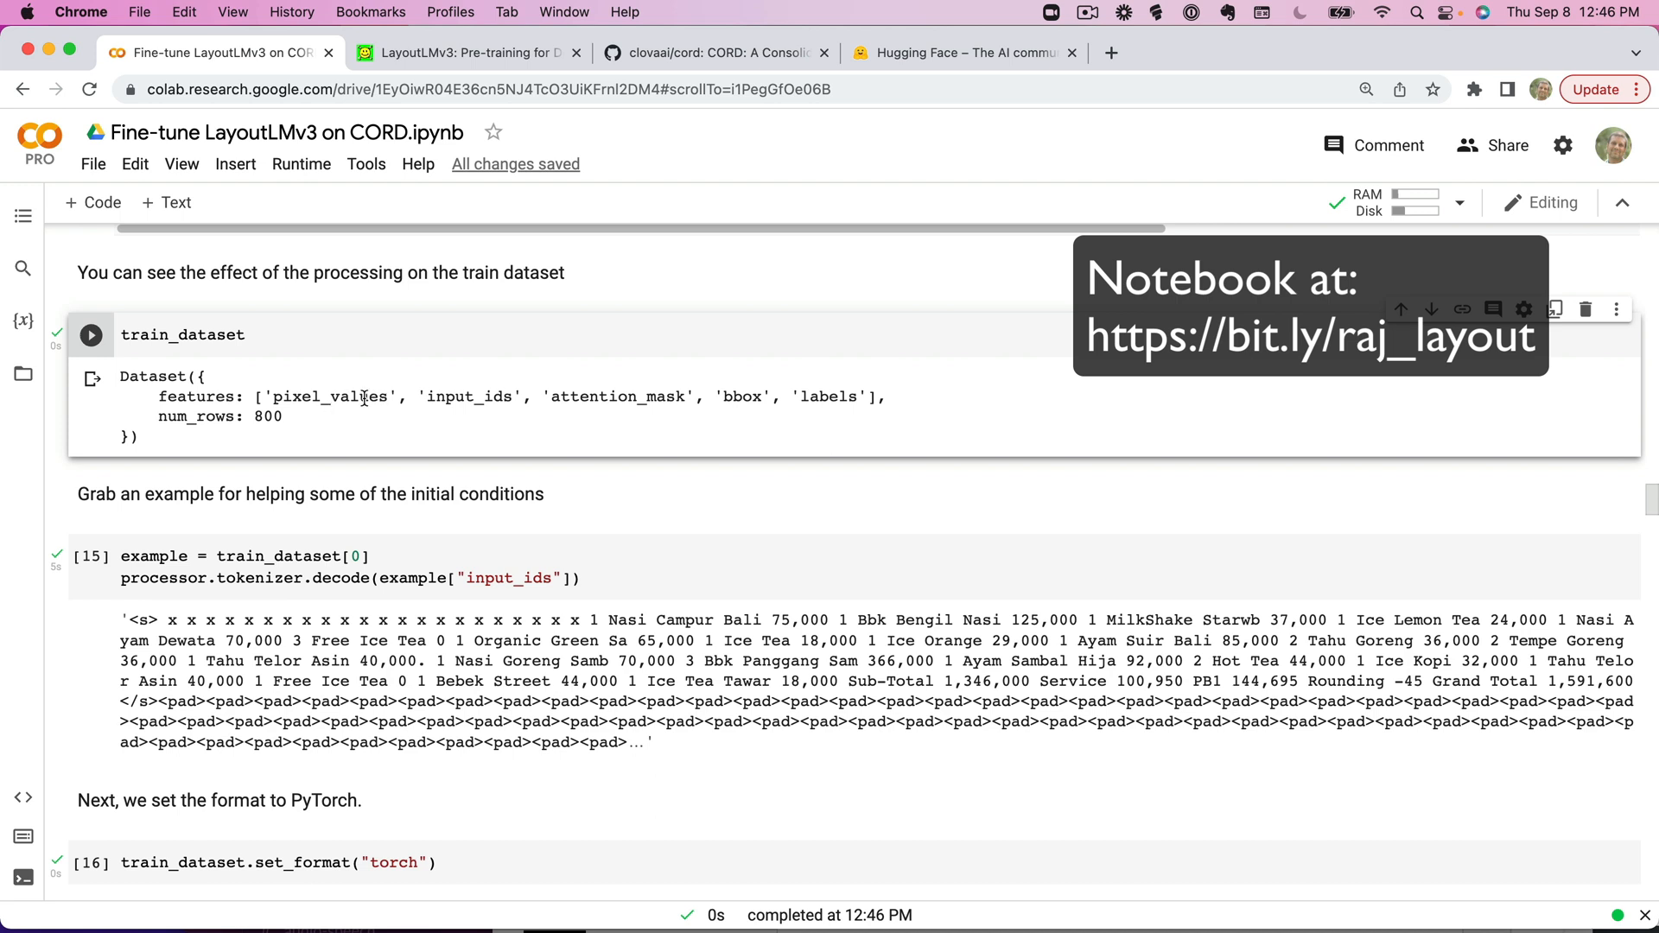
{"action": "mouse_move", "coordinate": [624, 396]}
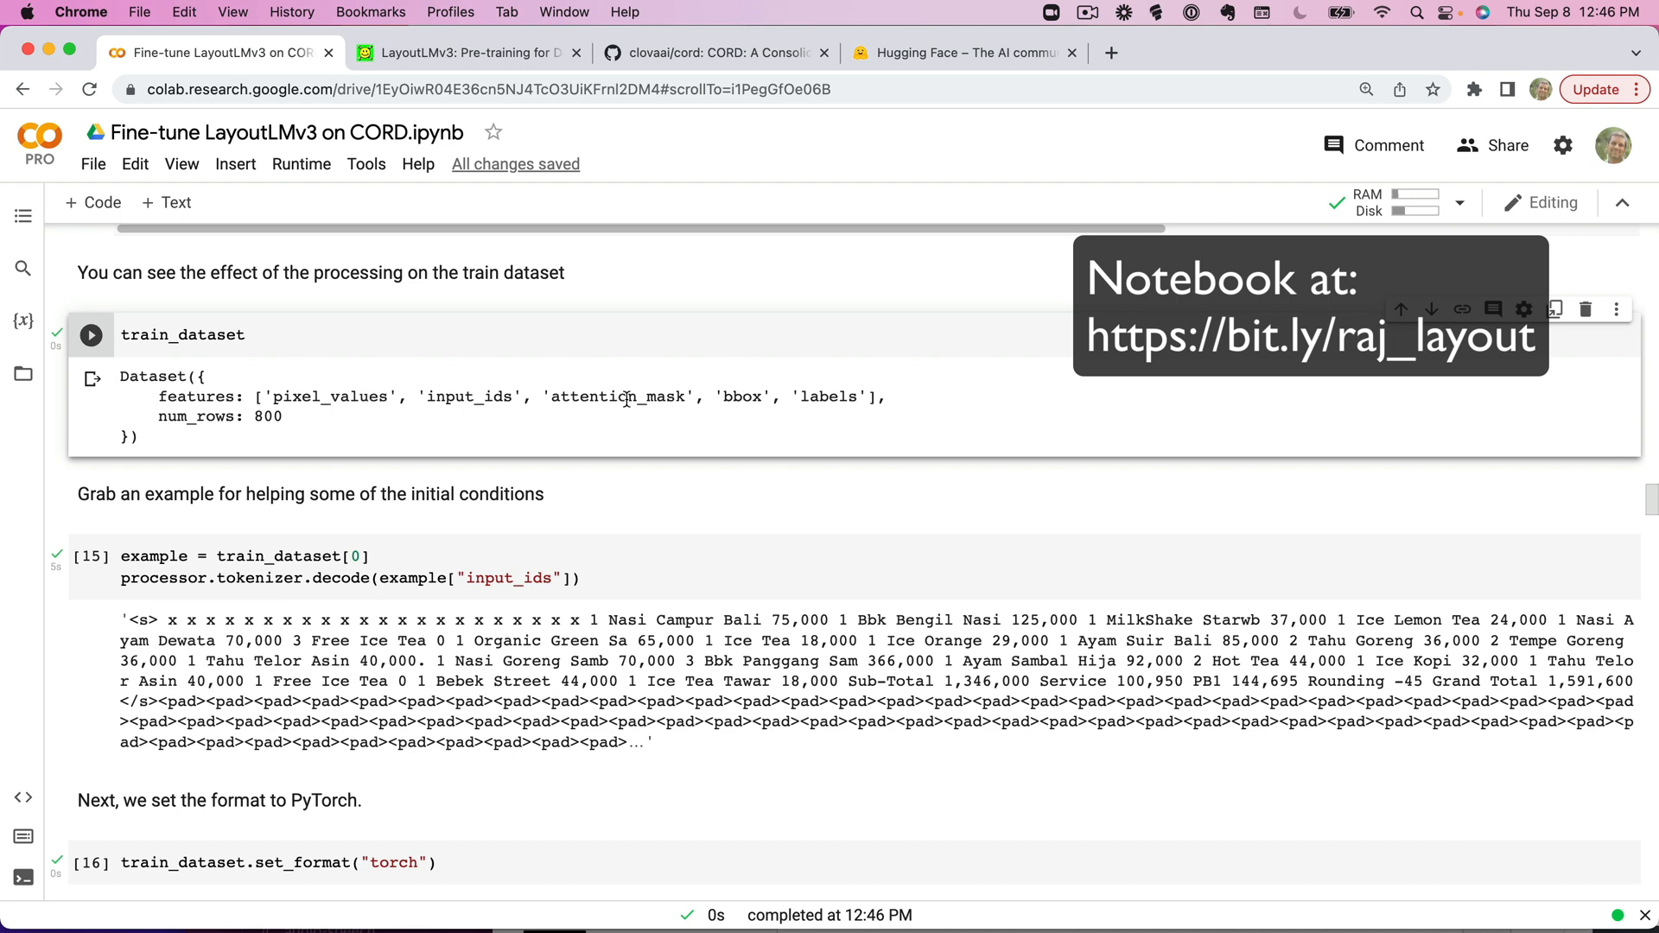
{"action": "mouse_move", "coordinate": [405, 476]}
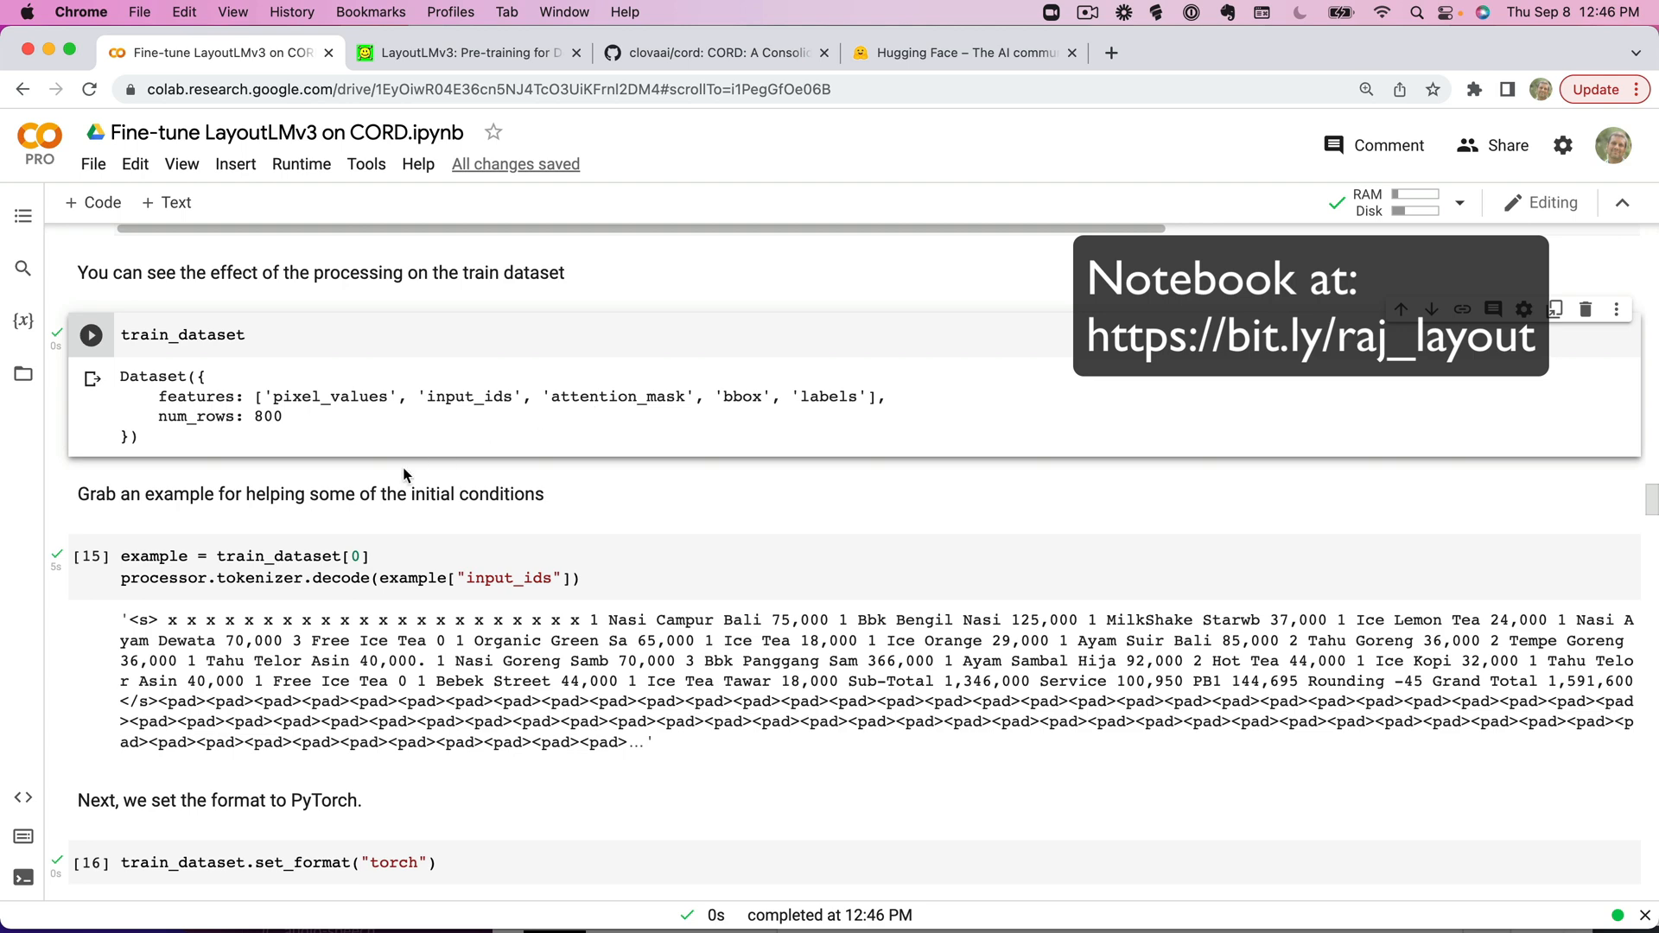
{"action": "left_click", "coordinate": [90, 557]}
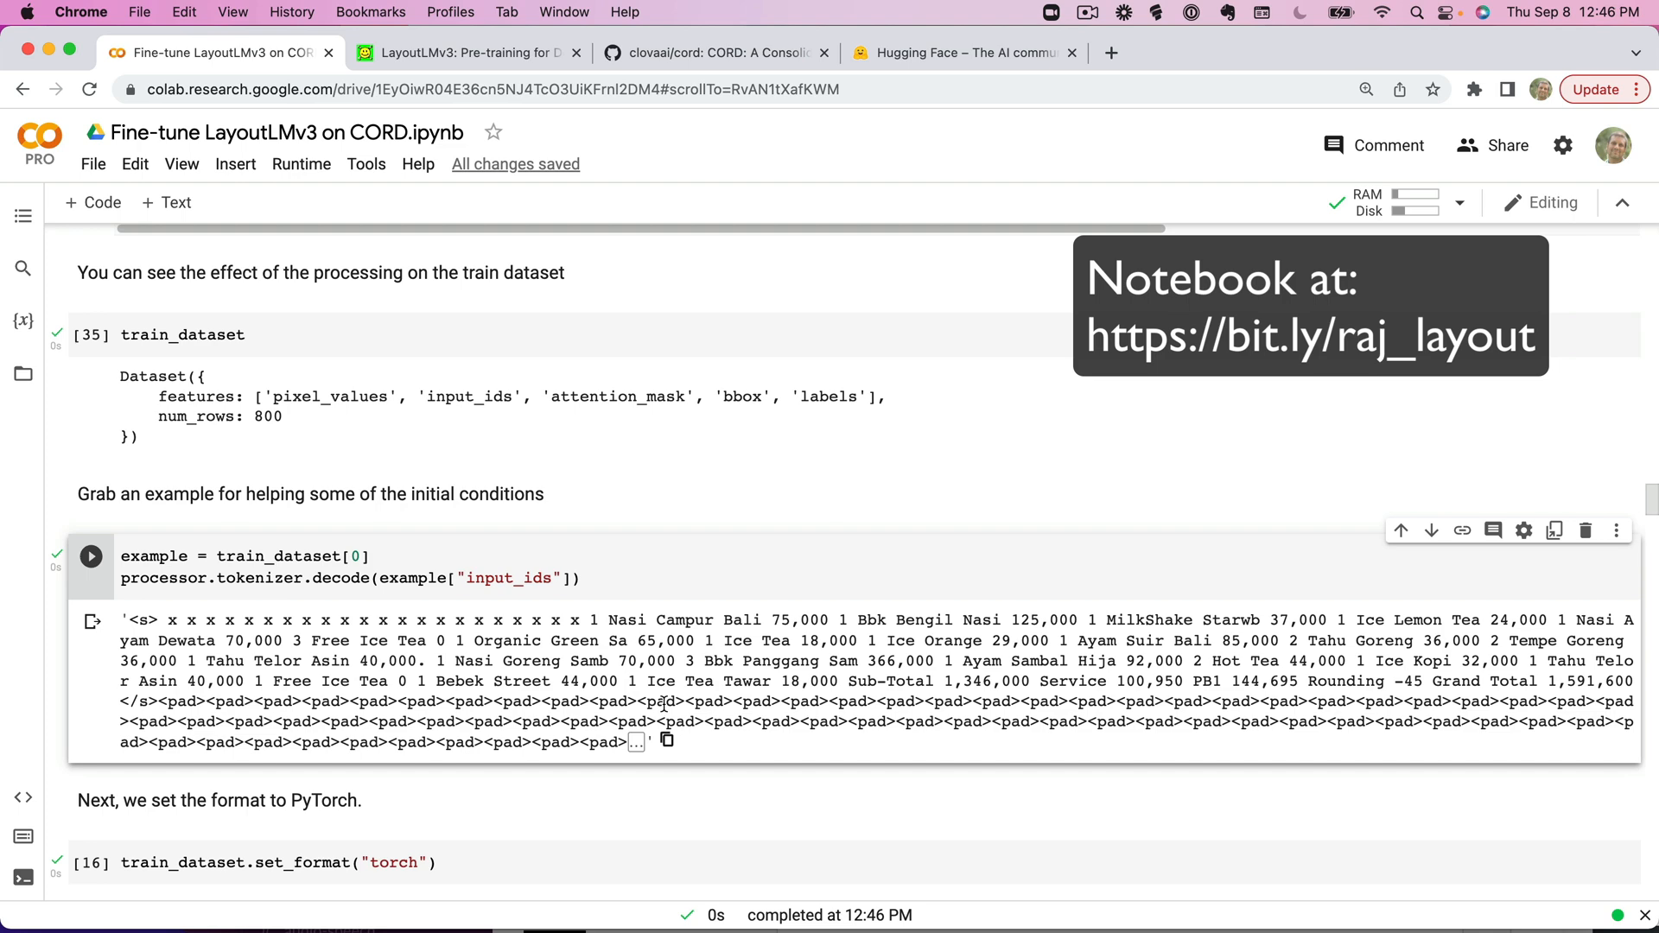
{"action": "scroll", "scroll_direction": "down", "scroll_amount": 3}
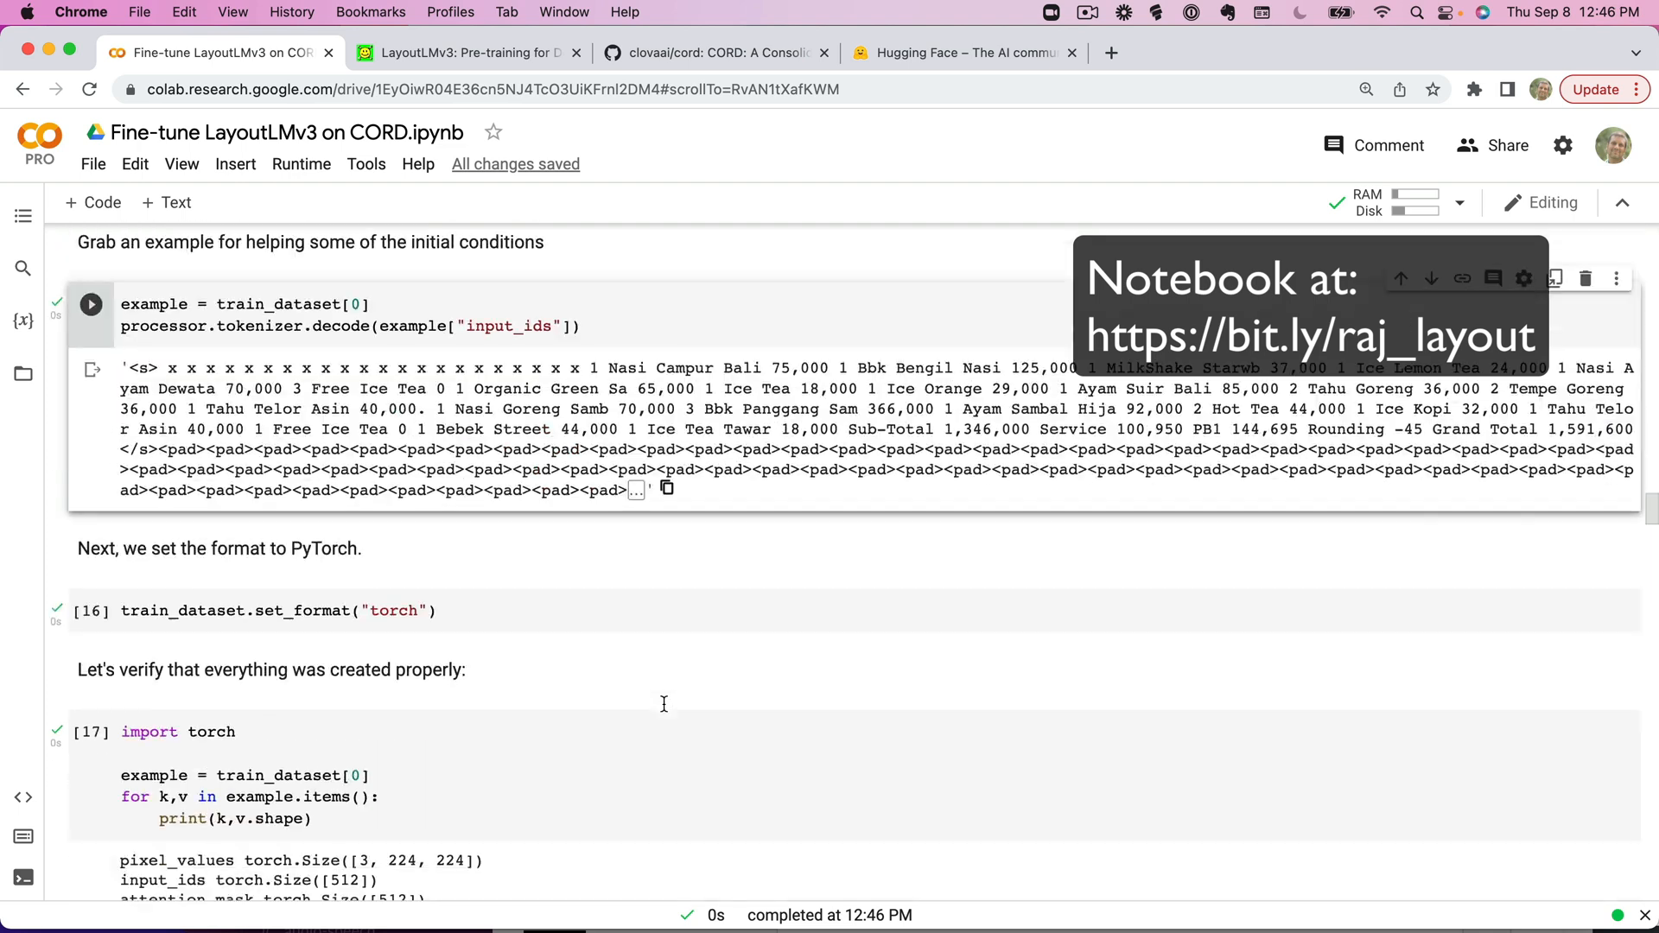
{"action": "scroll", "scroll_direction": "down", "scroll_amount": 3}
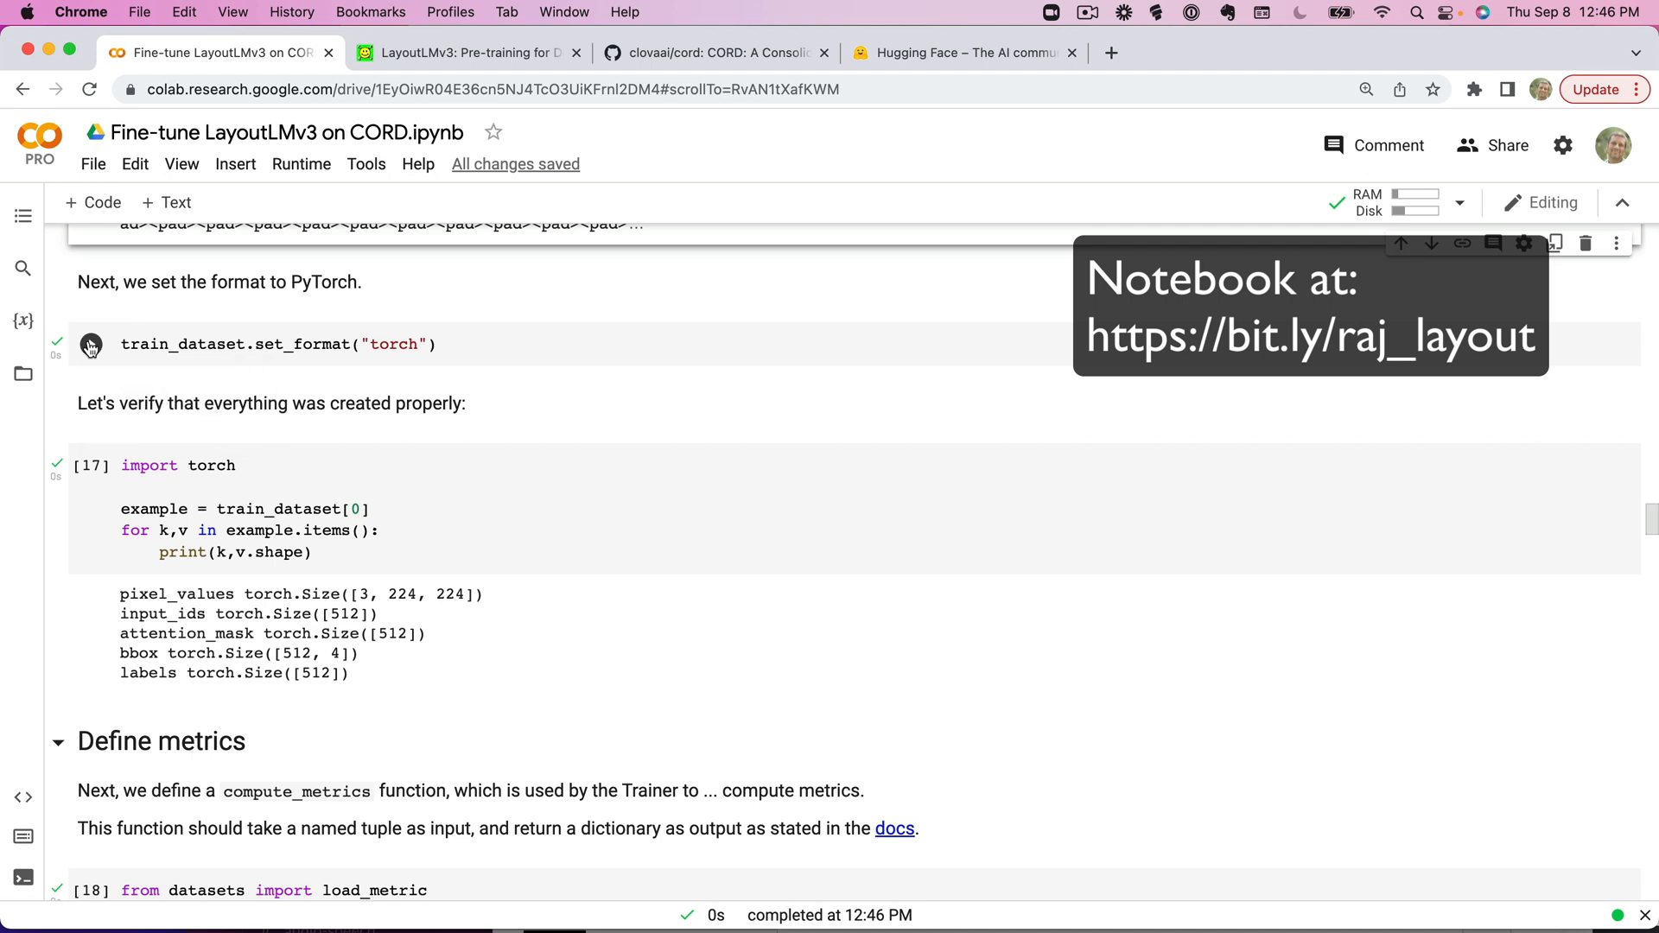
Set train_dataset format to torch and print the pixel_values, input_ids, attention_mask, bbox and labels shapes.
{"action": "left_click", "coordinate": [90, 344]}
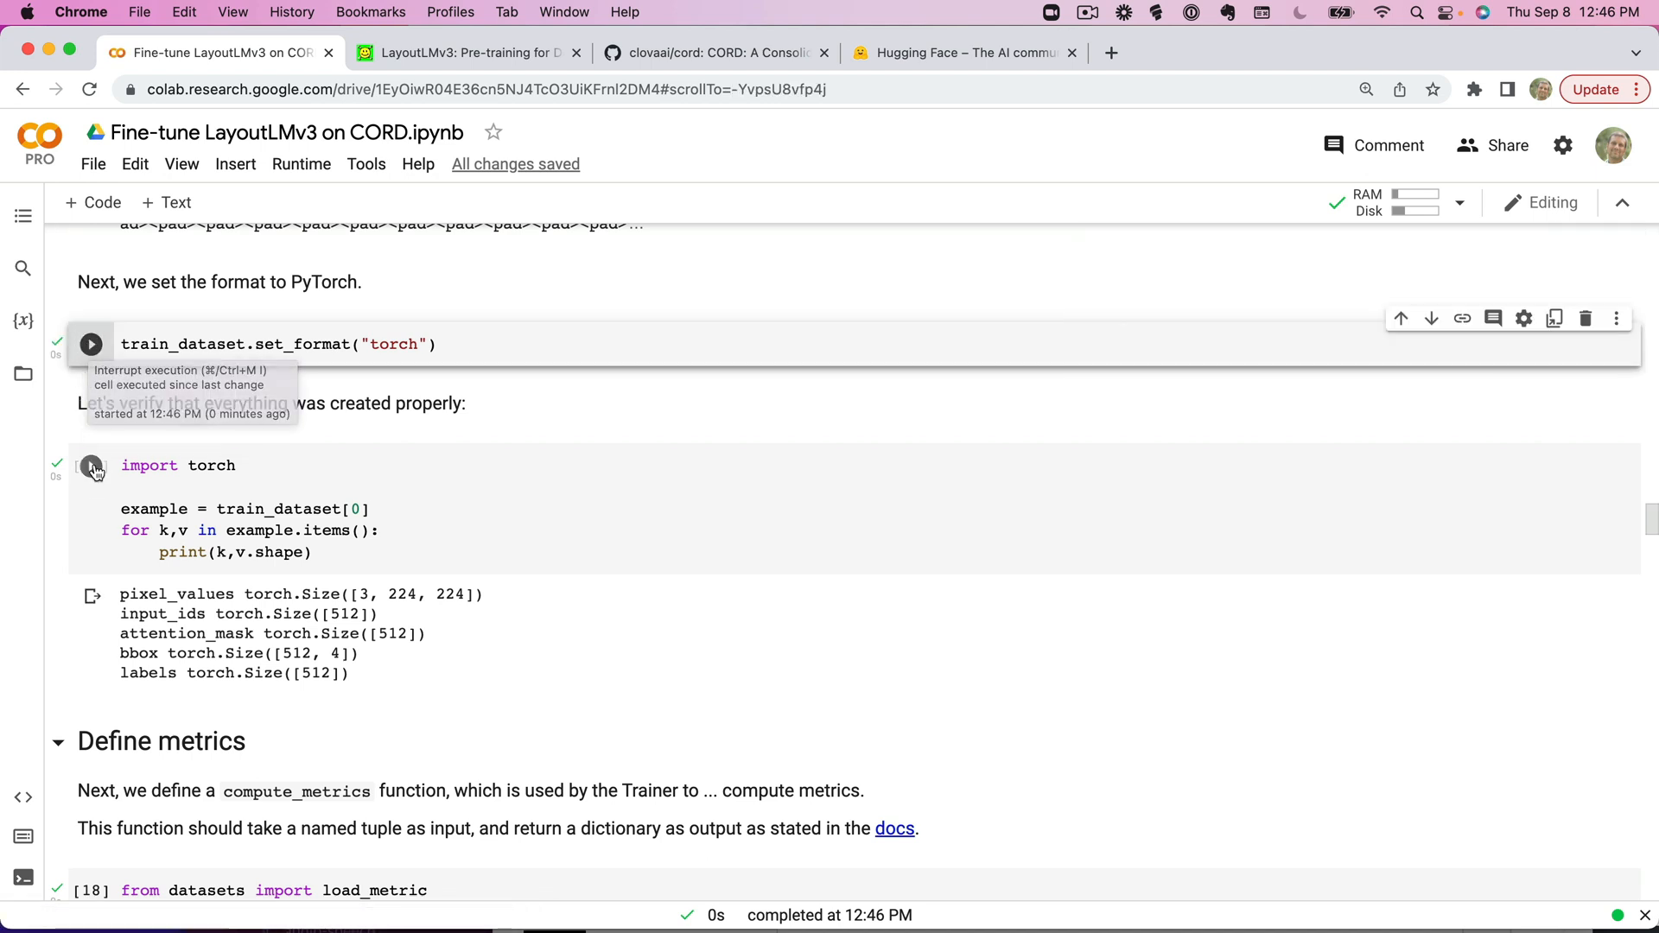
{"action": "left_click", "coordinate": [90, 466]}
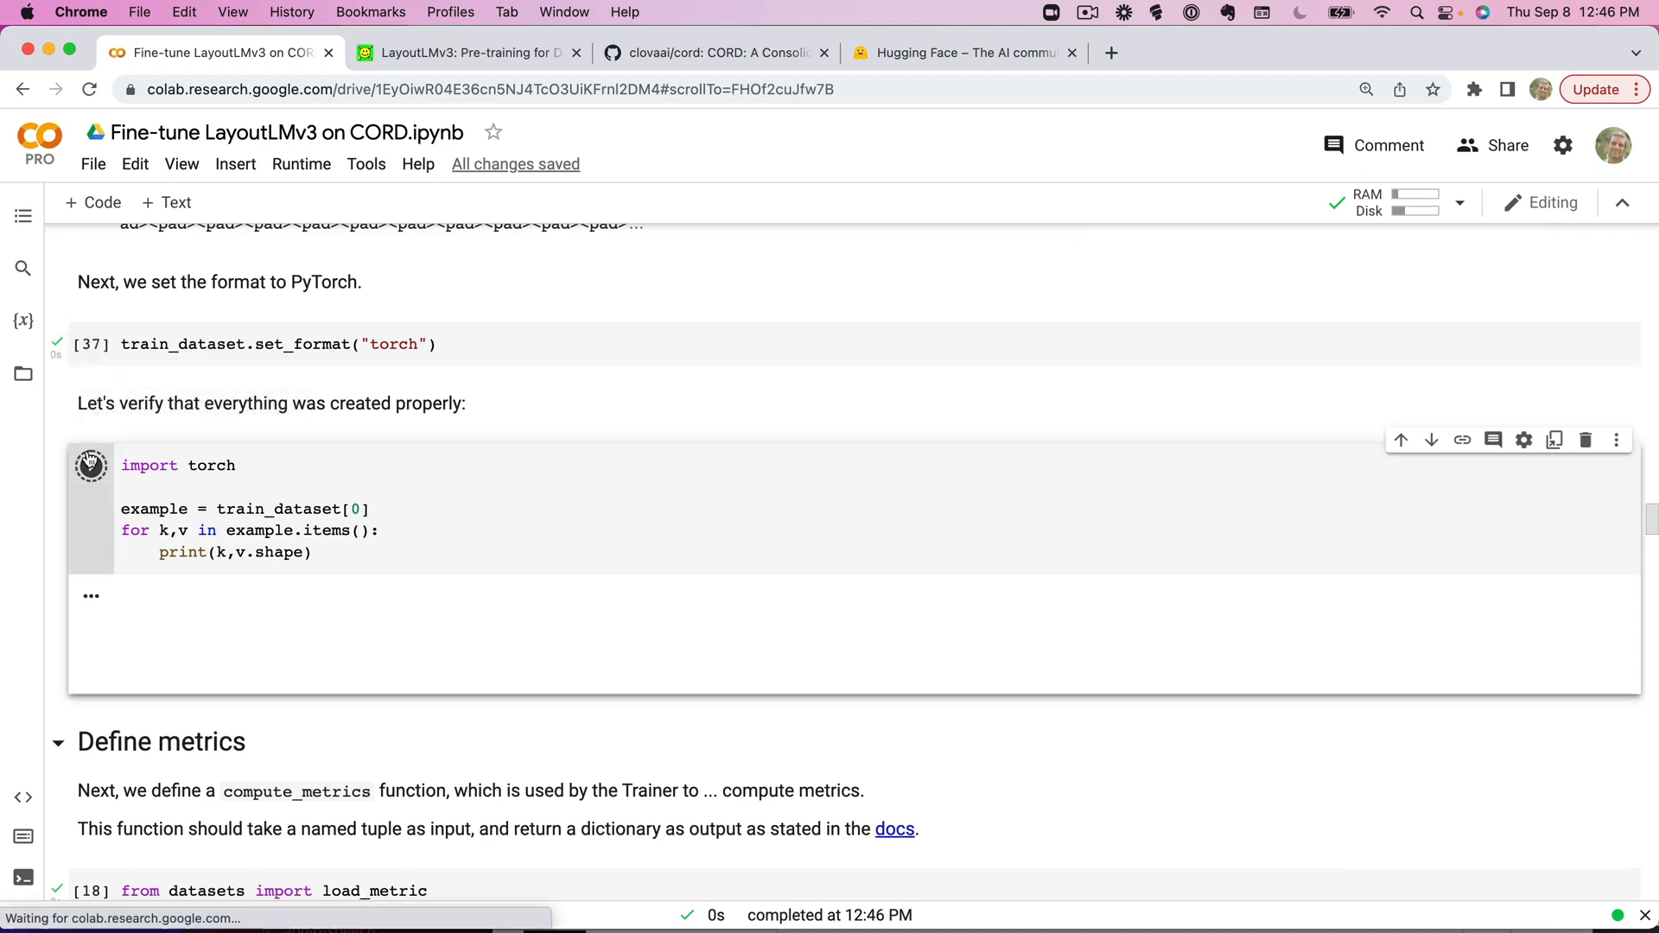
{"action": "left_click", "coordinate": [90, 466]}
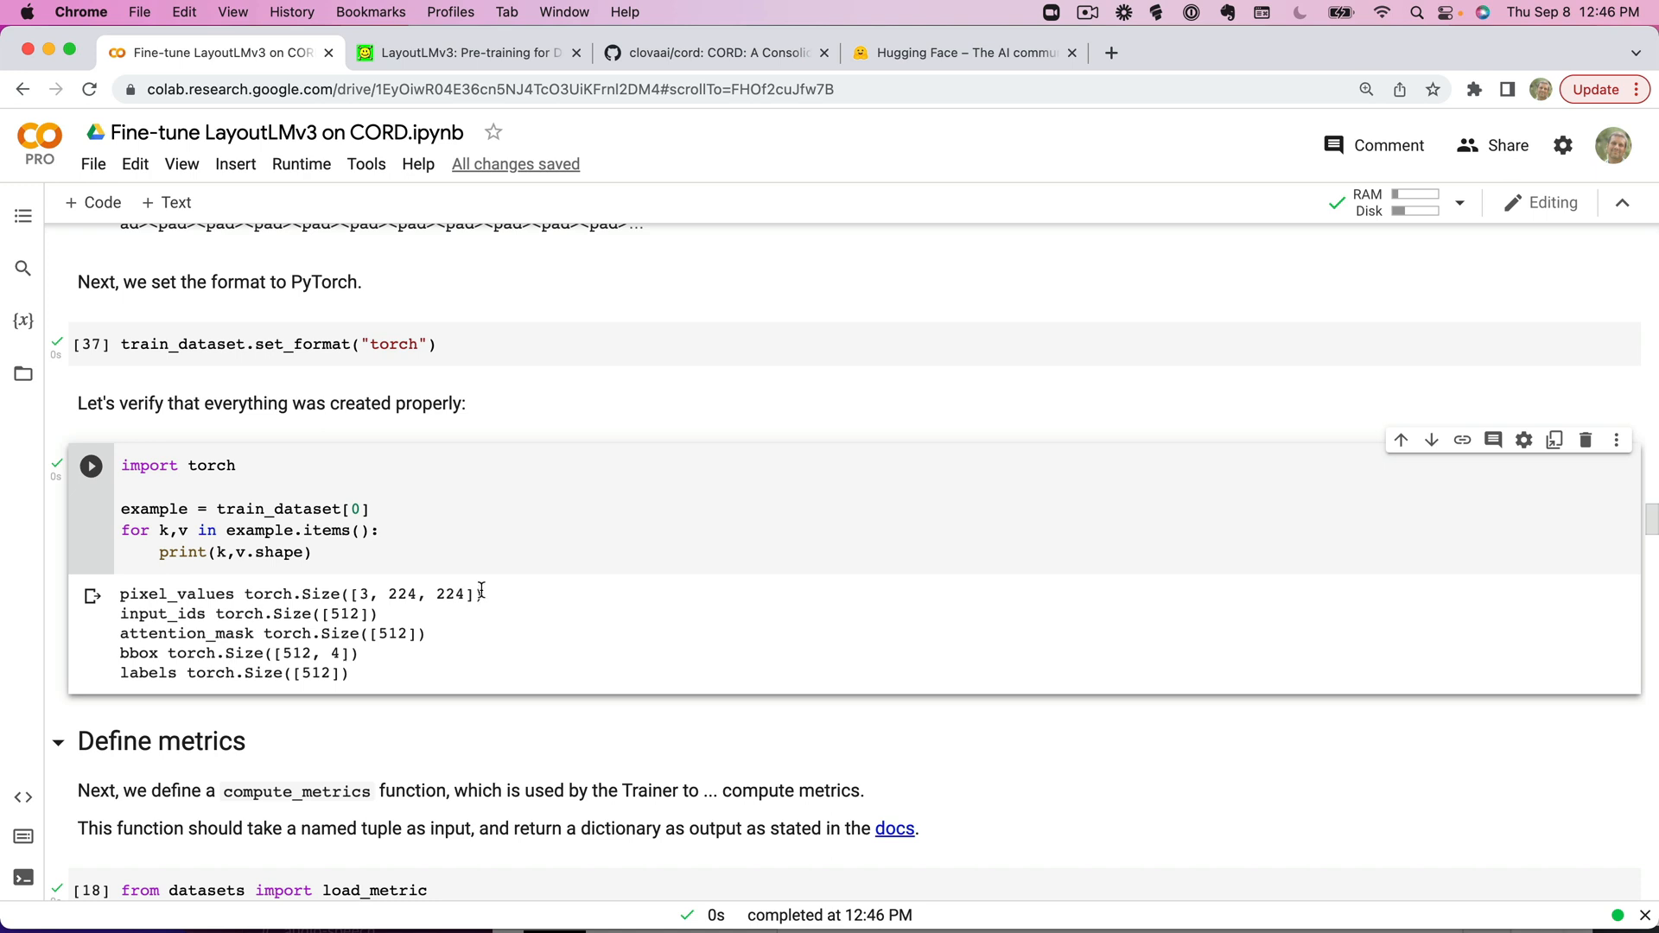
{"action": "mouse_move", "coordinate": [496, 606]}
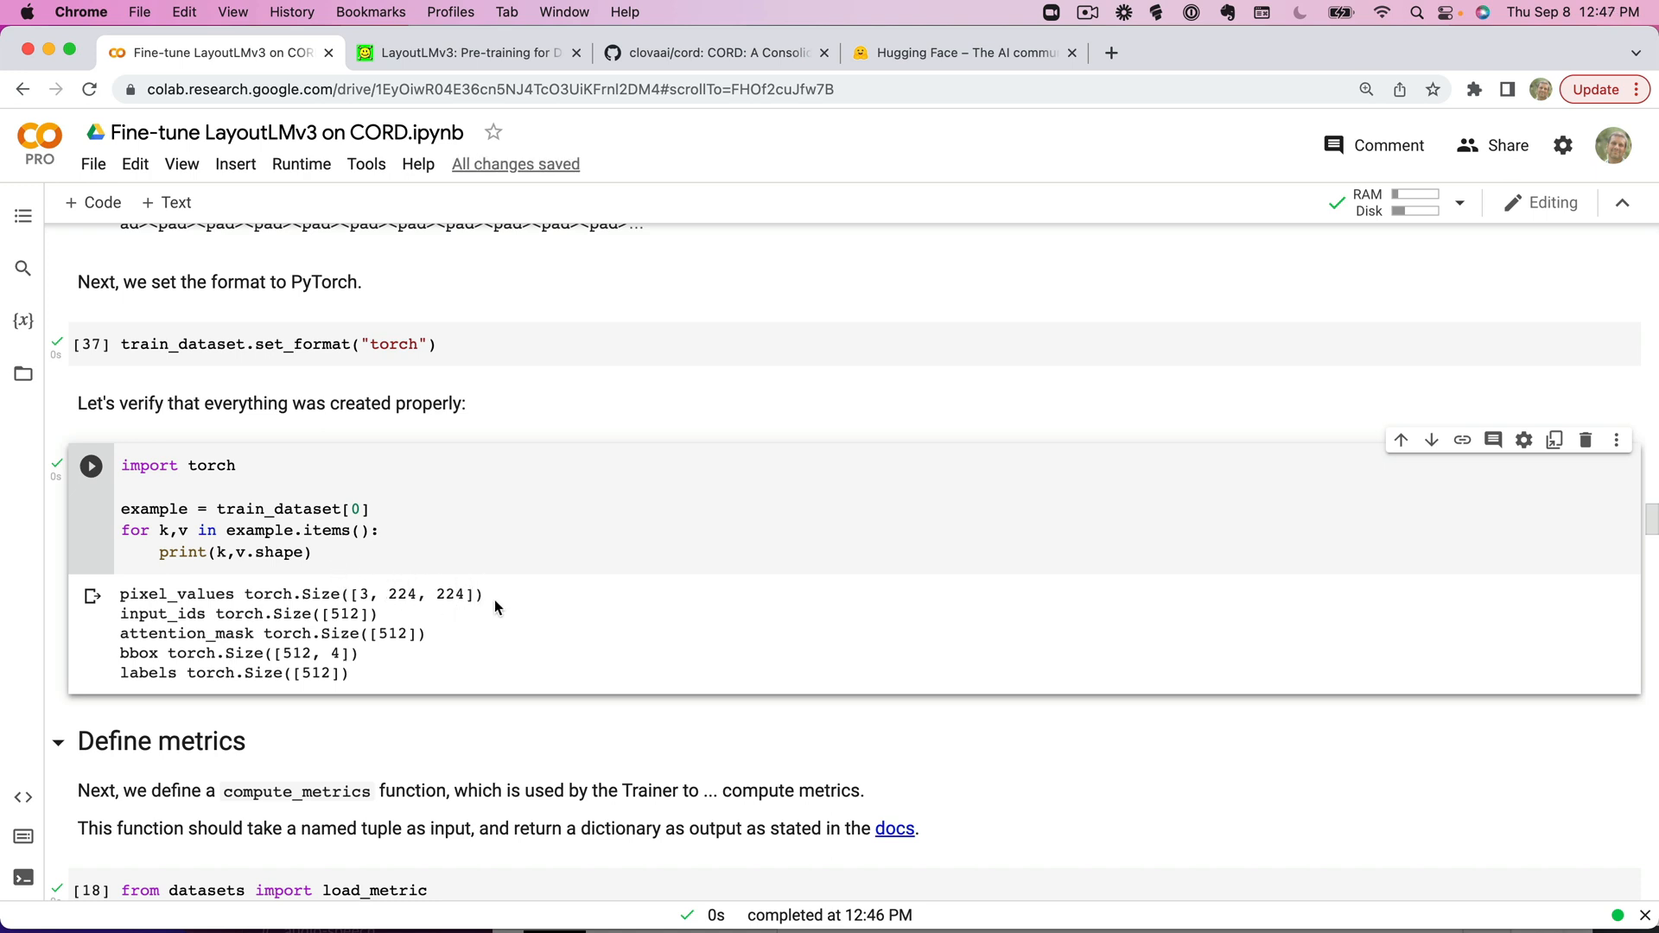
{"action": "mouse_move", "coordinate": [475, 594]}
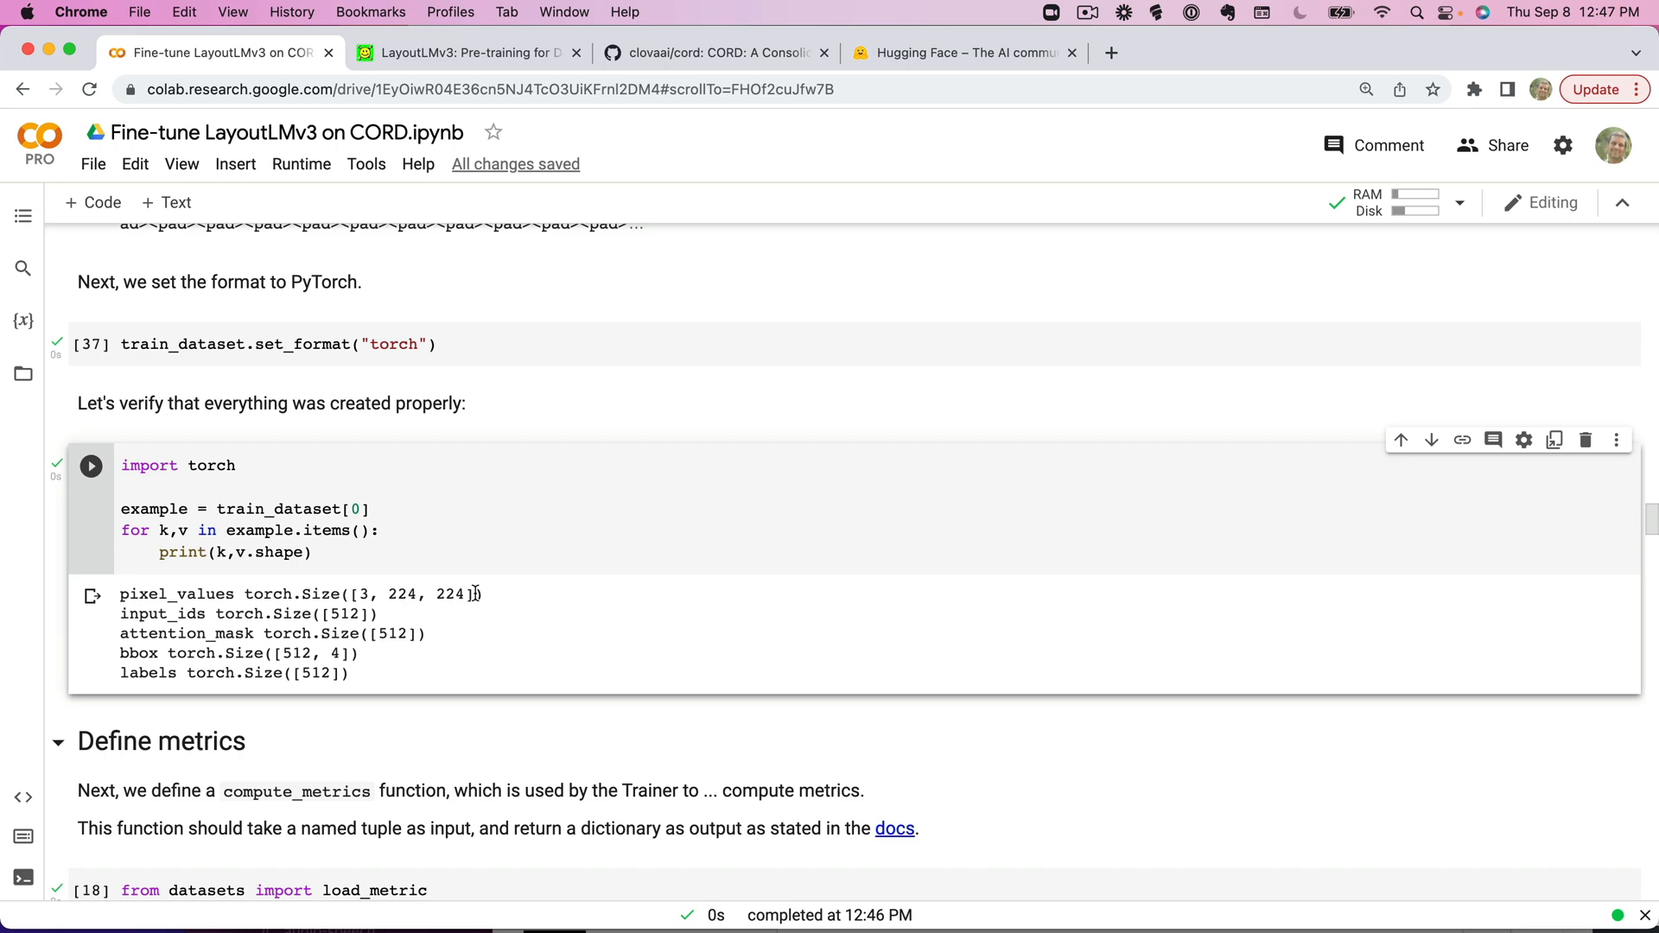
{"action": "scroll", "scroll_direction": "down", "scroll_amount": 3}
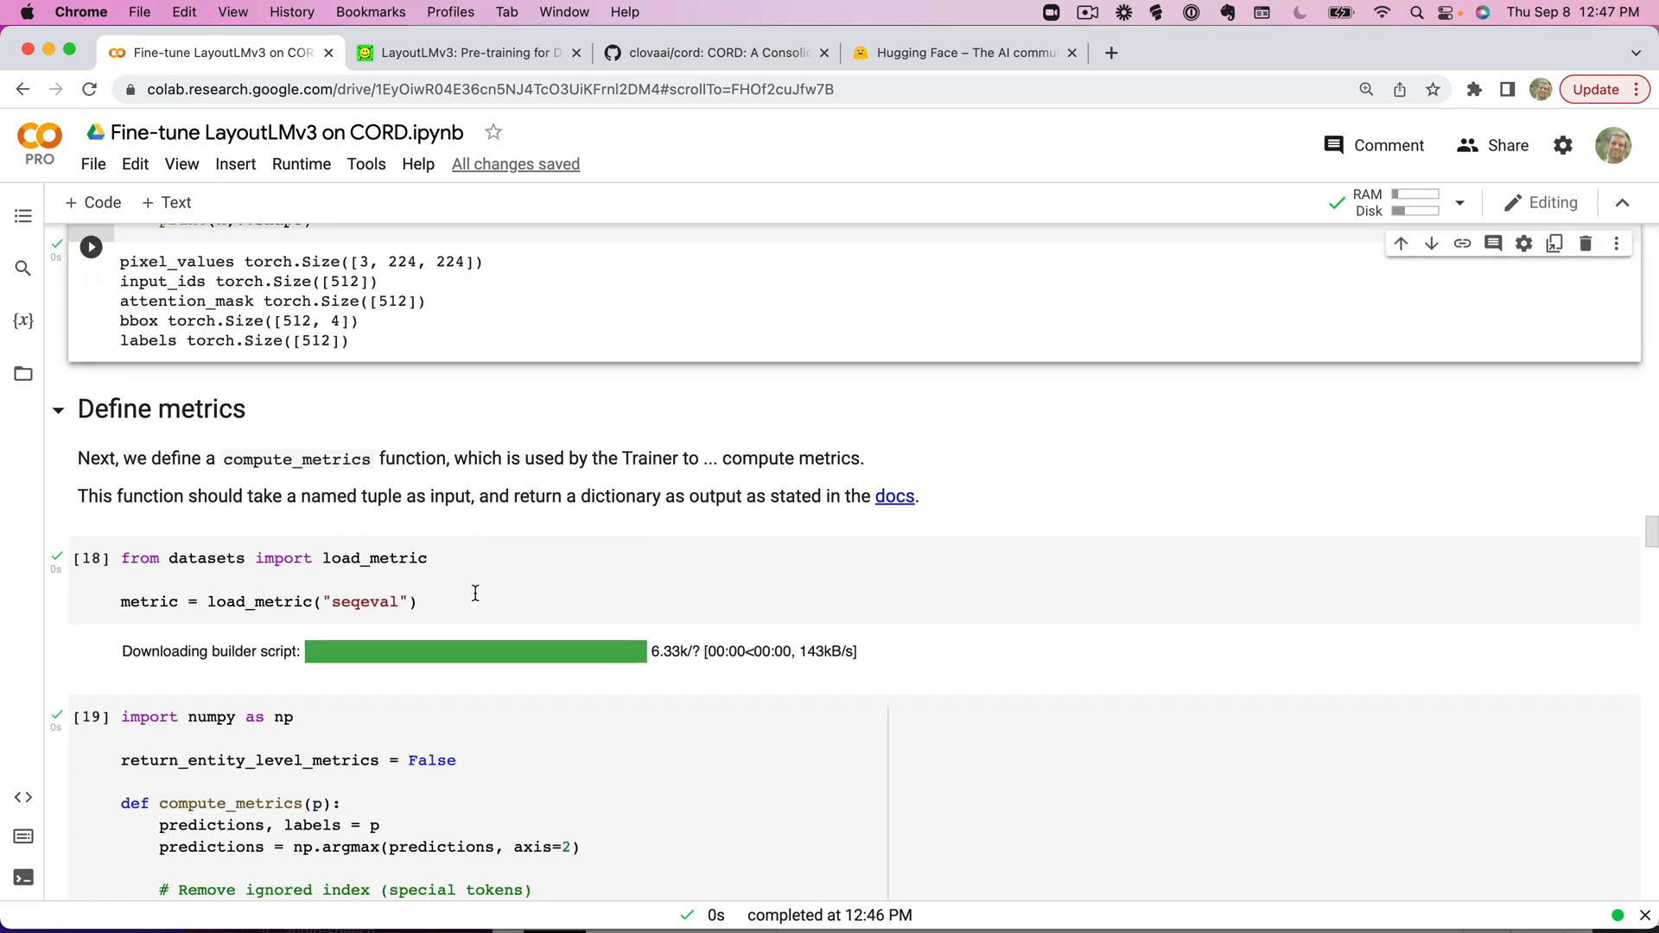
{"action": "scroll", "scroll_direction": "down", "scroll_amount": 3}
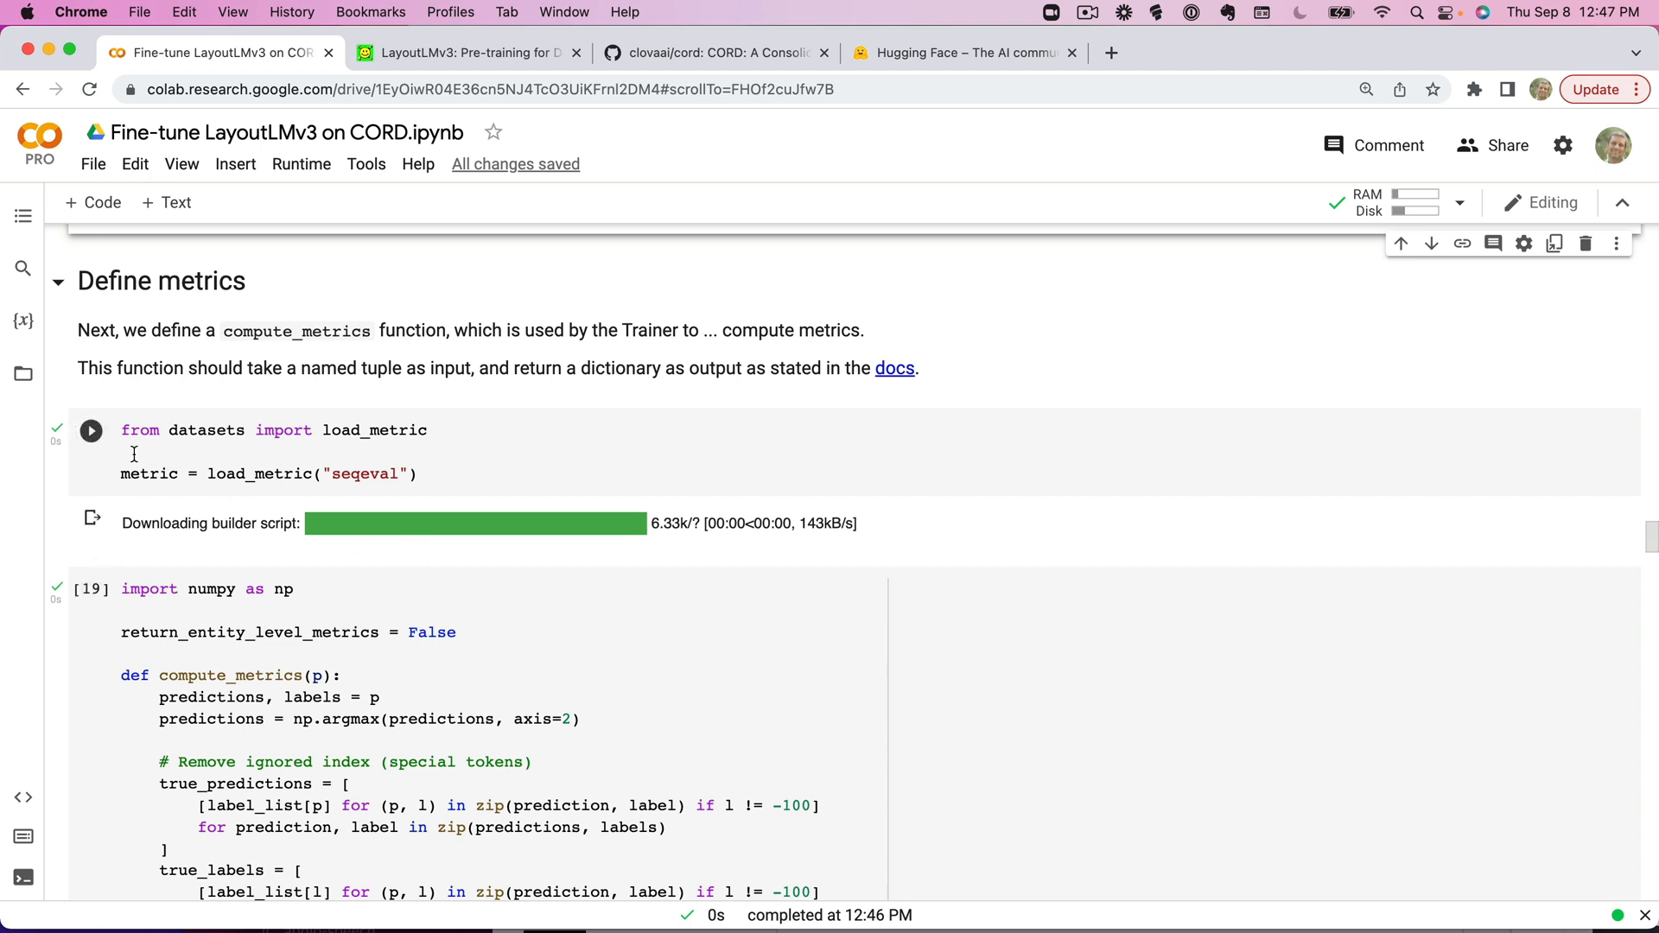
{"action": "mouse_move", "coordinate": [391, 474]}
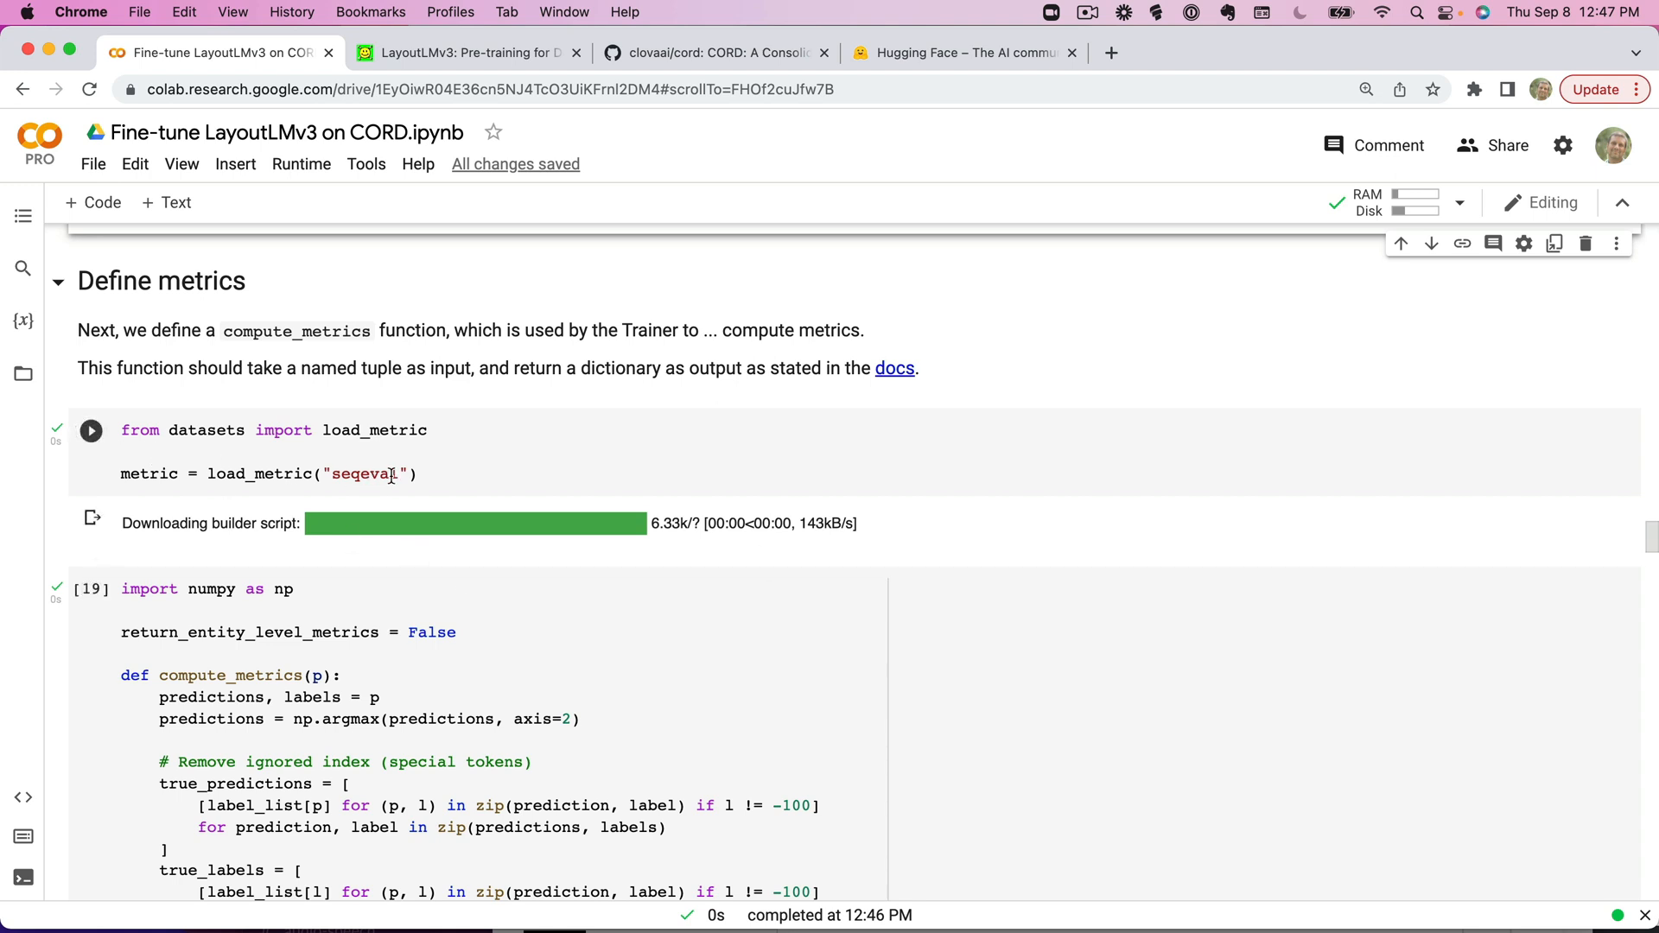
Load the seqeval metric and define compute_metrics, reaching the Define the model section.
{"action": "left_click", "coordinate": [91, 430]}
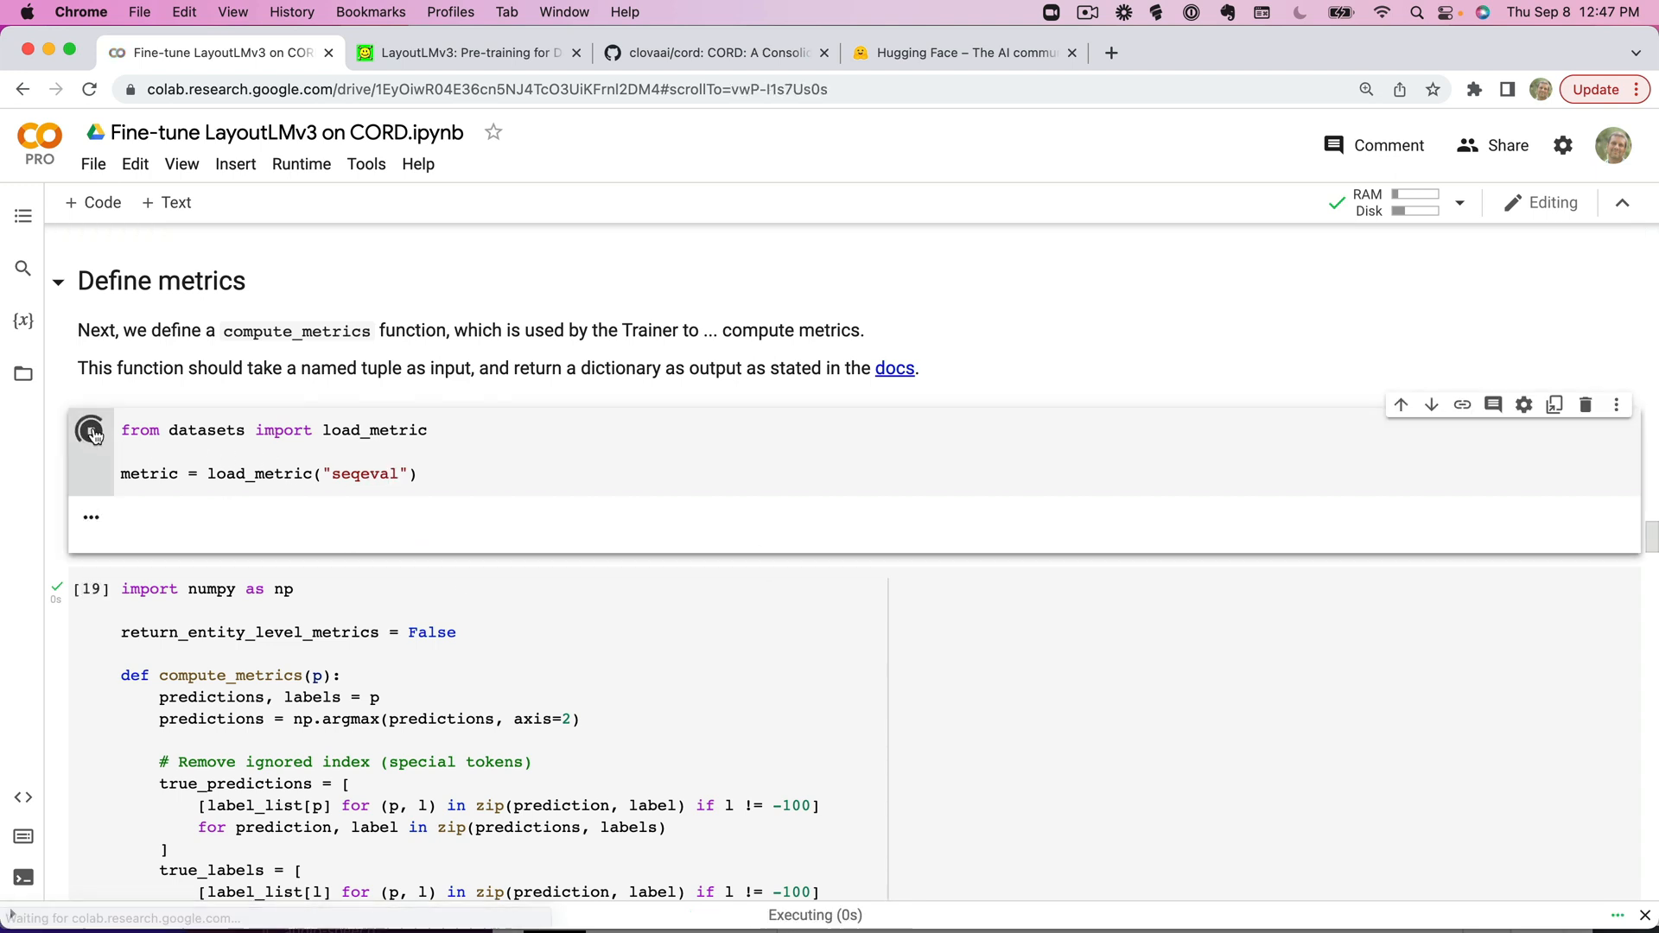
{"action": "left_click", "coordinate": [91, 429]}
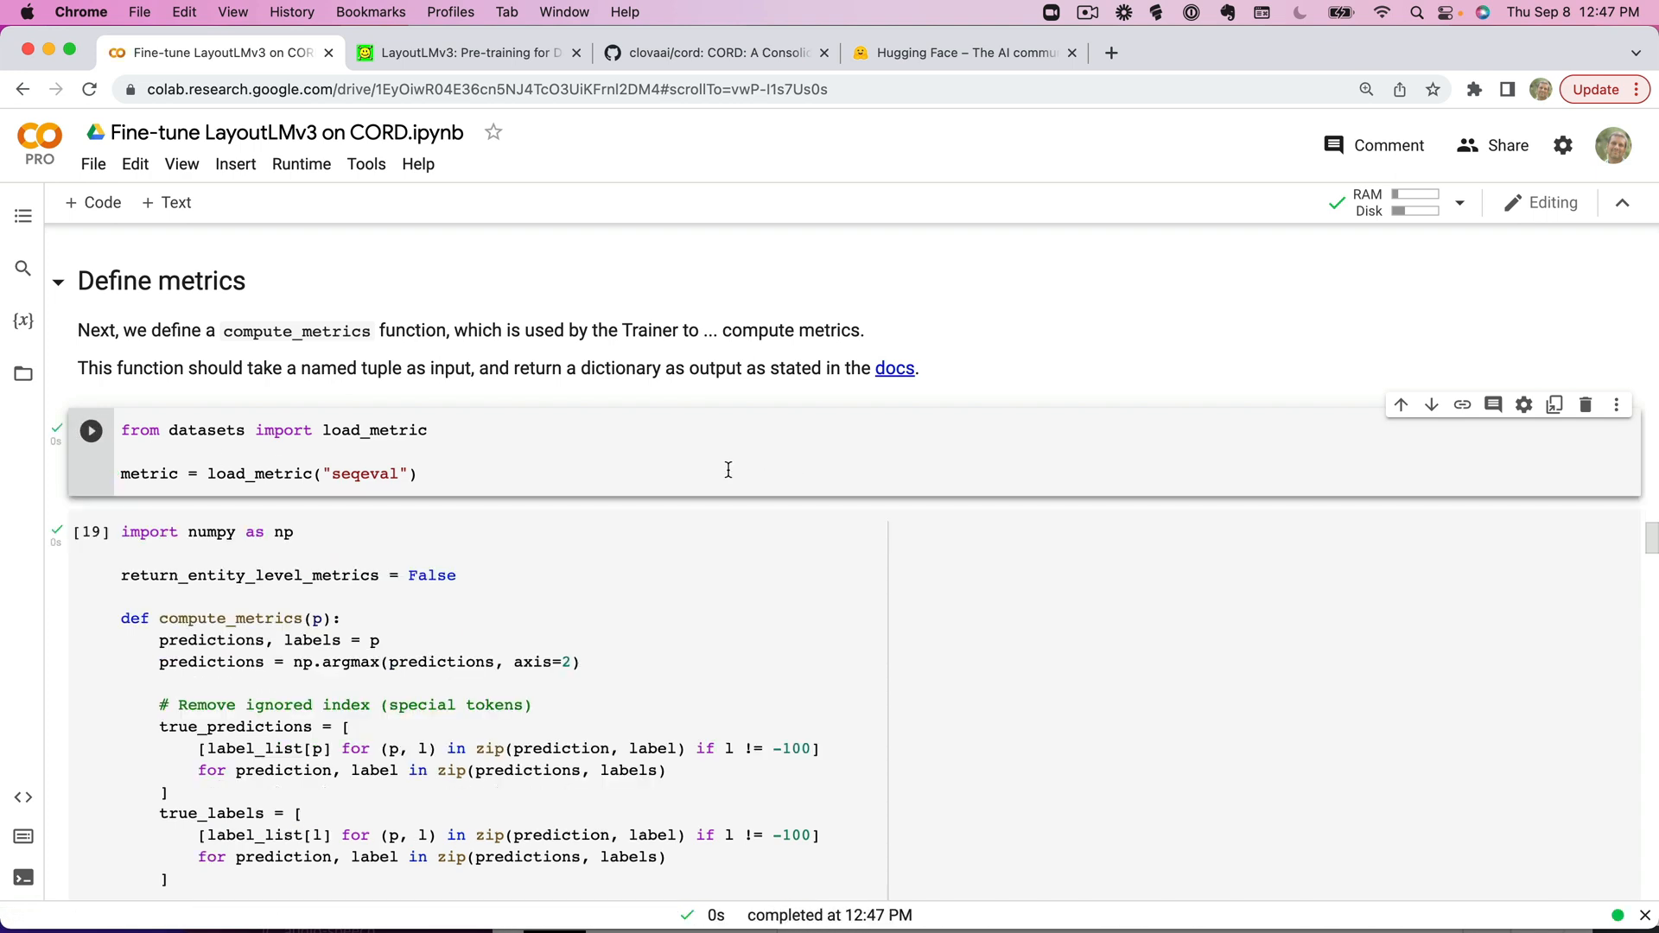
{"action": "scroll", "scroll_direction": "down", "scroll_amount": 3}
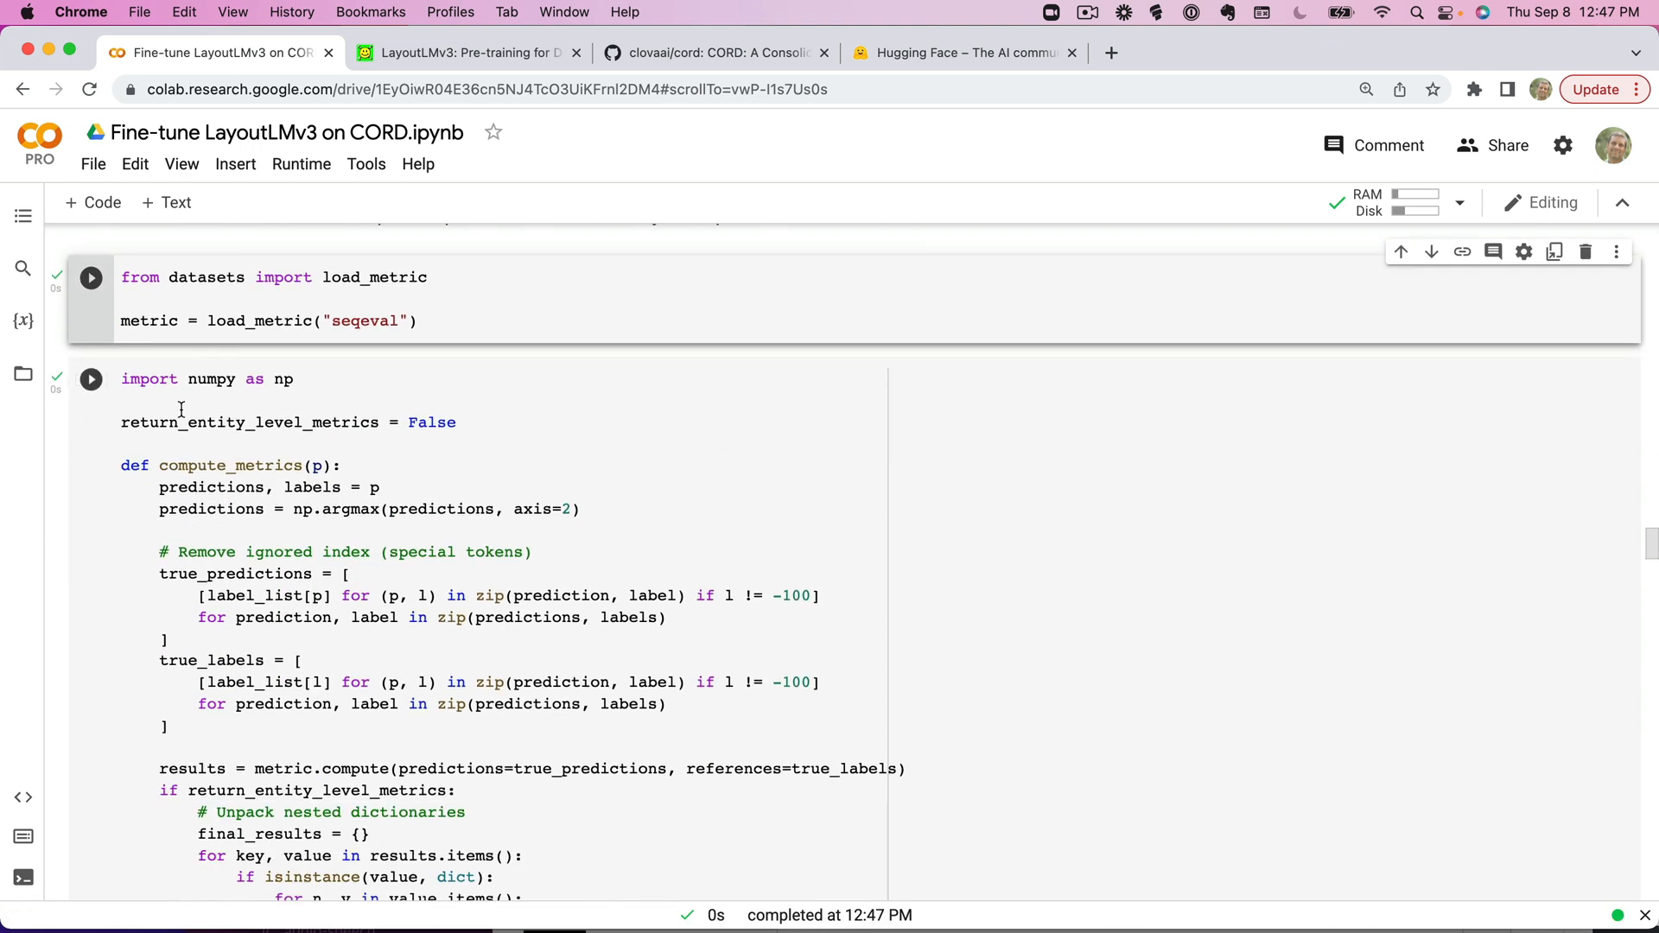
{"action": "left_click", "coordinate": [371, 497]}
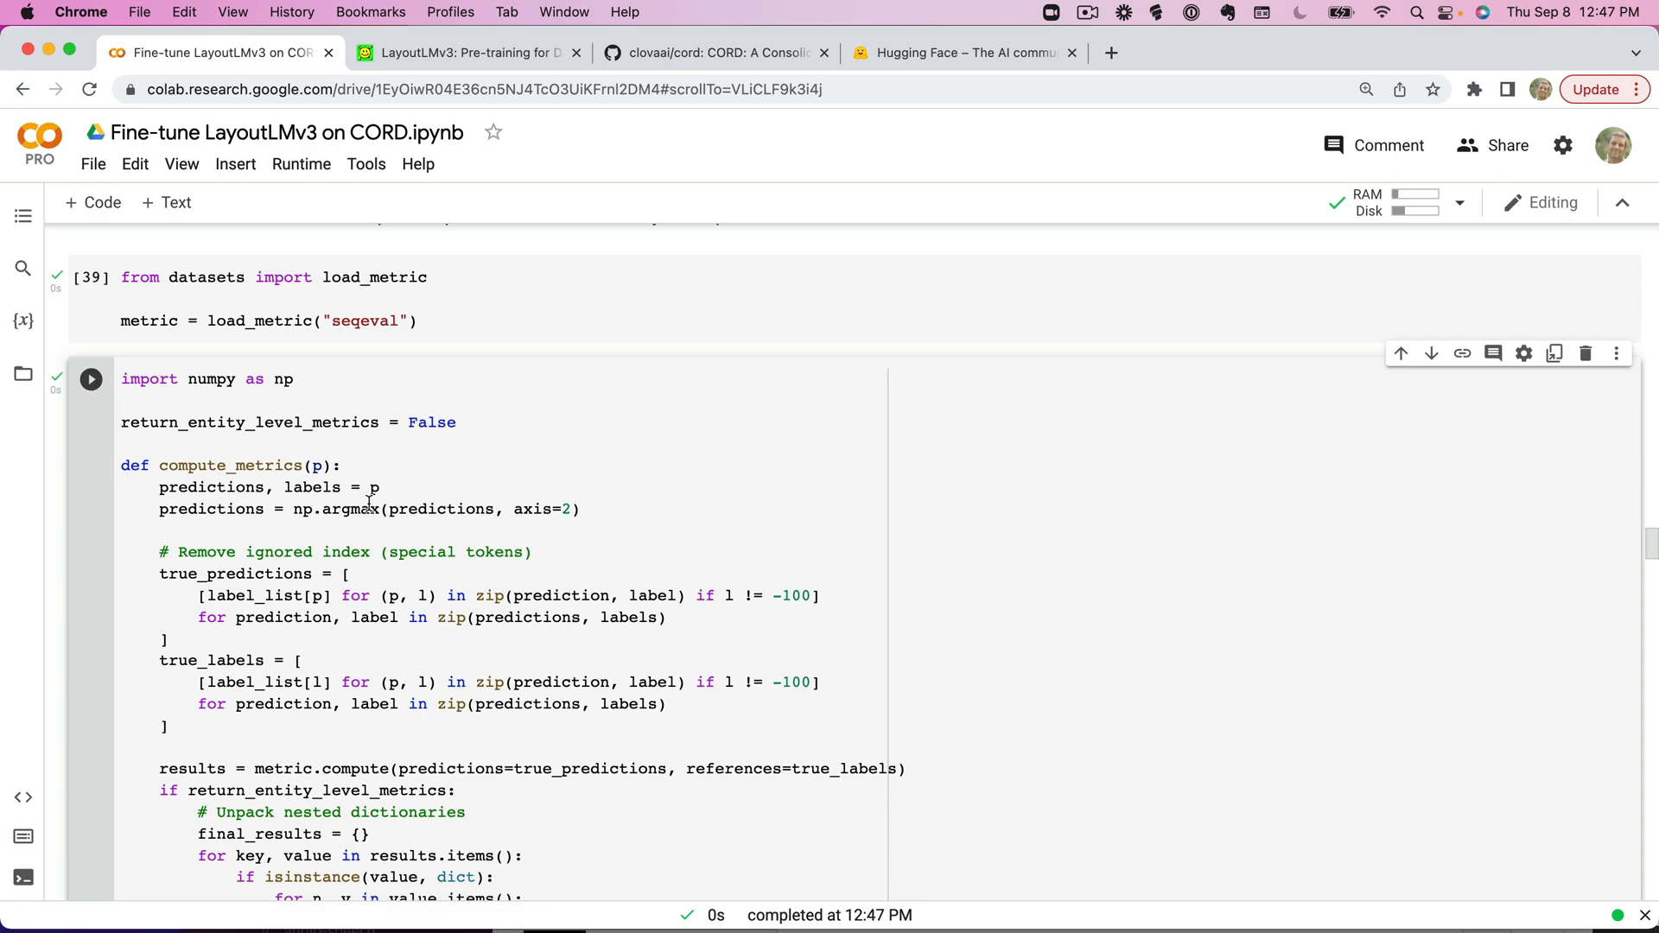
{"action": "scroll", "scroll_direction": "down", "scroll_amount": 3}
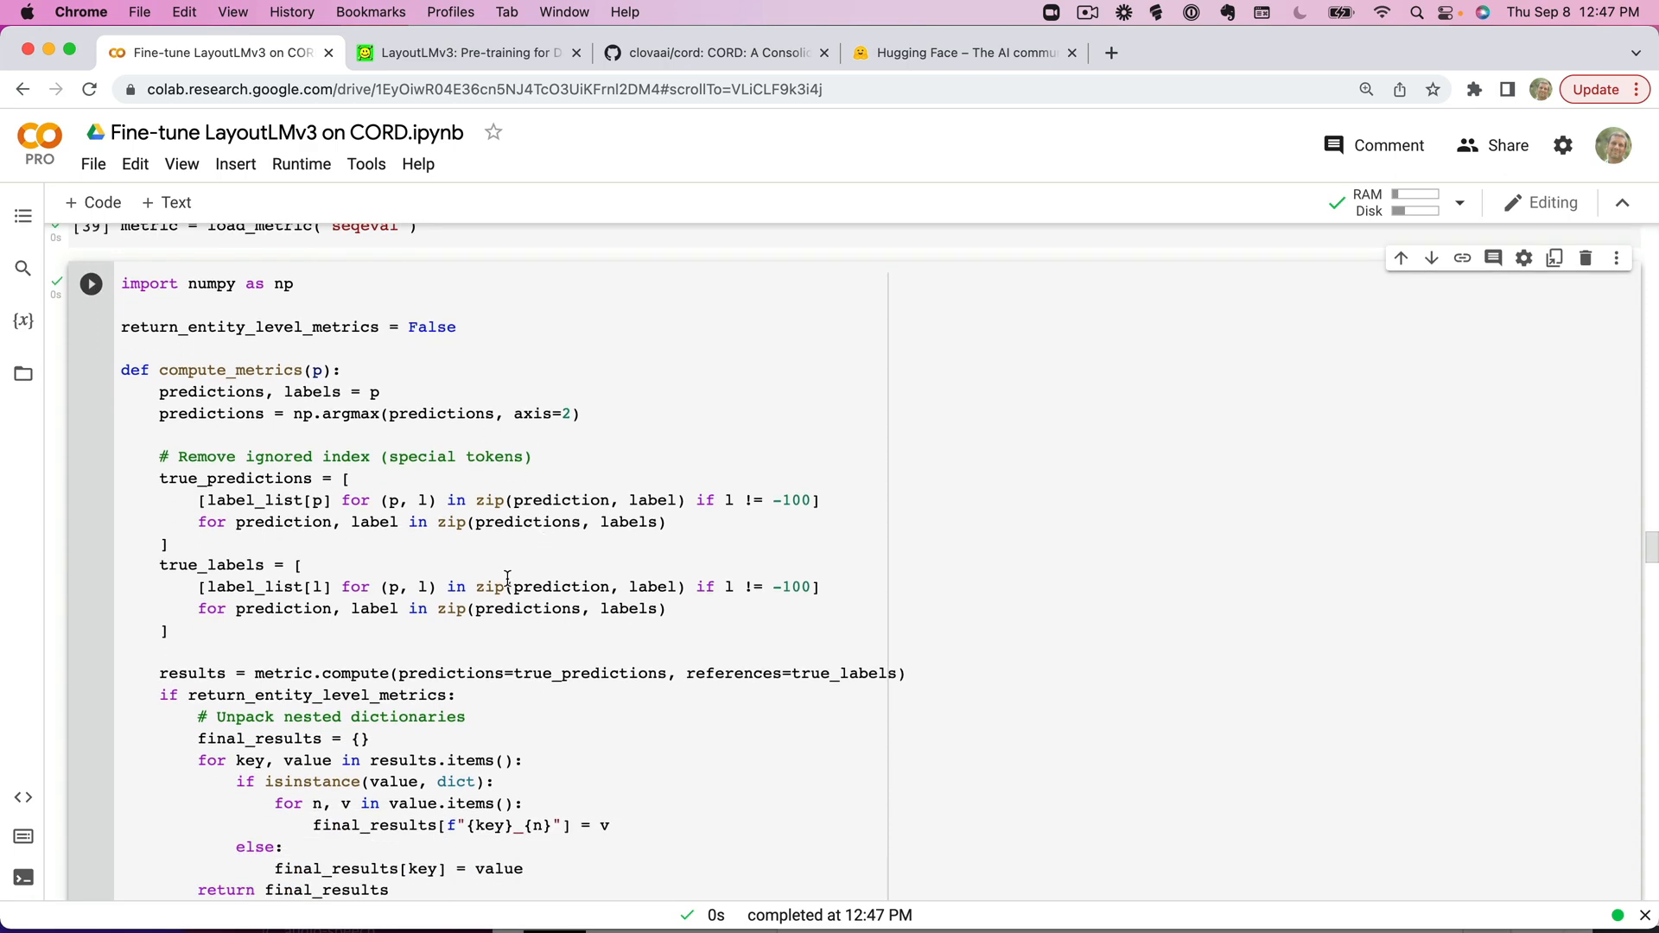
{"action": "scroll", "scroll_direction": "down", "scroll_amount": 3}
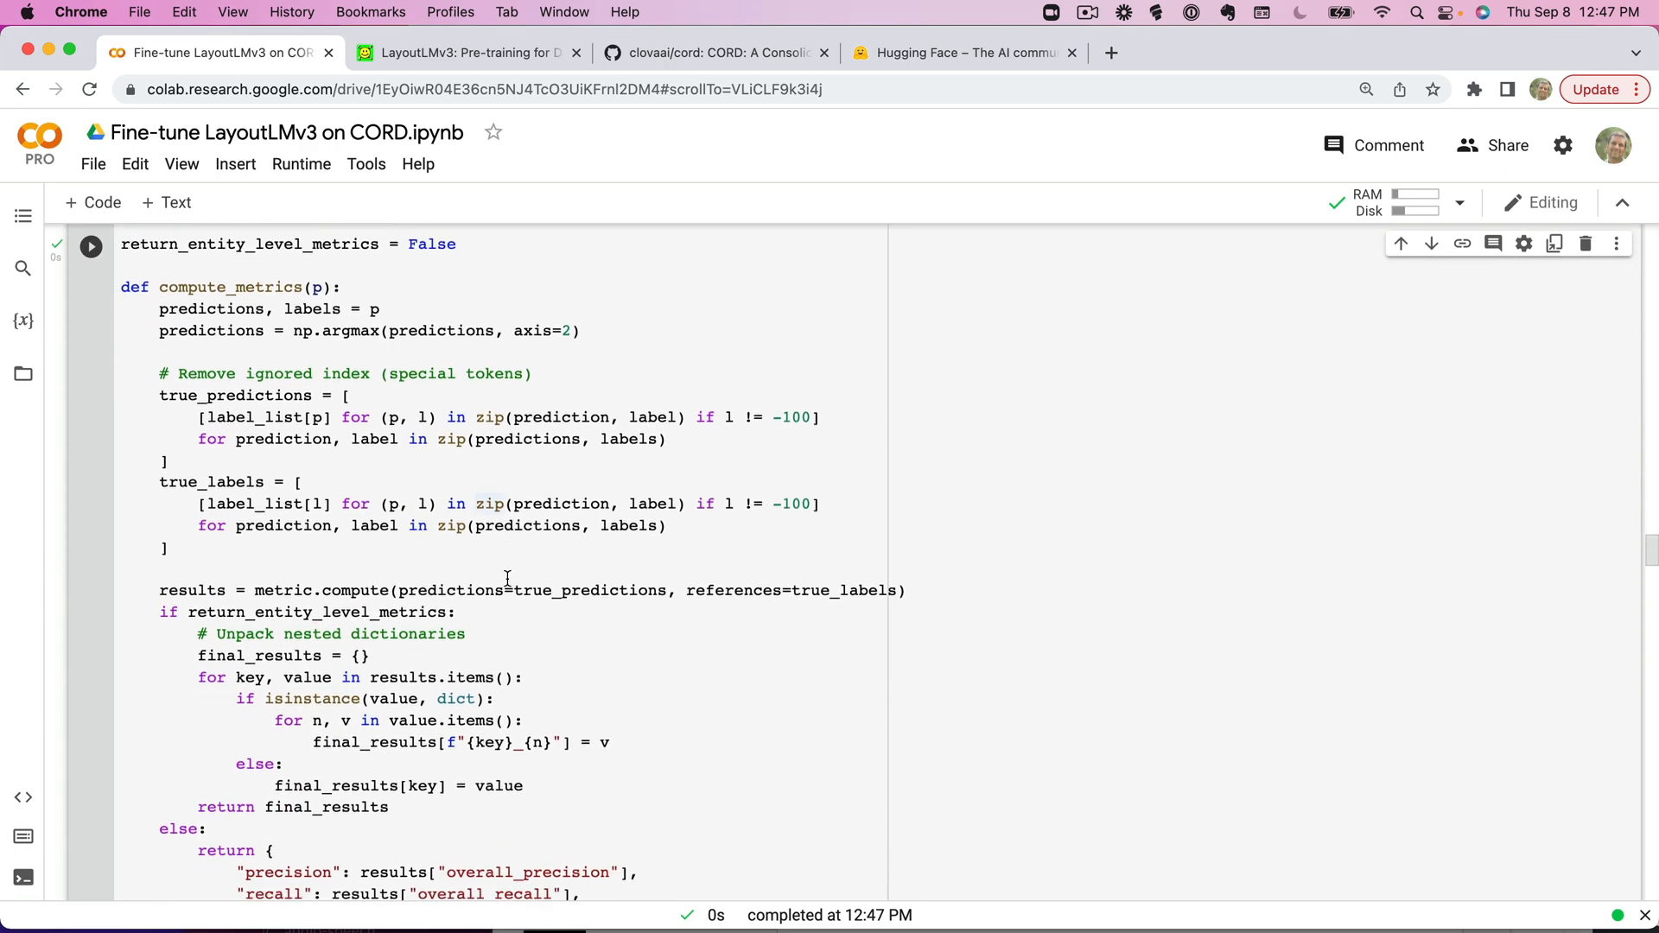
{"action": "scroll", "scroll_direction": "down", "scroll_amount": 3}
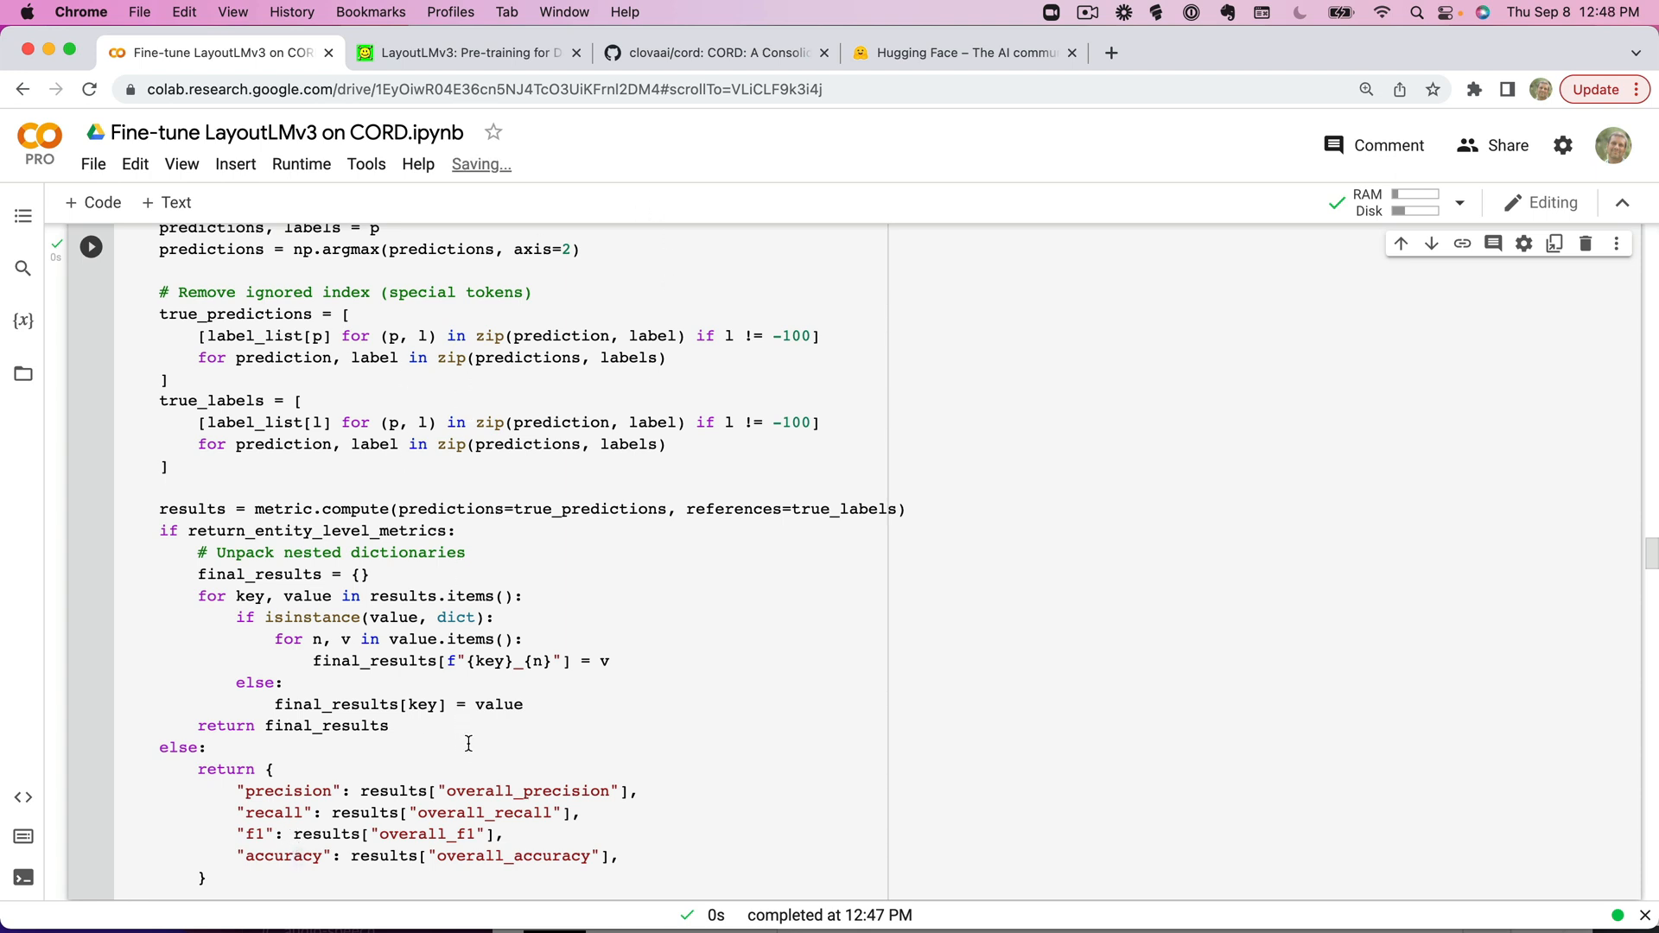
{"action": "mouse_move", "coordinate": [336, 780]}
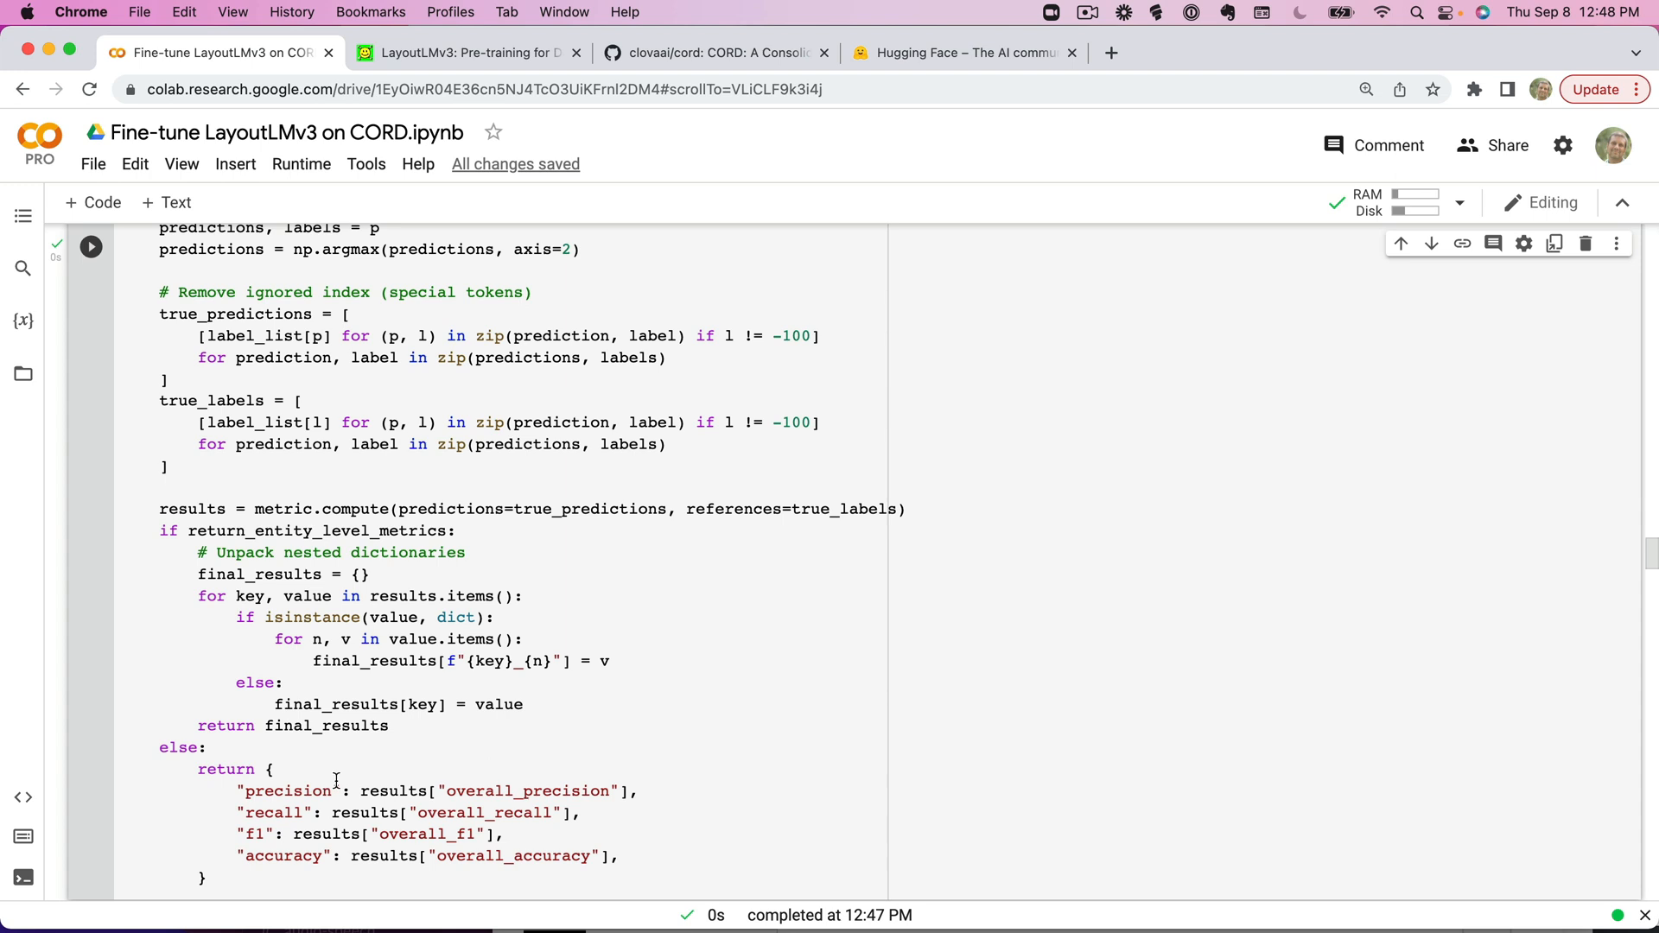
{"action": "mouse_move", "coordinate": [803, 910]}
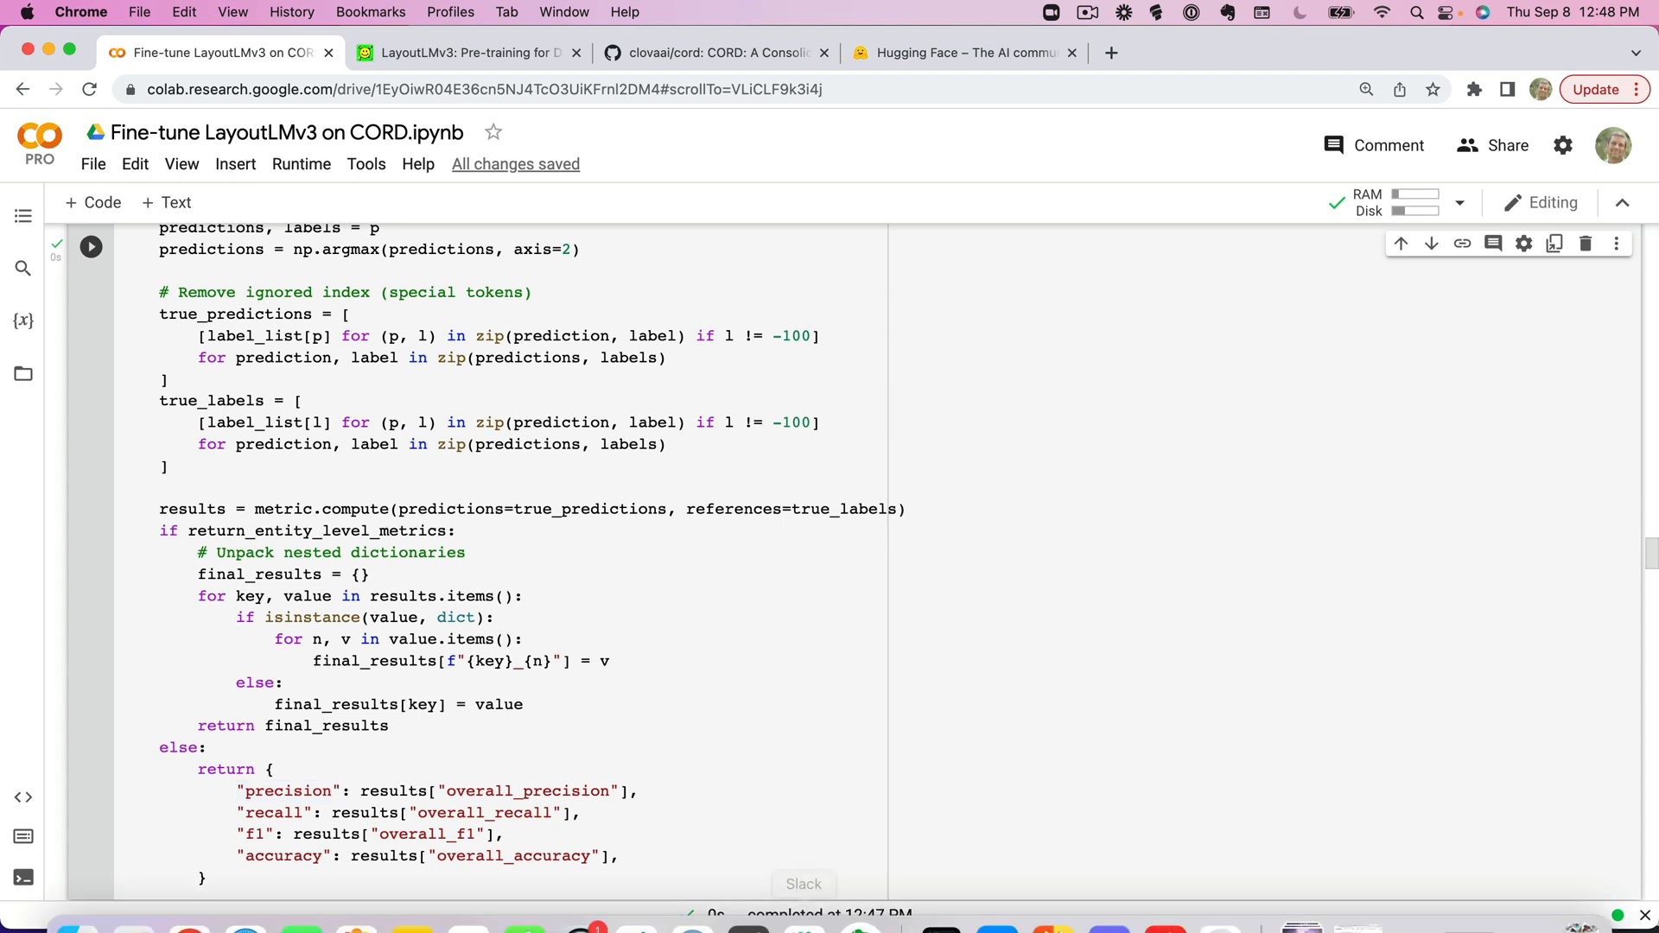
{"action": "mouse_move", "coordinate": [770, 730]}
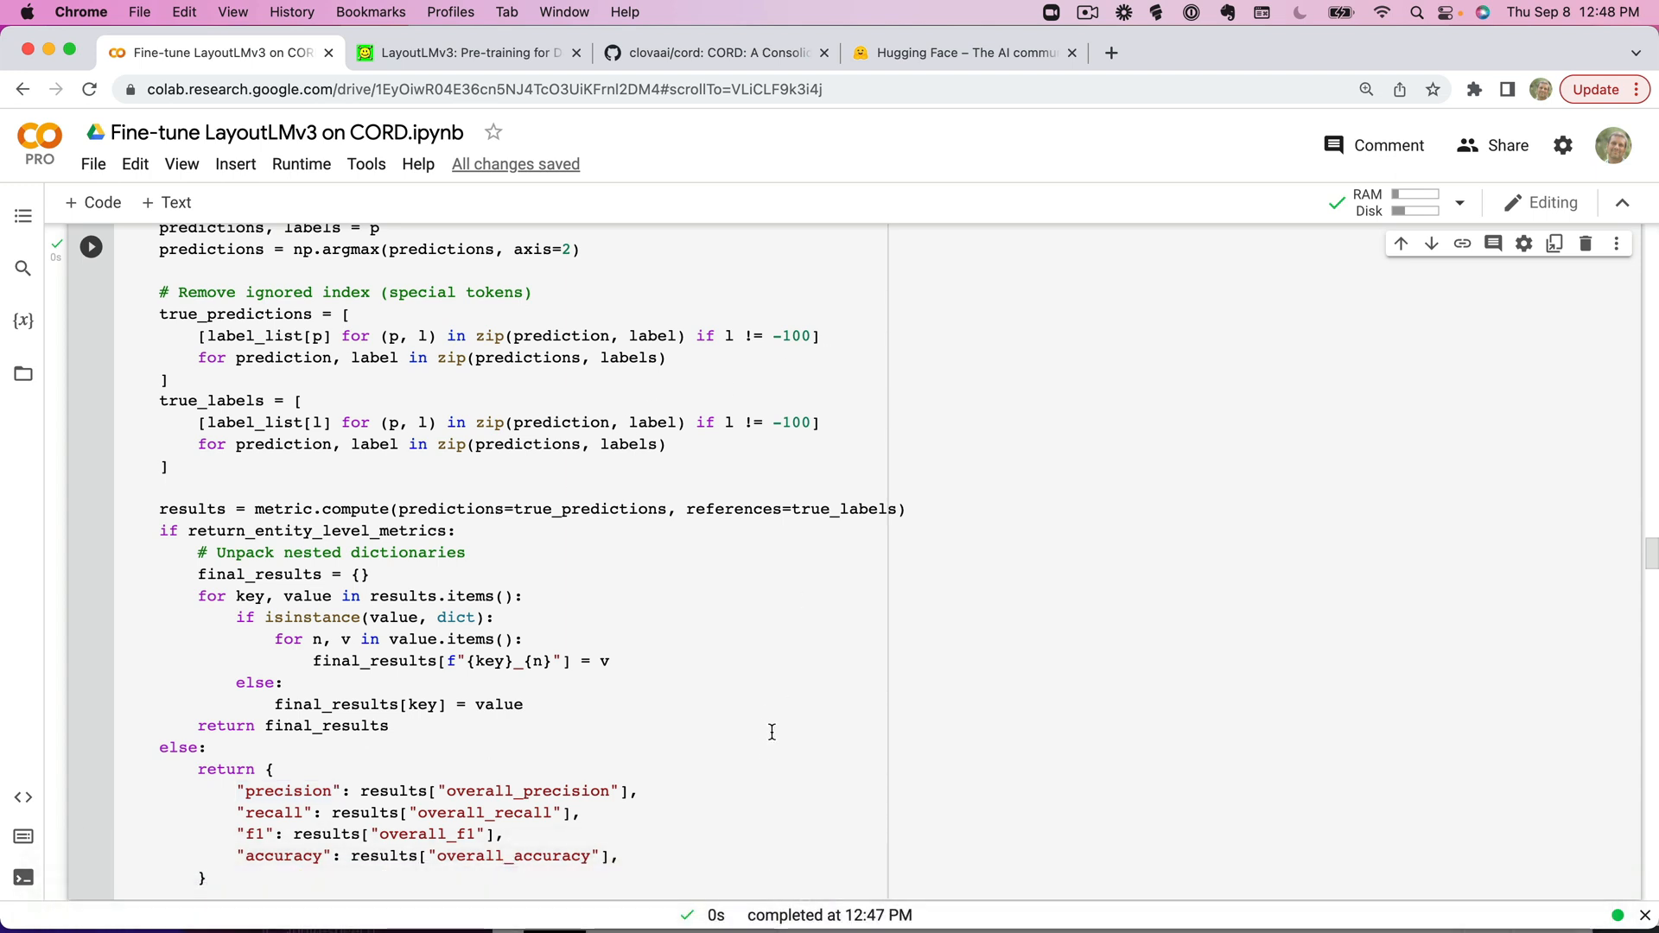
{"action": "scroll", "scroll_direction": "up", "scroll_amount": 3}
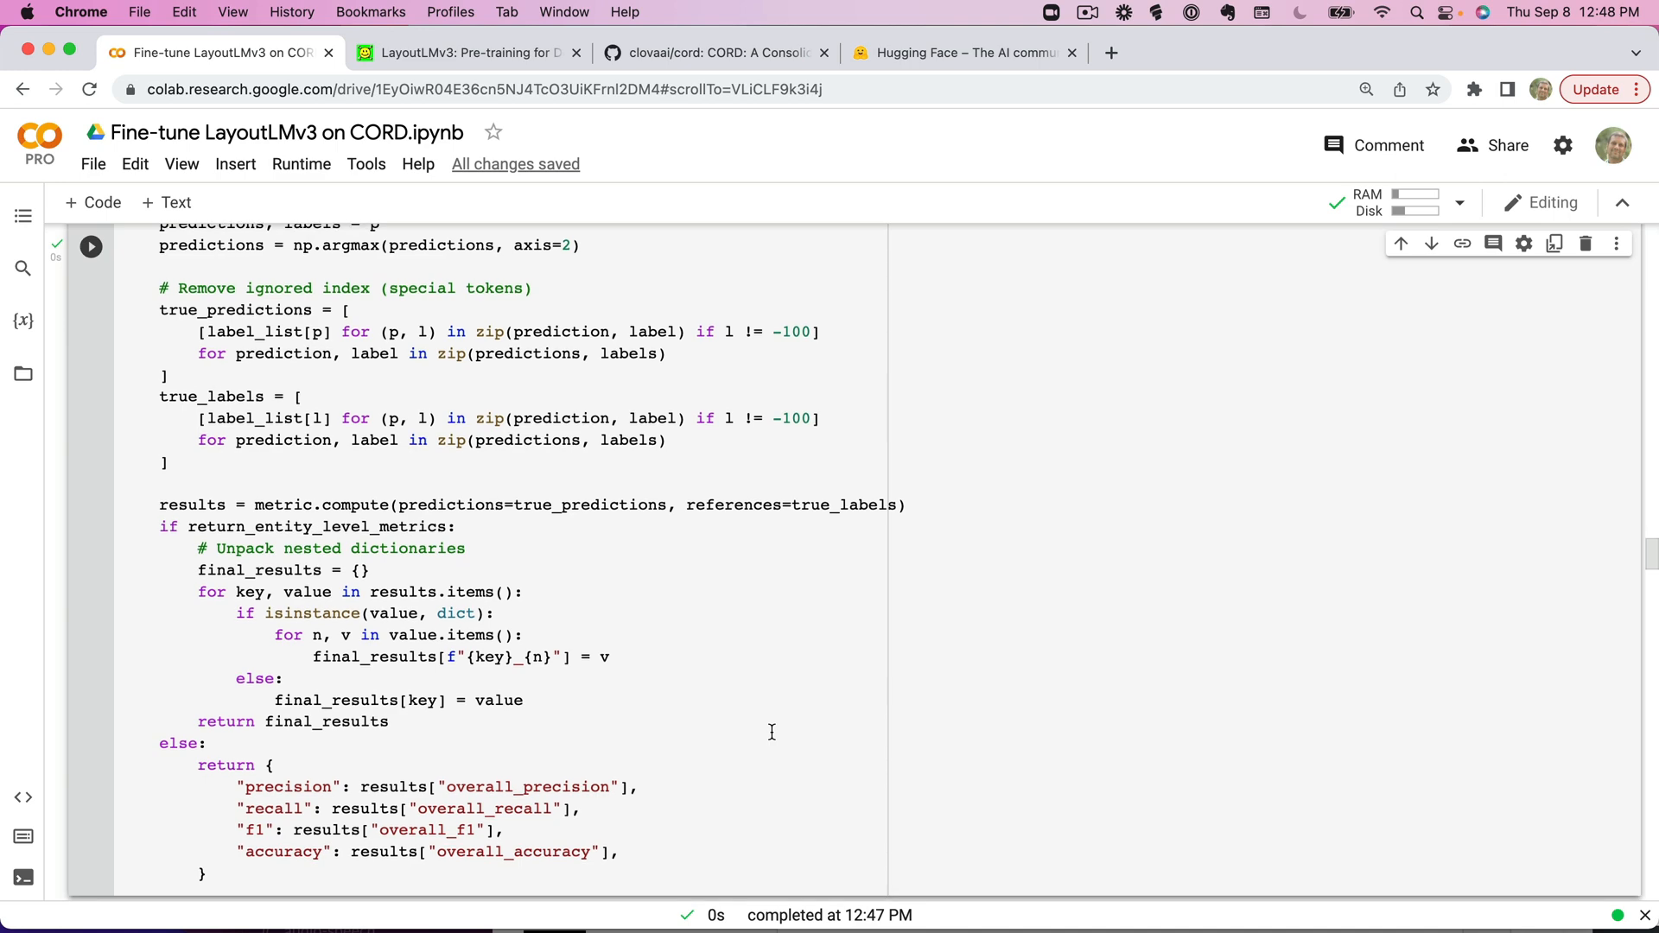
{"action": "scroll", "scroll_direction": "down", "scroll_amount": 3}
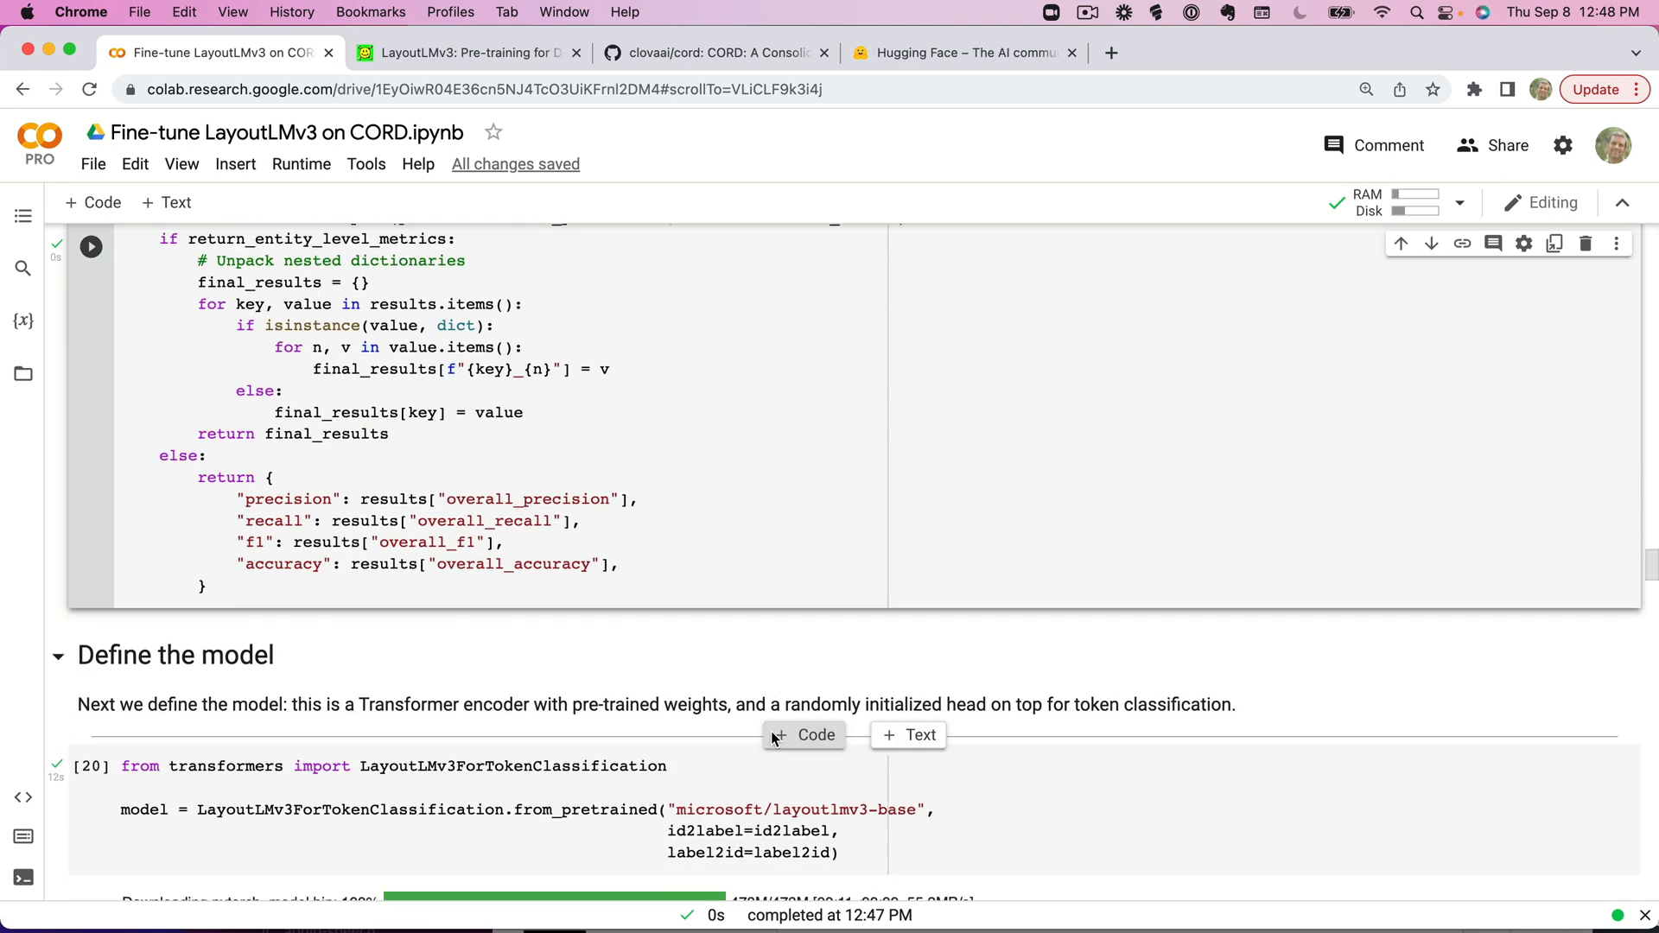
Reload LayoutLMv3ForTokenClassification from microsoft/layoutlmv3-base pretrained weights.
{"action": "scroll", "scroll_direction": "down", "scroll_amount": 3}
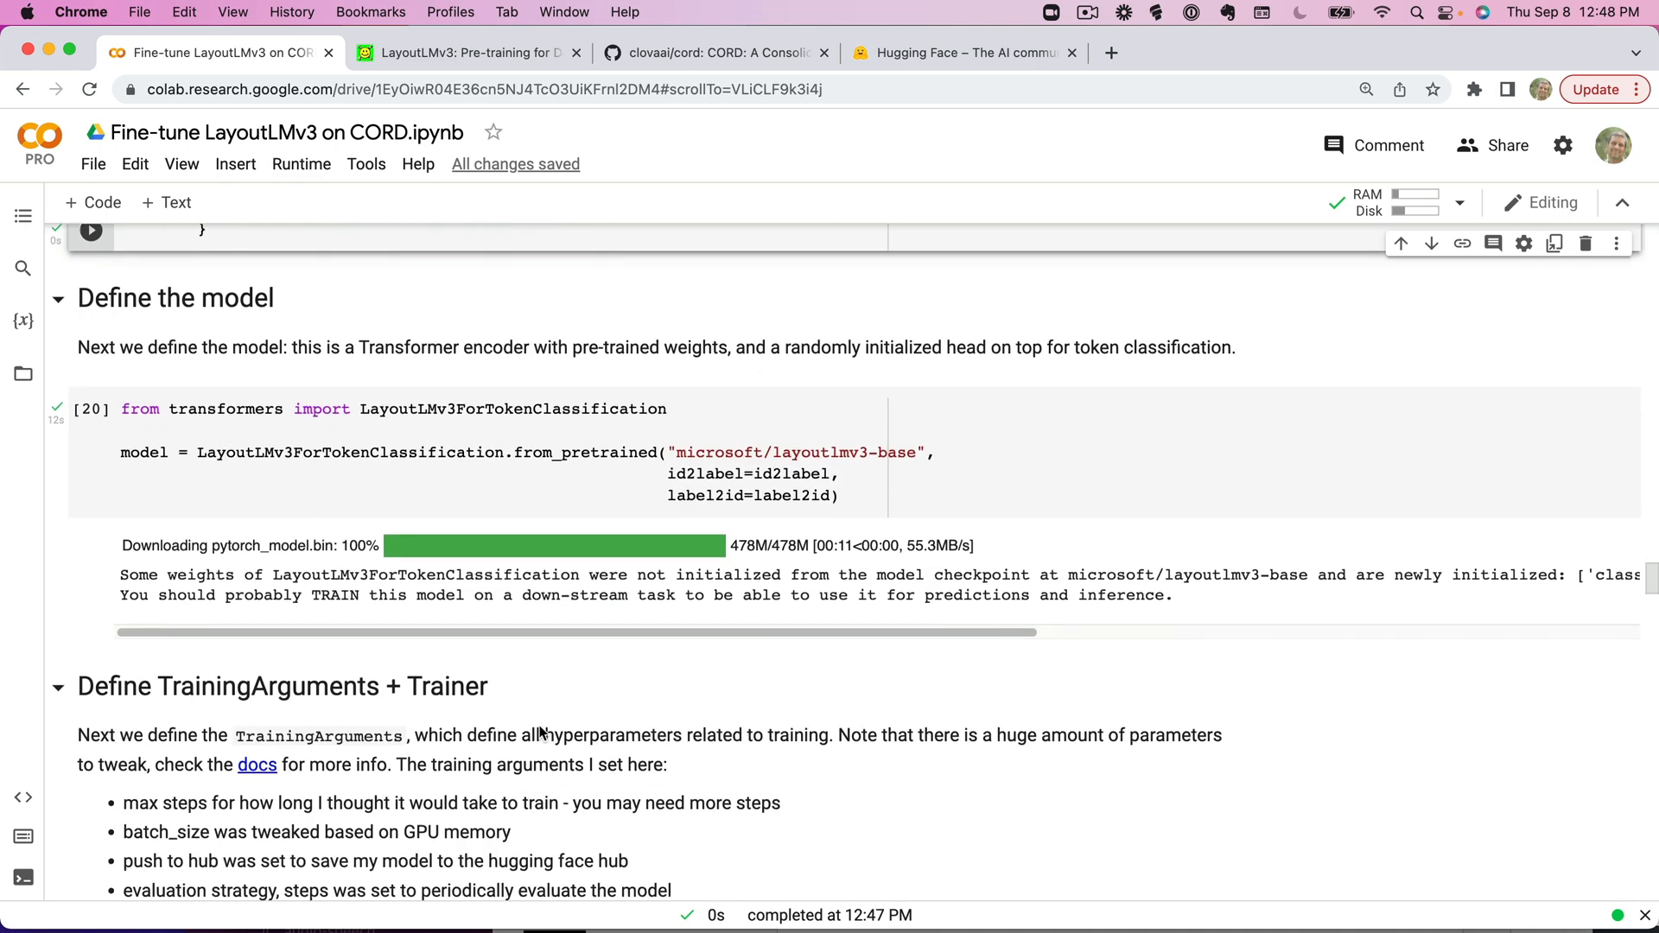
{"action": "scroll", "scroll_direction": "up", "scroll_amount": 3}
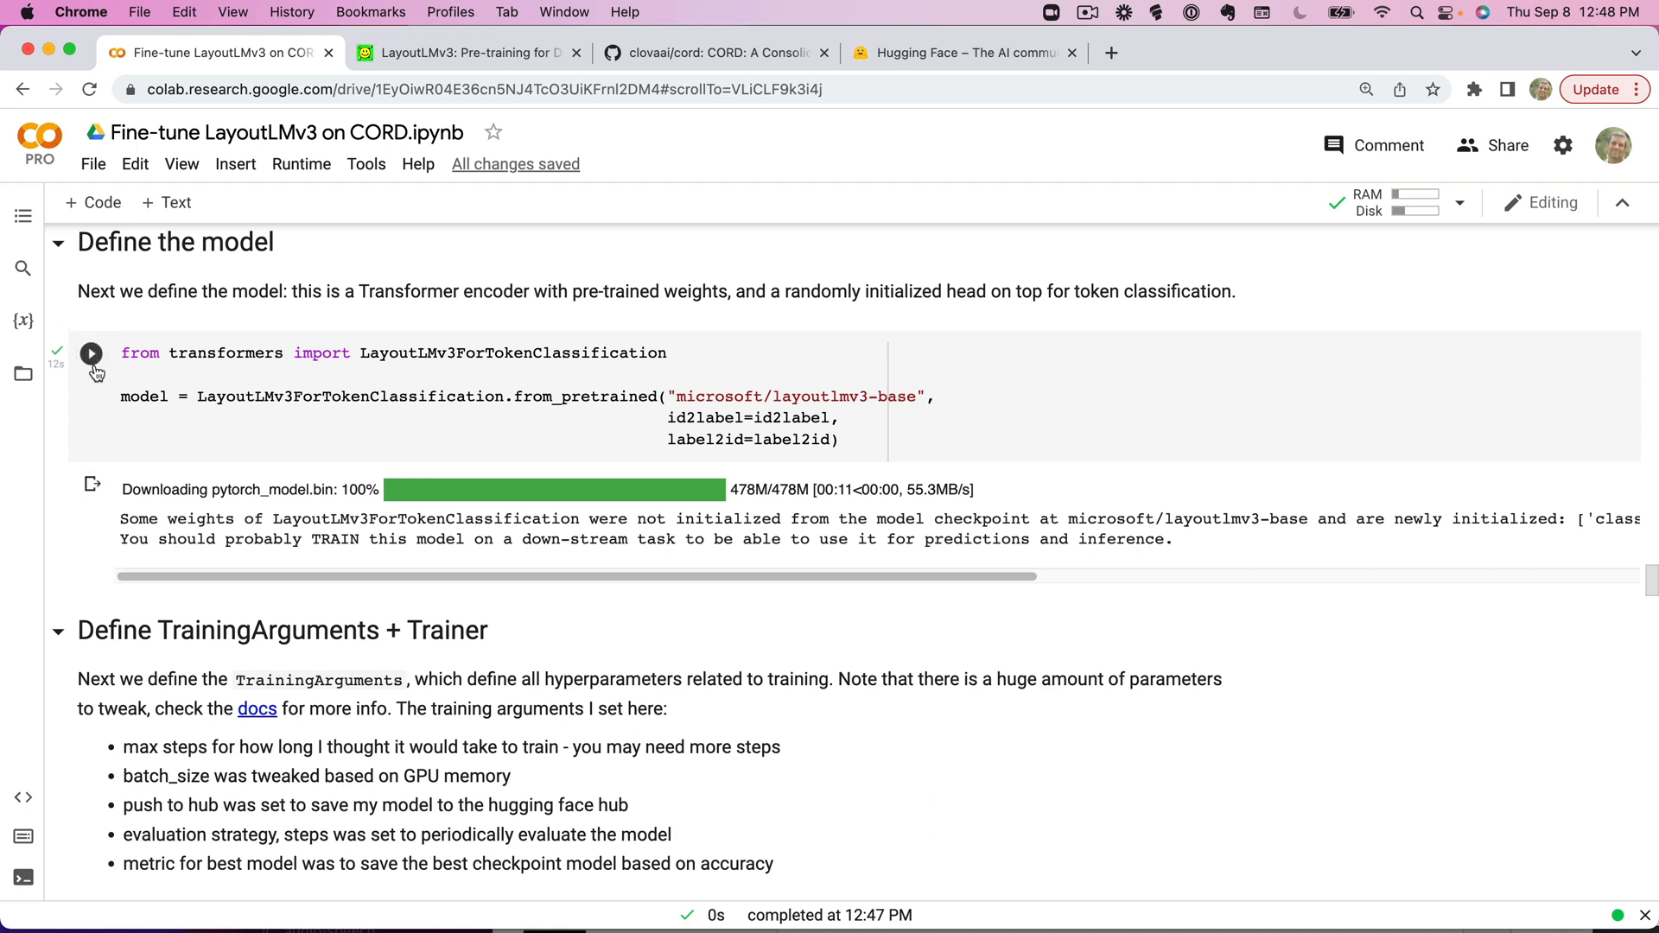
{"action": "mouse_move", "coordinate": [91, 353]}
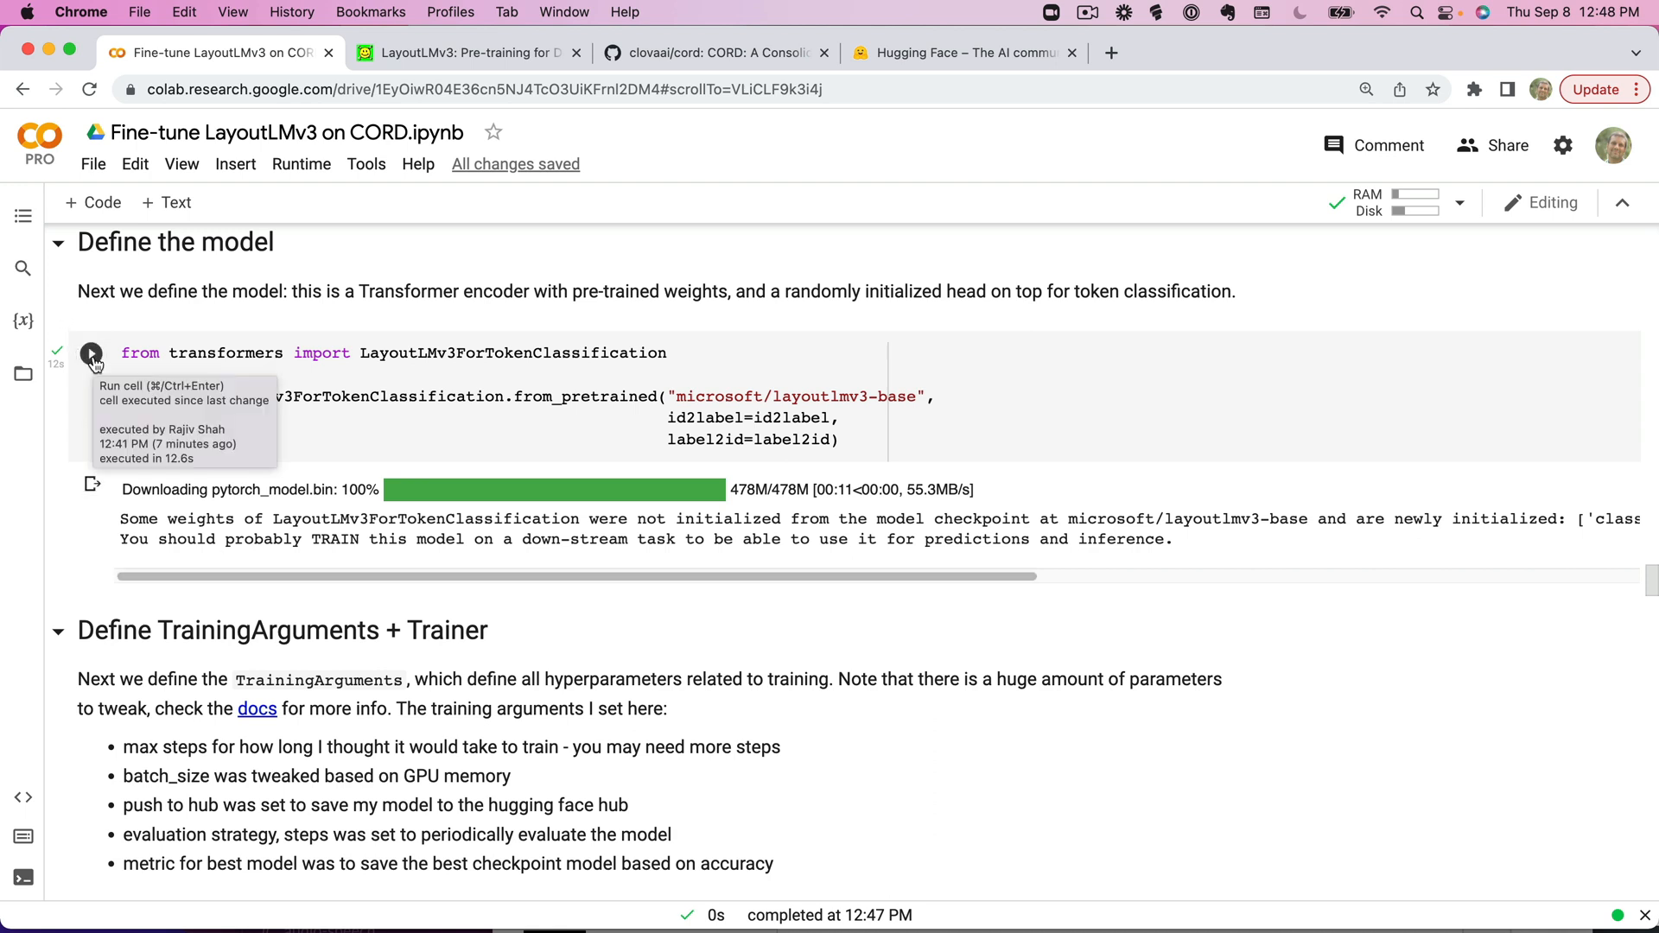
{"action": "left_click", "coordinate": [91, 352]}
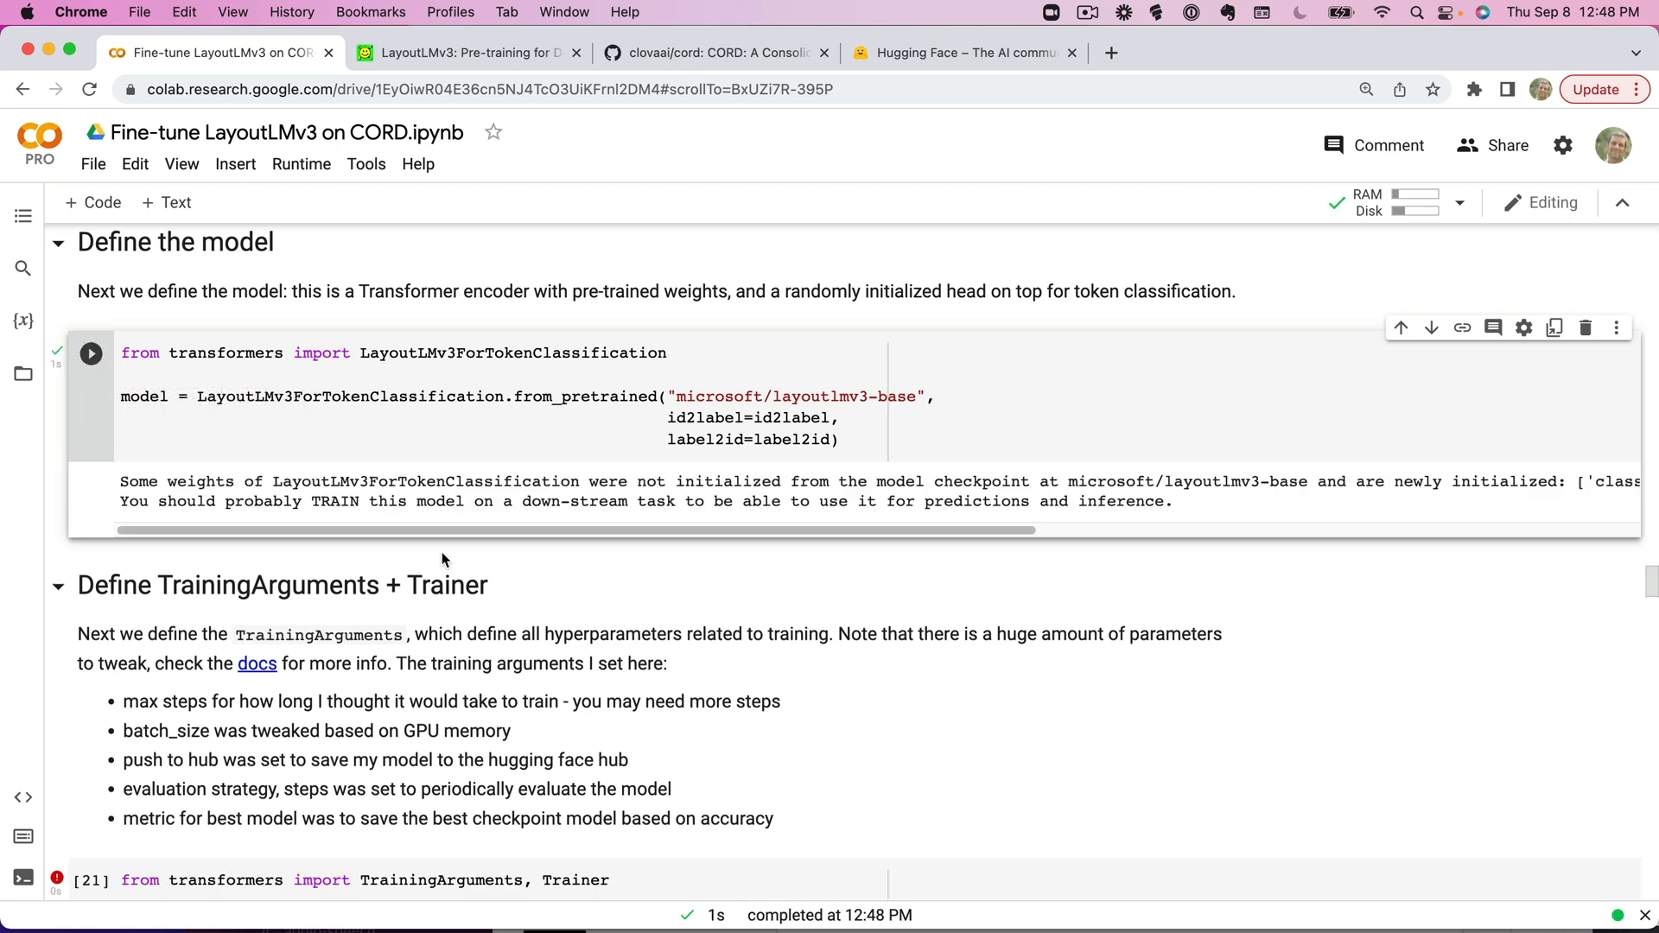
{"action": "scroll", "scroll_direction": "down", "scroll_amount": 3}
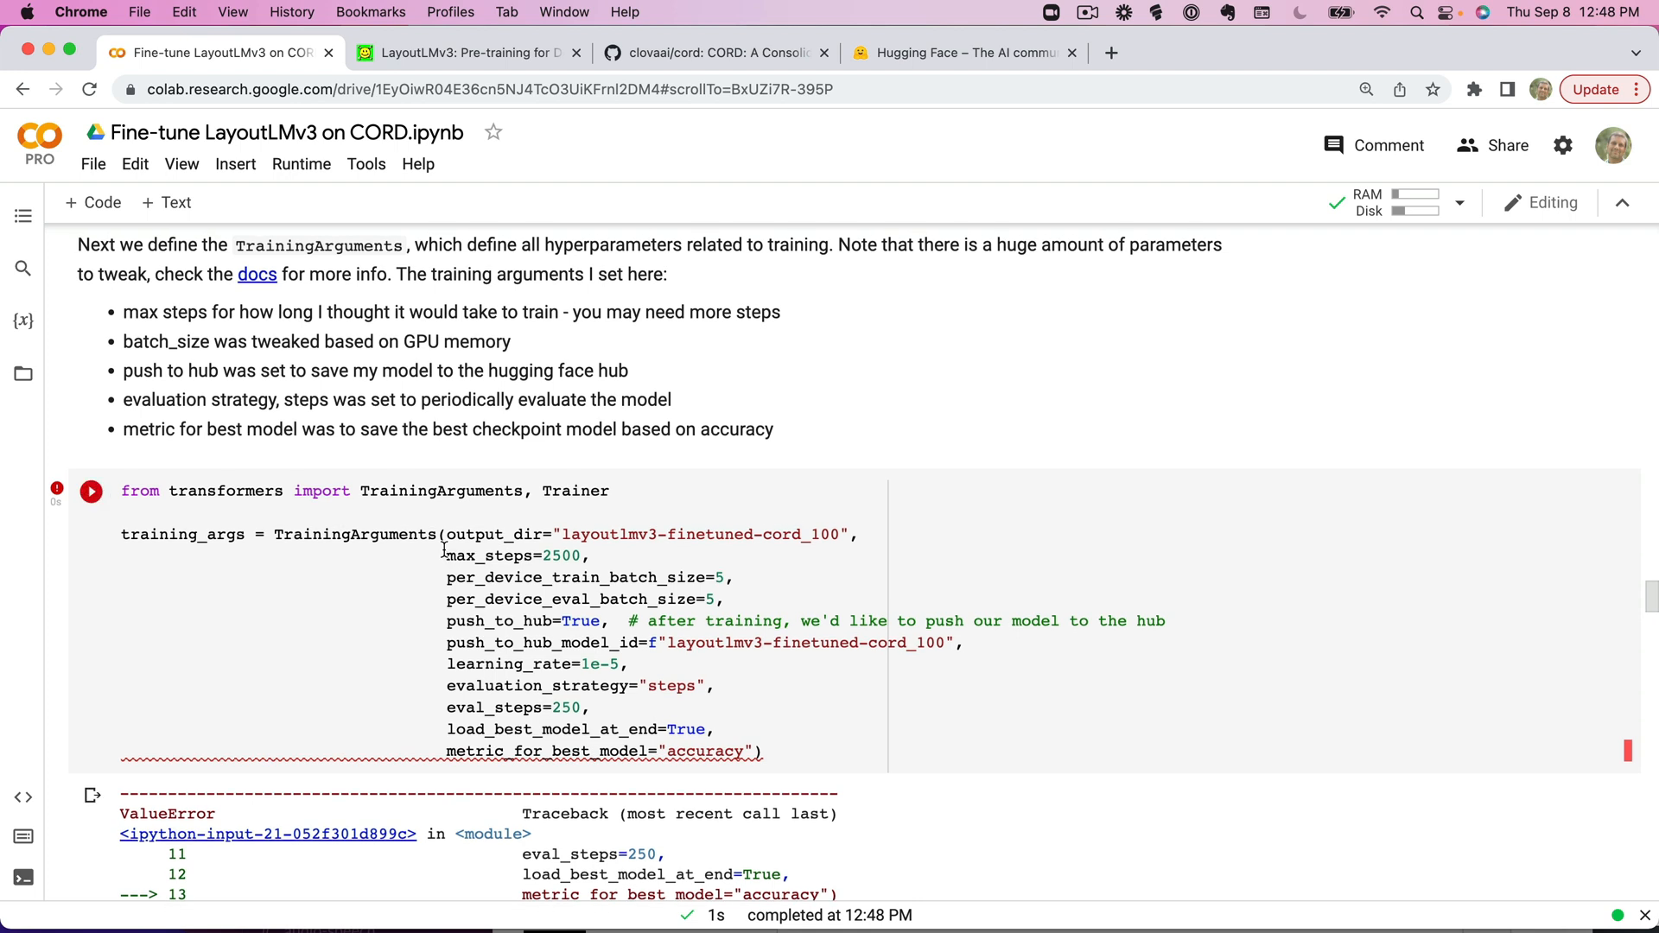
Rerun the TrainingArguments cell, now succeeding with only a FutureWarning.
{"action": "left_click", "coordinate": [91, 490]}
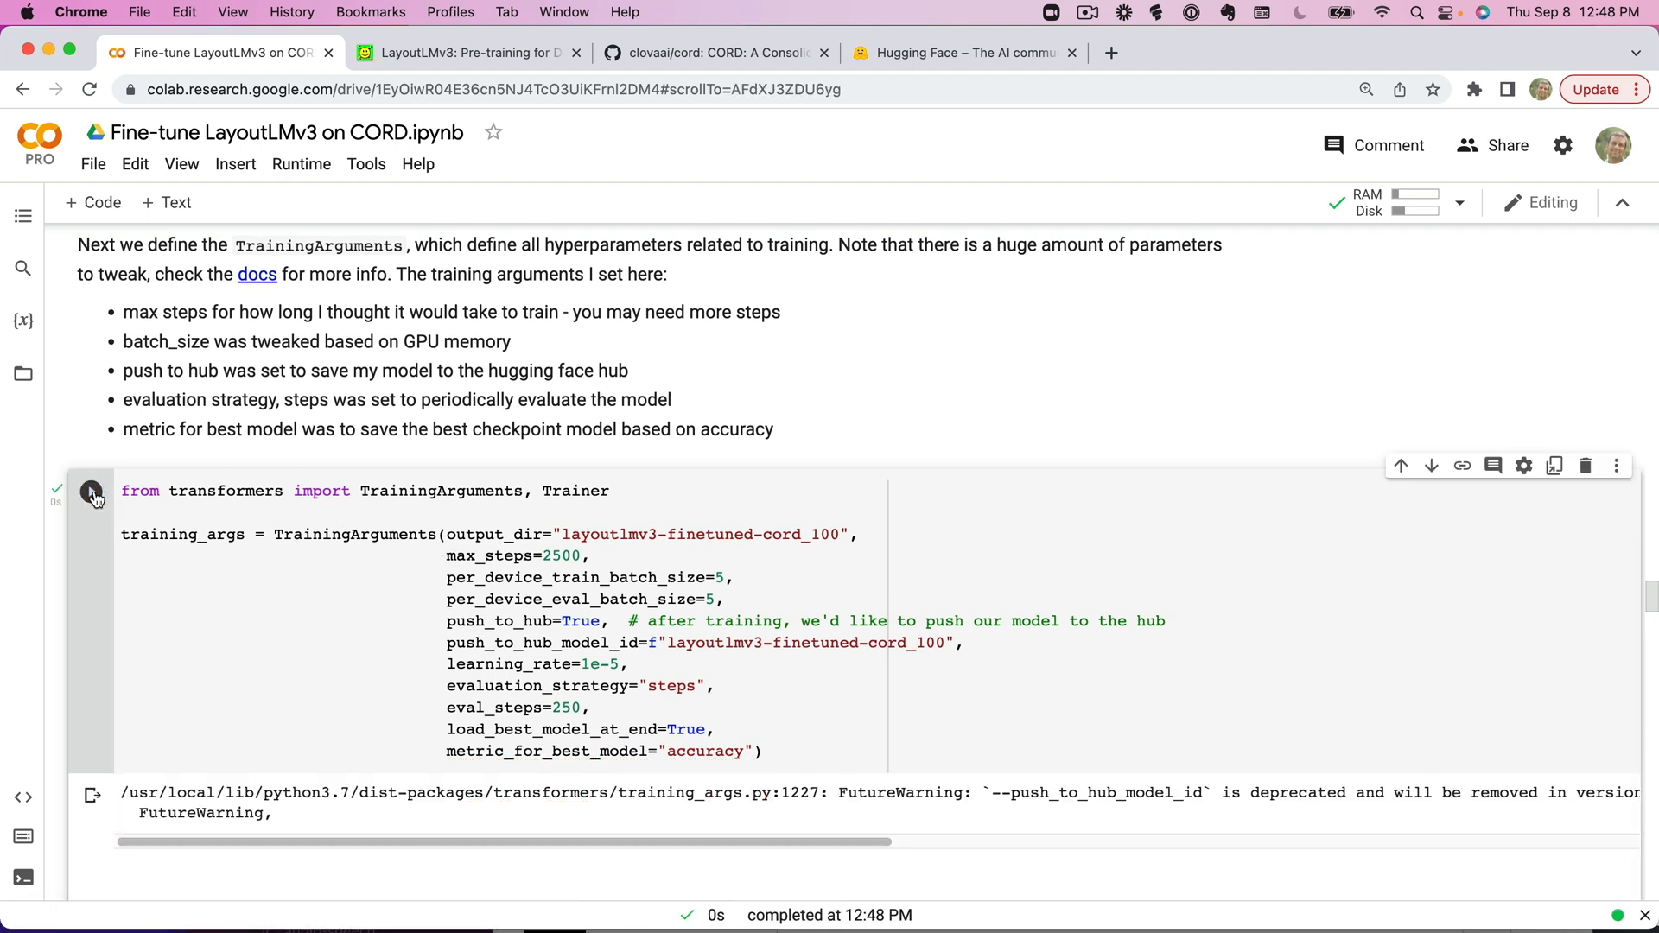
{"action": "mouse_move", "coordinate": [93, 492]}
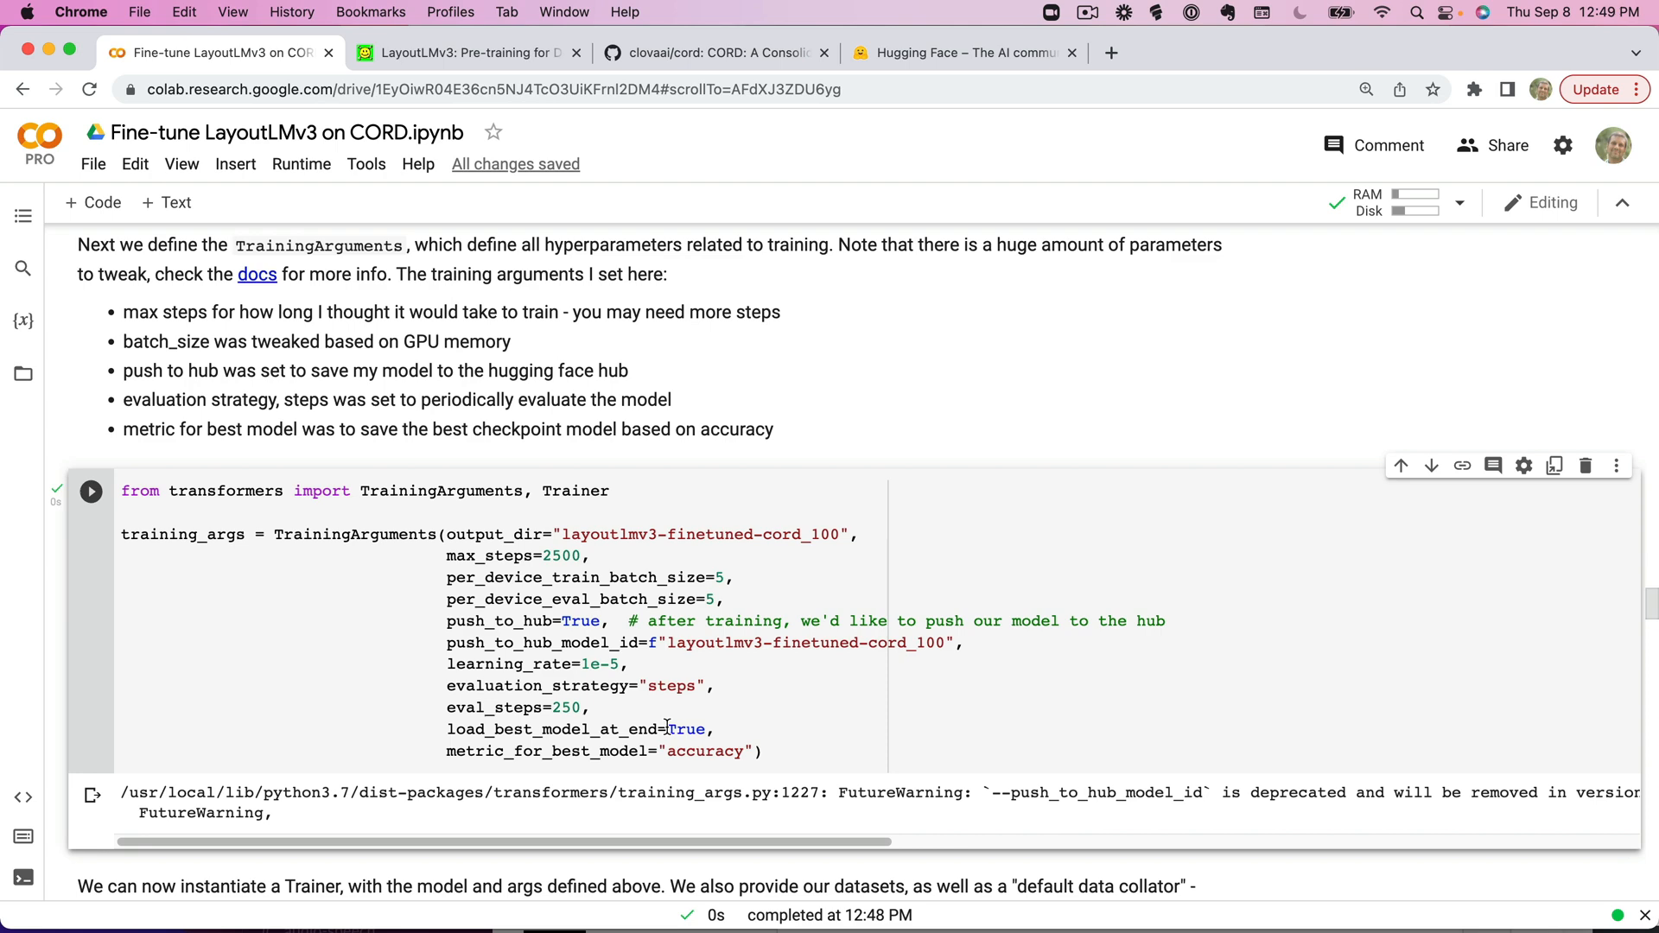
{"action": "scroll", "scroll_direction": "down", "scroll_amount": 3}
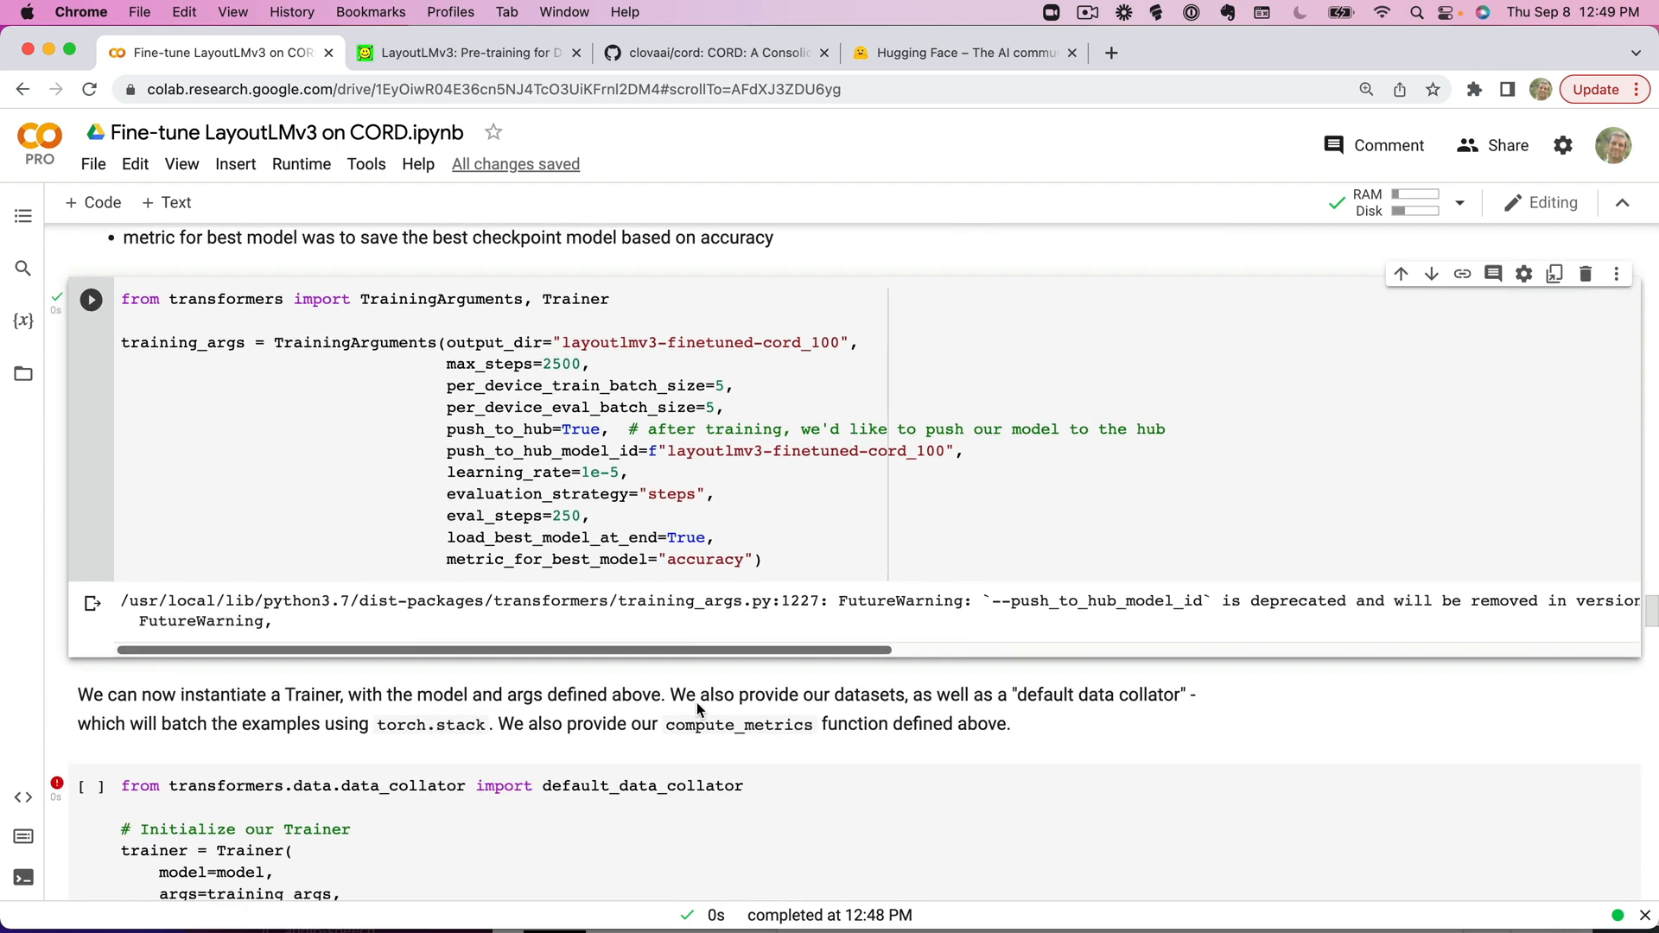
{"action": "scroll", "scroll_direction": "down", "scroll_amount": 3}
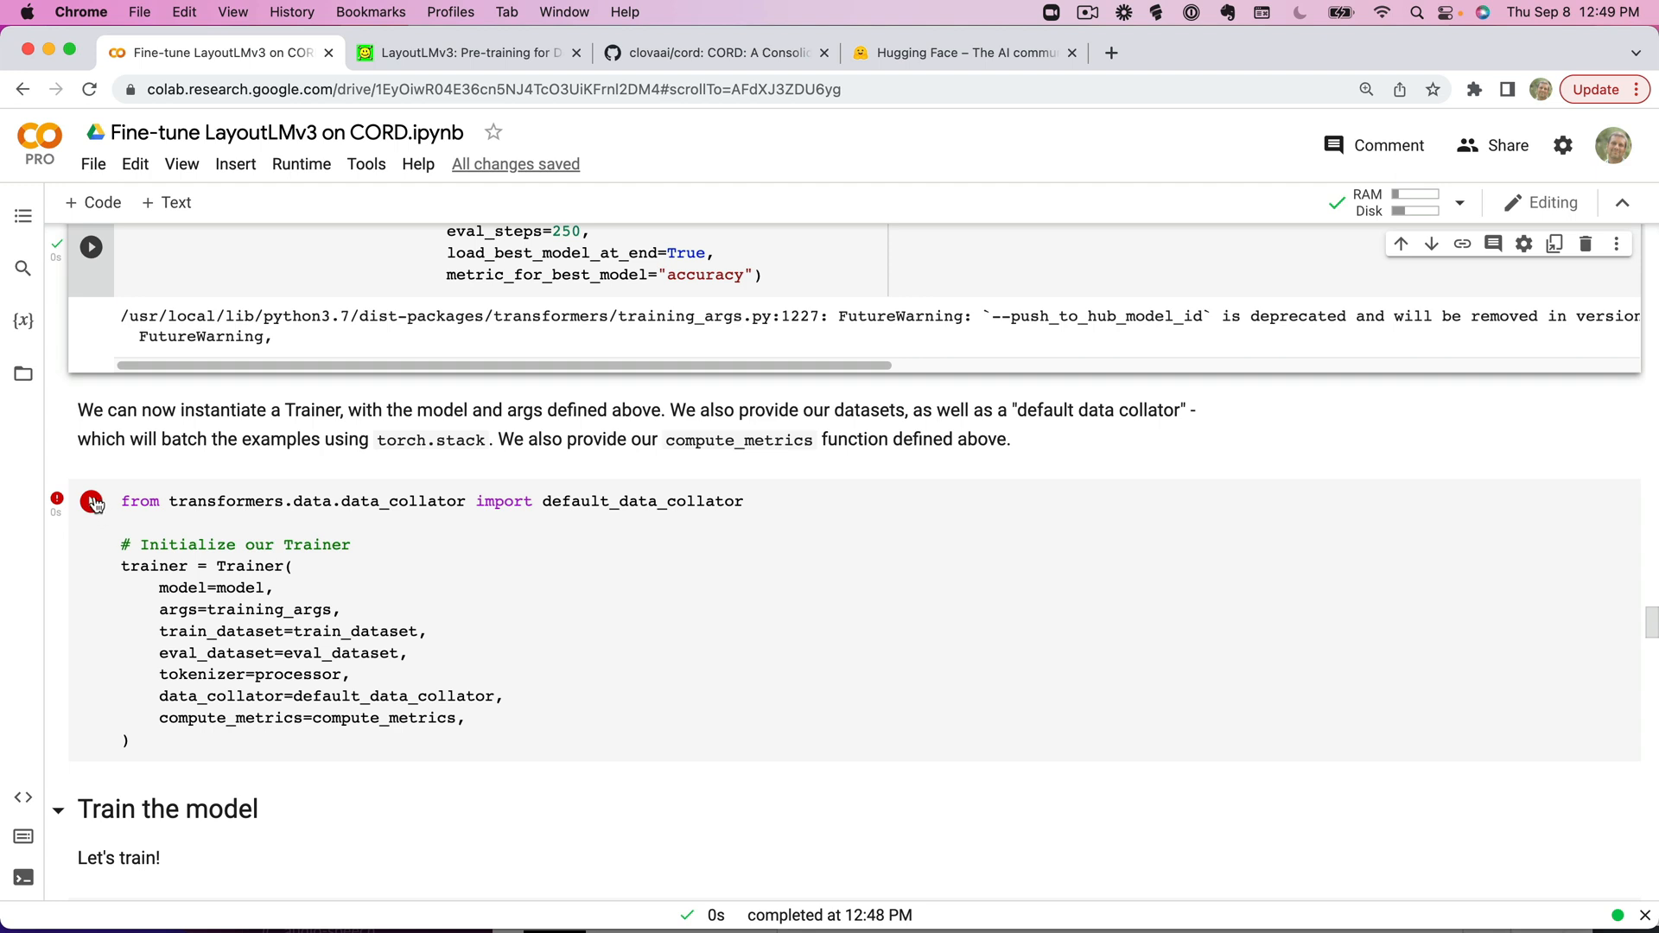
Initialize the Trainer, cloning layoutlmv3-finetuned-cord_100 and downloading its existing files.
{"action": "left_click", "coordinate": [93, 500]}
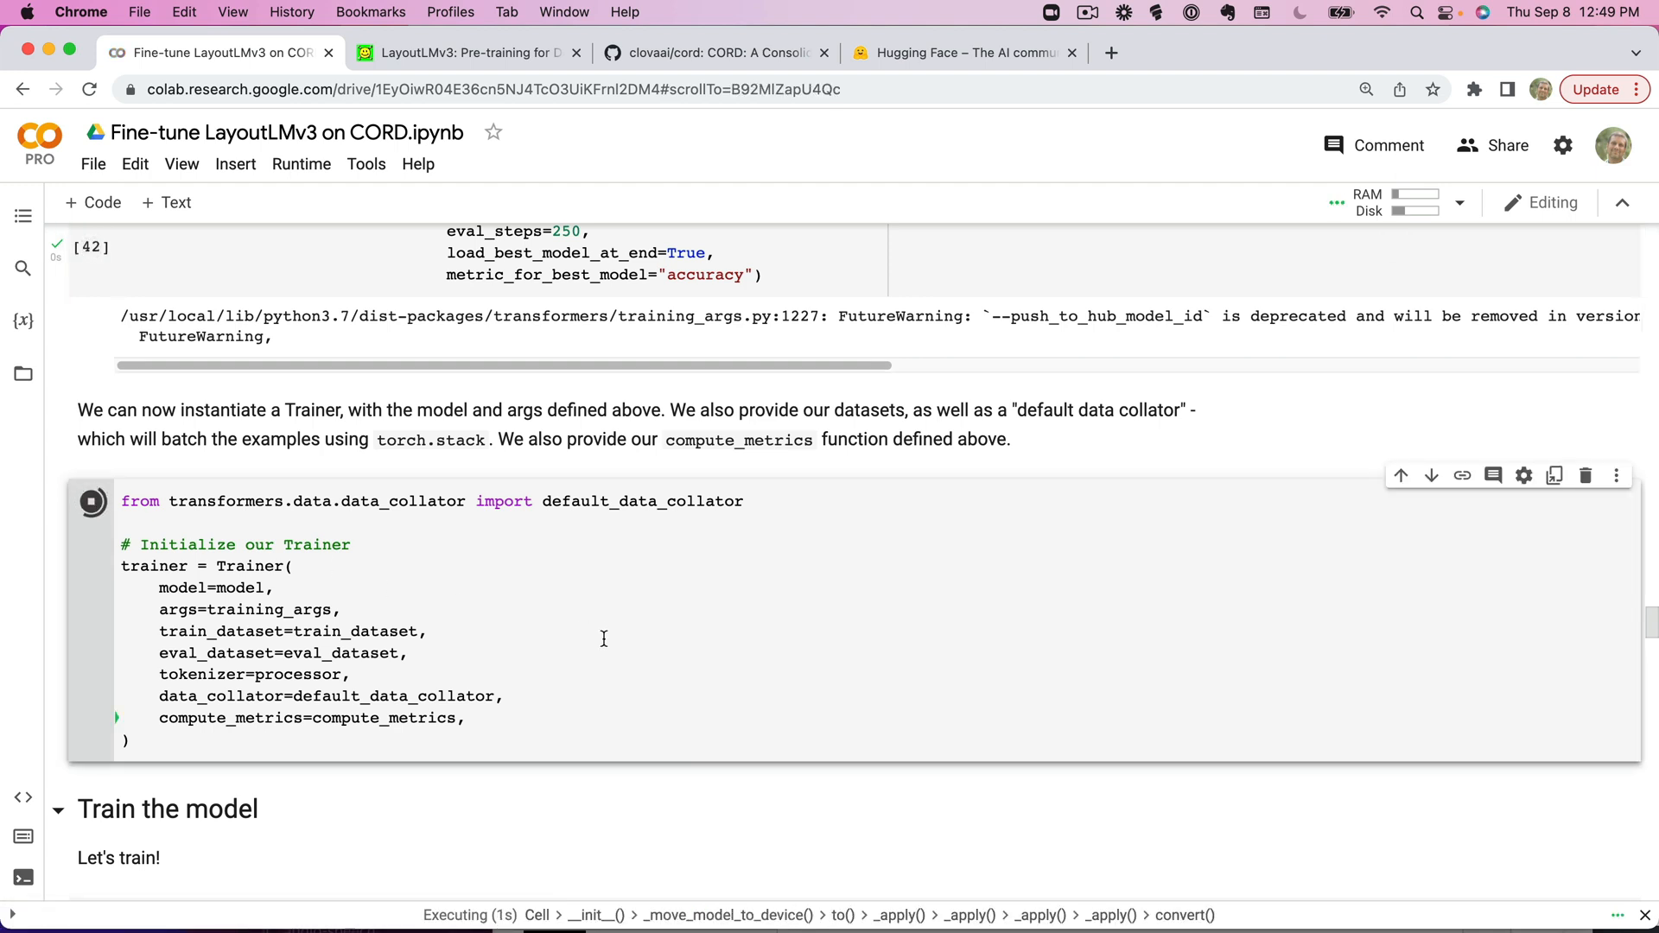
{"action": "scroll", "scroll_direction": "down", "scroll_amount": 3}
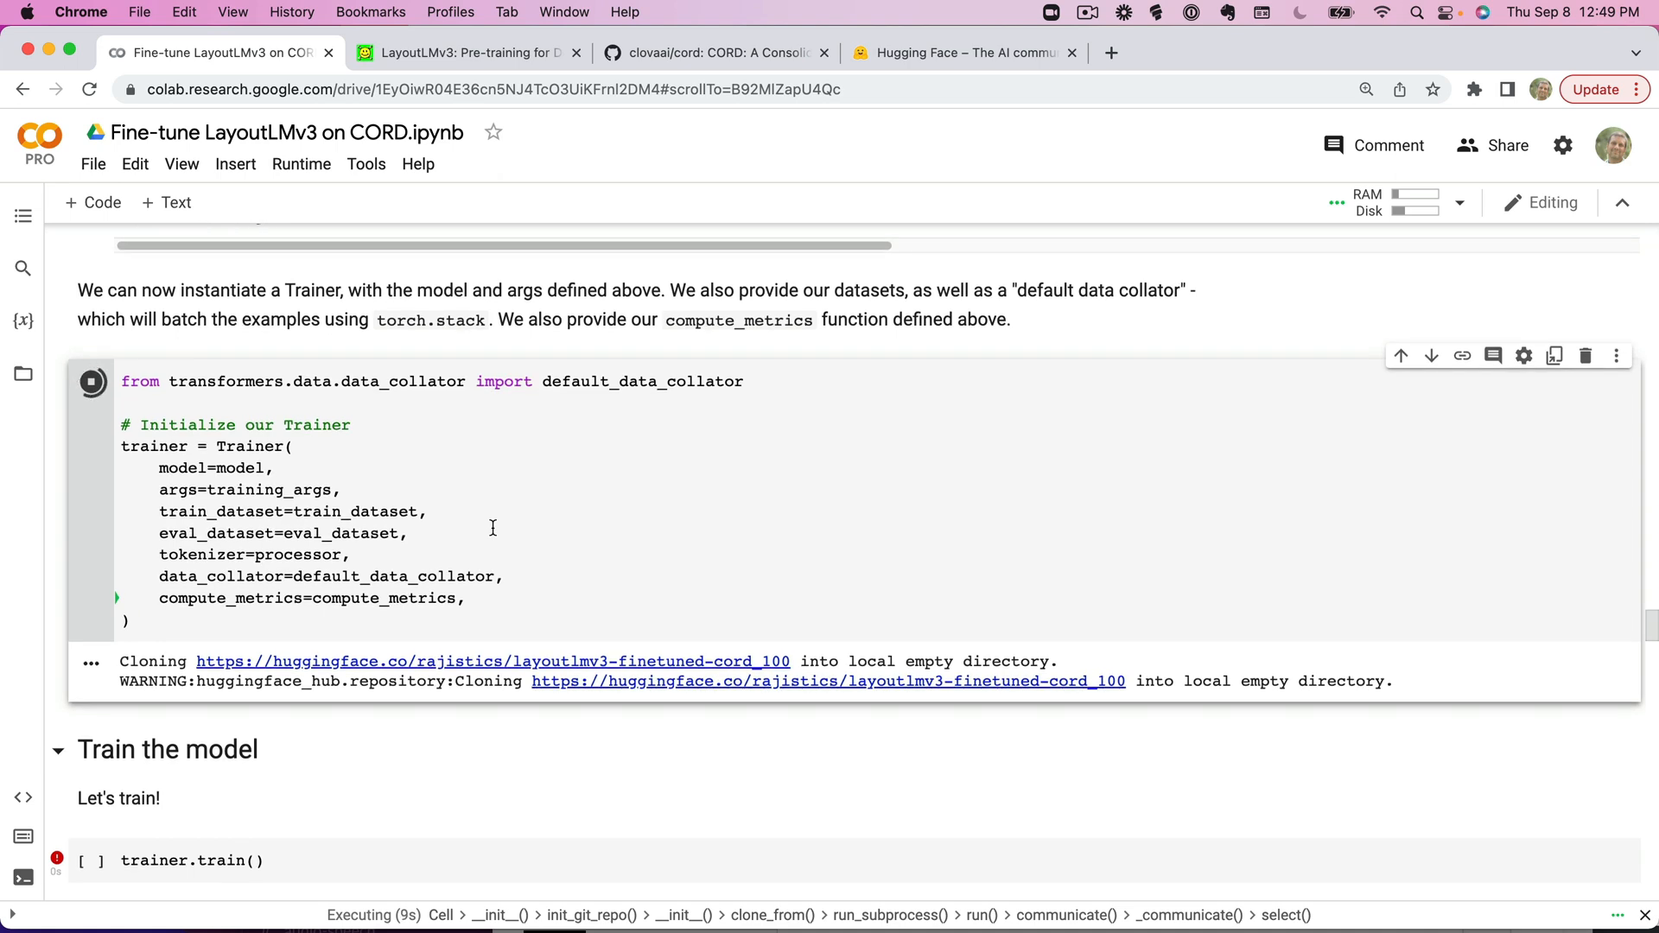
{"action": "scroll", "scroll_direction": "down", "scroll_amount": 3}
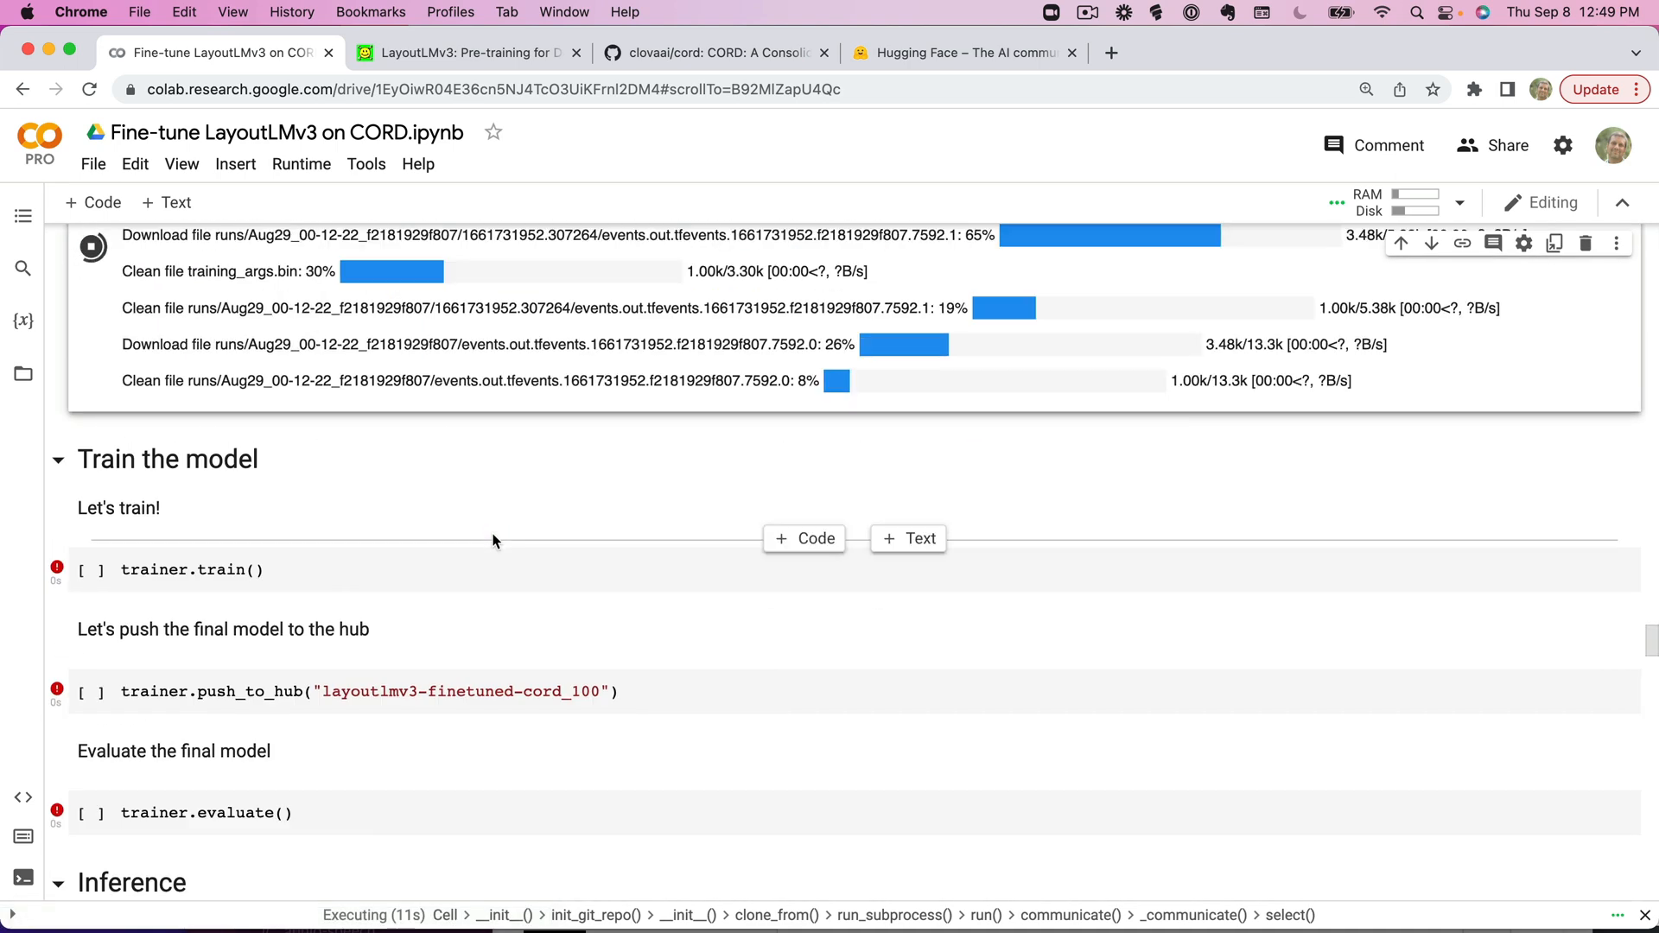
{"action": "scroll", "scroll_direction": "down", "scroll_amount": 3}
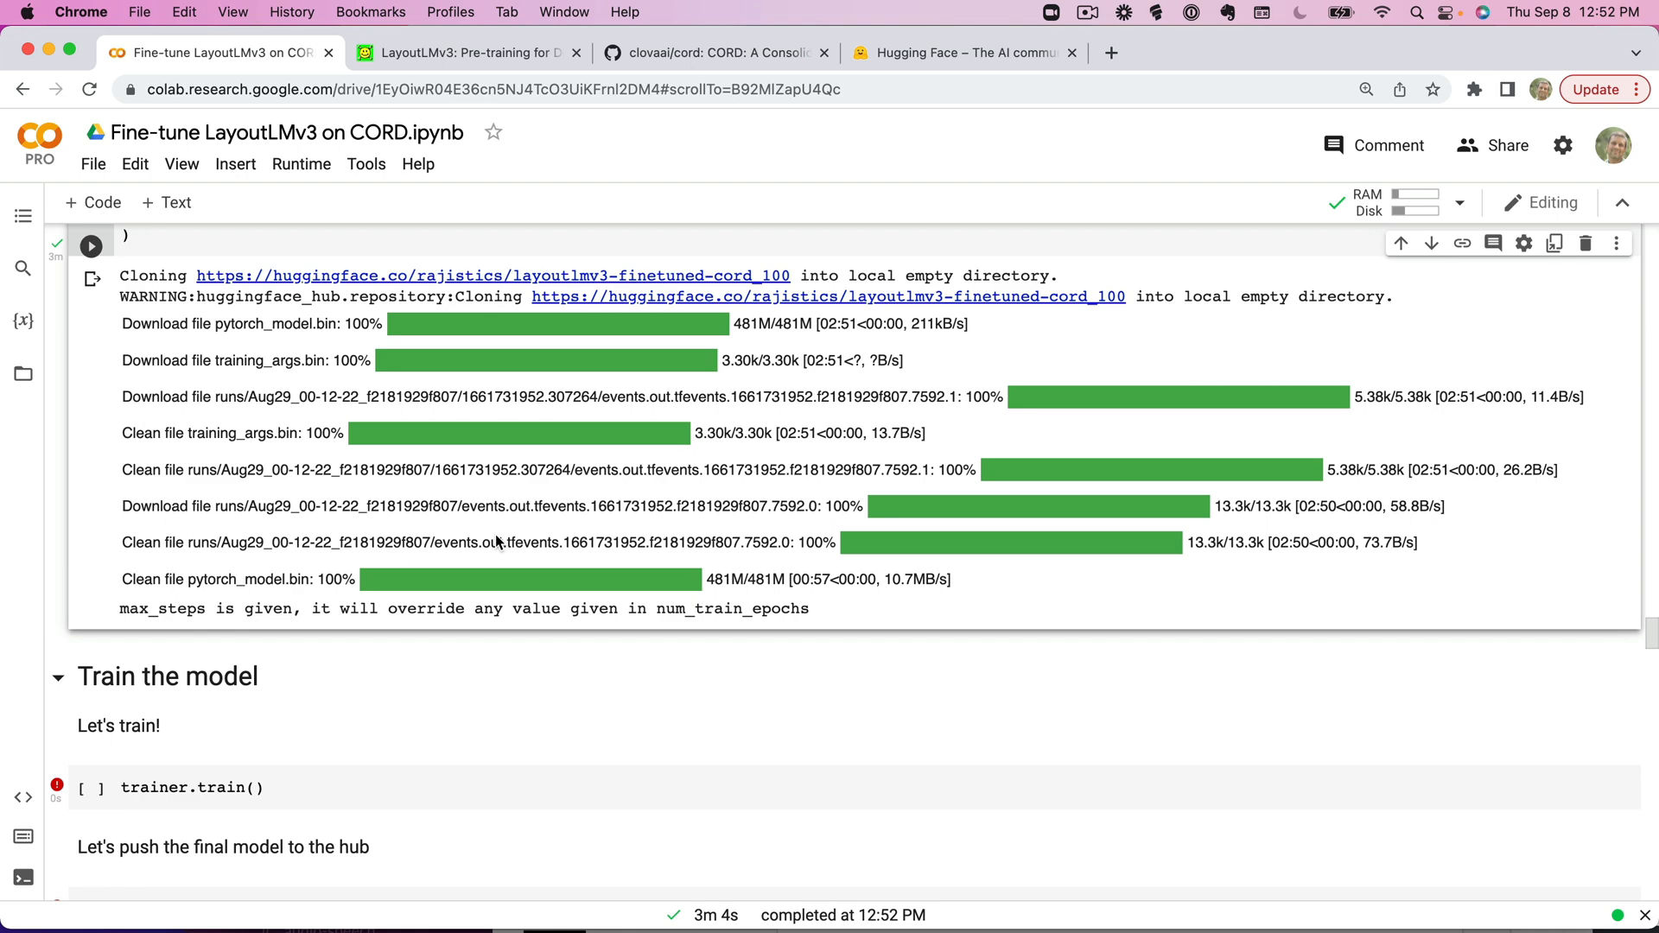
{"action": "scroll", "scroll_direction": "down", "scroll_amount": 3}
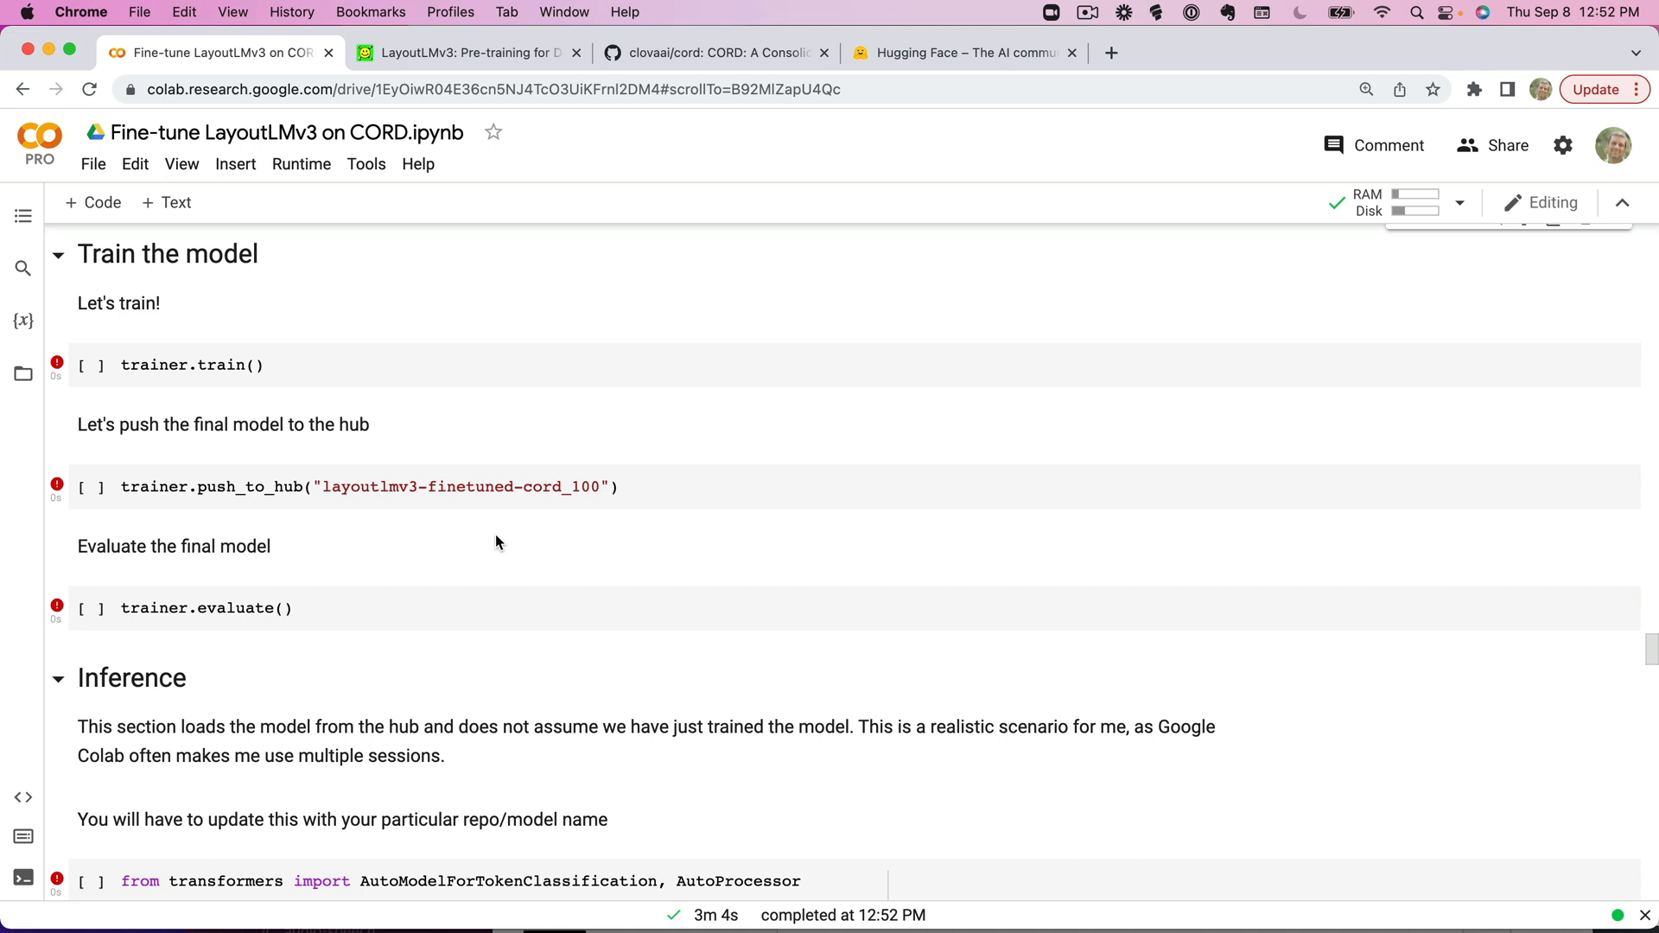
{"action": "mouse_move", "coordinate": [270, 675]}
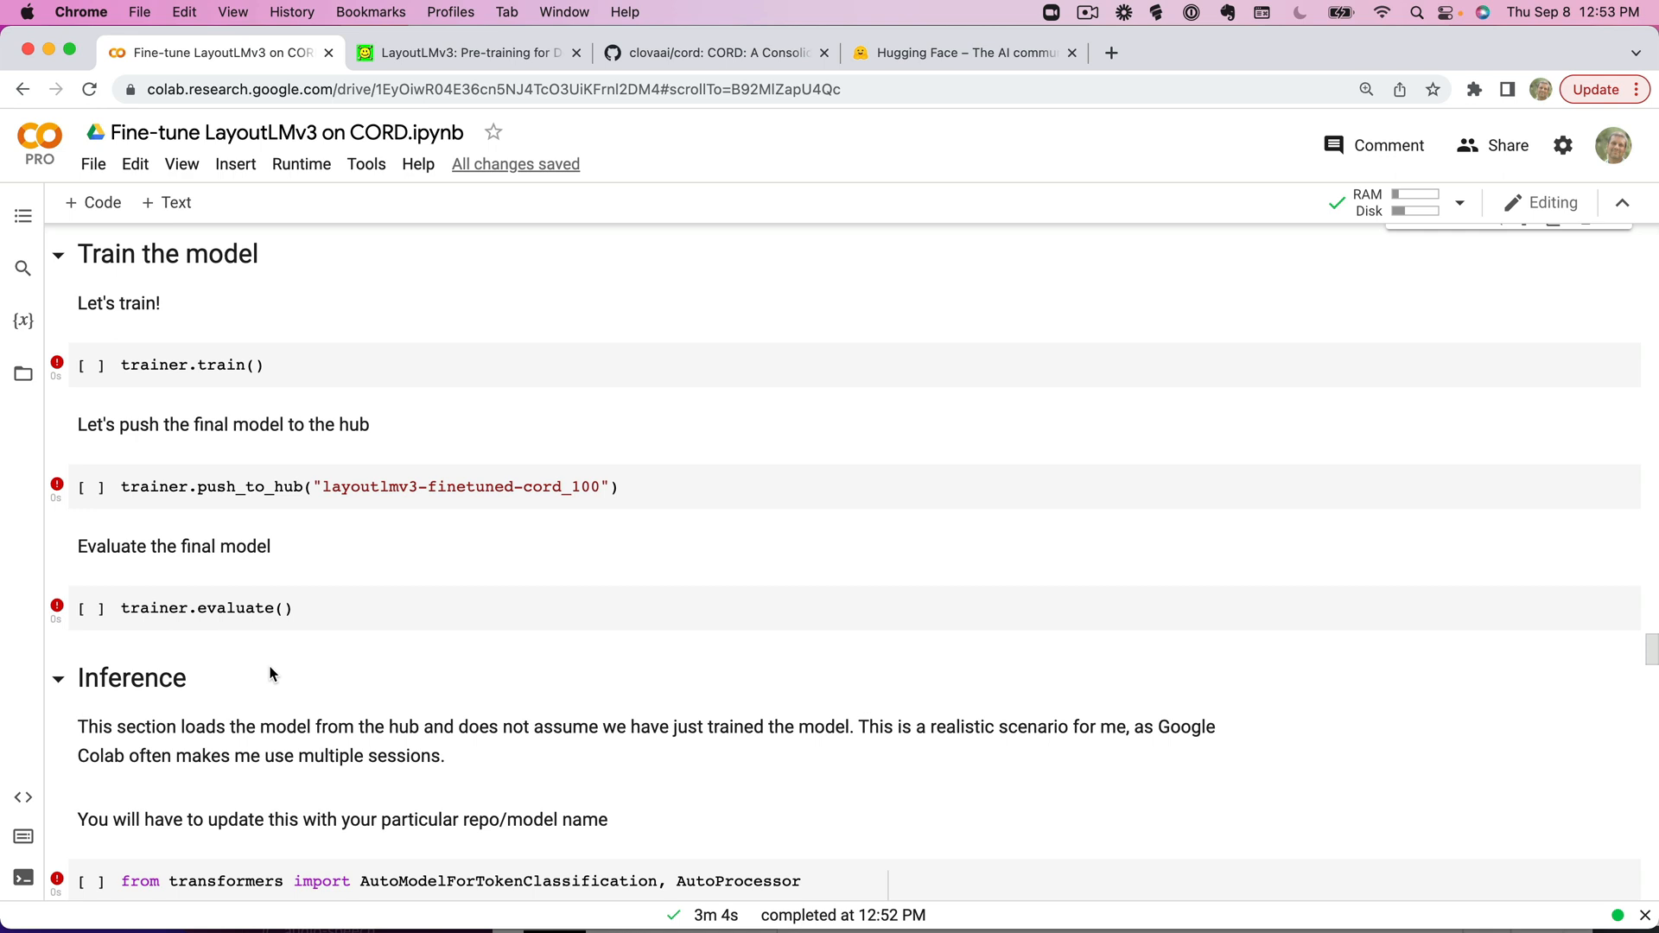
{"action": "mouse_move", "coordinate": [331, 463]}
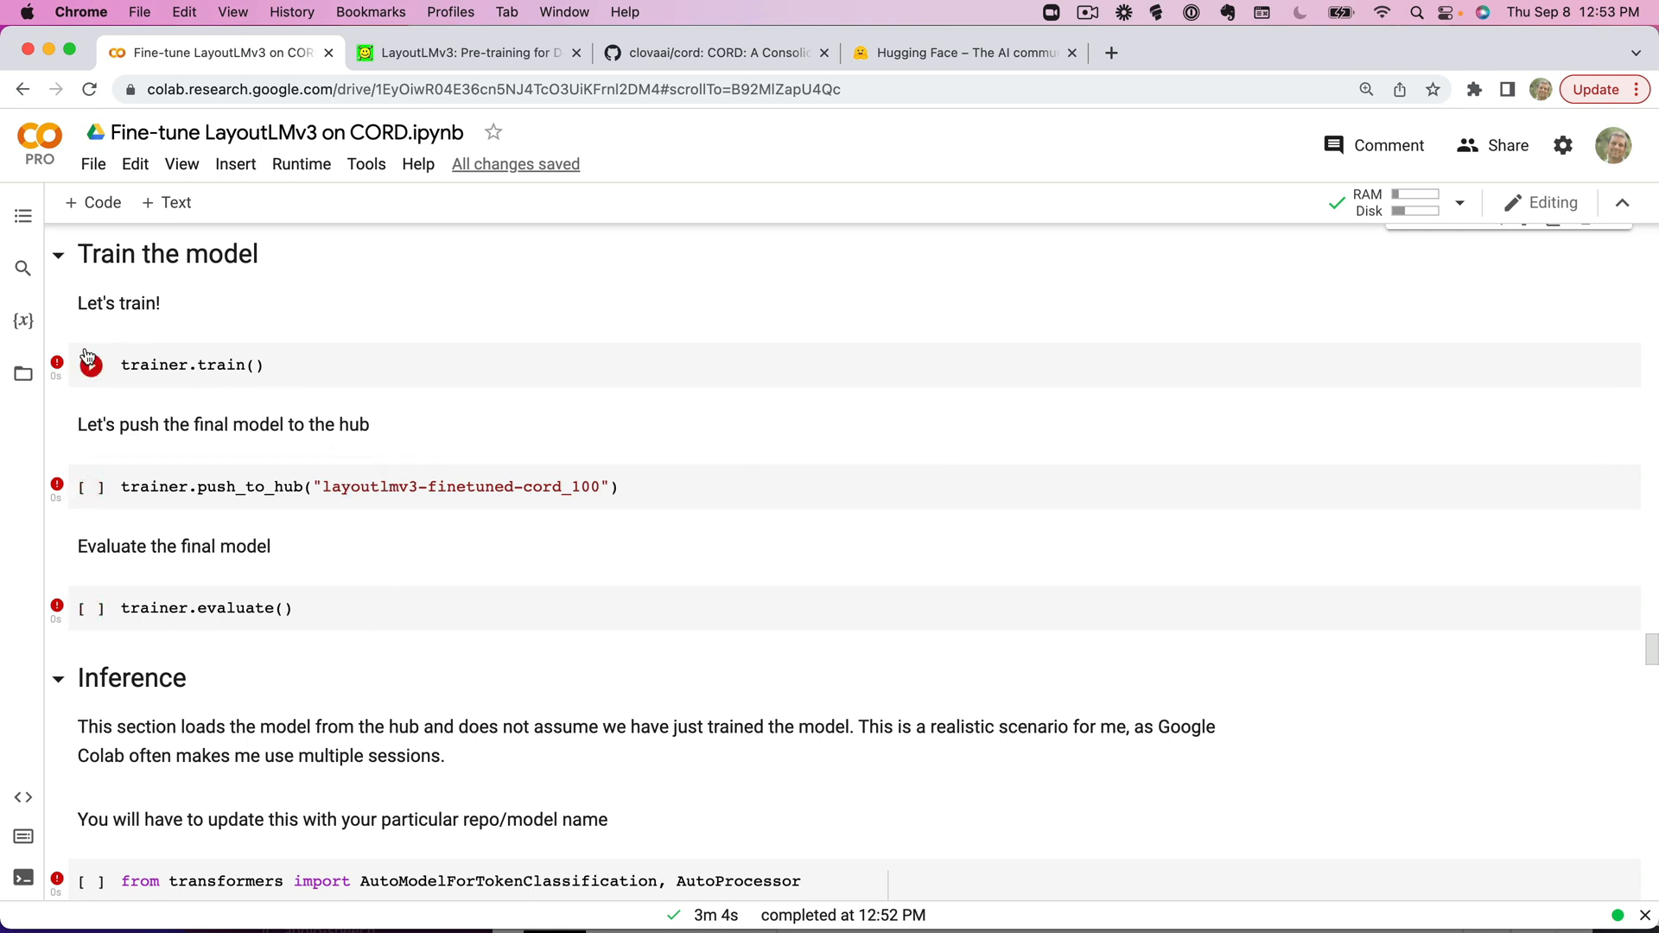
Start trainer.train(), check the runtime resource usage panel and close it as metrics appear at step 250.
{"action": "left_click", "coordinate": [91, 365]}
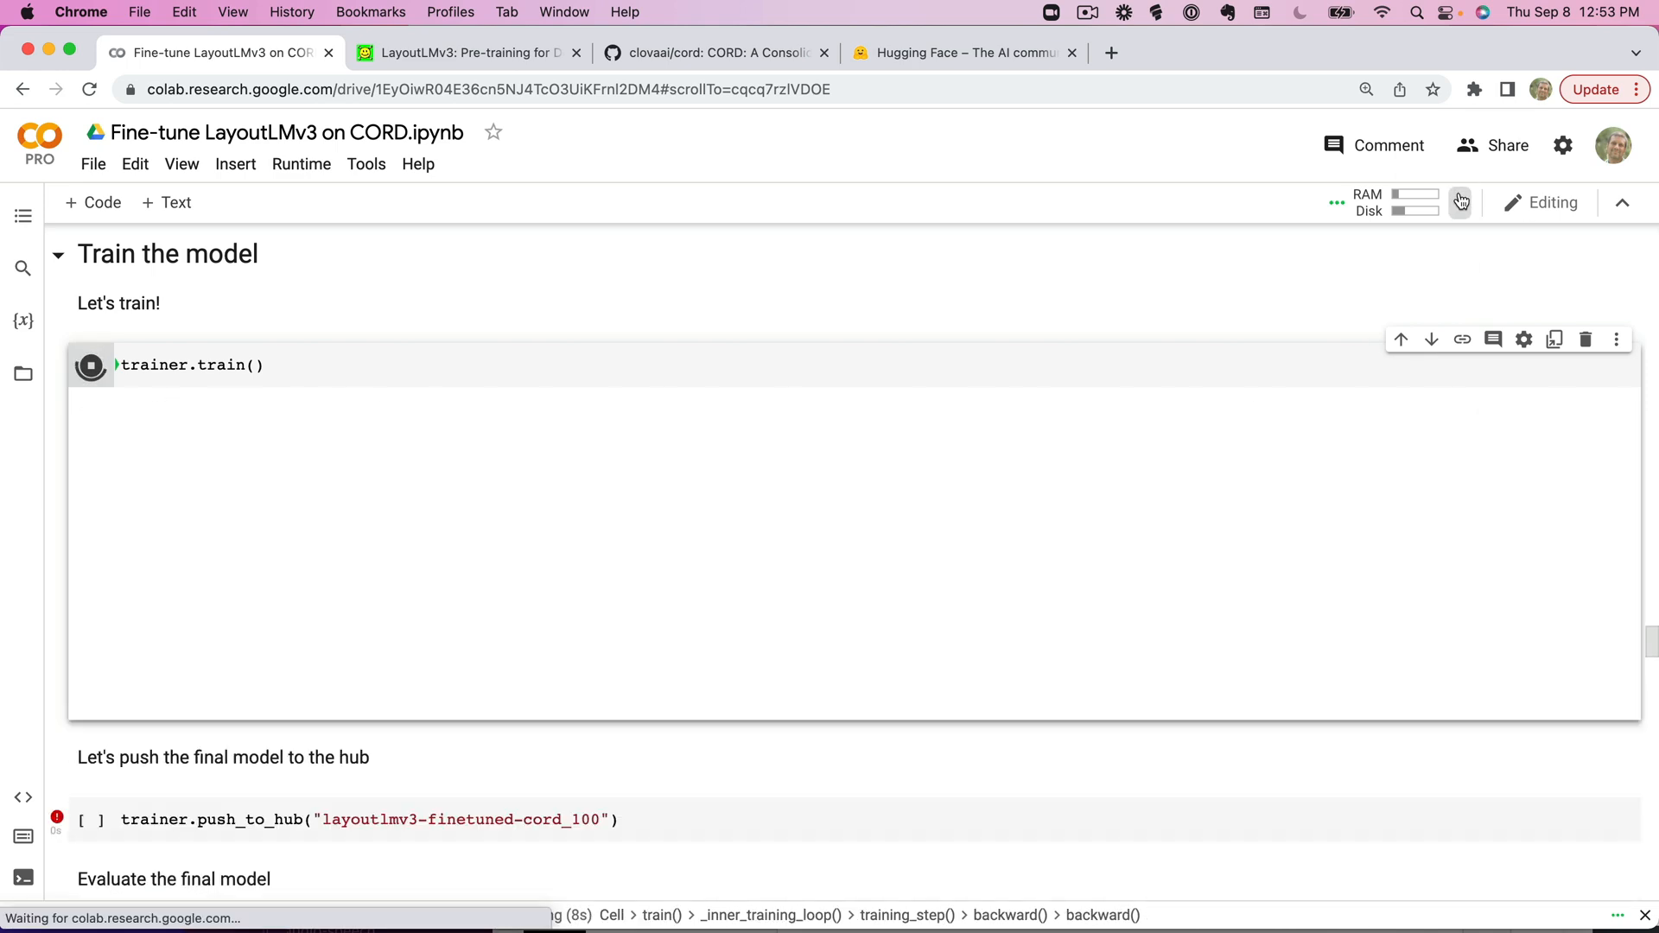
{"action": "left_click", "coordinate": [1460, 202]}
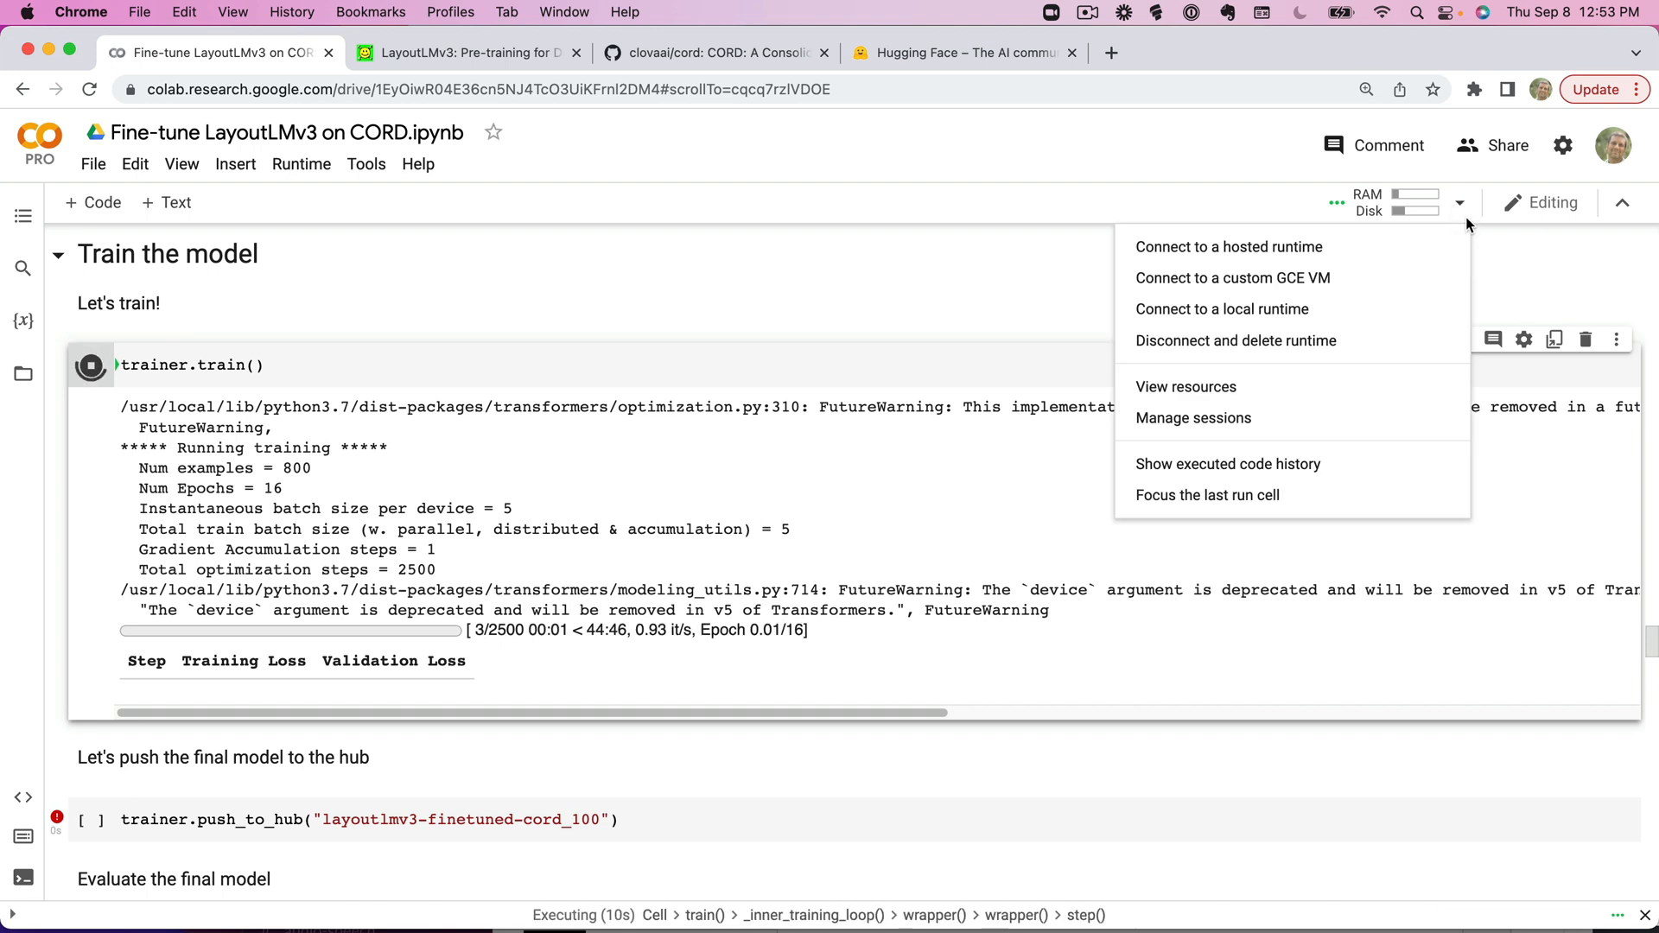
{"action": "left_click", "coordinate": [1185, 387]}
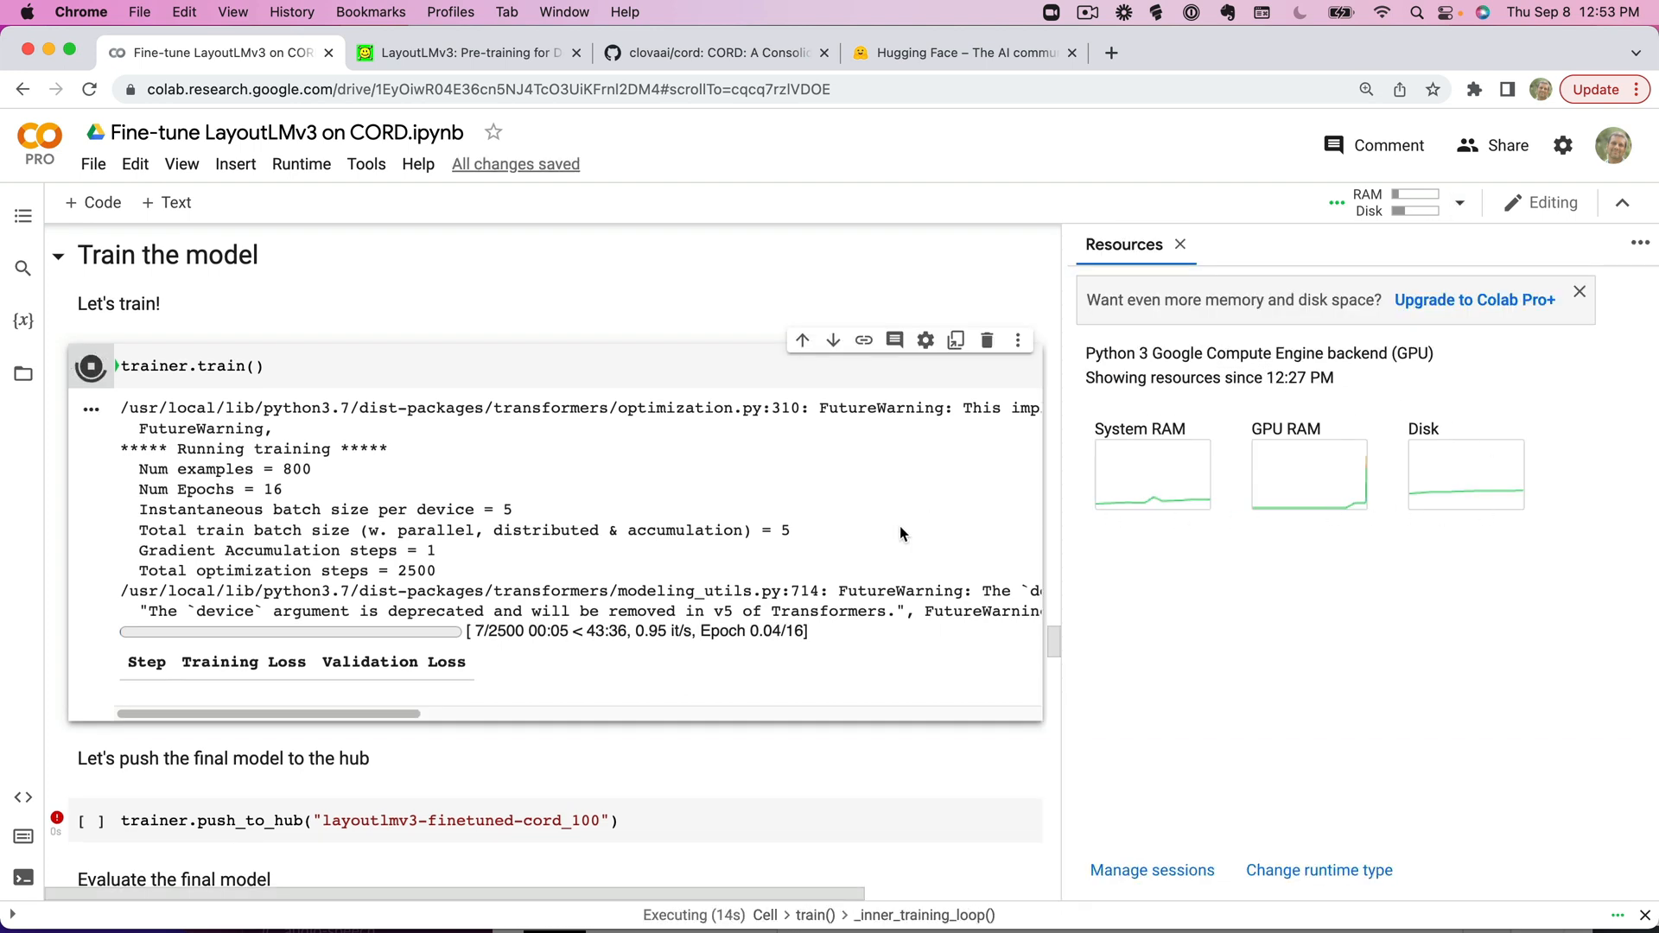
{"action": "scroll", "scroll_direction": "down", "scroll_amount": 3}
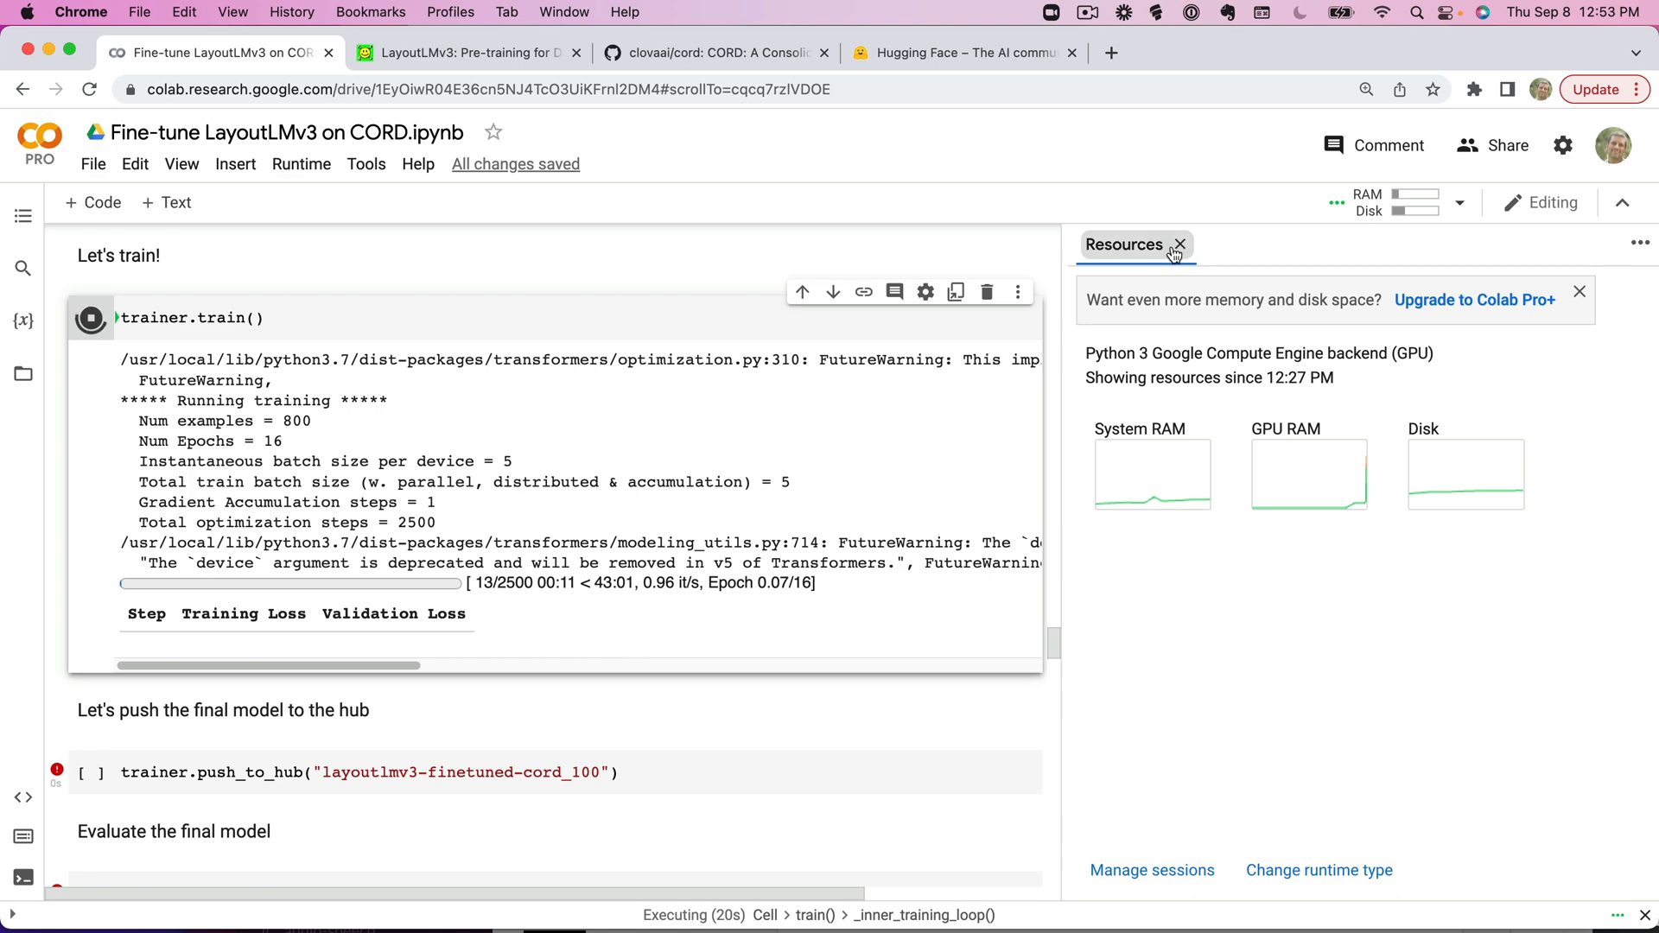
{"action": "left_click", "coordinate": [1178, 245]}
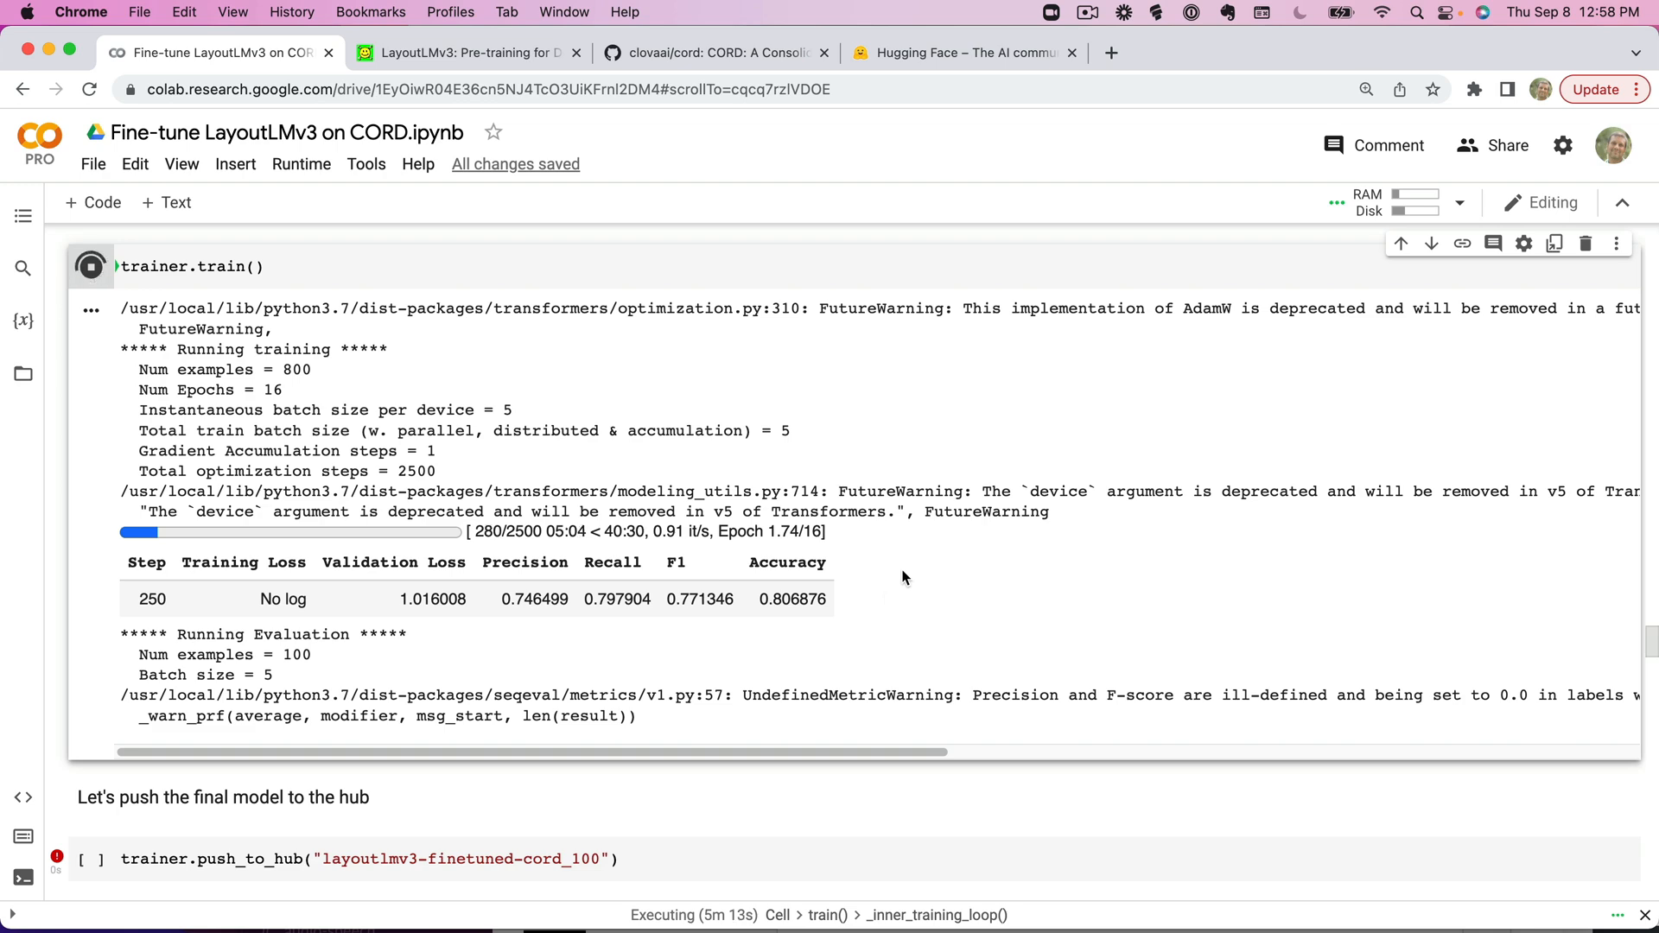
Scroll past the stopped 5m 37s training run to the Inference section loading rajistics/layoutlmv3-finetuned-cord_500.
{"action": "scroll", "scroll_direction": "down", "scroll_amount": 3}
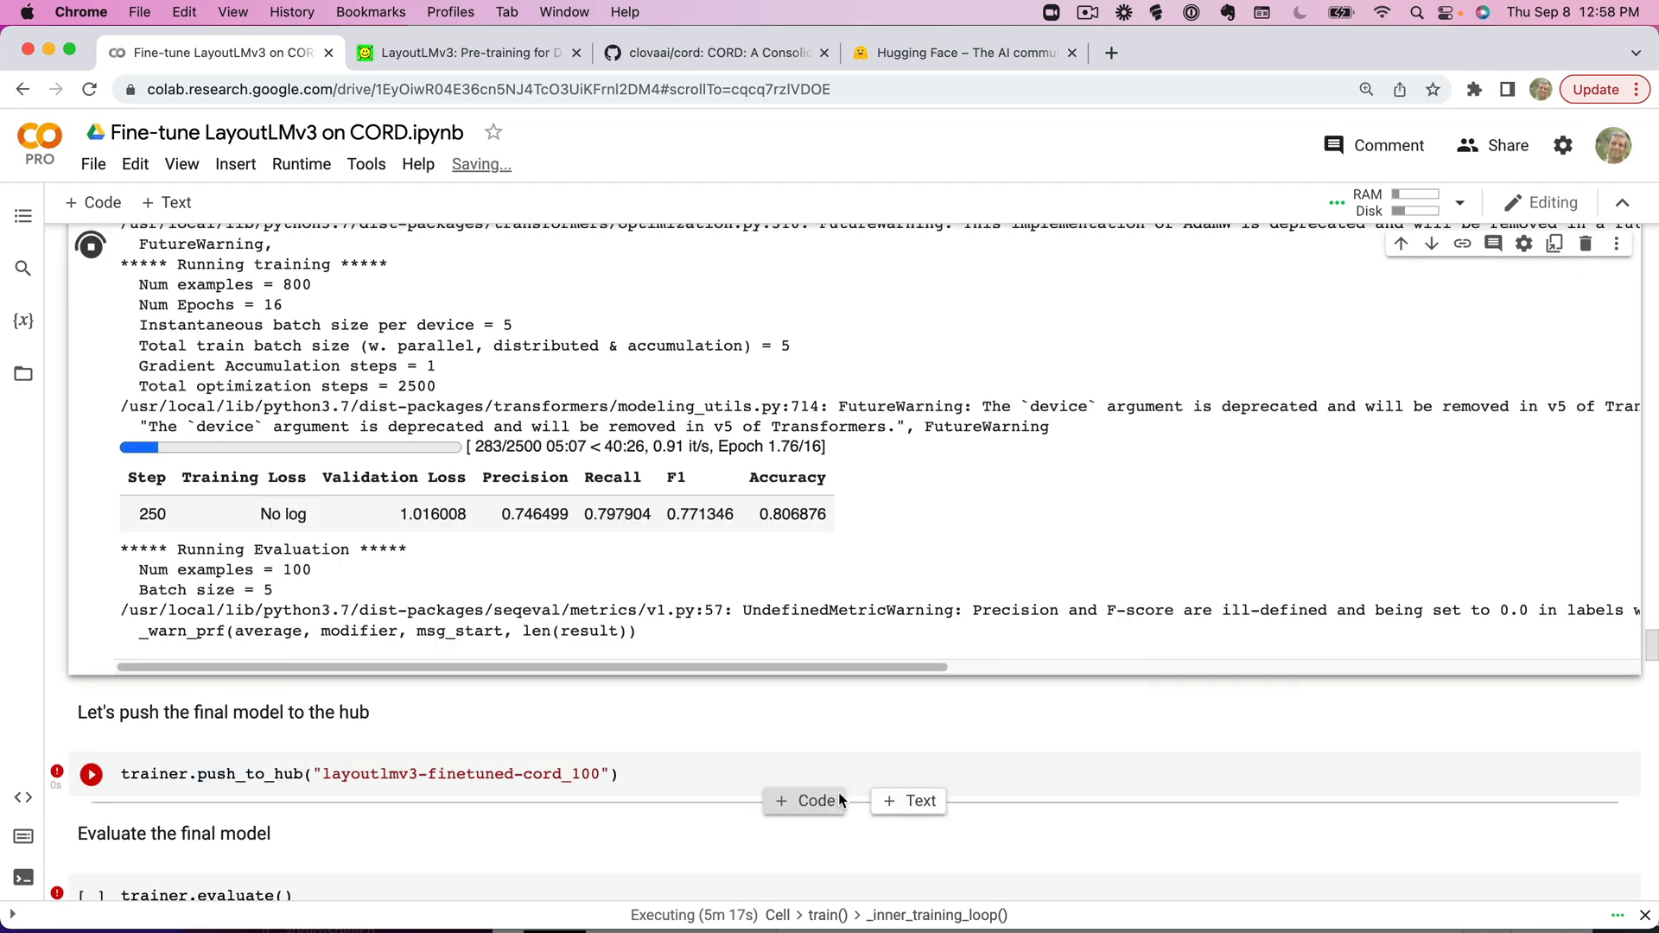
{"action": "scroll", "scroll_direction": "up", "scroll_amount": 3}
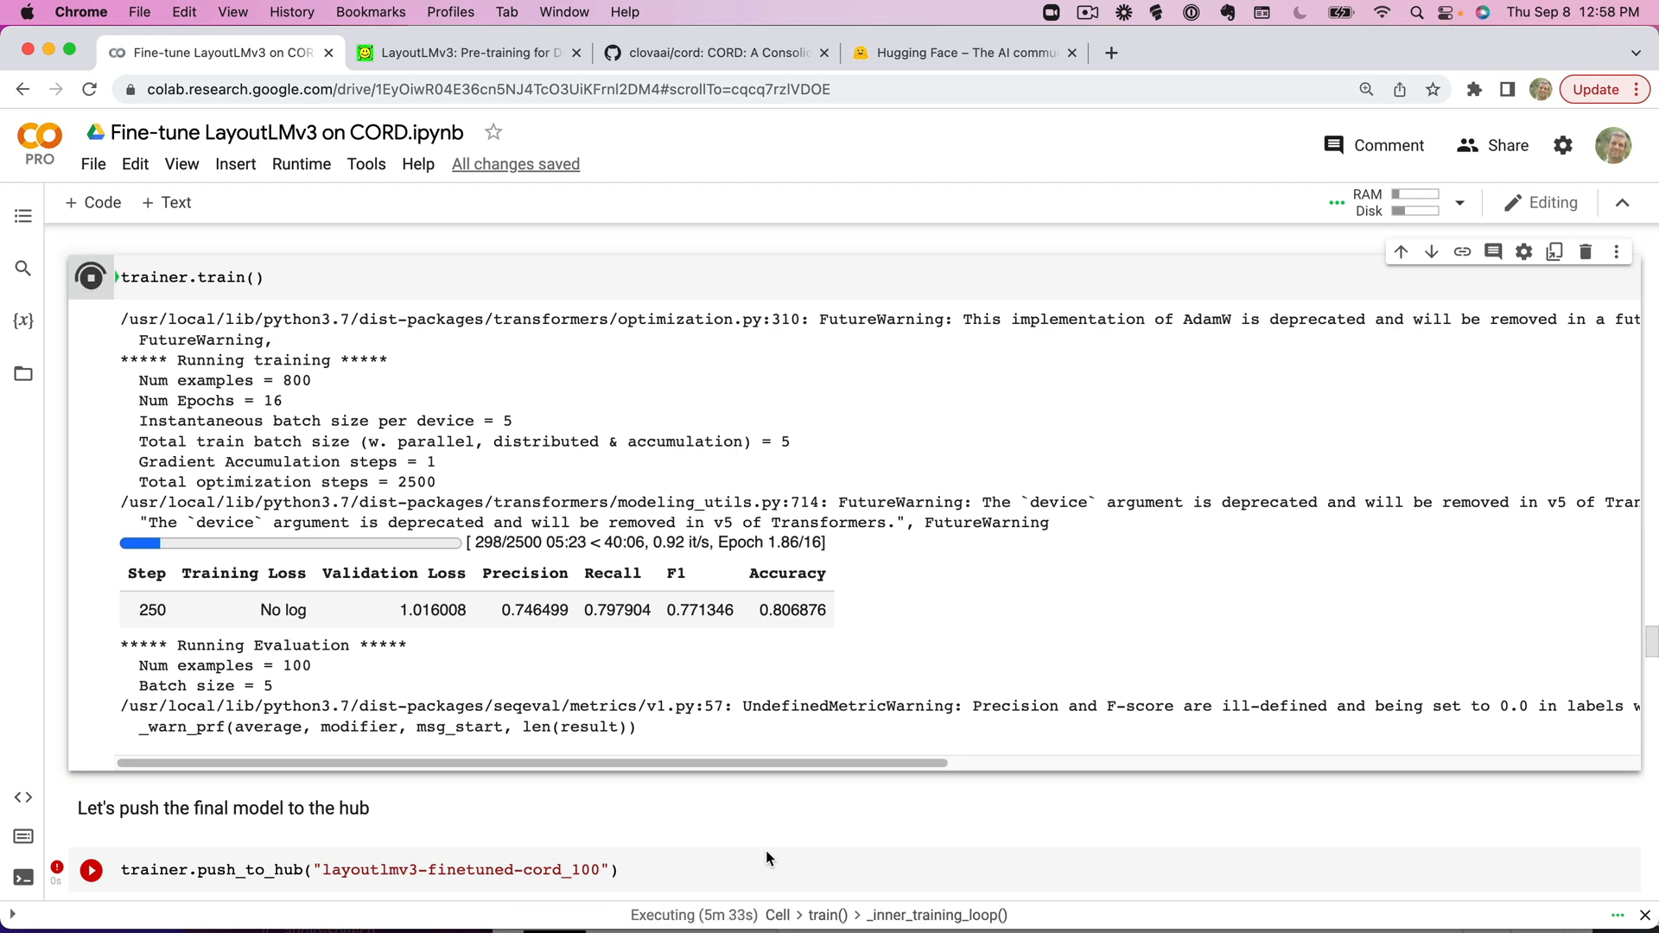
{"action": "scroll", "scroll_direction": "down", "scroll_amount": 3}
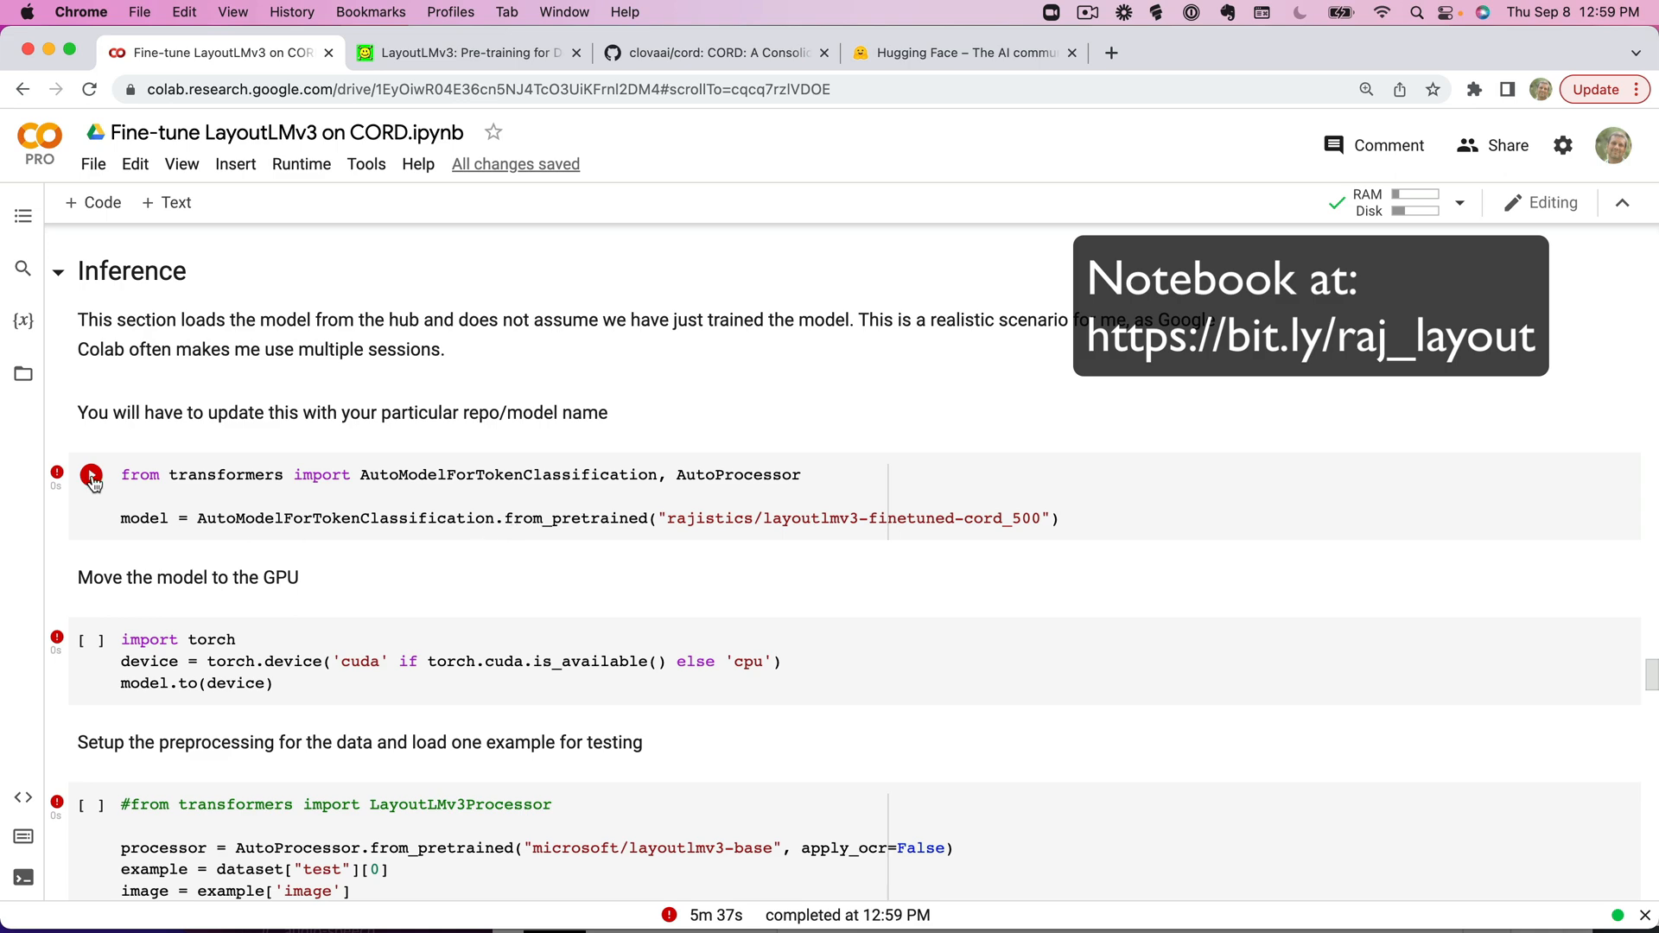
Run AutoModelForTokenClassification.from_pretrained on rajistics/layoutlmv3-finetuned-cord_500 and let the weights download.
{"action": "left_click", "coordinate": [91, 474]}
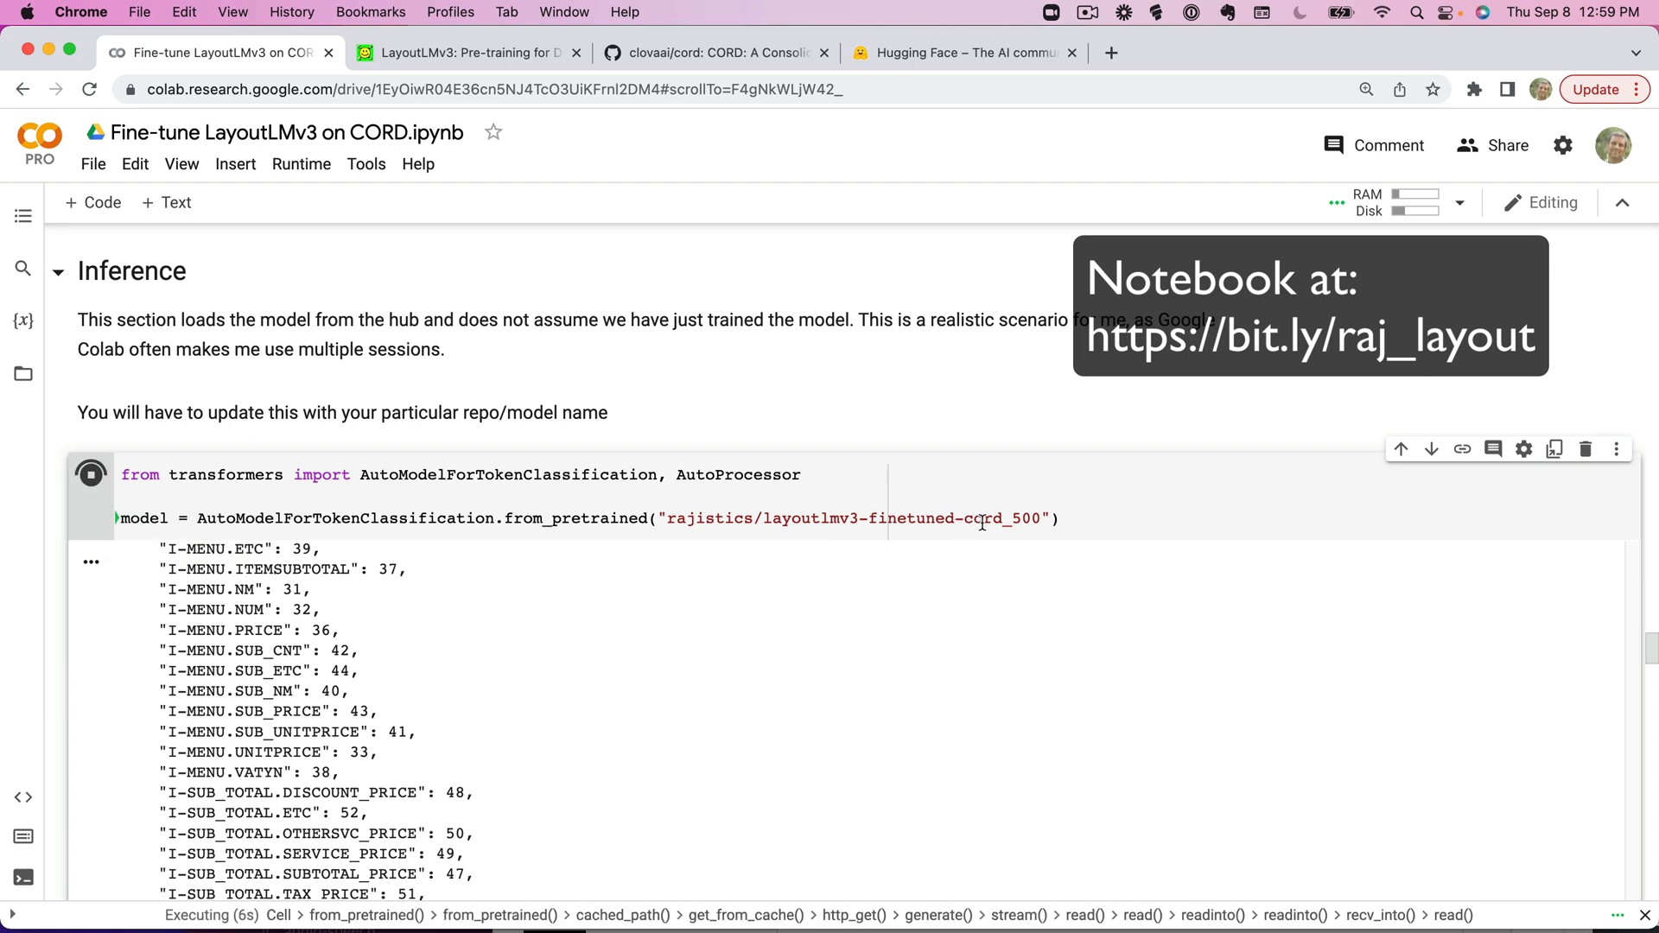
{"action": "scroll", "scroll_direction": "down", "scroll_amount": 3}
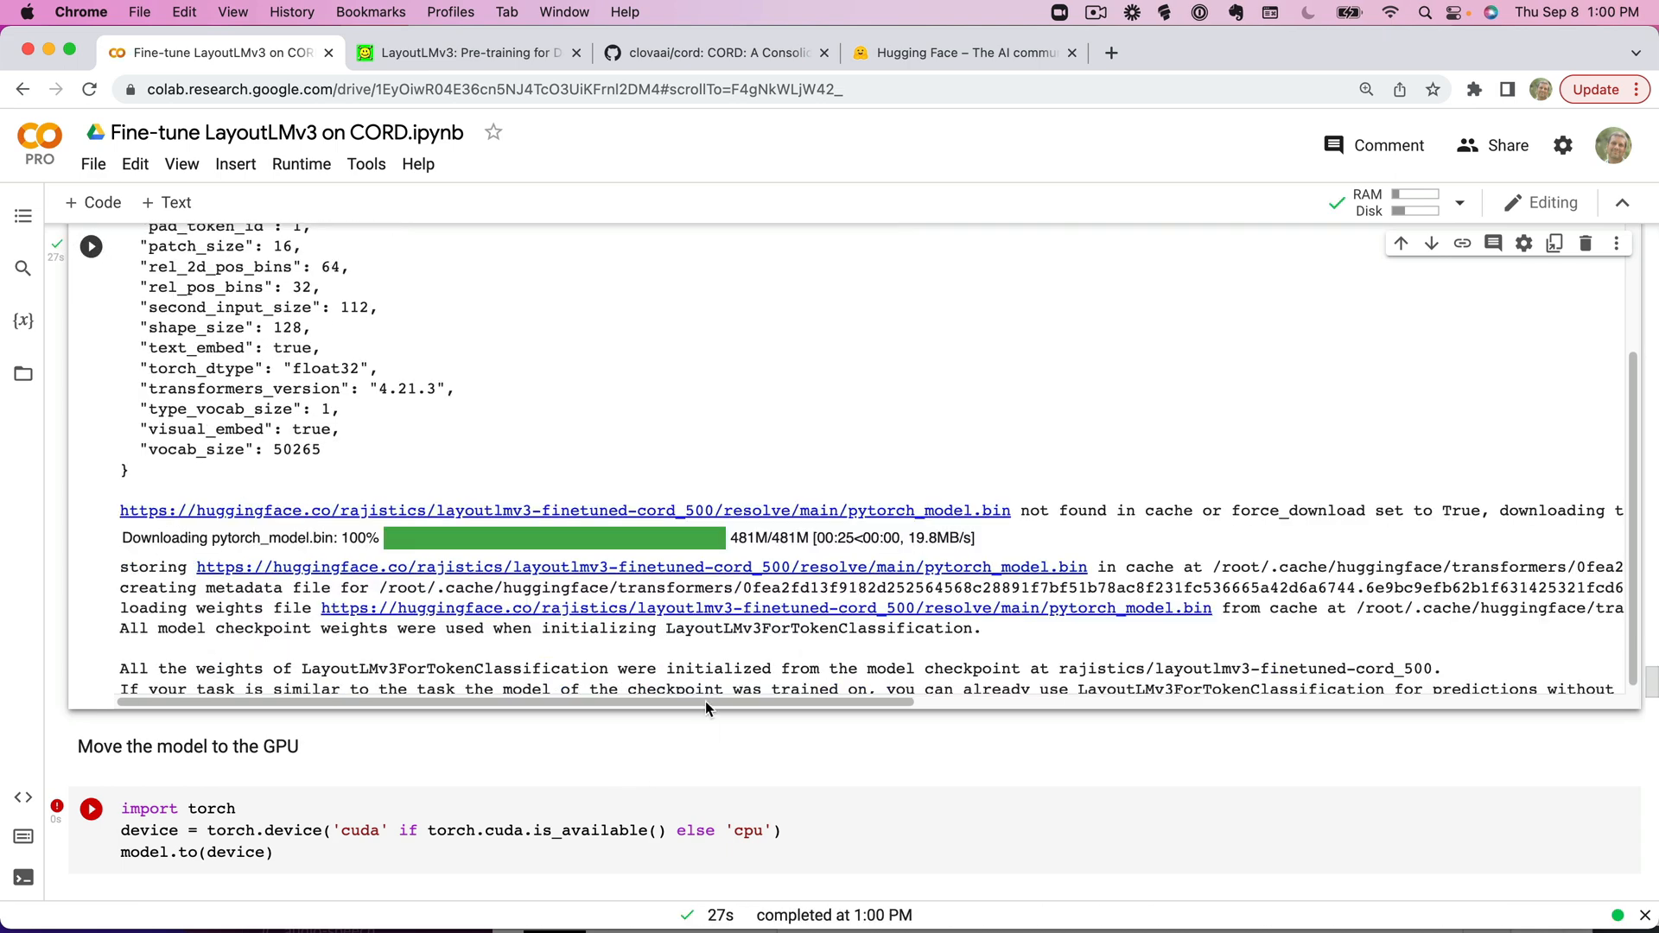
{"action": "scroll", "scroll_direction": "down", "scroll_amount": 3}
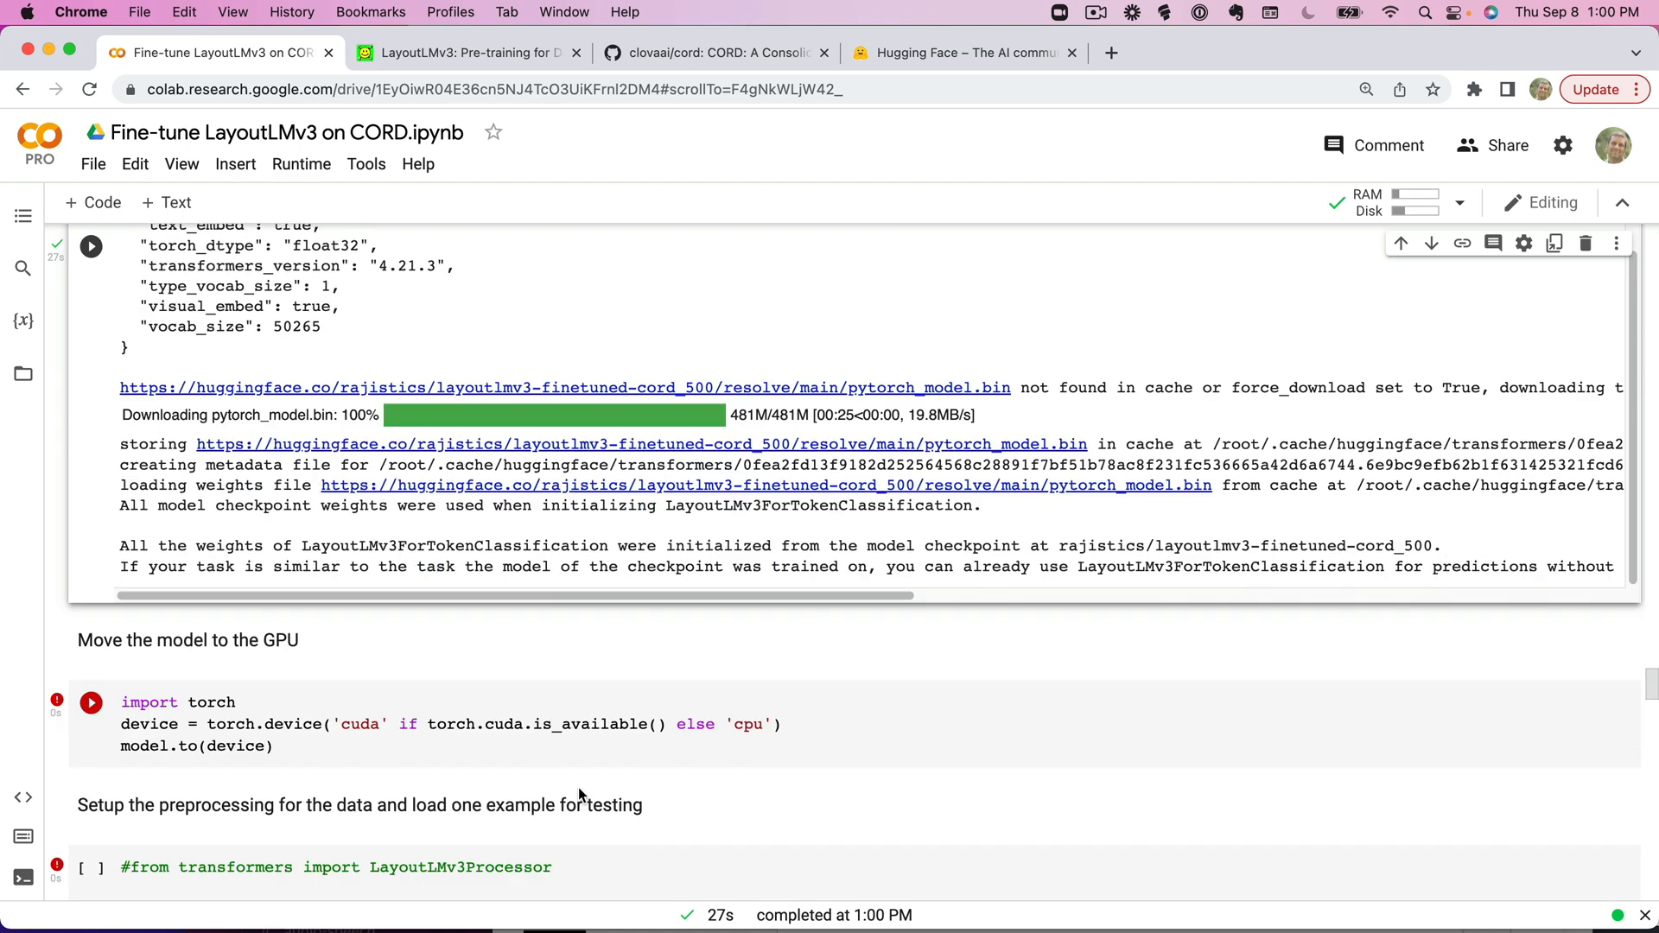
{"action": "scroll", "scroll_direction": "down", "scroll_amount": 3}
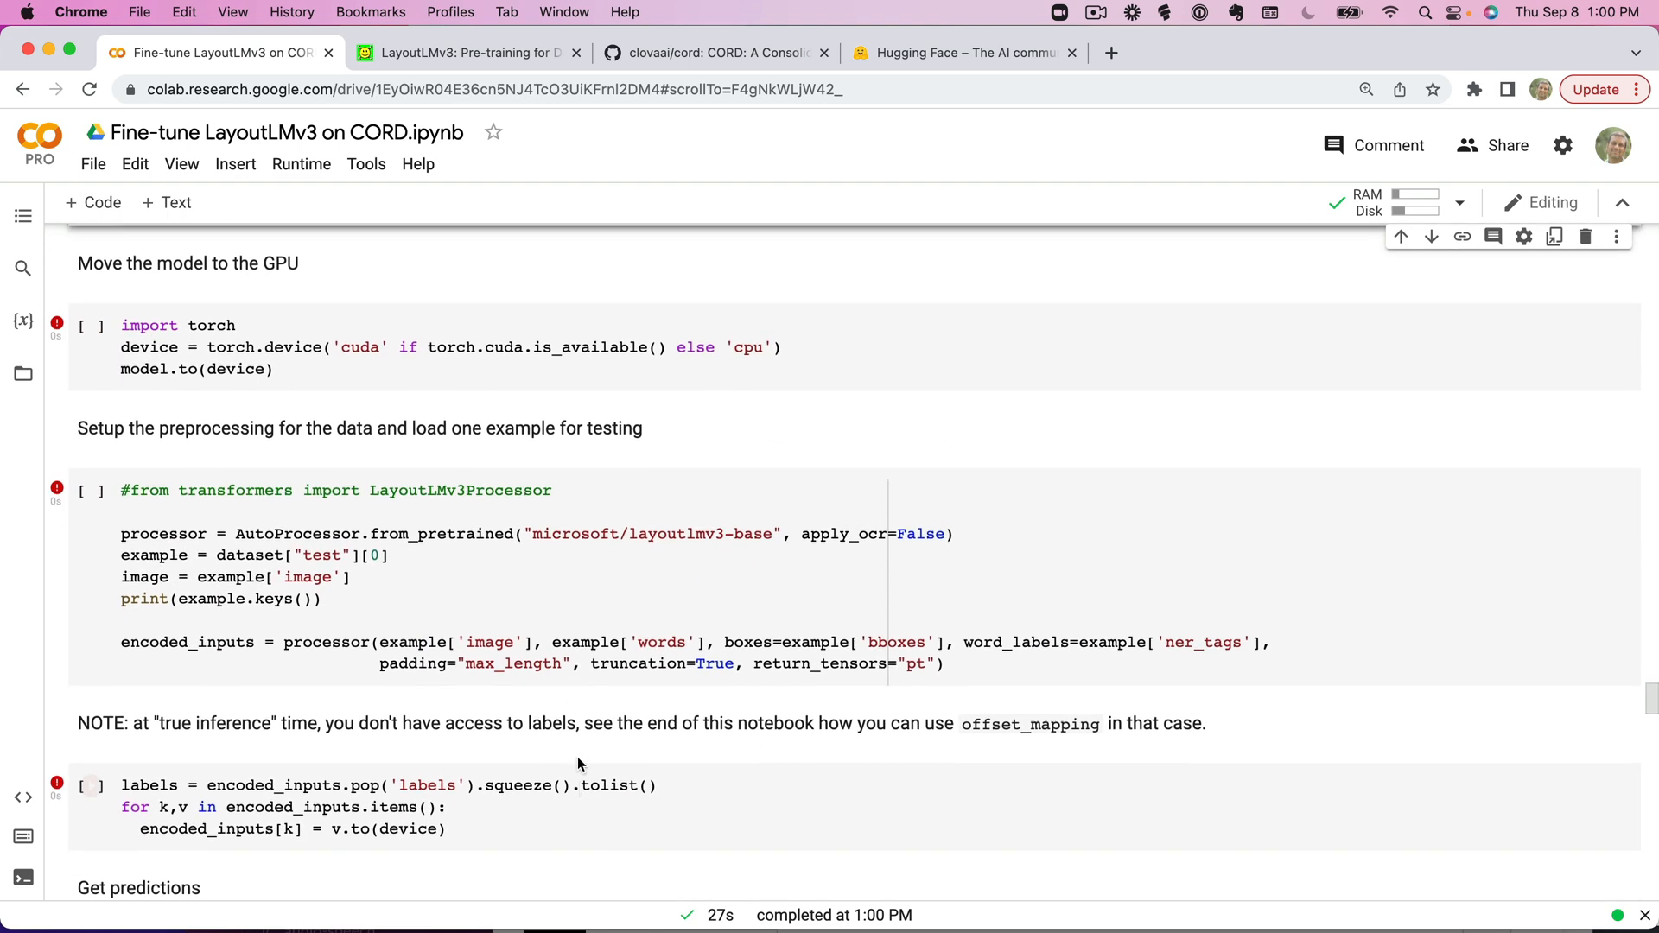
Move the model onto the GPU and preprocess one test example with the processor, popping its labels.
{"action": "left_click", "coordinate": [93, 325]}
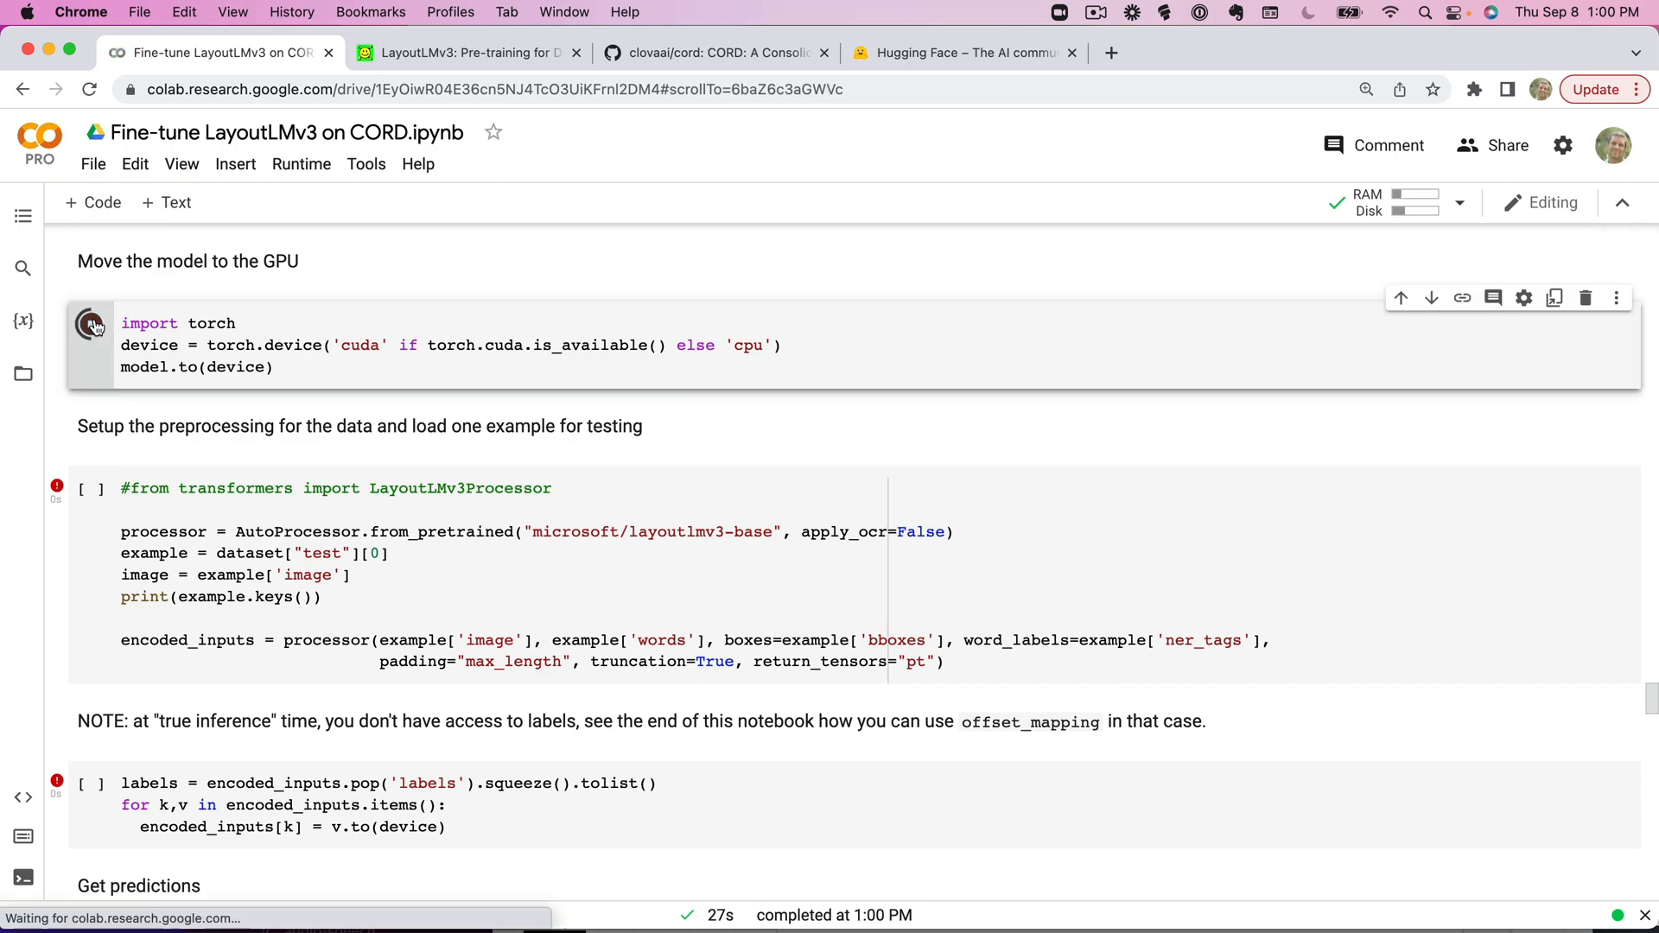
{"action": "left_click", "coordinate": [91, 323]}
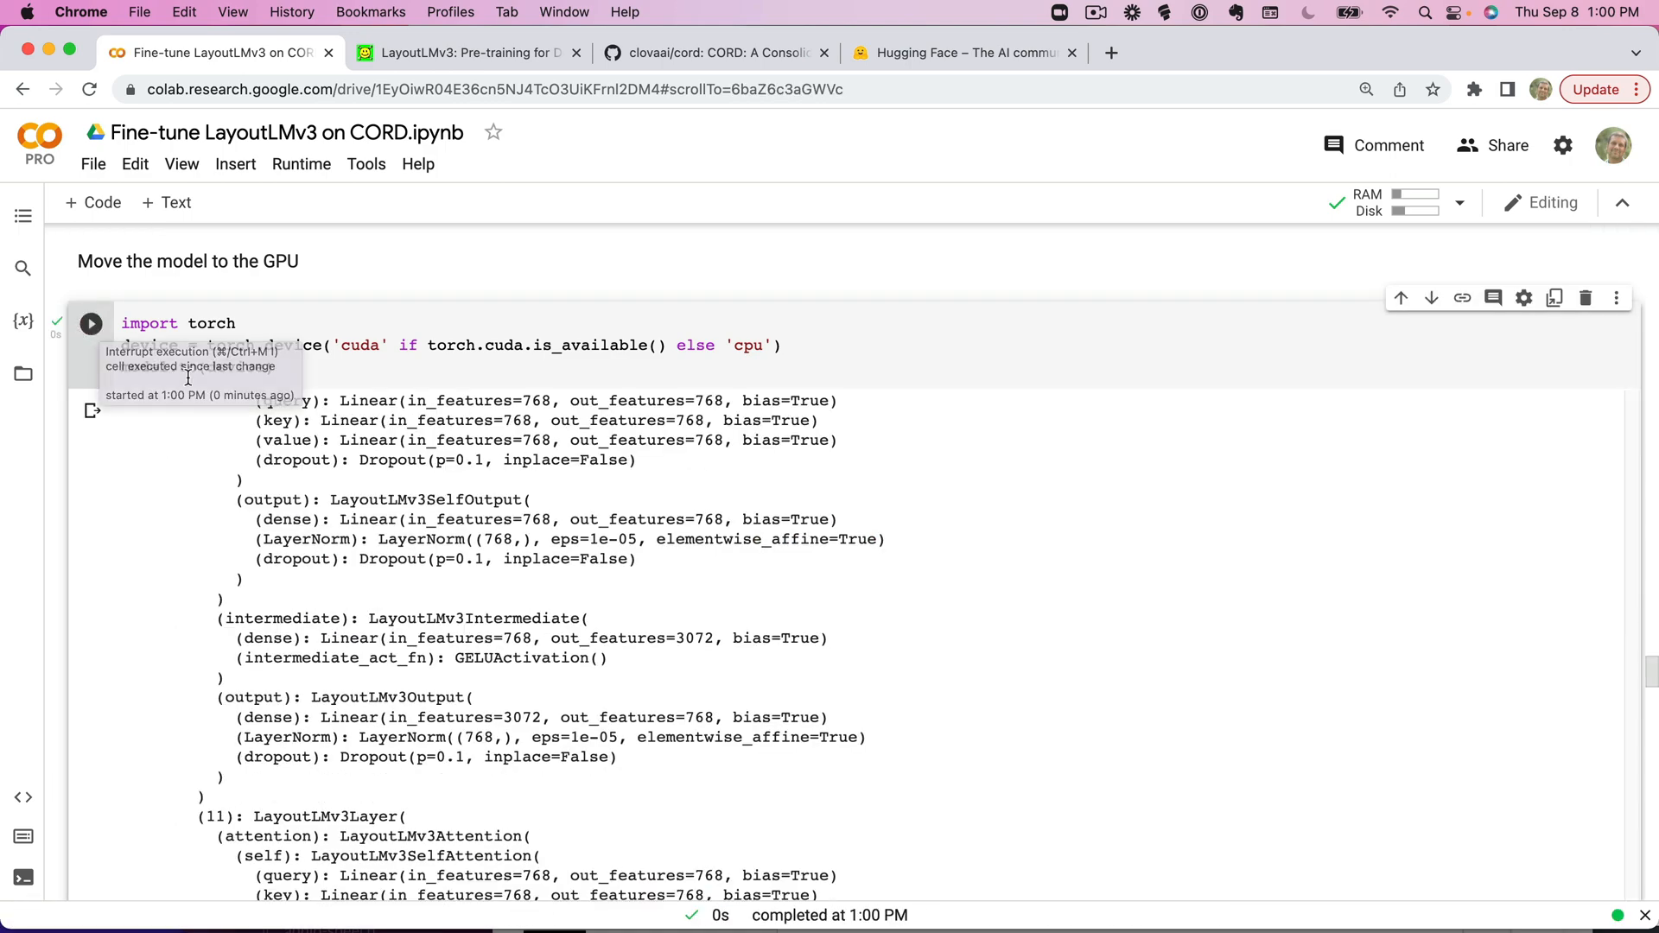
{"action": "scroll", "scroll_direction": "down", "scroll_amount": 3}
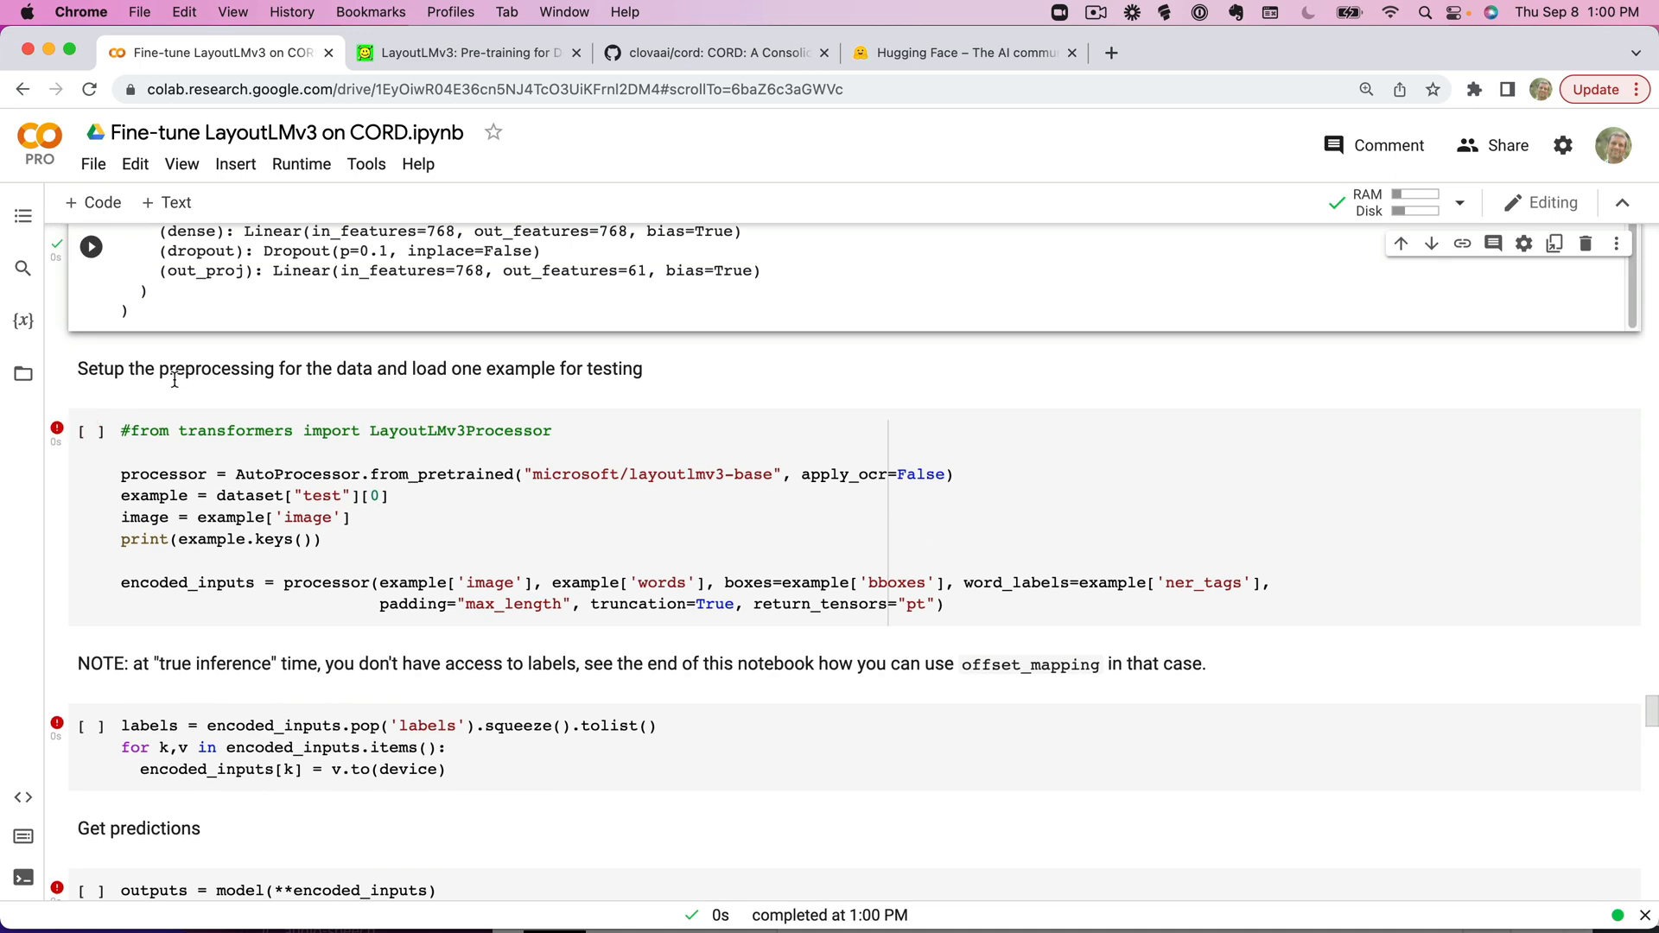
{"action": "left_click", "coordinate": [90, 431]}
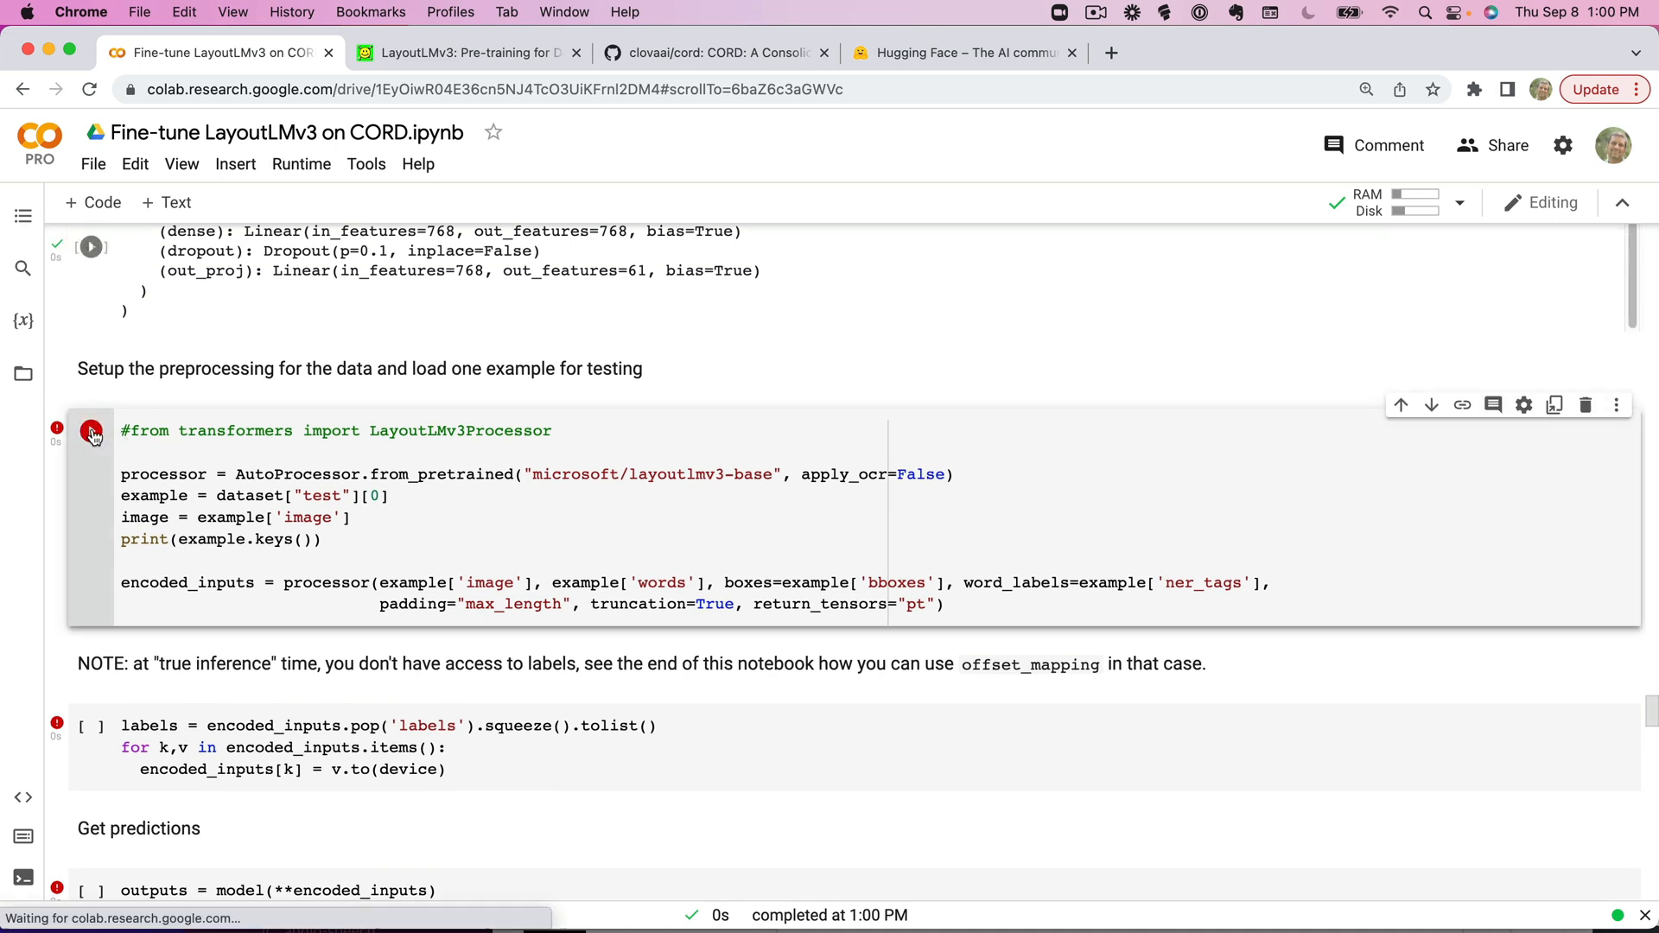
{"action": "left_click", "coordinate": [91, 432]}
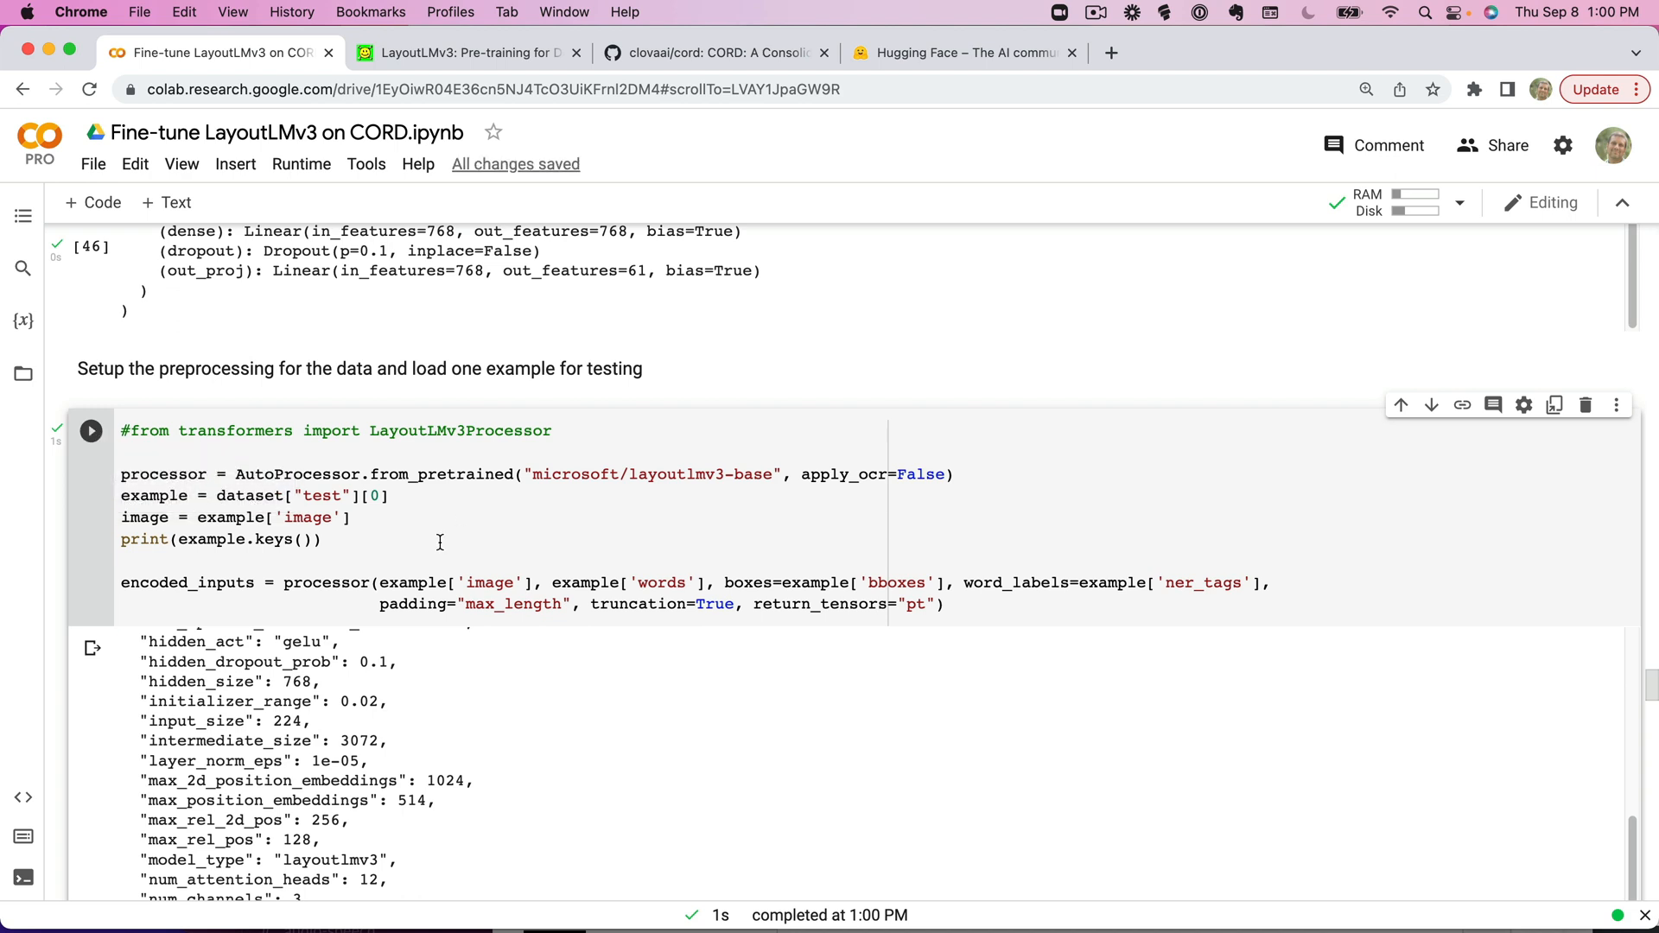
{"action": "mouse_move", "coordinate": [442, 518]}
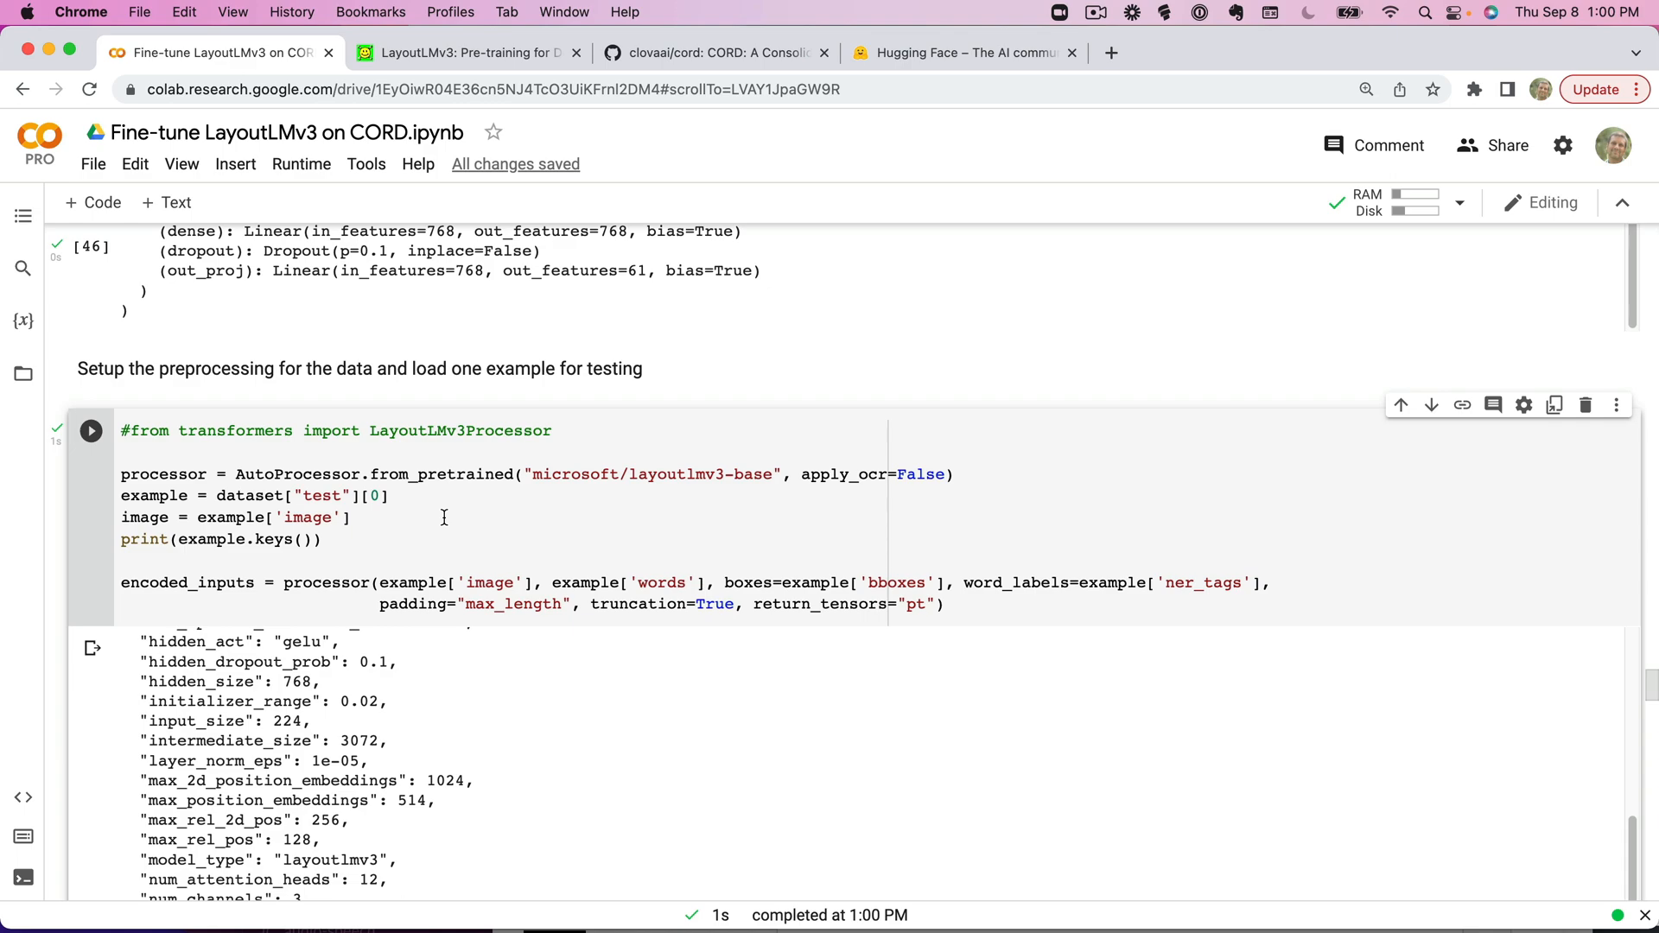
{"action": "scroll", "scroll_direction": "down", "scroll_amount": 3}
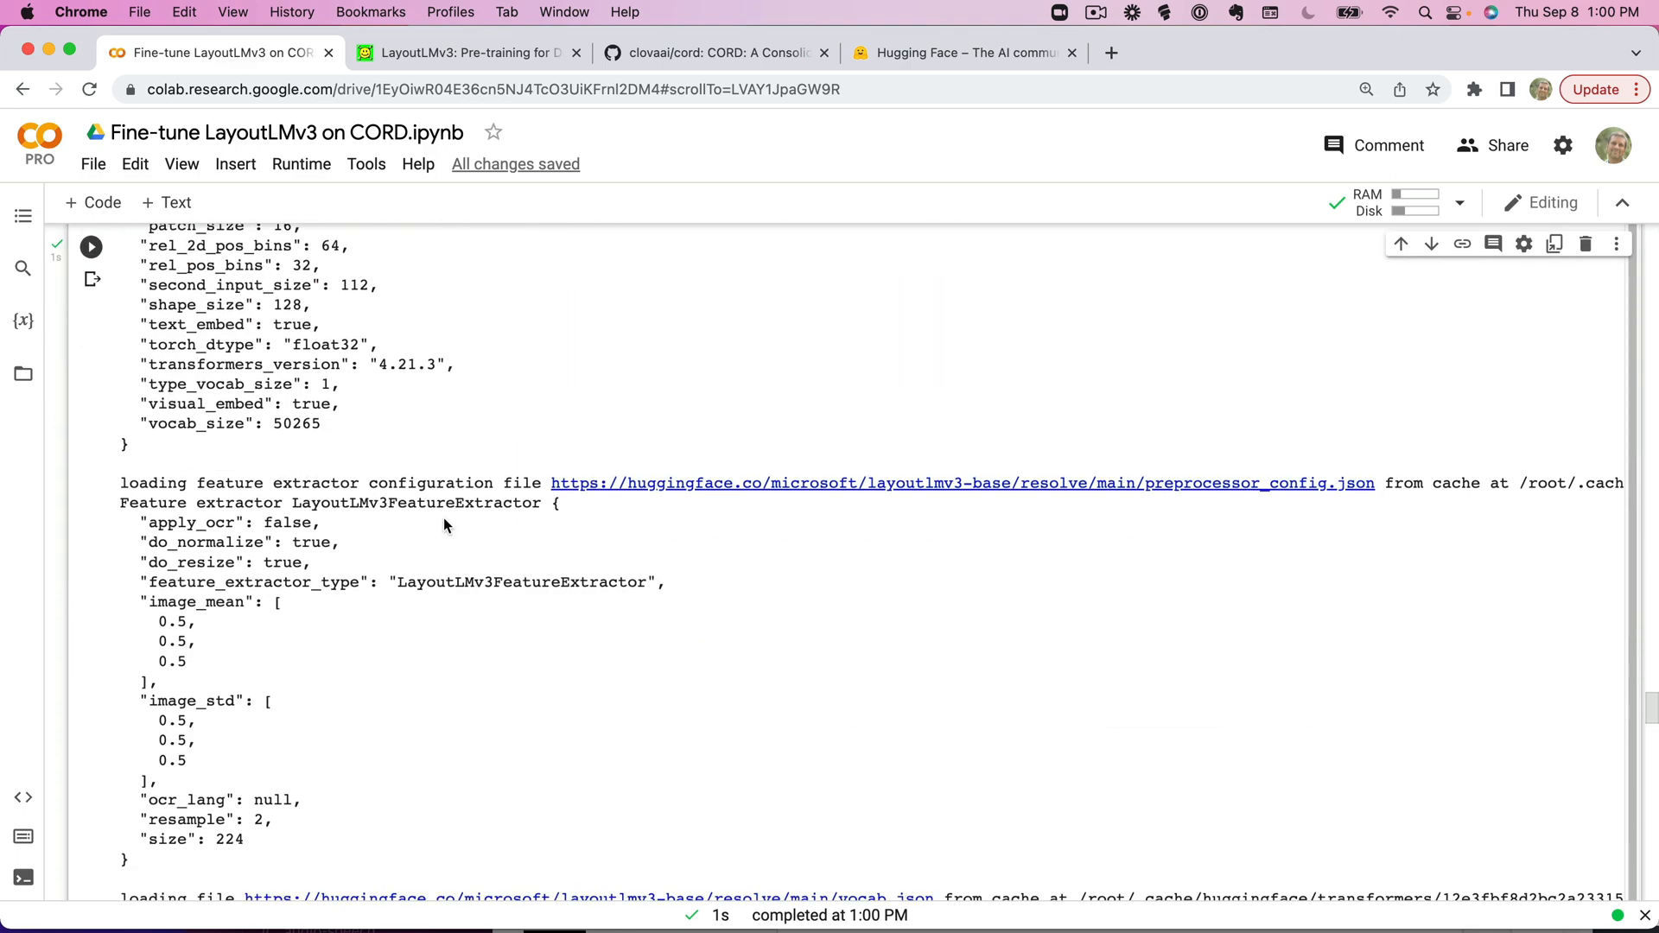
{"action": "scroll", "scroll_direction": "down", "scroll_amount": 3}
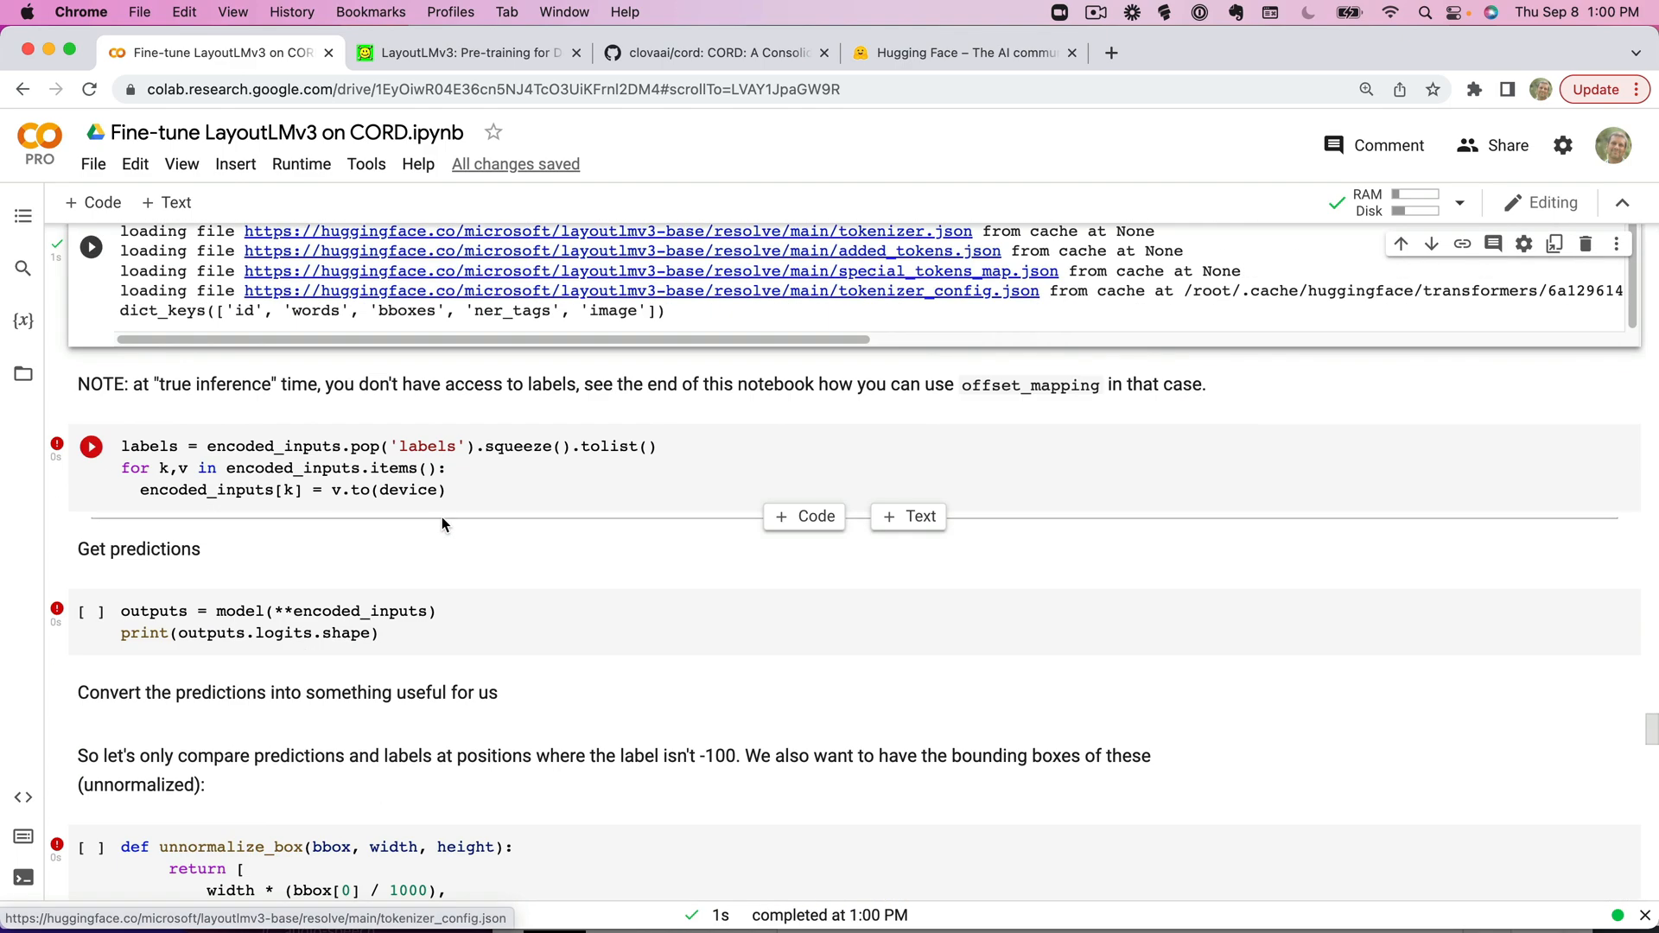
Get predictions with logits of shape [1, 512, 61], then define unnormalize_box and the feature column names.
{"action": "left_click", "coordinate": [90, 446]}
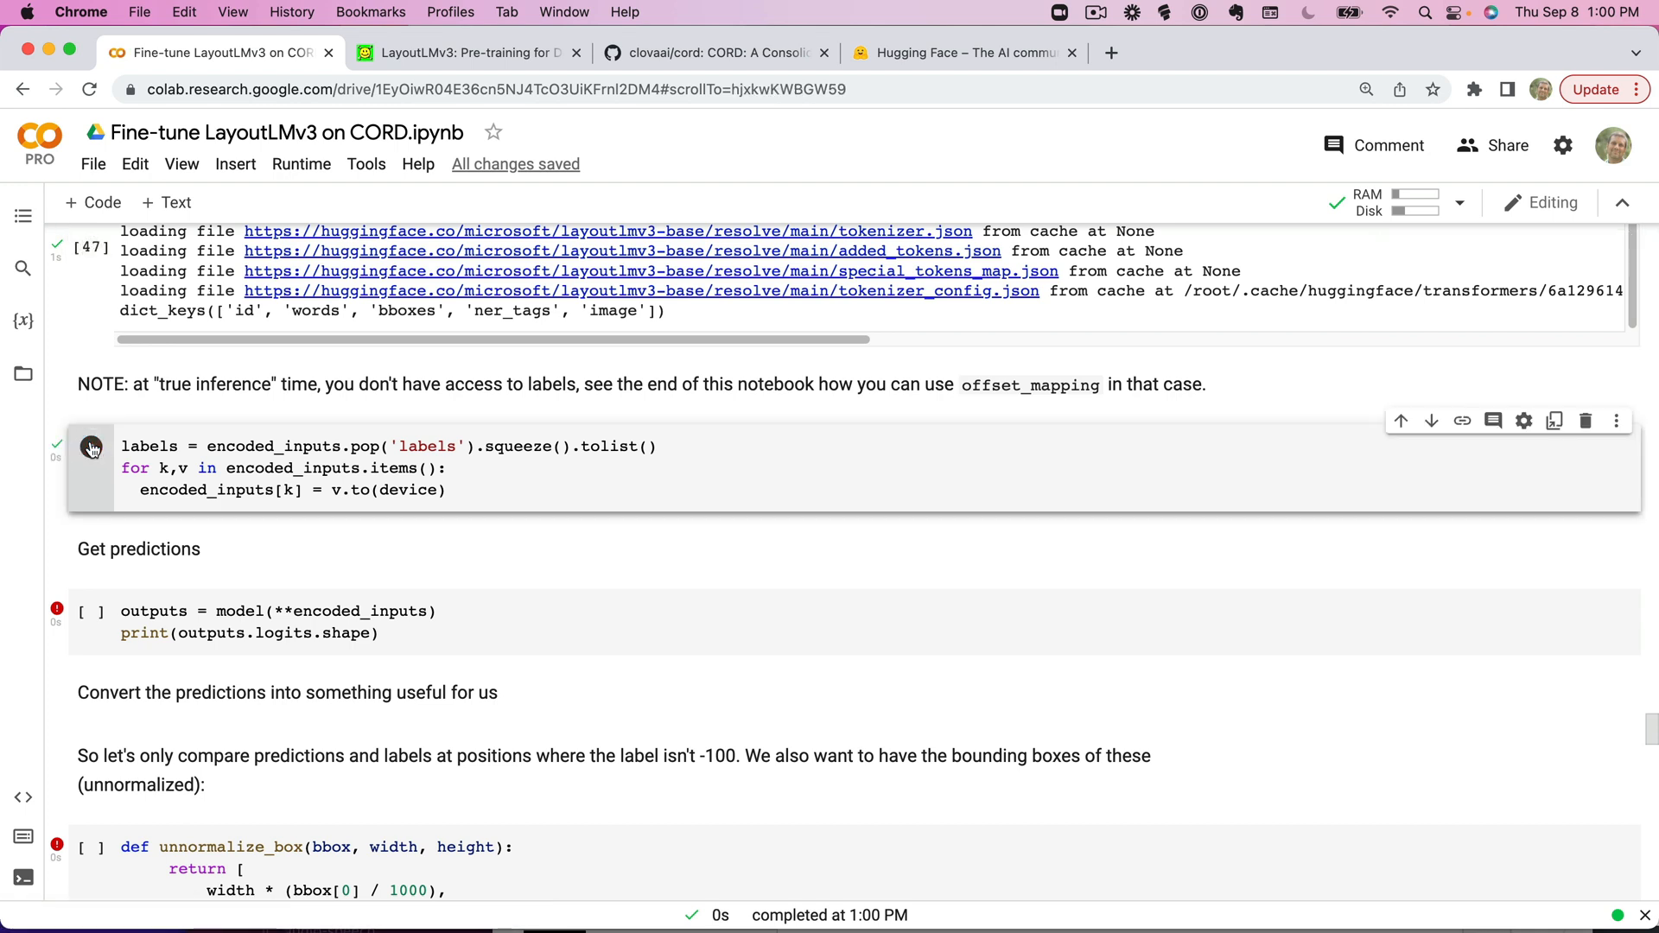
{"action": "mouse_move", "coordinate": [90, 615]}
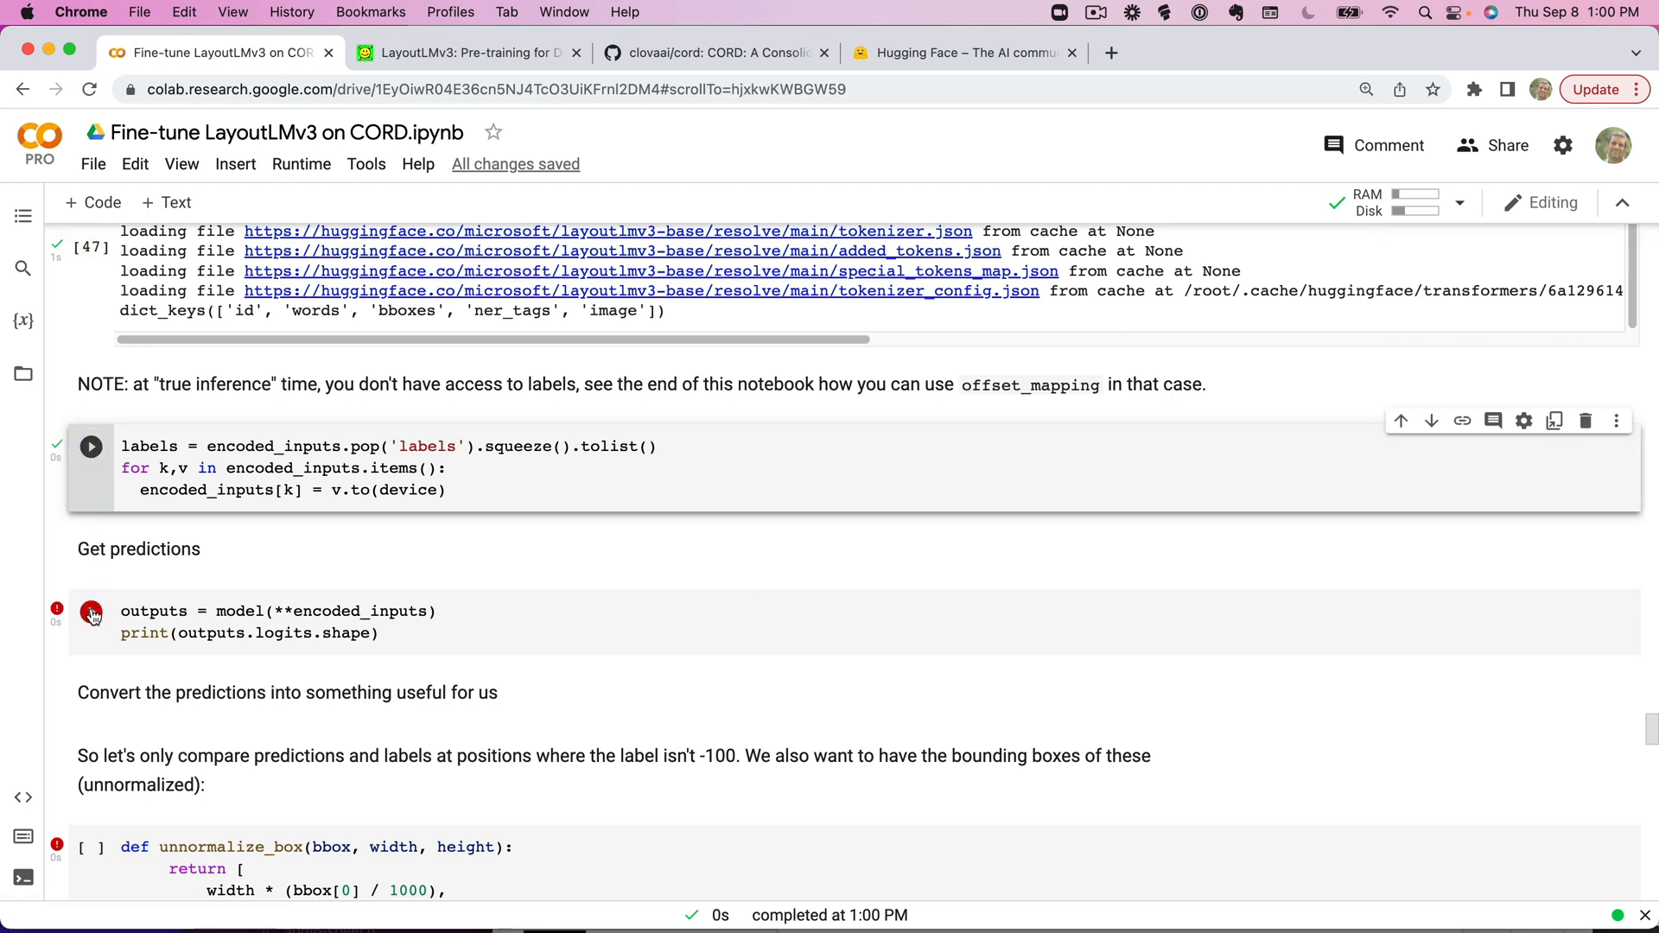
{"action": "left_click", "coordinate": [90, 611]}
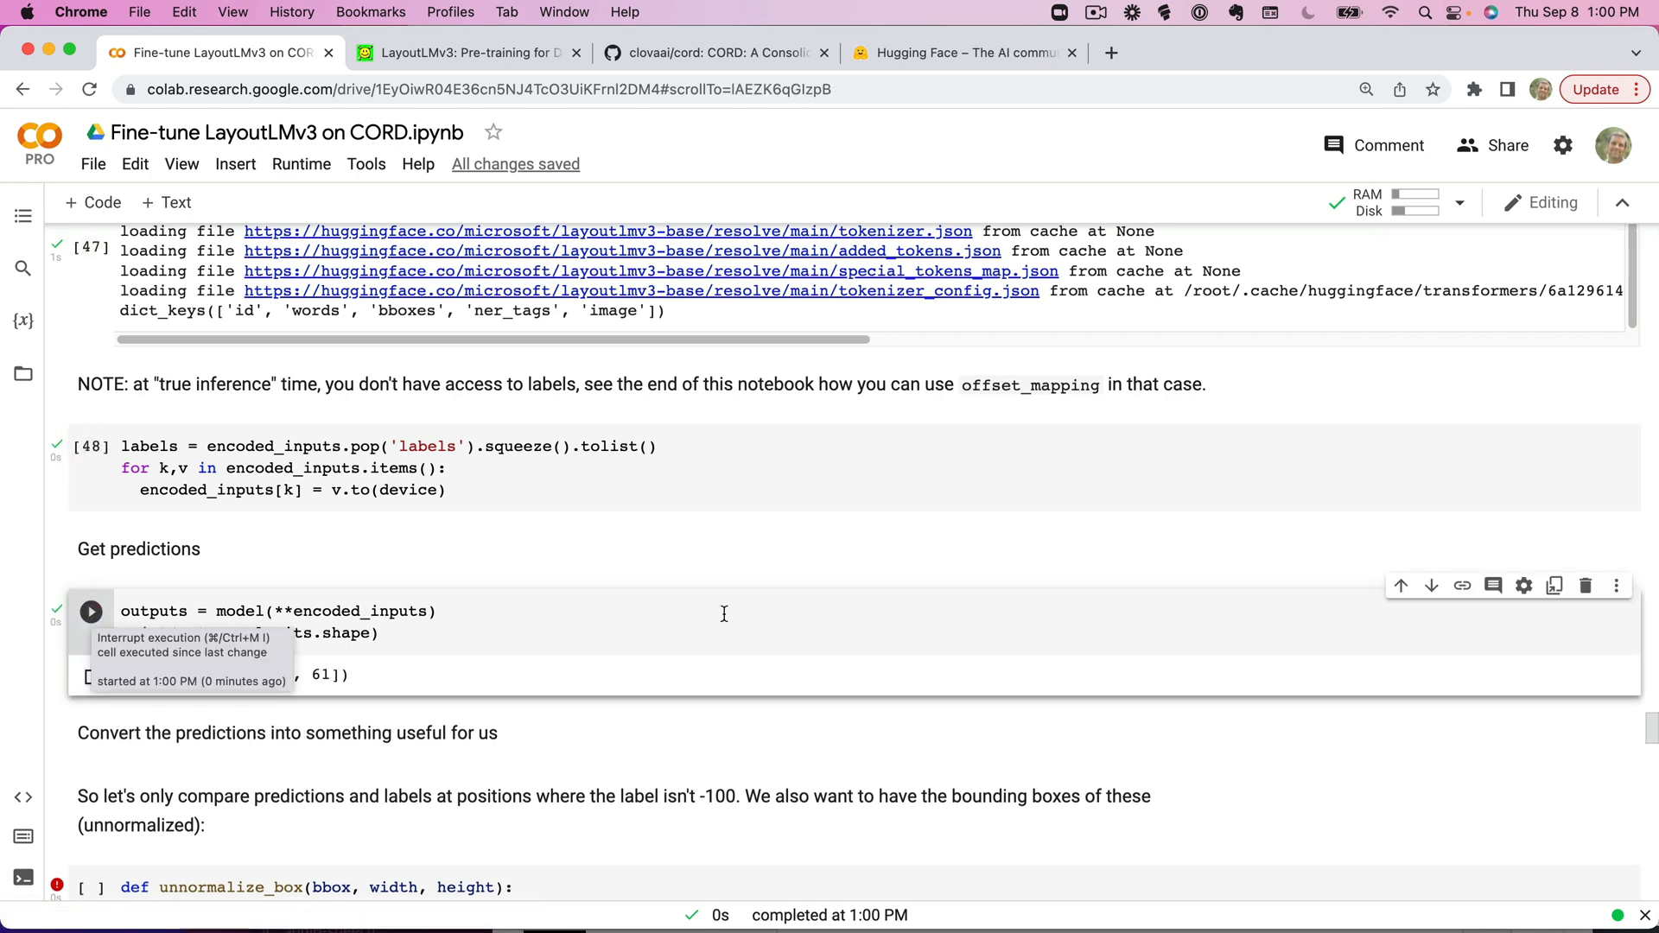
{"action": "mouse_move", "coordinate": [598, 603]}
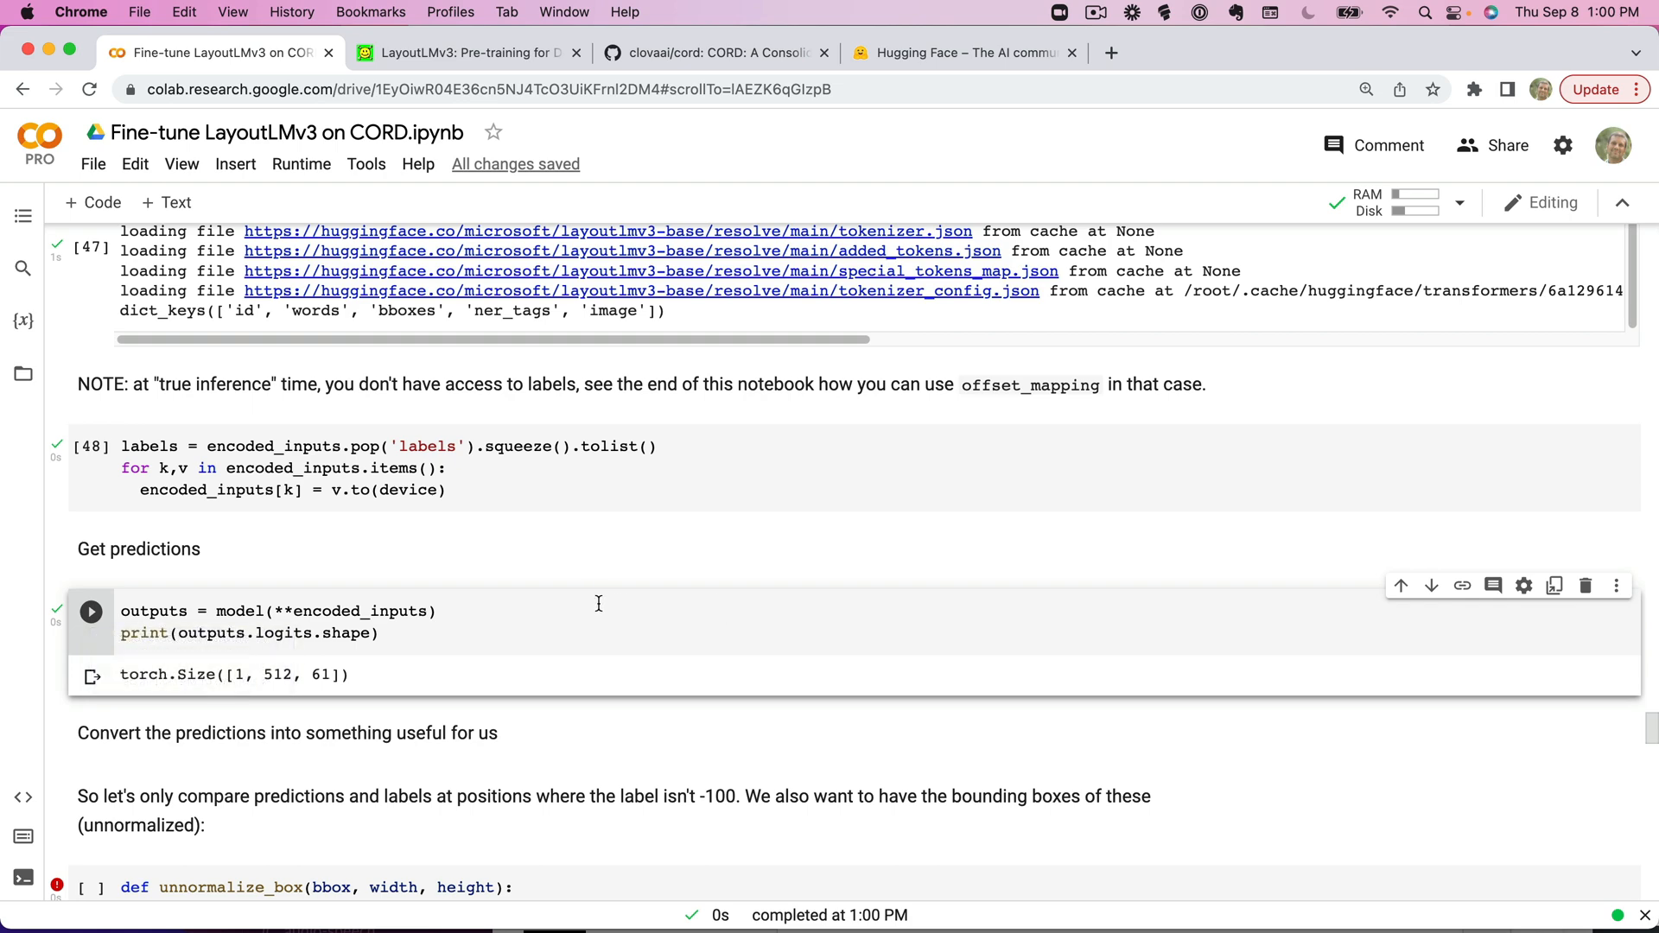
{"action": "scroll", "scroll_direction": "down", "scroll_amount": 3}
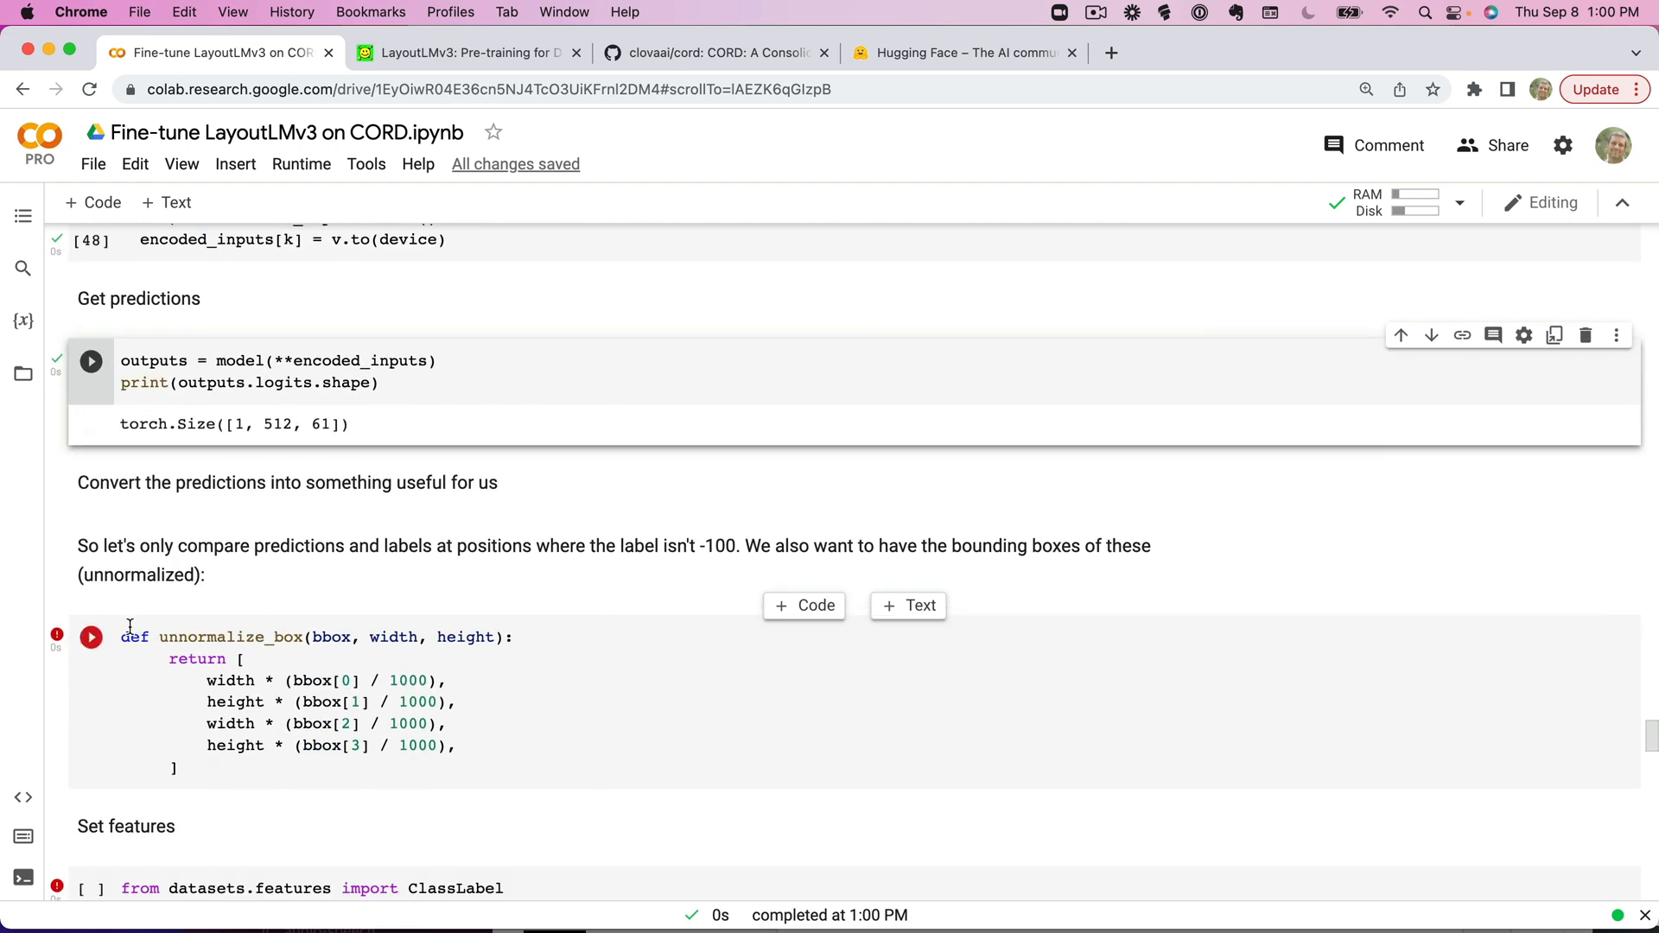
{"action": "left_click", "coordinate": [91, 636]}
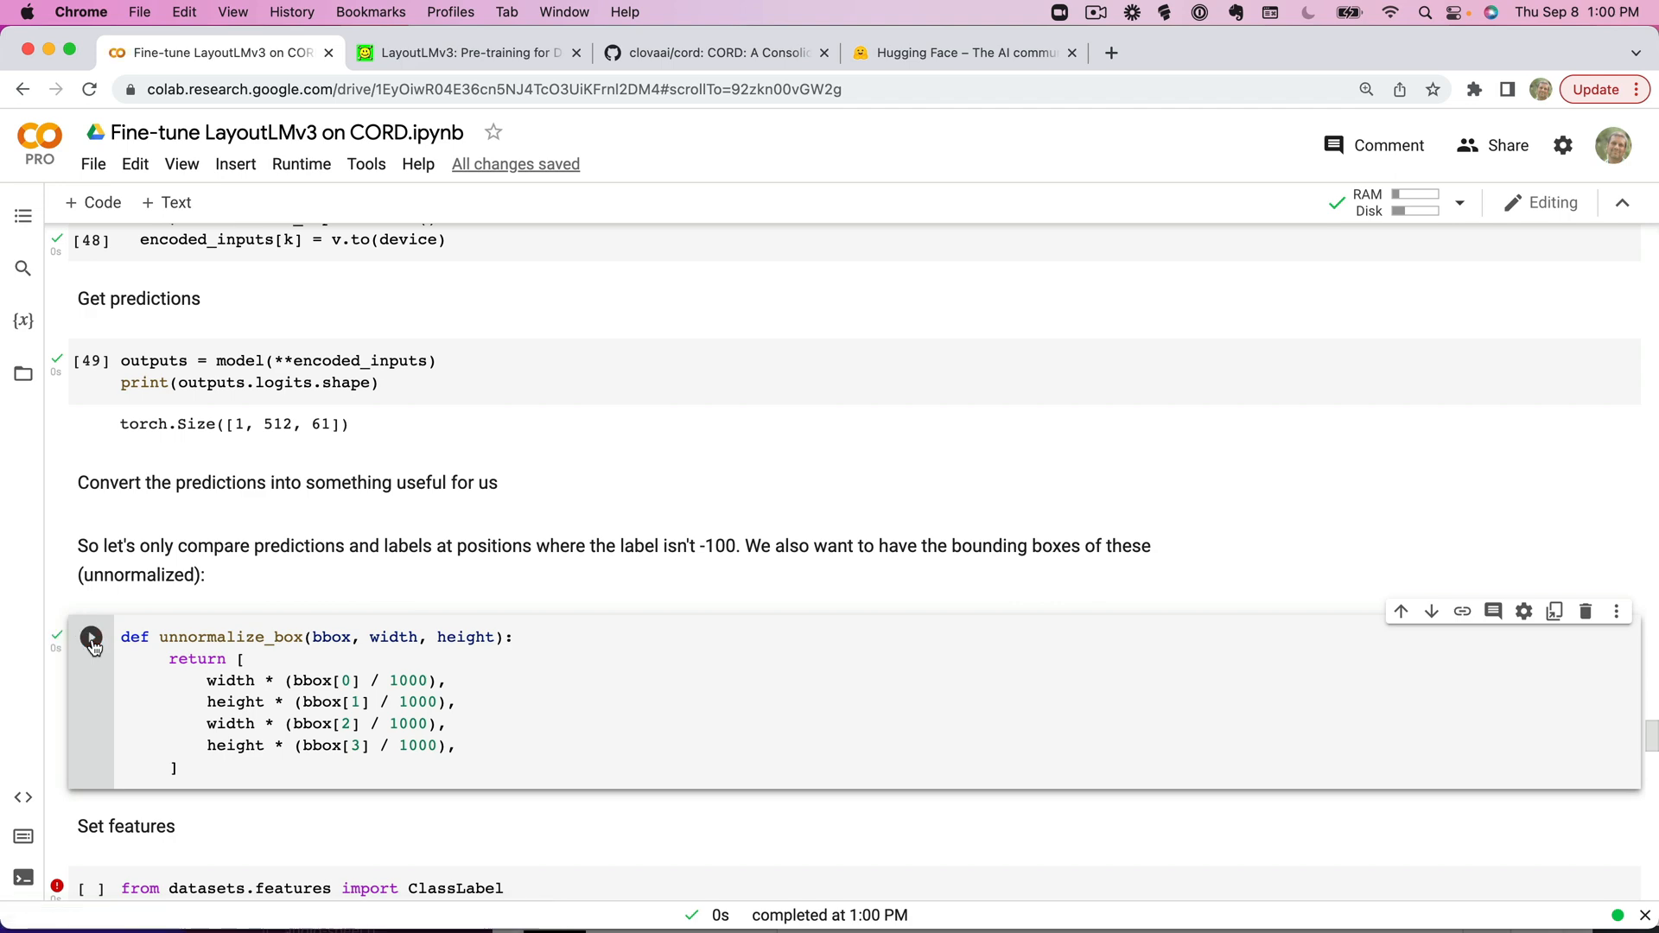
{"action": "scroll", "scroll_direction": "down", "scroll_amount": 3}
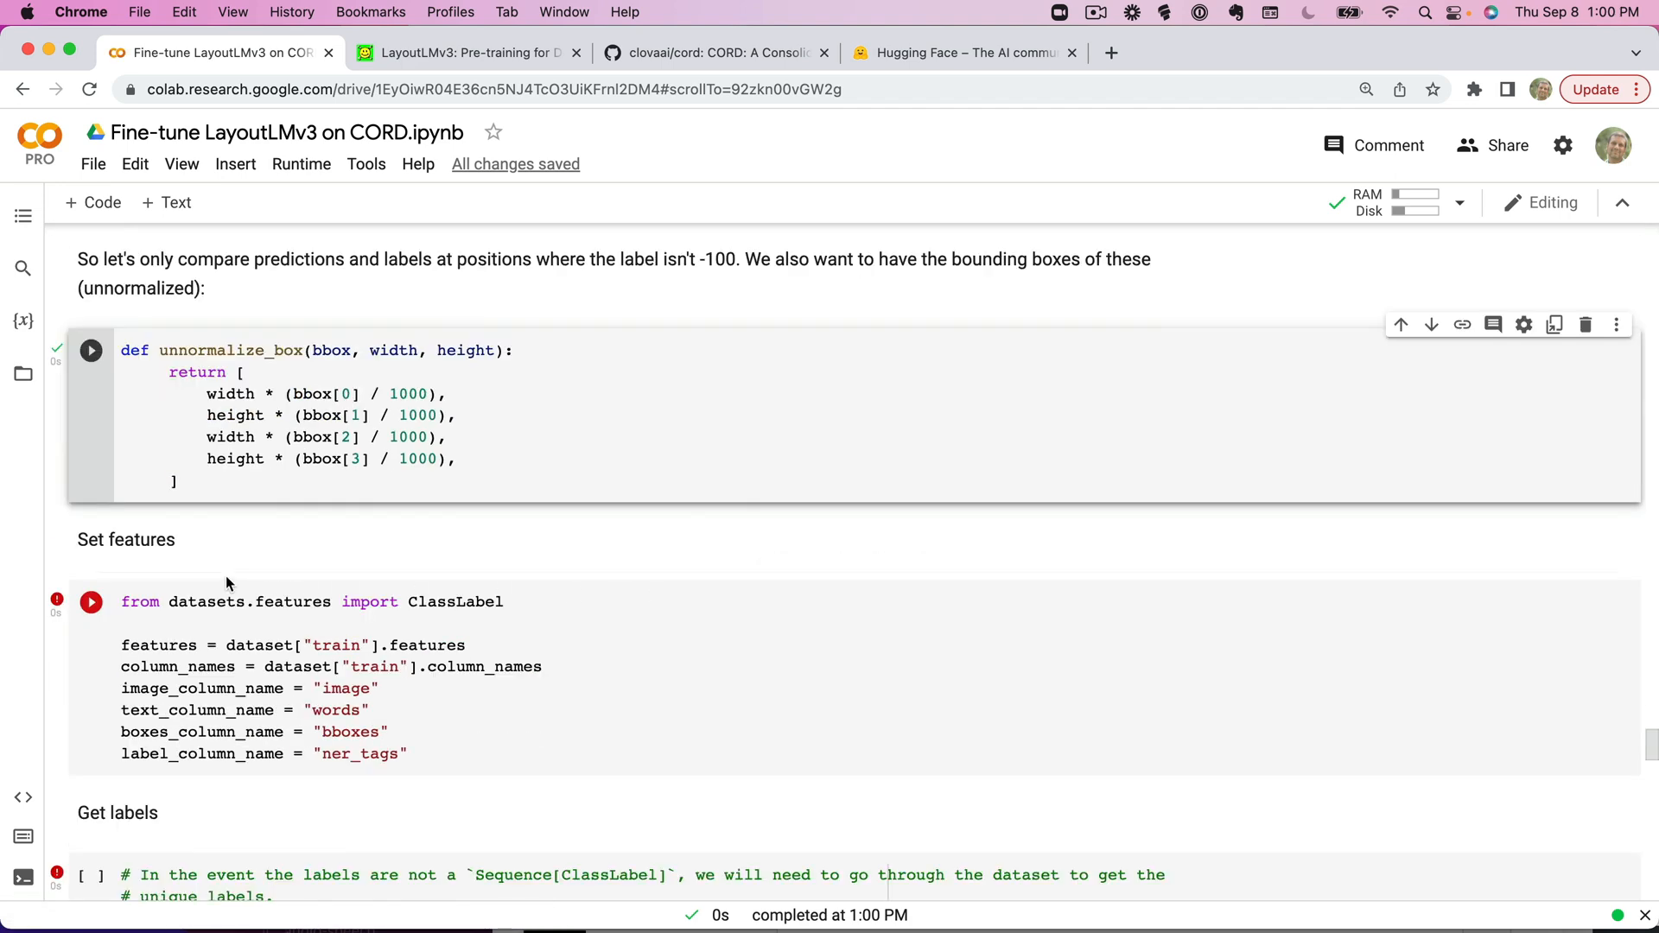
{"action": "left_click", "coordinate": [91, 601]}
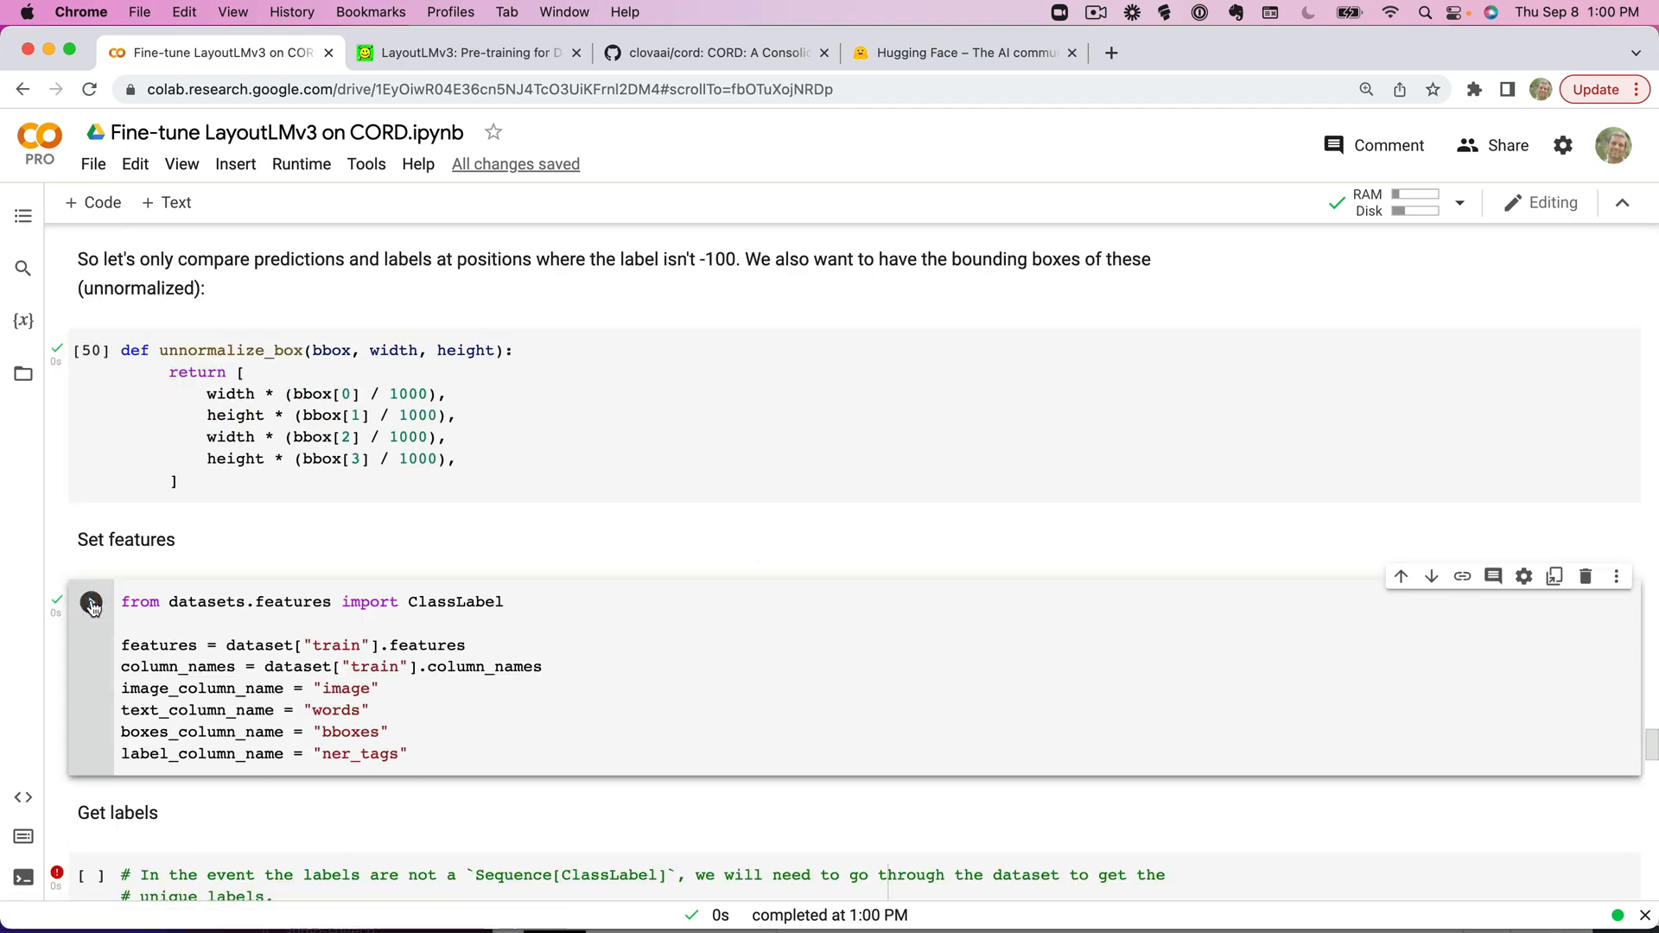
{"action": "scroll", "scroll_direction": "down", "scroll_amount": 3}
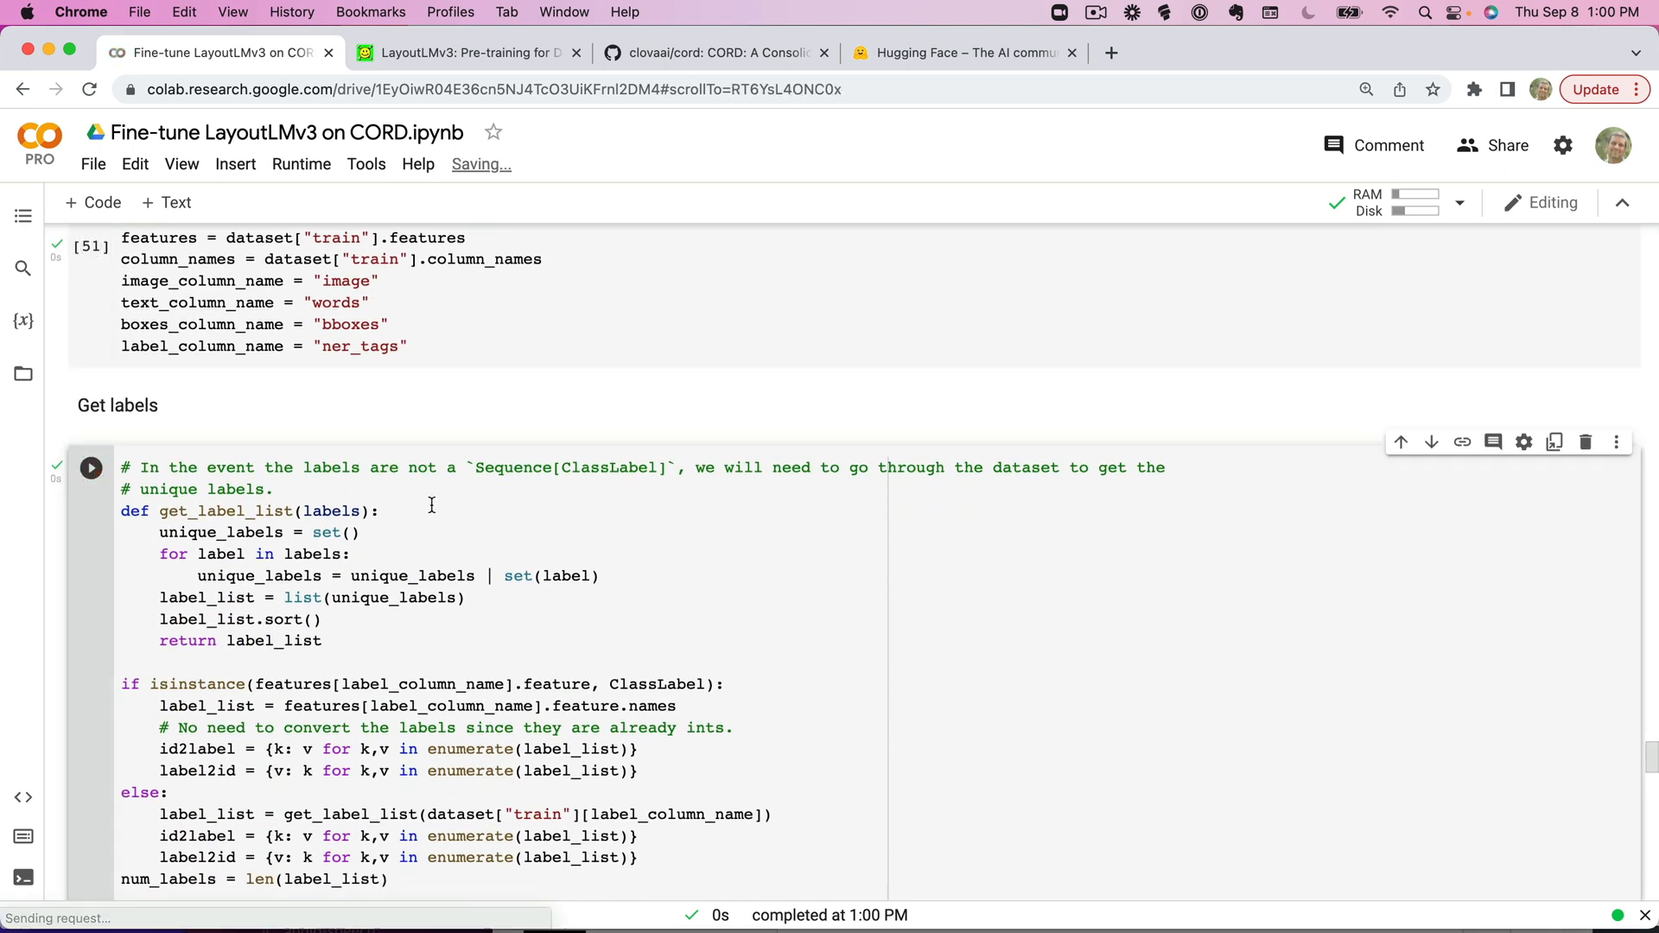
Run the Get Predictions cell to build true_predictions, labels and unnormalized boxes for the example.
{"action": "scroll", "scroll_direction": "down", "scroll_amount": 3}
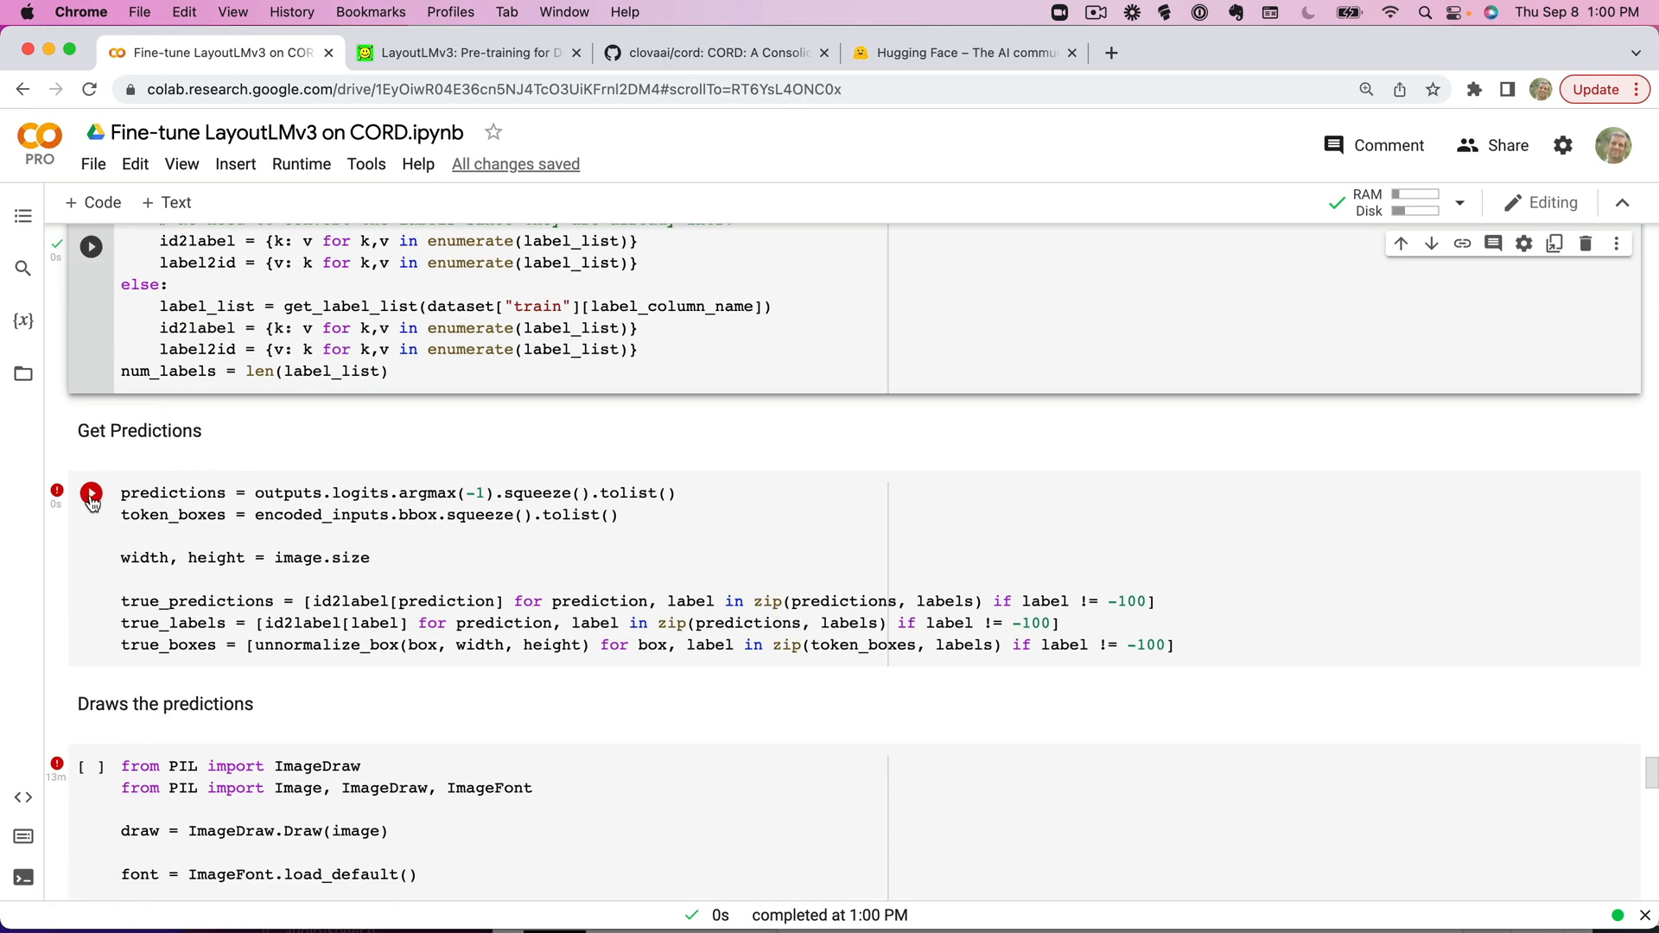
{"action": "left_click", "coordinate": [91, 492]}
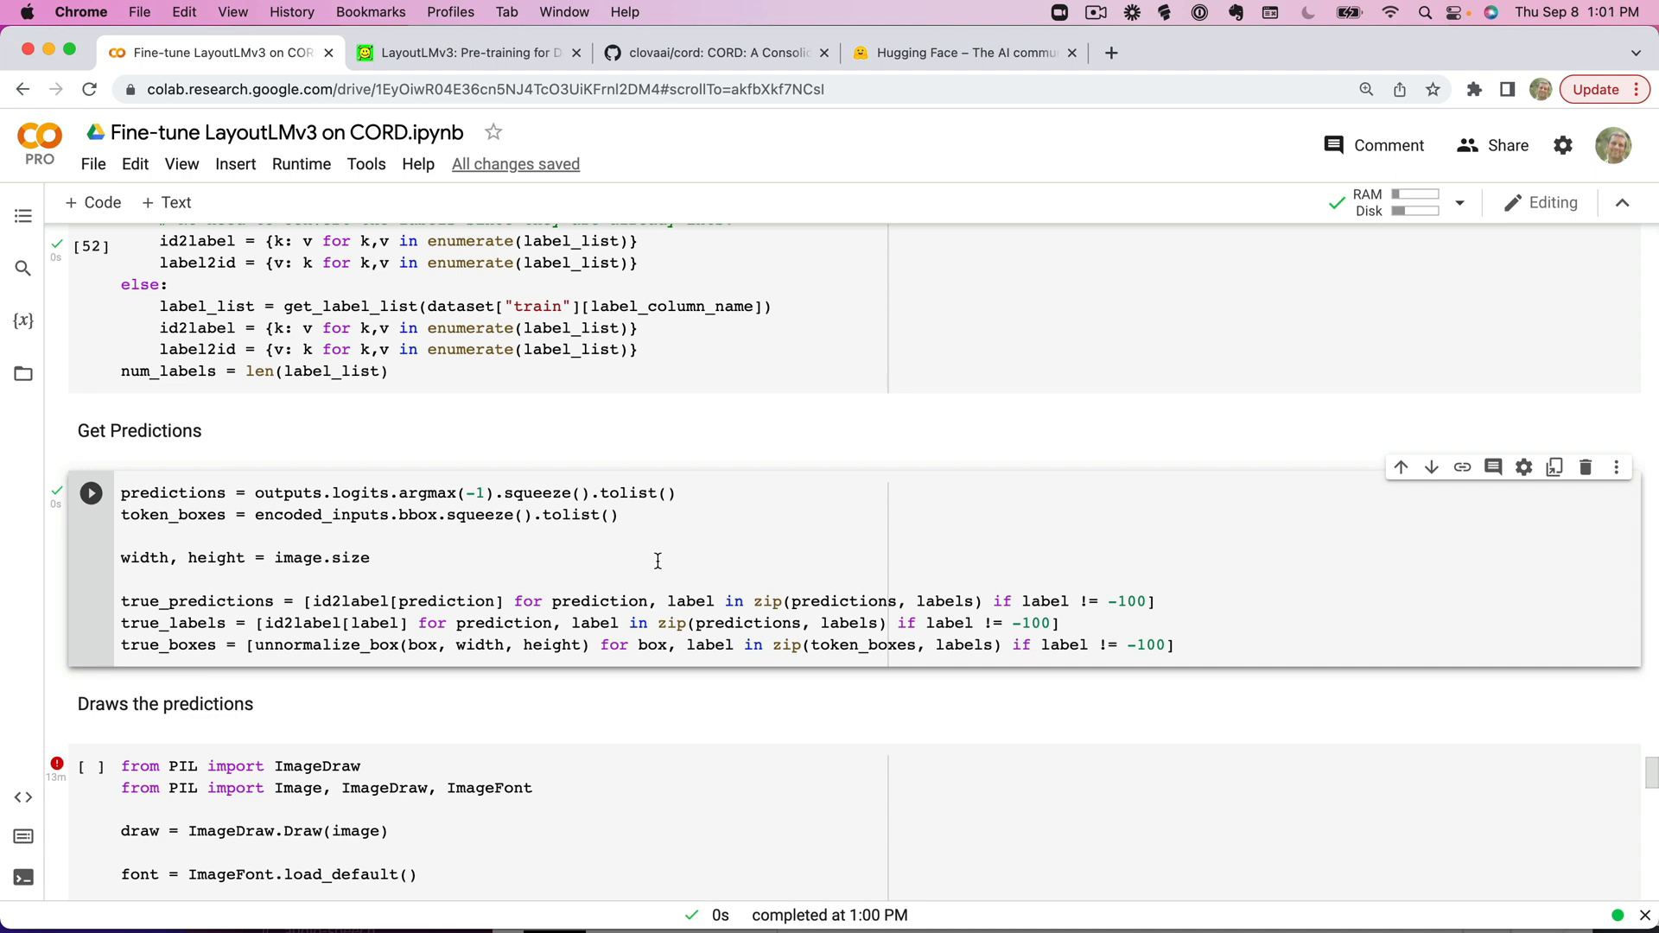
{"action": "scroll", "scroll_direction": "down", "scroll_amount": 3}
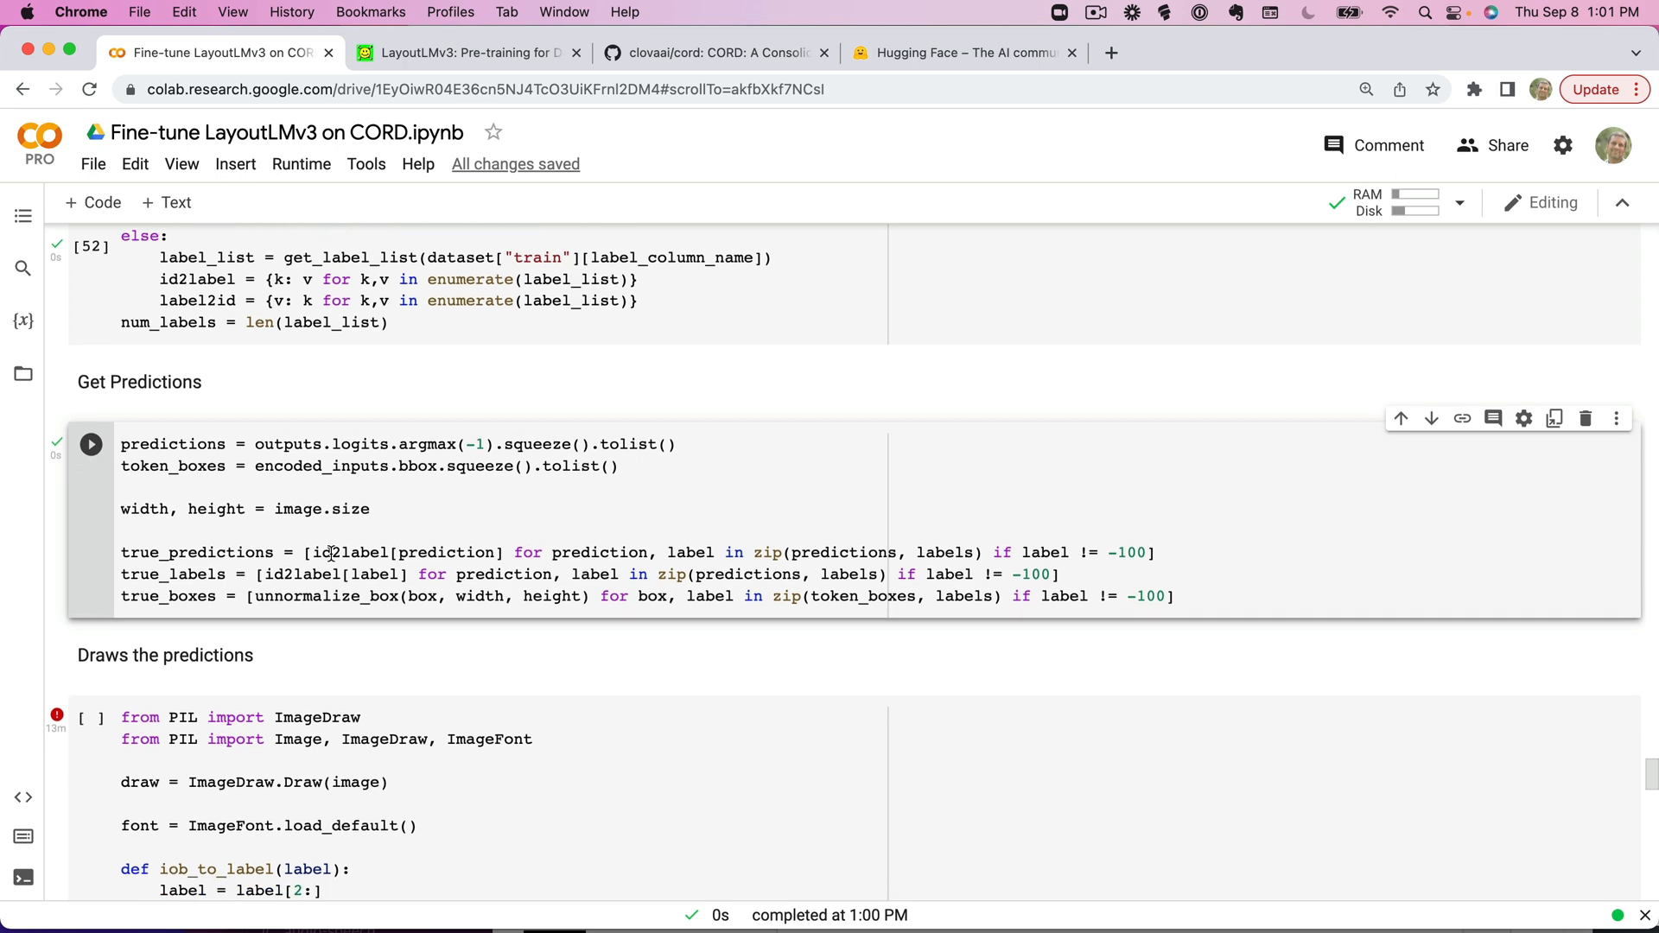
{"action": "scroll", "scroll_direction": "down", "scroll_amount": 3}
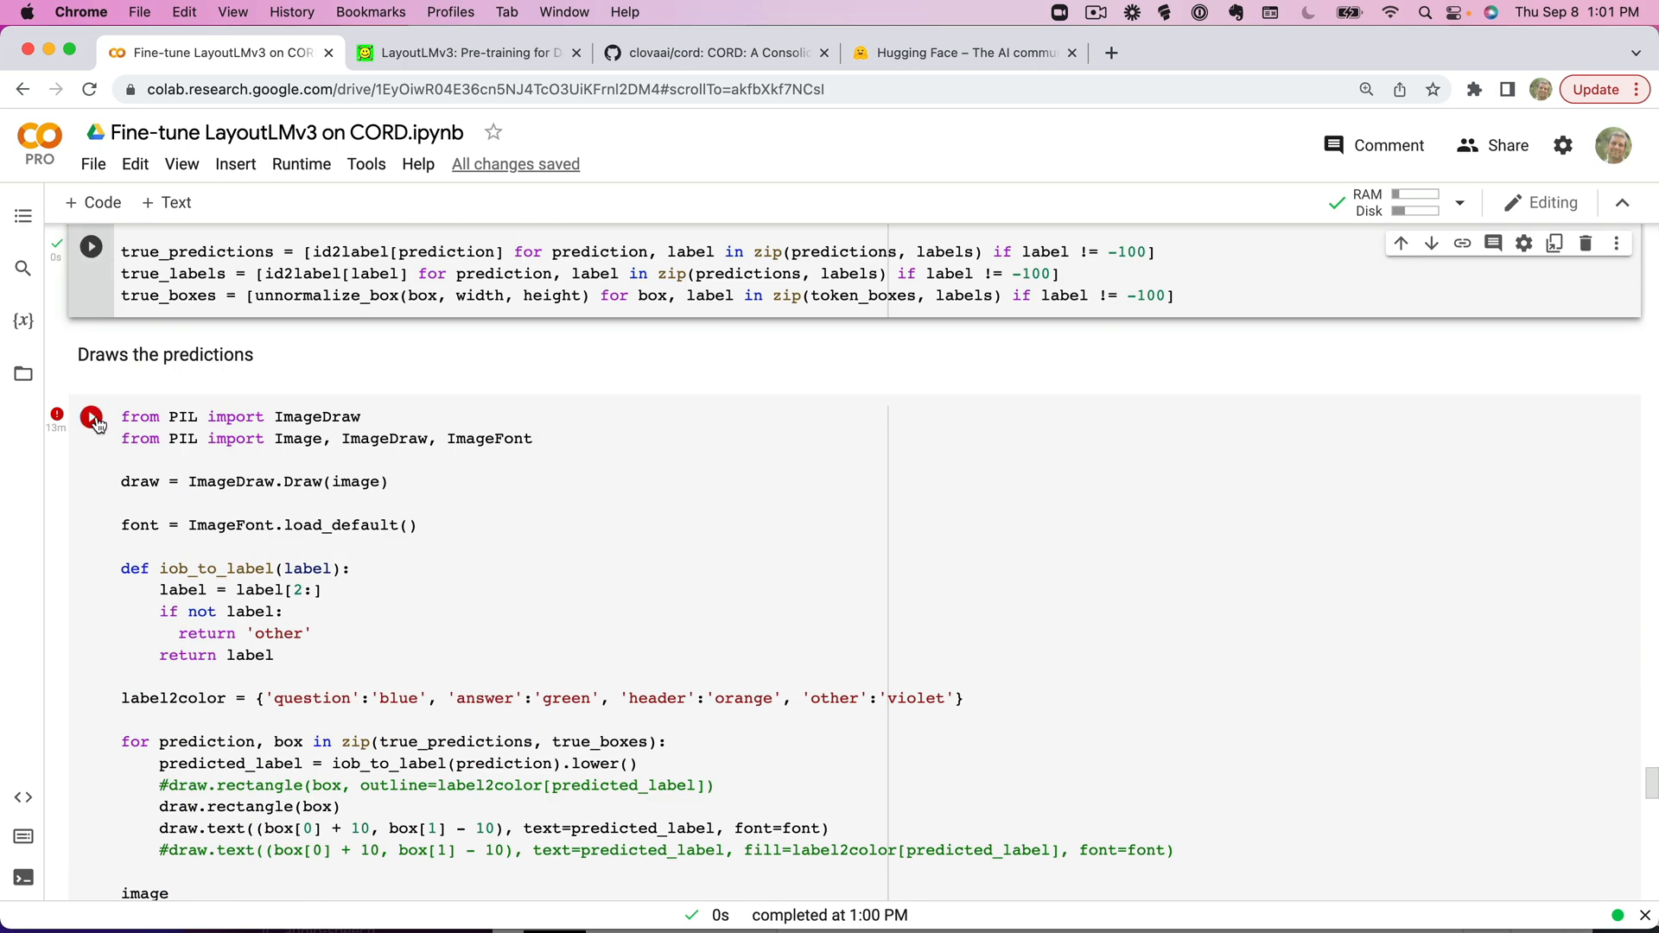
Run the PIL drawing cell and view the receipt image with predicted label boxes and names overlaid.
{"action": "left_click", "coordinate": [91, 416]}
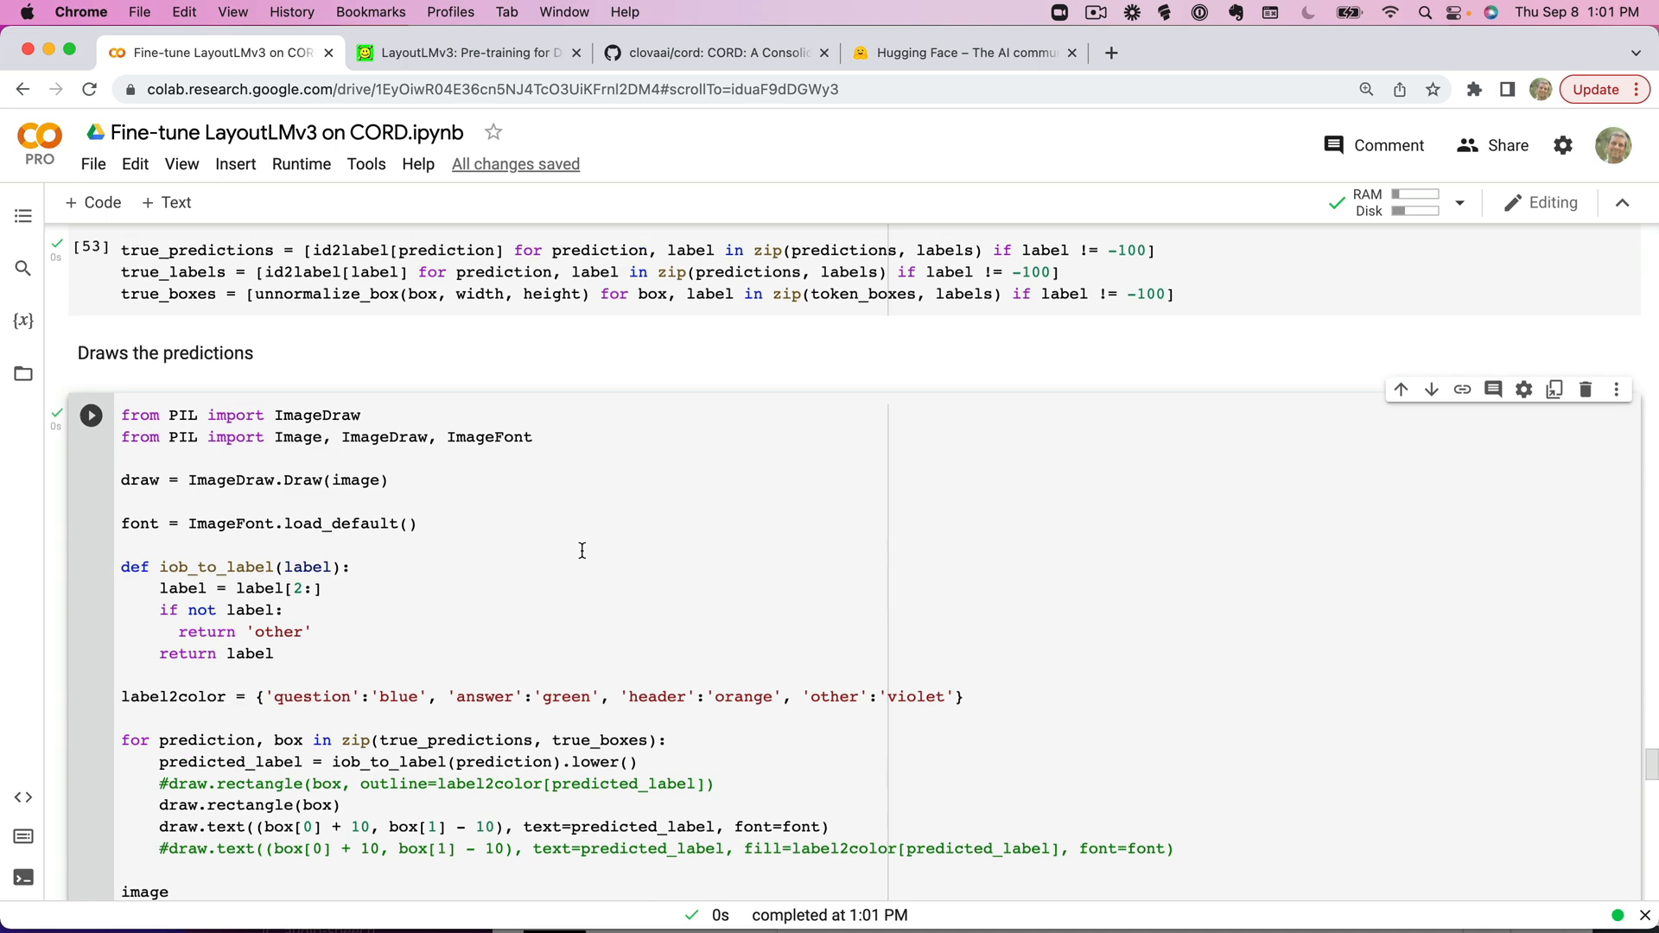
{"action": "scroll", "scroll_direction": "down", "scroll_amount": 3}
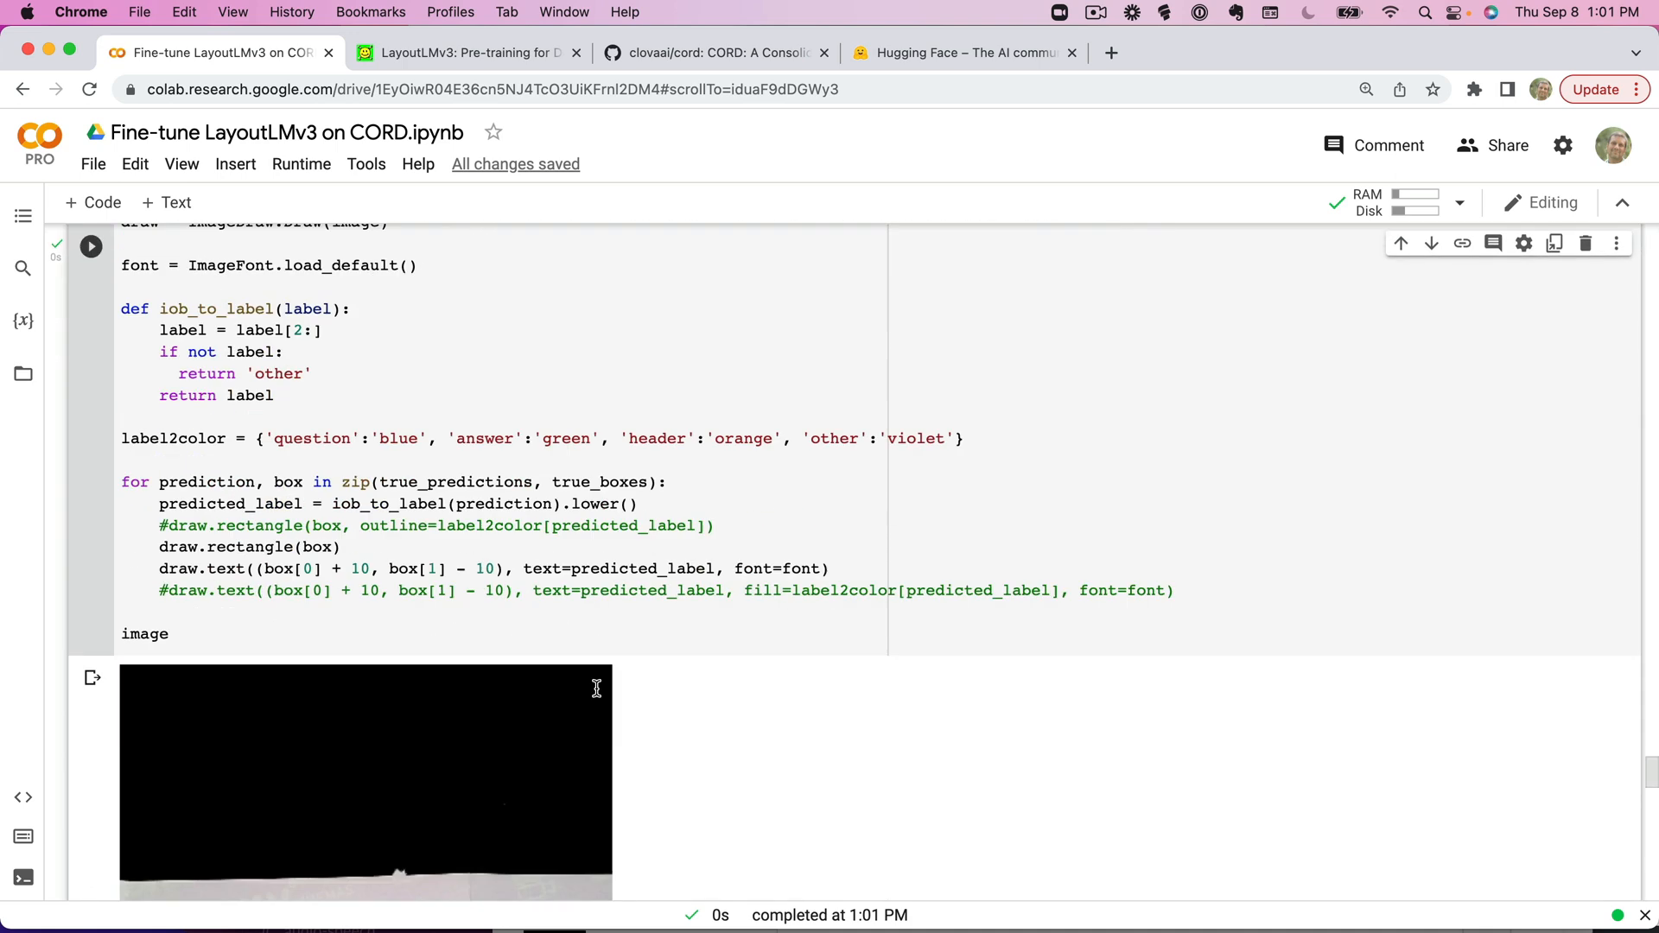
{"action": "scroll", "scroll_direction": "down", "scroll_amount": 3}
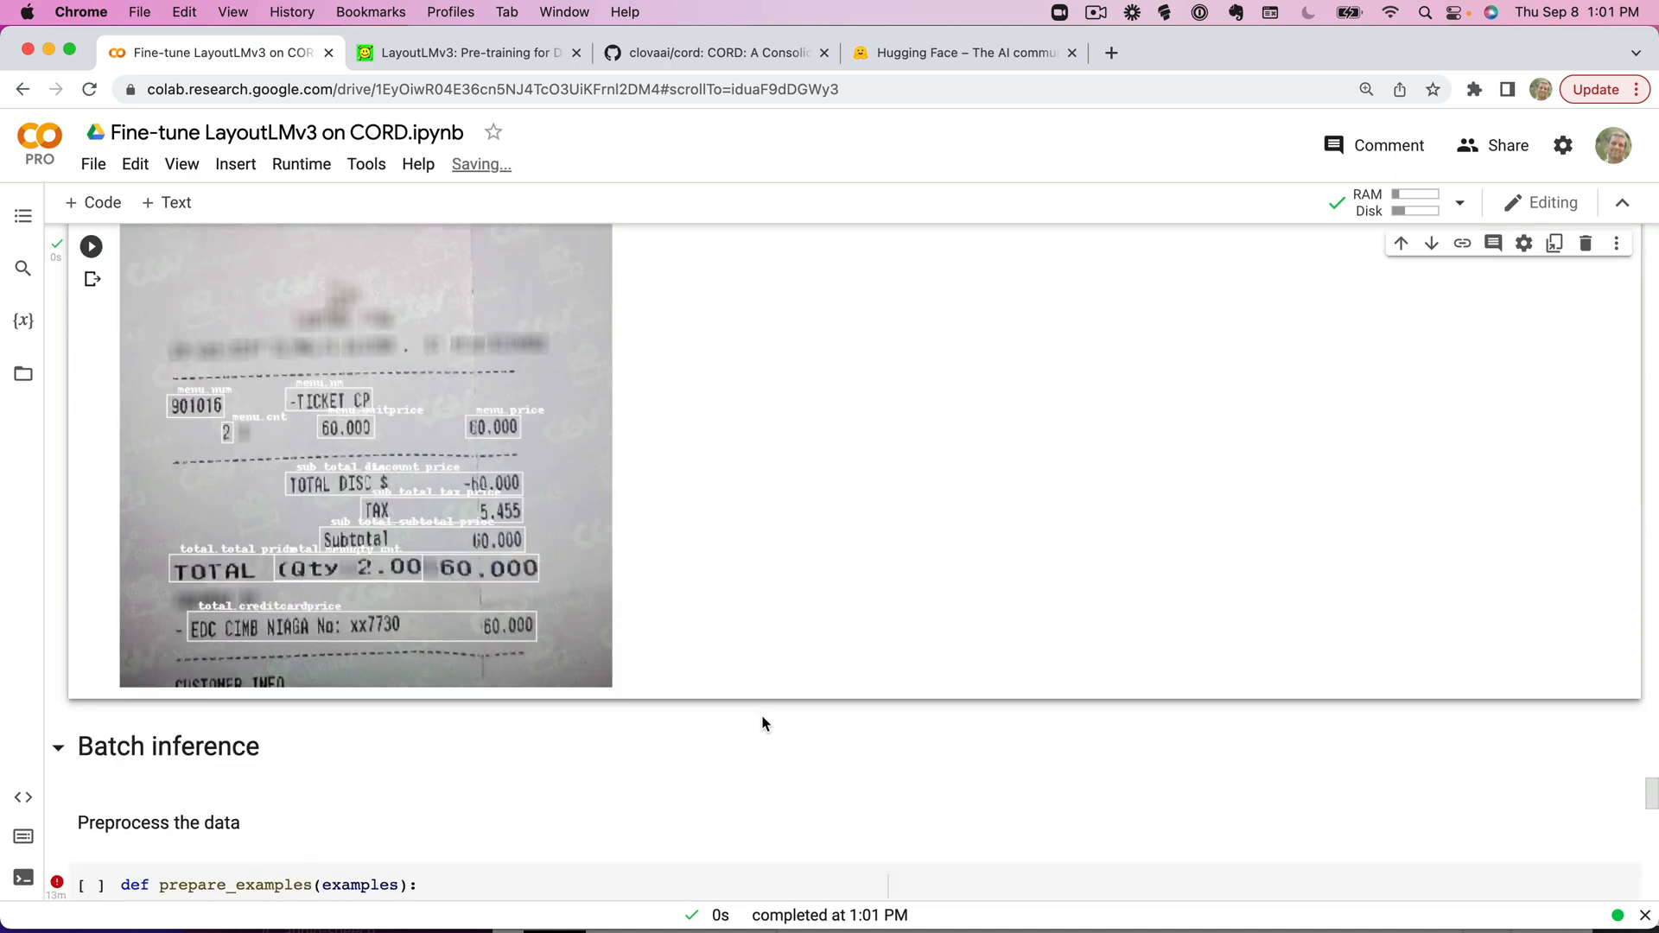
{"action": "scroll", "scroll_direction": "up", "scroll_amount": 3}
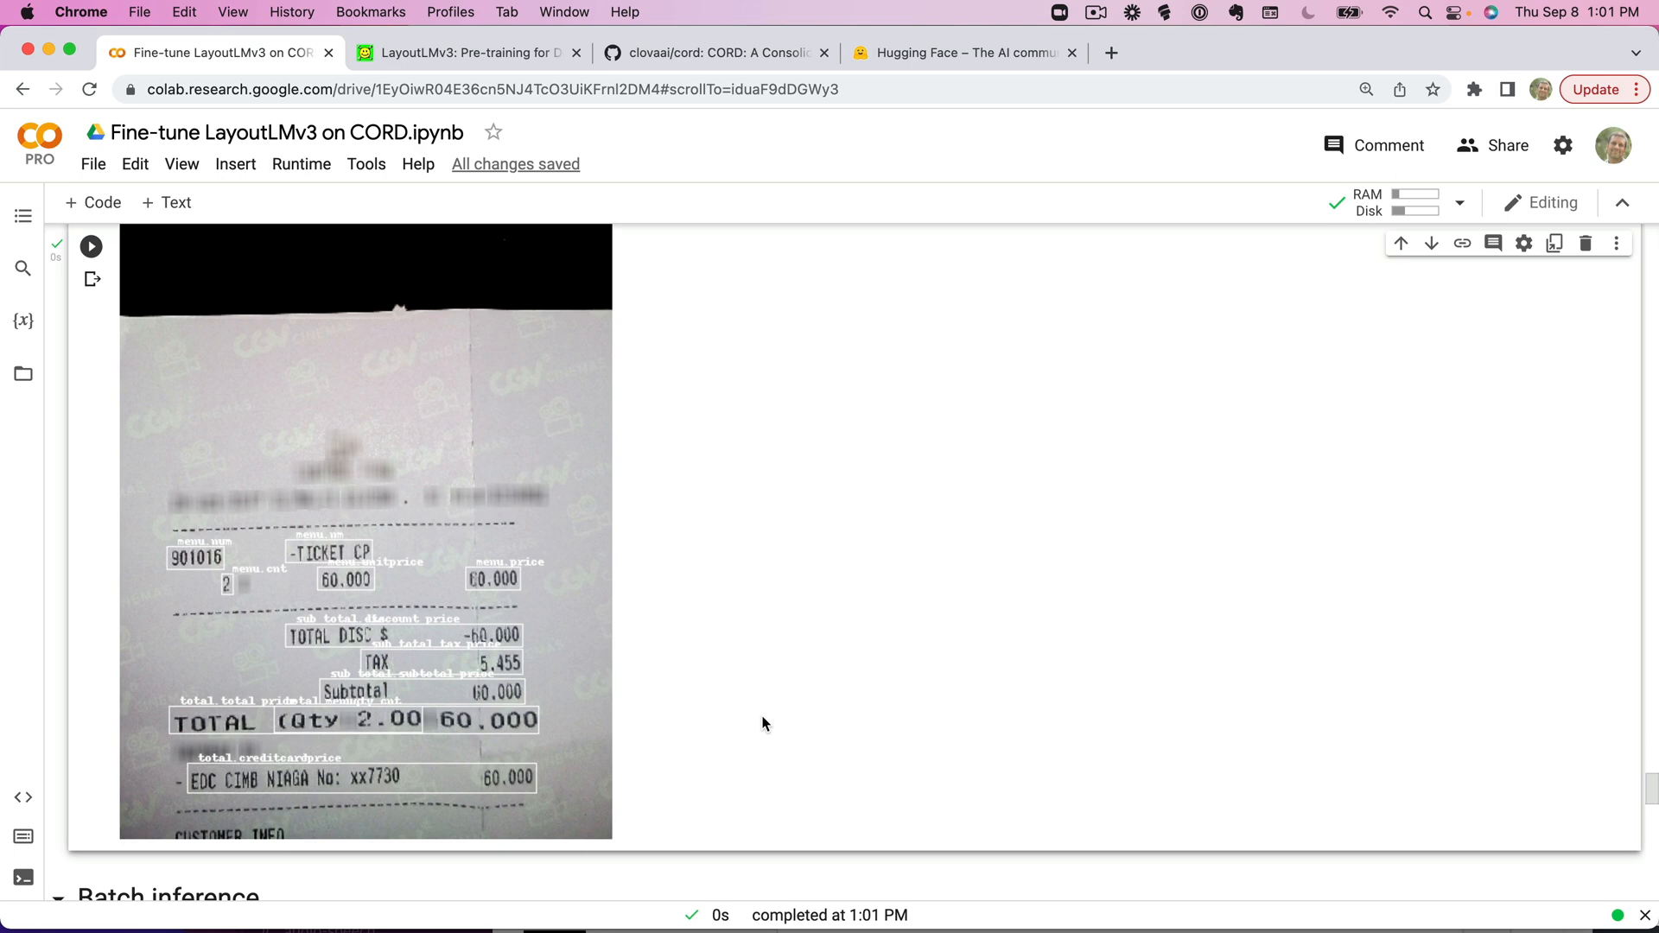
{"action": "mouse_move", "coordinate": [170, 571]}
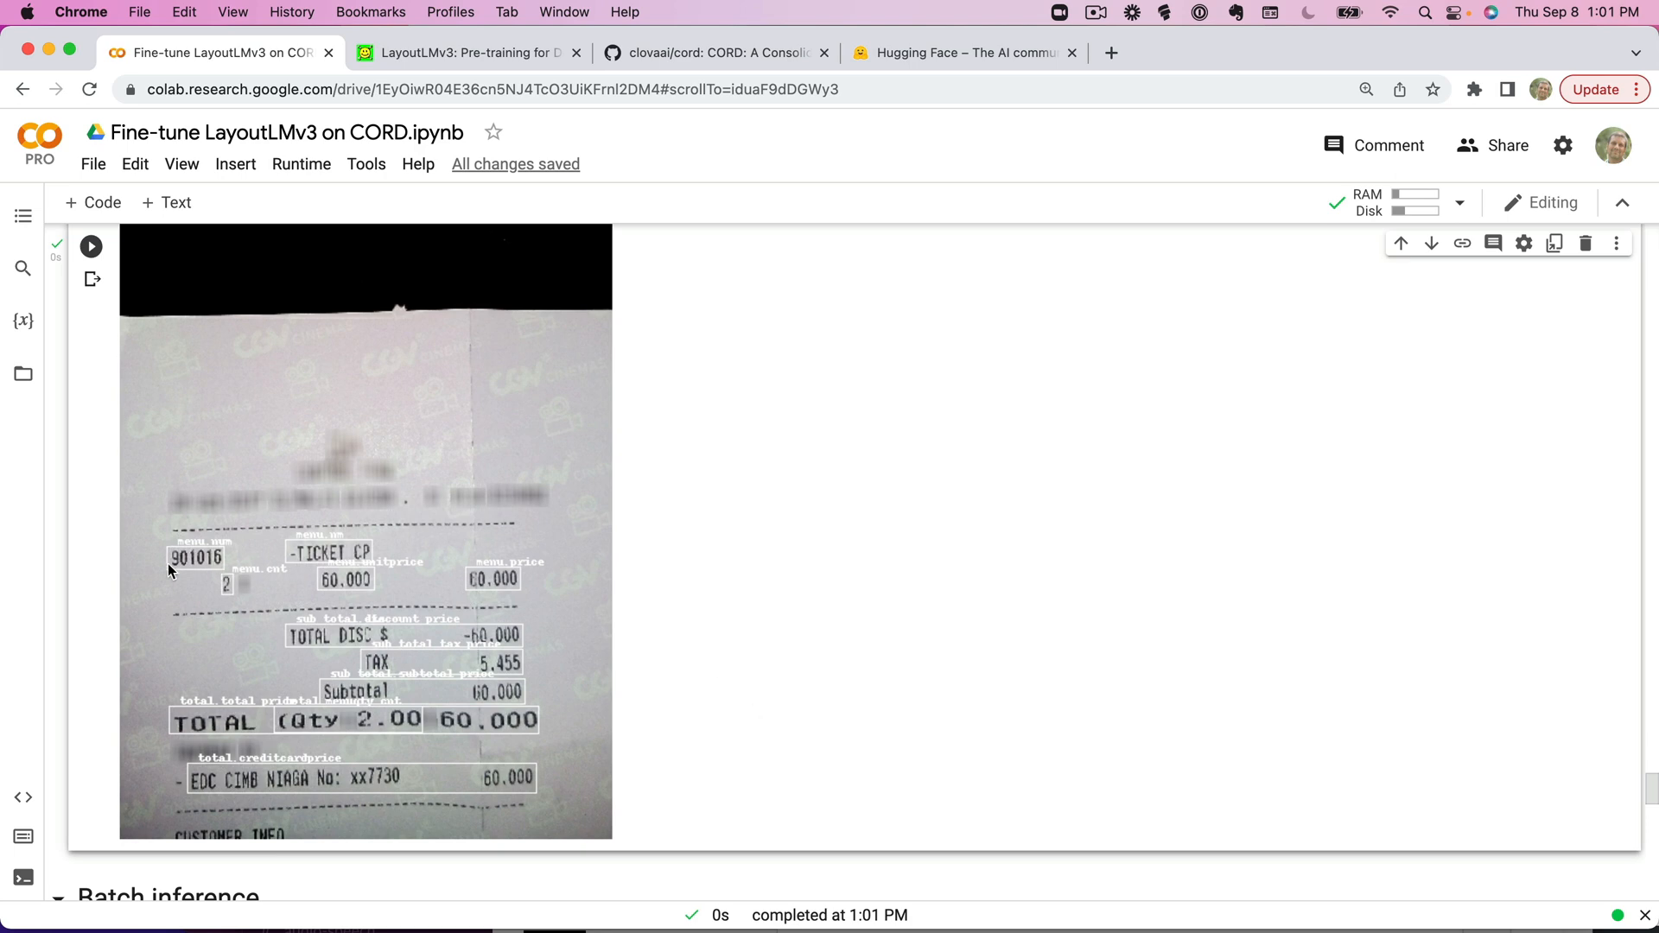
{"action": "mouse_move", "coordinate": [340, 542]}
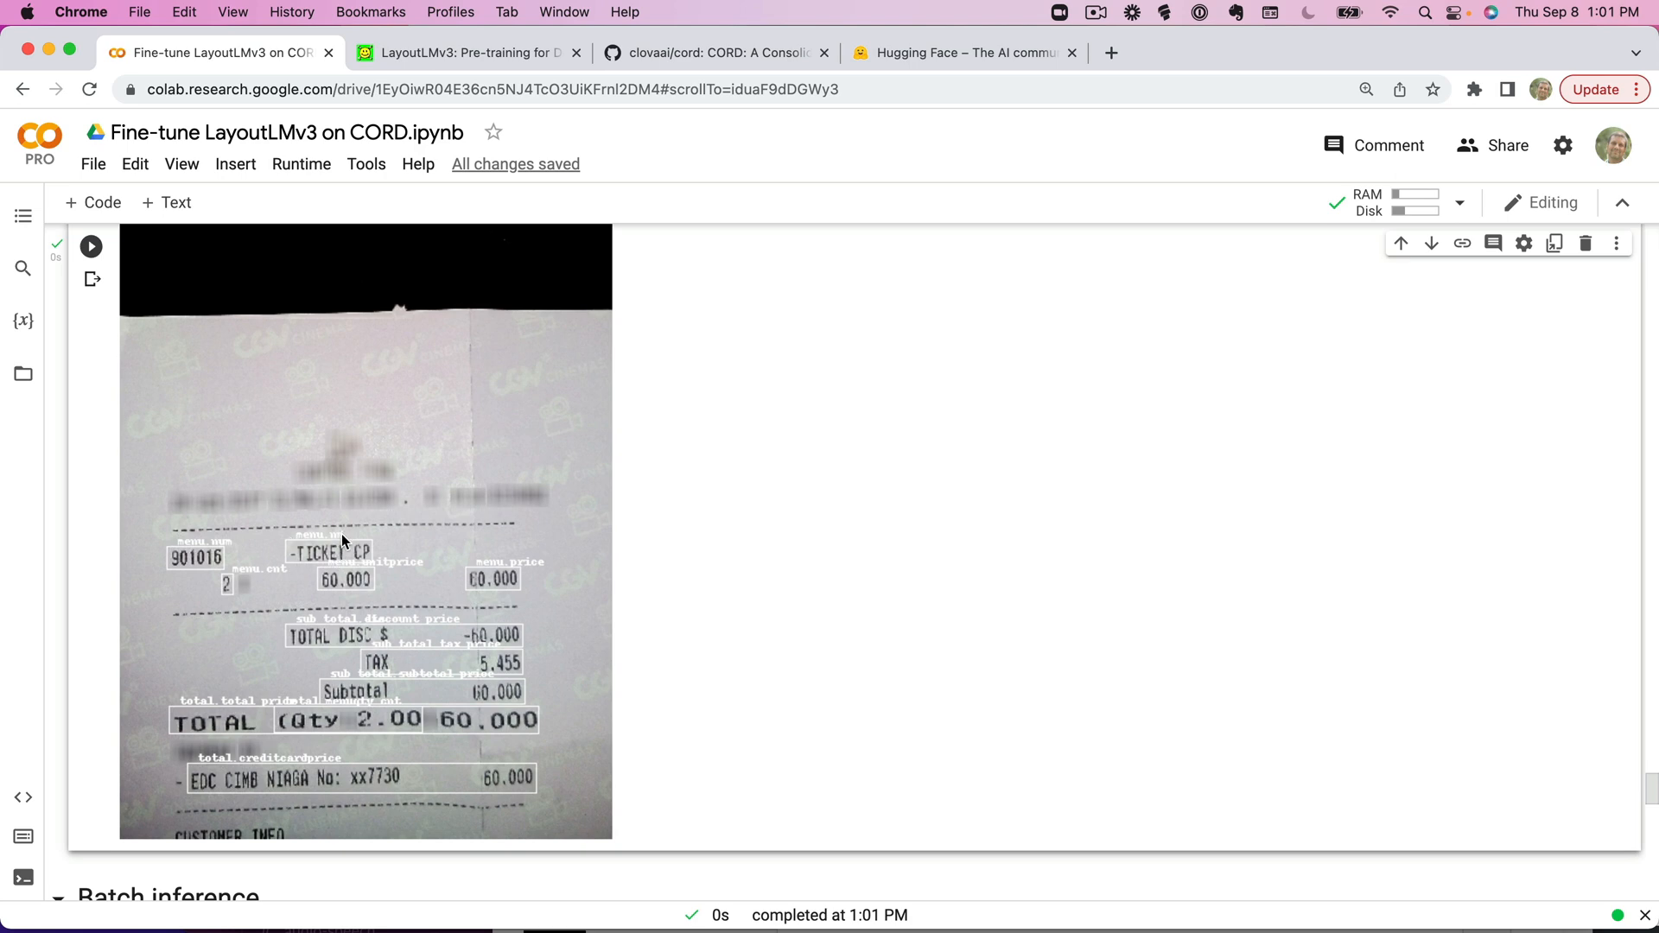
{"action": "mouse_move", "coordinate": [363, 555]}
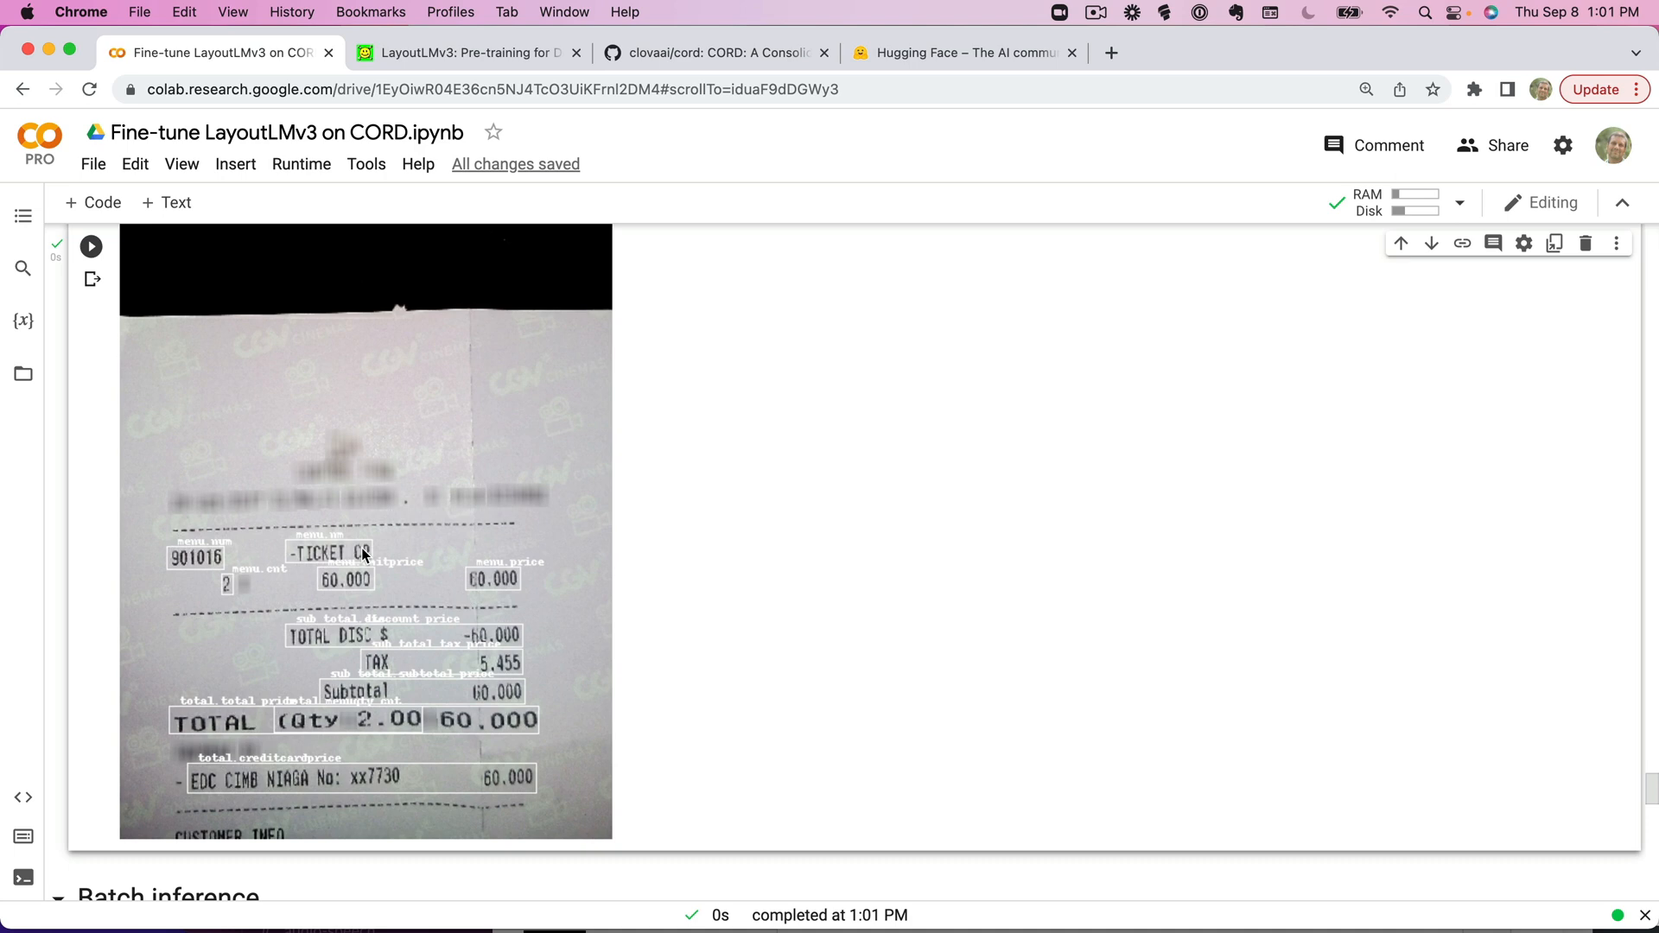
{"action": "mouse_move", "coordinate": [820, 455]}
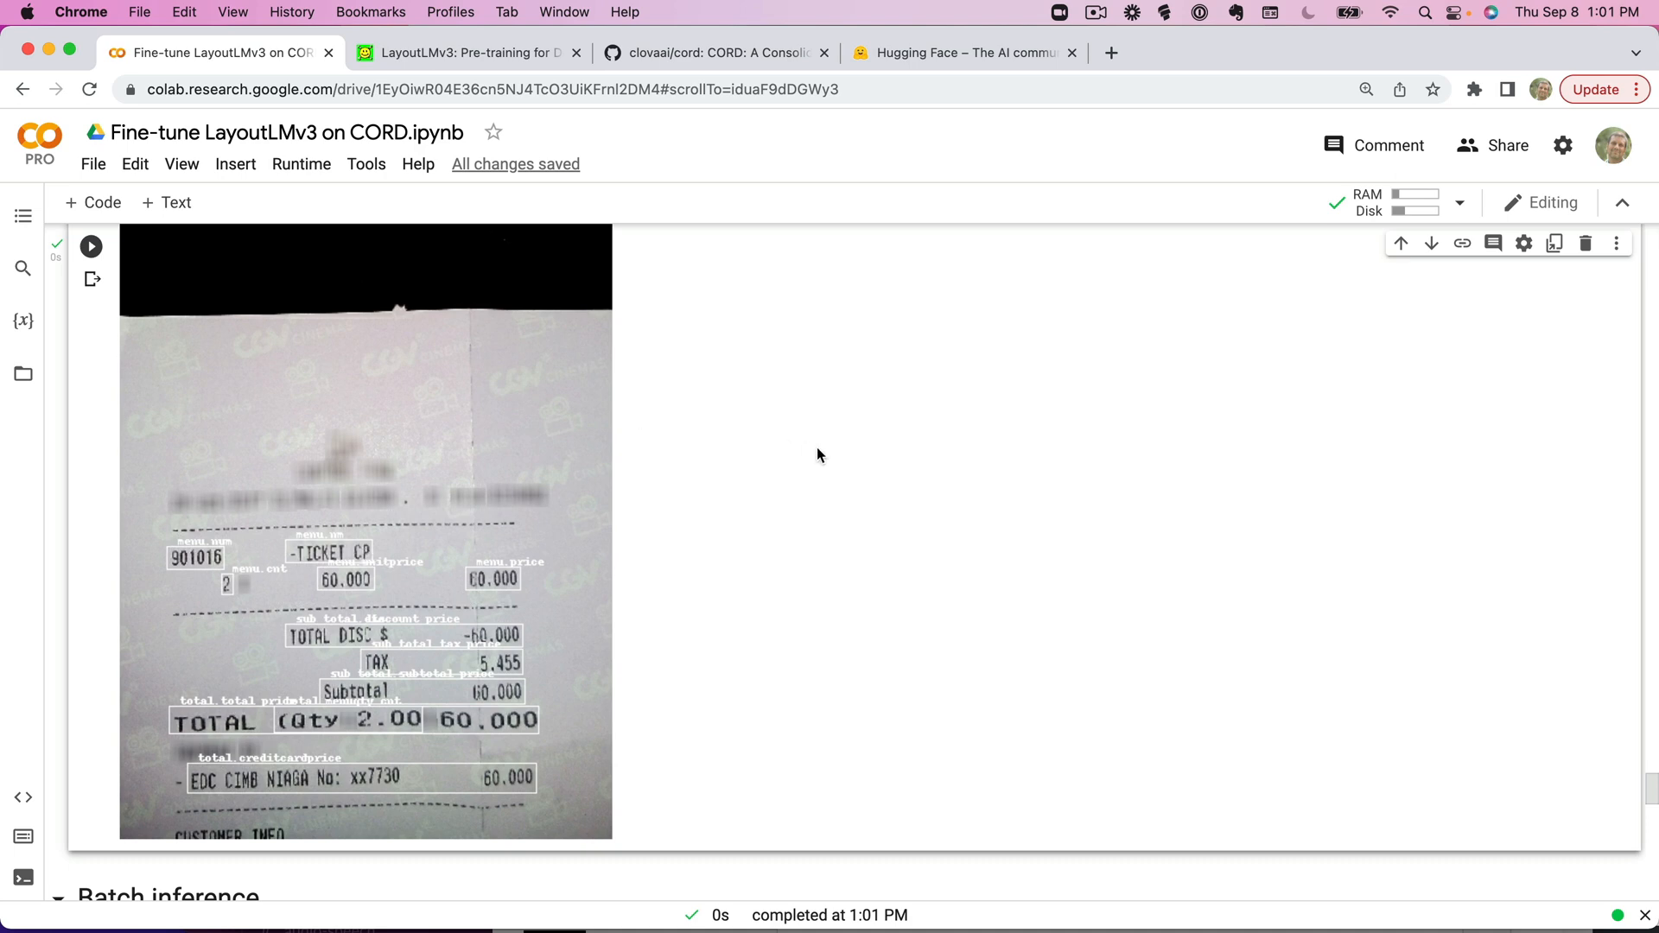
Rerun prepare_examples, the custom Features schema and the seqeval compute_metrics cells.
{"action": "scroll", "scroll_direction": "down", "scroll_amount": 3}
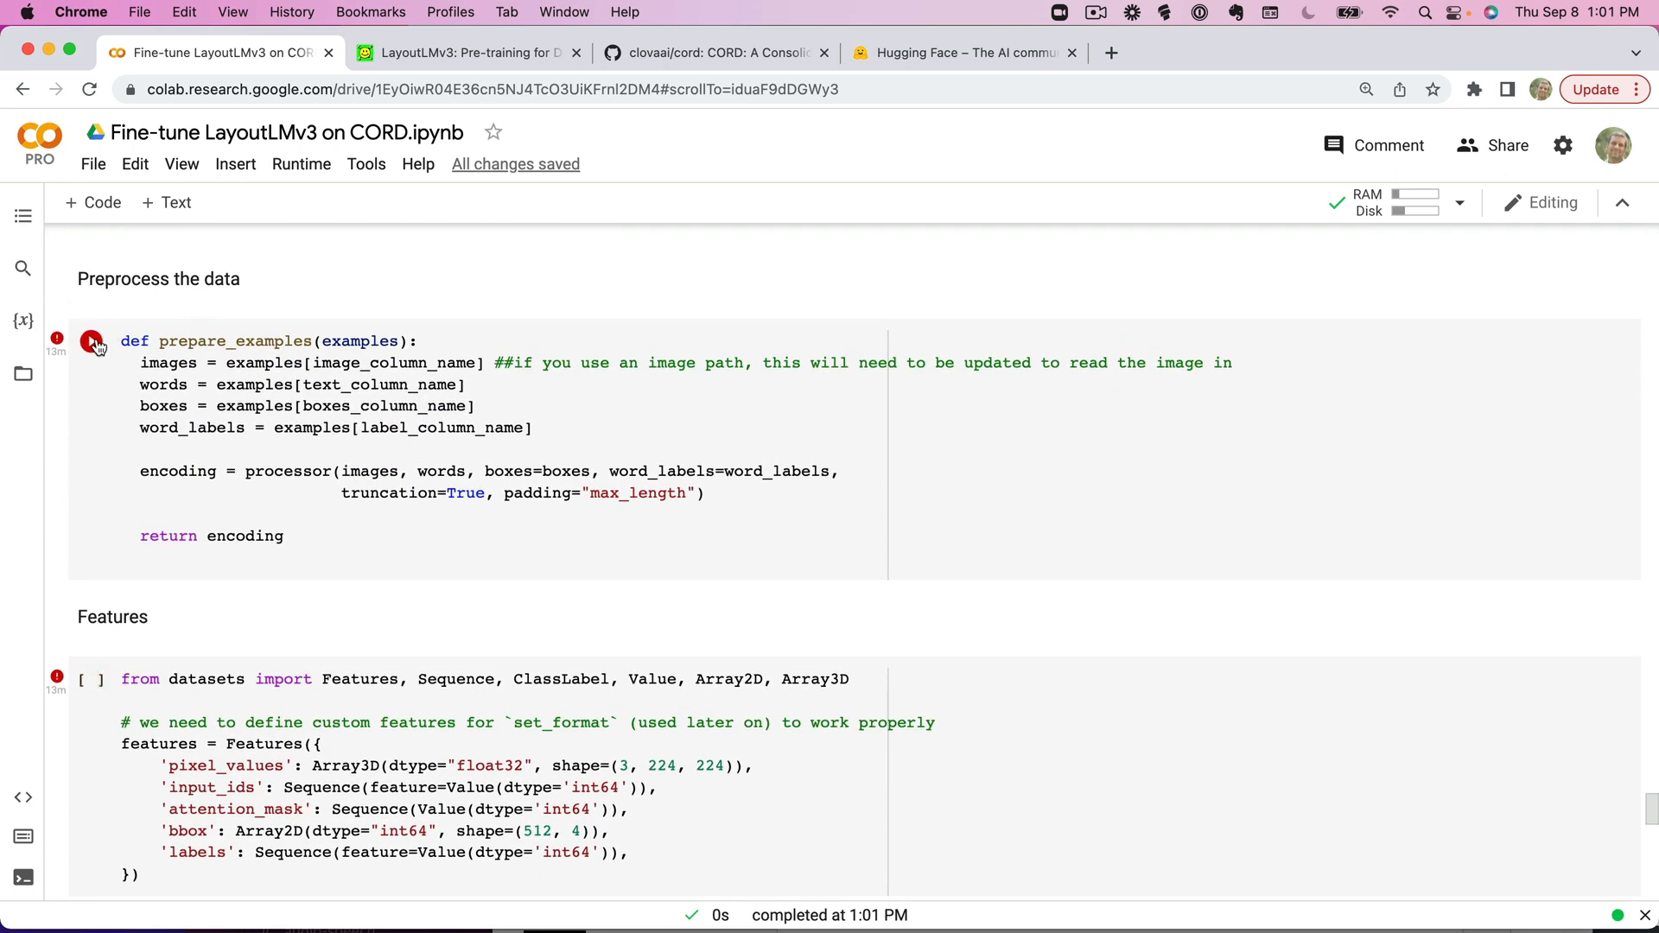
{"action": "scroll", "scroll_direction": "down", "scroll_amount": 3}
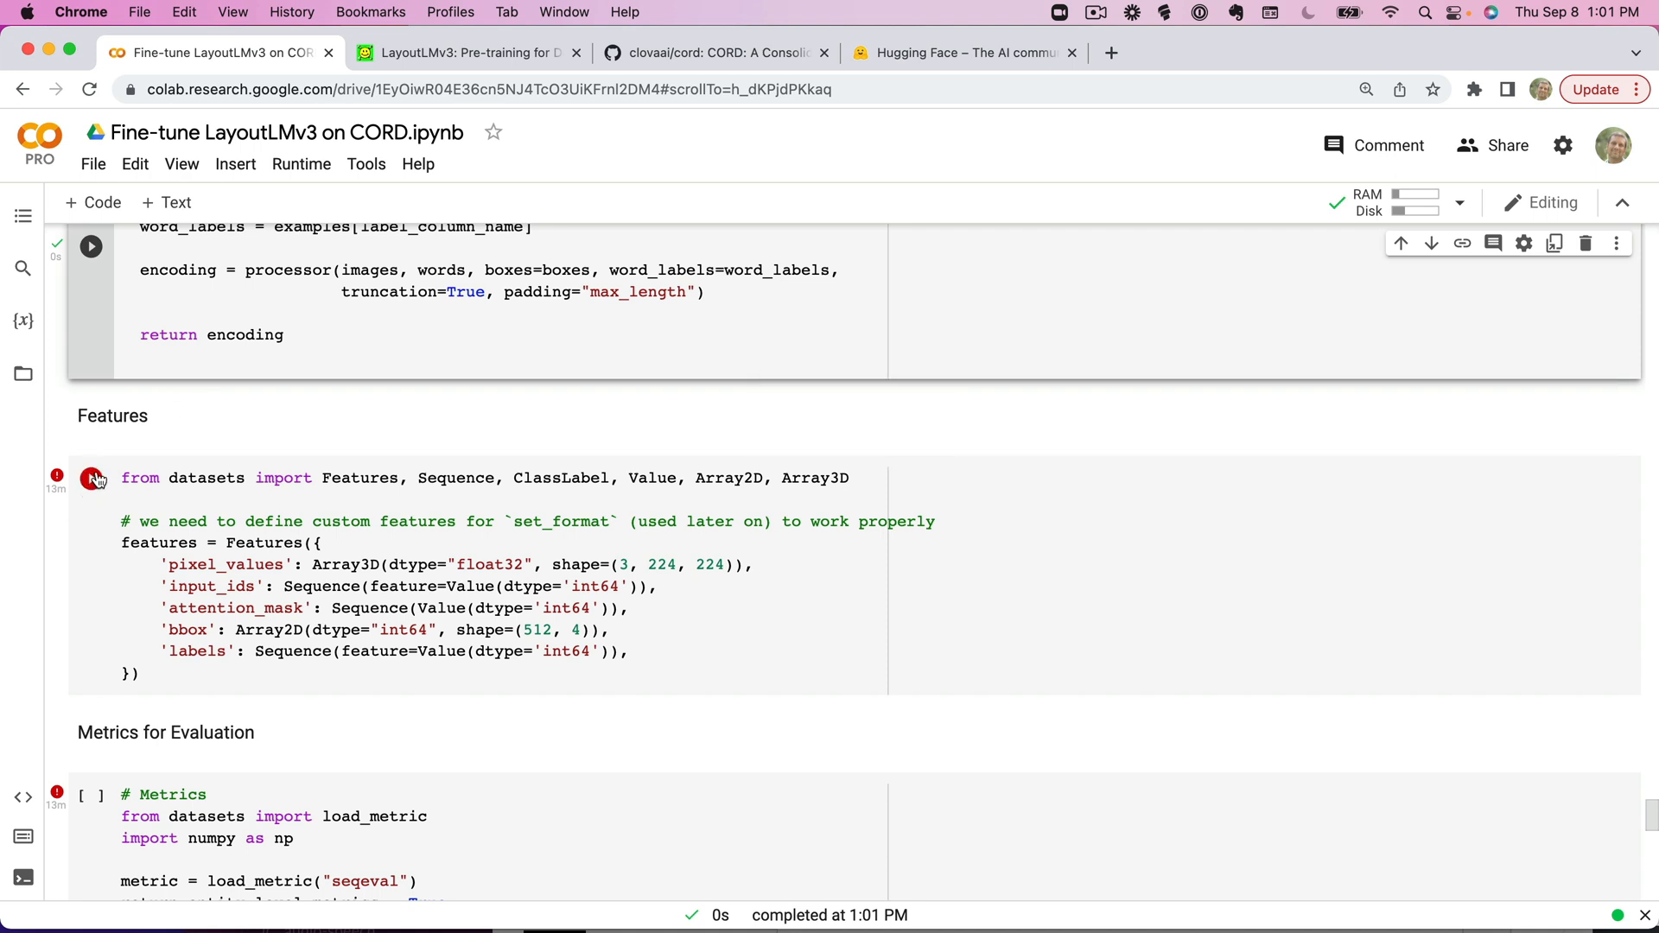
{"action": "left_click", "coordinate": [91, 477]}
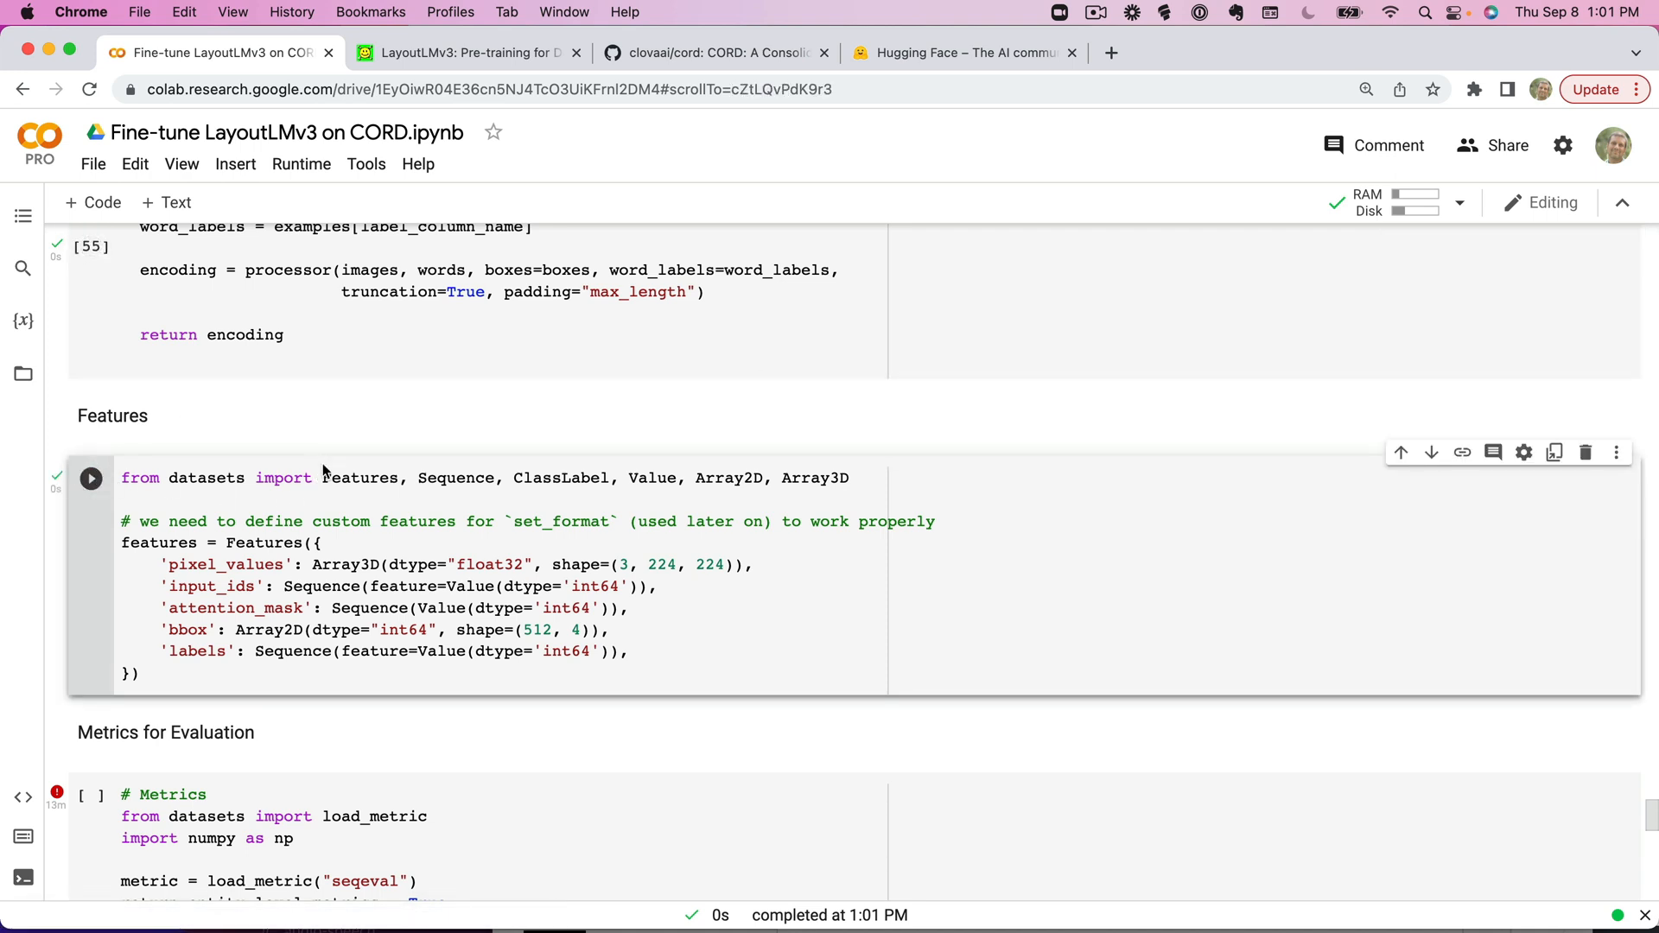
{"action": "mouse_move", "coordinate": [320, 470]}
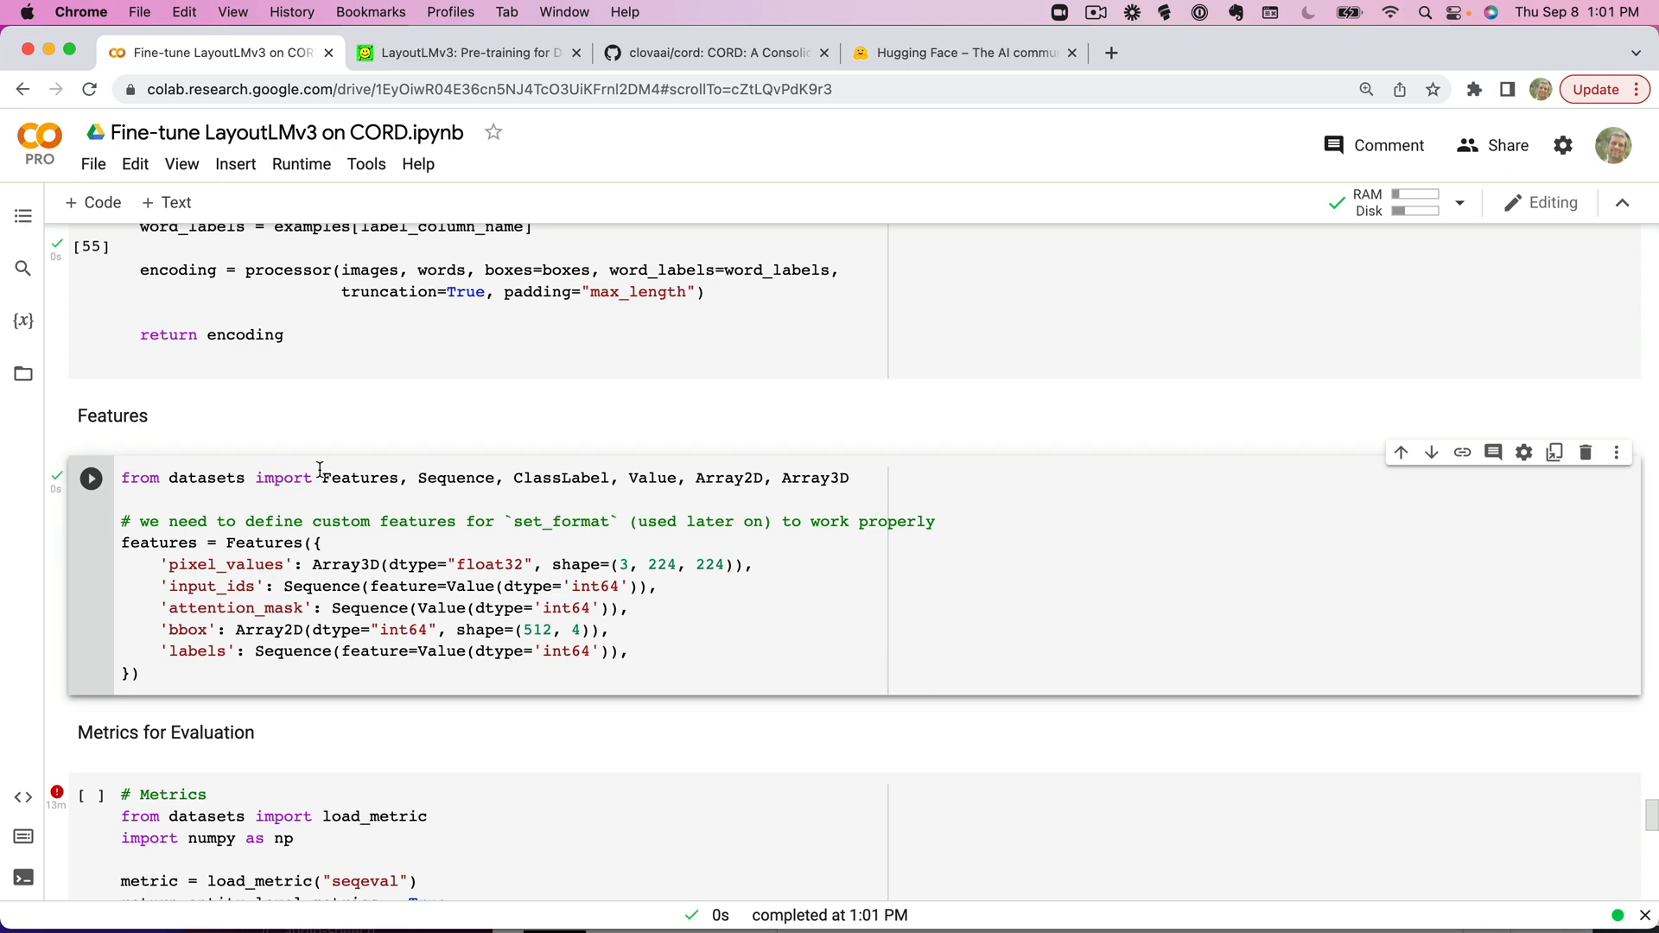
{"action": "scroll", "scroll_direction": "down", "scroll_amount": 3}
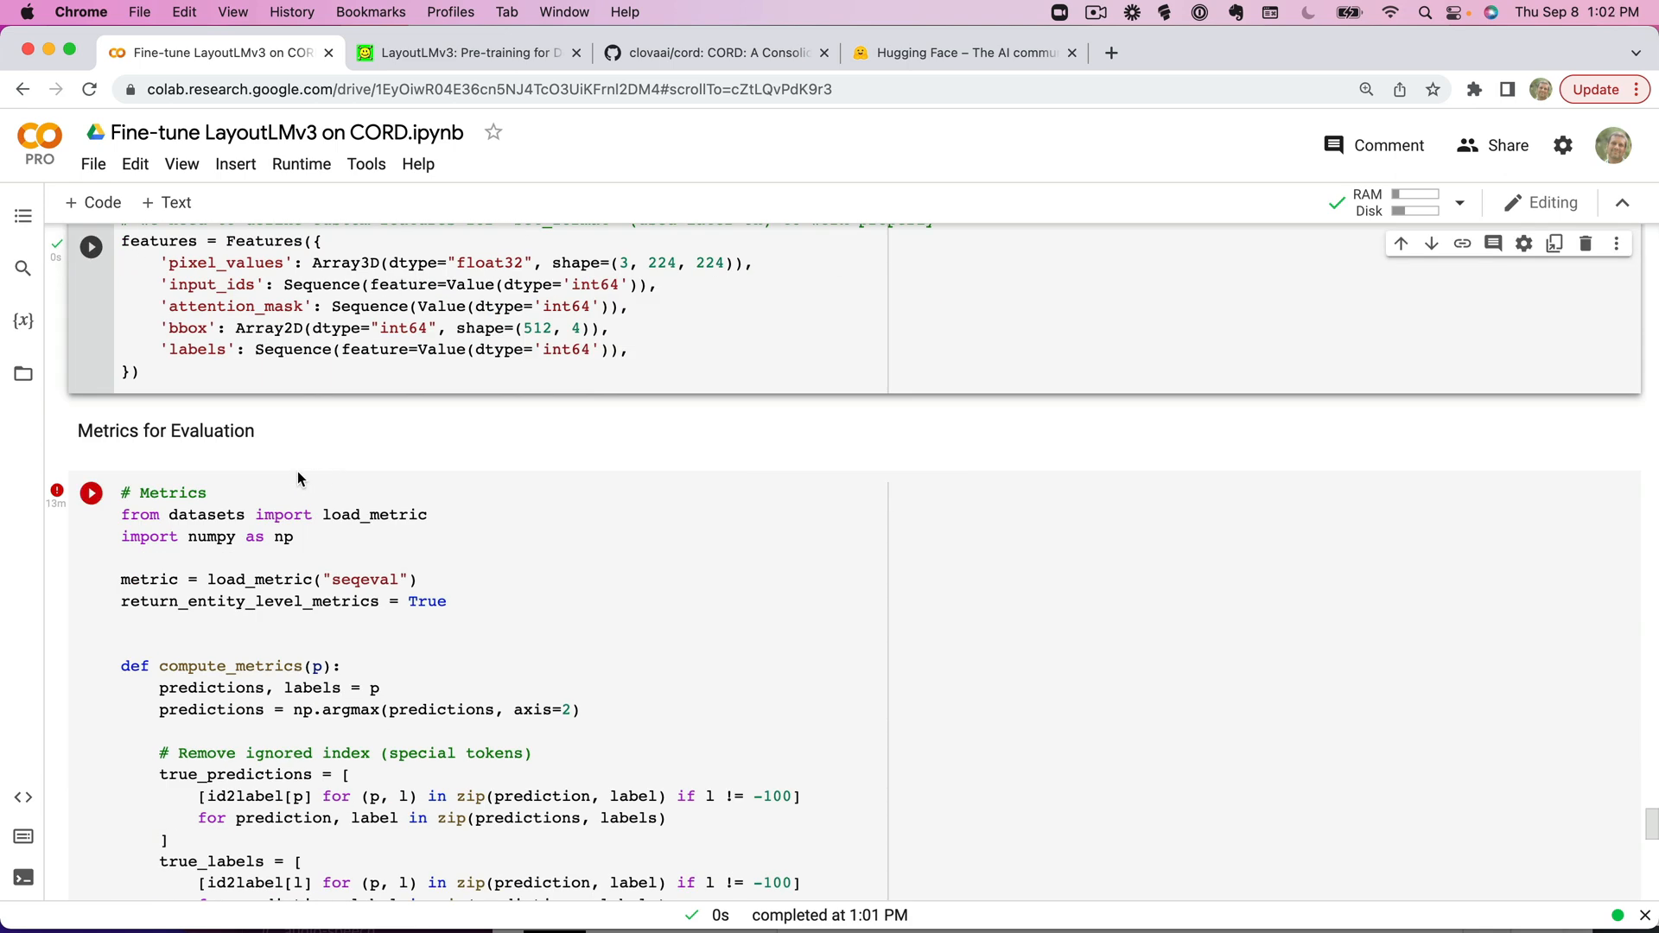
{"action": "scroll", "scroll_direction": "up", "scroll_amount": 3}
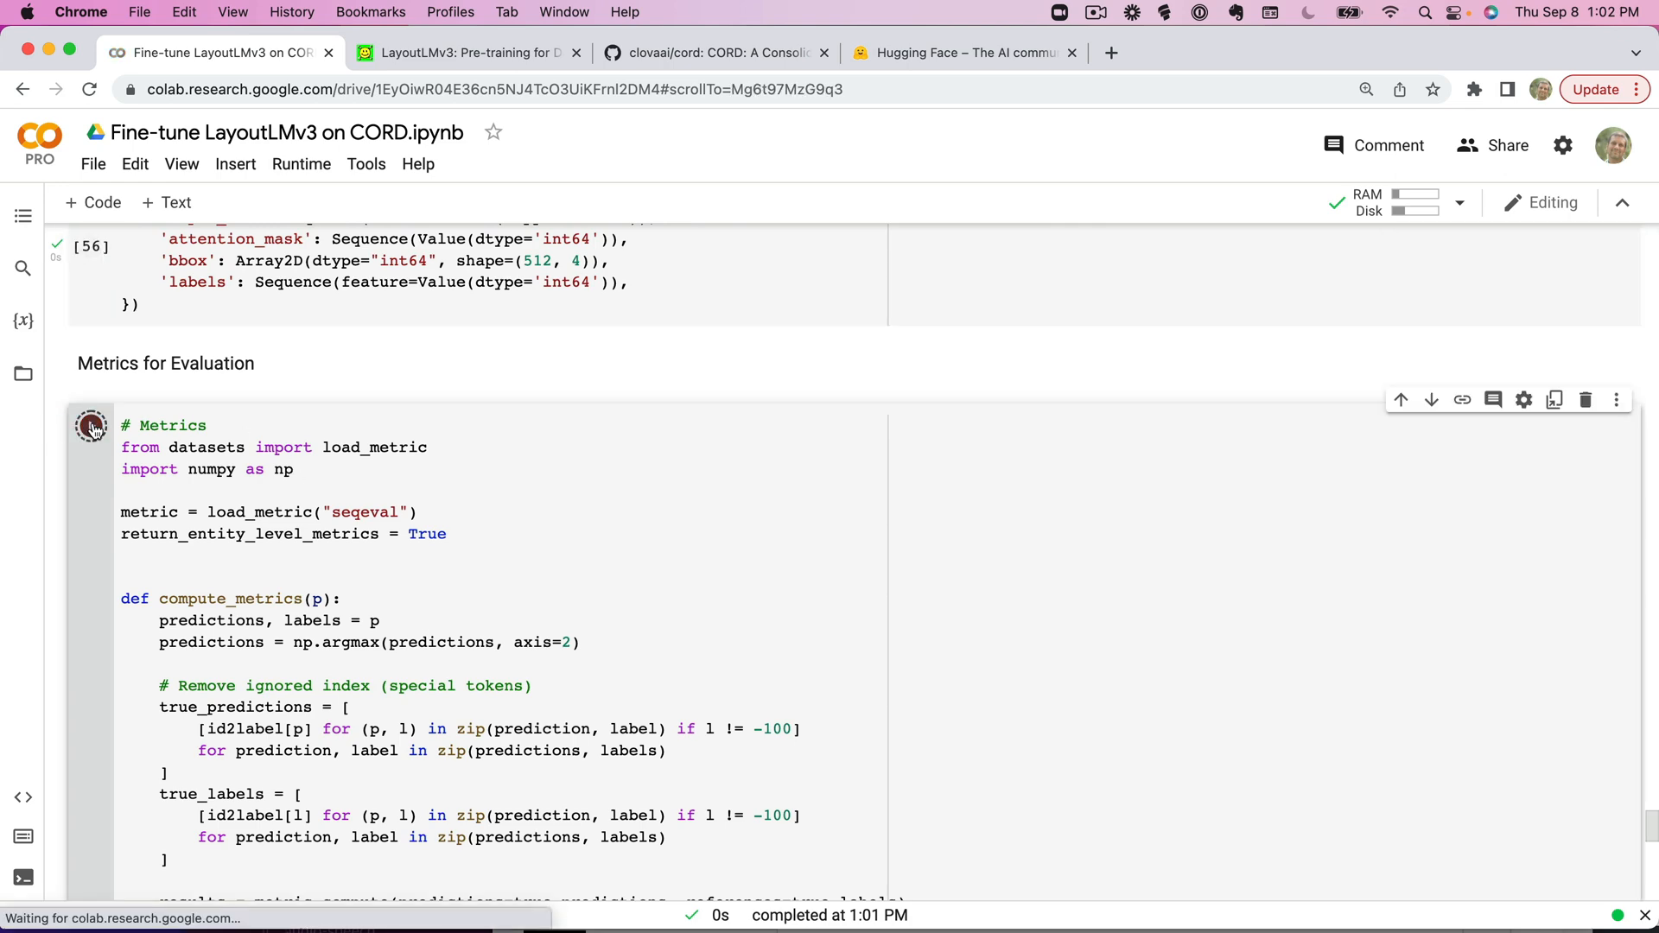
{"action": "scroll", "scroll_direction": "down", "scroll_amount": 3}
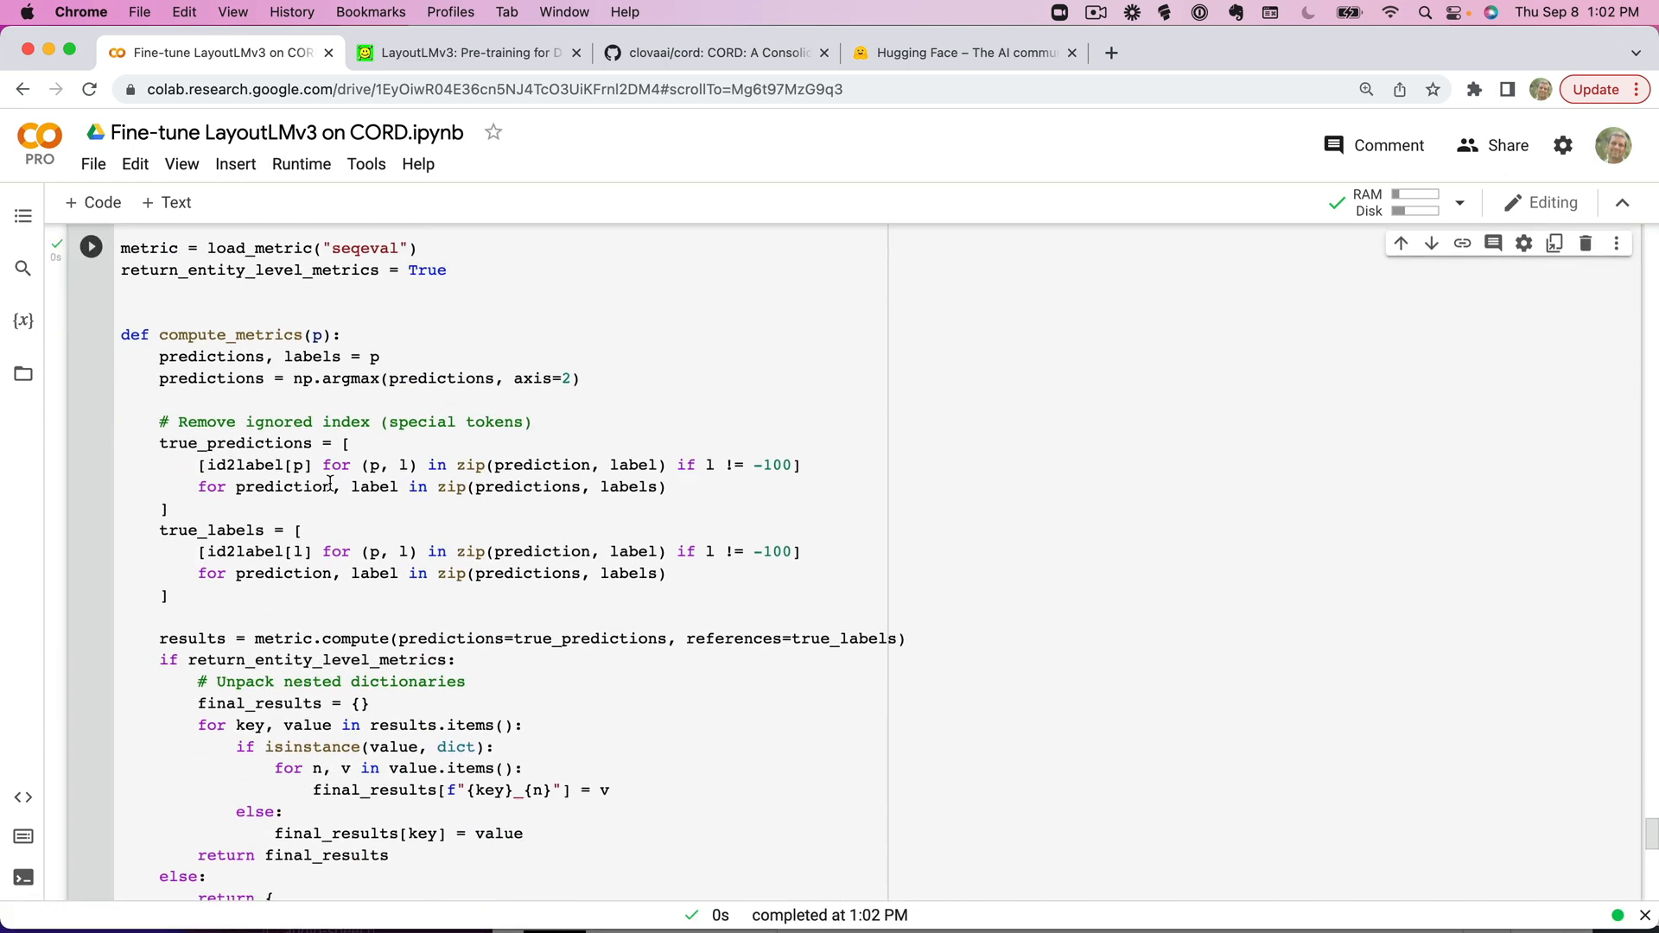
{"action": "scroll", "scroll_direction": "down", "scroll_amount": 3}
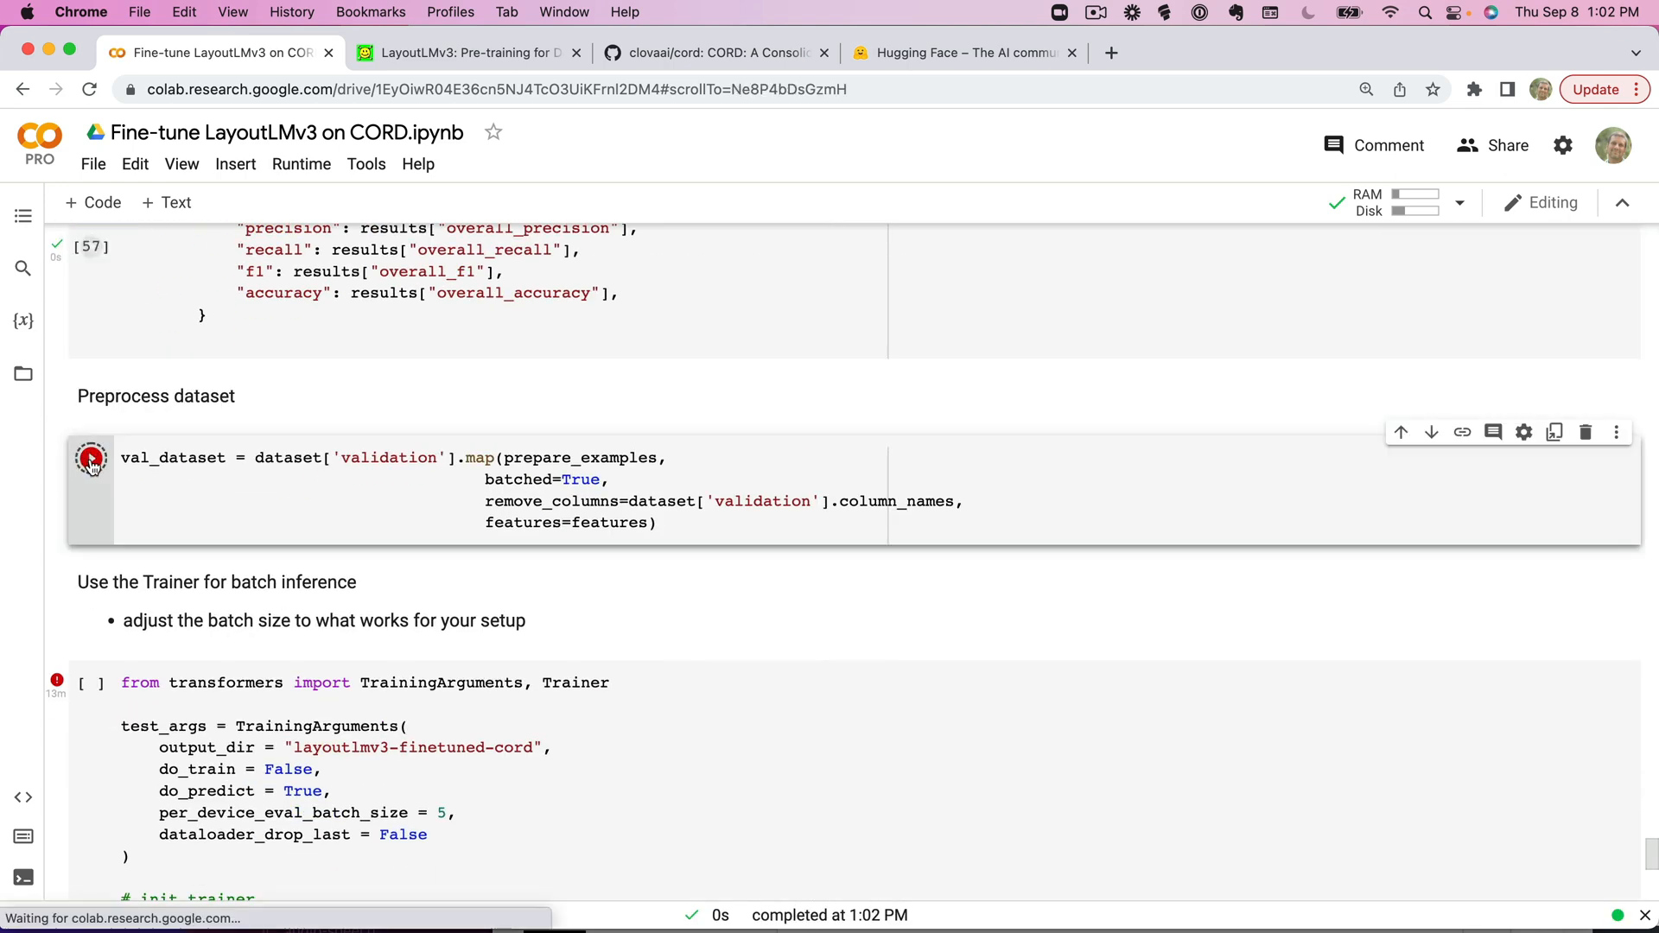
Map the validation split into val_dataset, letting the progress bar reach 100%.
{"action": "left_click", "coordinate": [91, 457]}
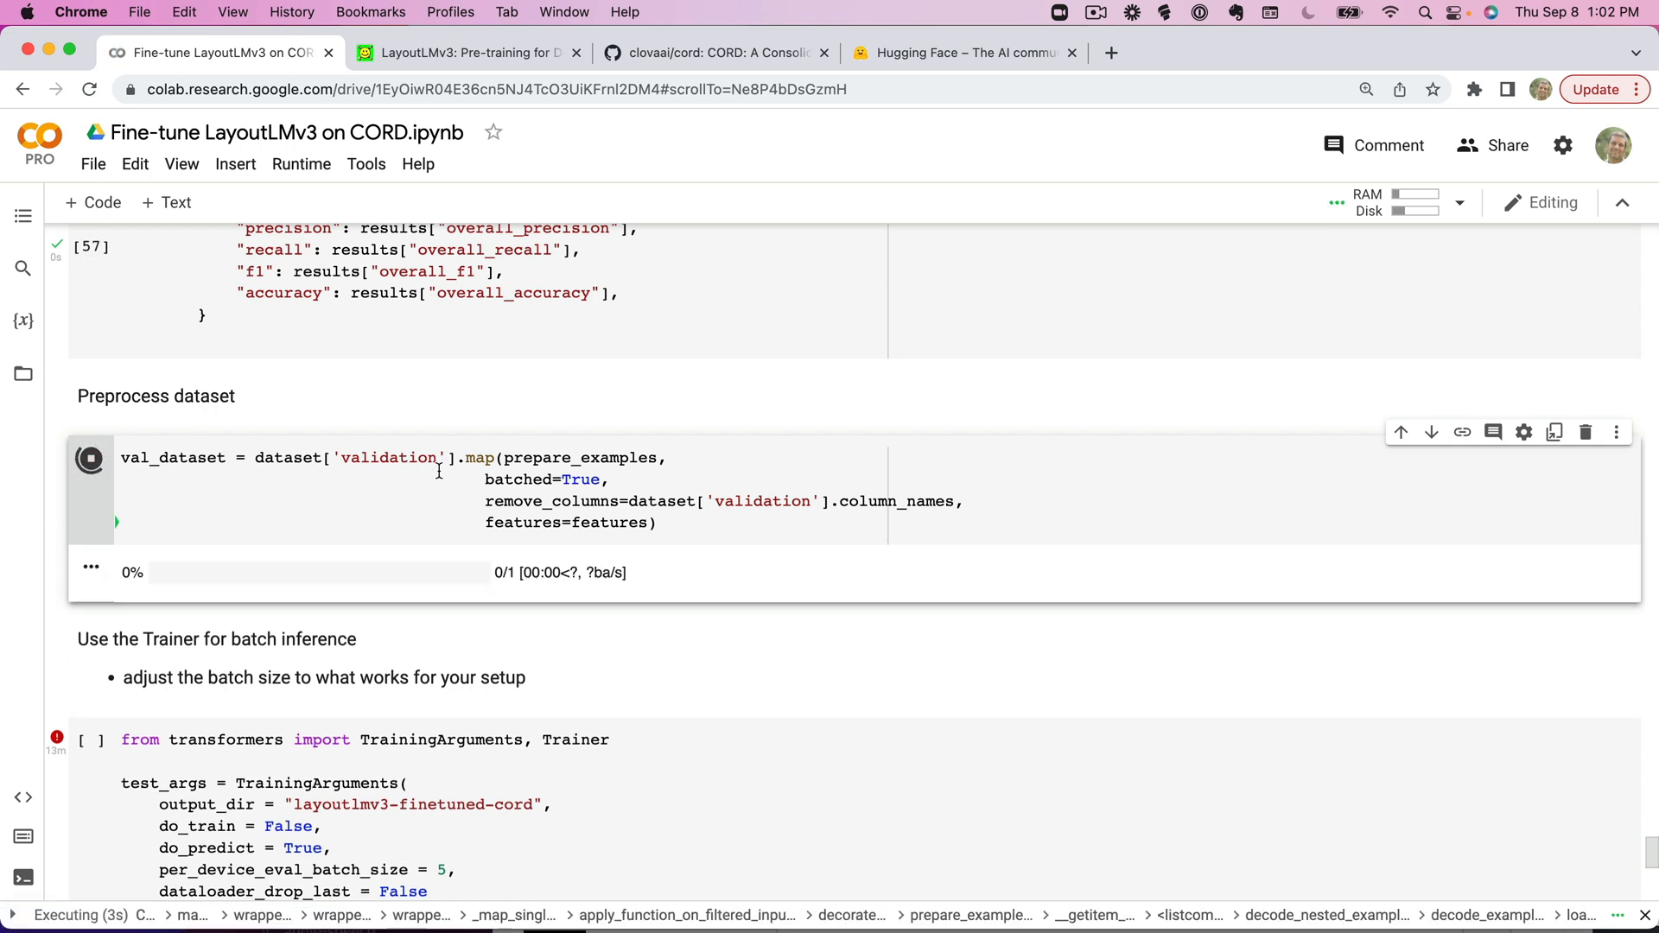
{"action": "mouse_move", "coordinate": [410, 503]}
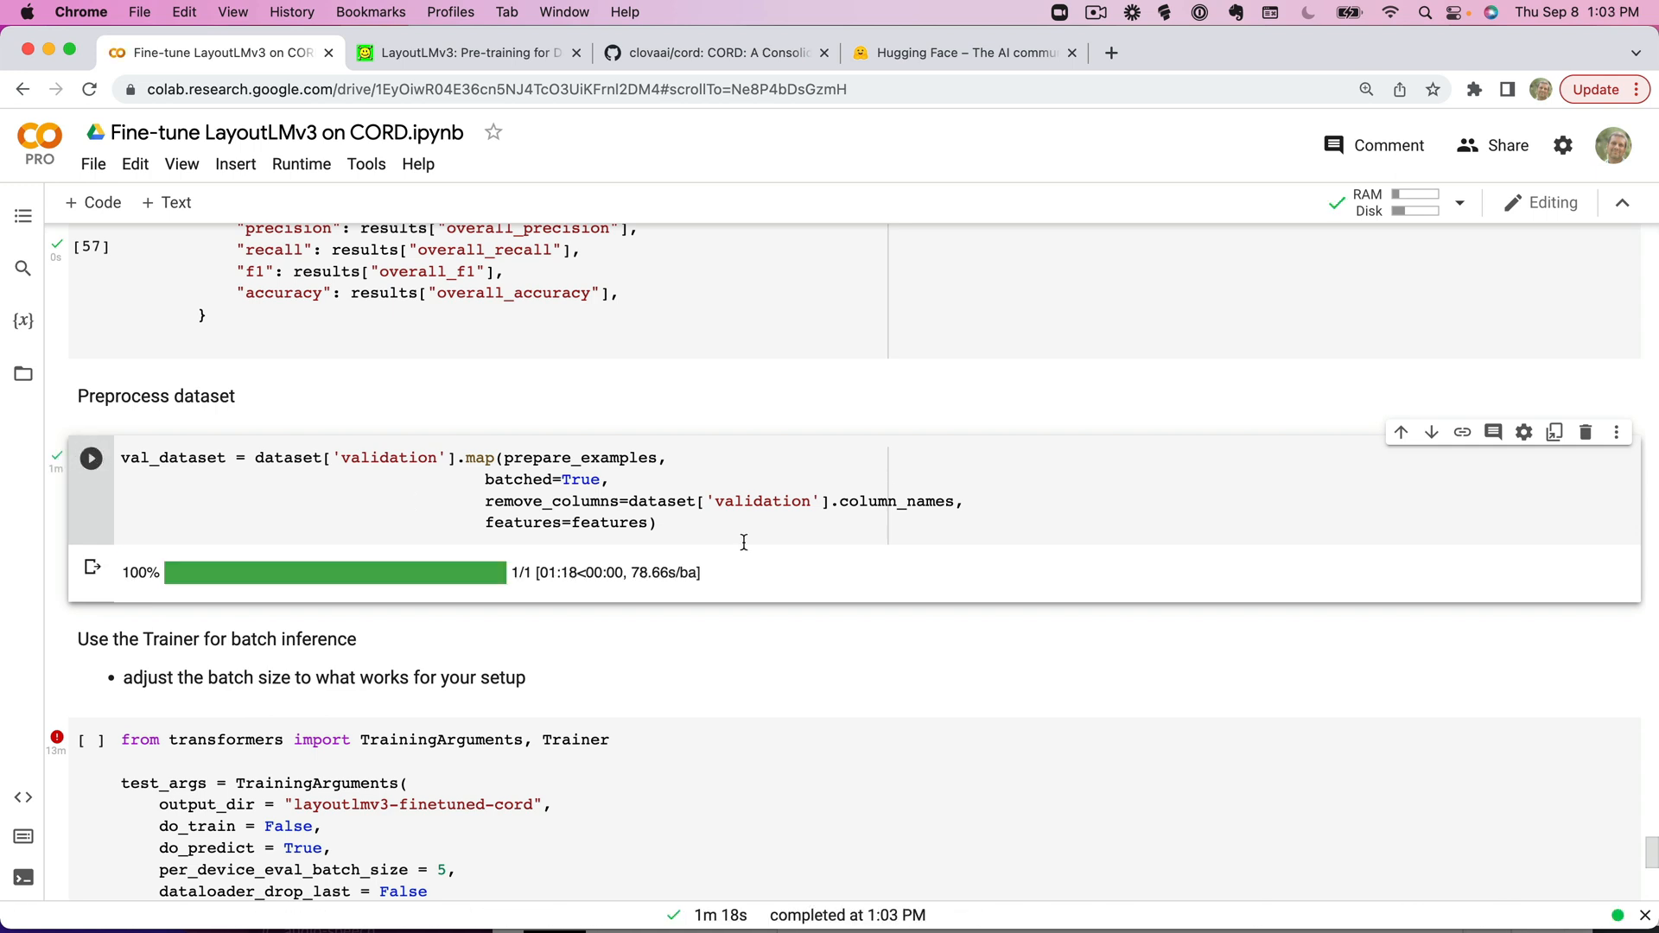
{"action": "scroll", "scroll_direction": "down", "scroll_amount": 3}
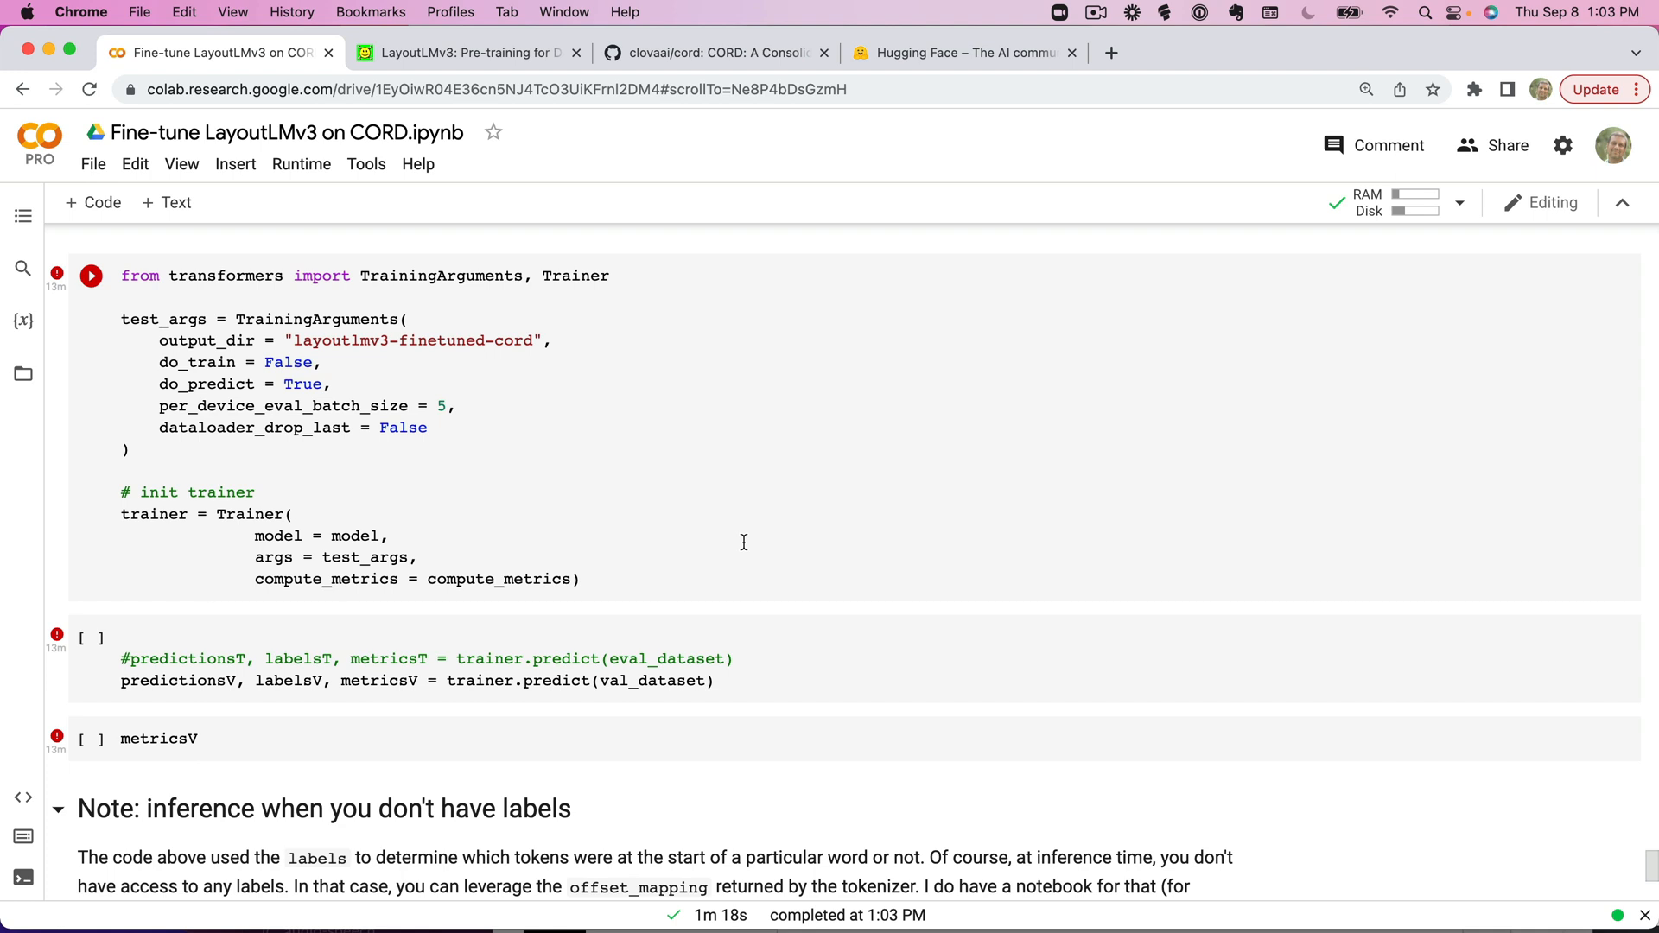
{"action": "mouse_move", "coordinate": [192, 358]}
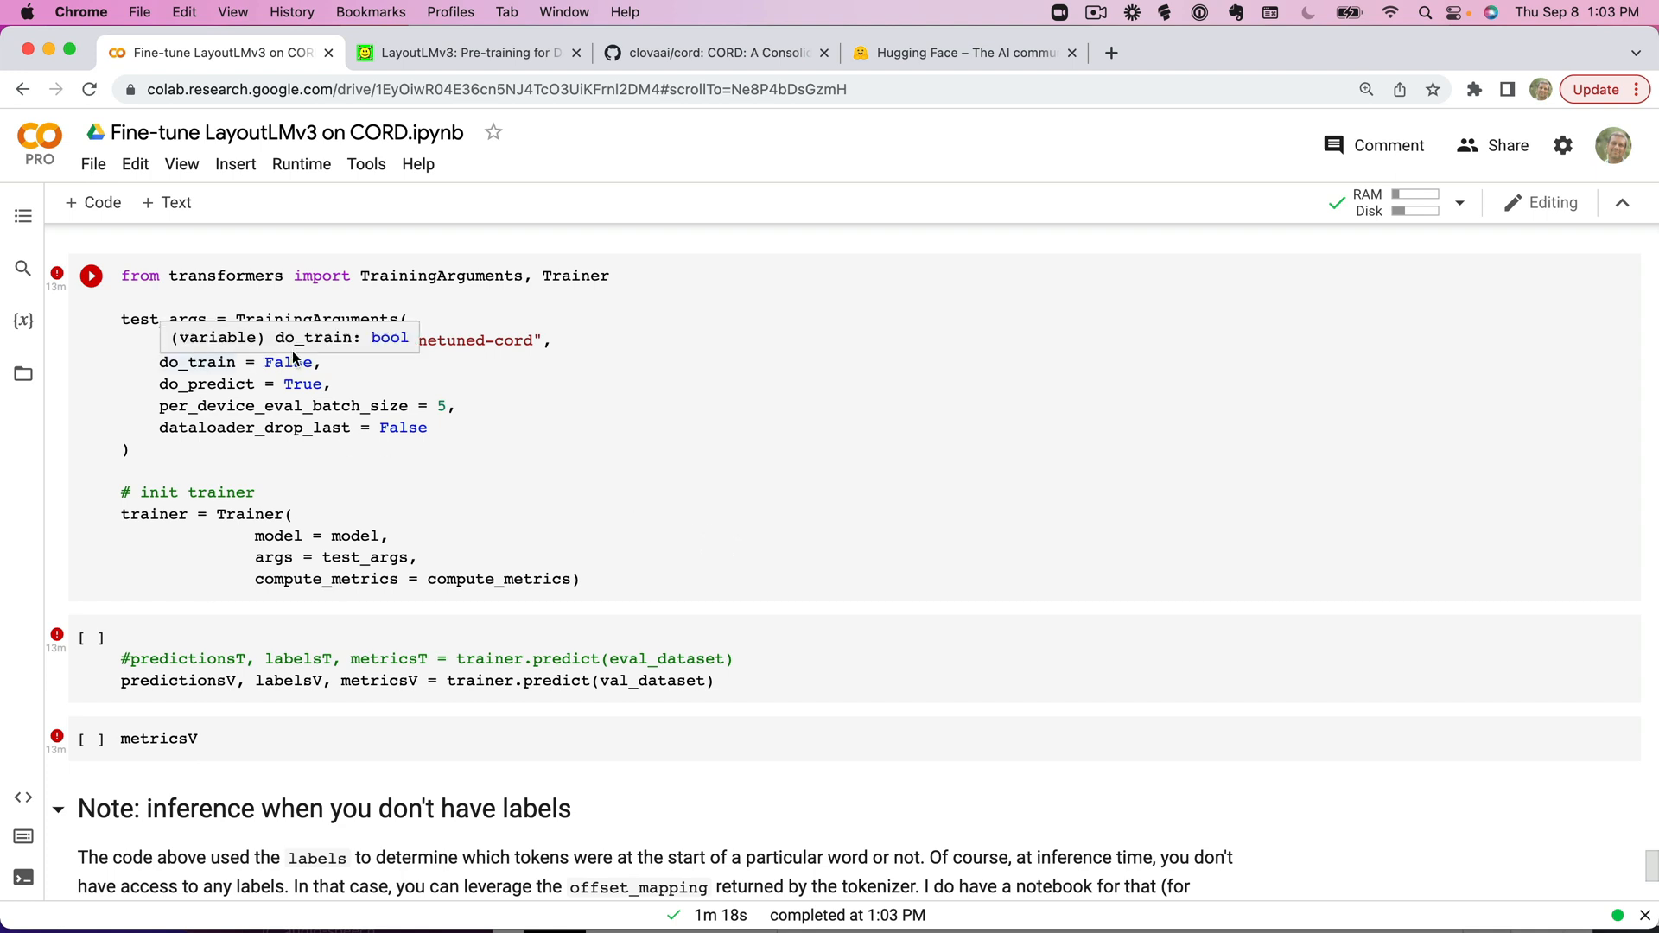
{"action": "mouse_move", "coordinate": [298, 384]}
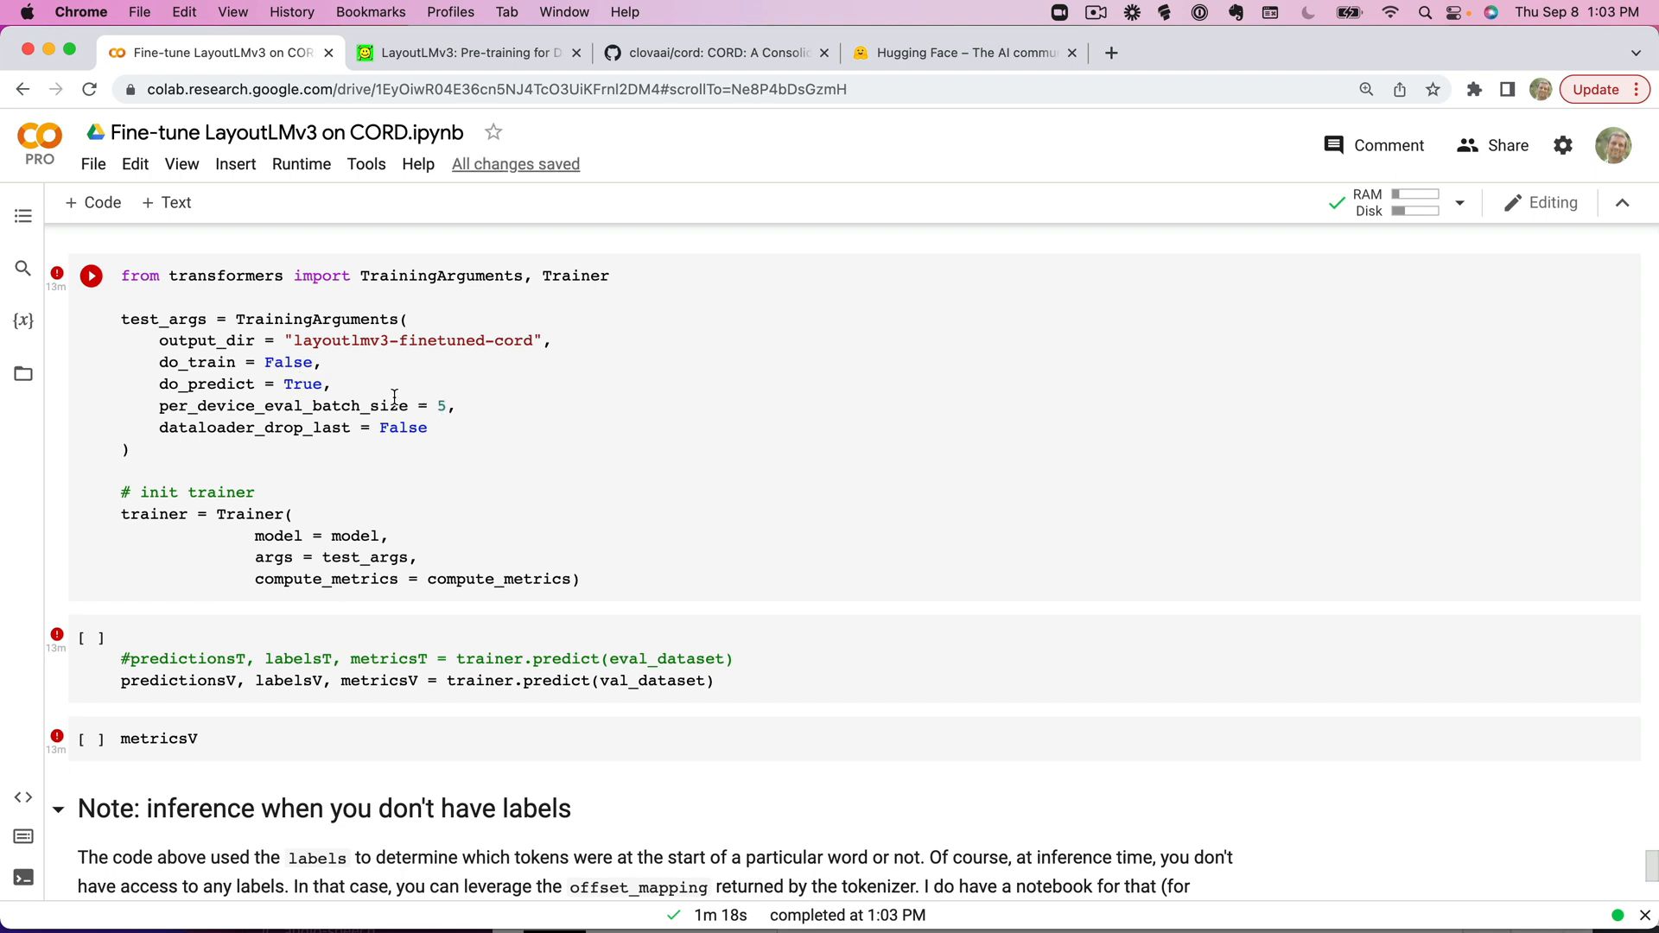
Build the prediction-only TrainingArguments and Trainer, then run trainer.predict on the 100 validation examples in batches of 5.
{"action": "left_click", "coordinate": [91, 275]}
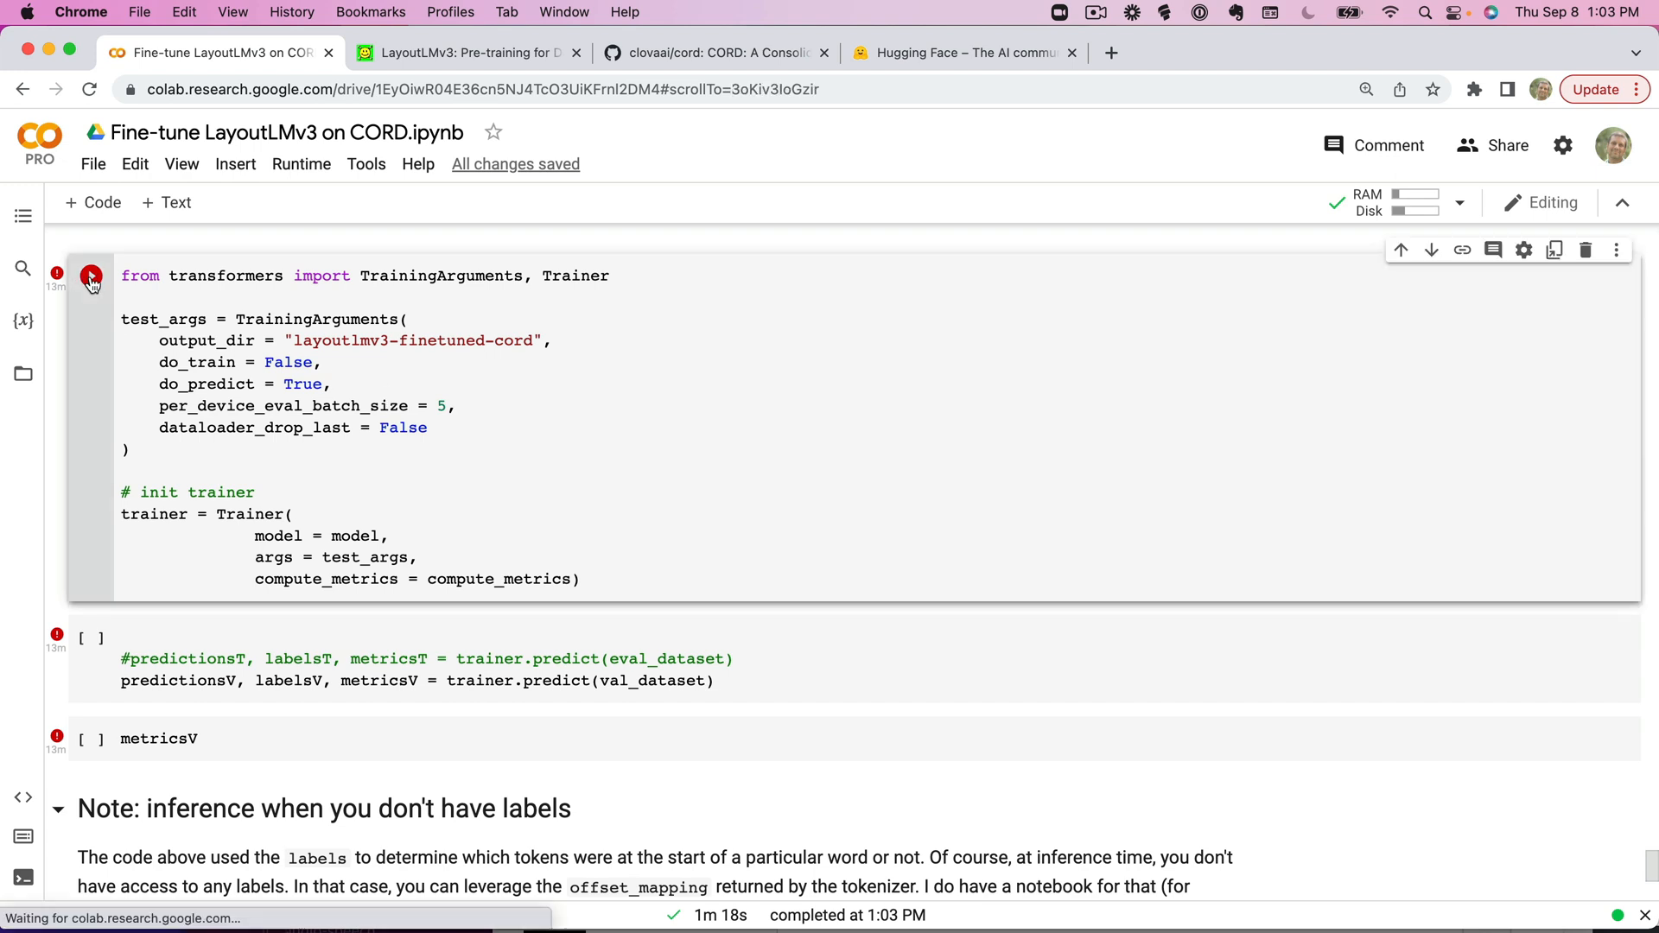
{"action": "left_click", "coordinate": [91, 275]}
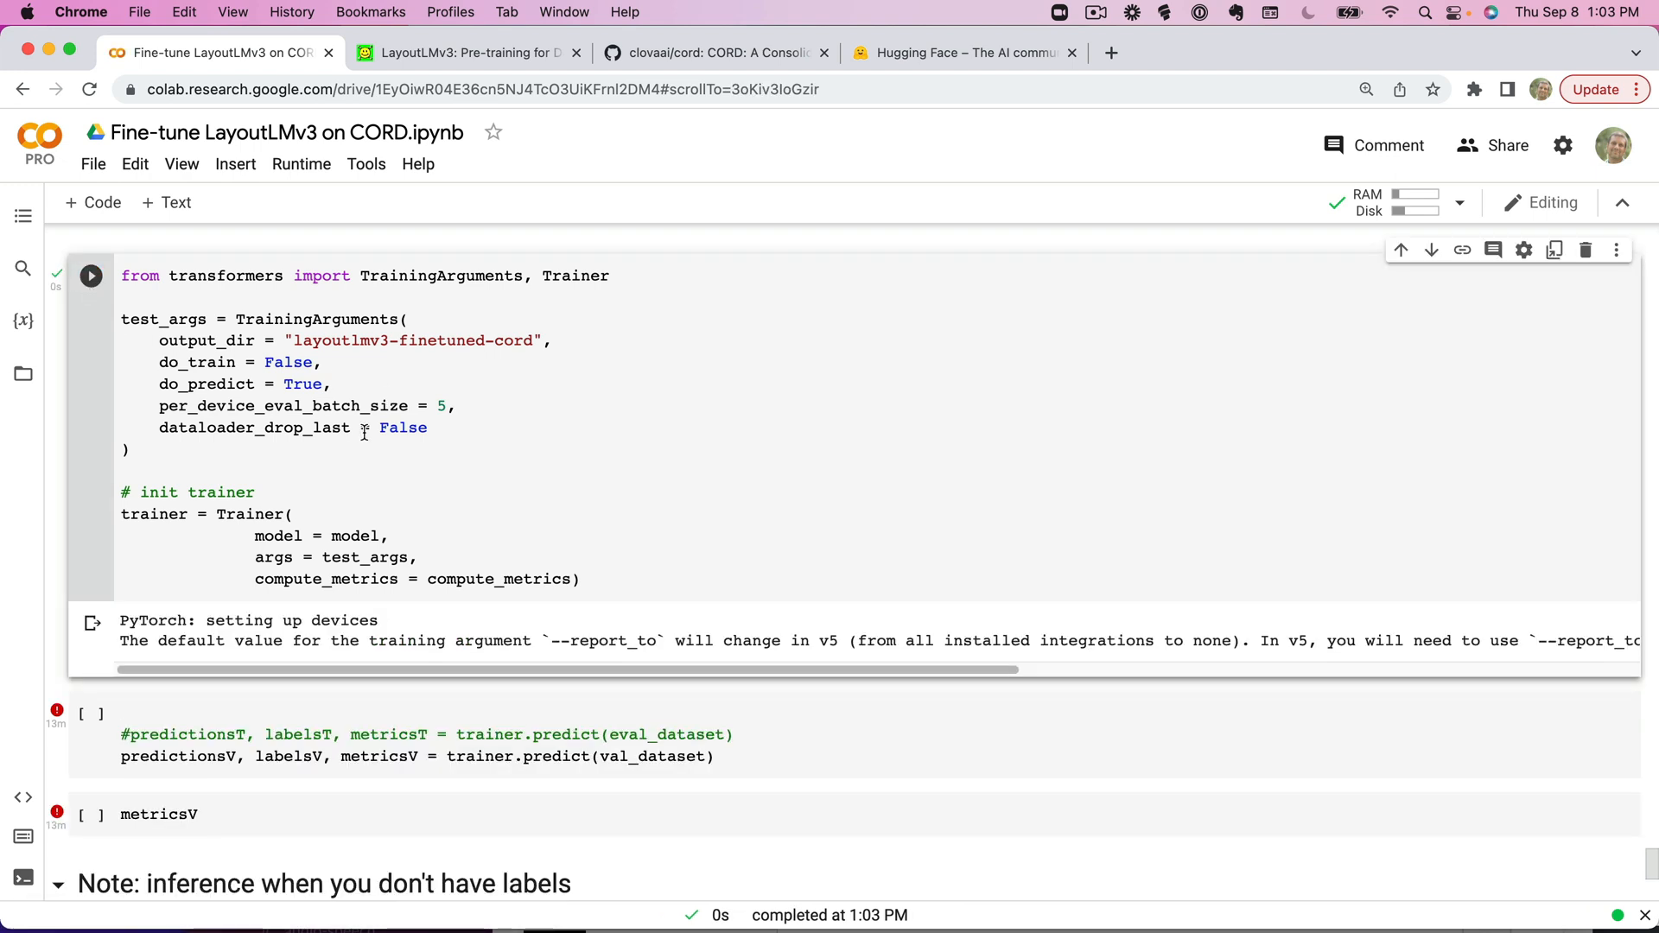
{"action": "scroll", "scroll_direction": "down", "scroll_amount": 3}
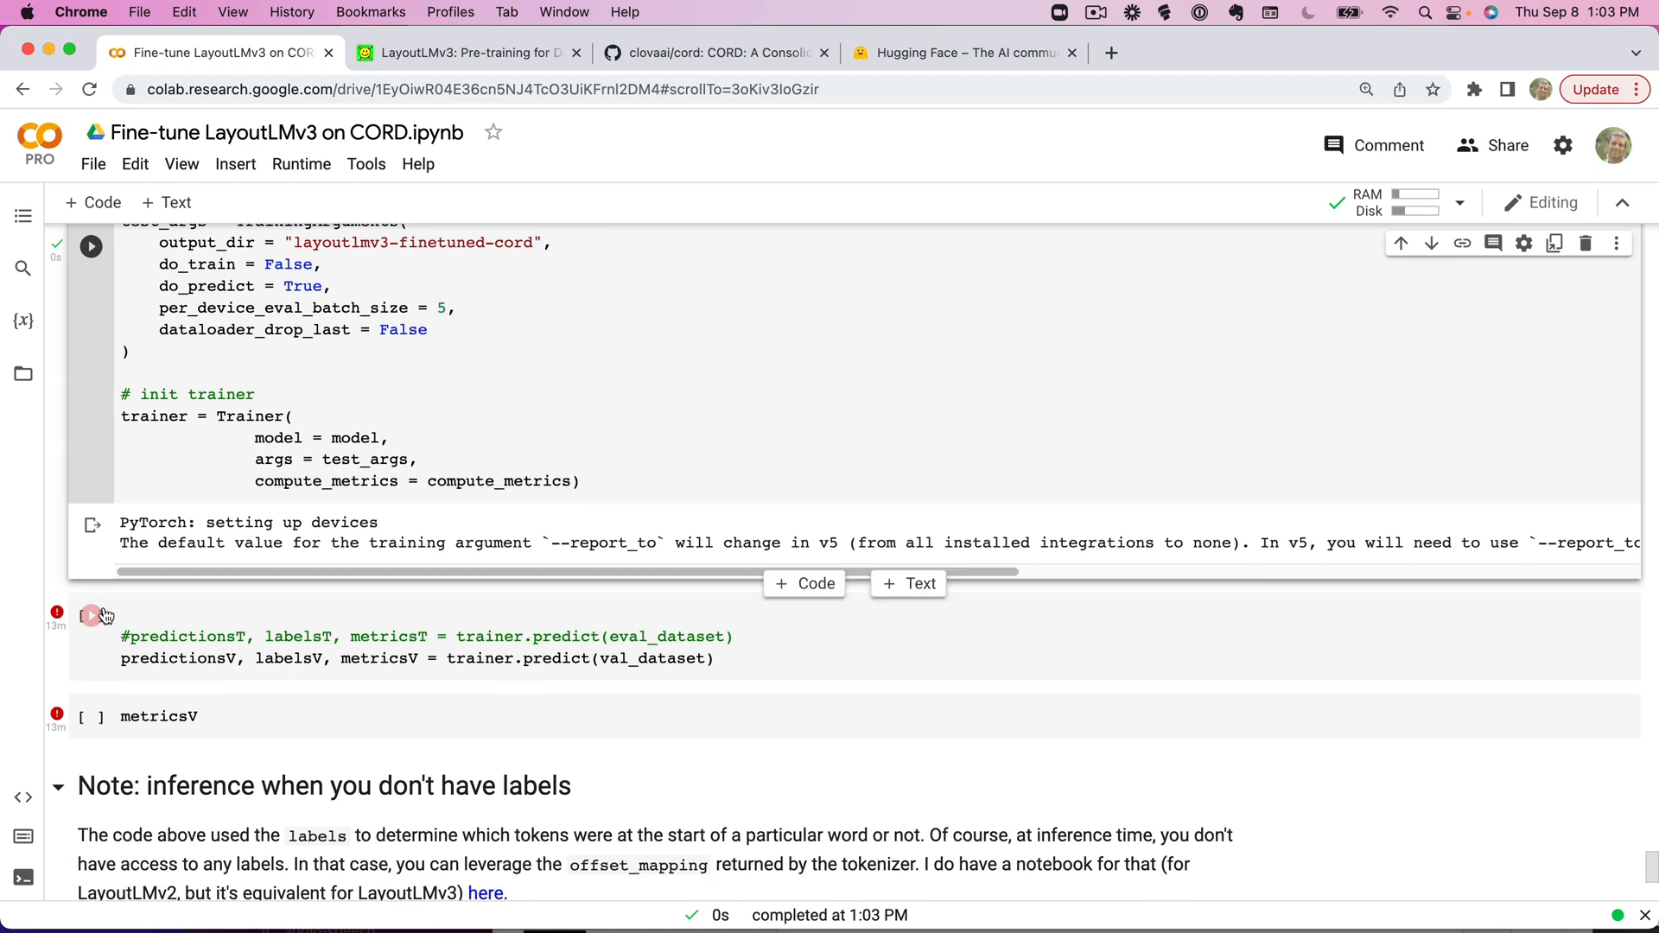
{"action": "mouse_move", "coordinate": [104, 621]}
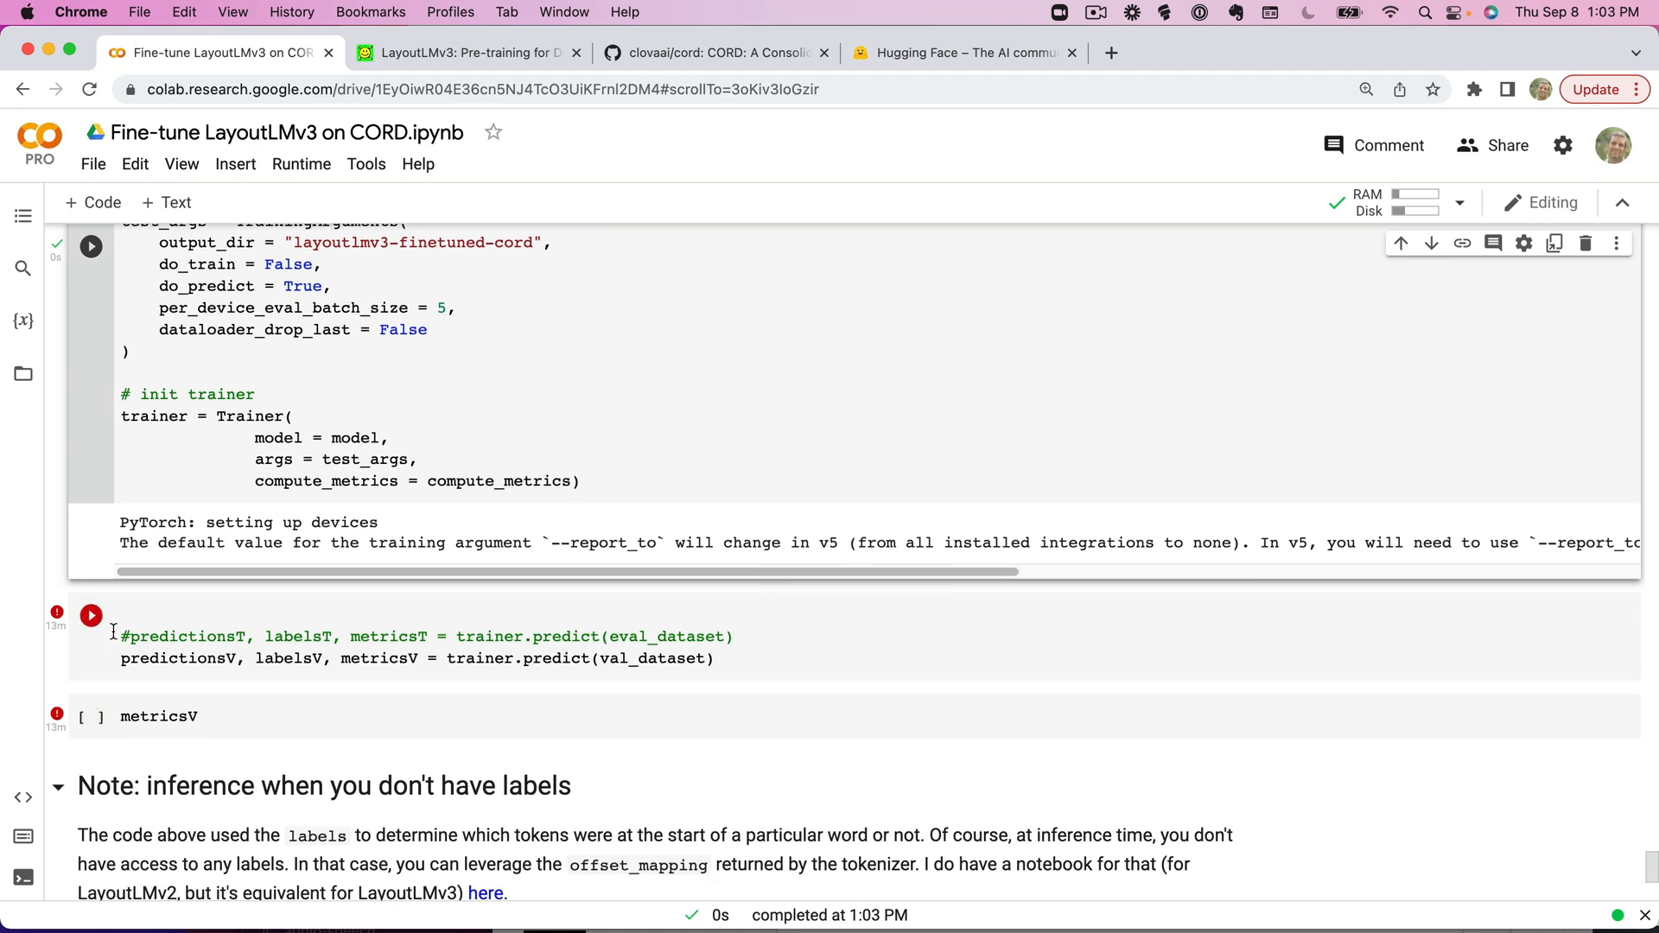
{"action": "left_click", "coordinate": [90, 614]}
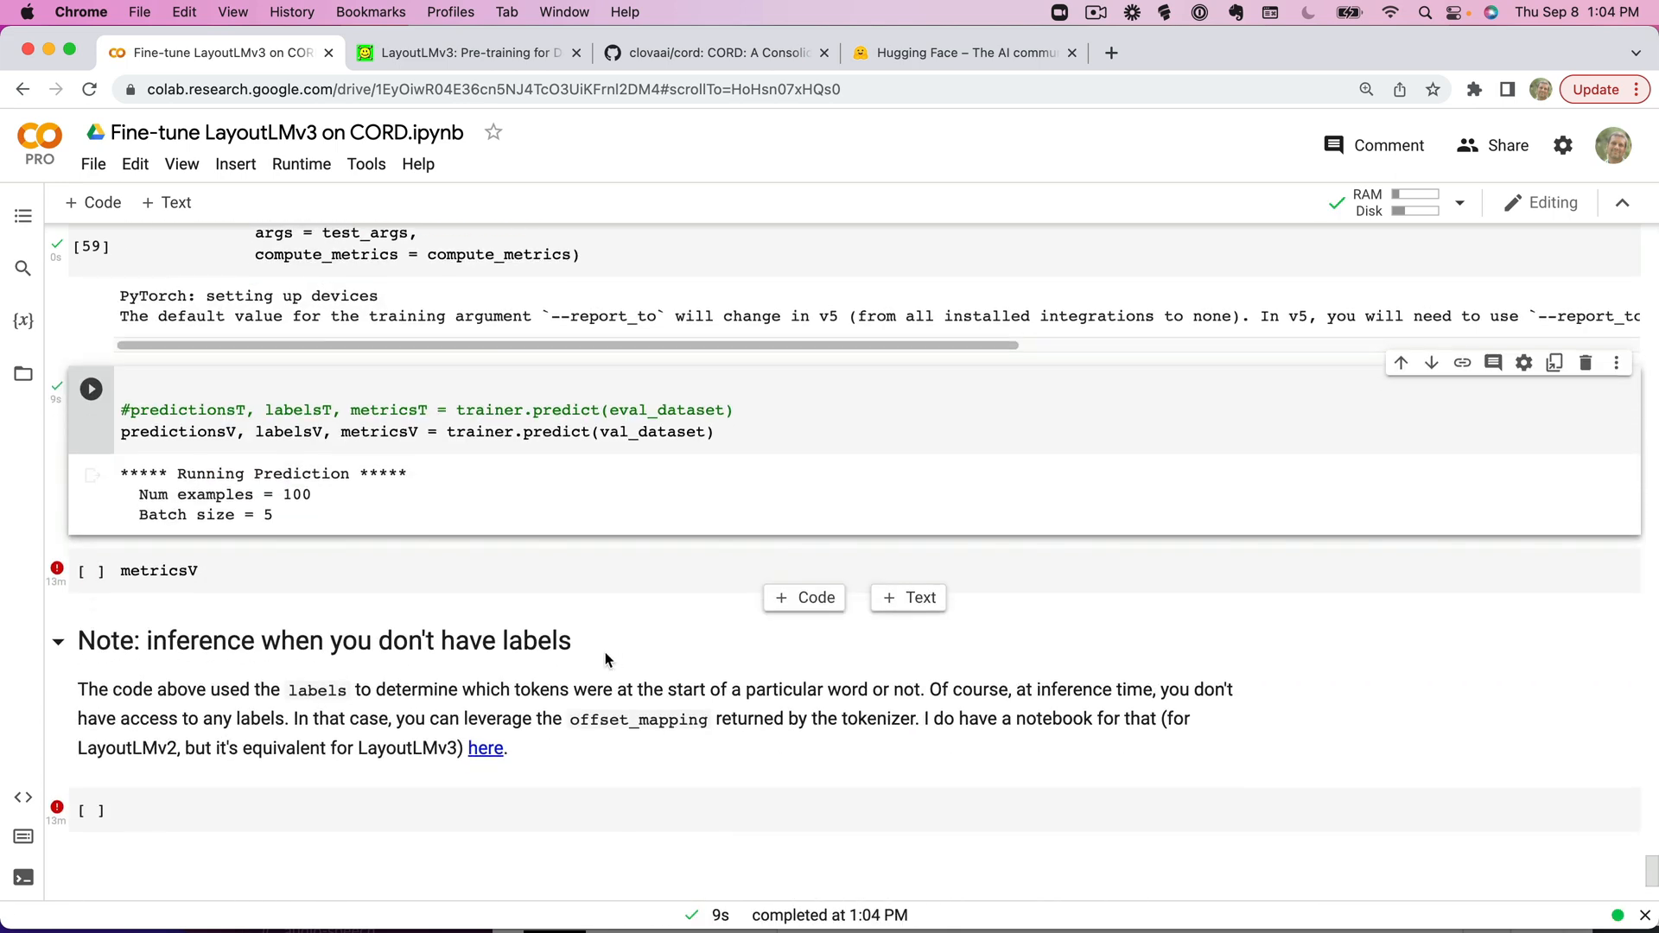
Print metricsV showing per-entity and overall validation metrics, F1 about 0.963 and accuracy 0.962.
{"action": "left_click", "coordinate": [91, 570]}
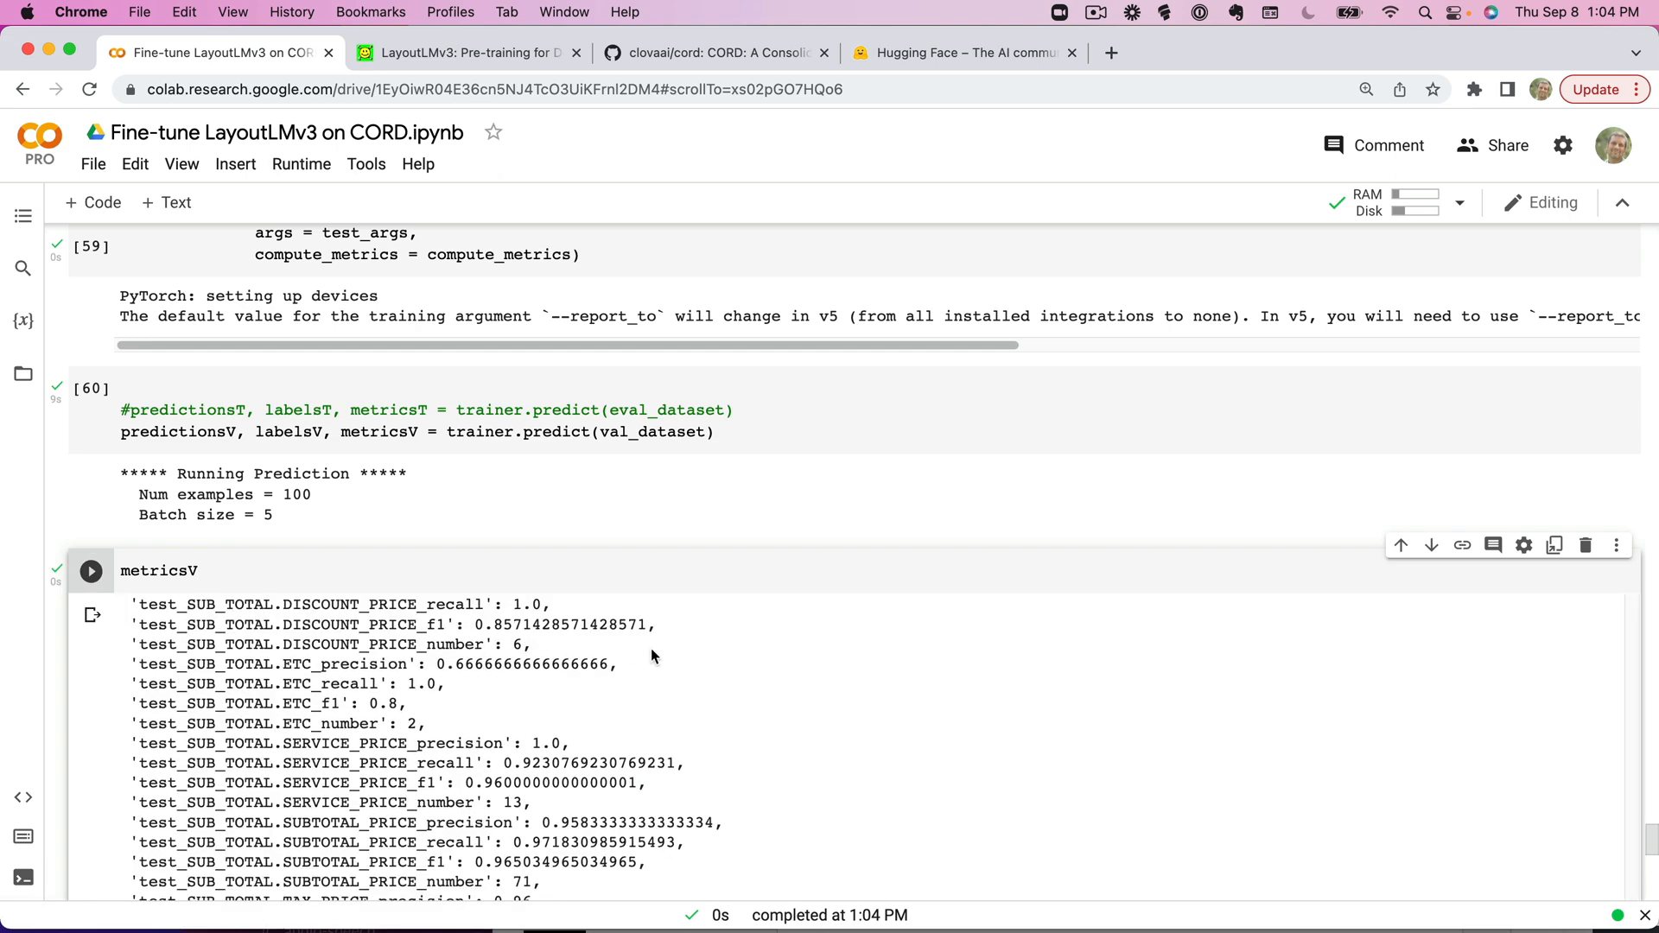
{"action": "scroll", "scroll_direction": "down", "scroll_amount": 3}
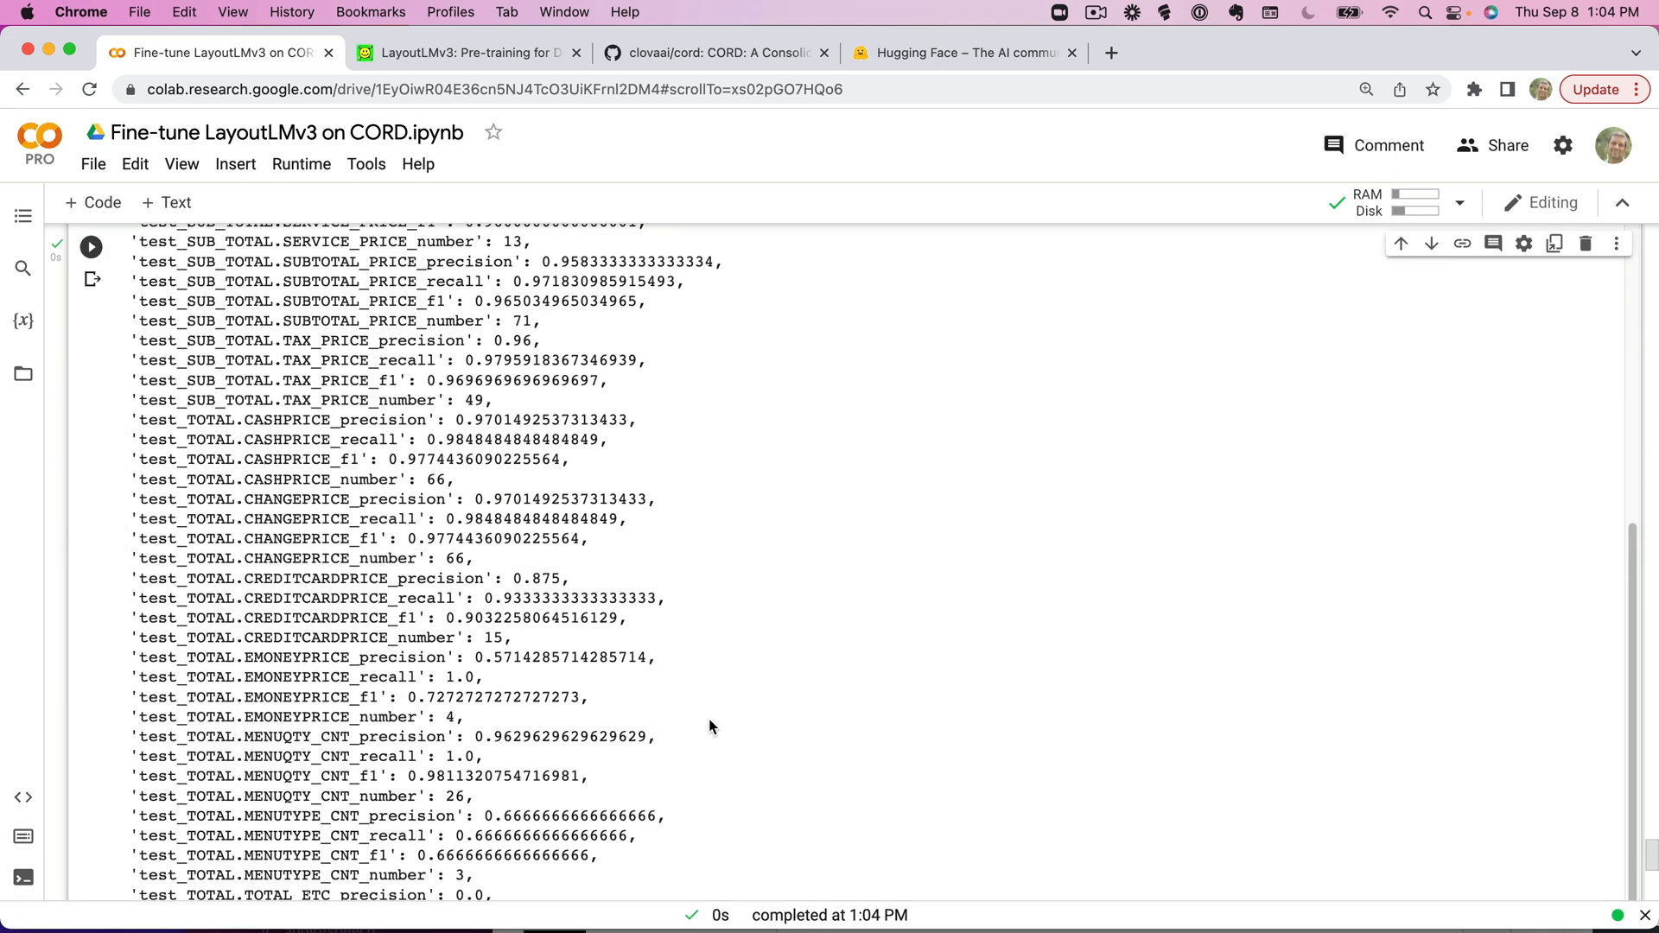
{"action": "scroll", "scroll_direction": "down", "scroll_amount": 3}
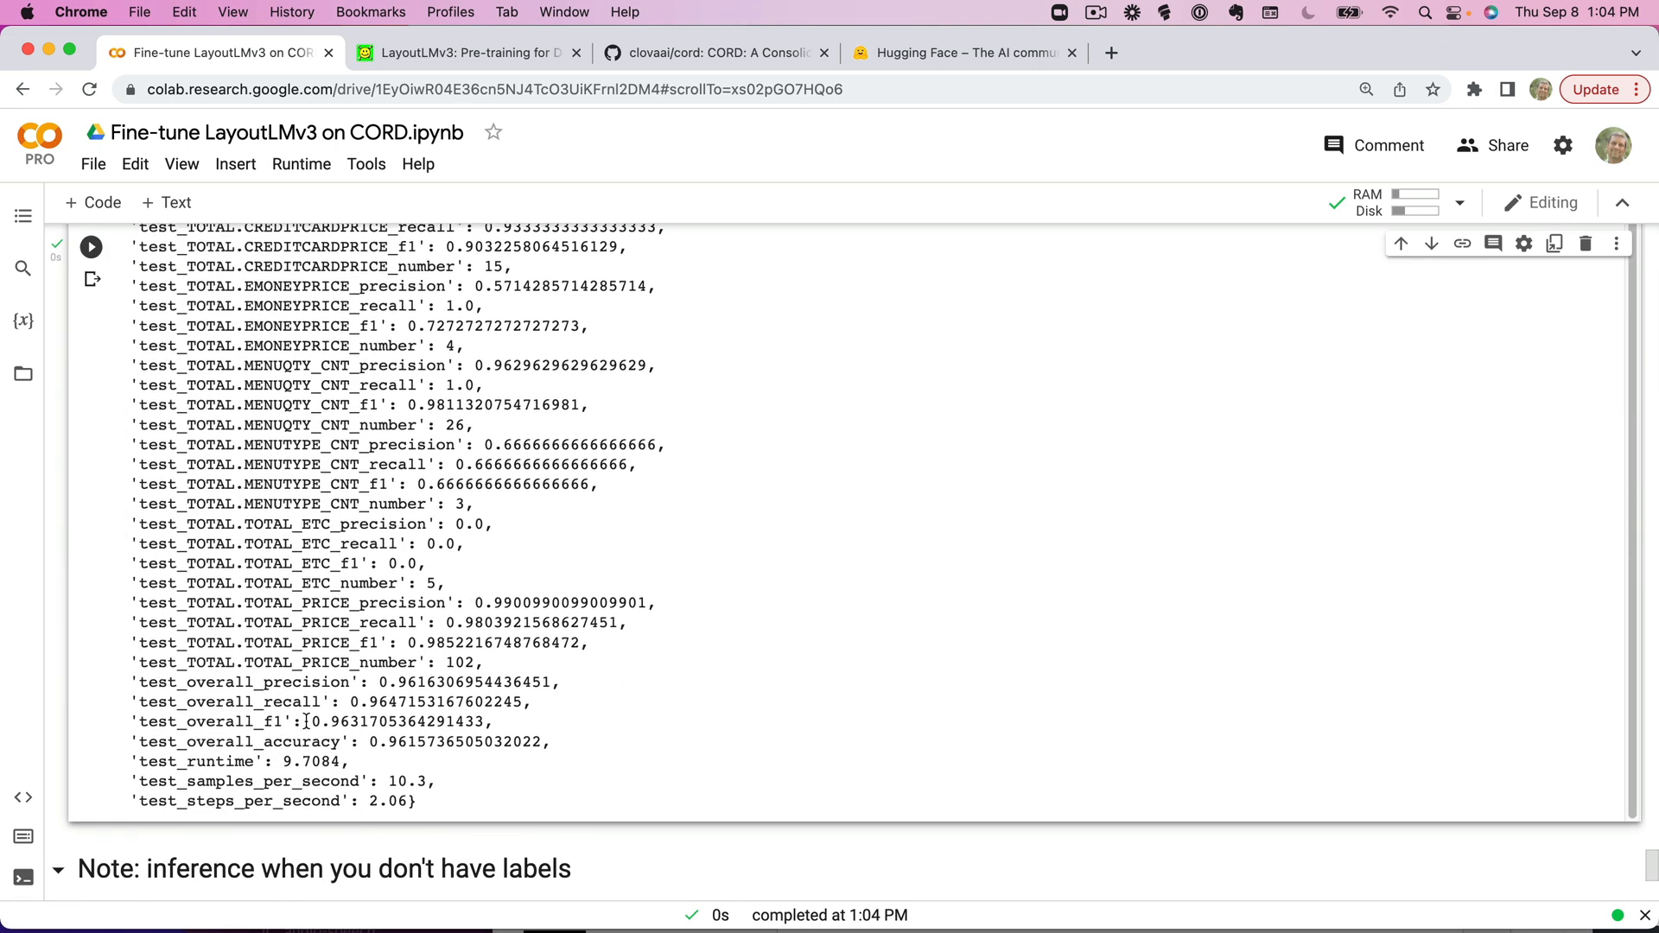
{"action": "mouse_move", "coordinate": [709, 688]}
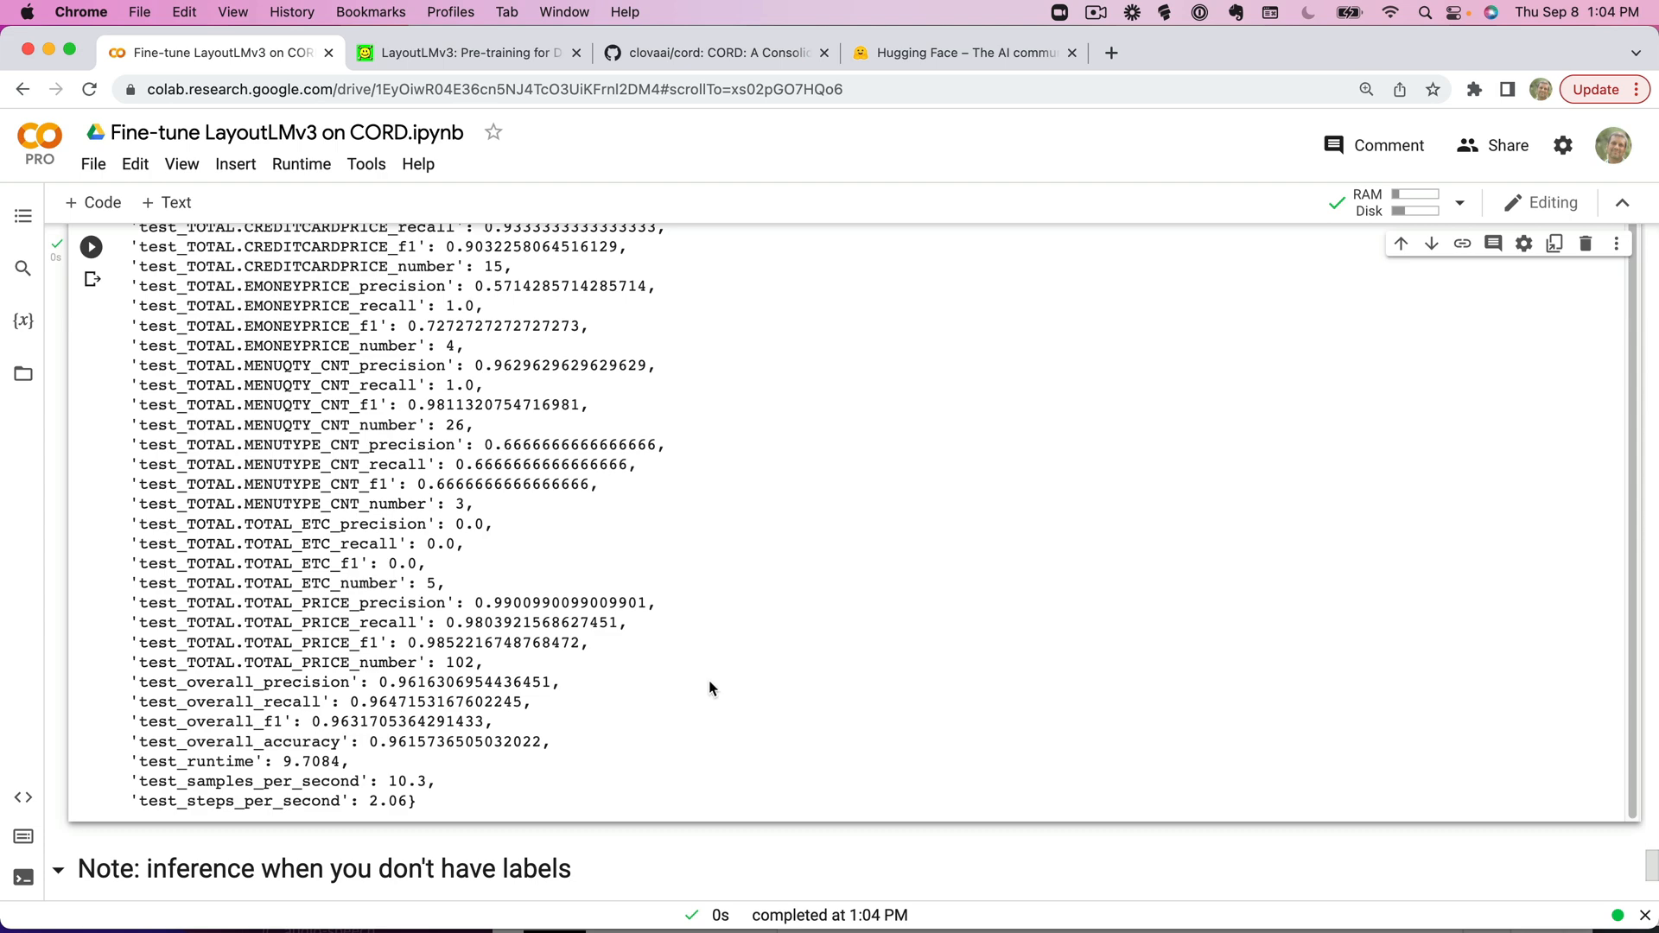
{"action": "scroll", "scroll_direction": "down", "scroll_amount": 3}
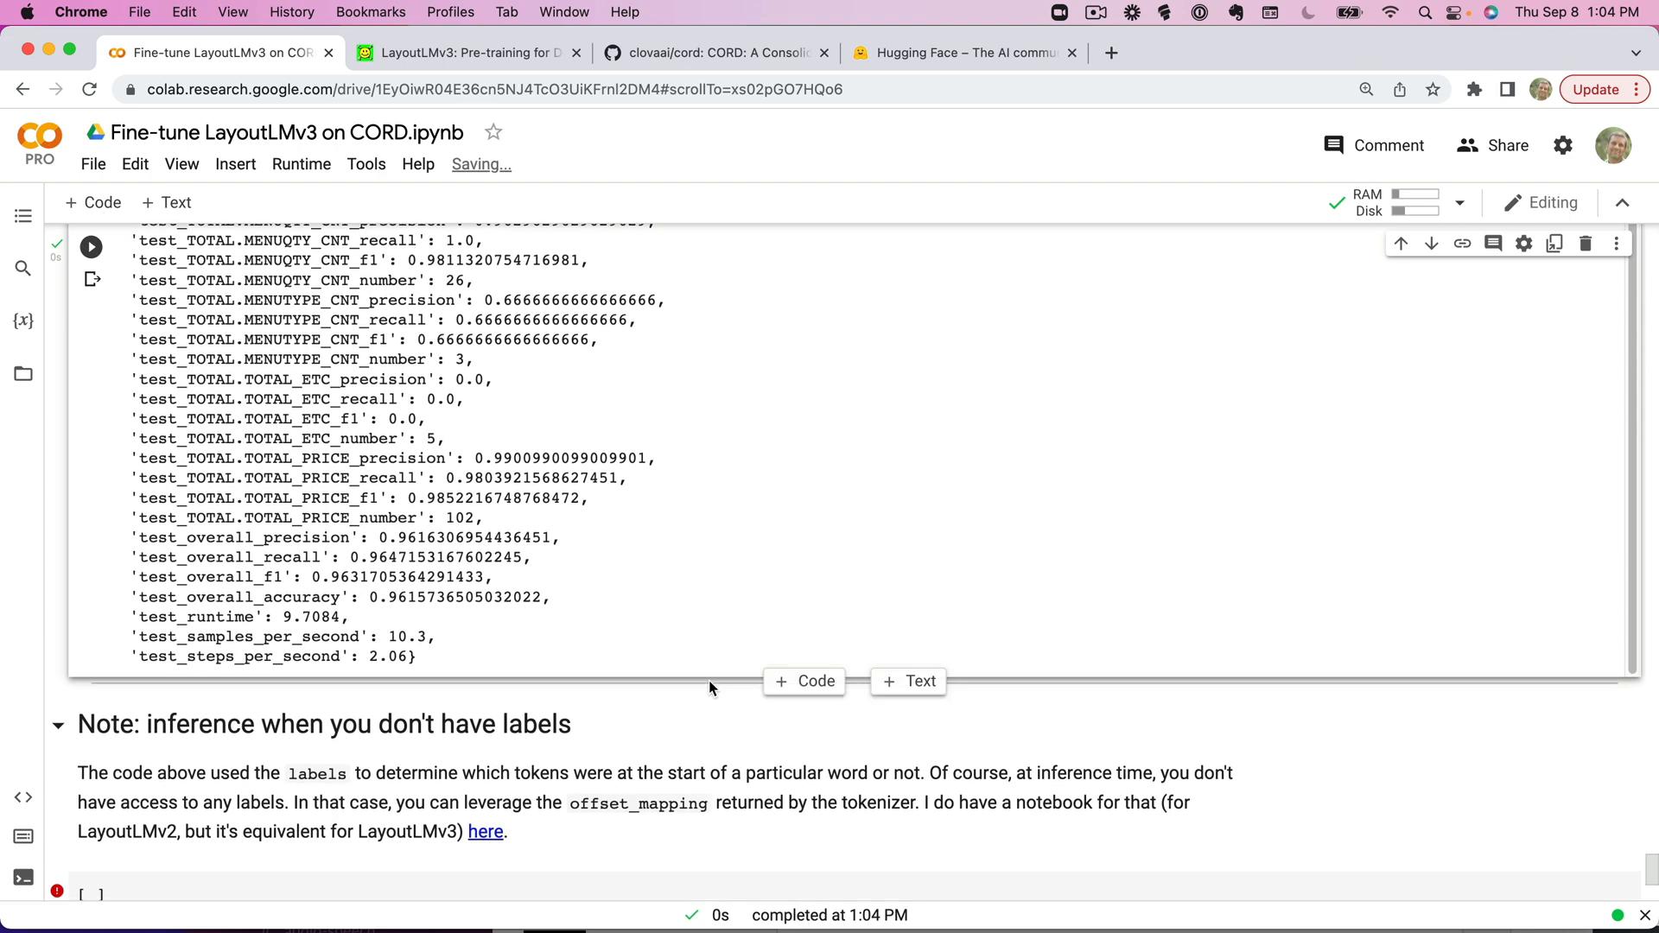
{"action": "scroll", "scroll_direction": "down", "scroll_amount": 3}
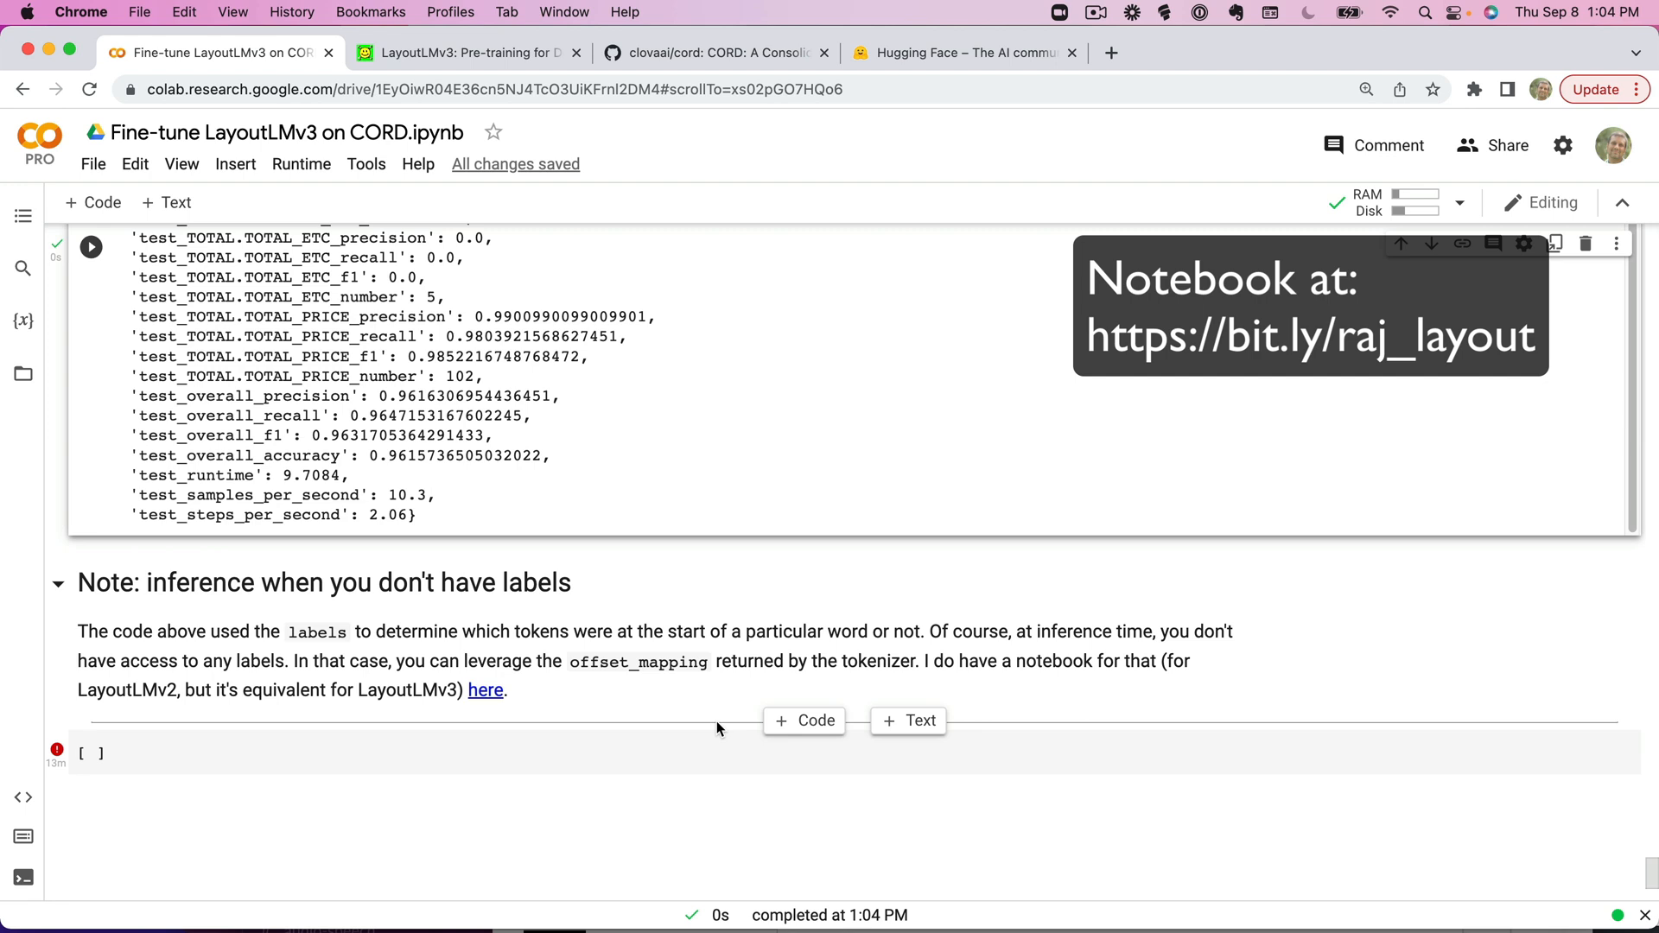
{"action": "mouse_move", "coordinate": [509, 625]}
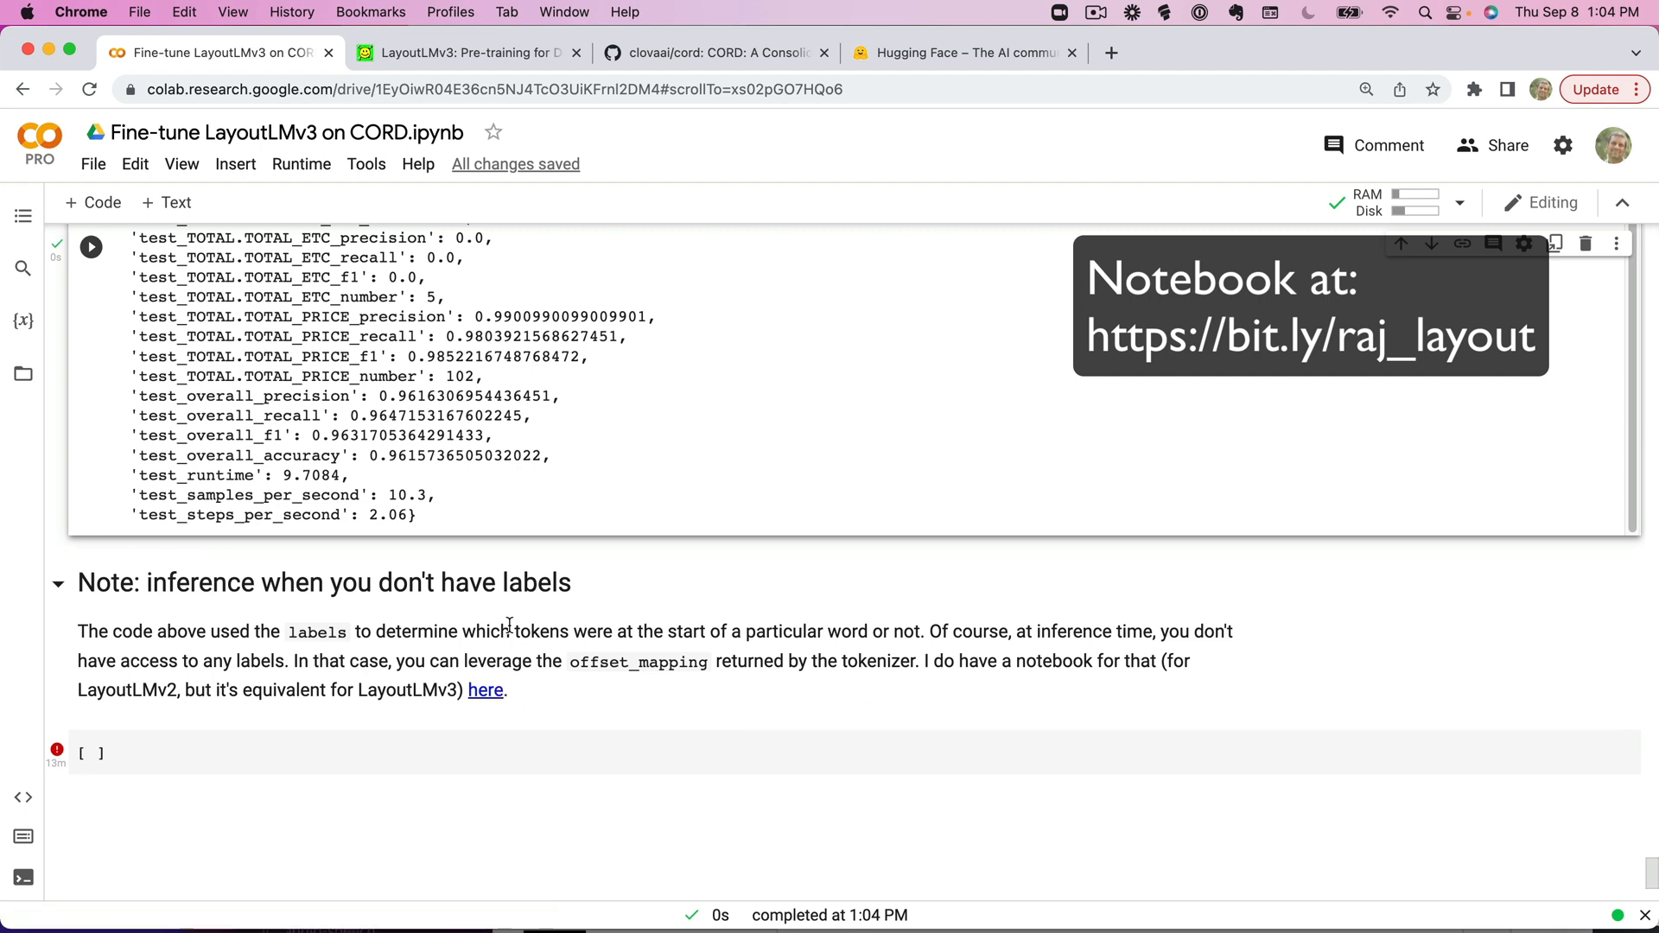